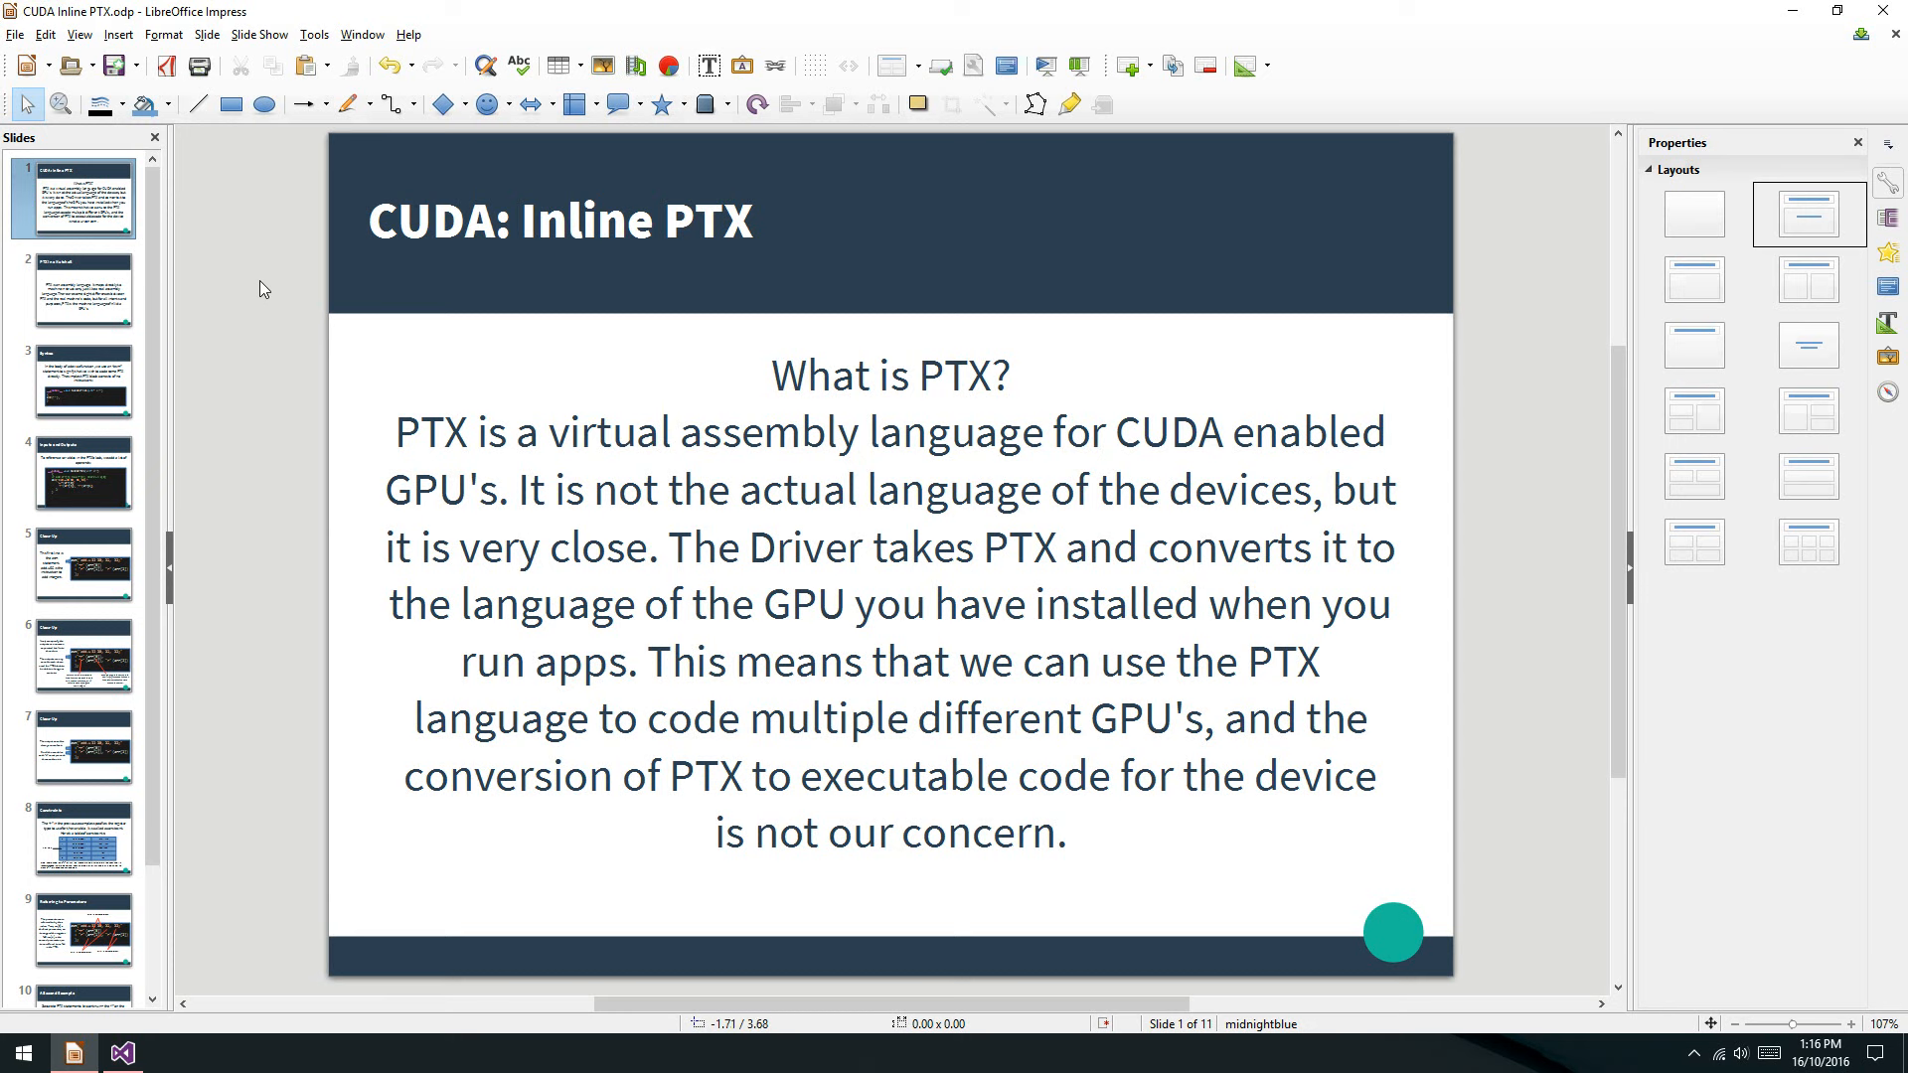
{"action": "mouse_move", "coordinate": [272, 363]}
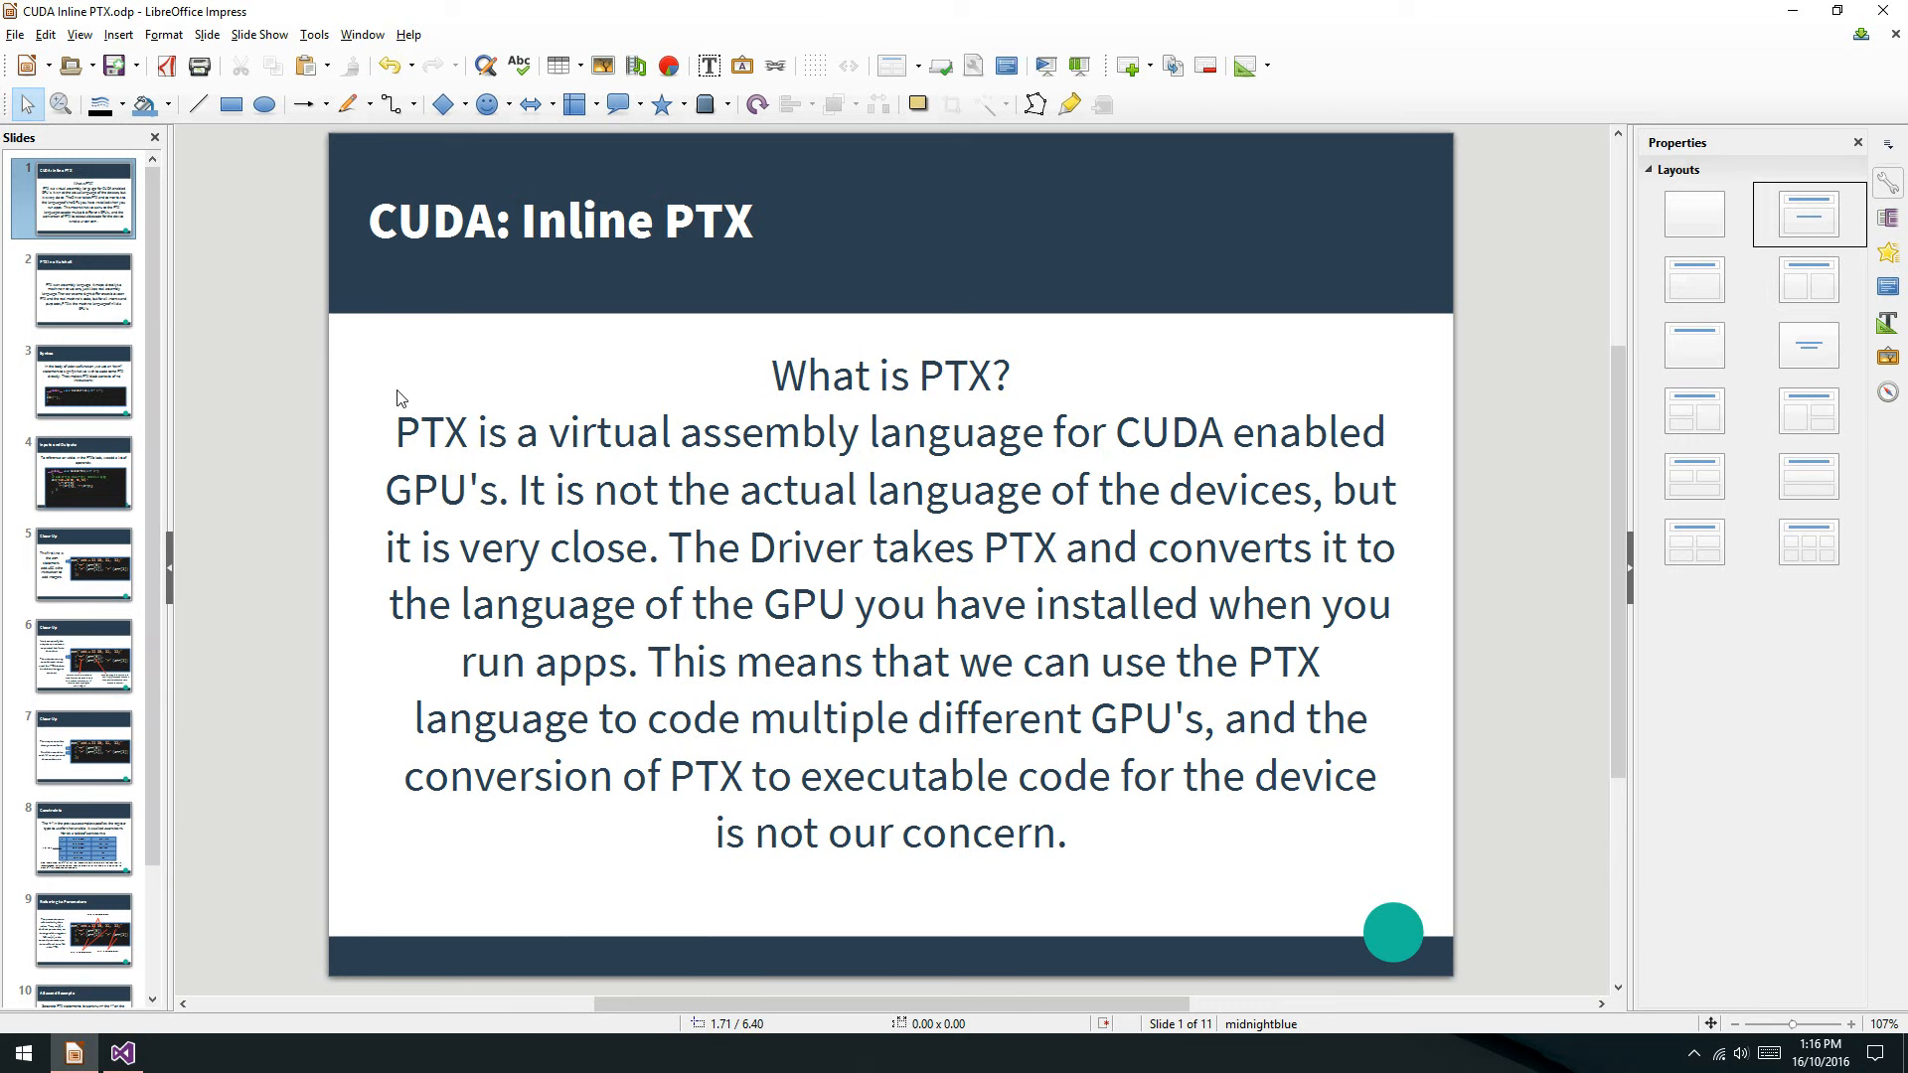
{"action": "mouse_move", "coordinate": [667, 256]}
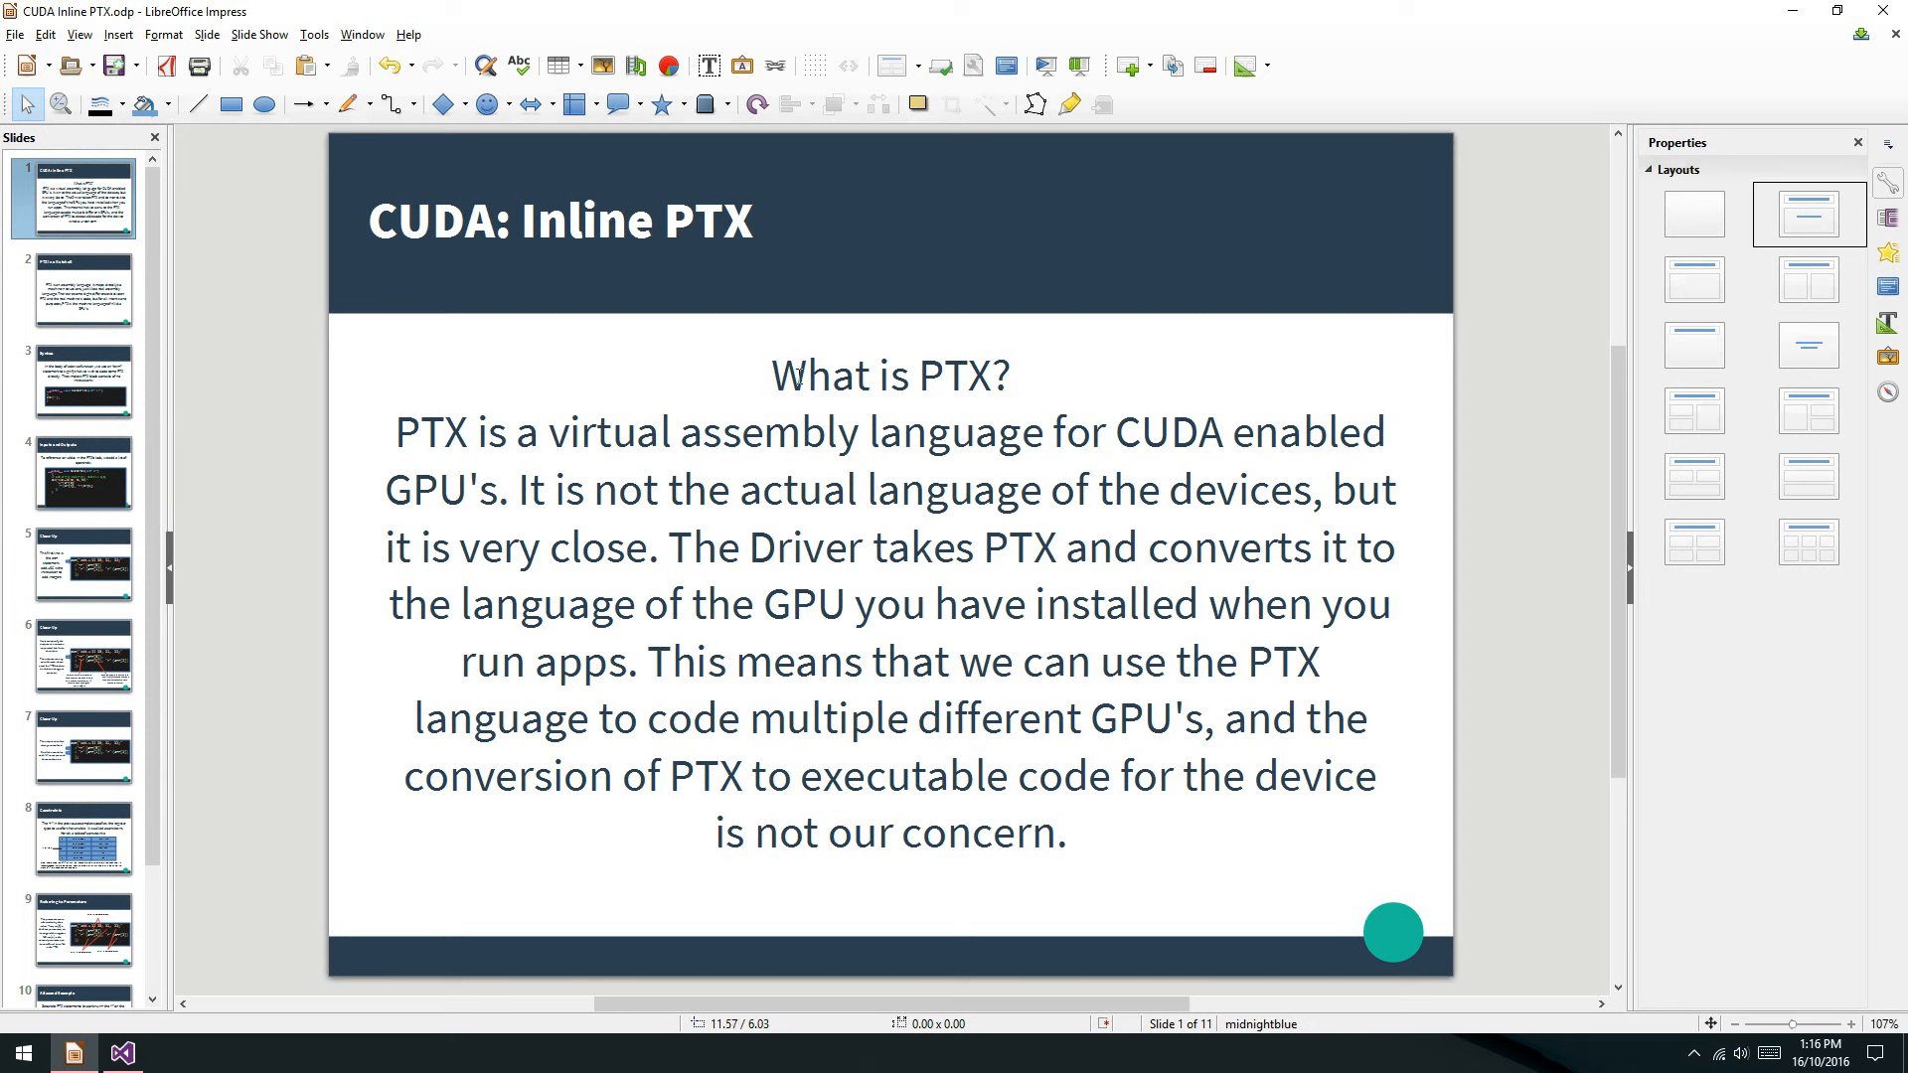
{"action": "mouse_move", "coordinate": [818, 378]}
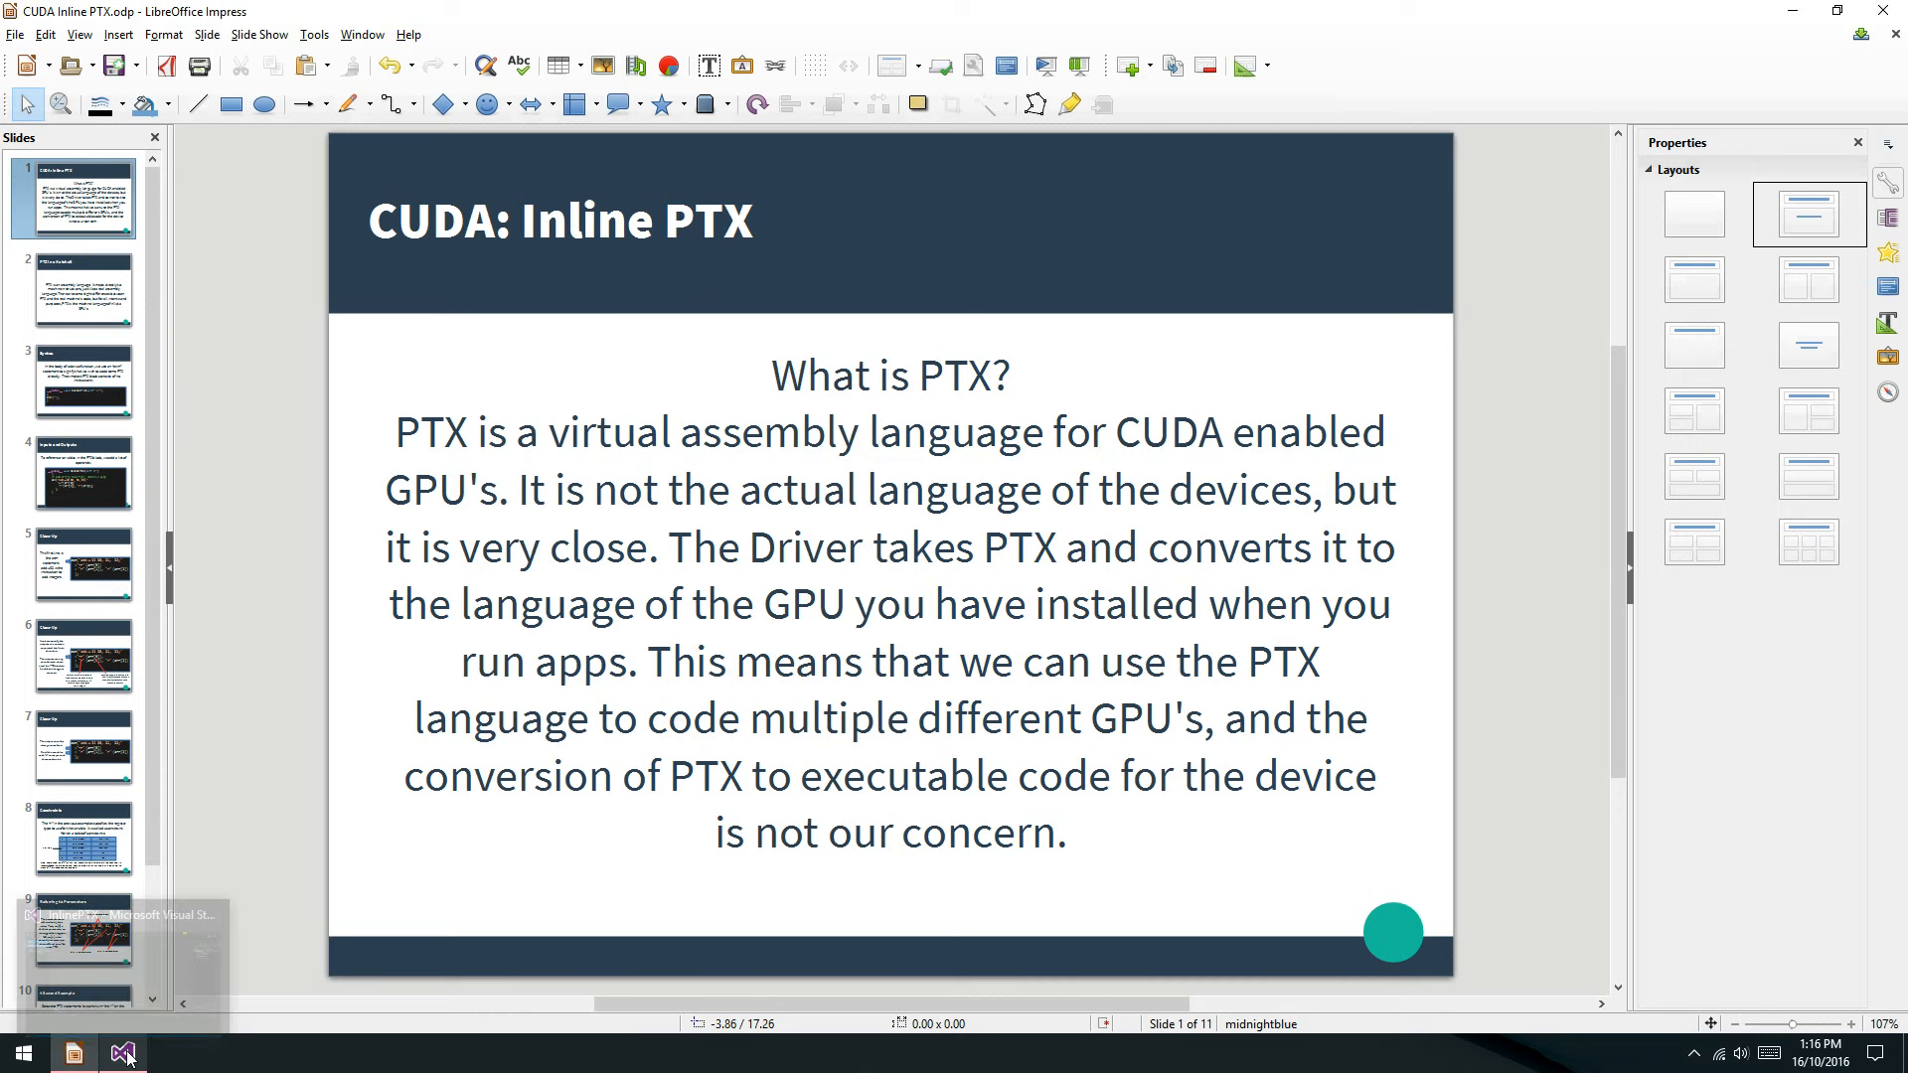
Enable the CUDA 7.0 build customization for the InlinePTX project and confirm.
{"action": "left_click", "coordinate": [120, 1053]}
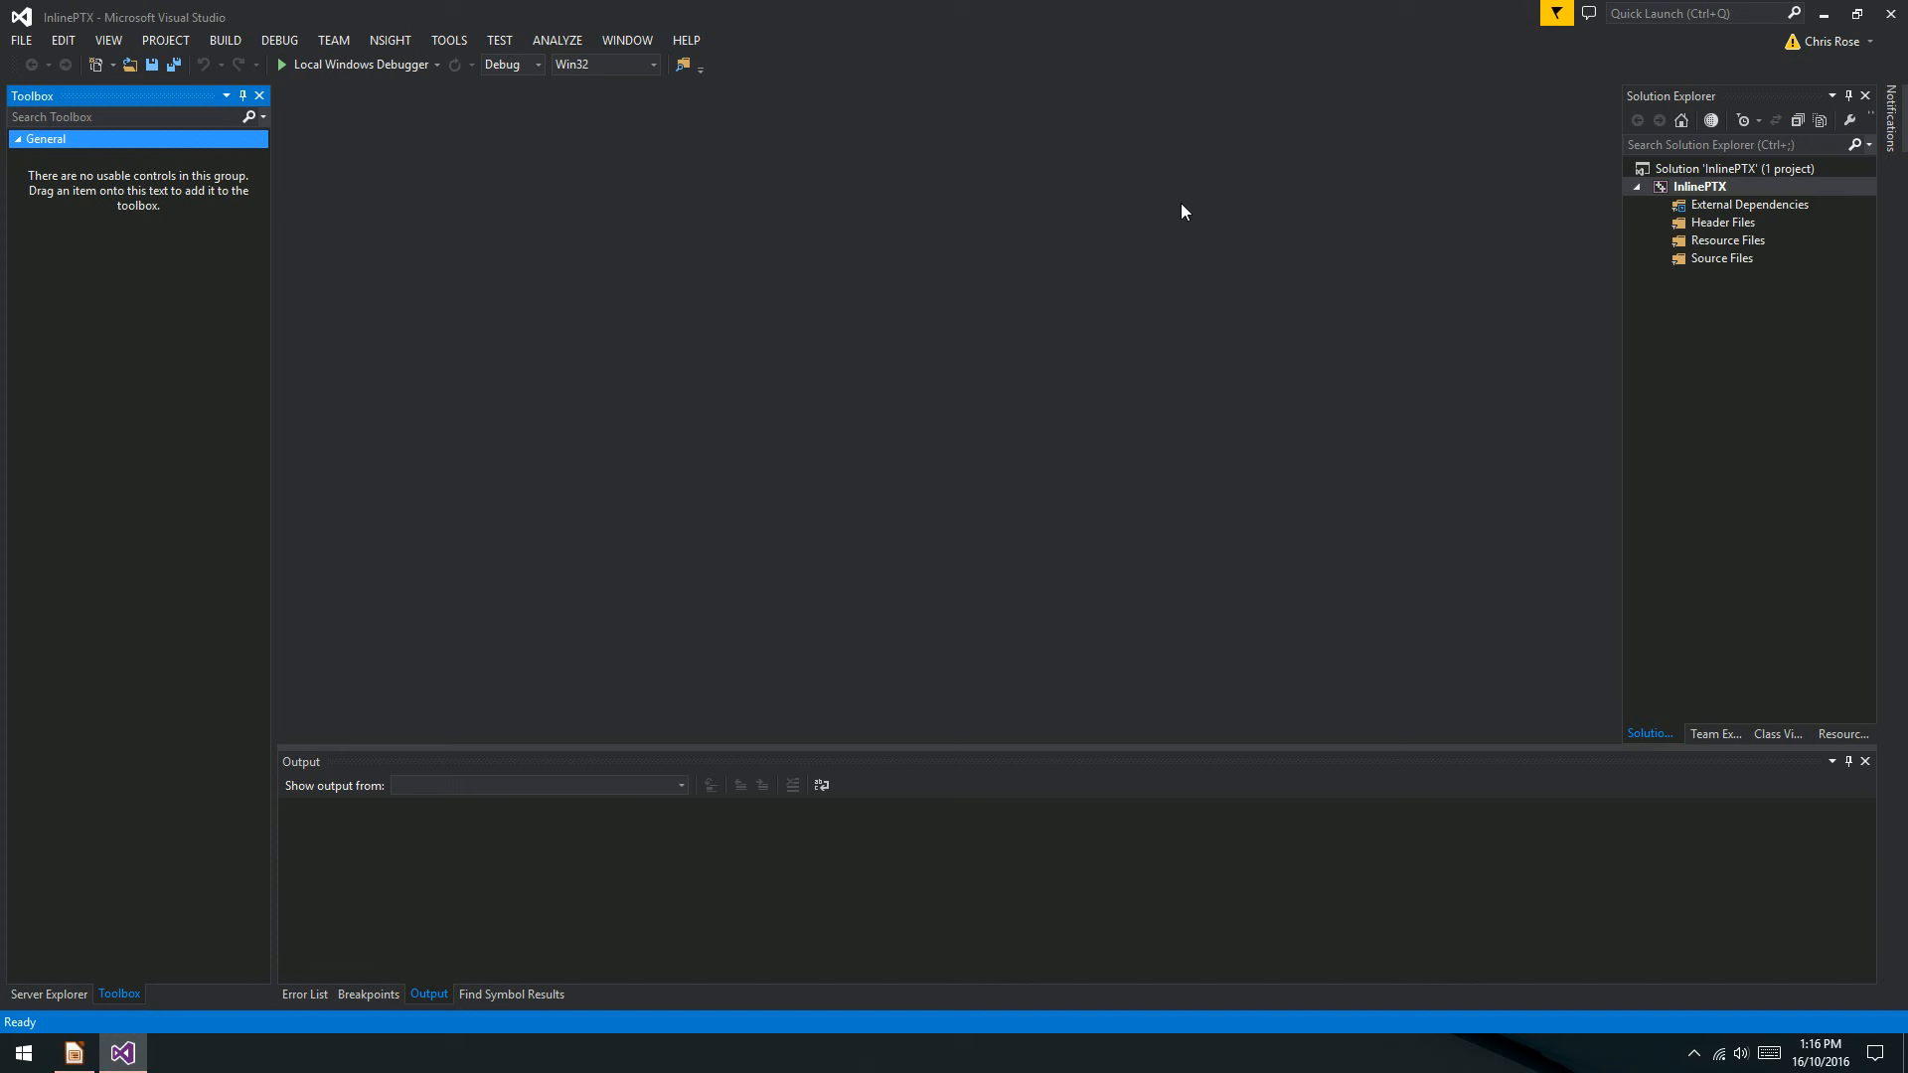
{"action": "left_click", "coordinate": [1700, 186]}
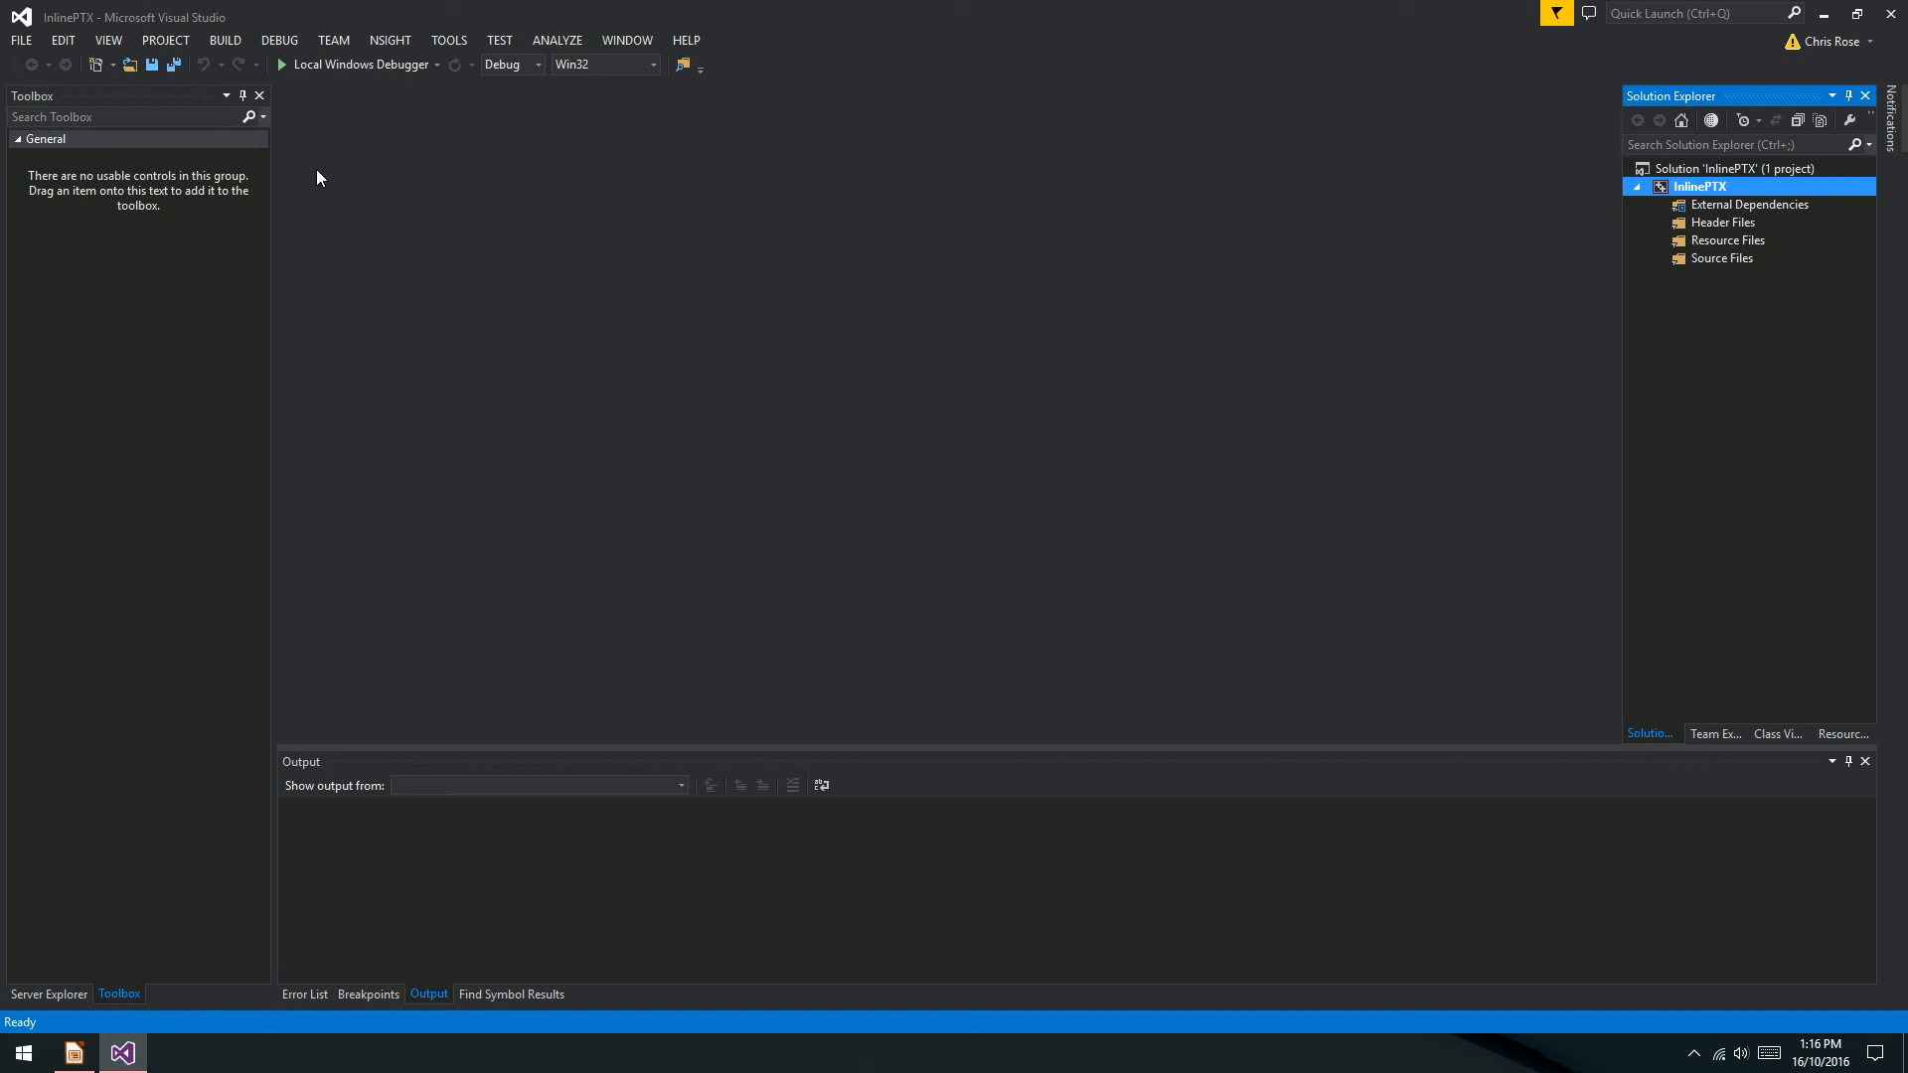
{"action": "mouse_move", "coordinate": [974, 341]}
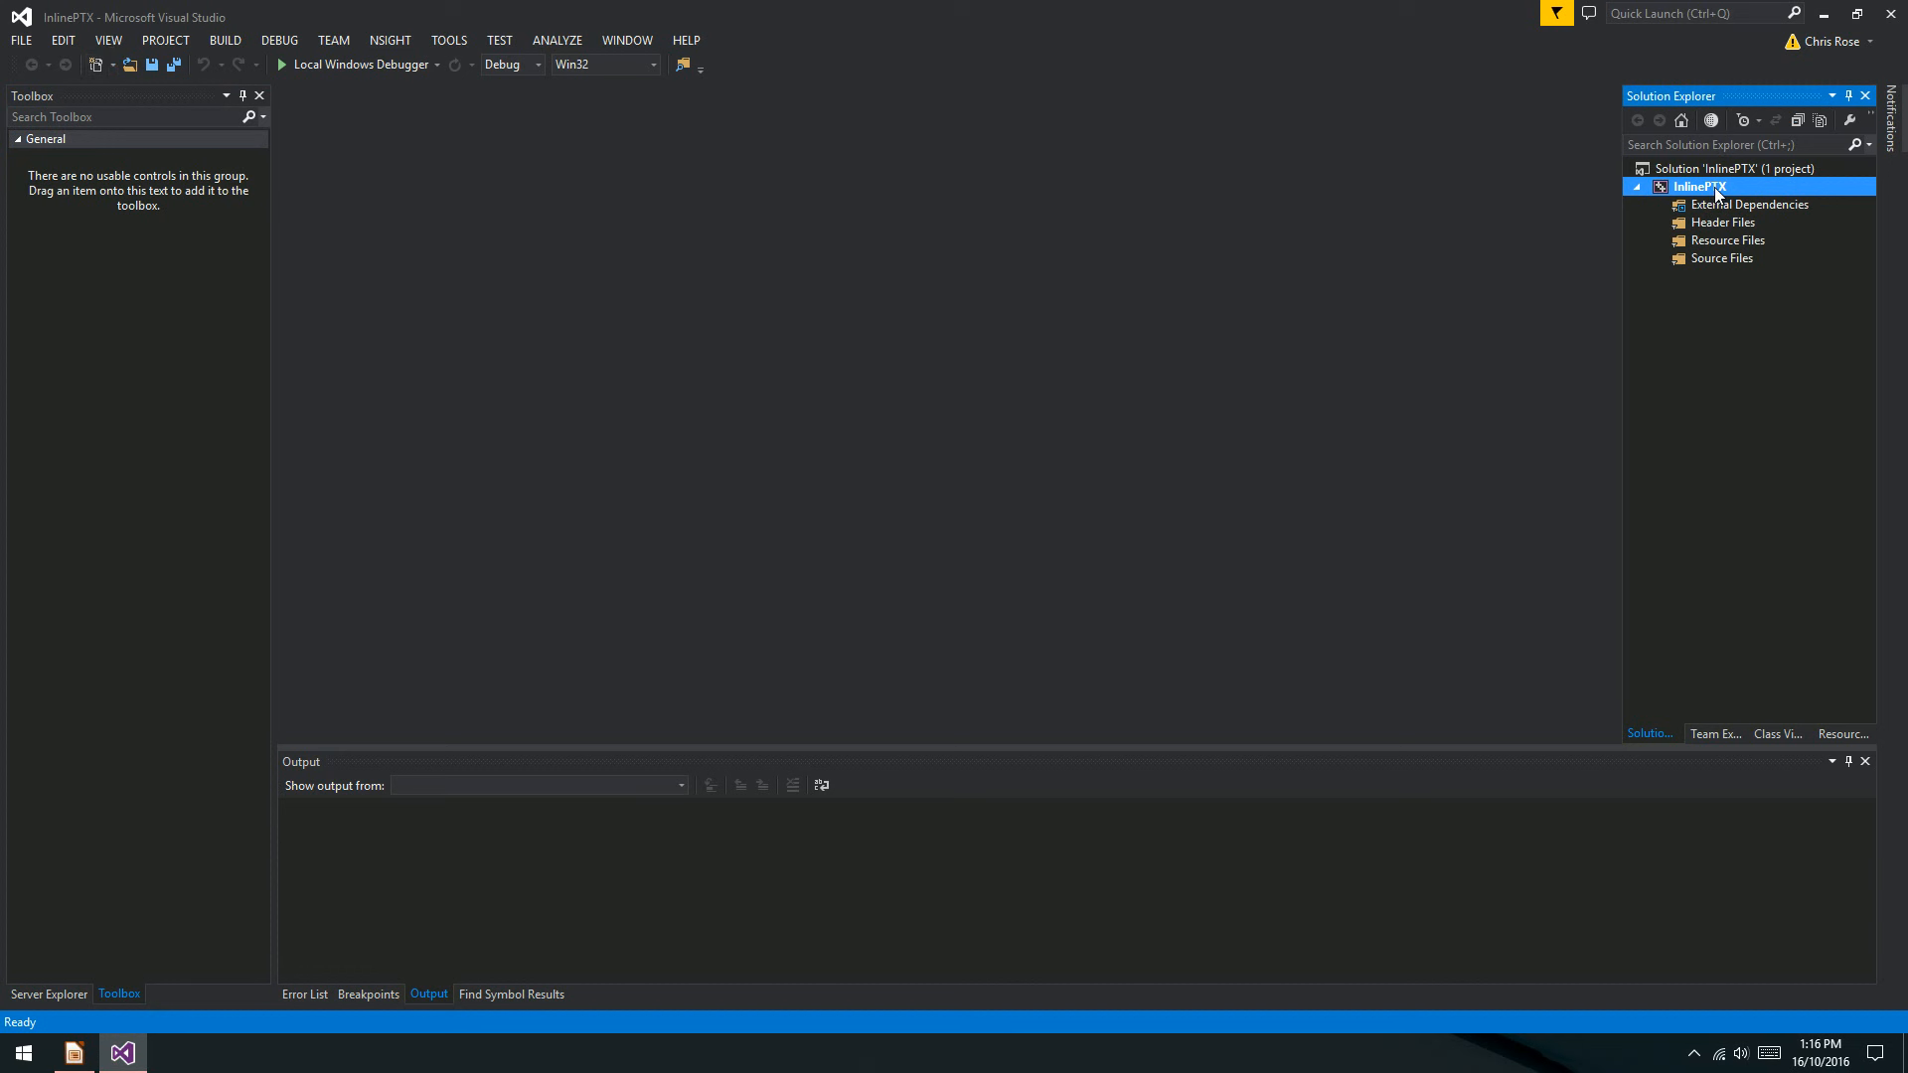
{"action": "right_click", "coordinate": [1697, 186]}
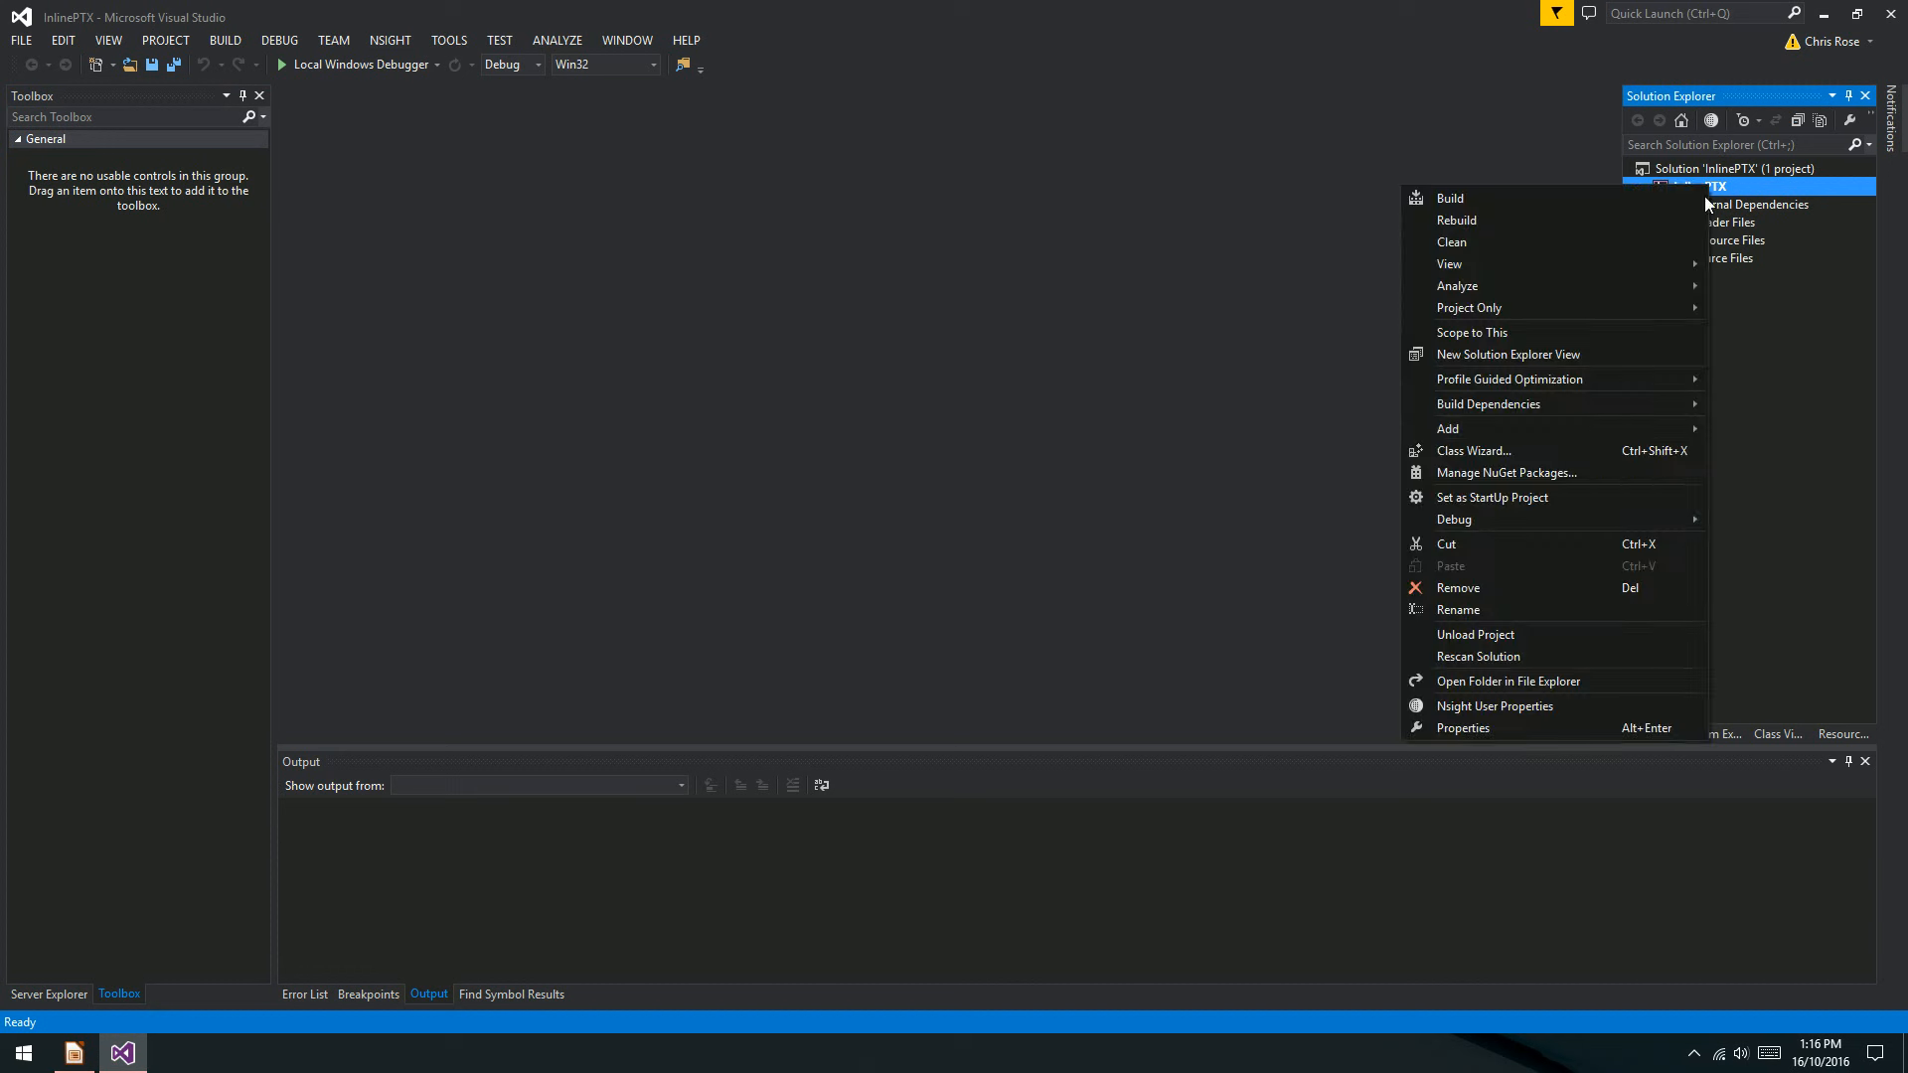
{"action": "mouse_move", "coordinate": [1487, 405]}
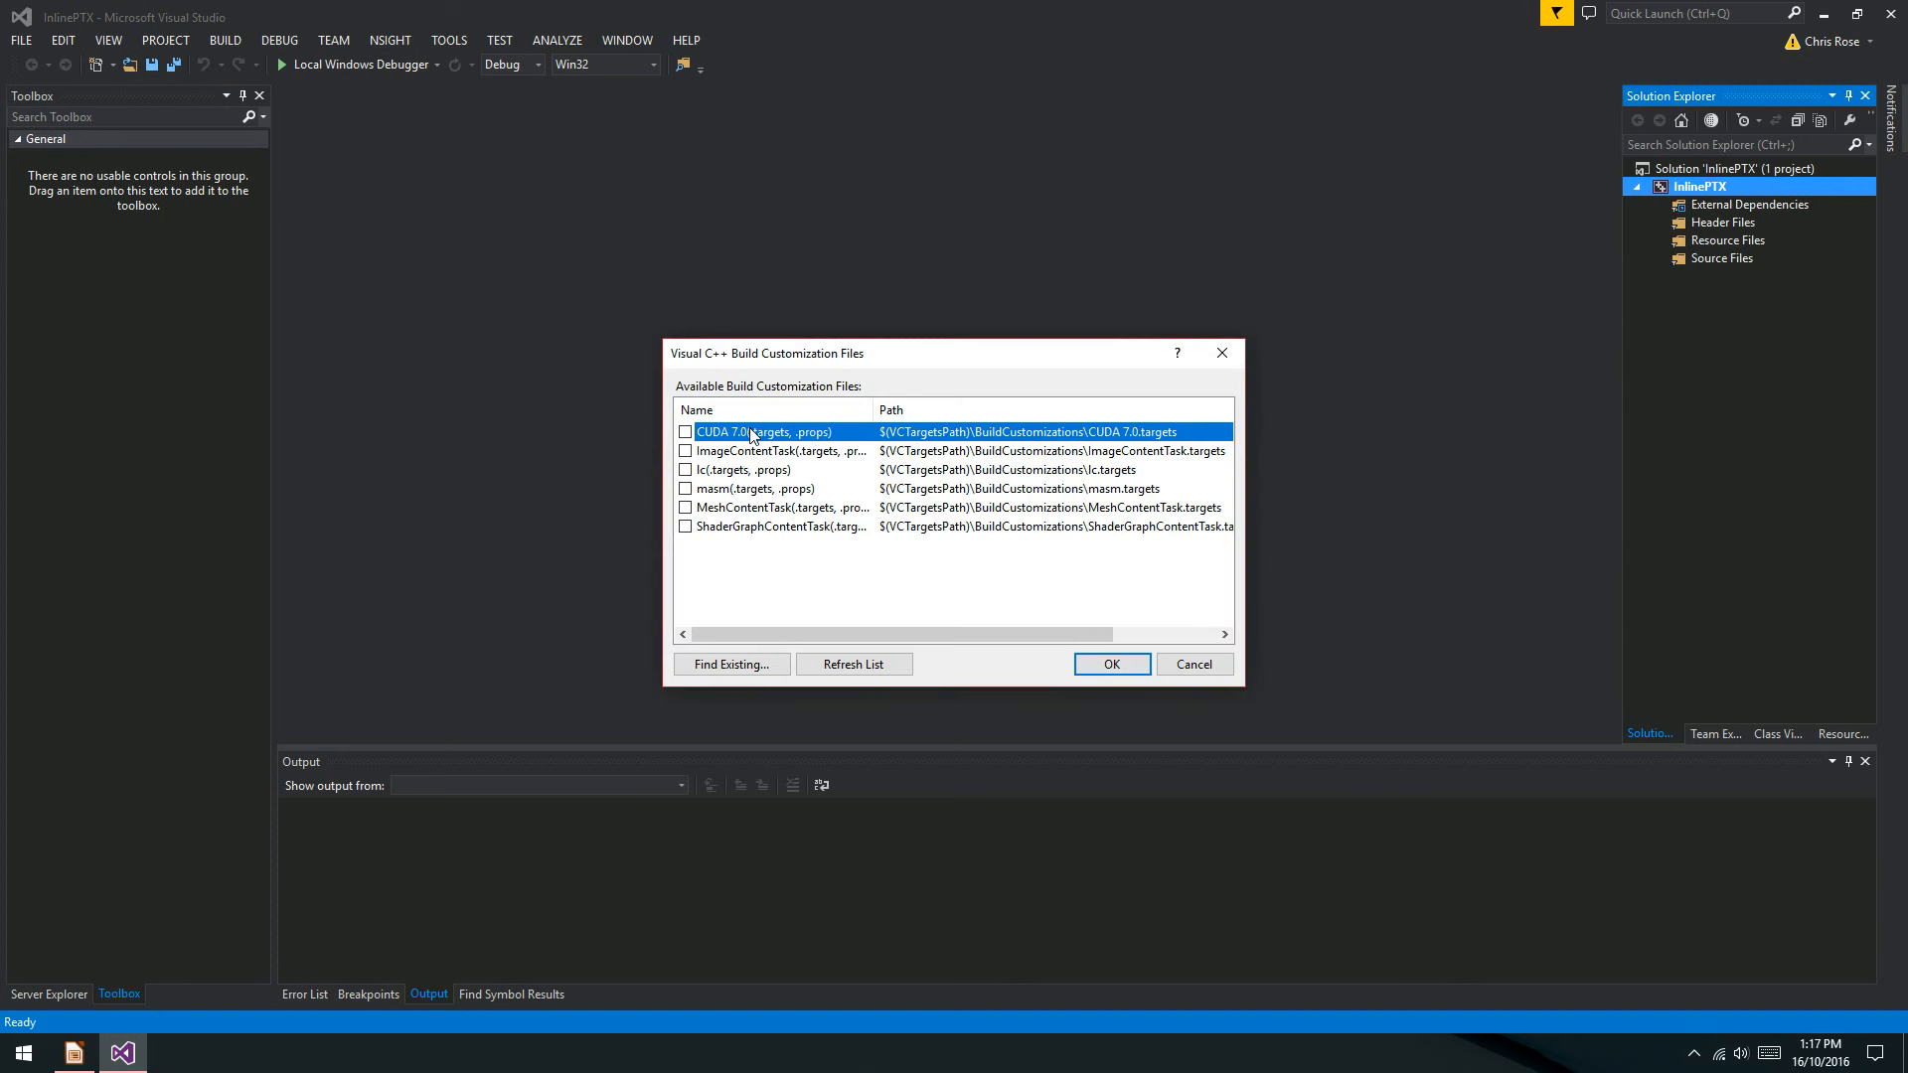
{"action": "left_click", "coordinate": [684, 432]}
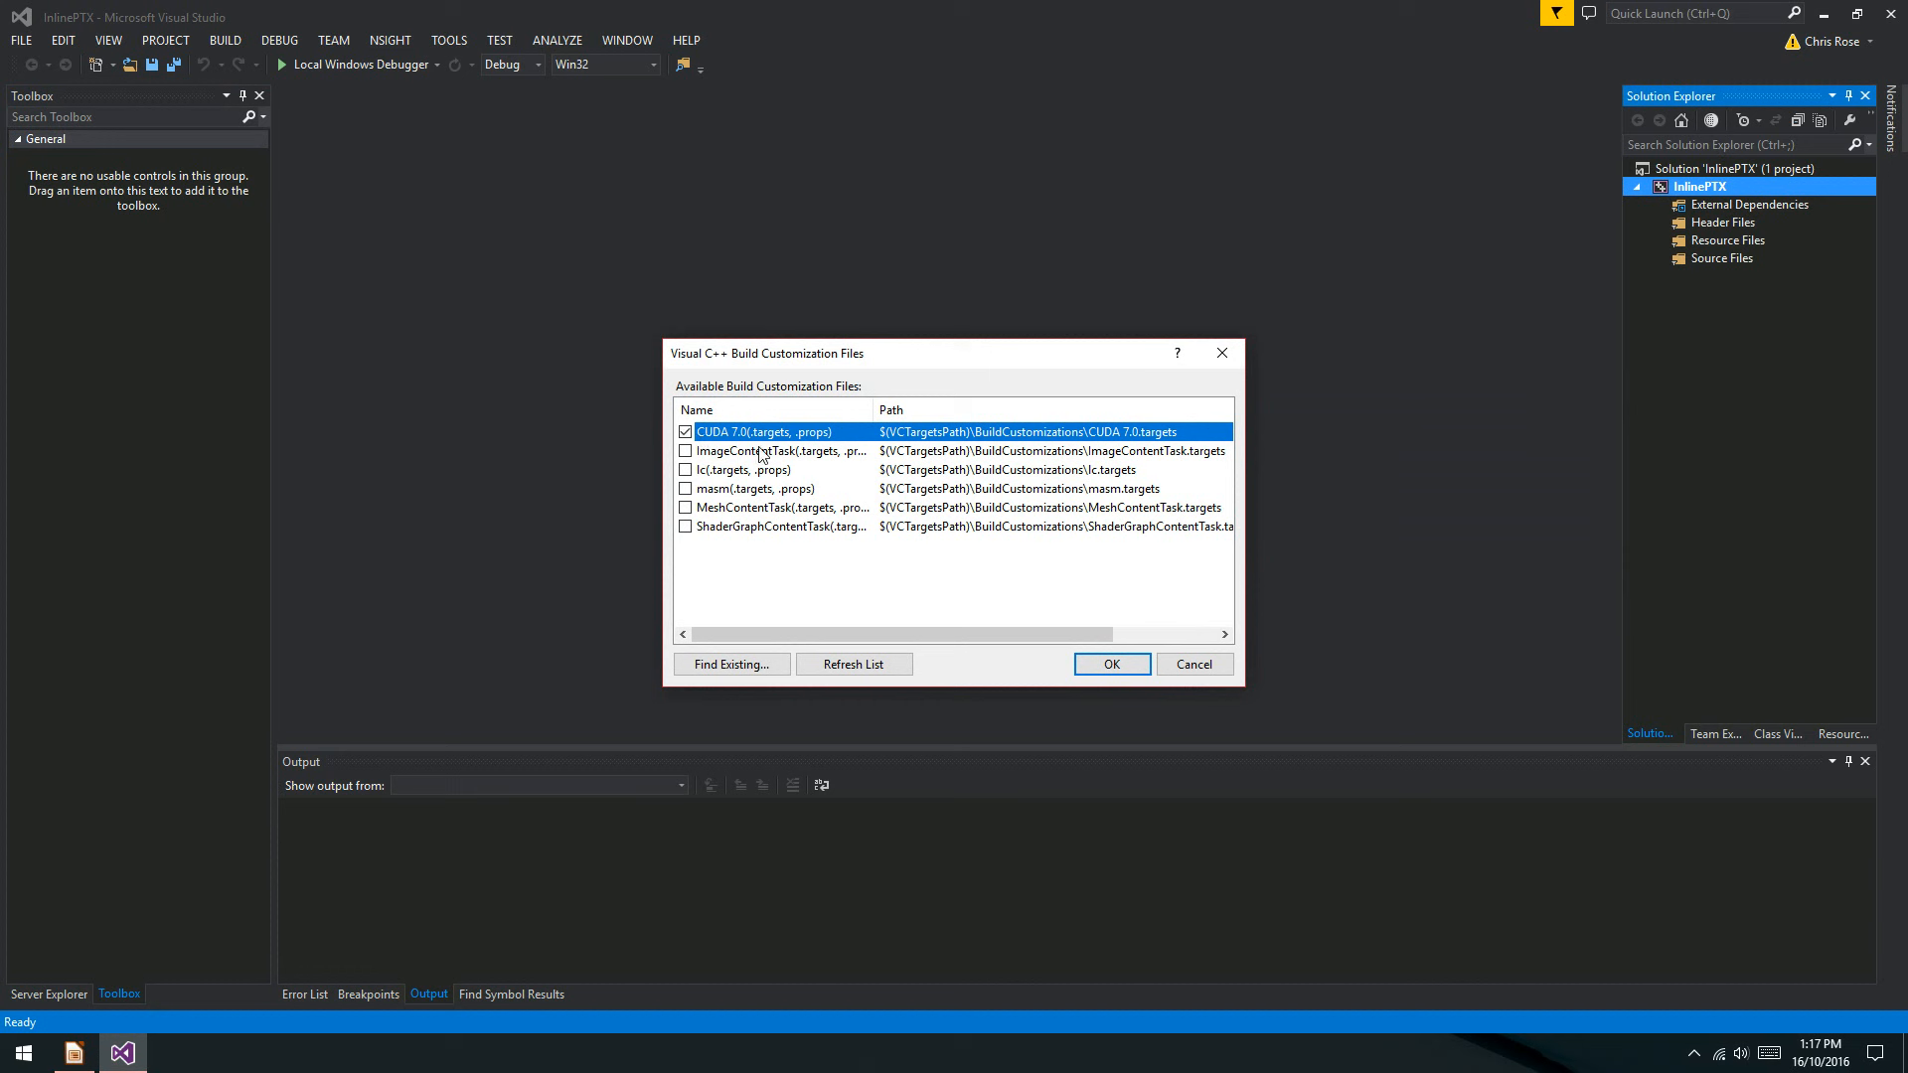
{"action": "mouse_move", "coordinate": [757, 453]}
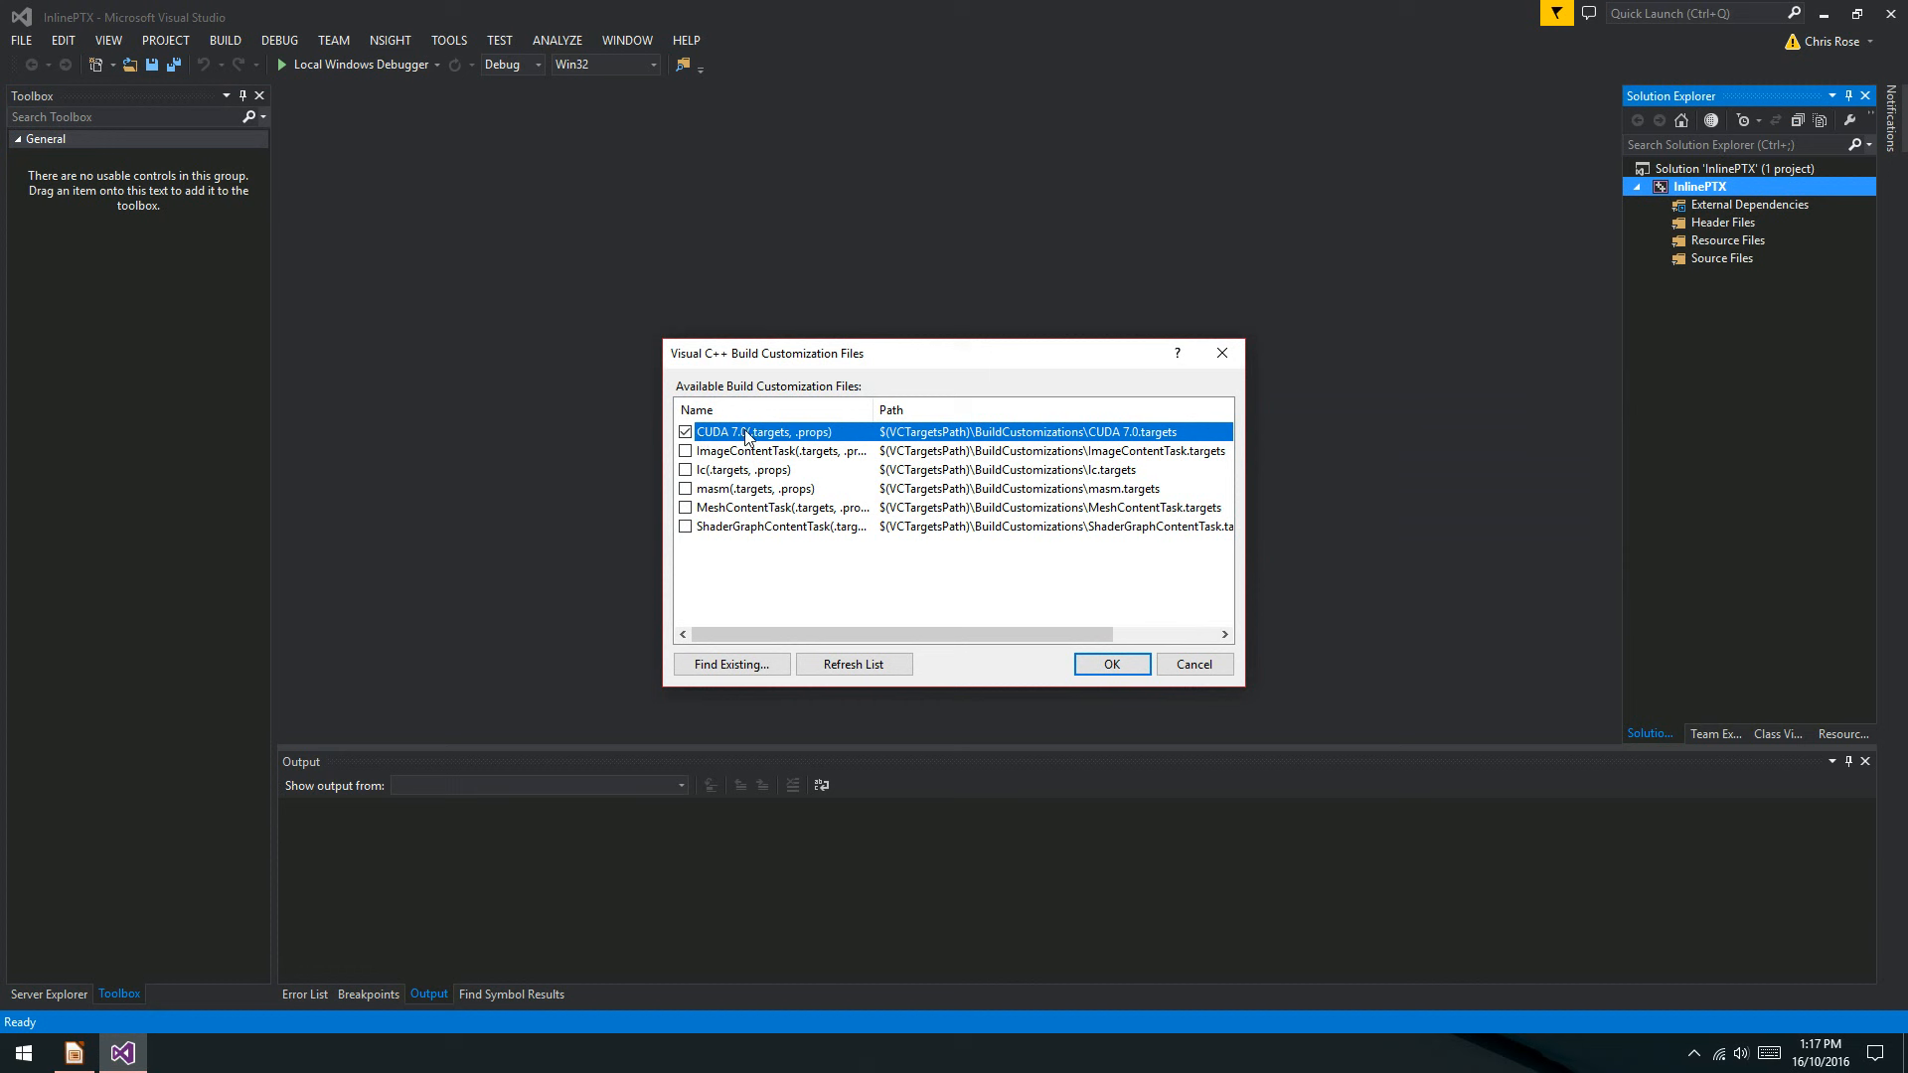
{"action": "mouse_move", "coordinate": [852, 465]}
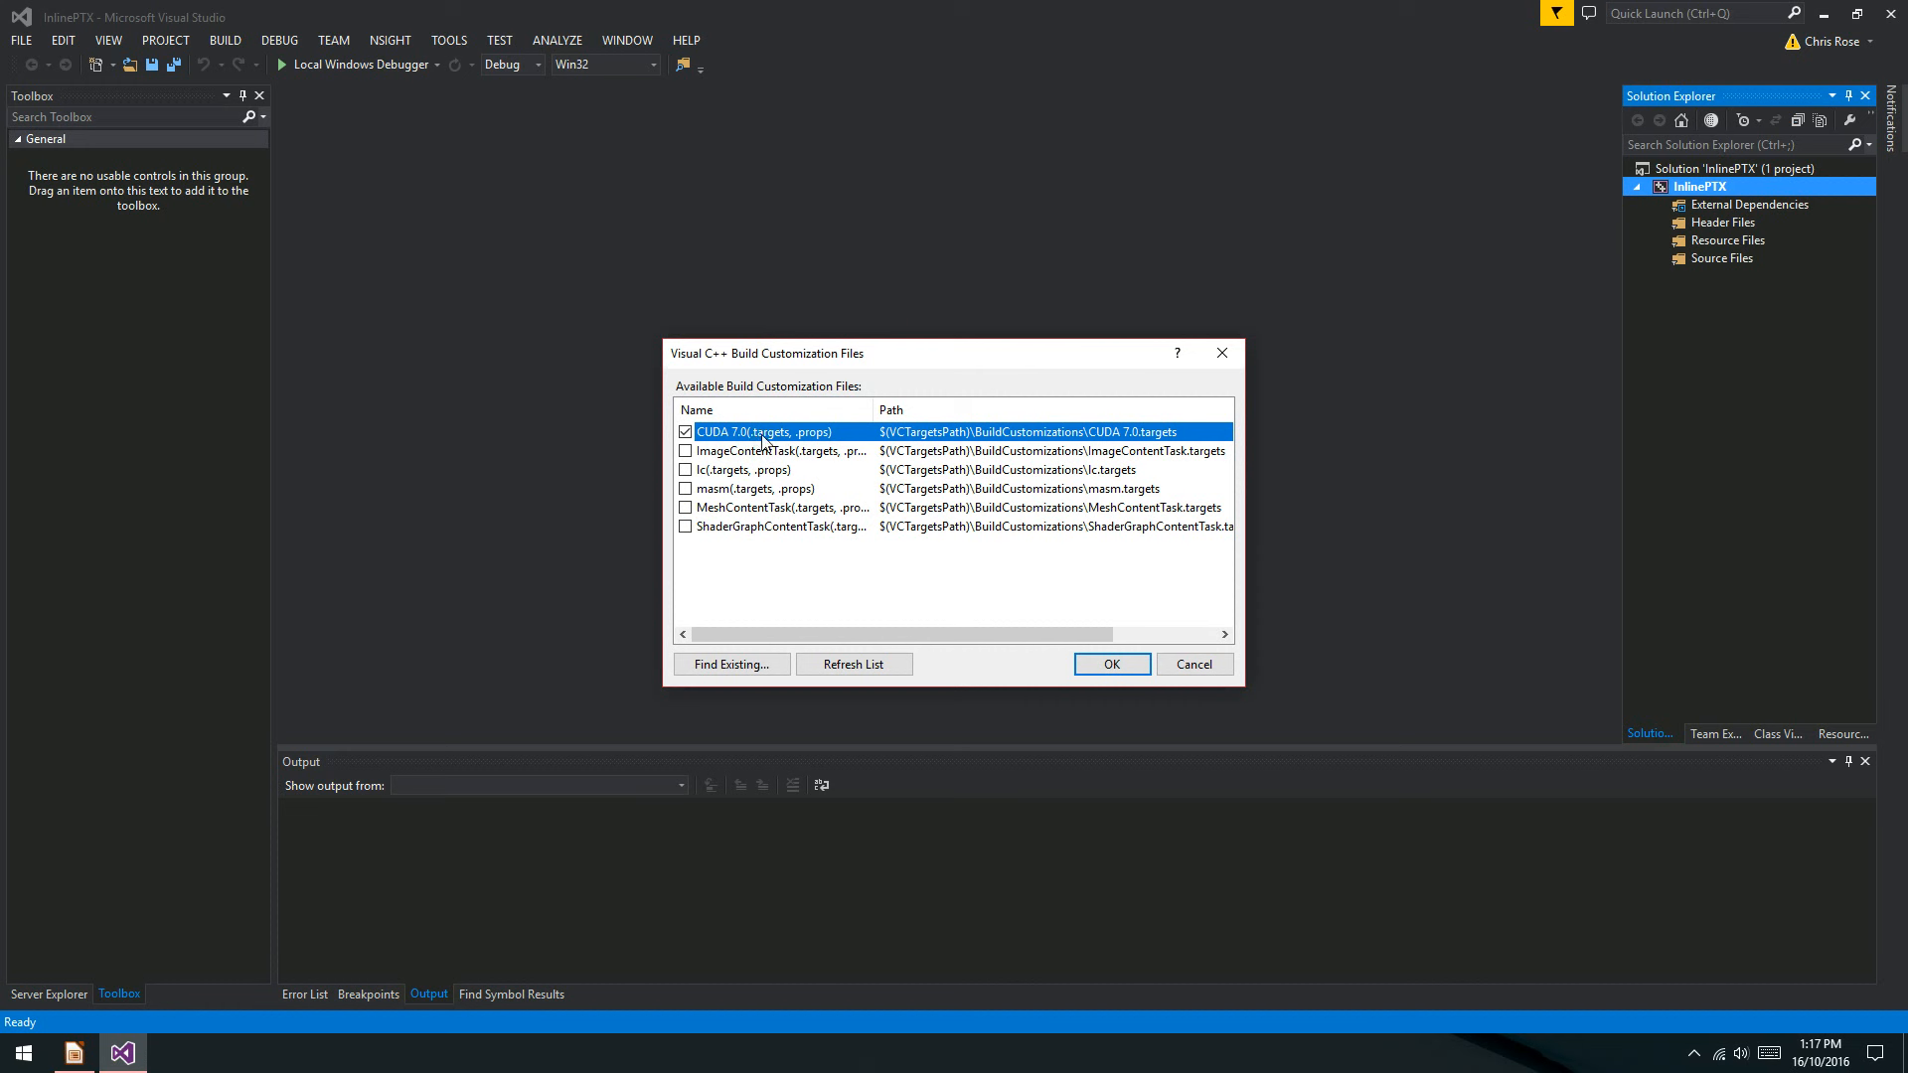
{"action": "left_click", "coordinate": [1109, 665]}
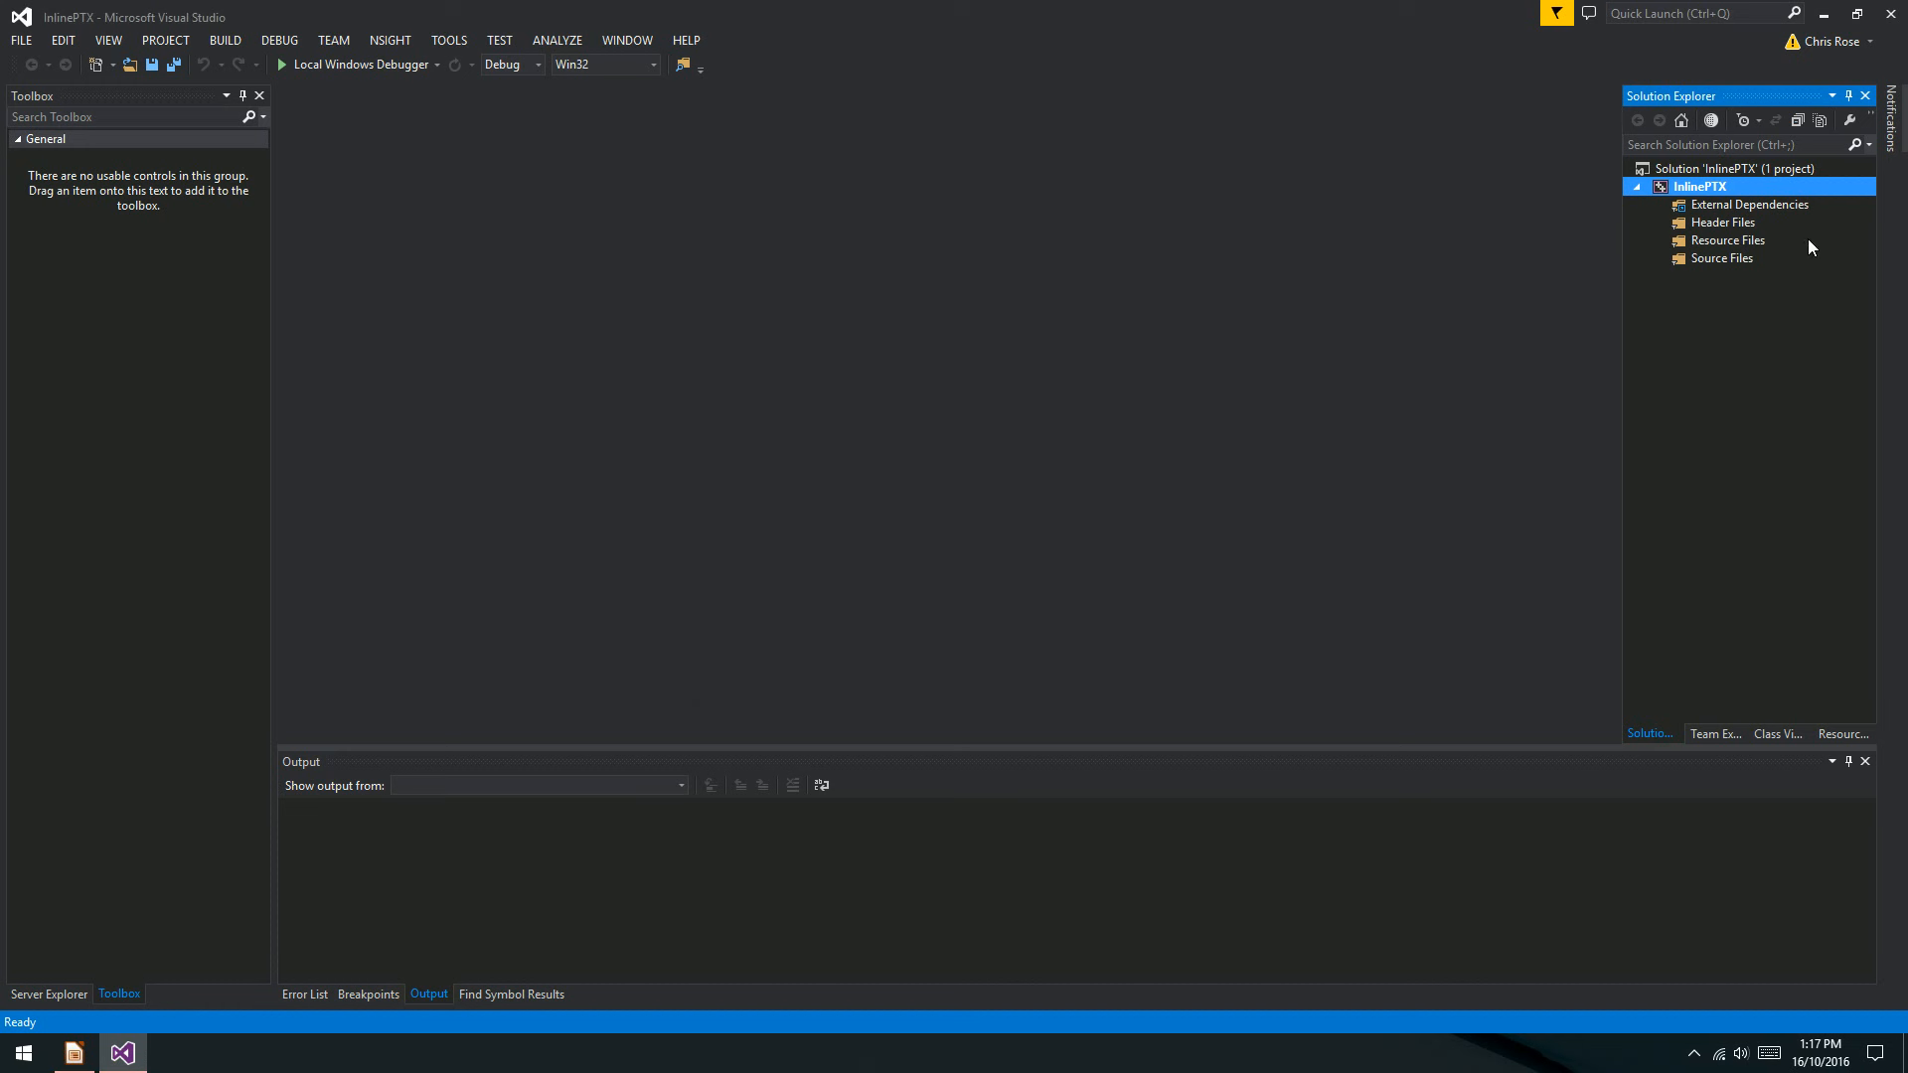
Add cudart.lib to InlinePTX's Linker > Input Additional Dependencies and apply.
{"action": "left_click", "coordinate": [166, 40]}
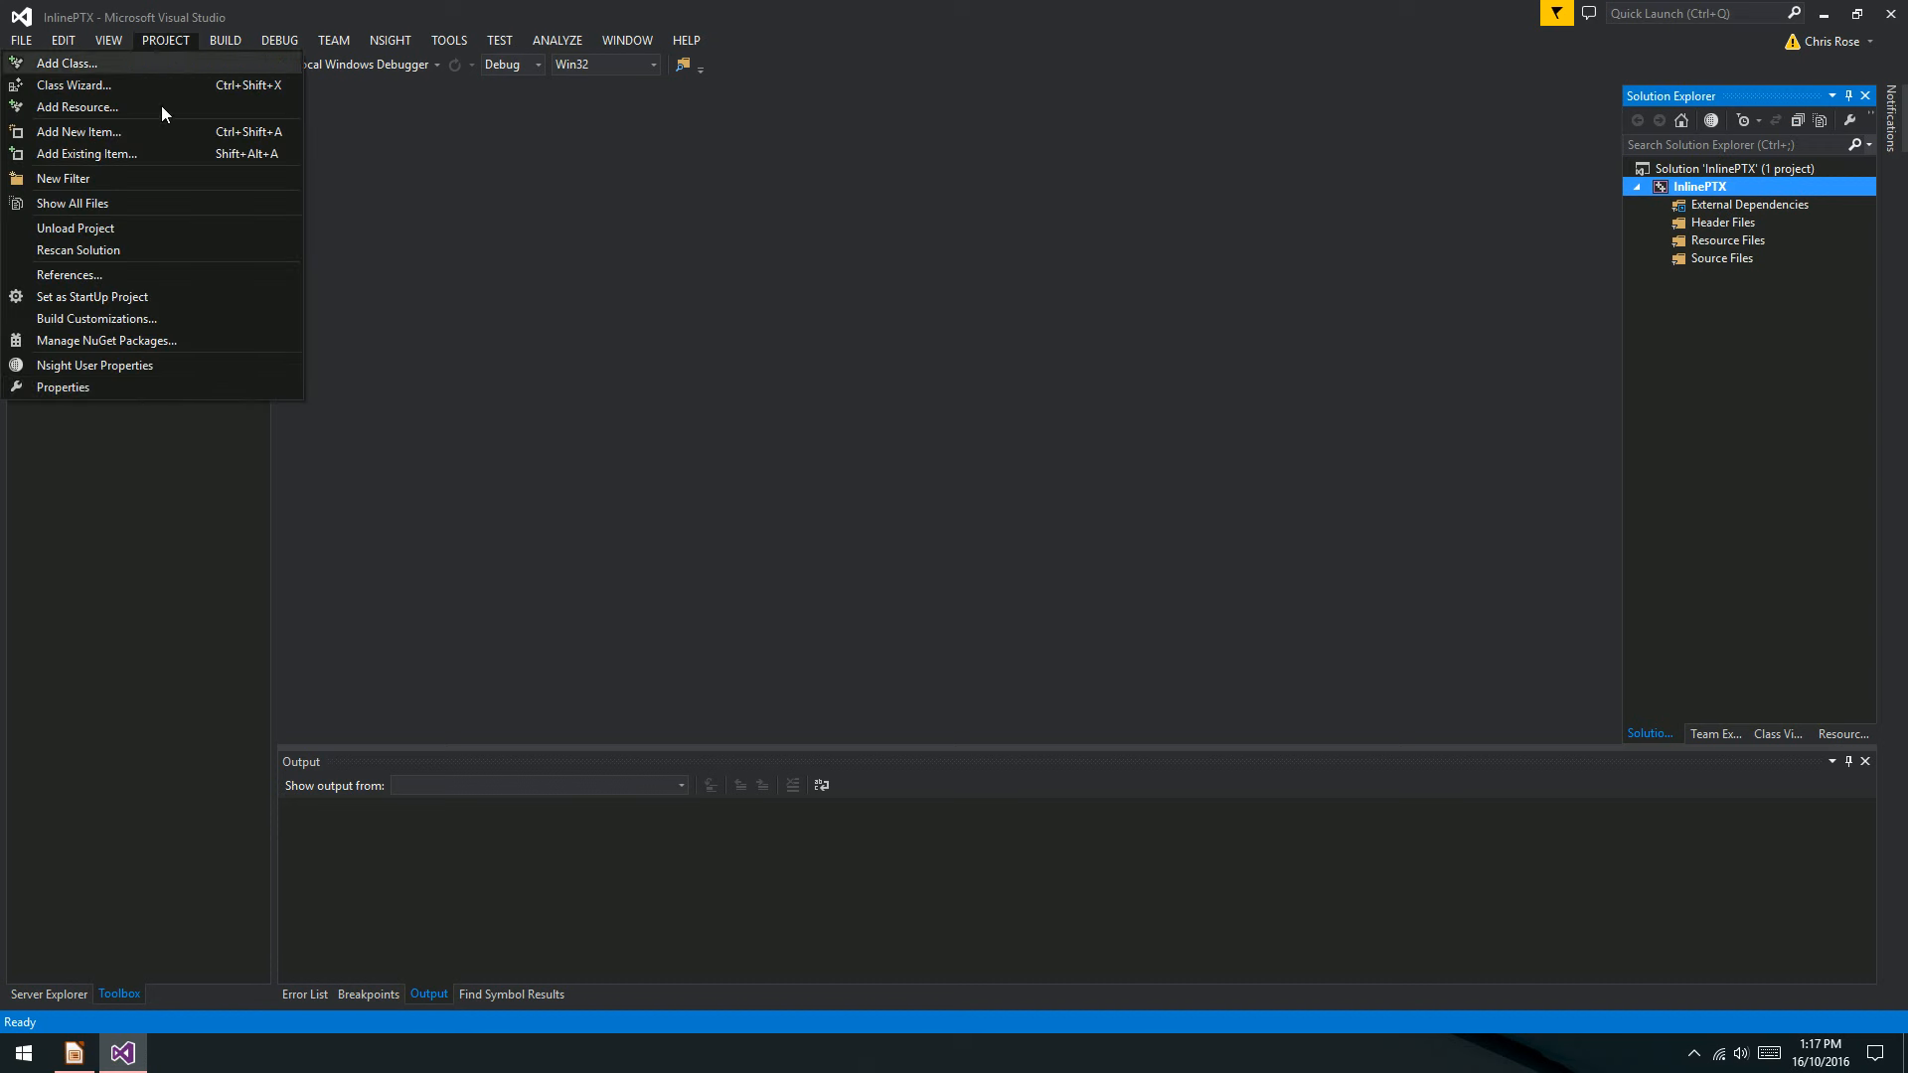
{"action": "left_click", "coordinate": [64, 386]}
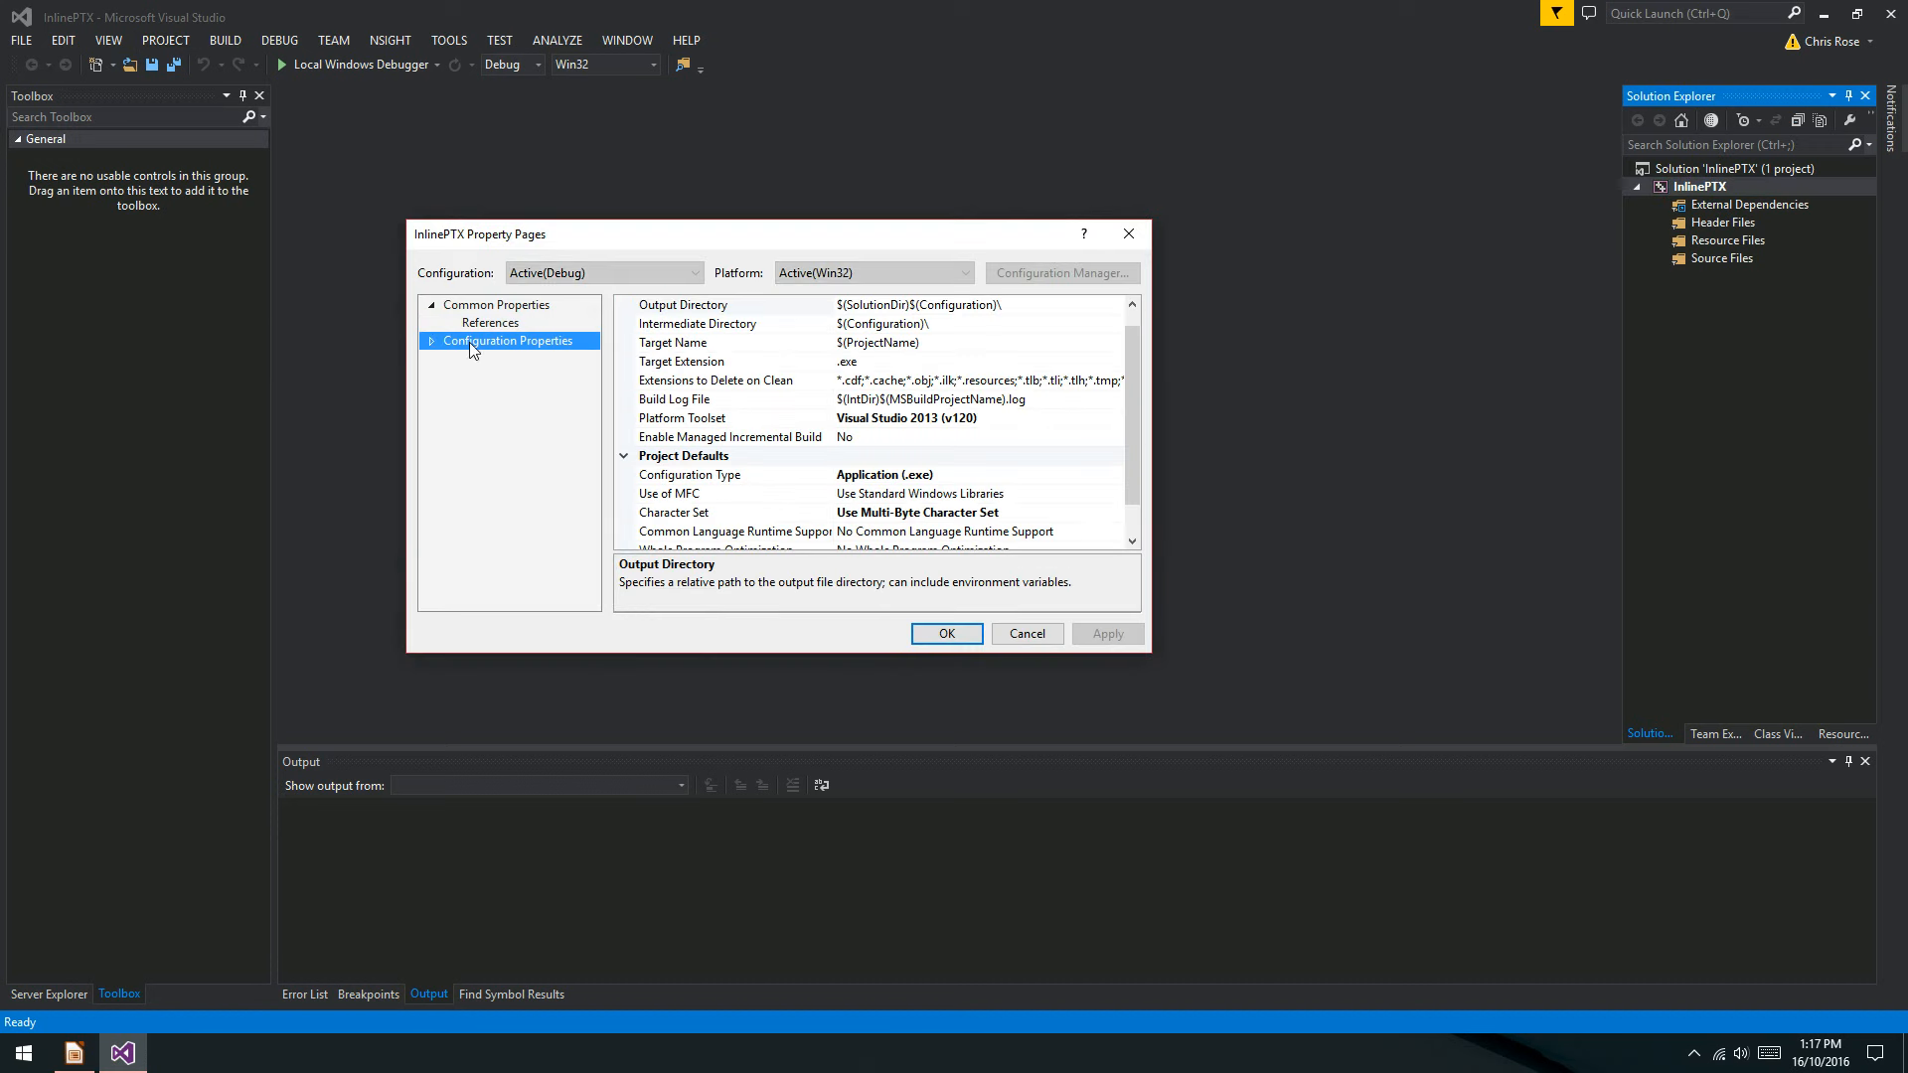
{"action": "left_click", "coordinate": [433, 341]}
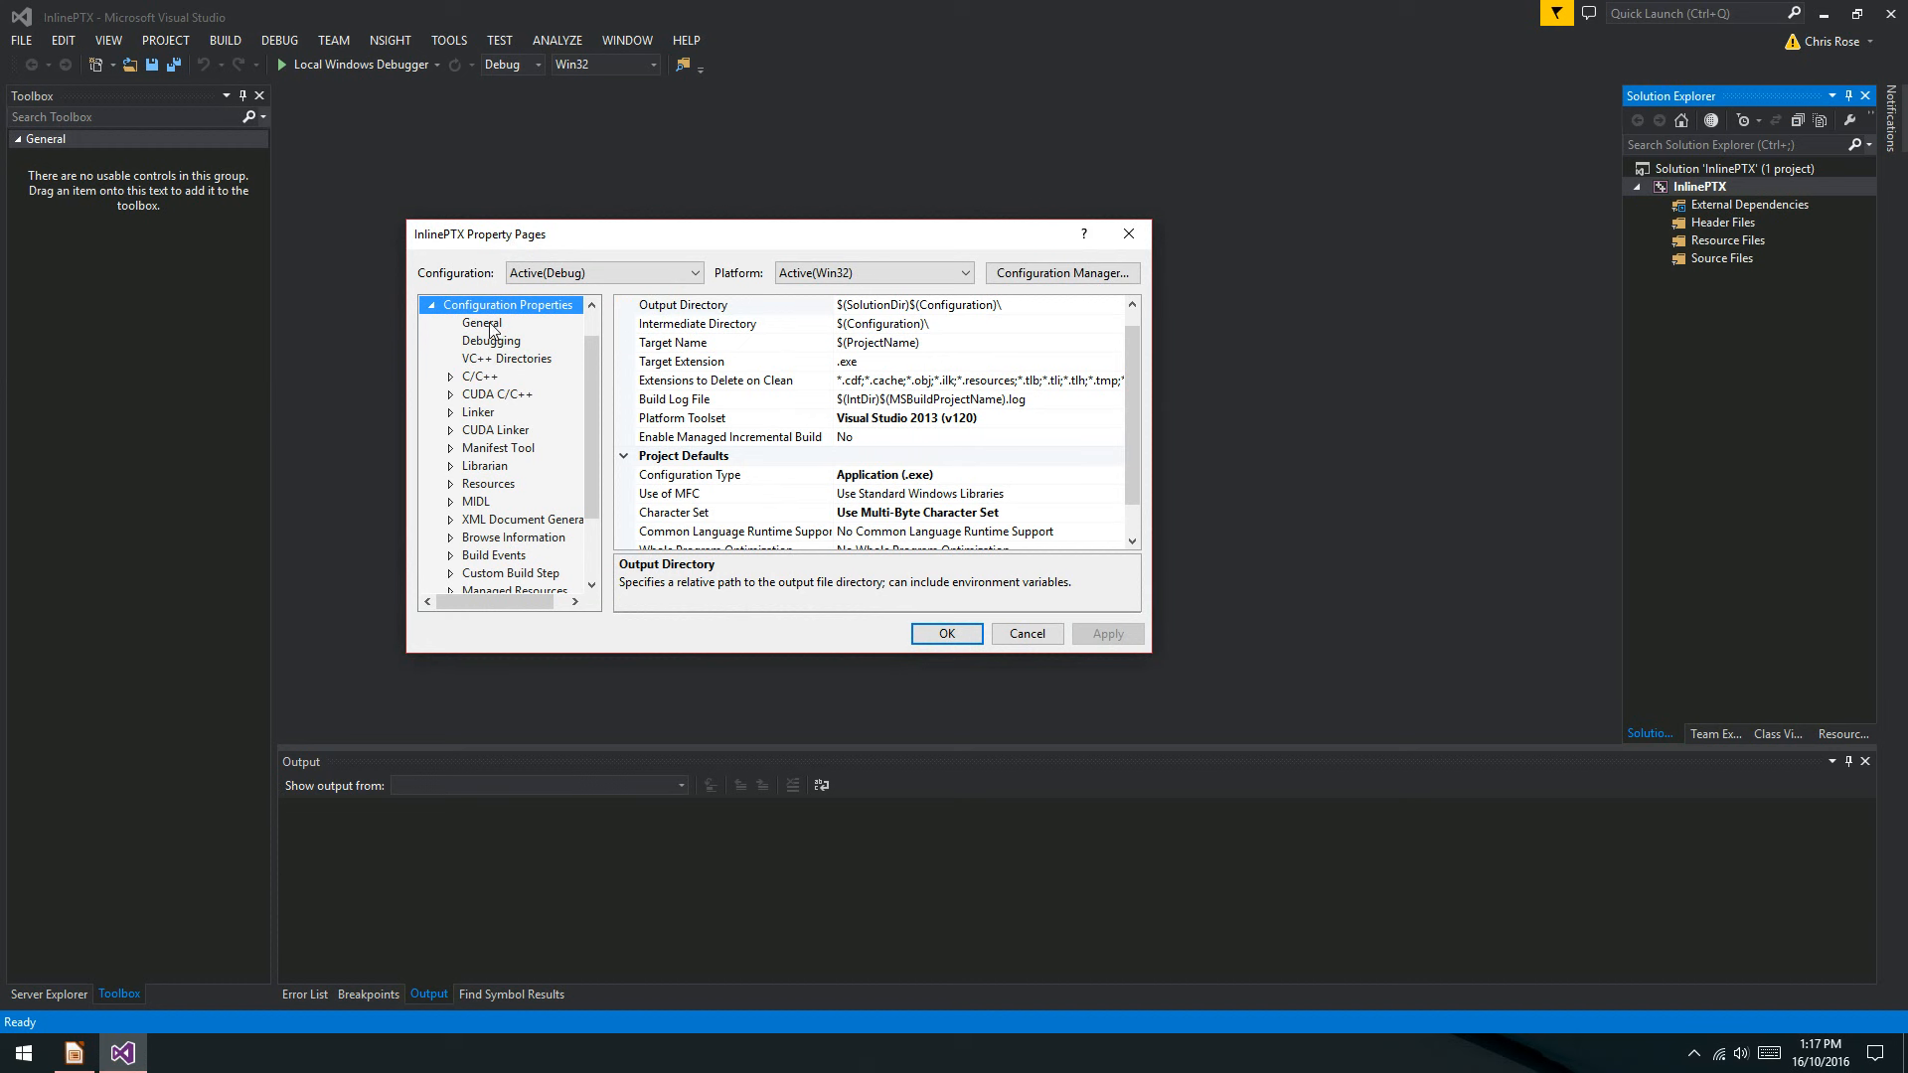
{"action": "left_click", "coordinate": [477, 375]}
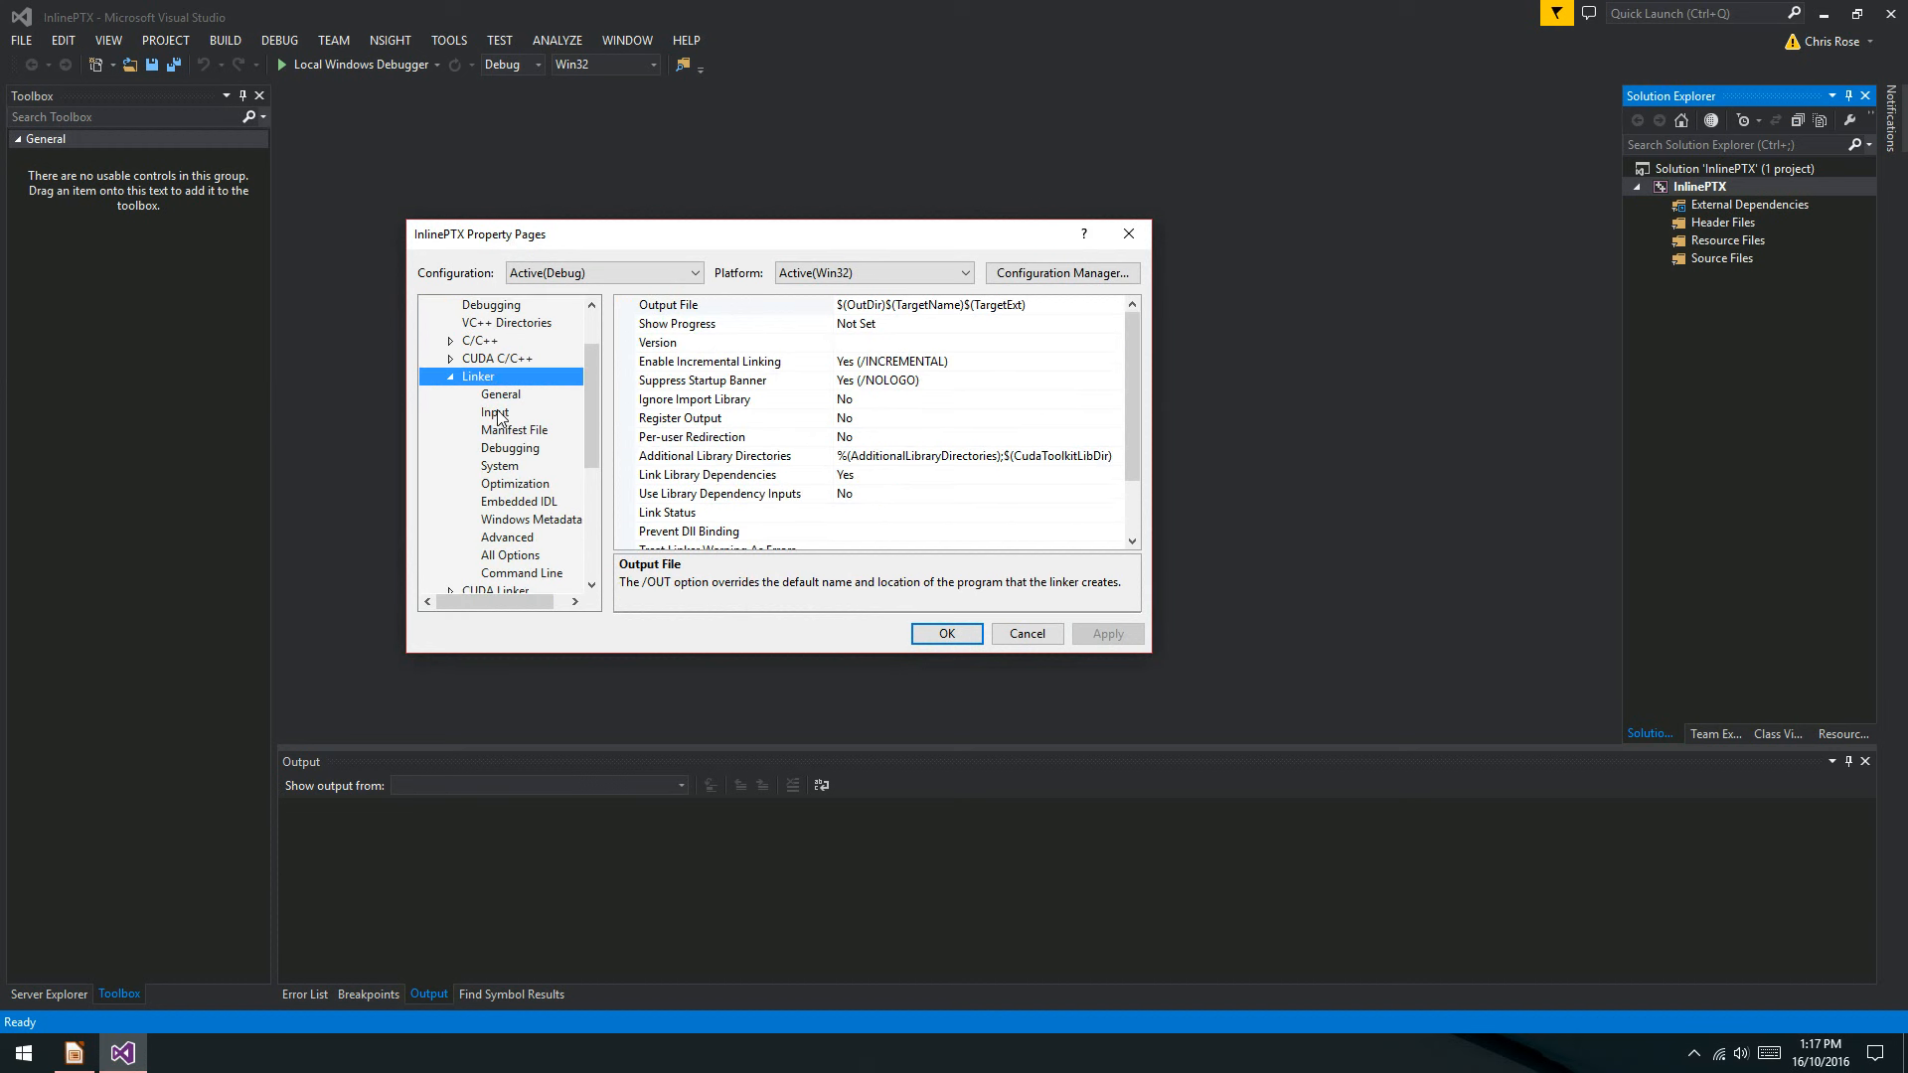
{"action": "left_click", "coordinate": [495, 411]}
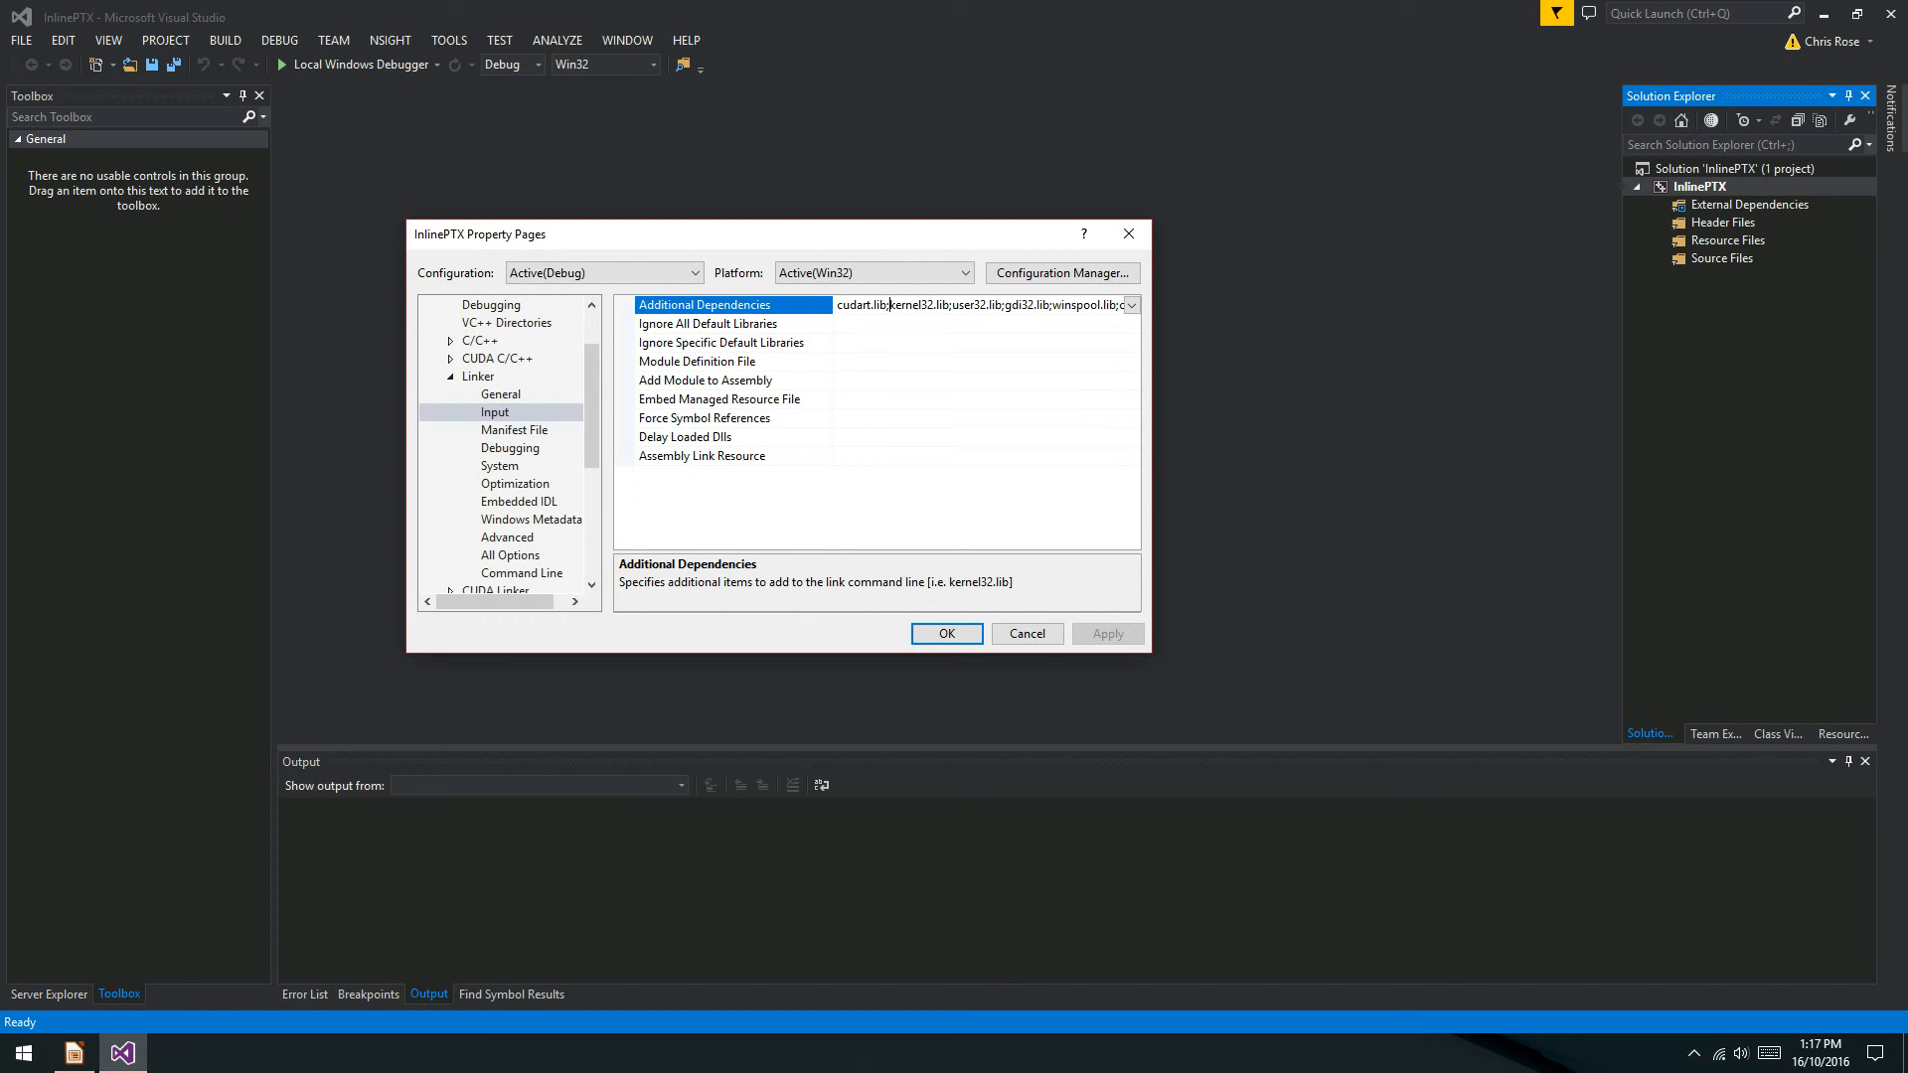
{"action": "left_click", "coordinate": [696, 361]}
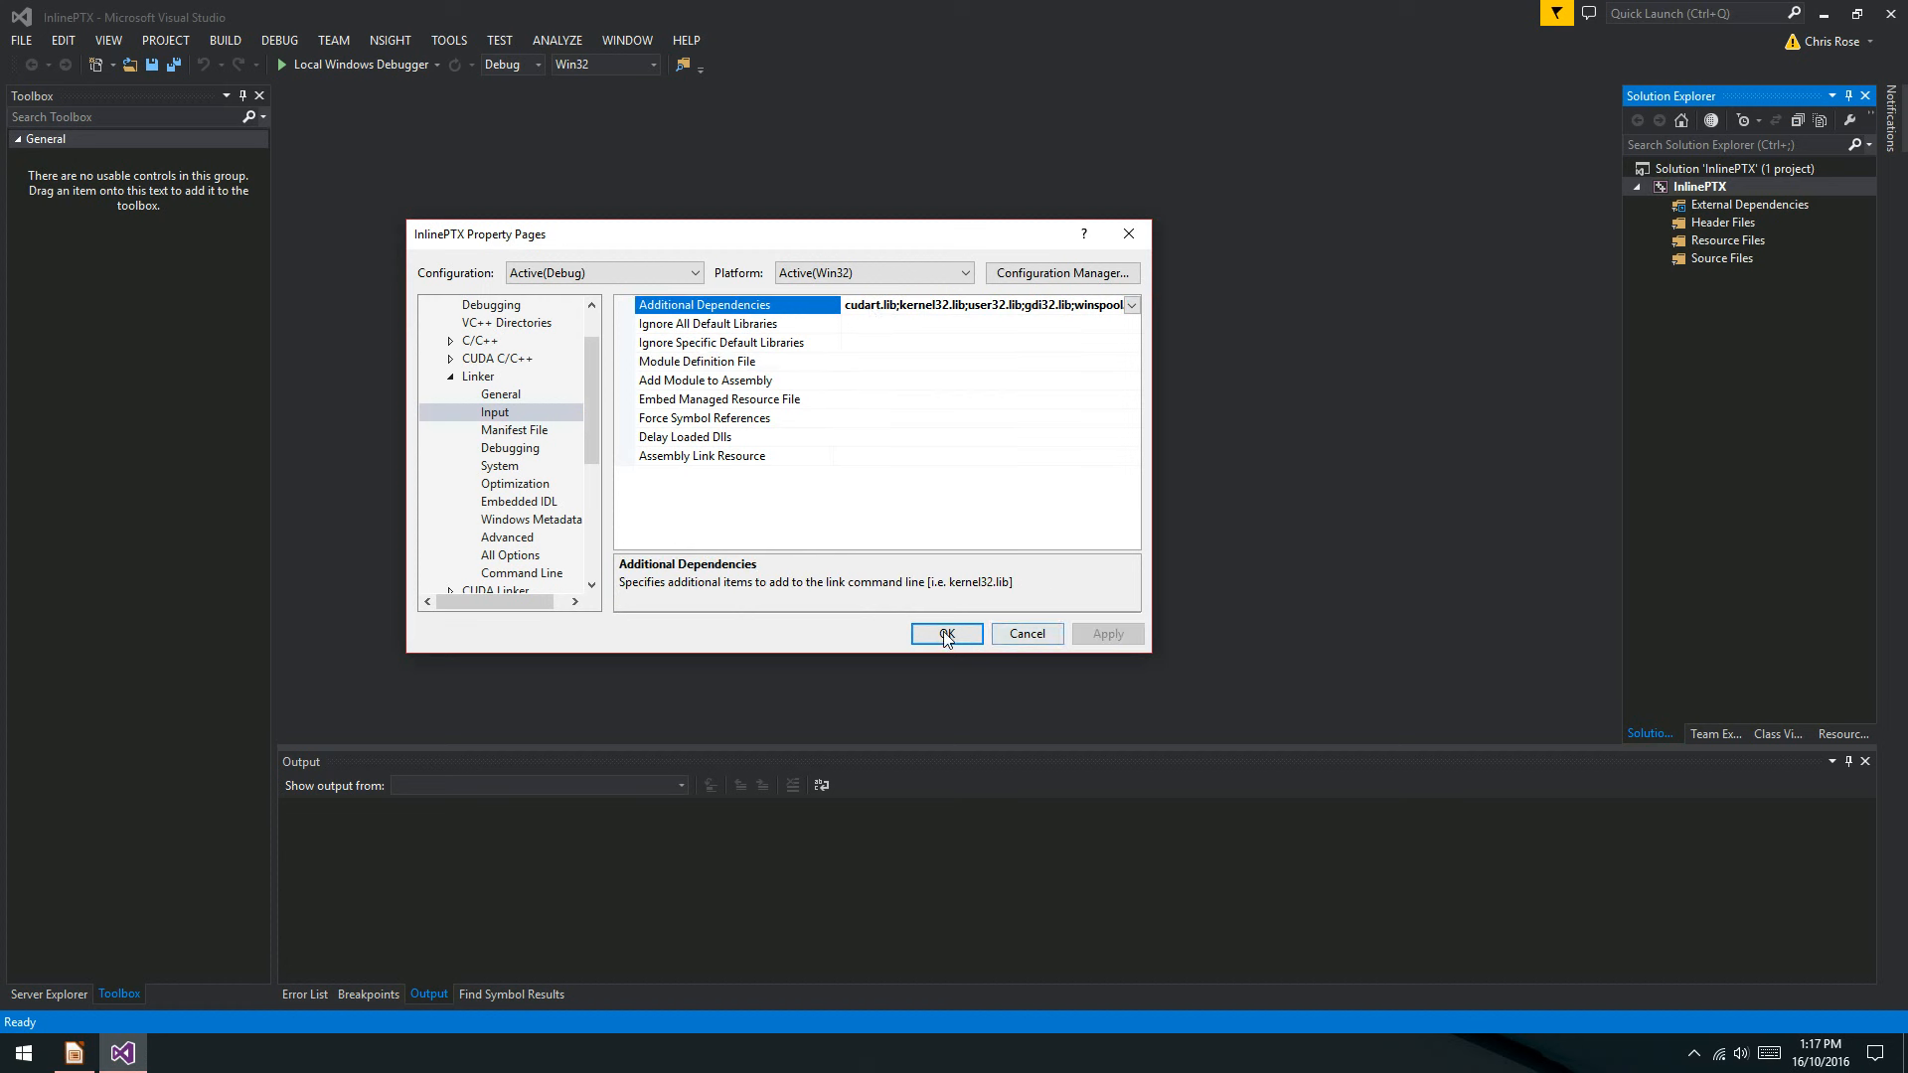
{"action": "left_click", "coordinate": [945, 634]}
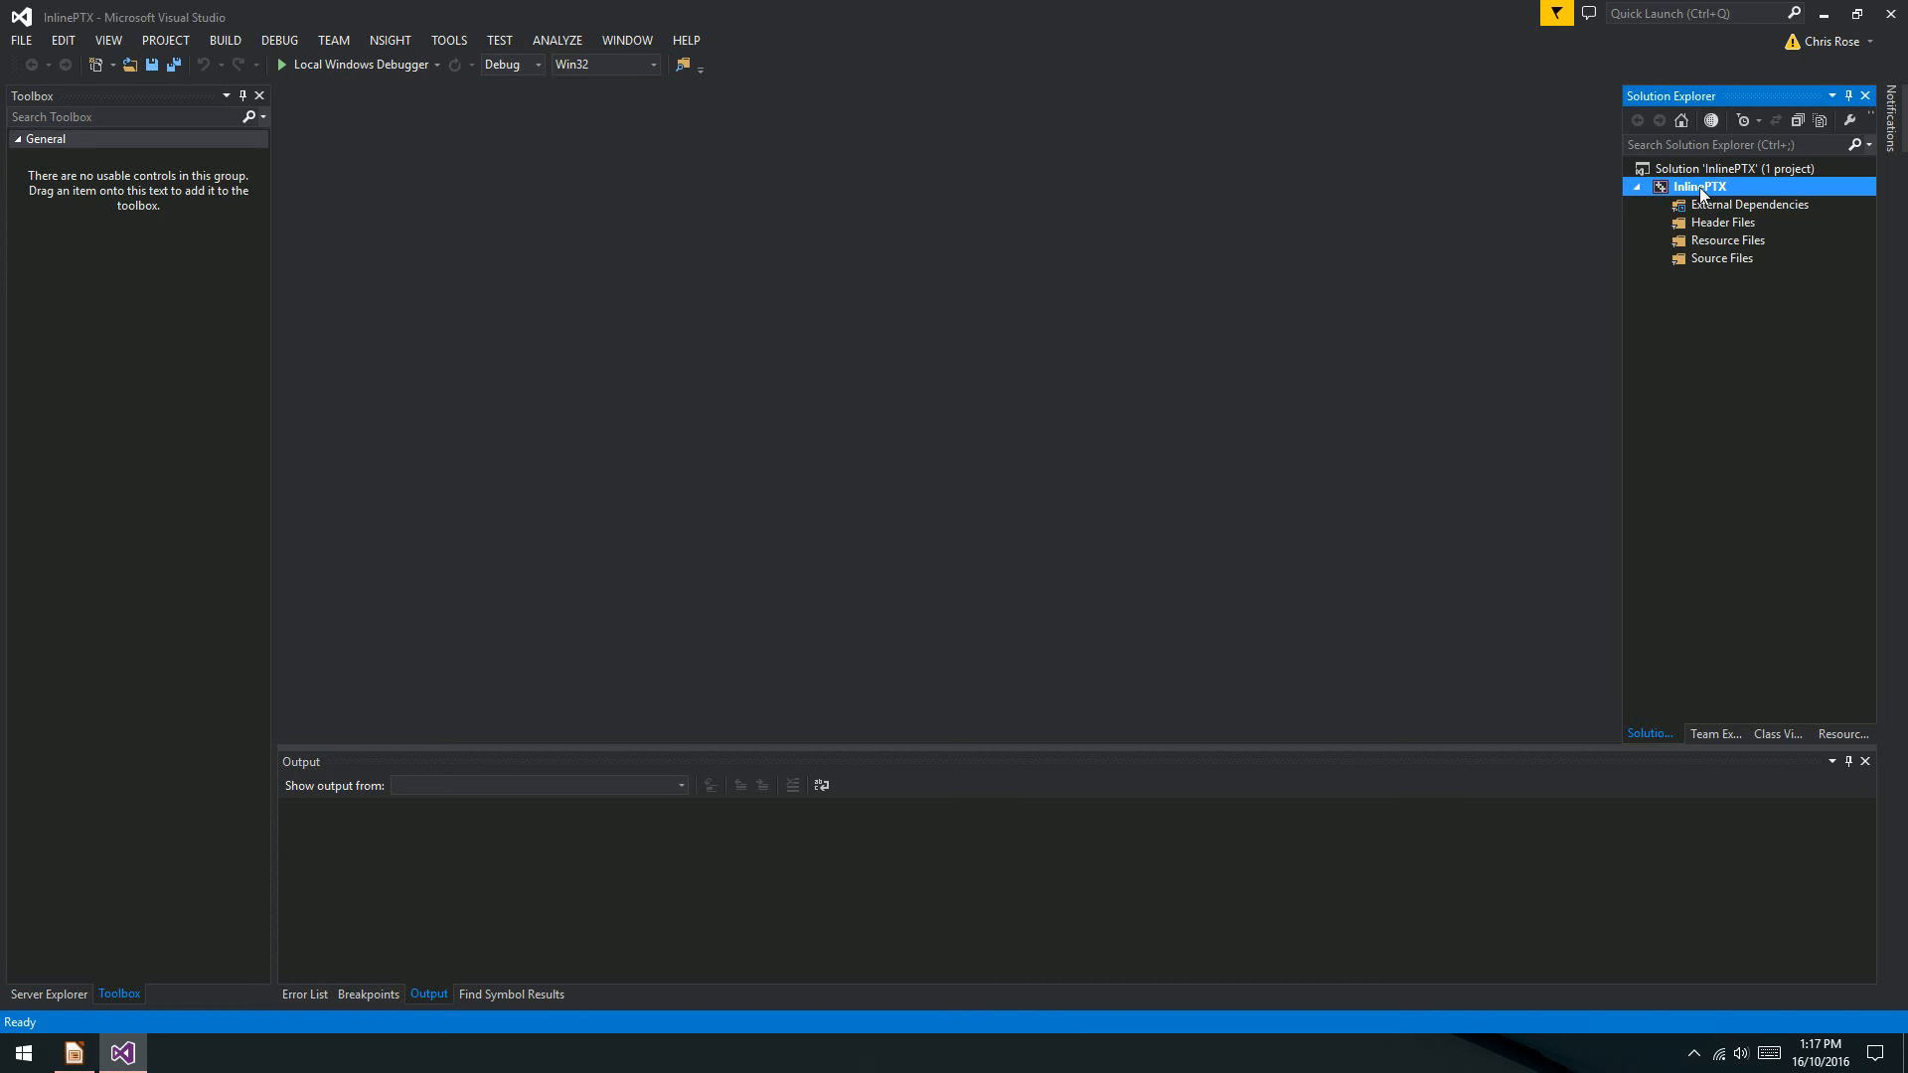
Add a new item named main.cu to the InlinePTX project.
{"action": "right_click", "coordinate": [1701, 186]}
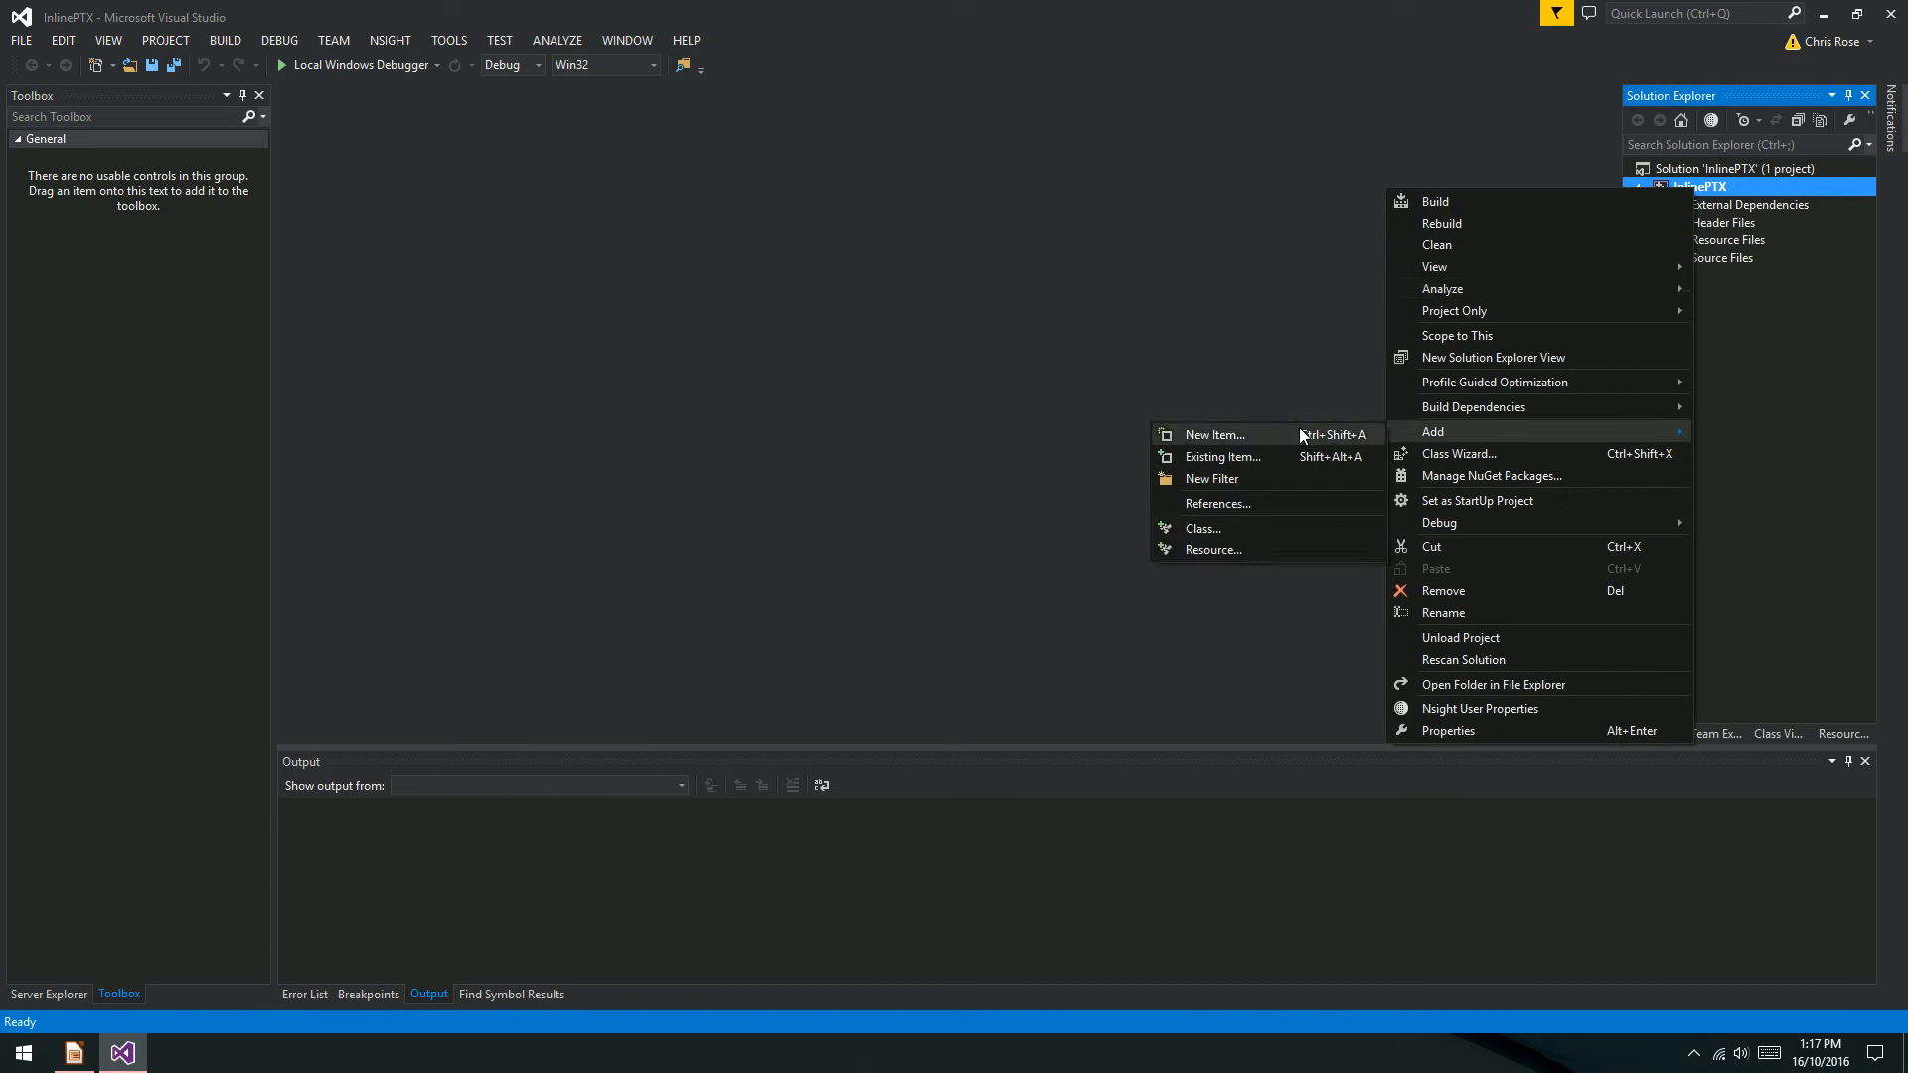
{"action": "left_click", "coordinate": [1214, 435]}
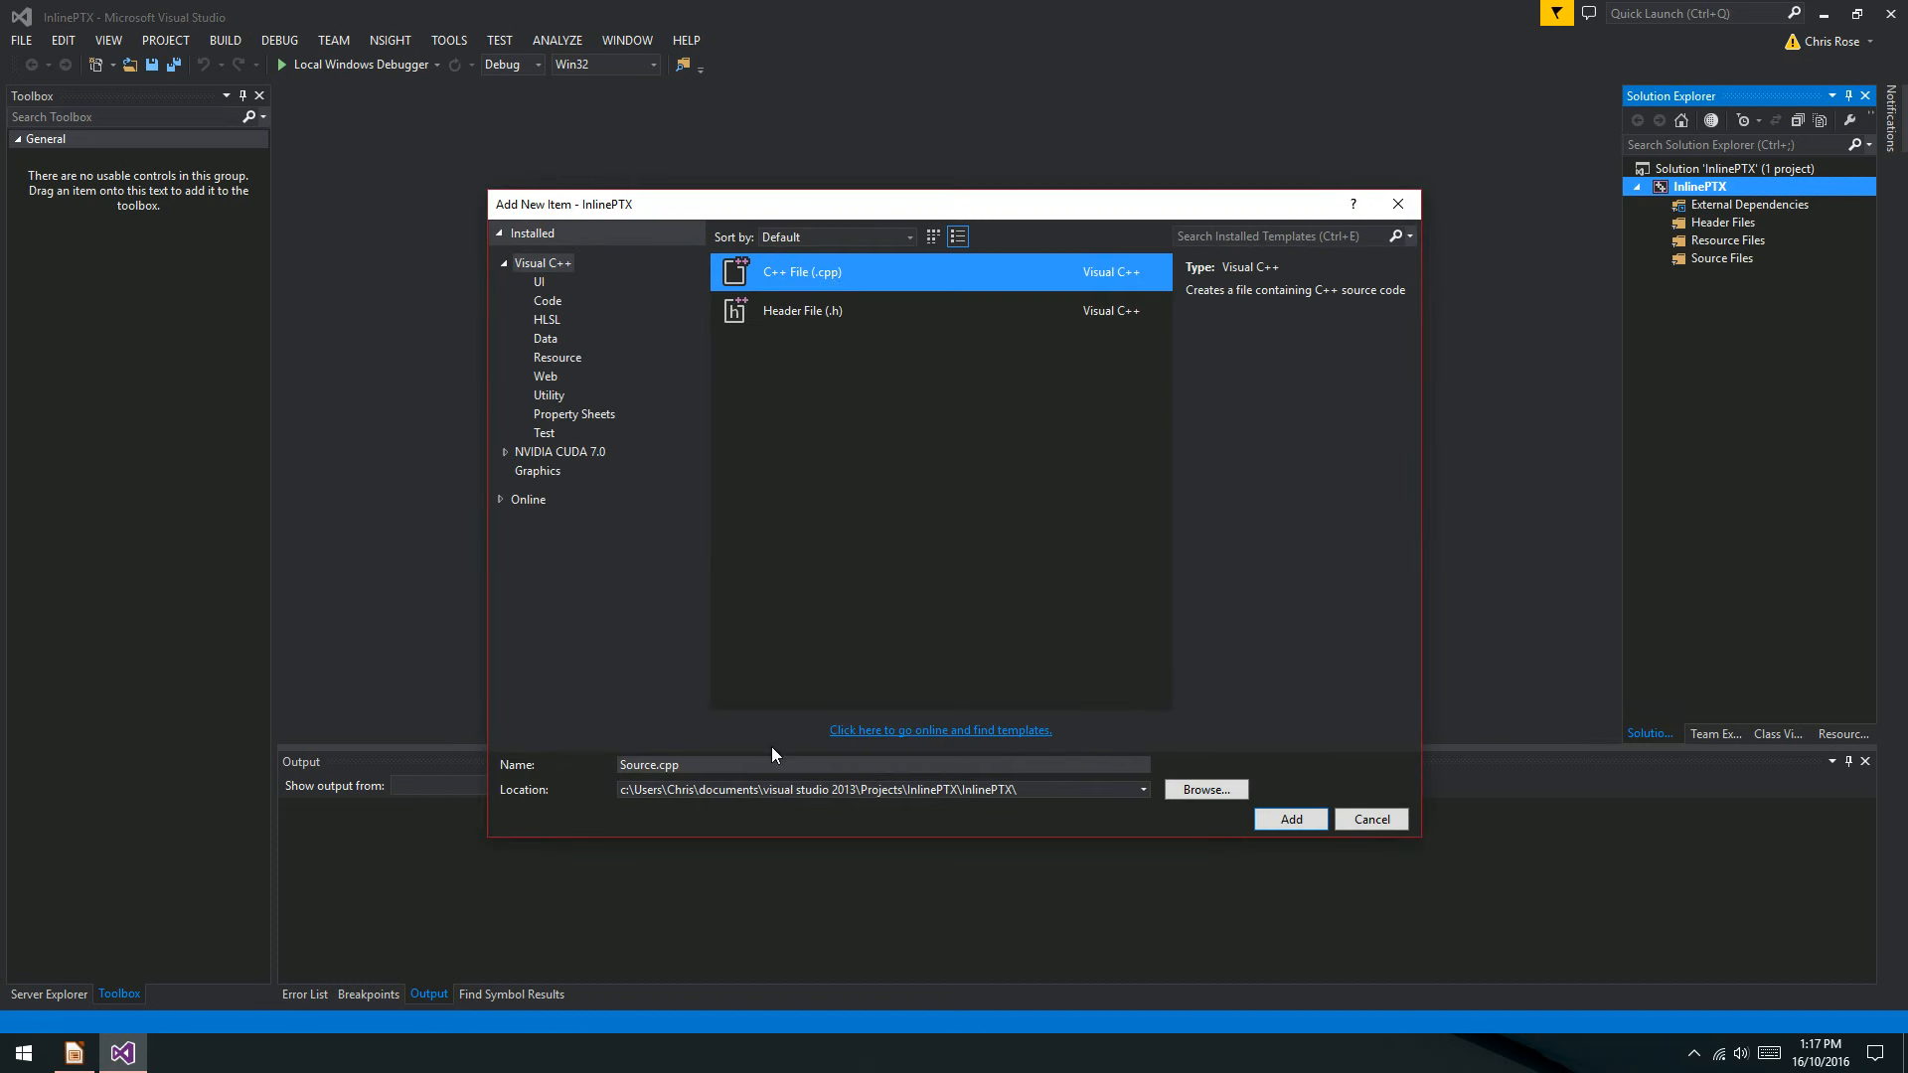
{"action": "type", "text": "main.cu"}
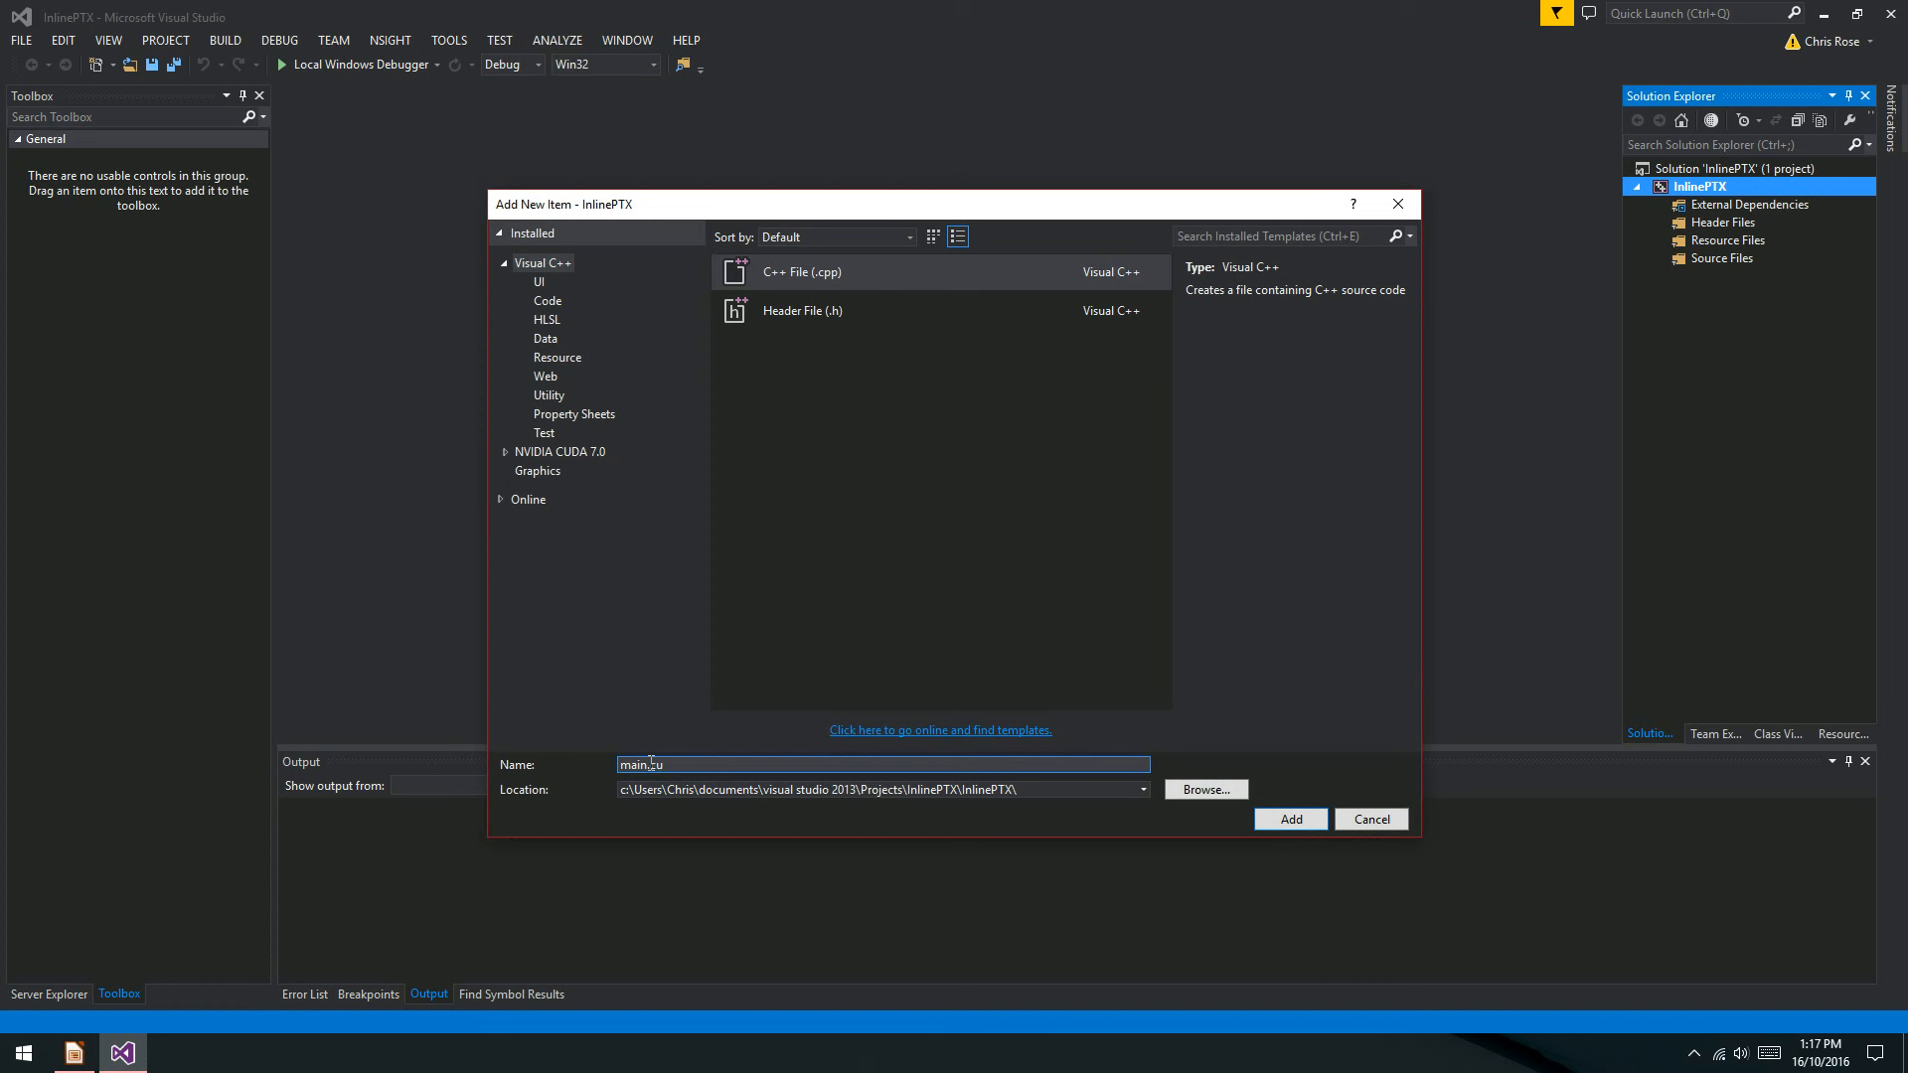
{"action": "left_click", "coordinate": [1290, 819]}
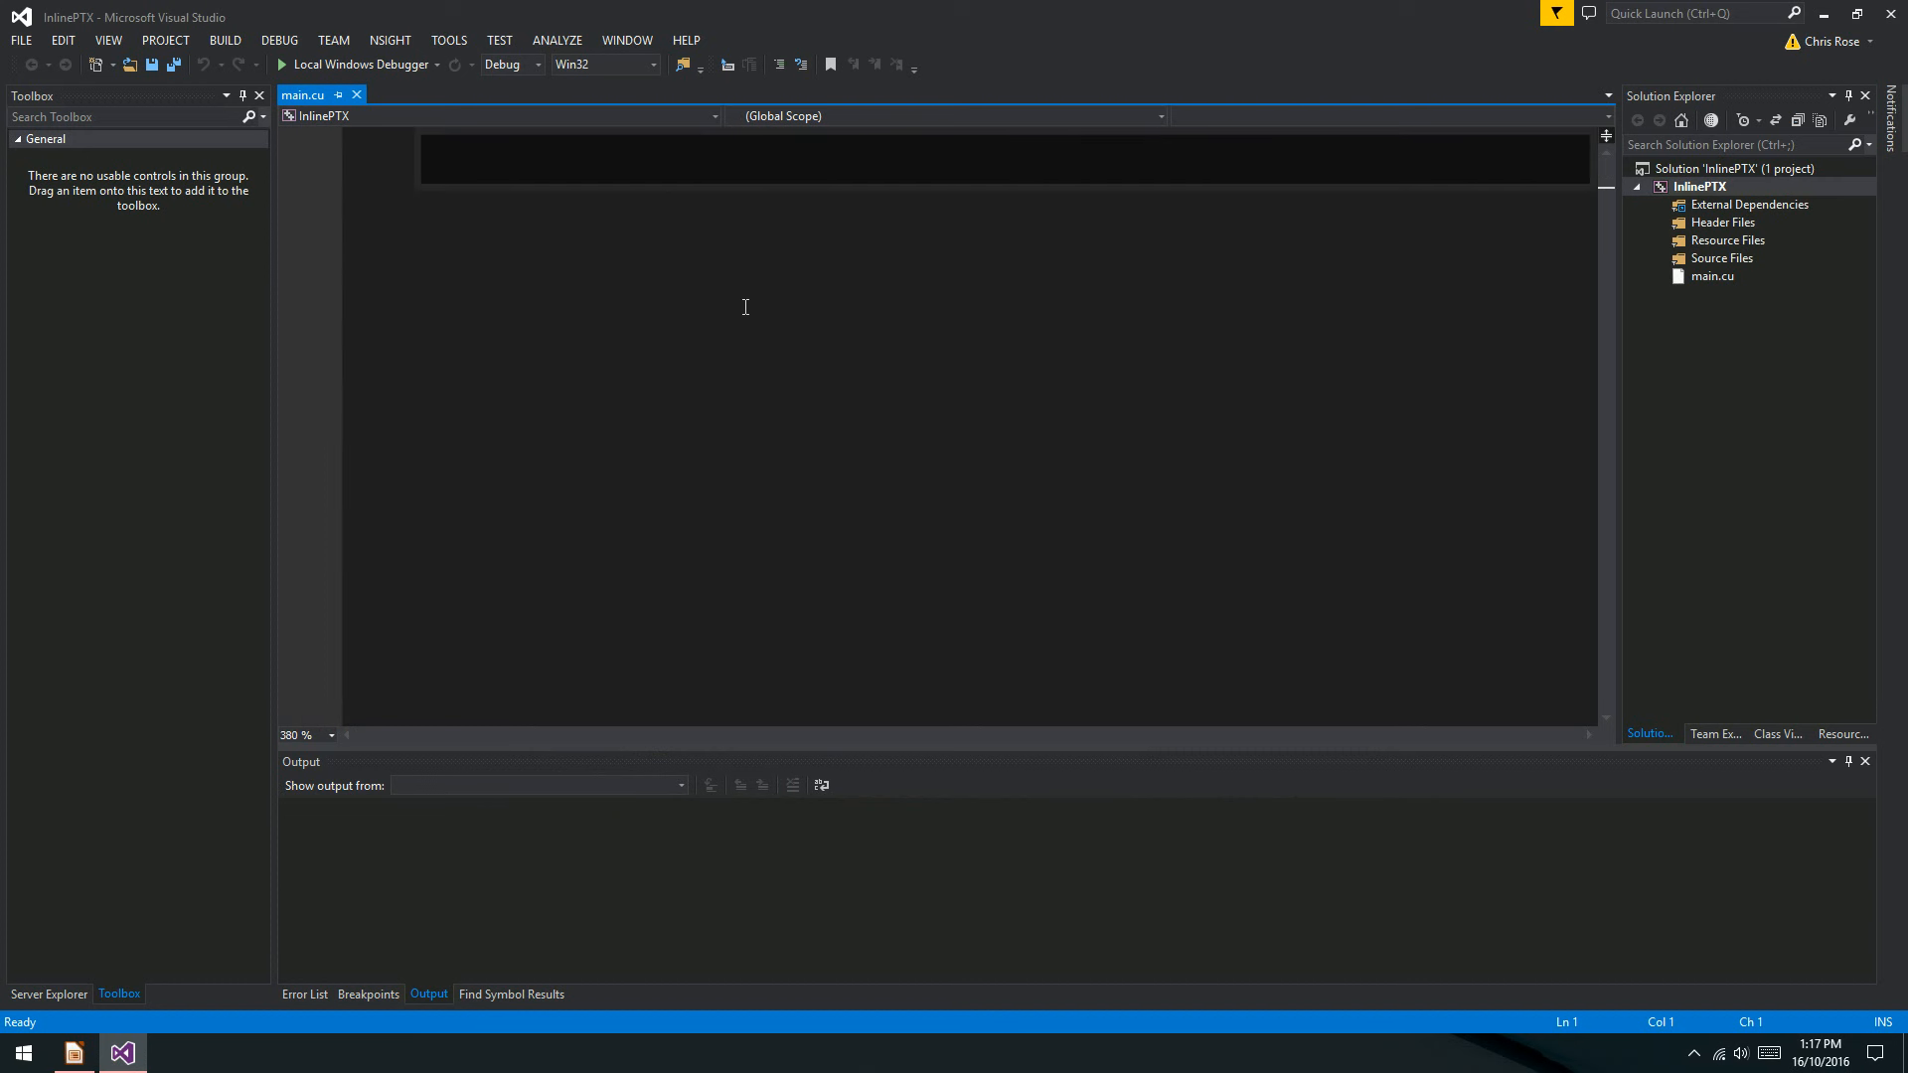
Write iostream, cuda.h and cuda_runtime.h includes, using namespace std, and main returning 0.
{"action": "type", "text": "#includ"}
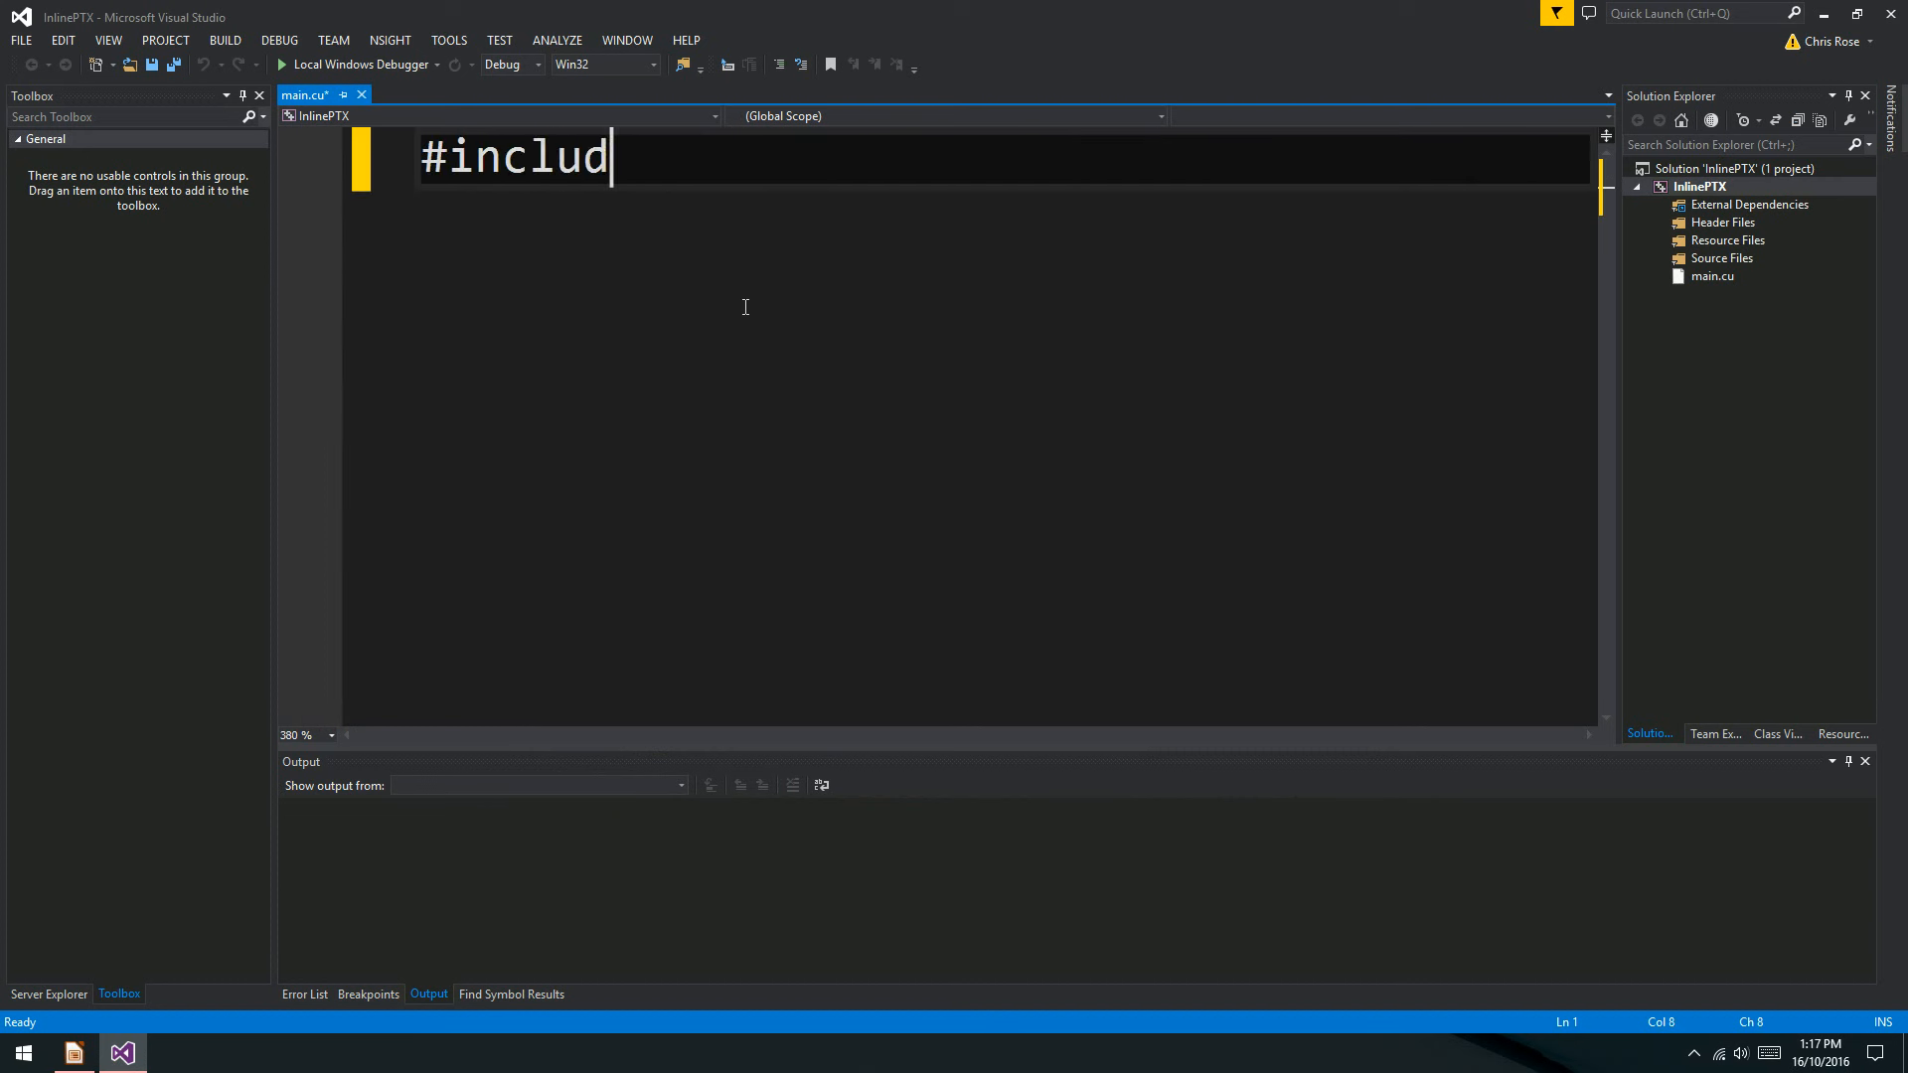
{"action": "type", "text": "e <iostream>"}
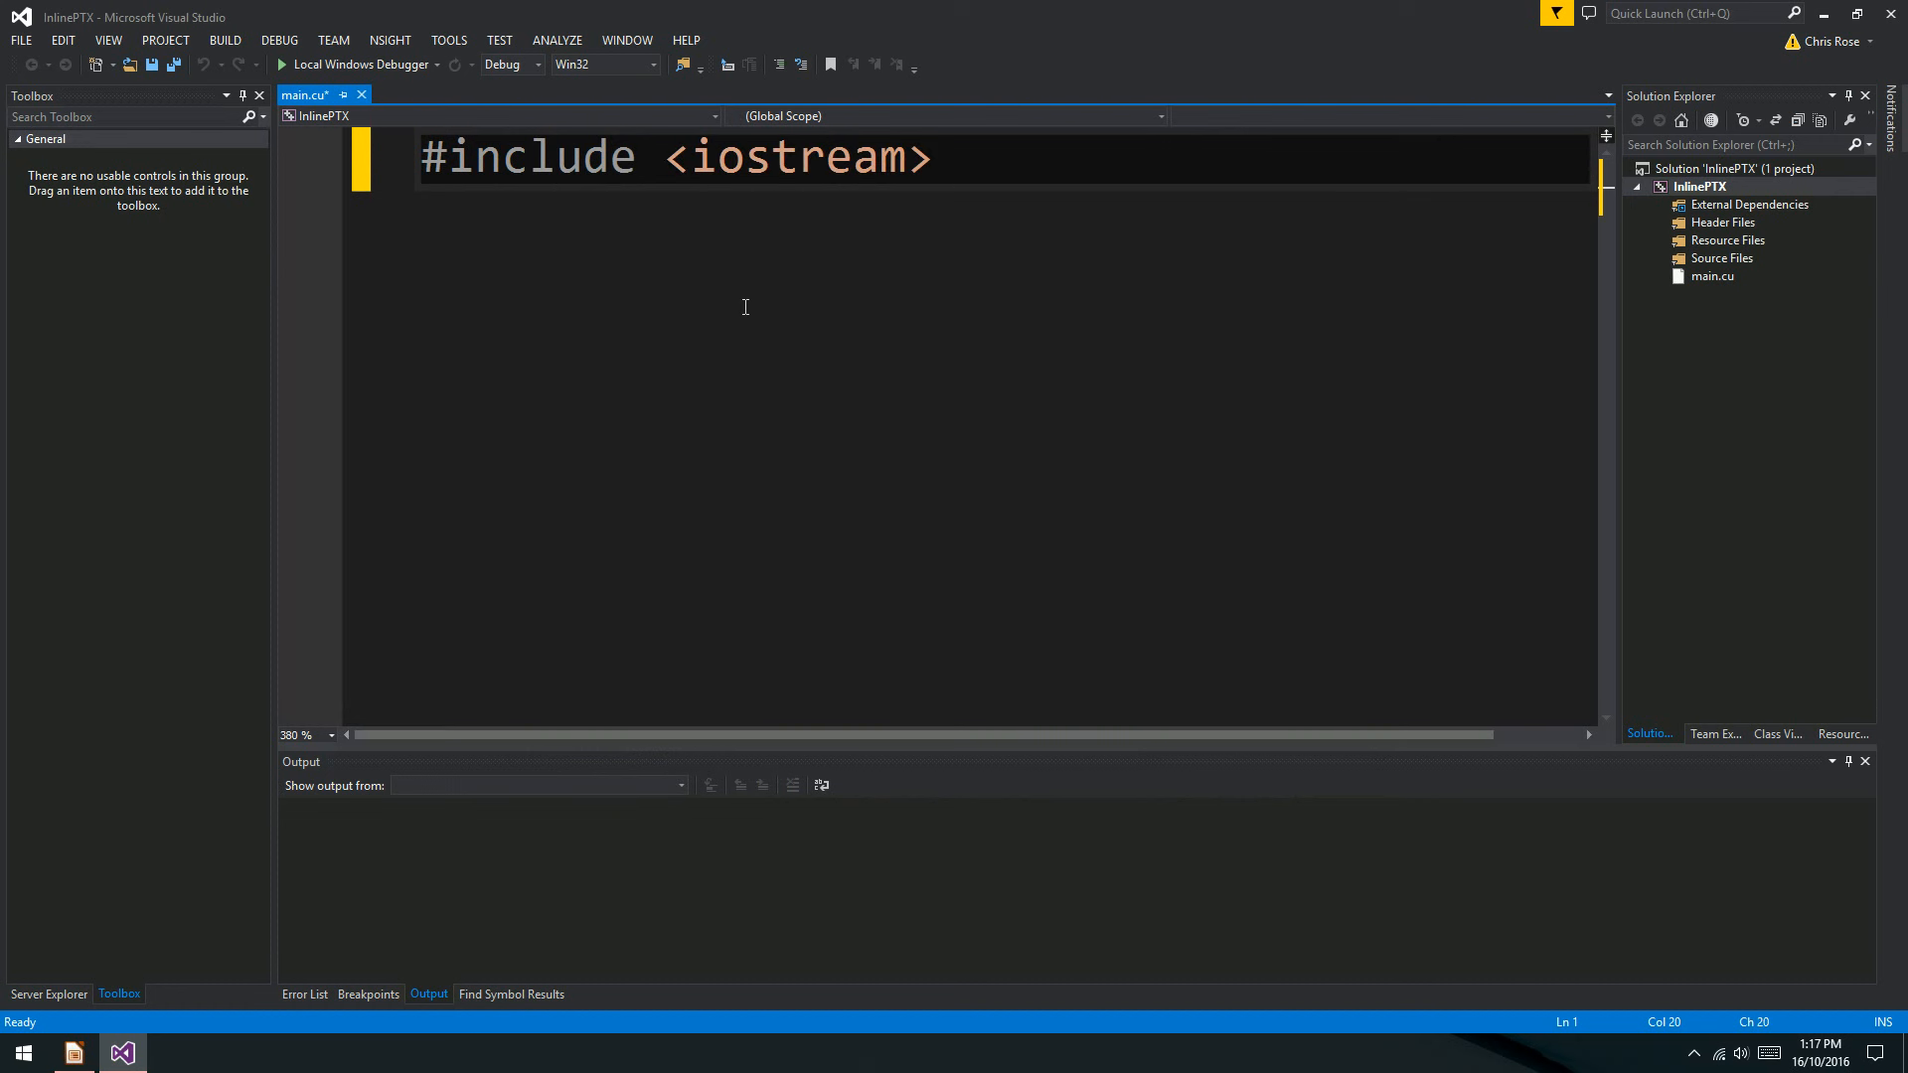
{"action": "type", "text": "#include <cuda.h>"}
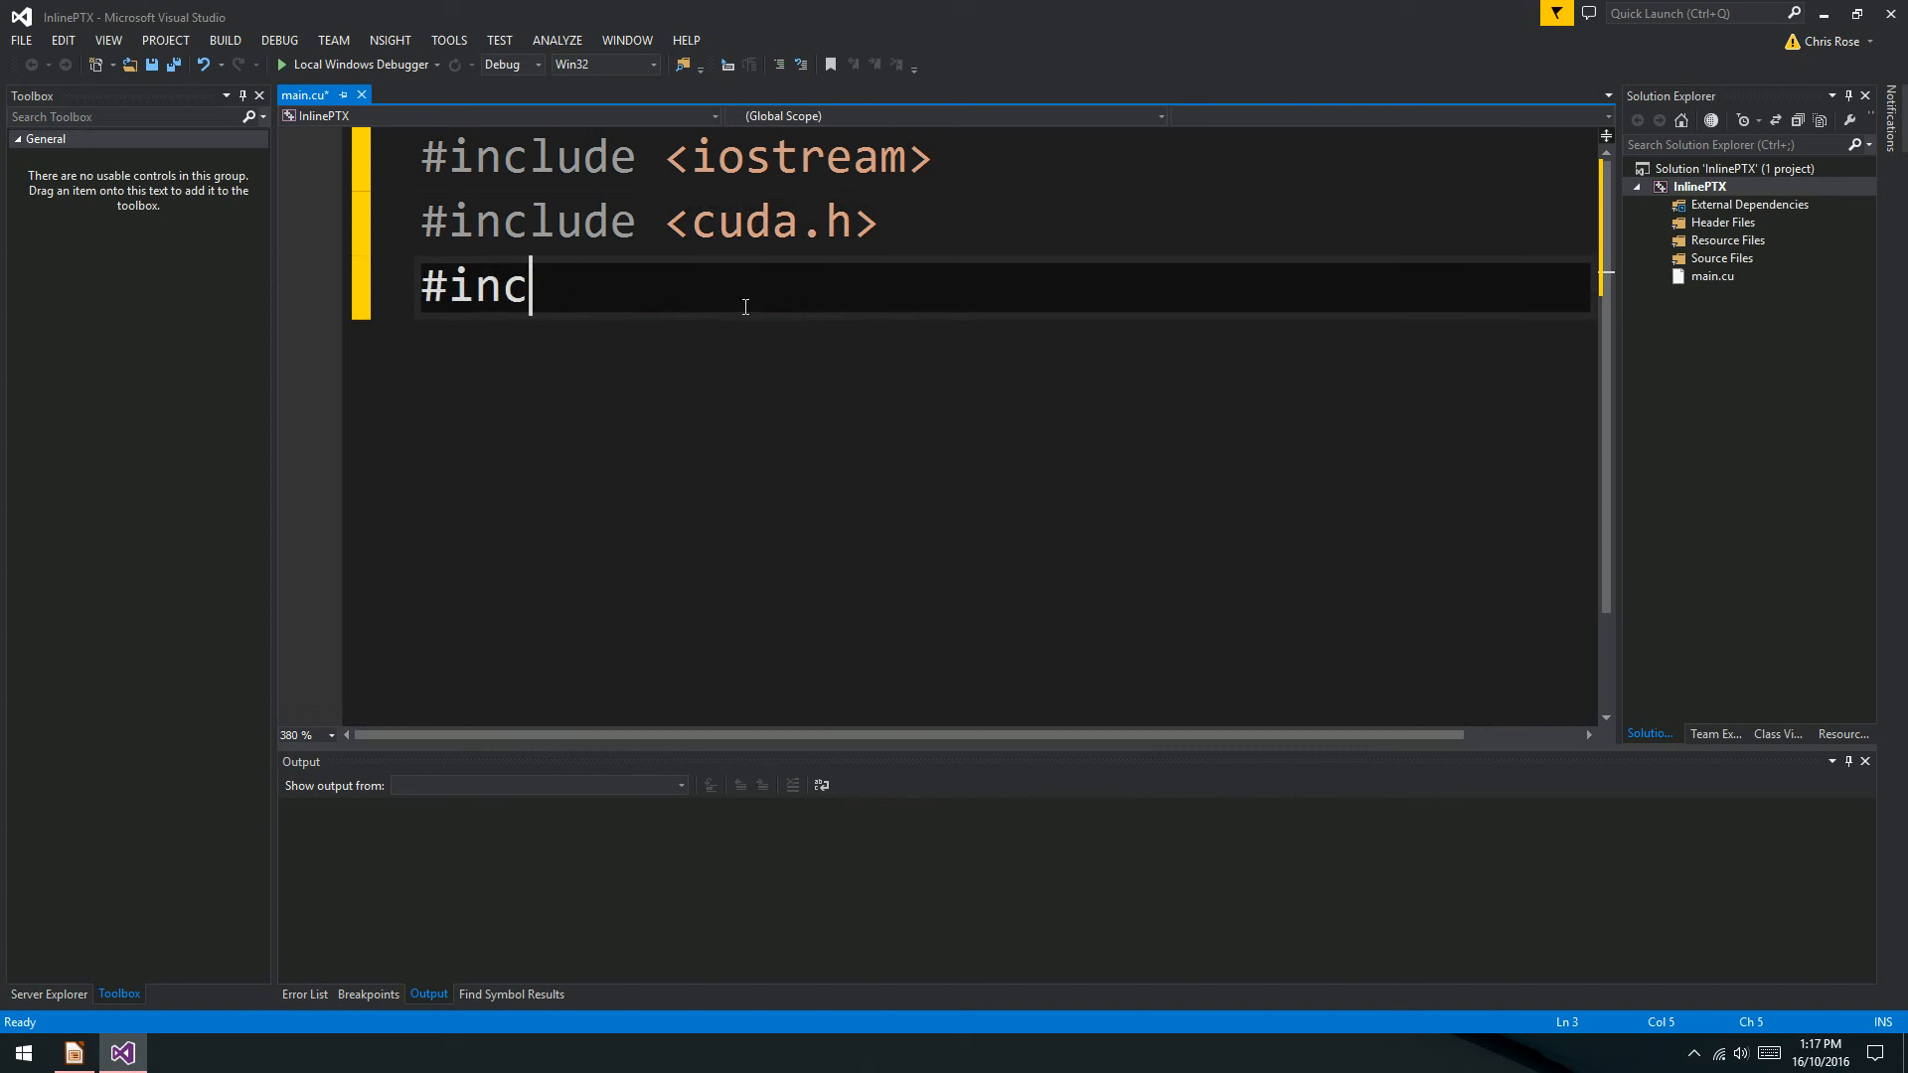
{"action": "type", "text": "lude <cuda_runtime.h>"}
{"action": "type", "text": "using n"}
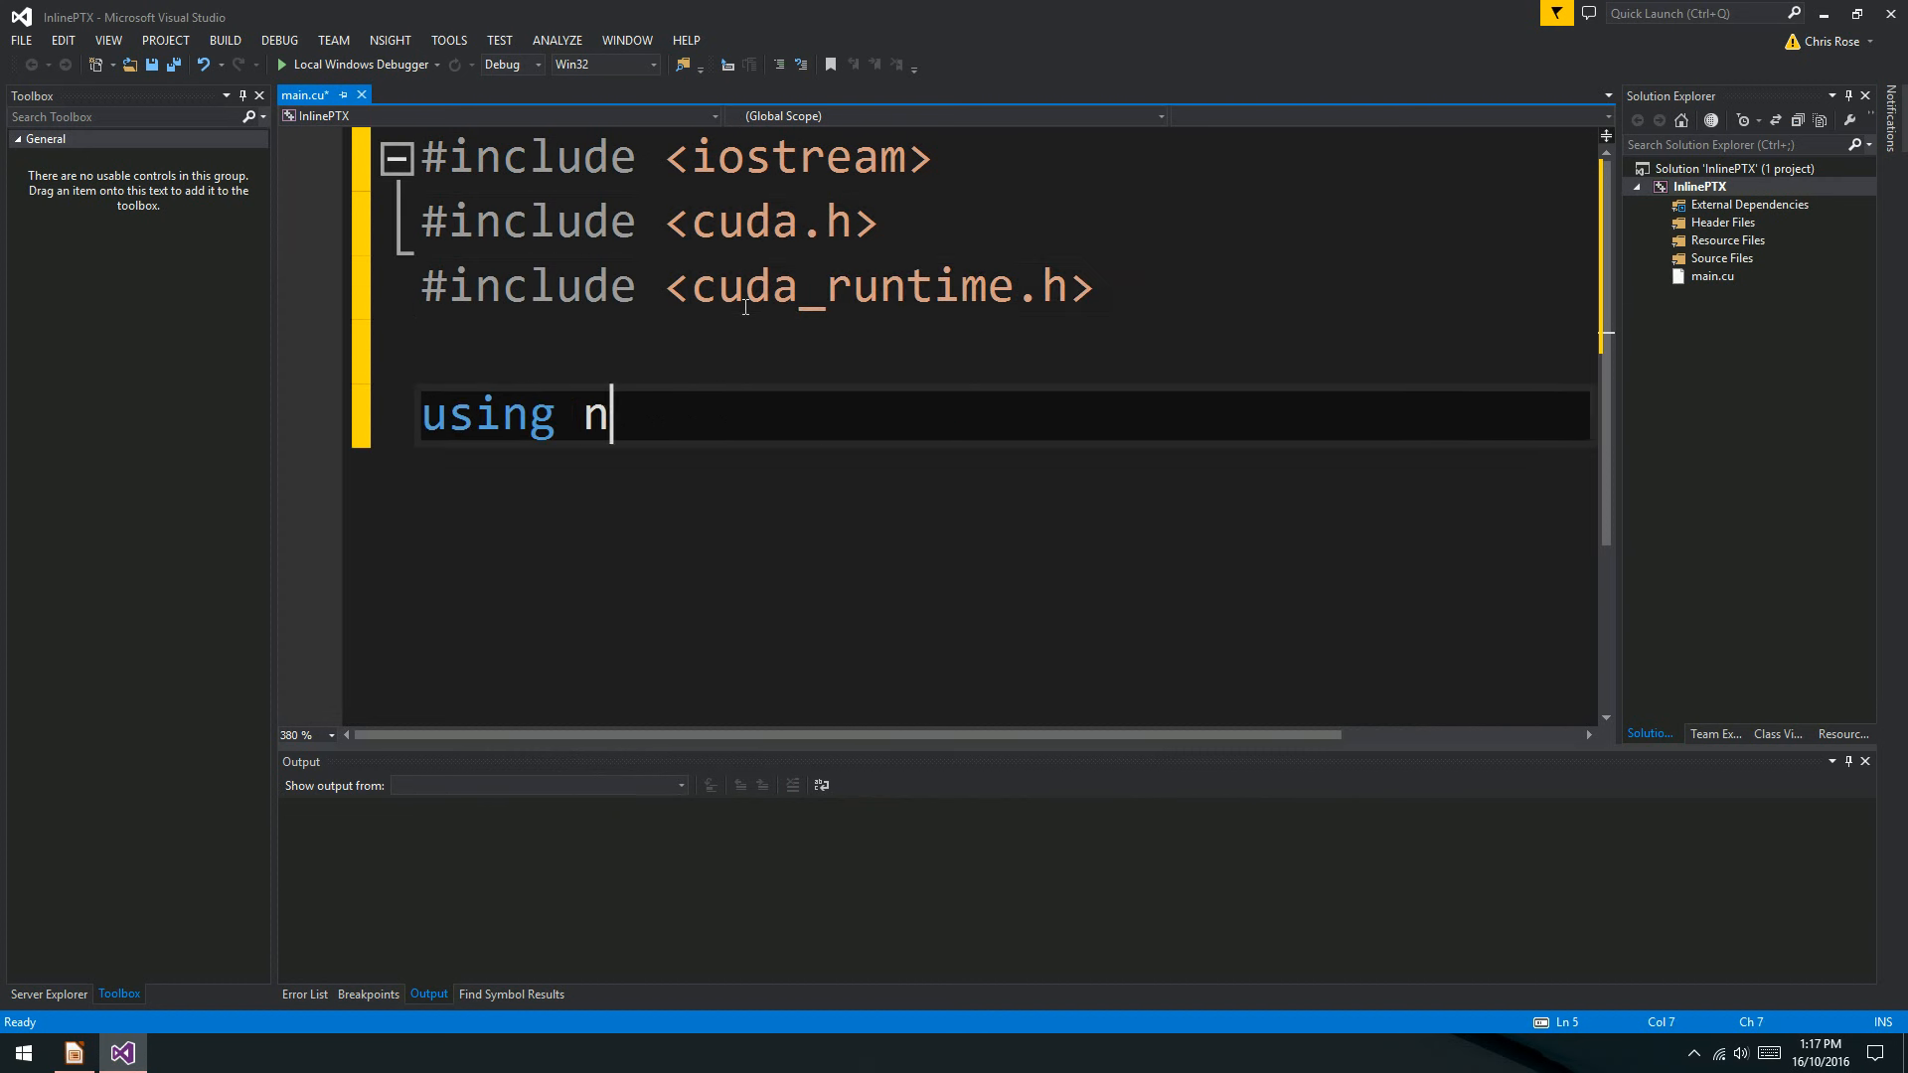
{"action": "type", "text": "amespace std;"}
{"action": "type", "text": "int main("}
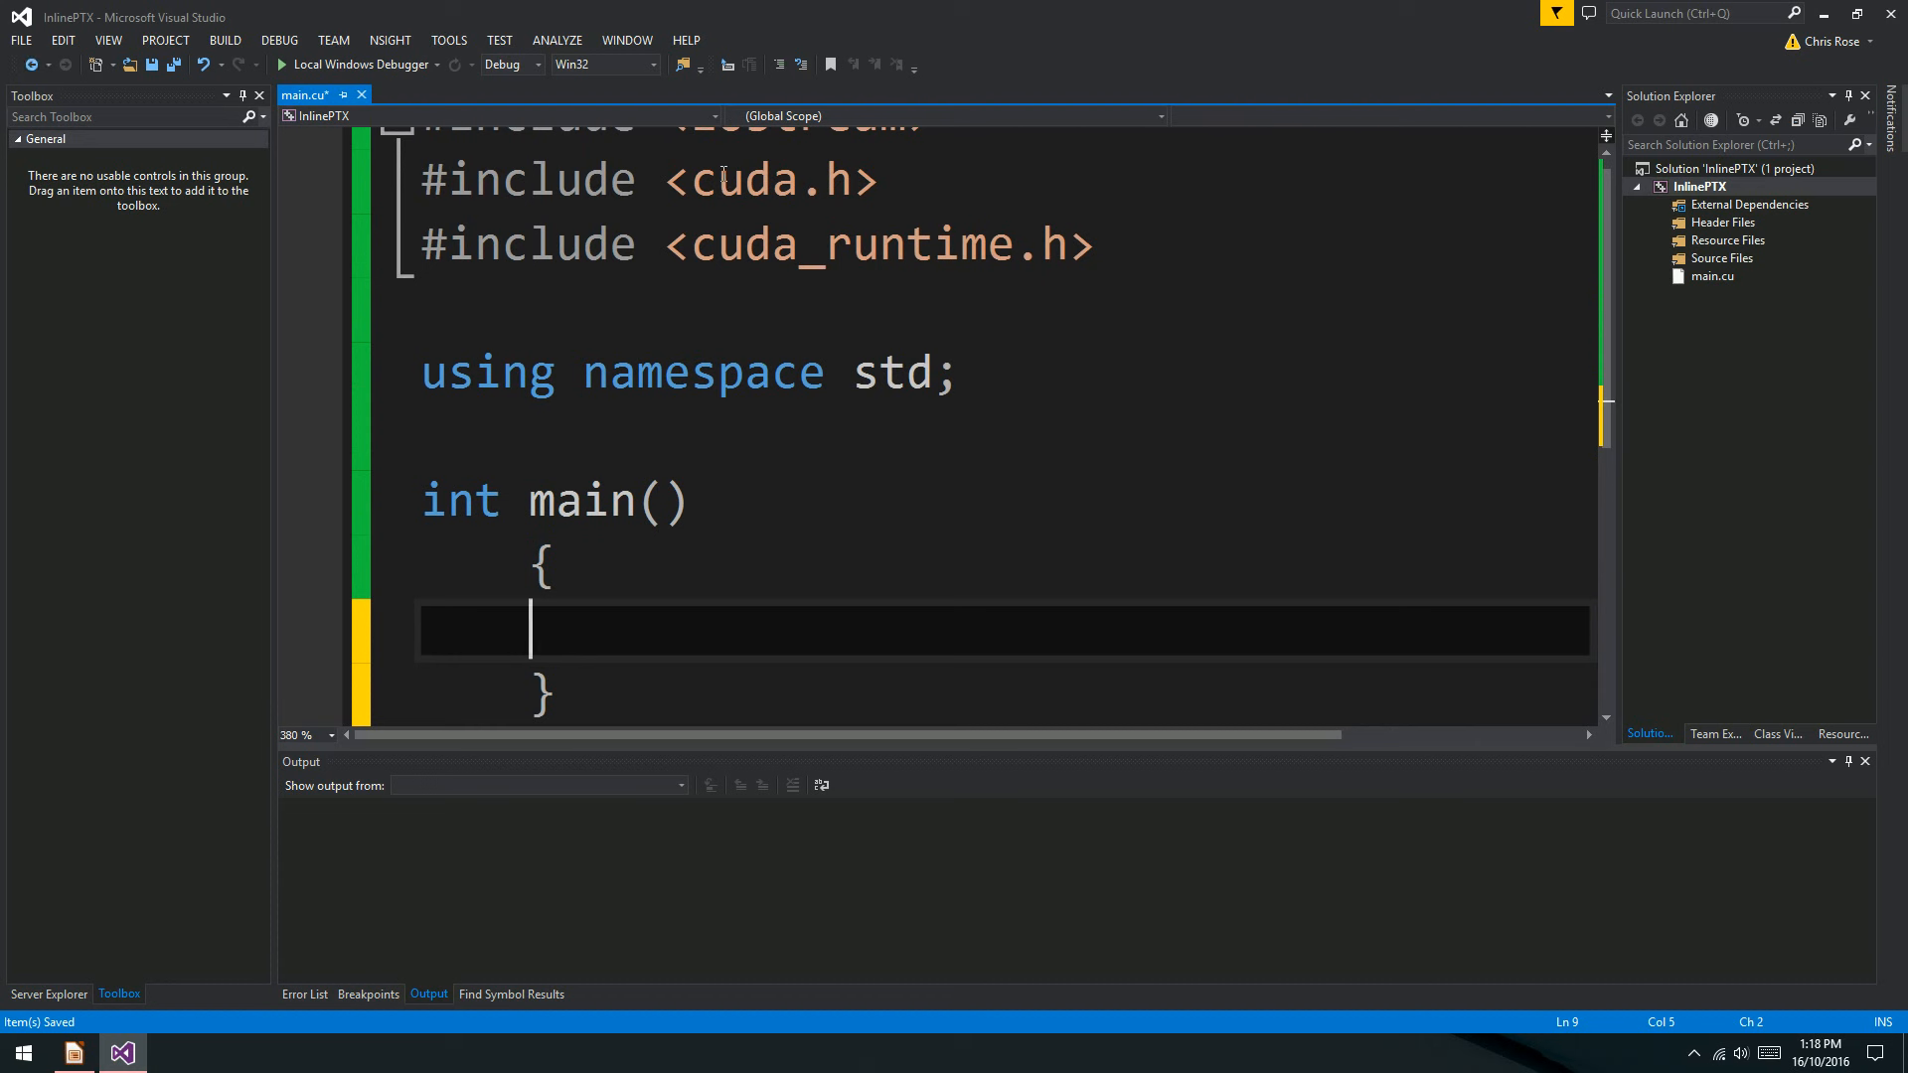
{"action": "type", "text": "return"}
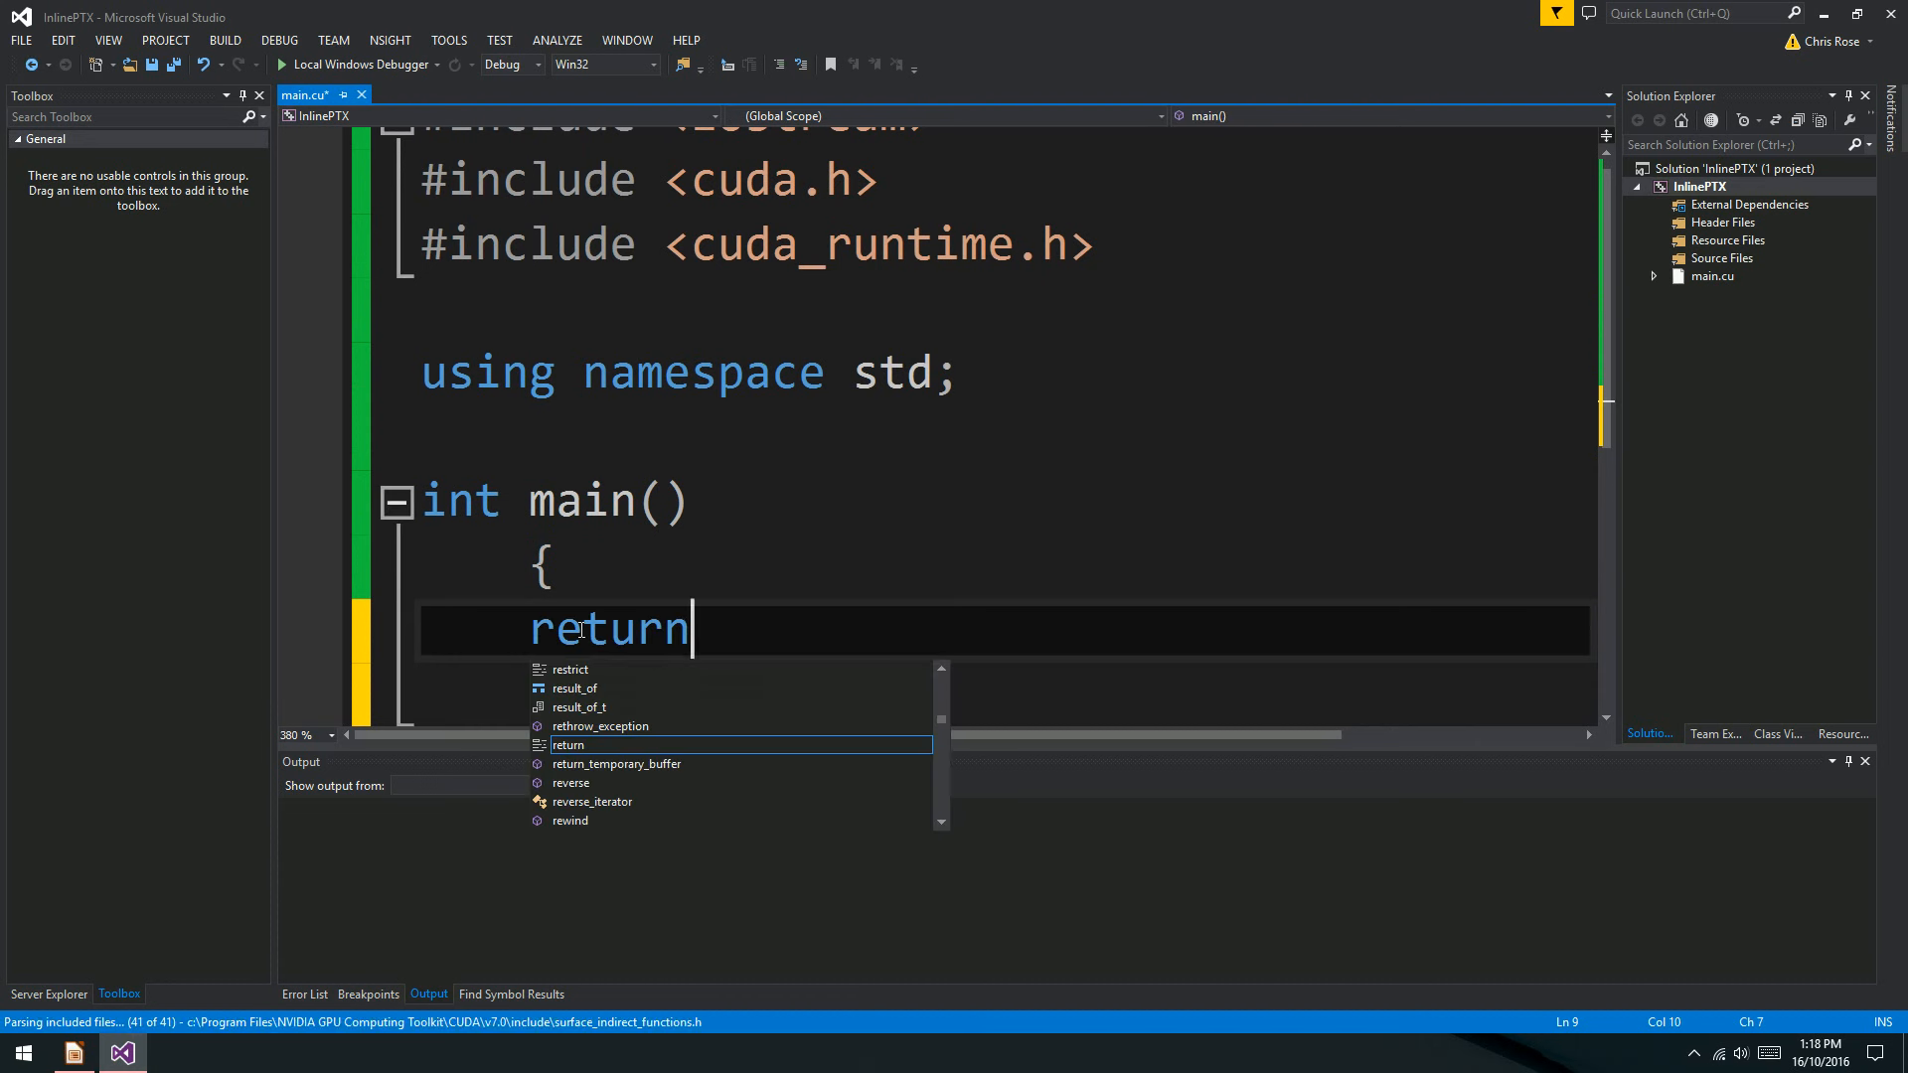
{"action": "type", "text": "0;"}
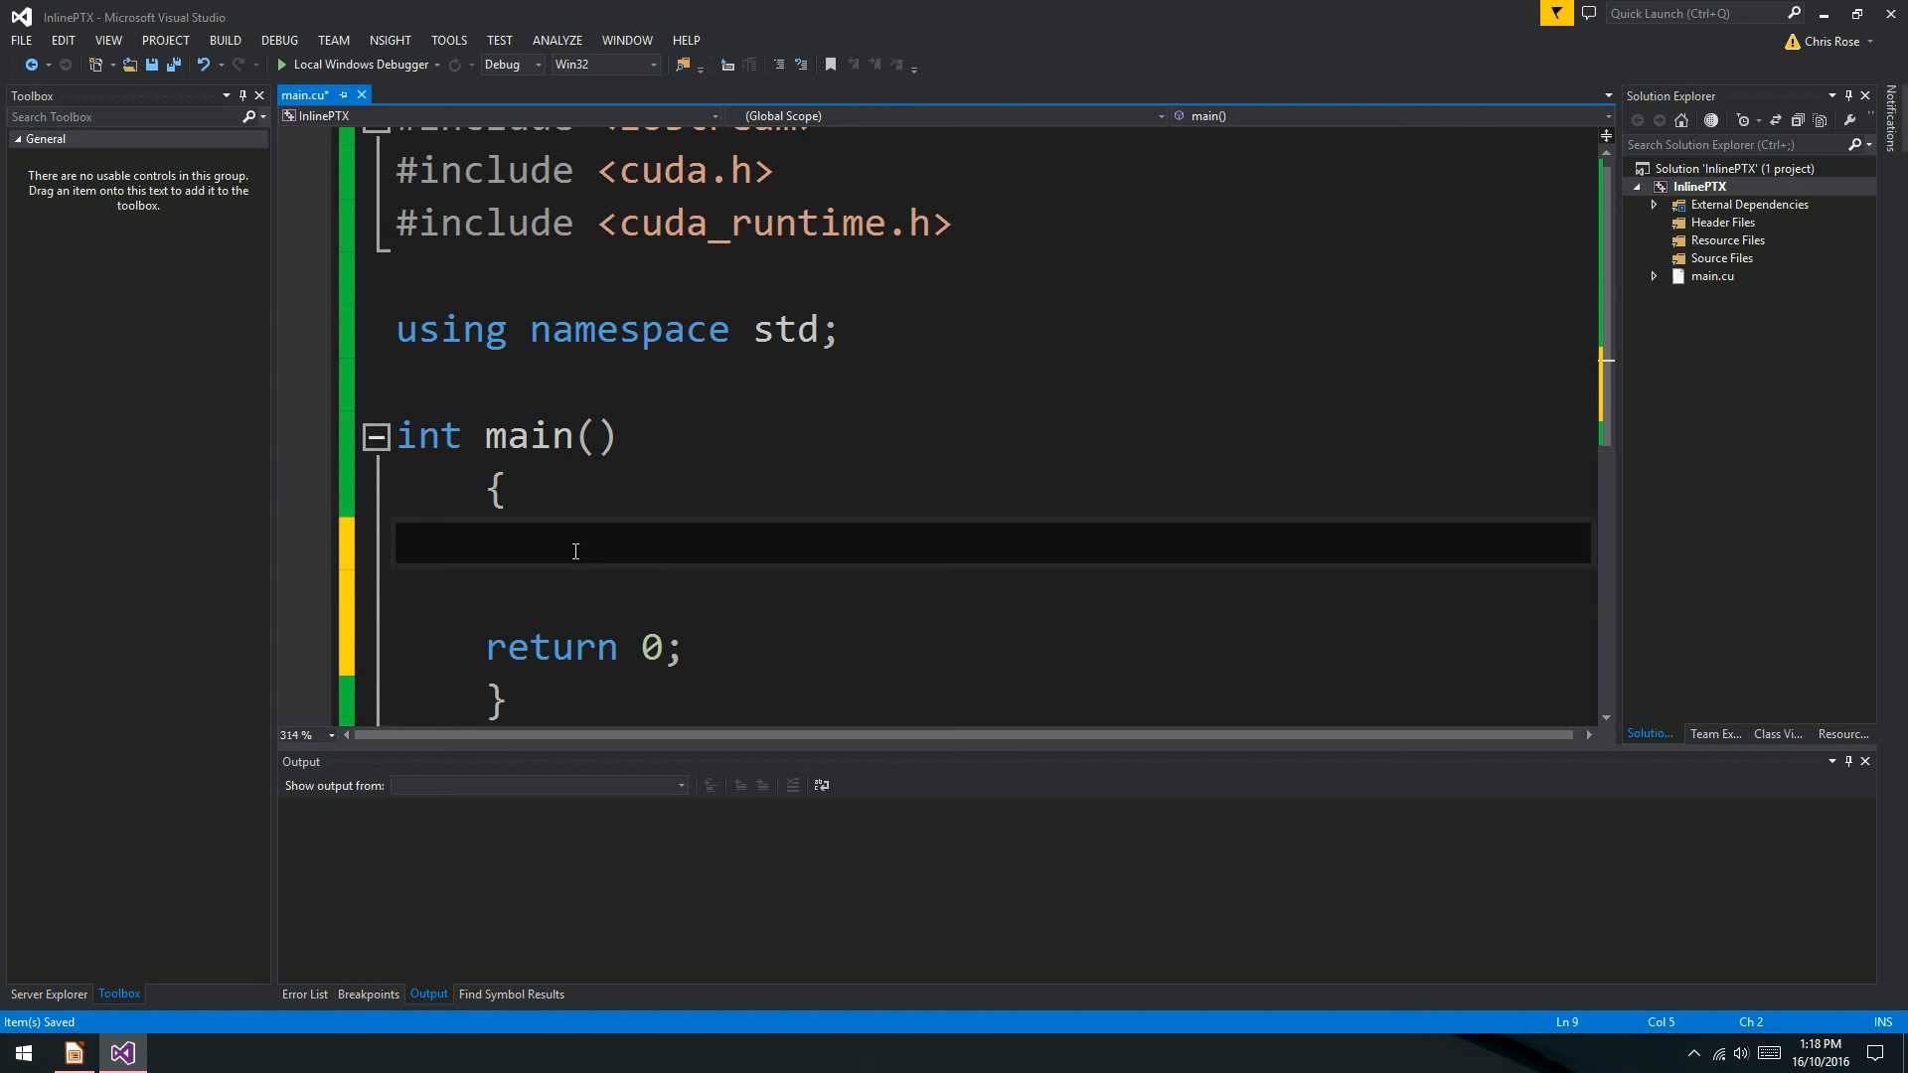
Declare int i[3] = {0,1,2} and int* d_i inside main.
{"action": "type", "text": "int"}
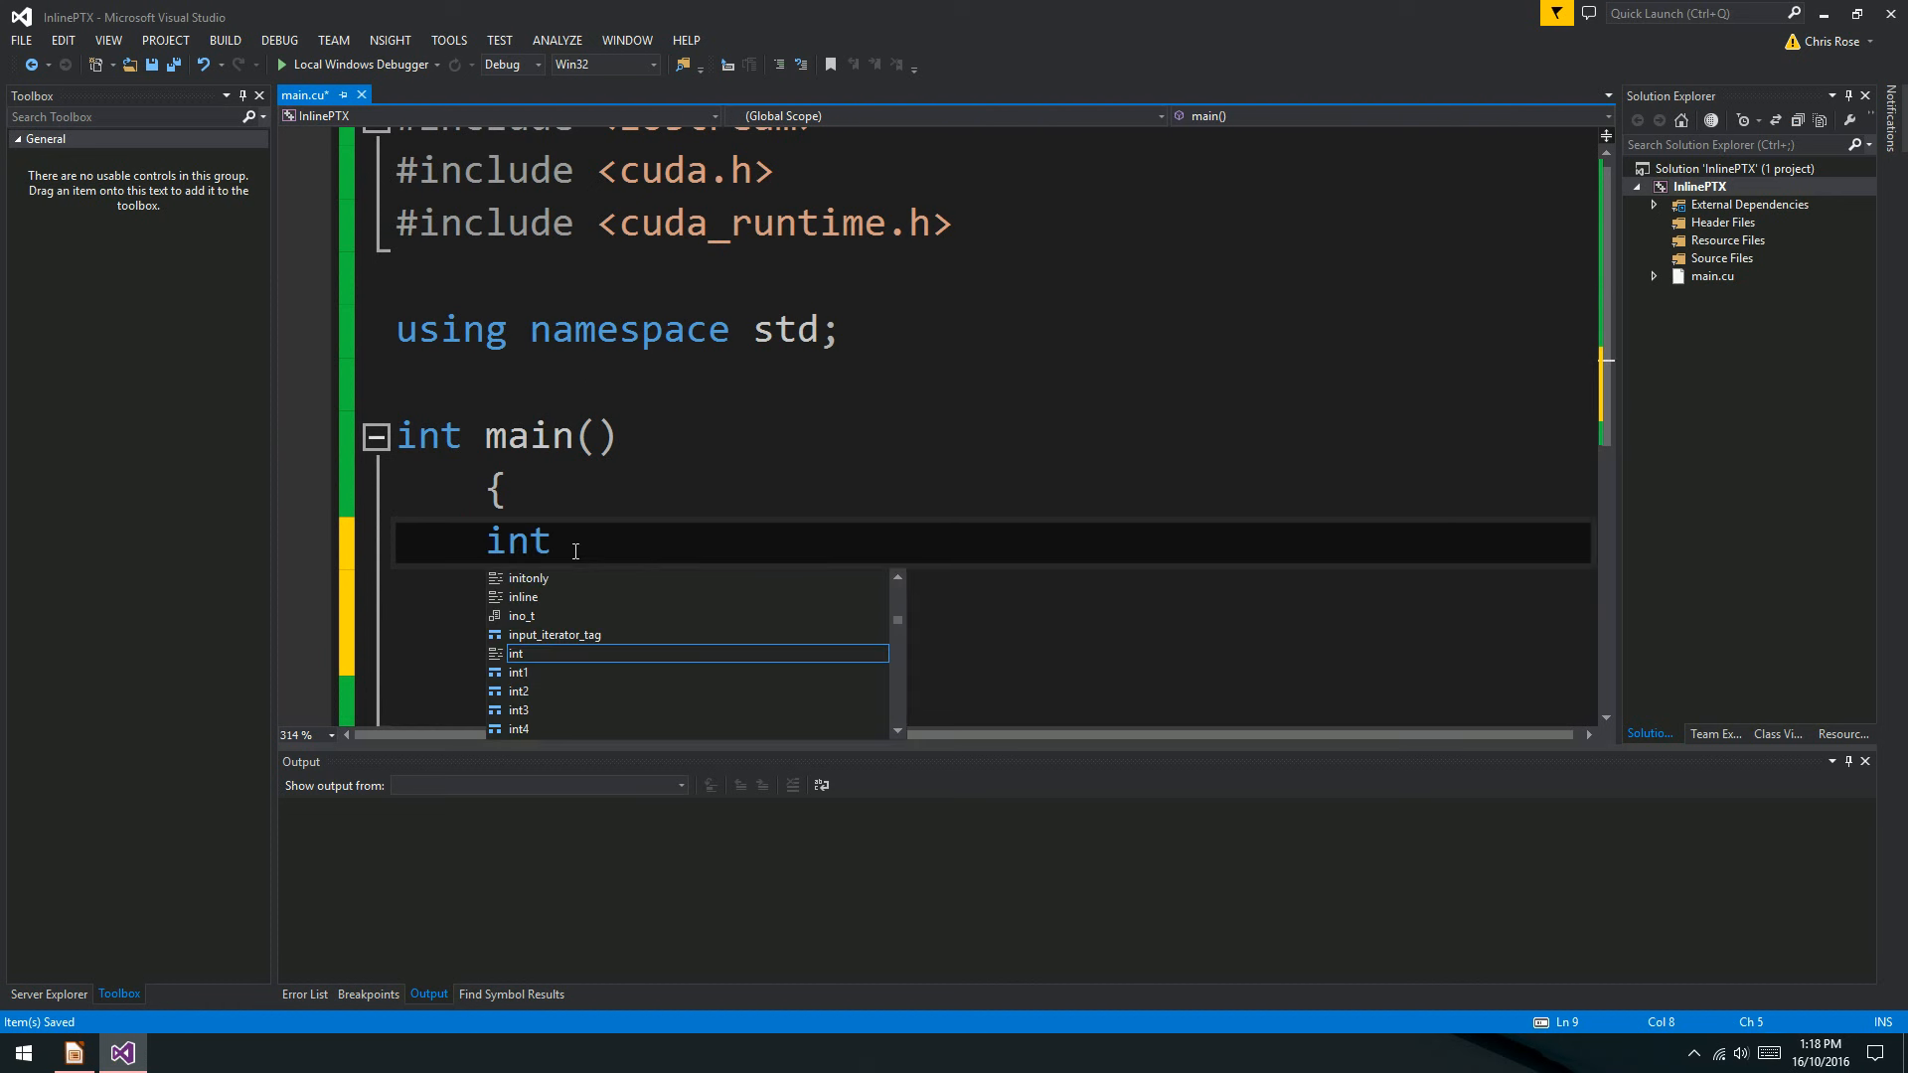
{"action": "type", "text": "i"}
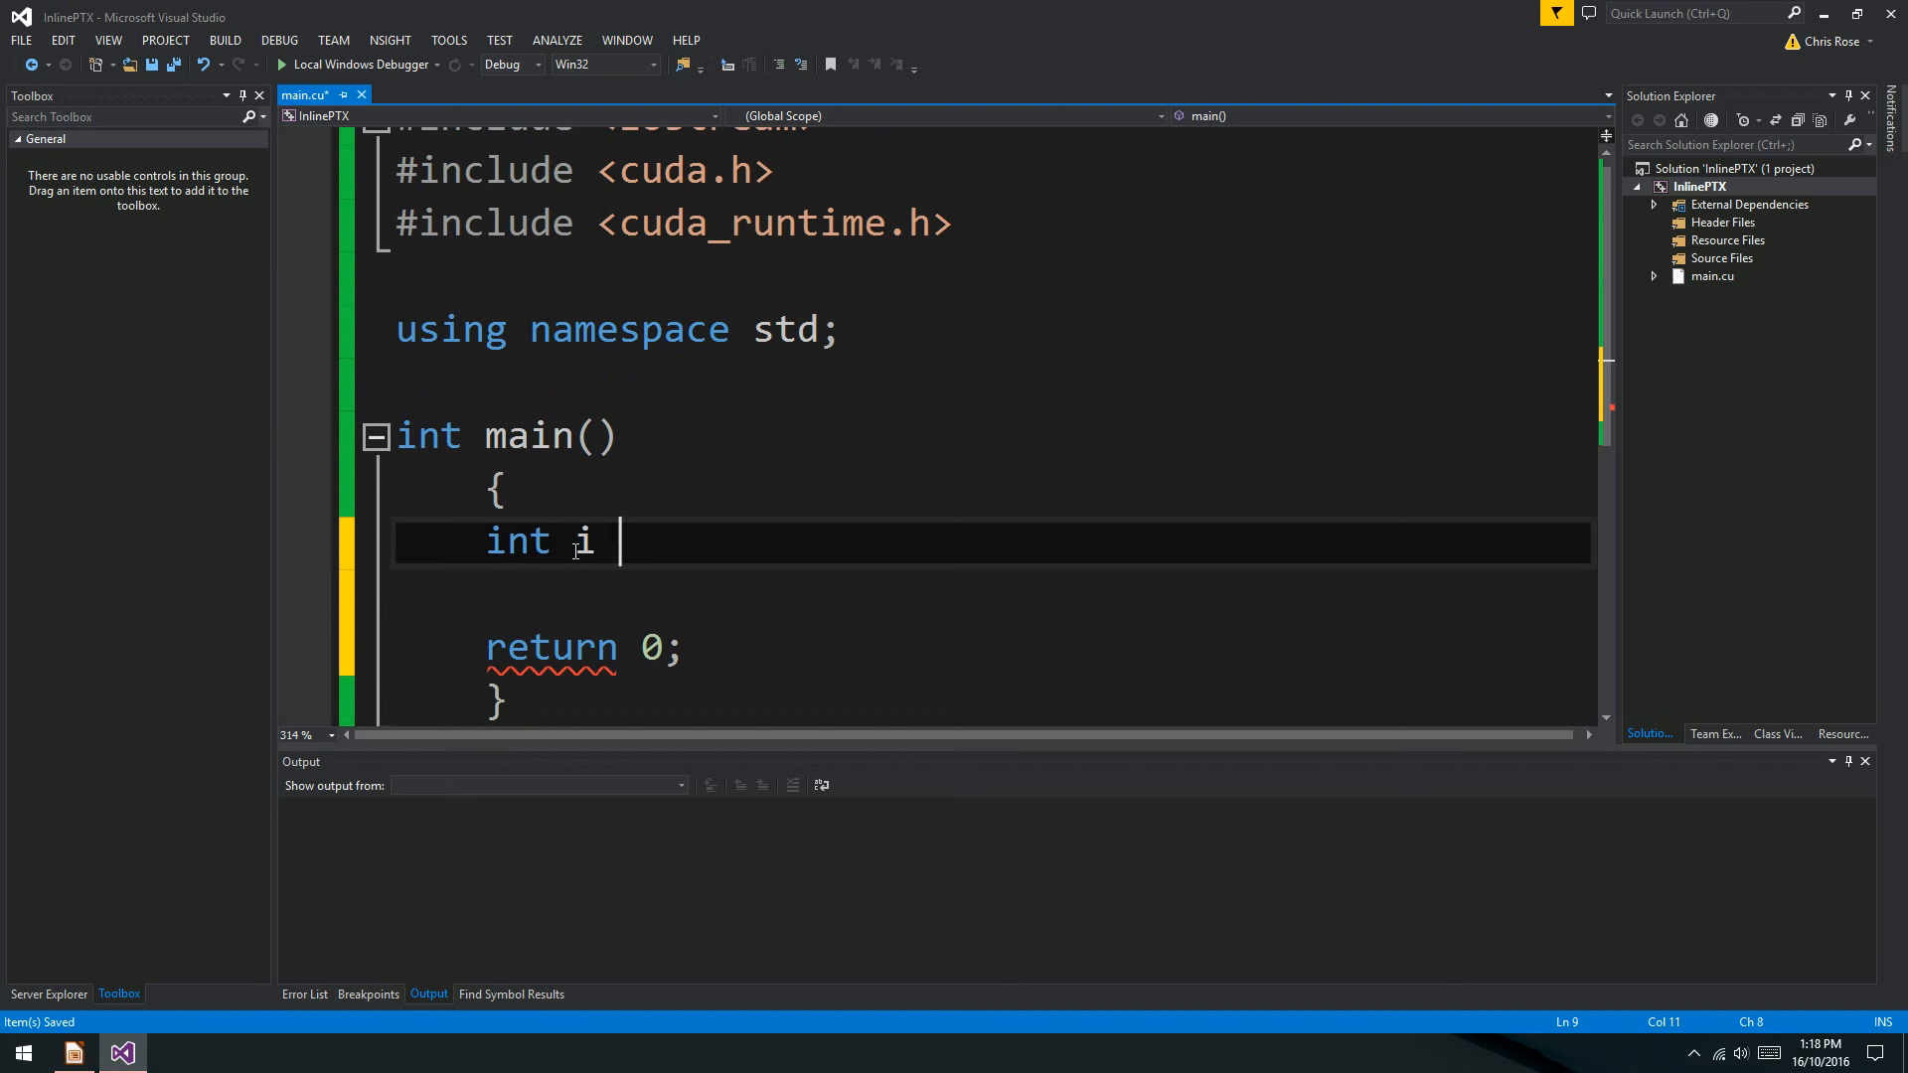
{"action": "type", "text": "[3] = {"}
{"action": "left_click", "coordinate": [993, 593]}
{"action": "type", "text": "};"}
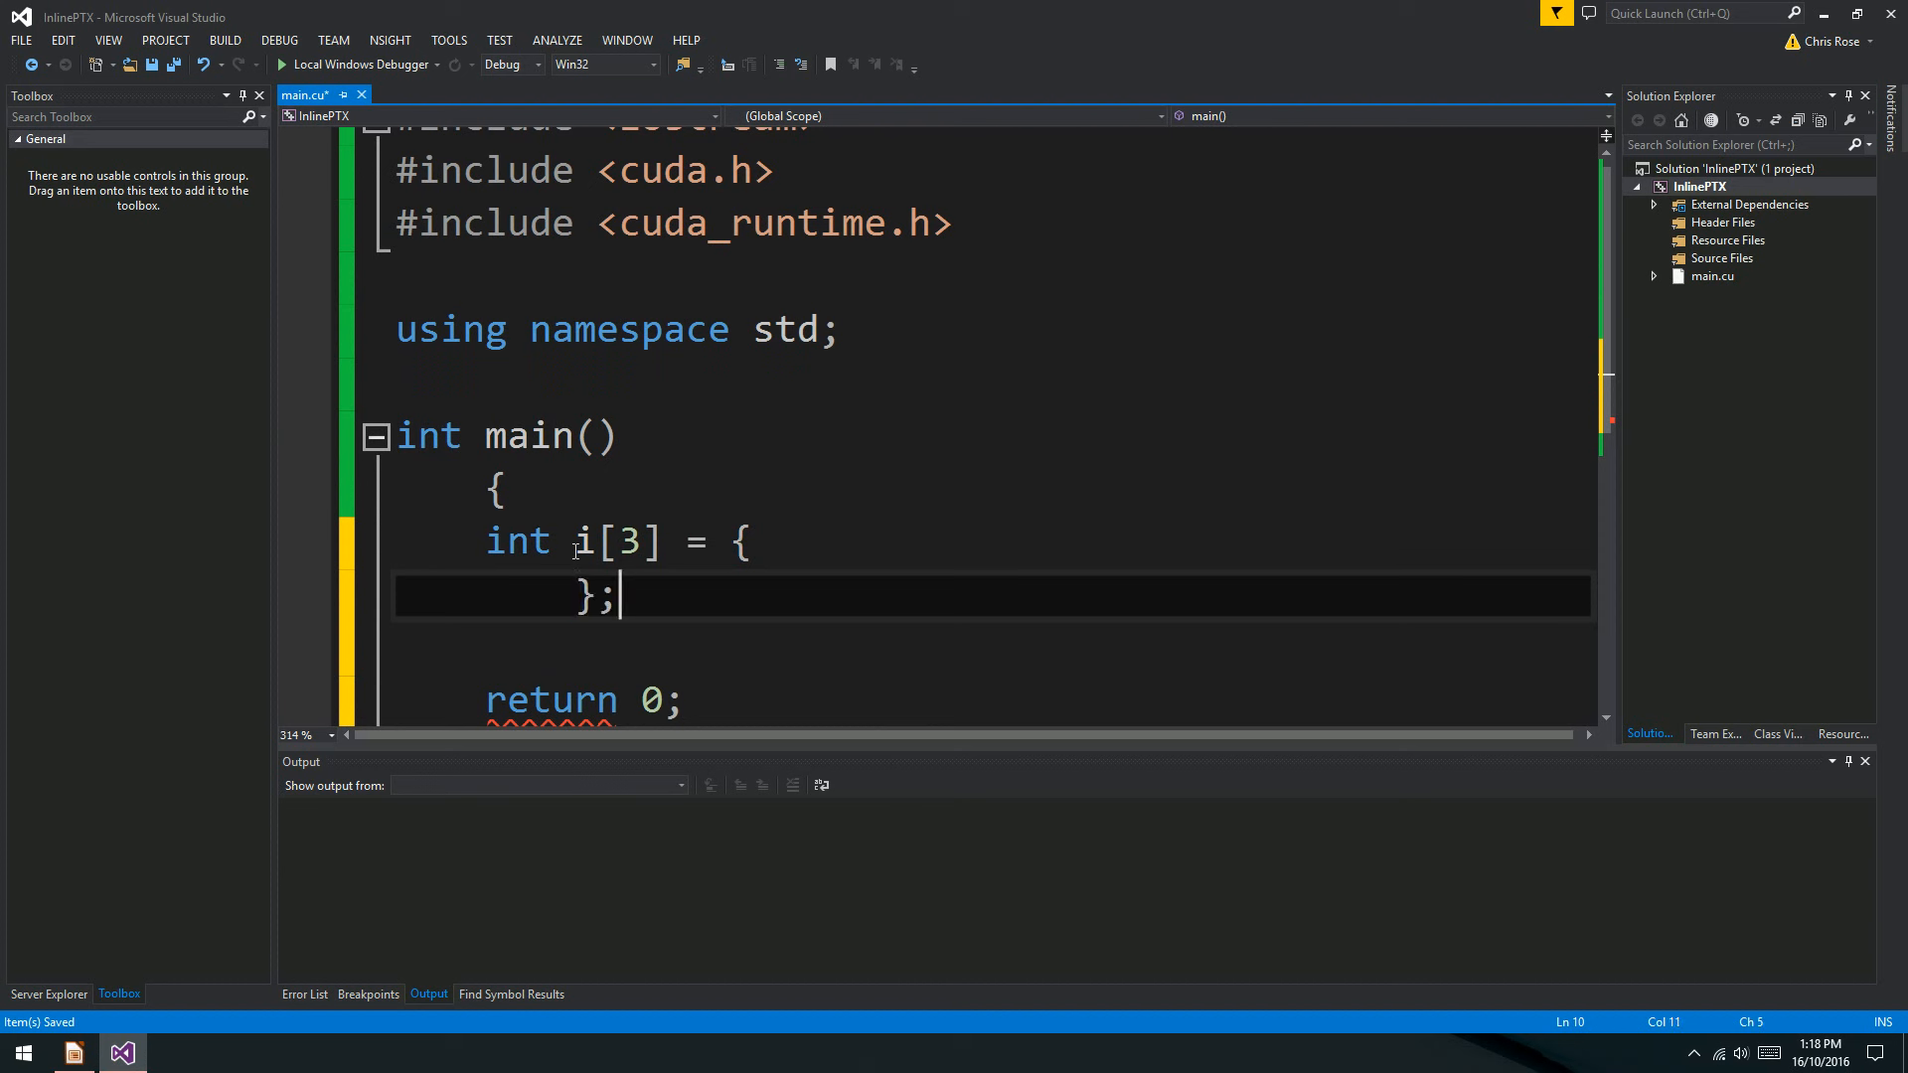
{"action": "type", "text": "0, 1, 2"}
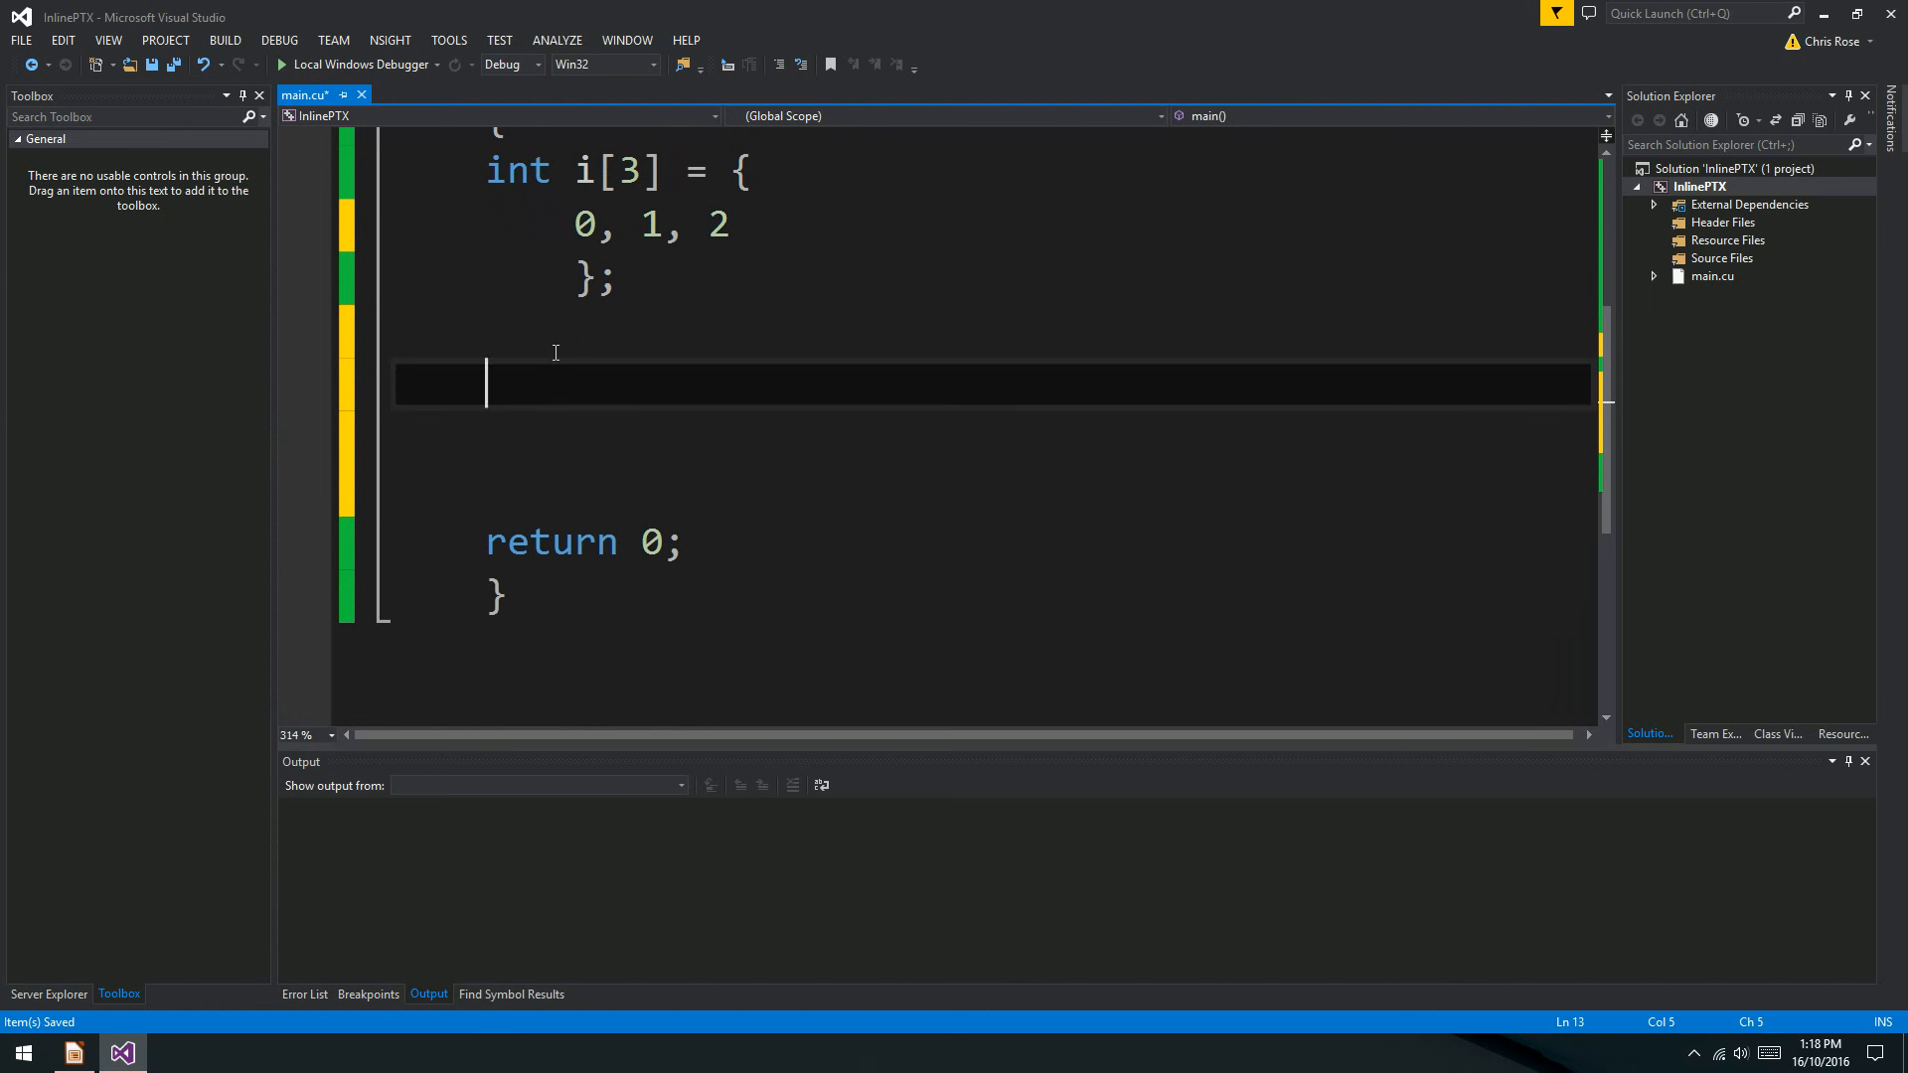
{"action": "type", "text": "int*"}
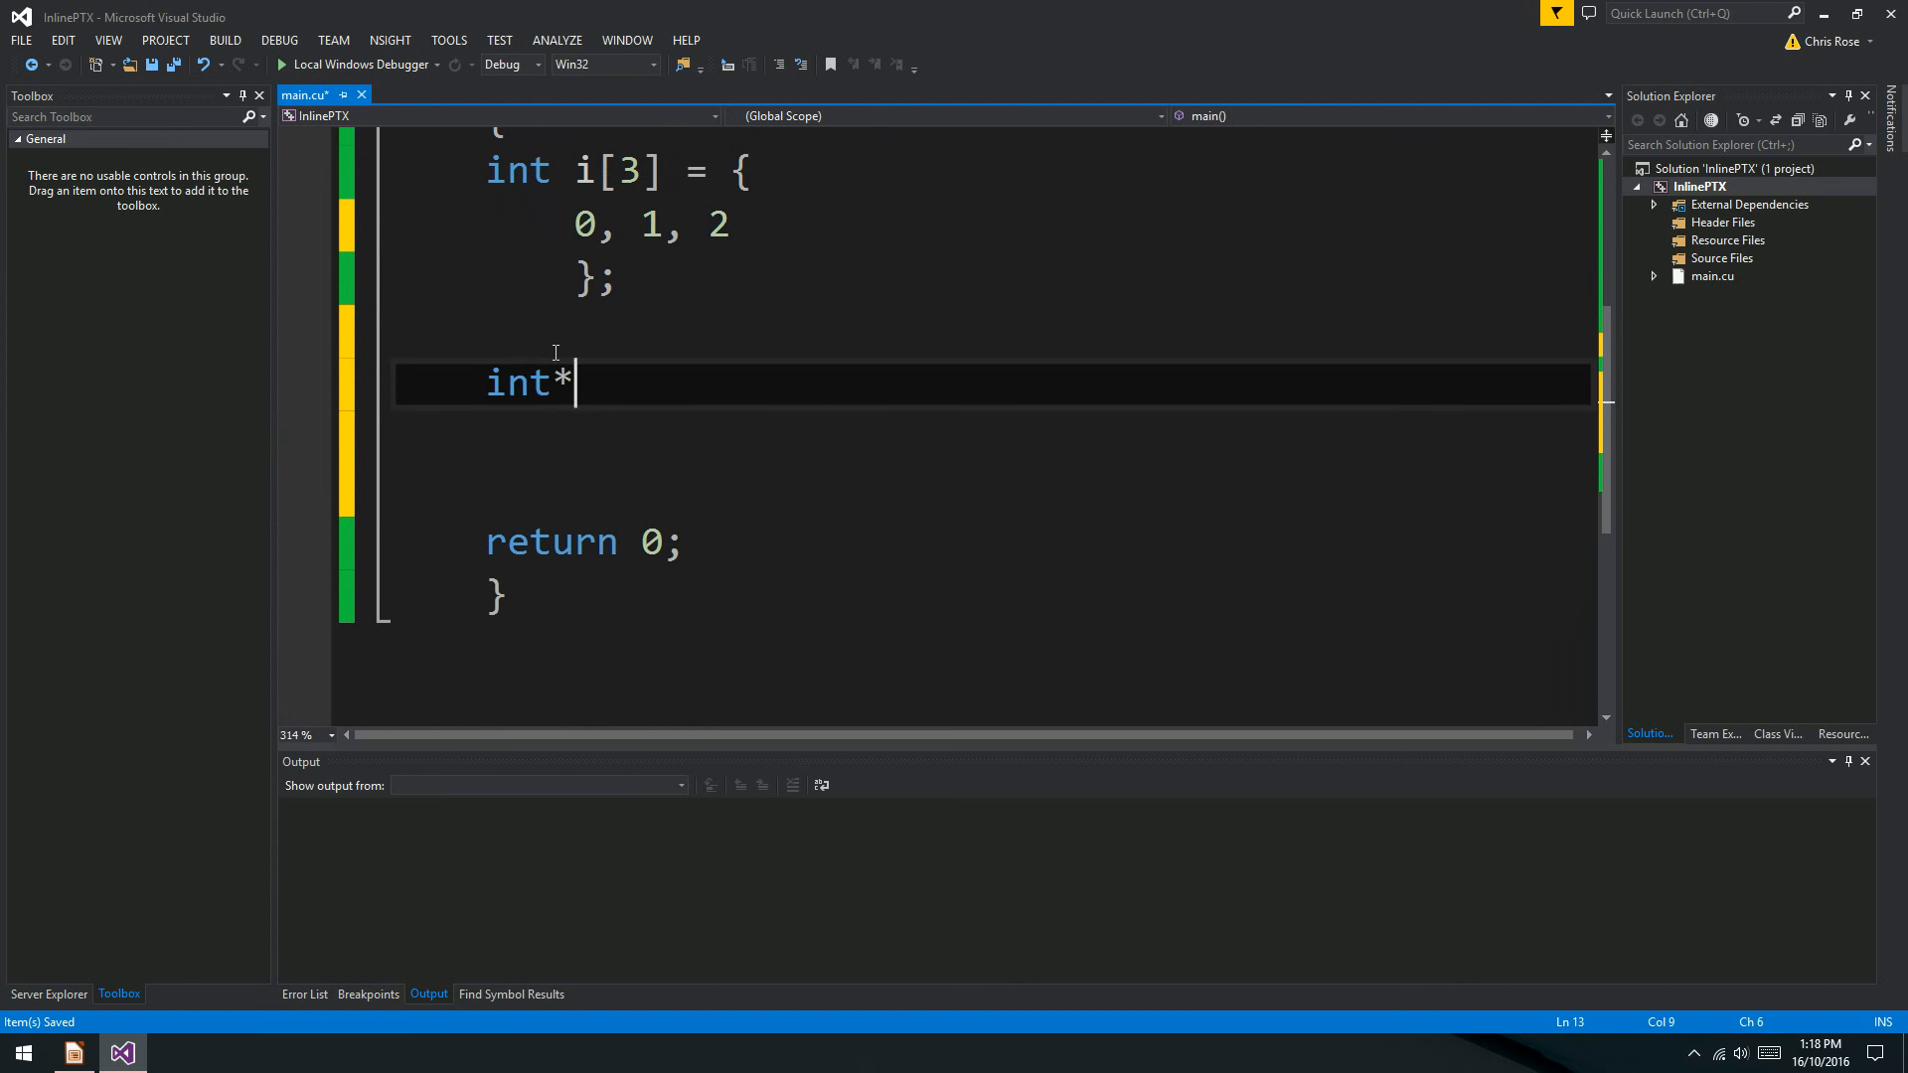
{"action": "type", "text": "d_i;"}
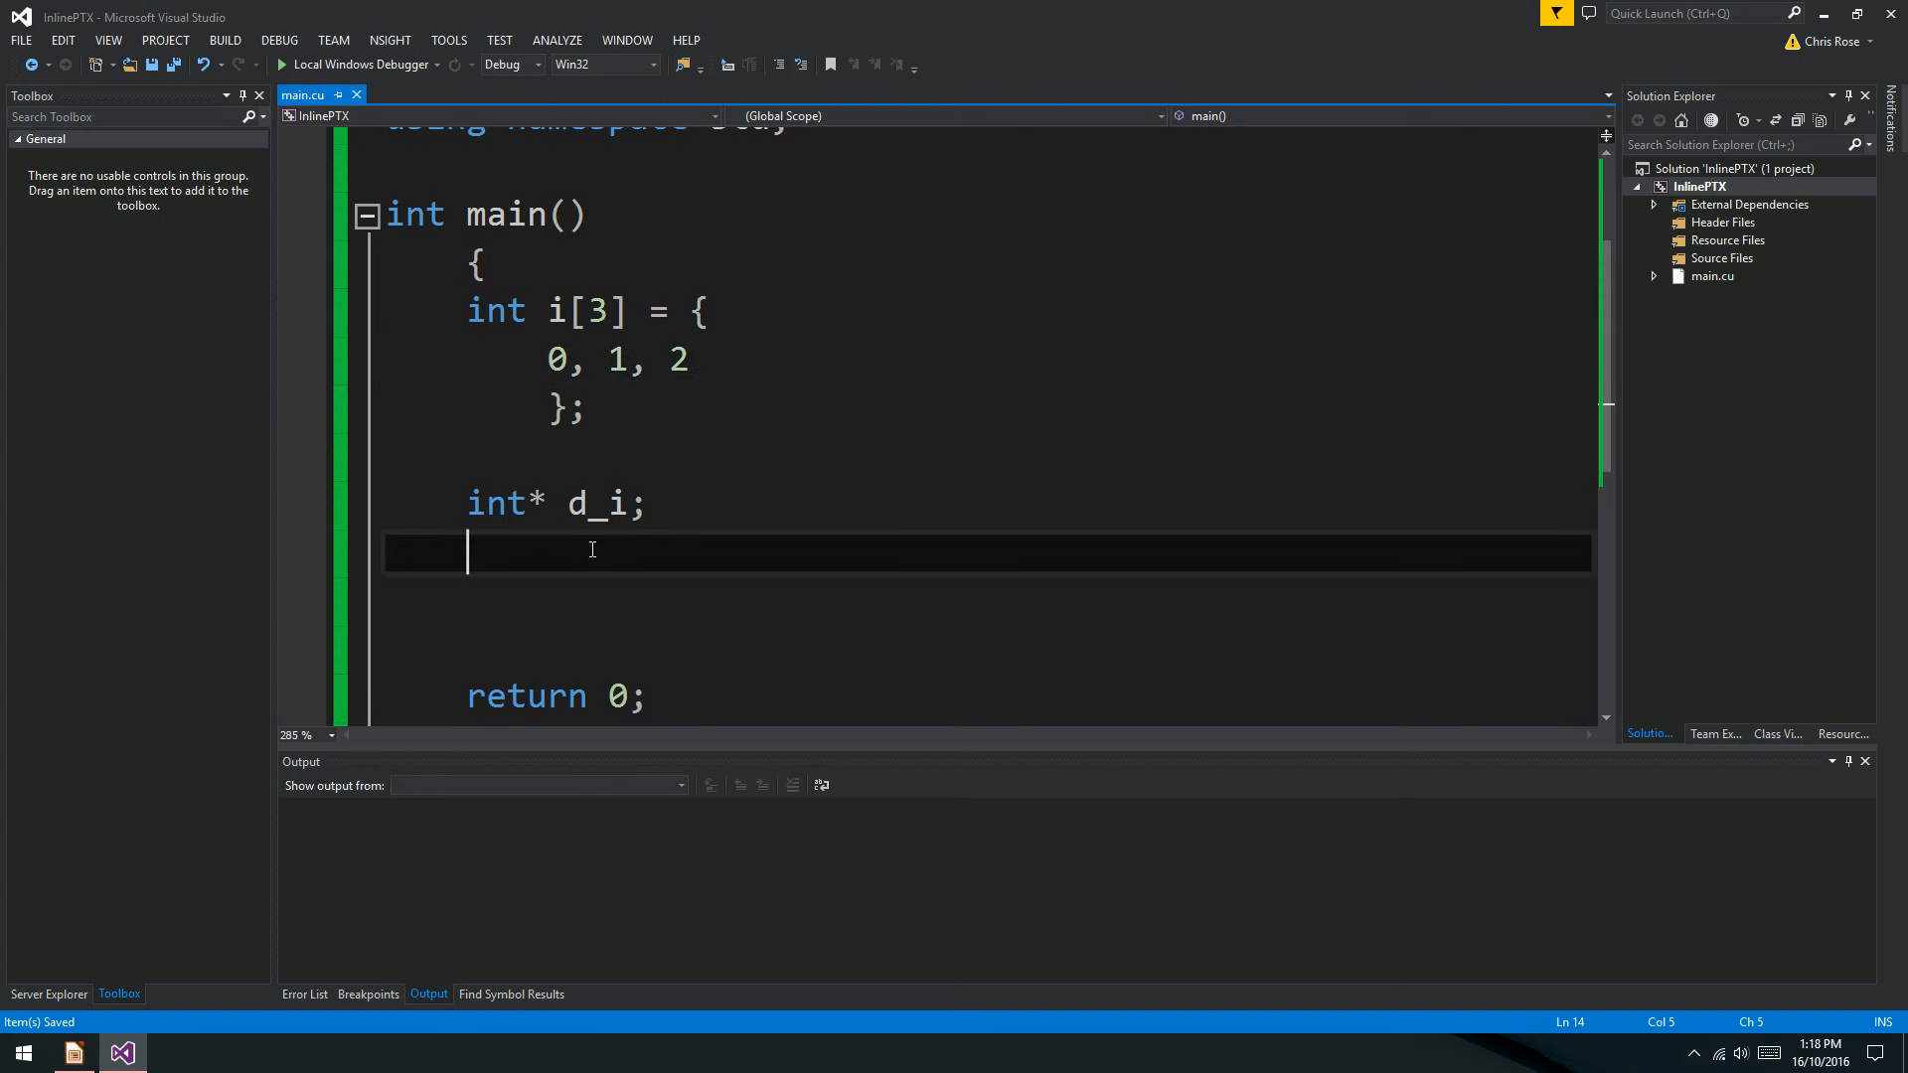
Allocate d_i with cudaMalloc(&d_i, sizeof(int)*3).
{"action": "type", "text": "cudaMalloc"}
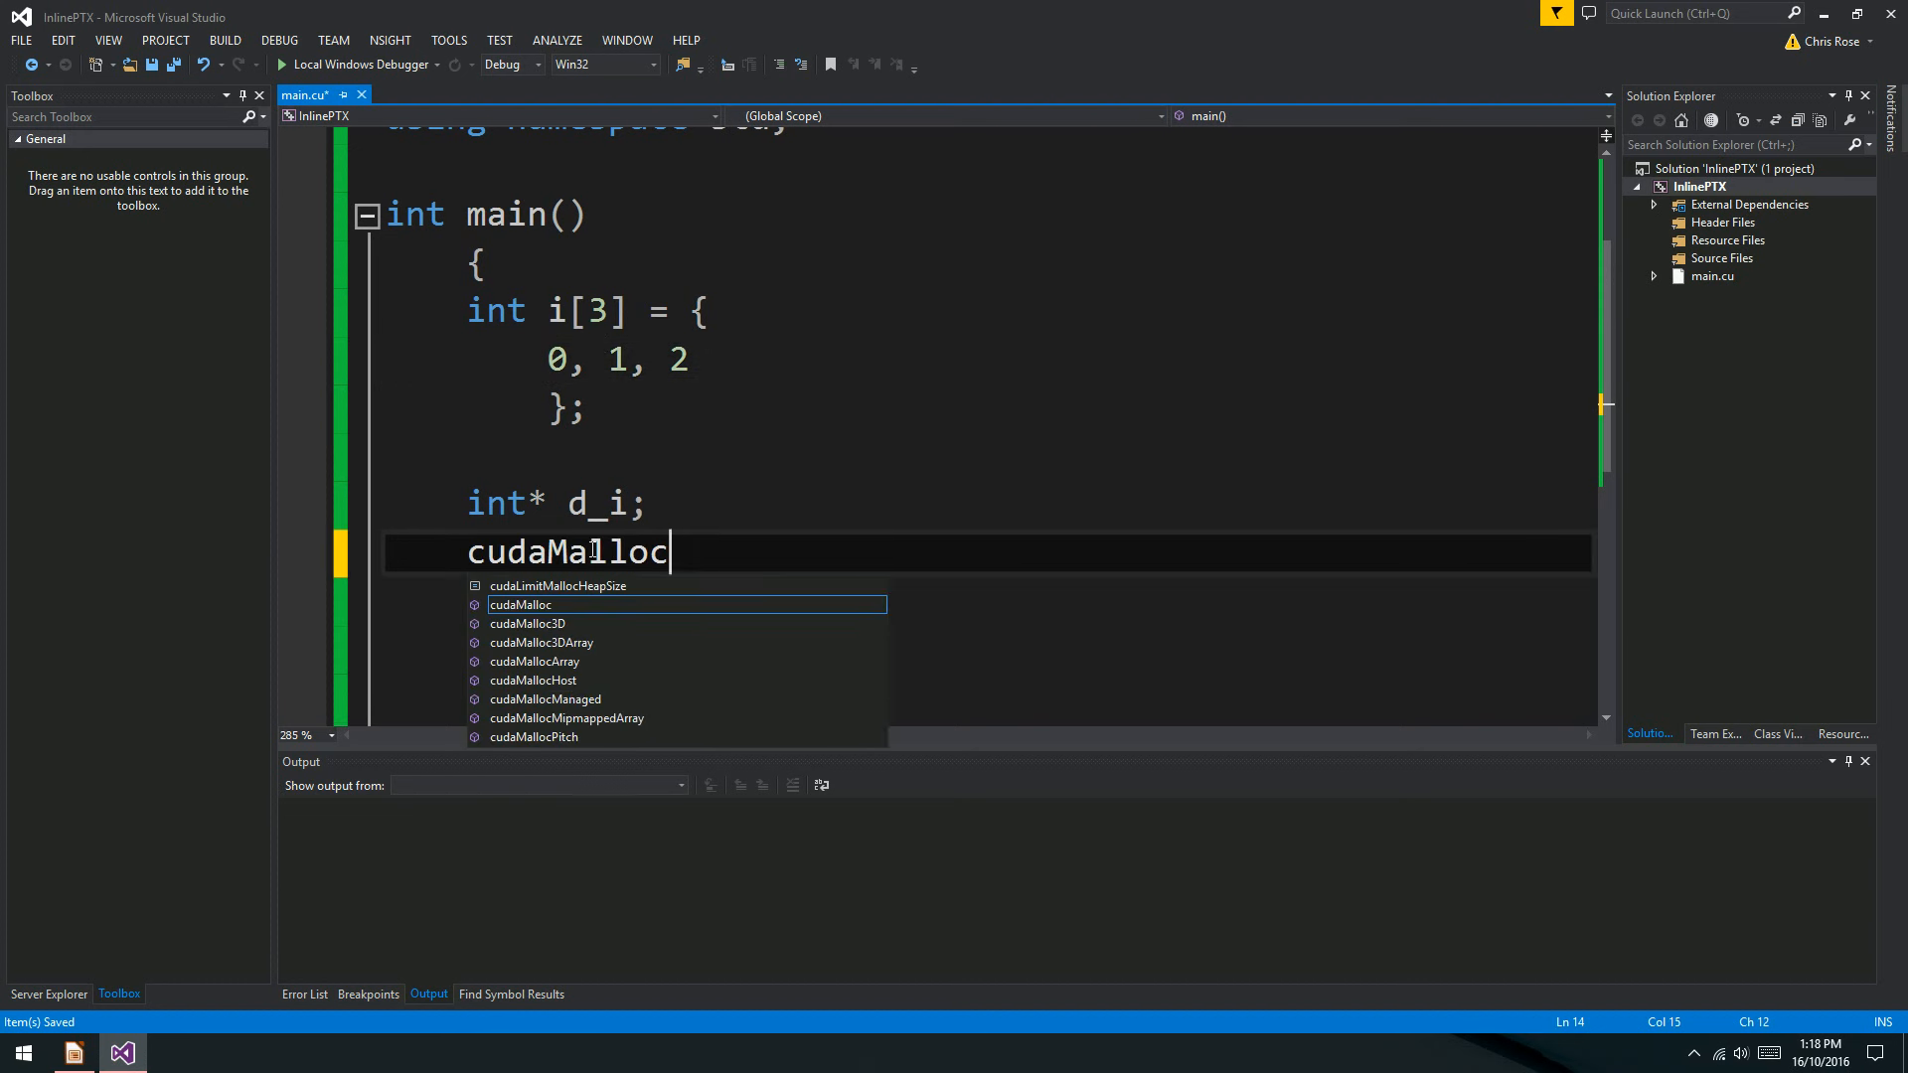
{"action": "type", "text": "(&"}
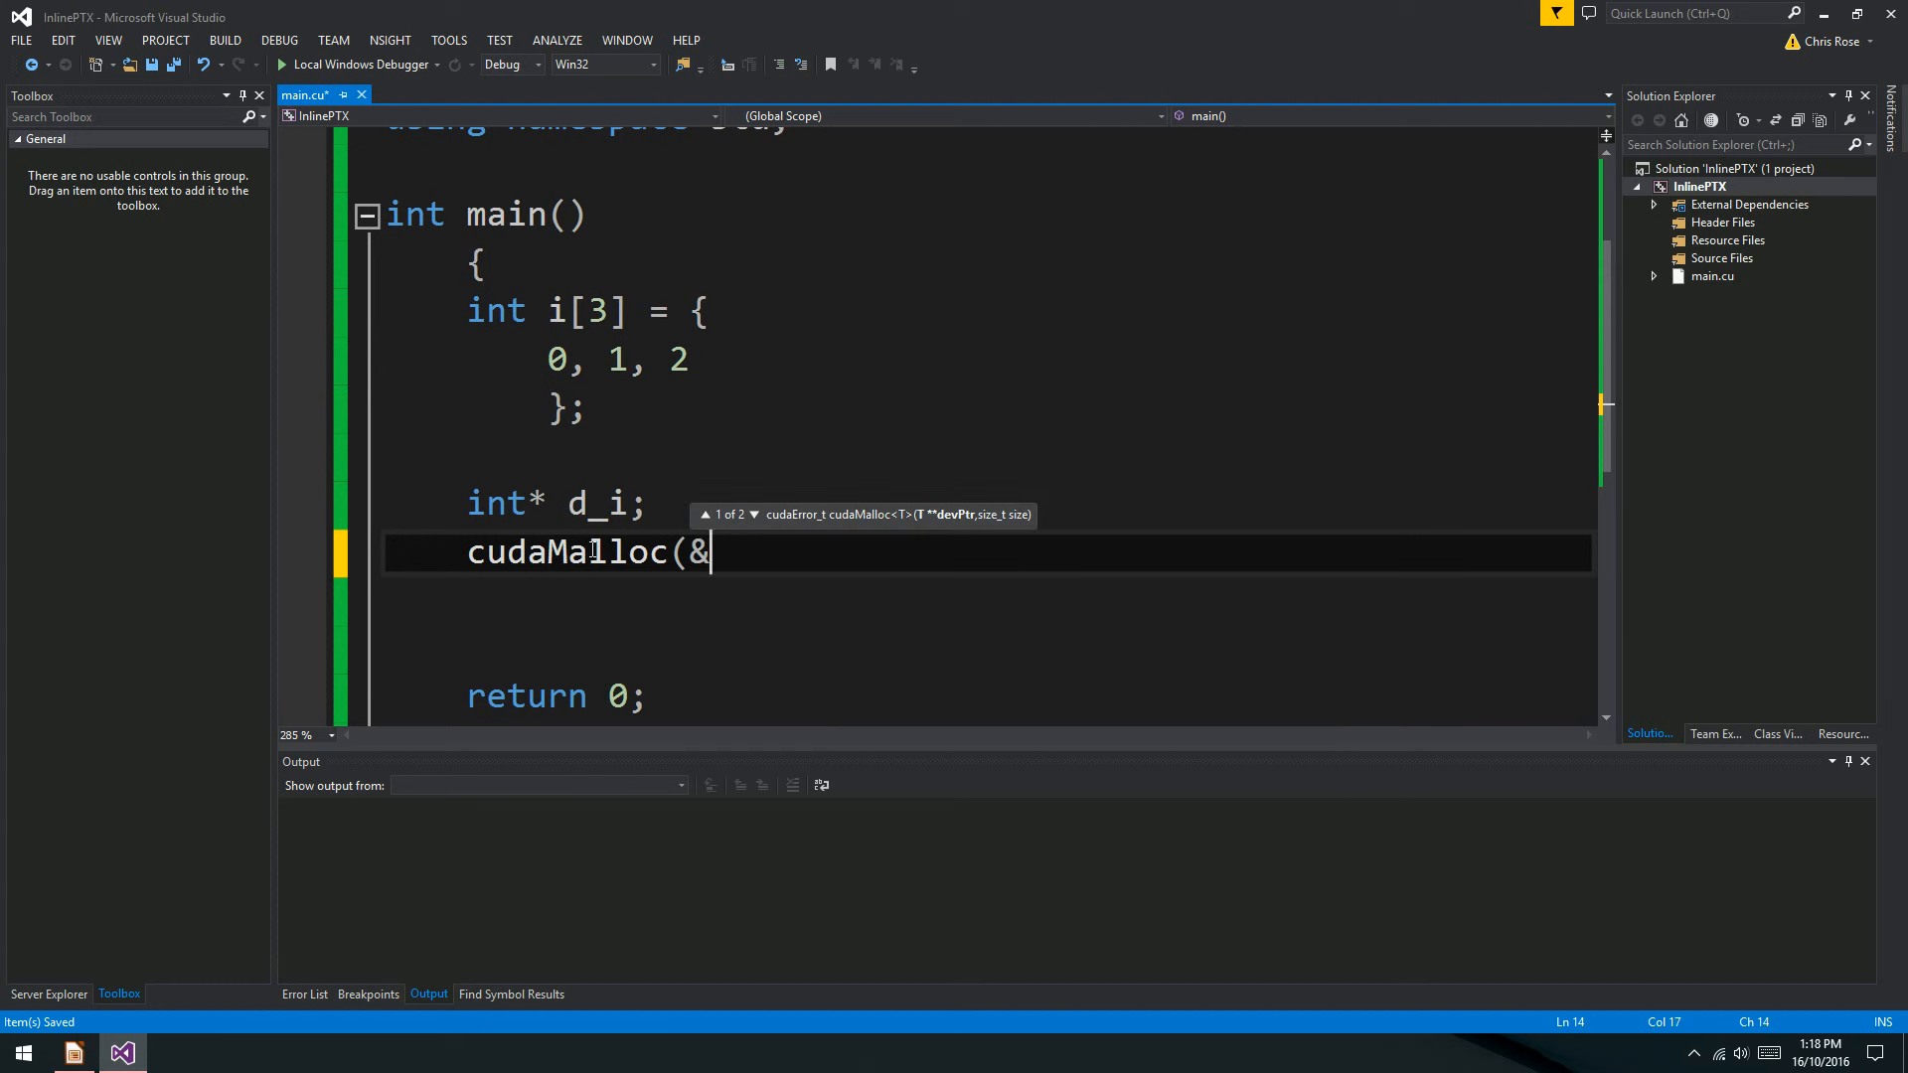
{"action": "type", "text": "d_i,"}
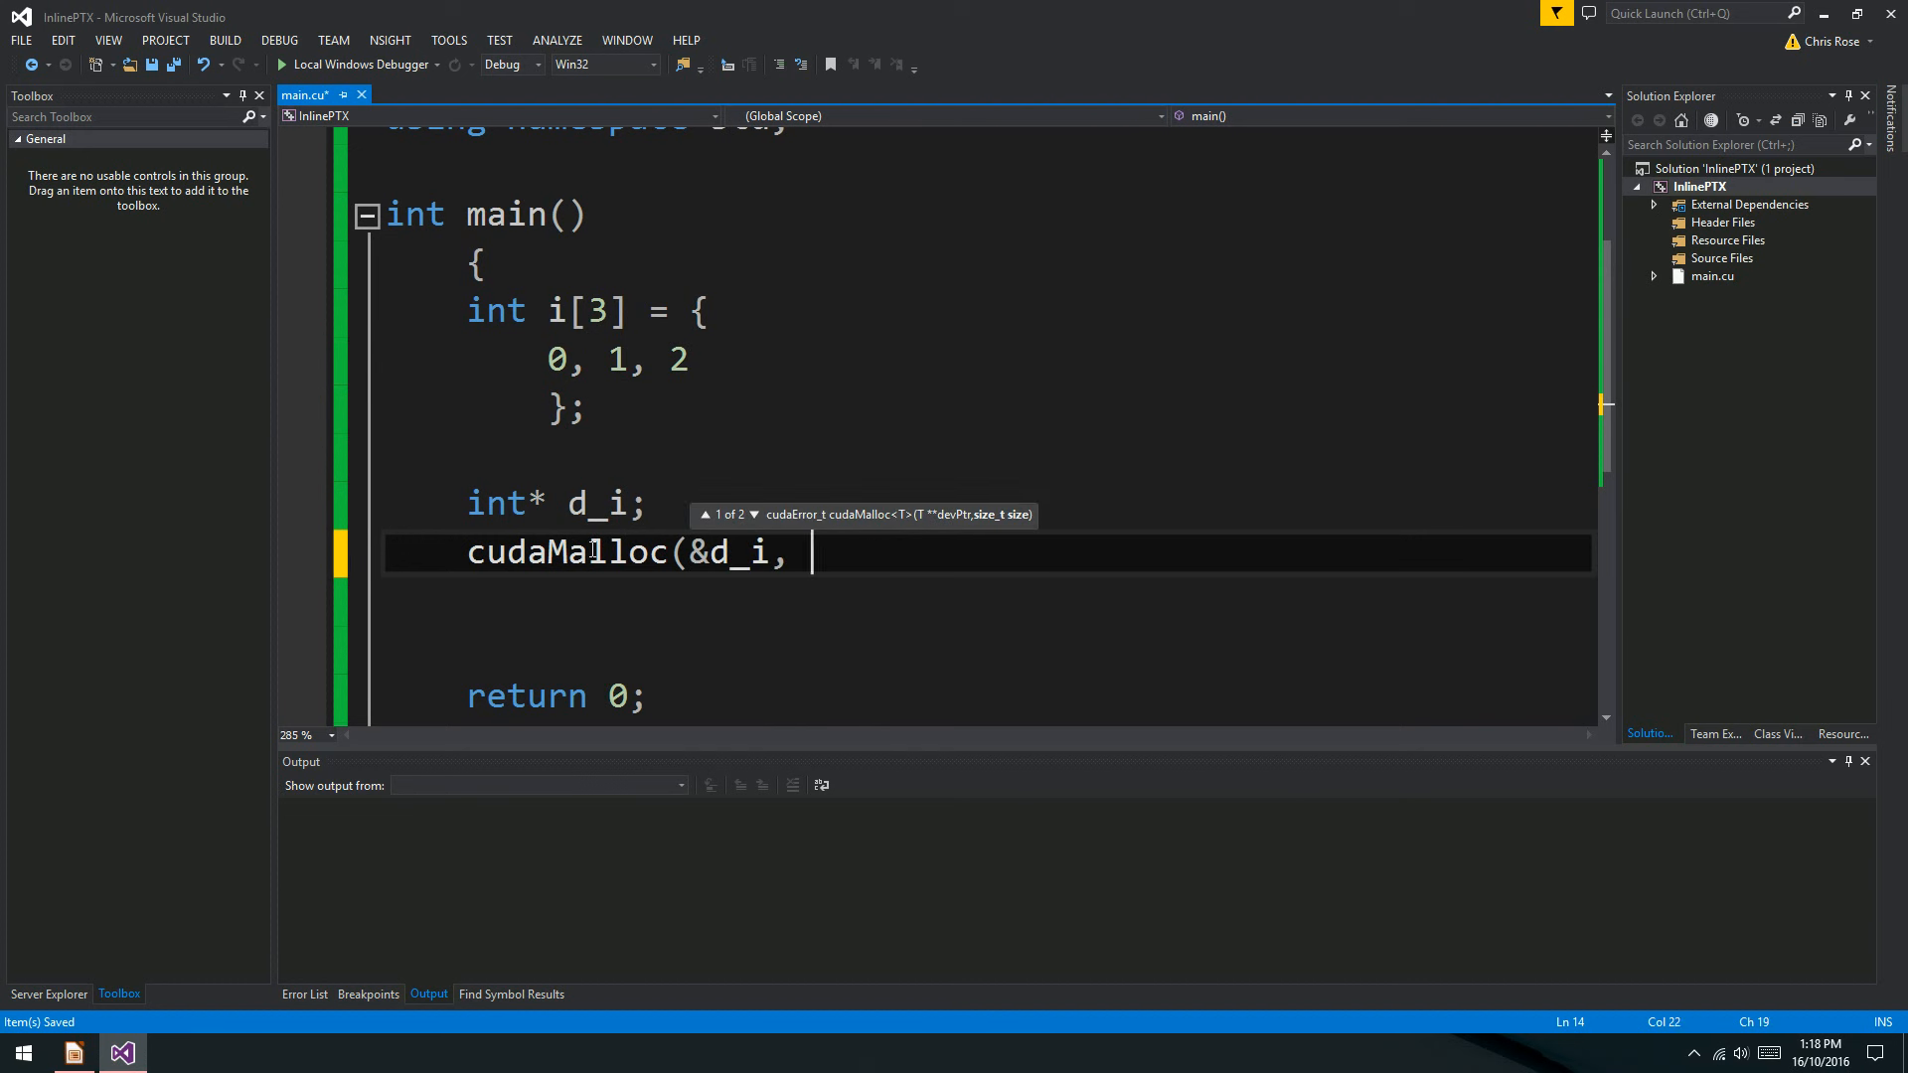
{"action": "type", "text": "sizeof(int) * 3);"}
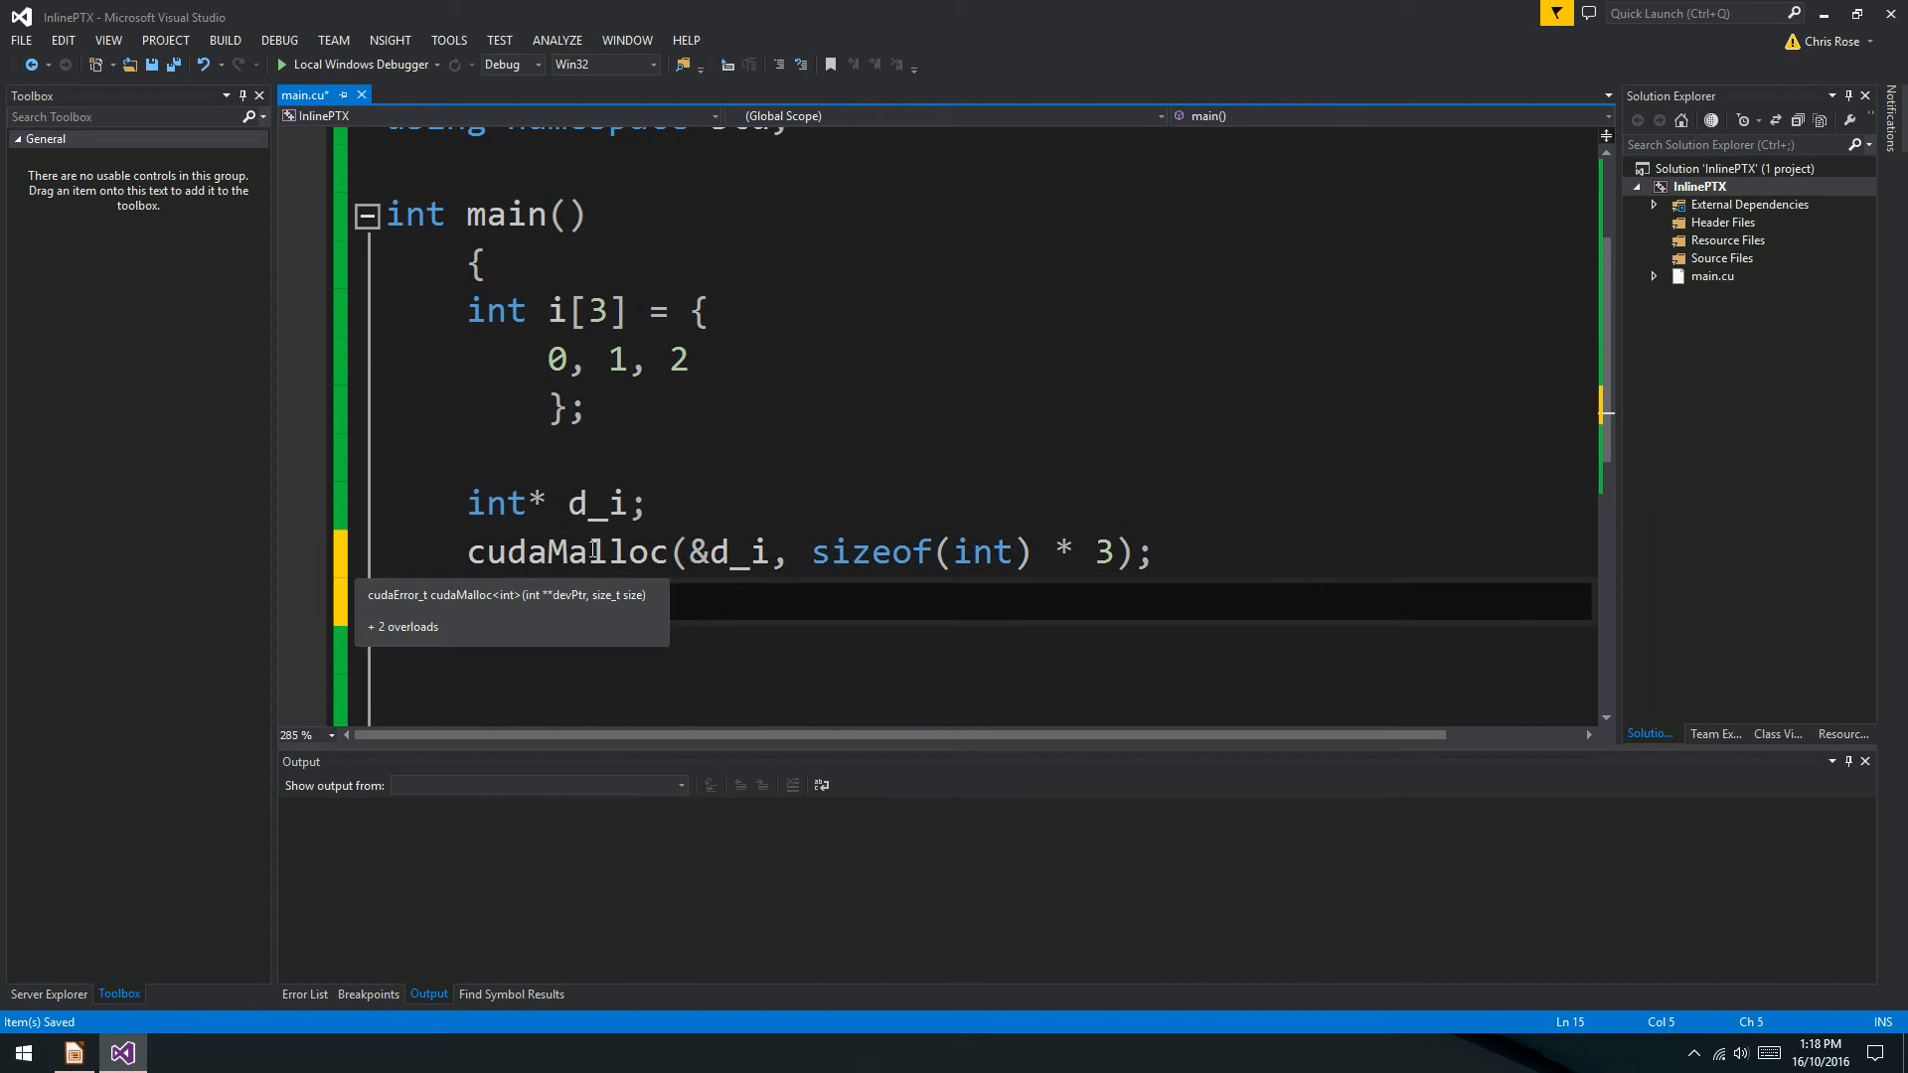
Copy i to d_i with cudaMemcpy(d_i, i, sizeof(int) * 3, cudaMemcpyHostToDevice).
{"action": "type", "text": "cudaMemcpy("}
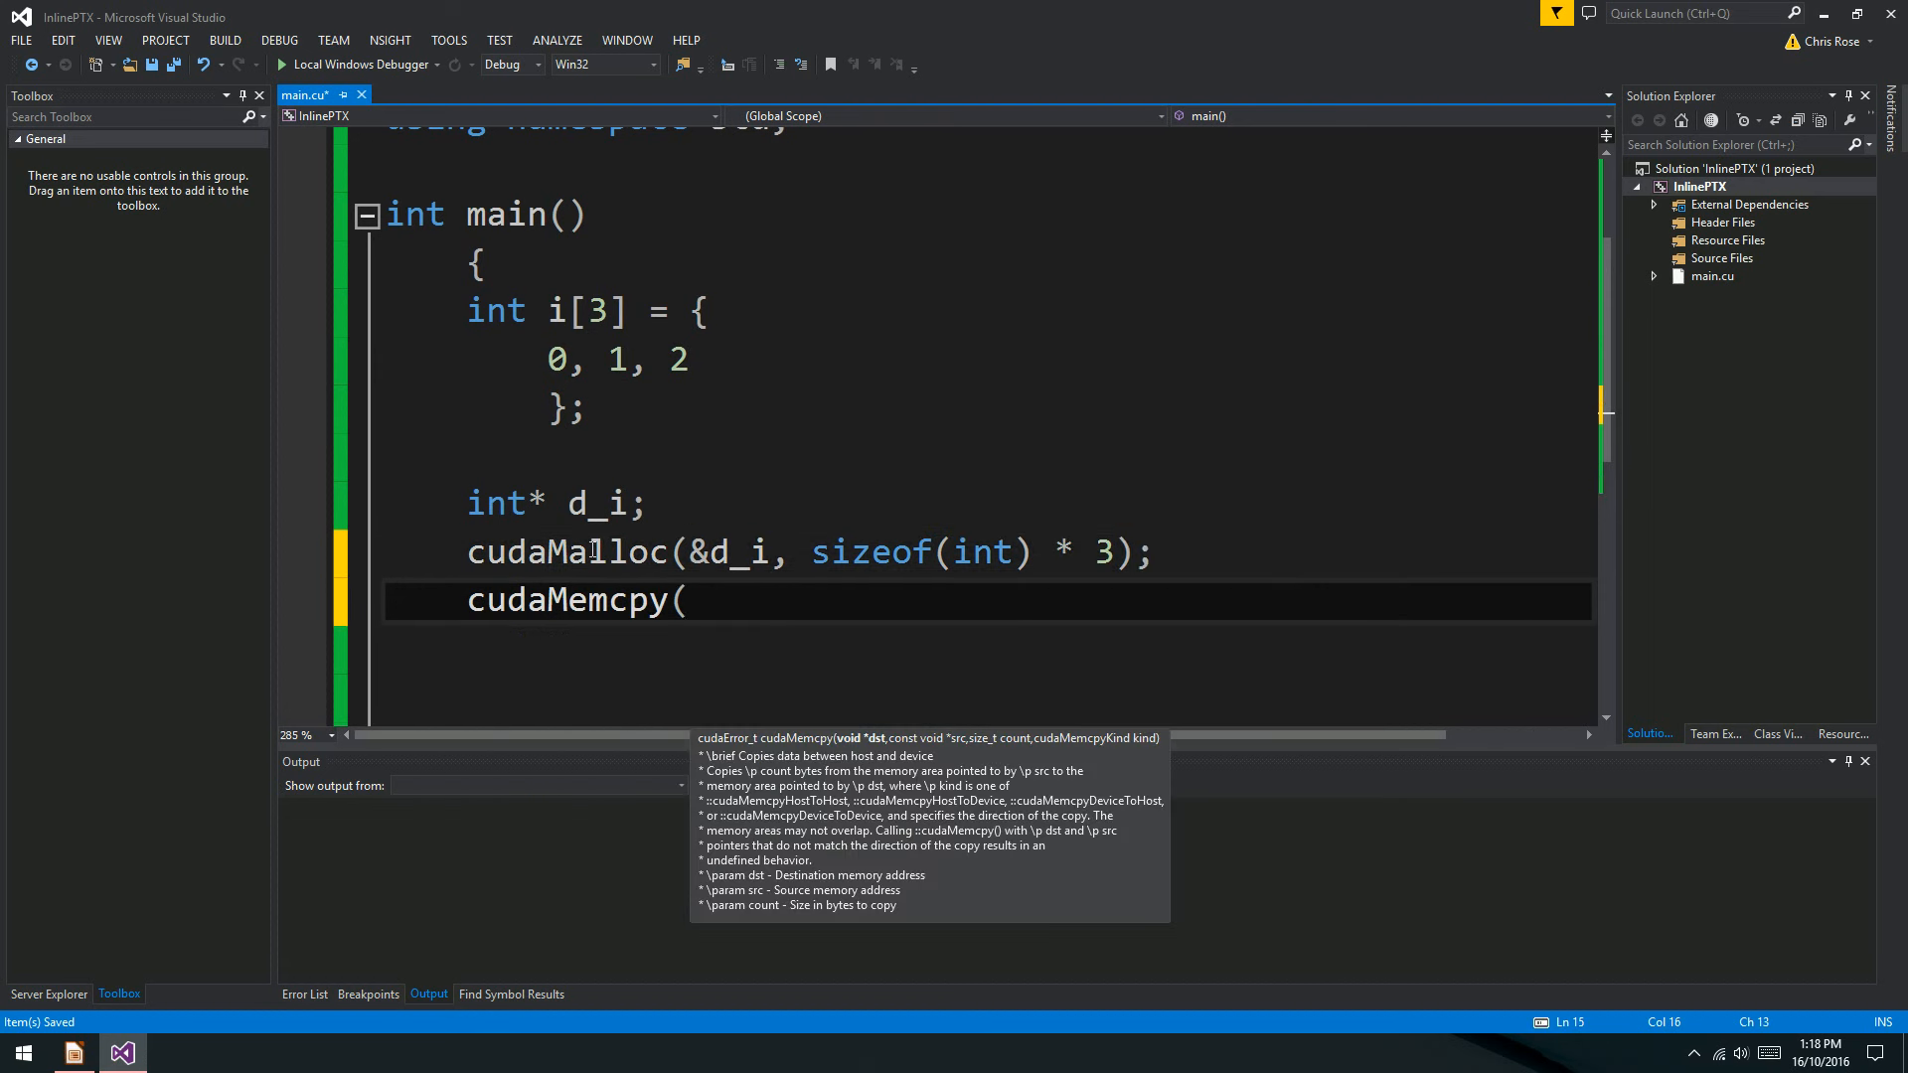
{"action": "type", "text": "d_i,"}
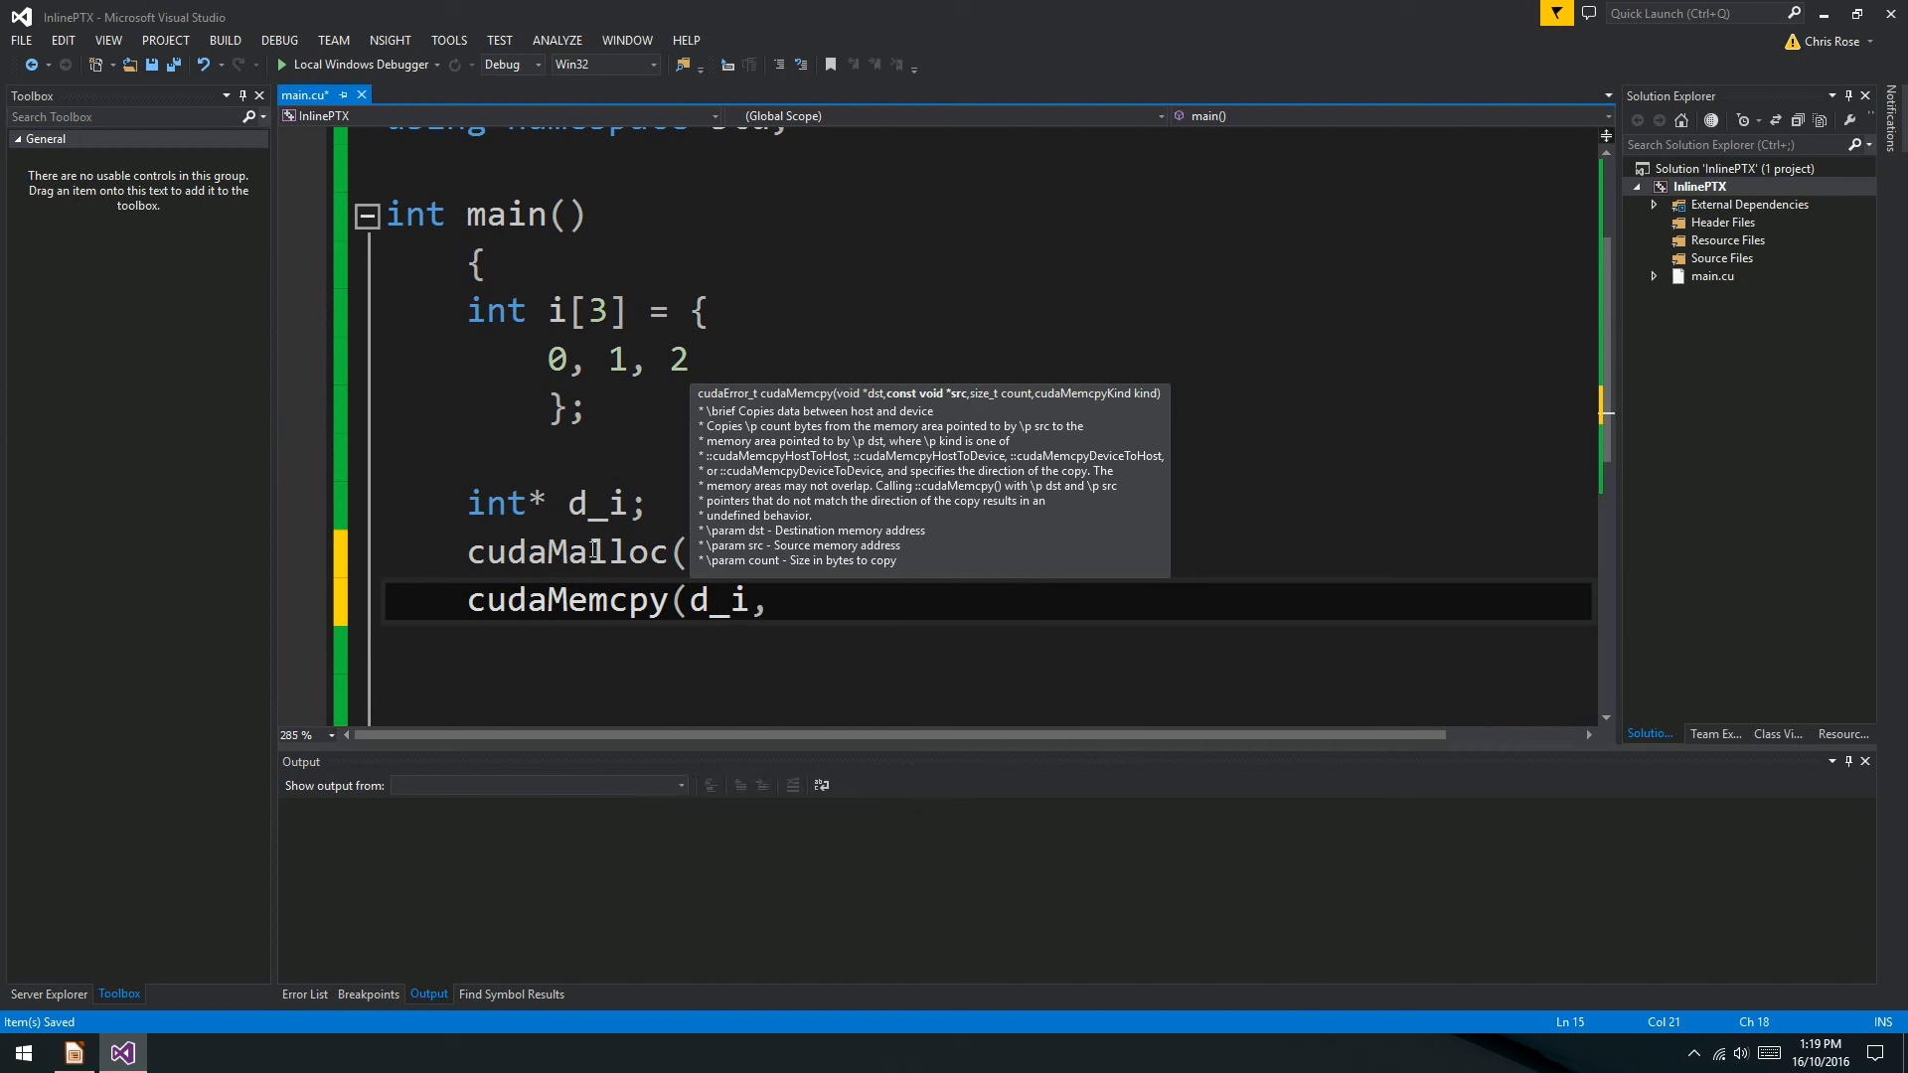
{"action": "type", "text": "i, sizeo"}
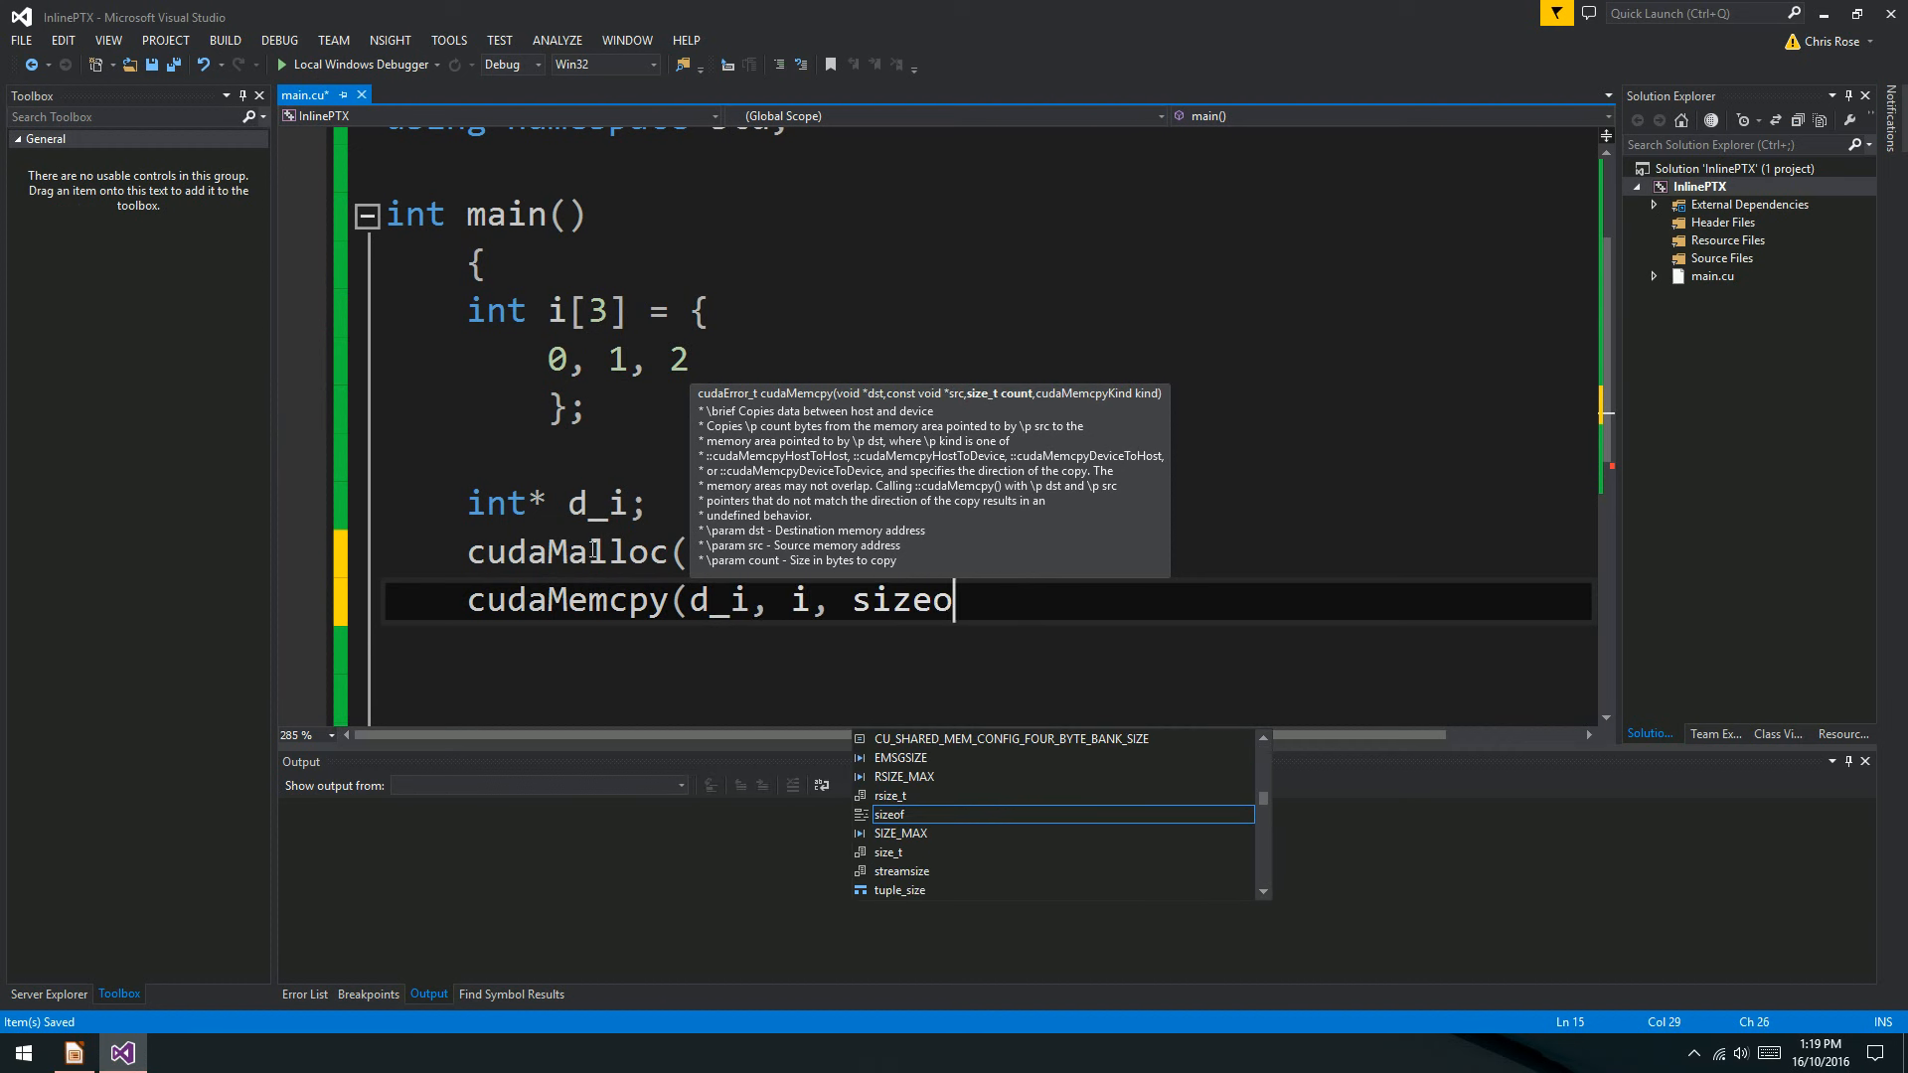
{"action": "type", "text": "f(int) * 3"}
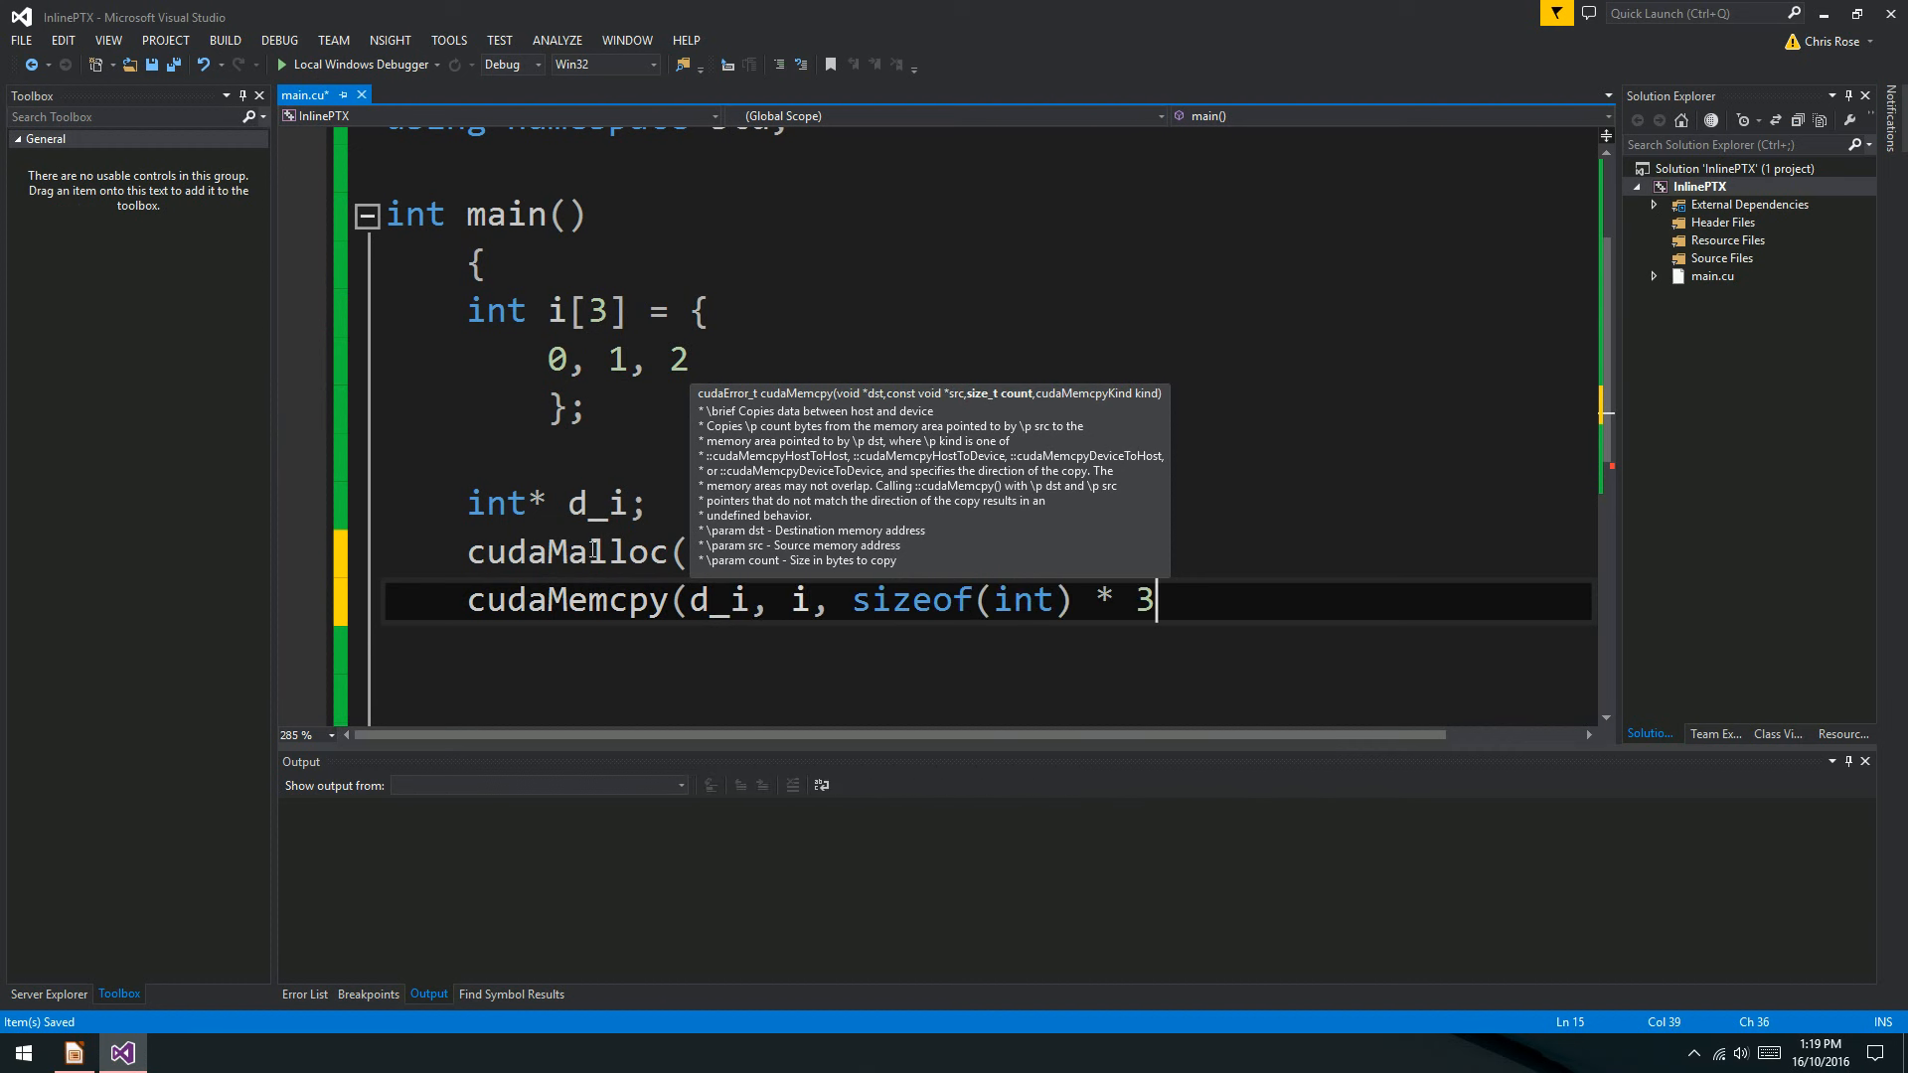
{"action": "type", "text": ", cuda"}
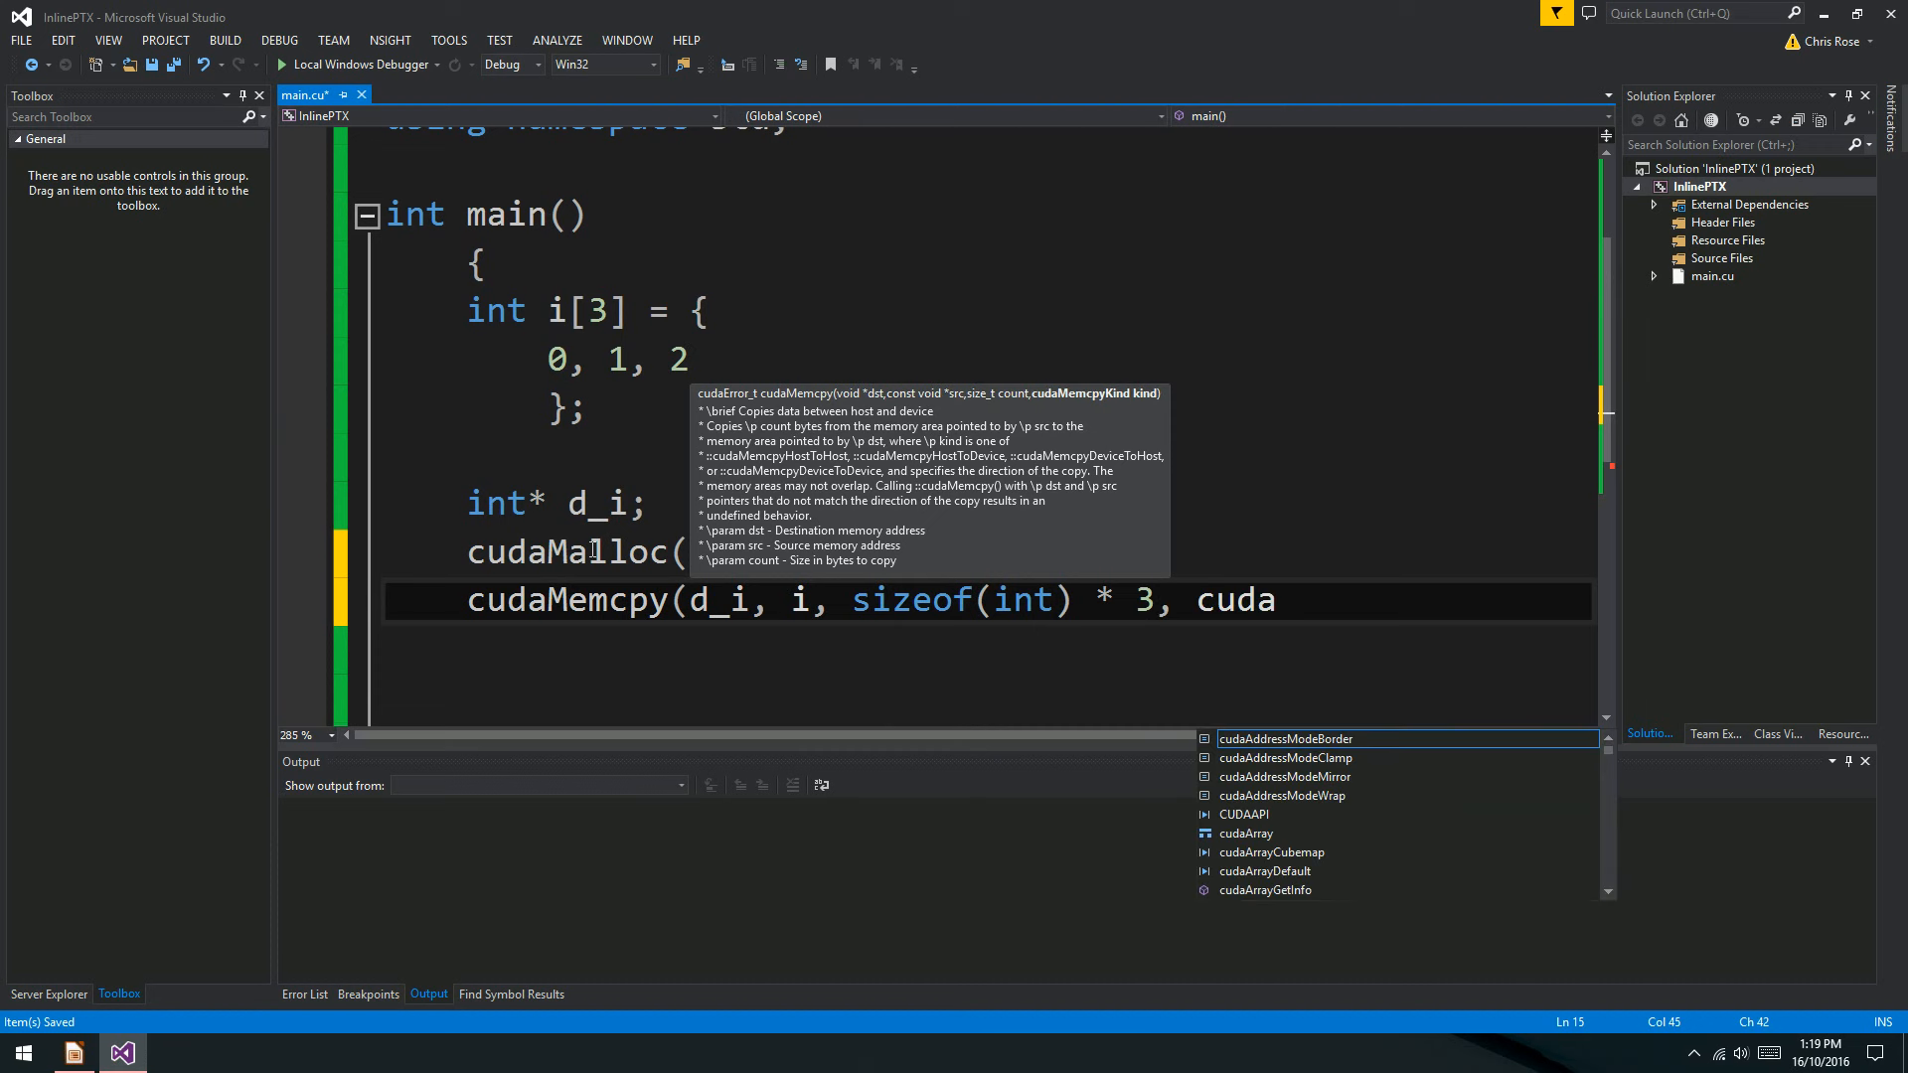
{"action": "type", "text": "Memcp"}
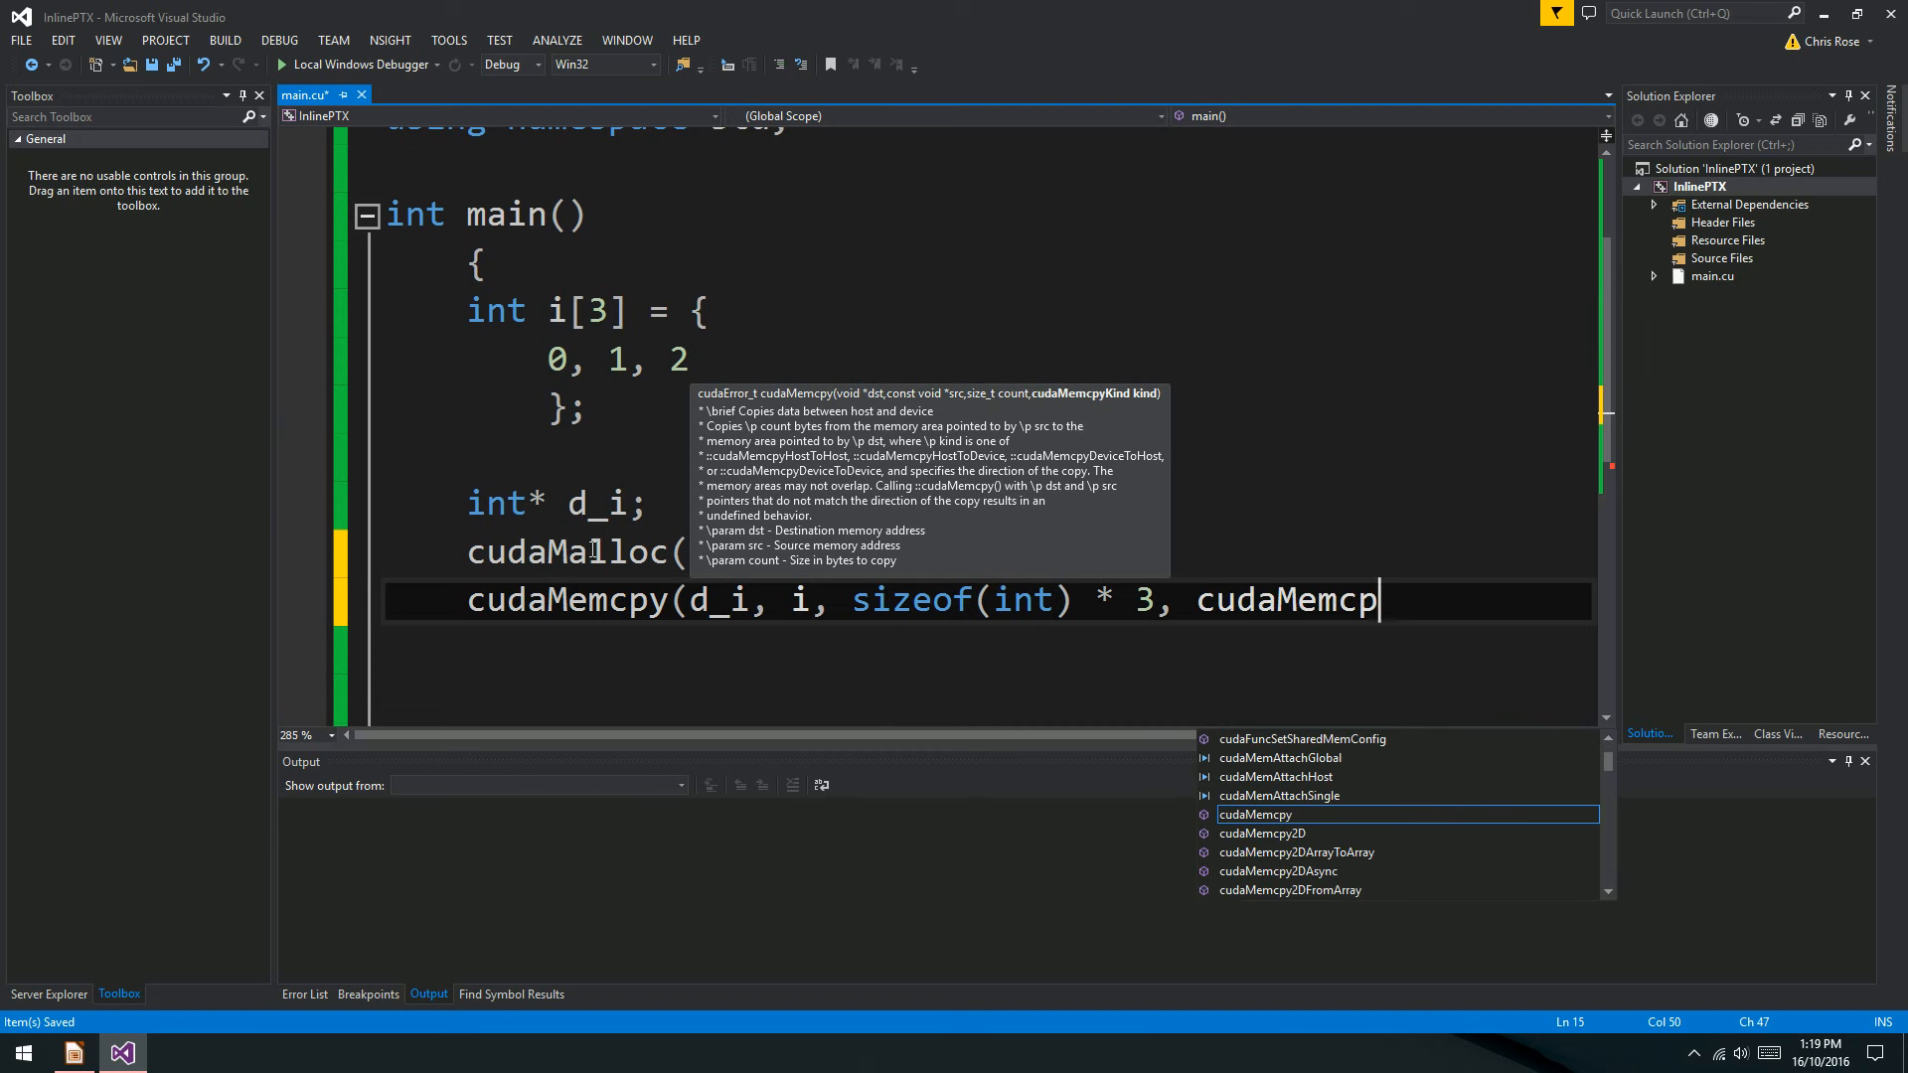
{"action": "type", "text": "yHostToDevice);"}
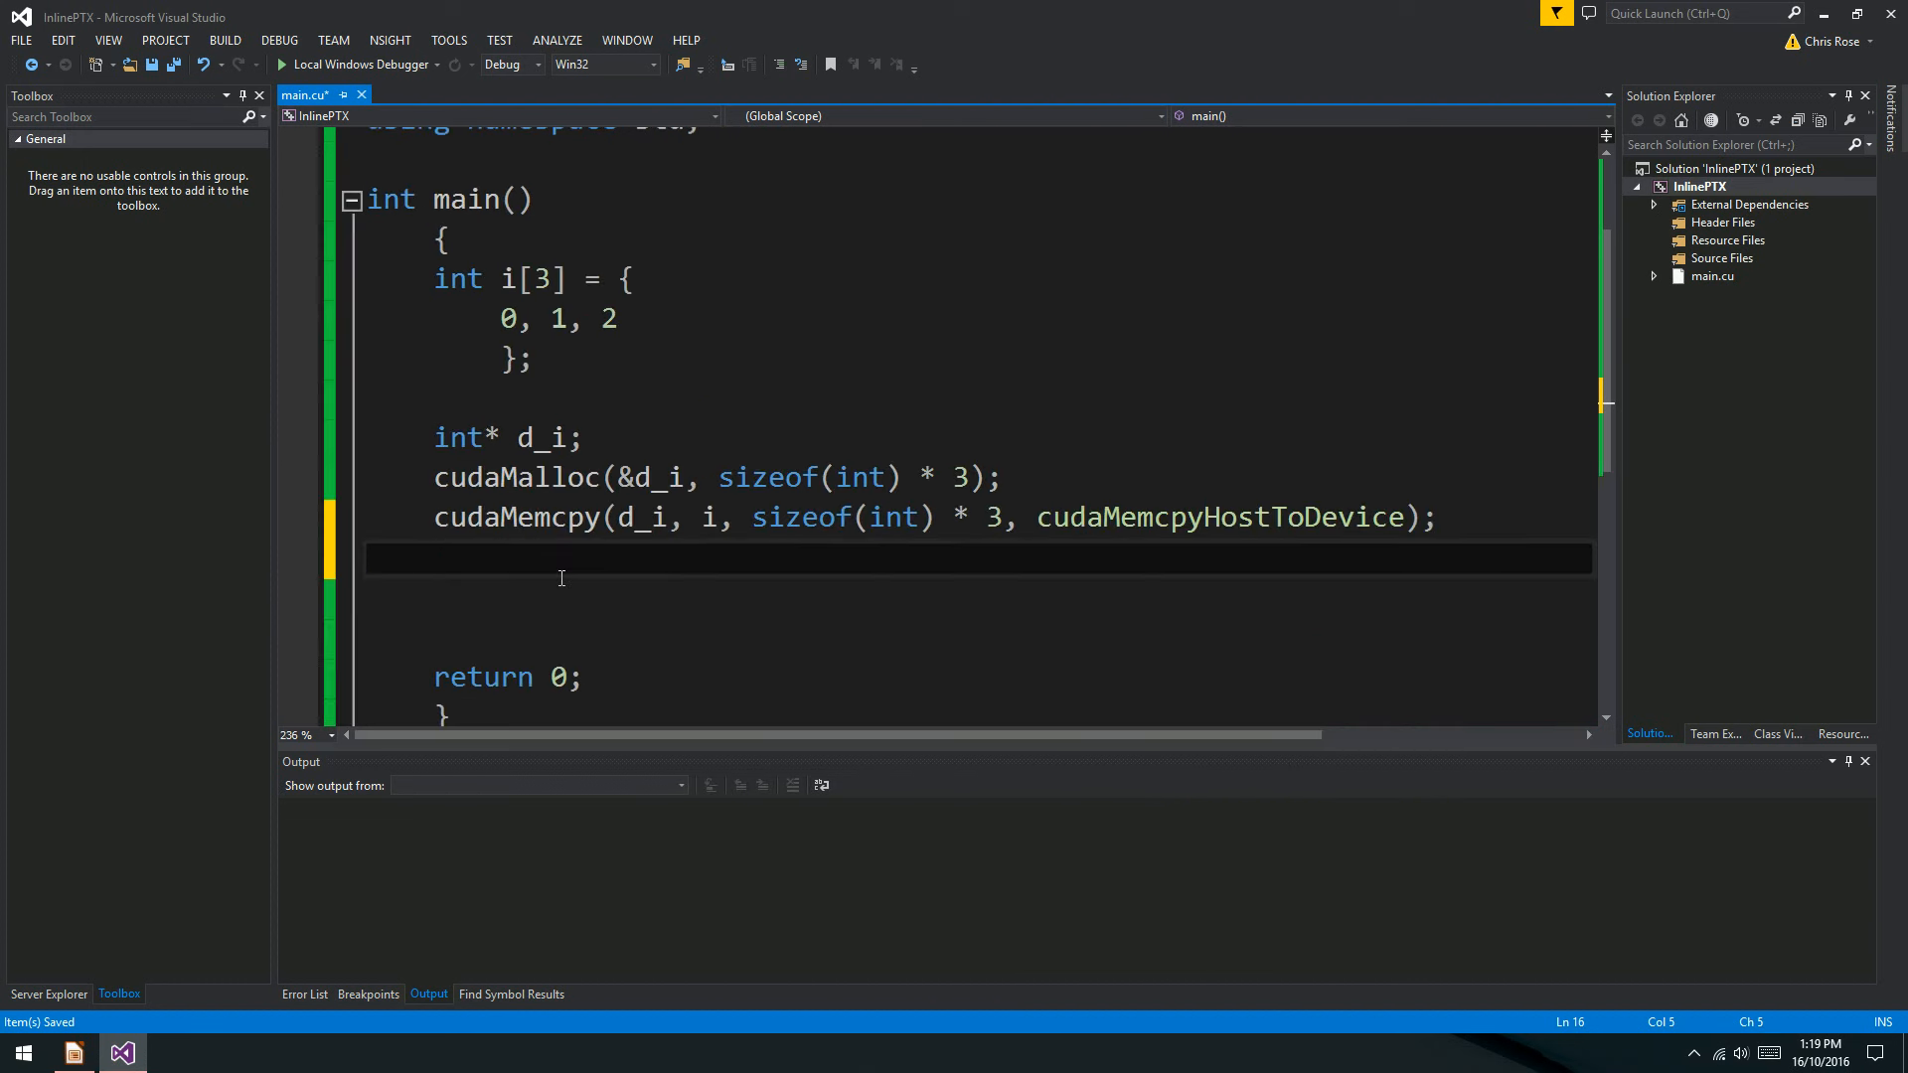
Add the SomeKernel<<<1, 1>>>(d_i); call after the copy, then drag-select in the editor.
{"action": "type", "text": "SomeKe"}
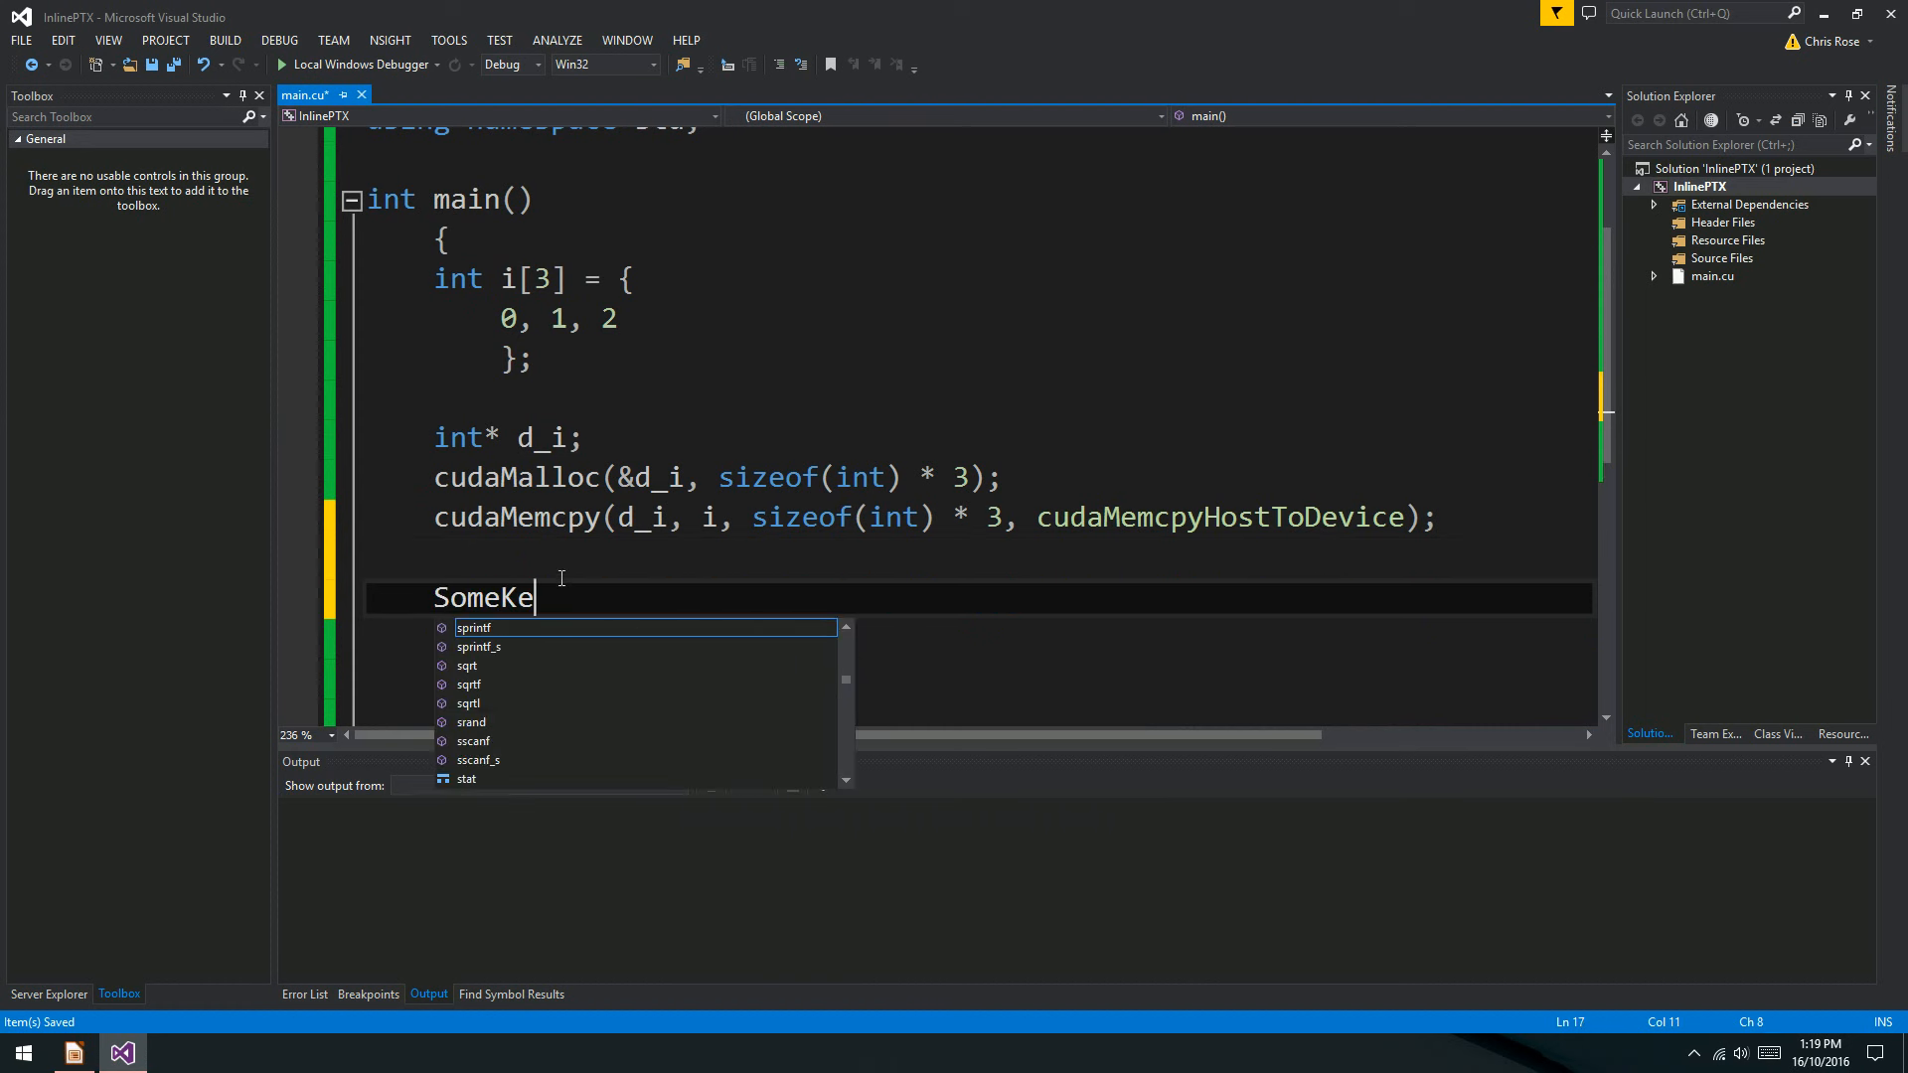
{"action": "type", "text": "n"}
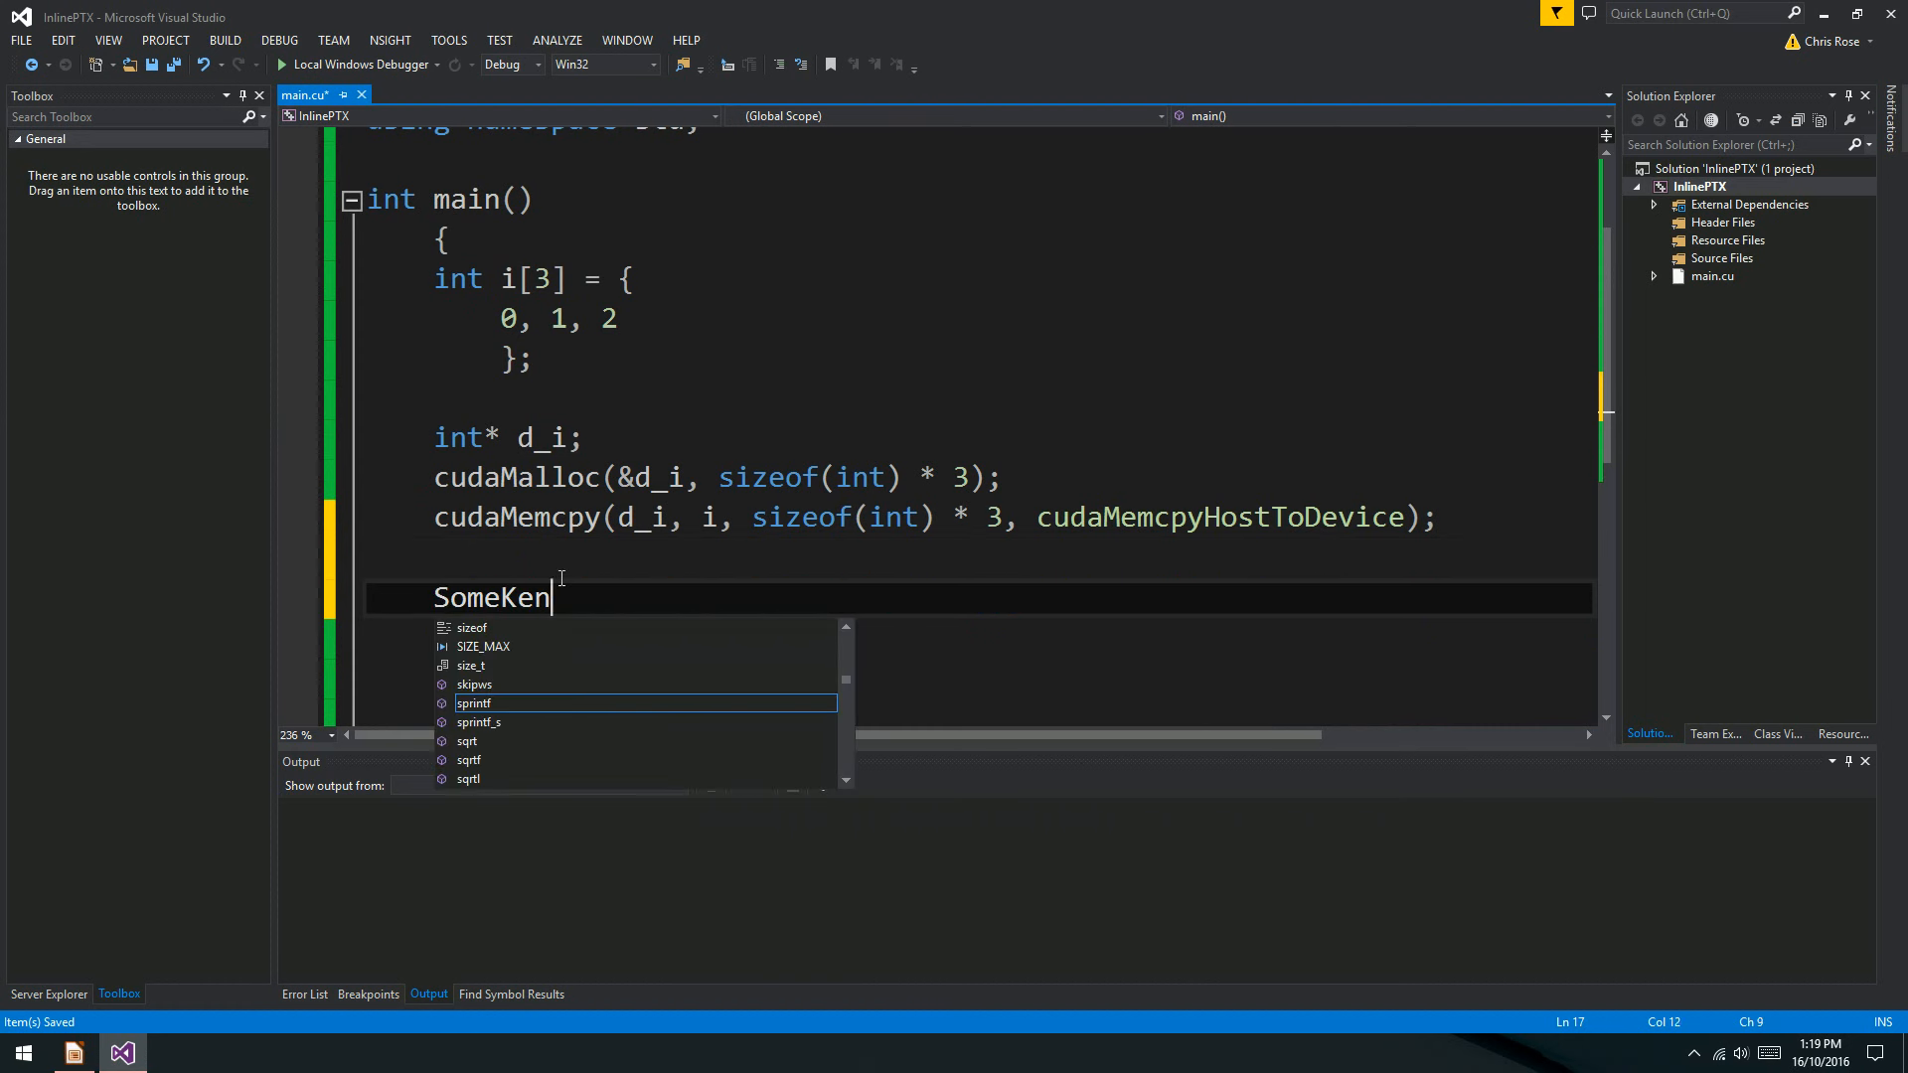
{"action": "type", "text": "nel"}
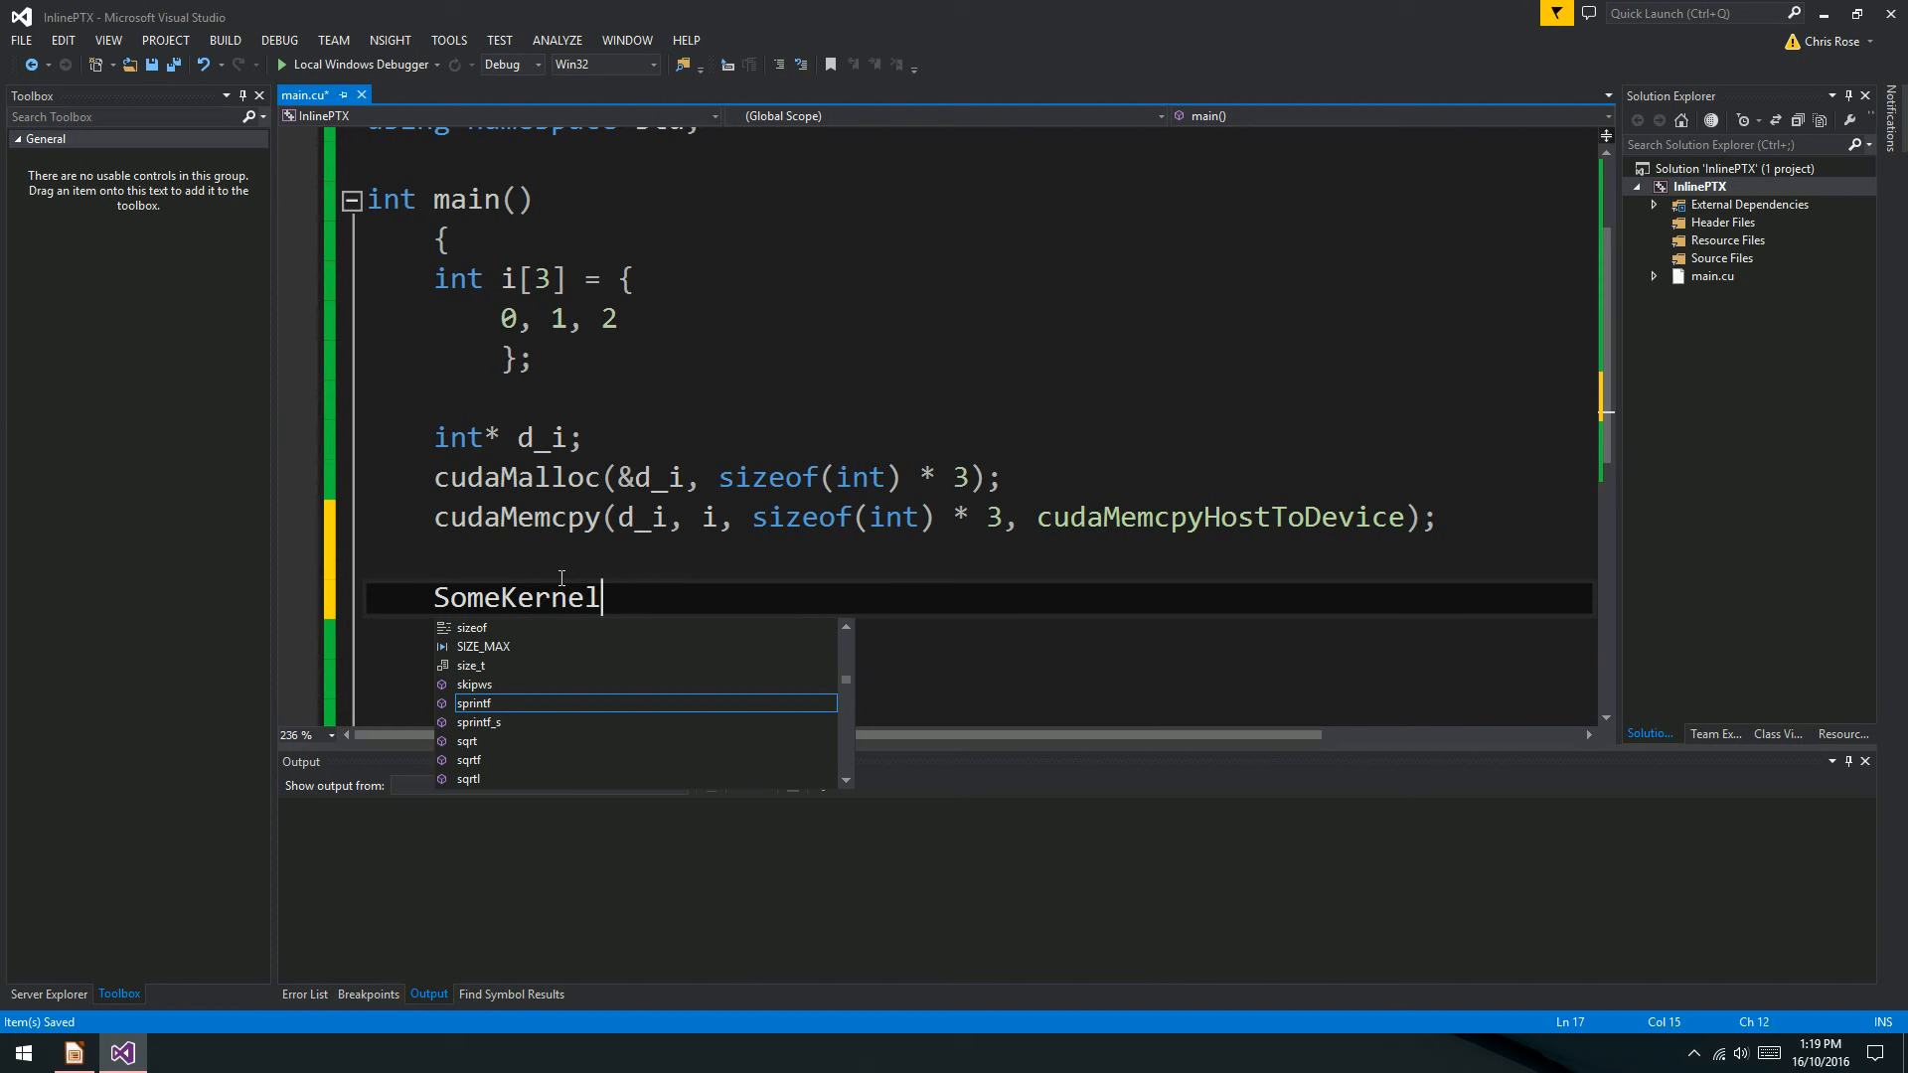
{"action": "type", "text": "<<<1,"}
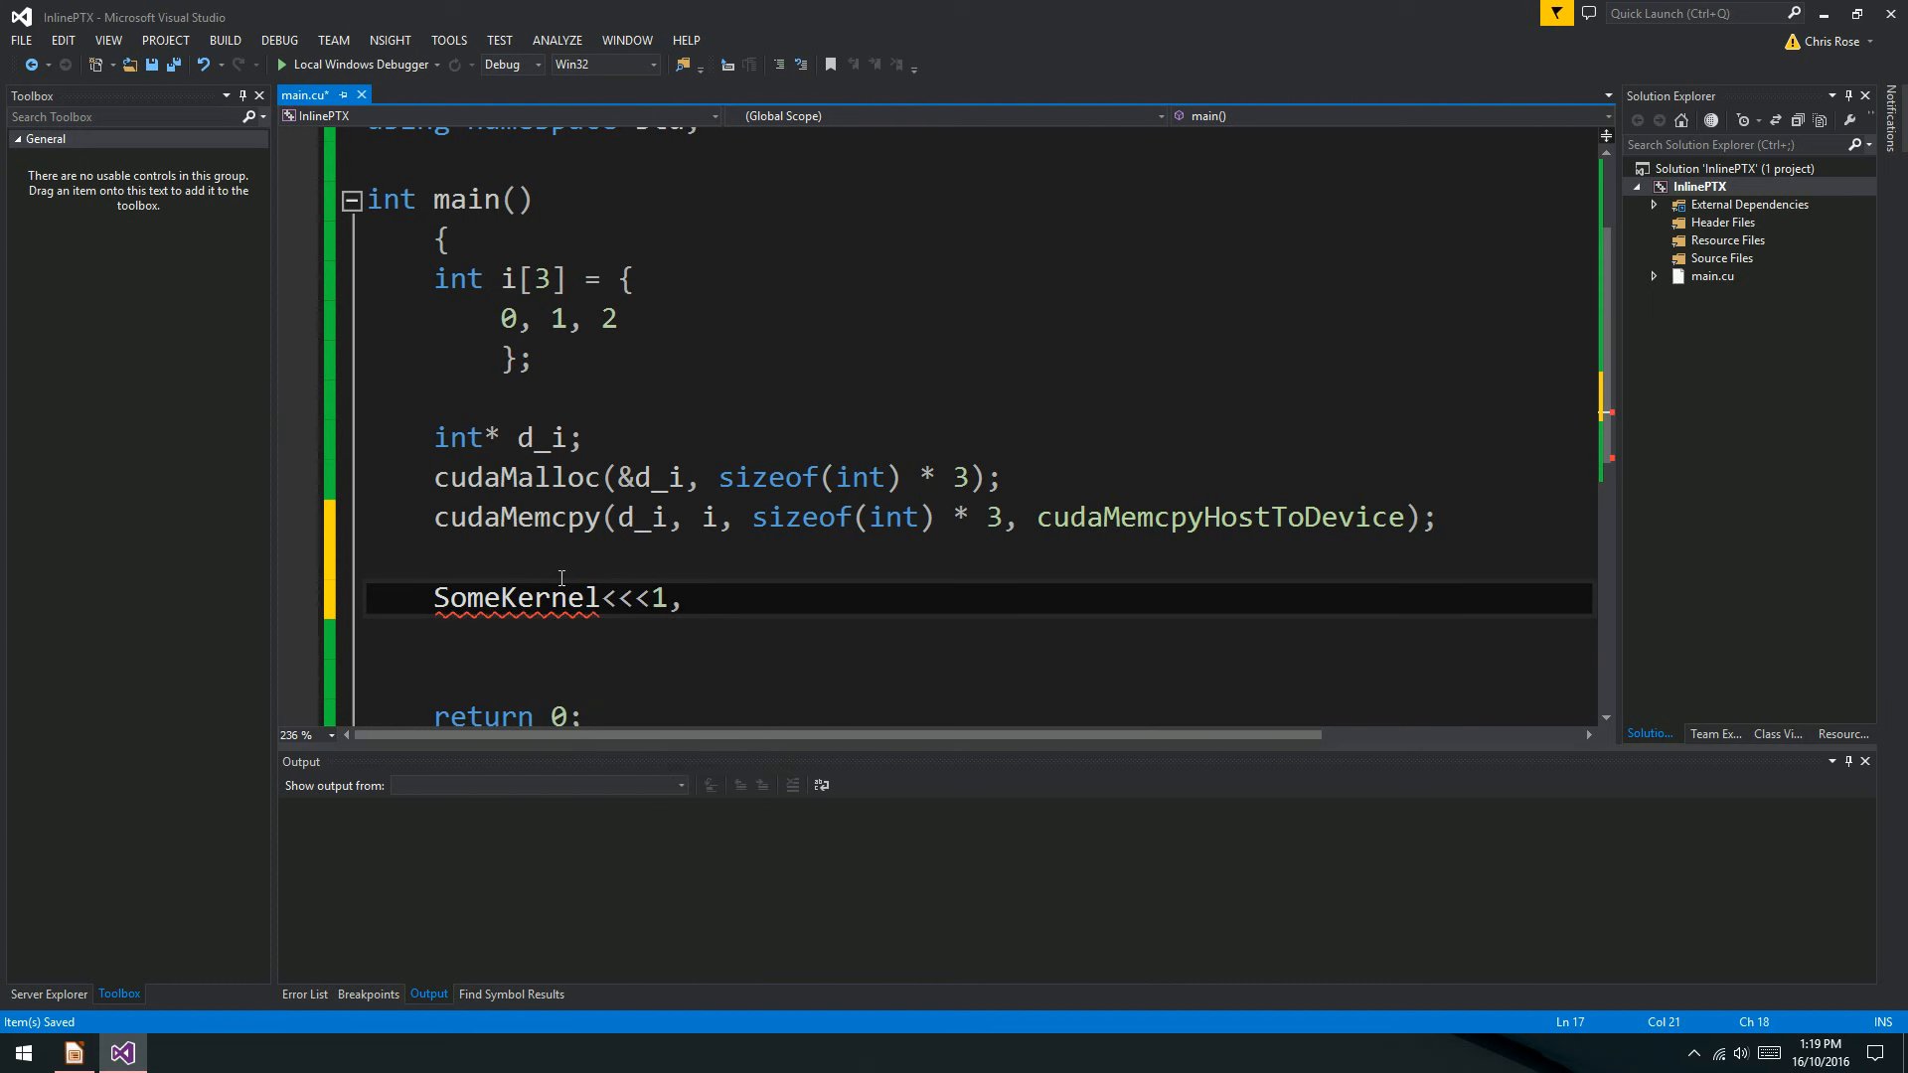
{"action": "type", "text": "1>>>"}
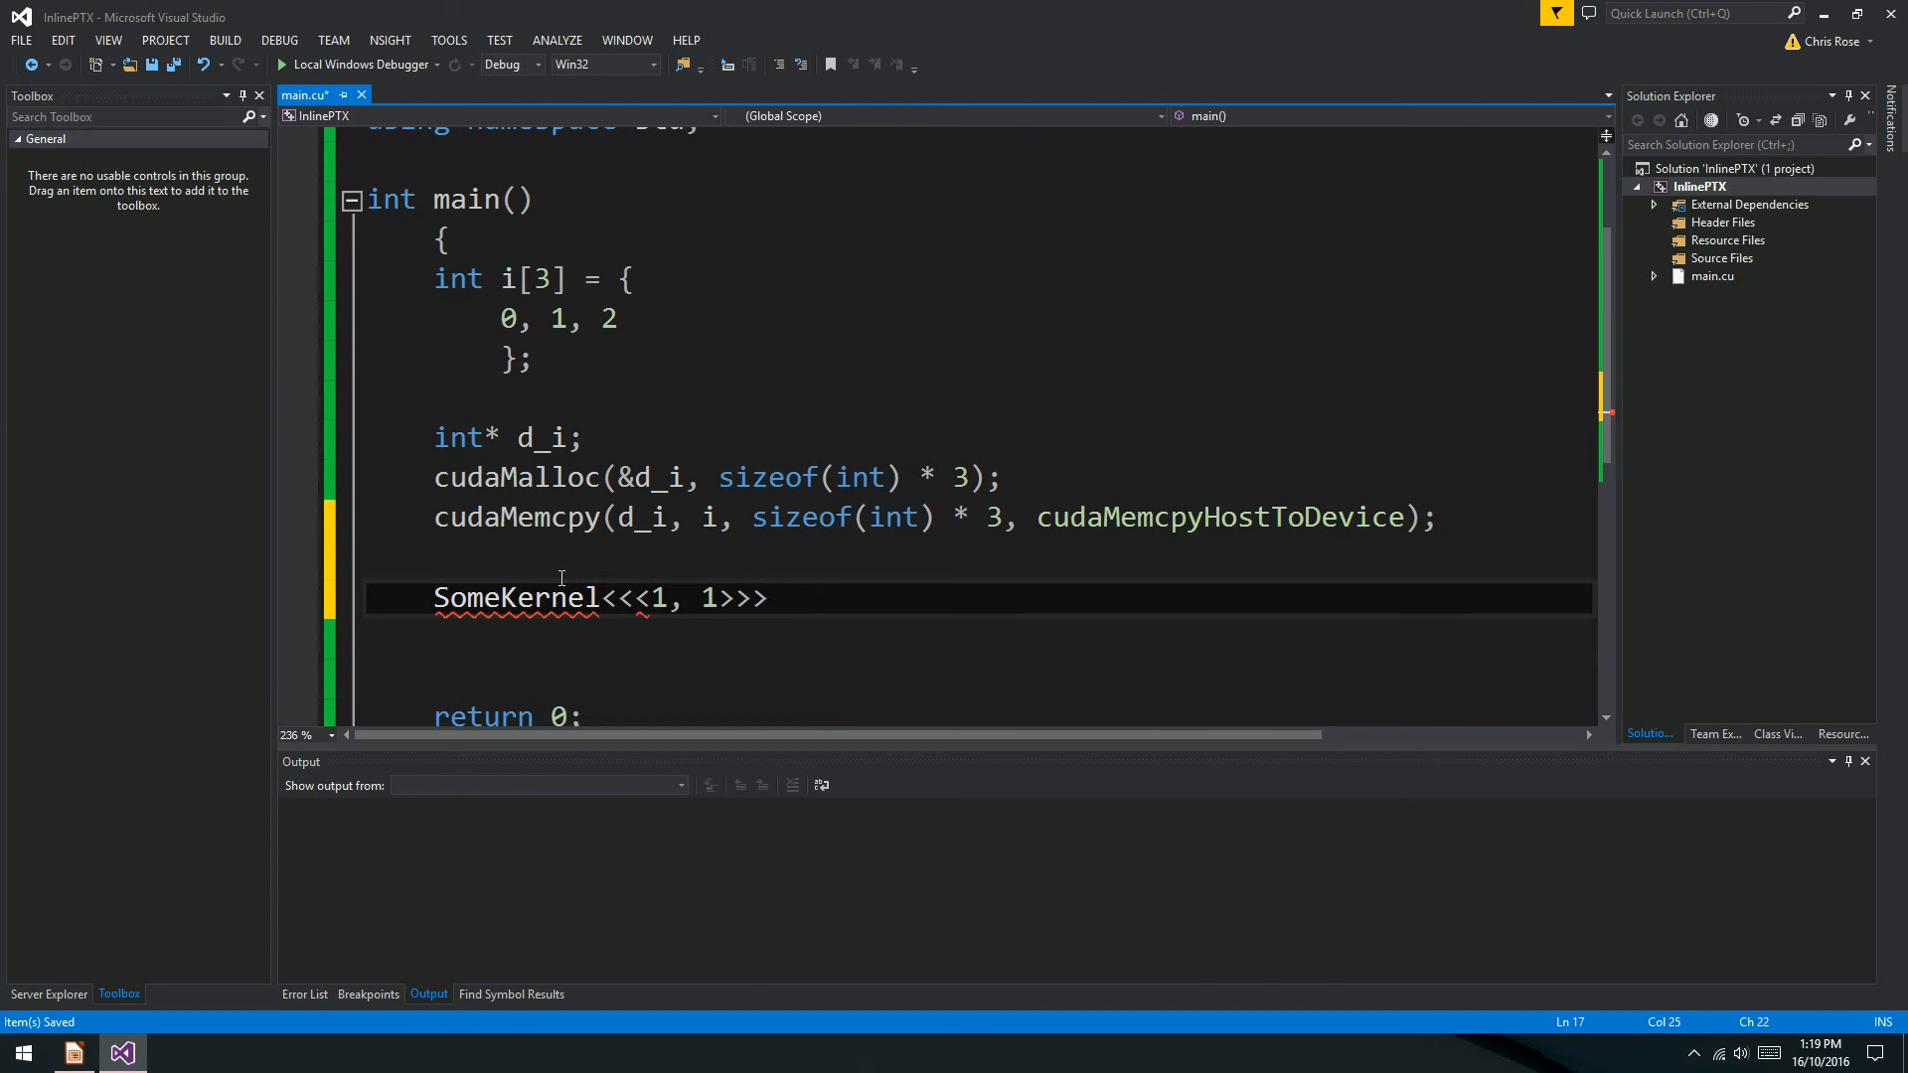
{"action": "type", "text": "(d_i);"}
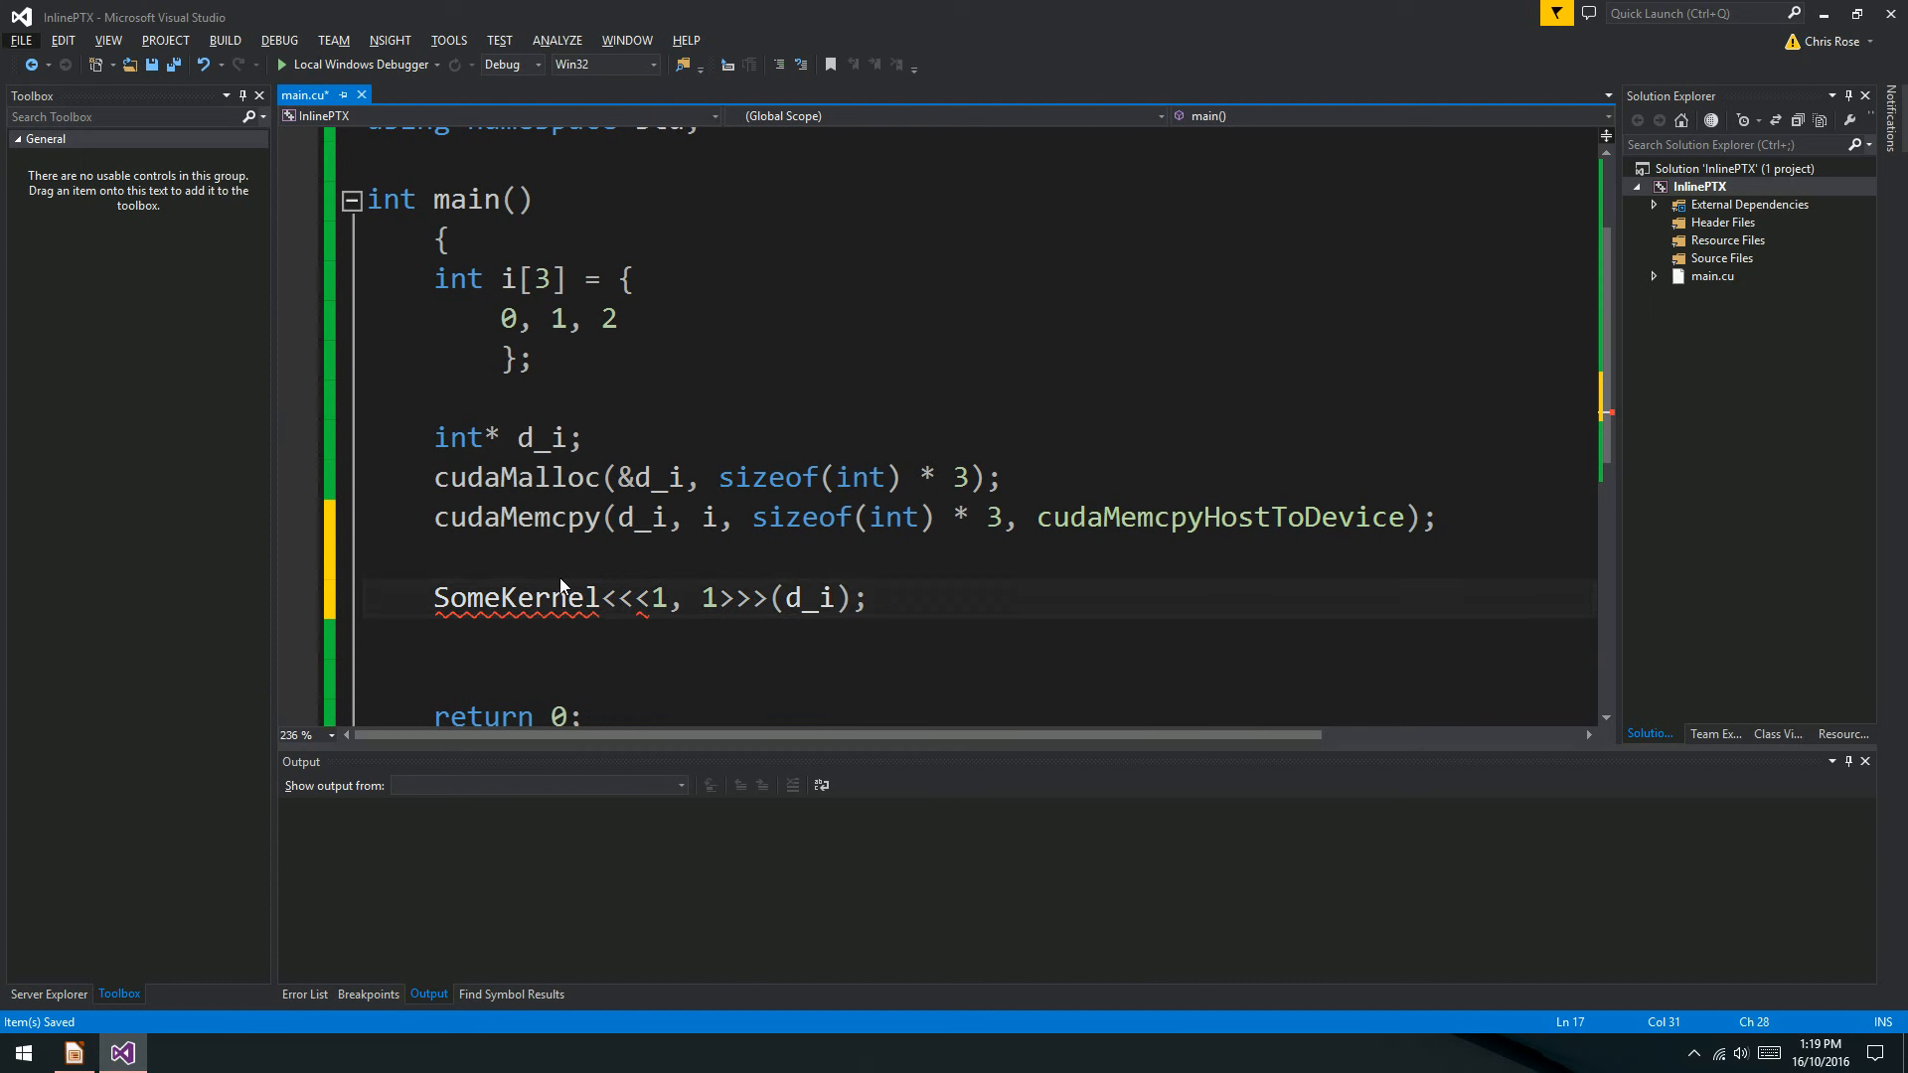
{"action": "left_click", "coordinate": [655, 598]}
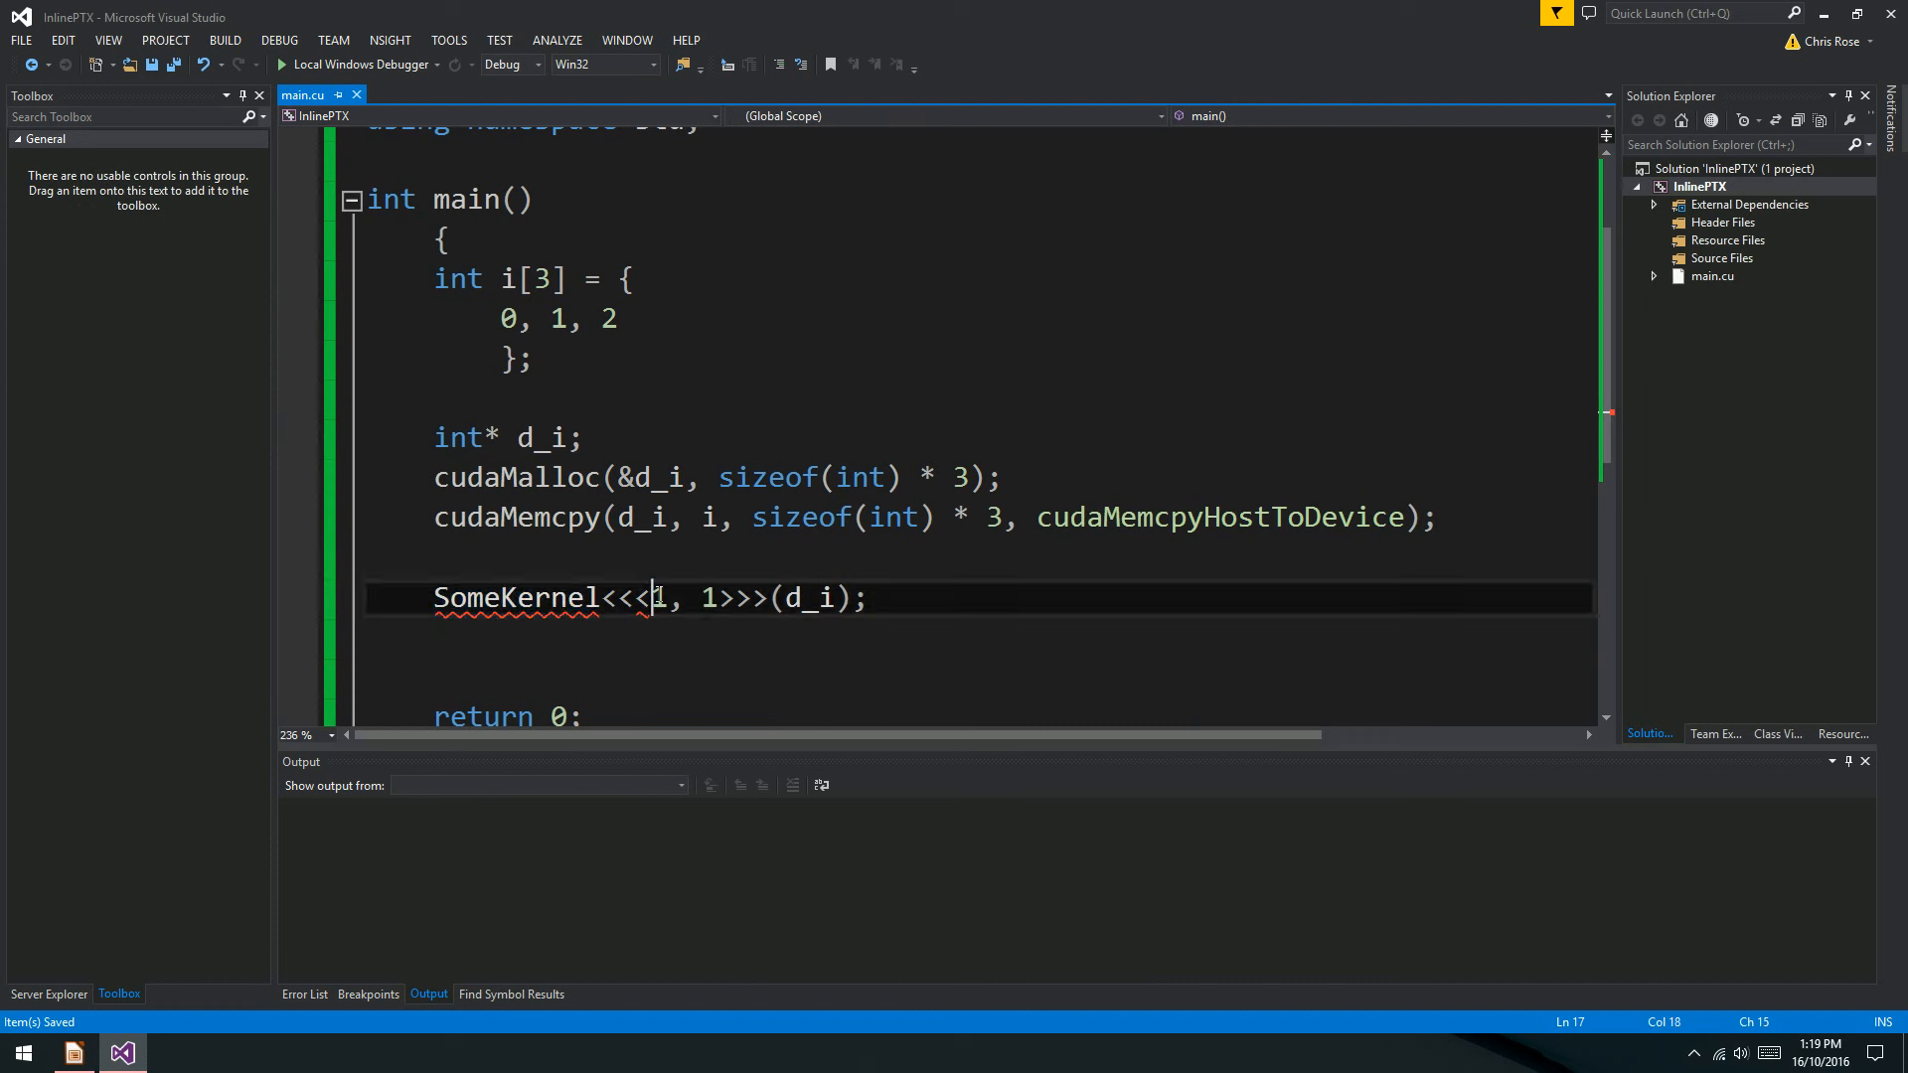
{"action": "left_click_drag", "start_coordinate": [652, 597], "coordinate": [730, 598]}
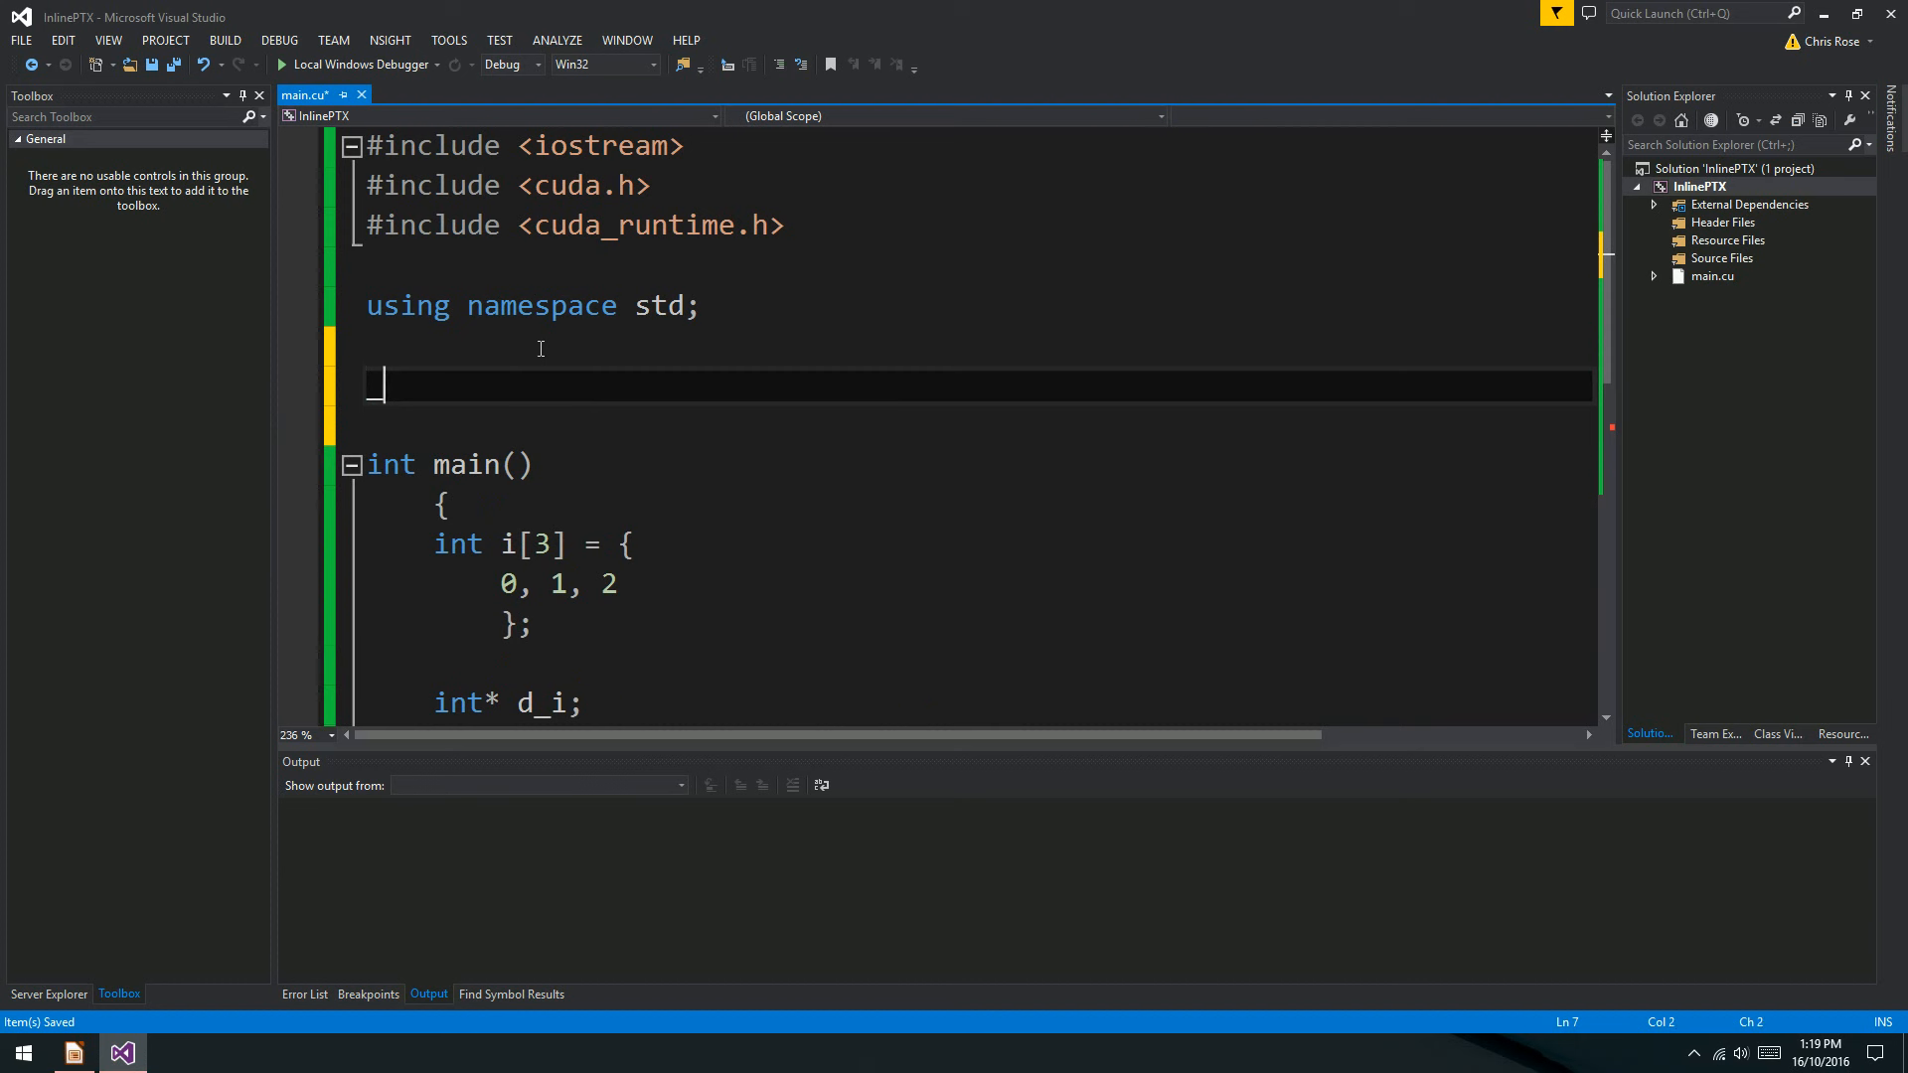
Type __global__ void SomeKernel(int* arr on the blank line above main.
{"action": "type", "text": "__global__"}
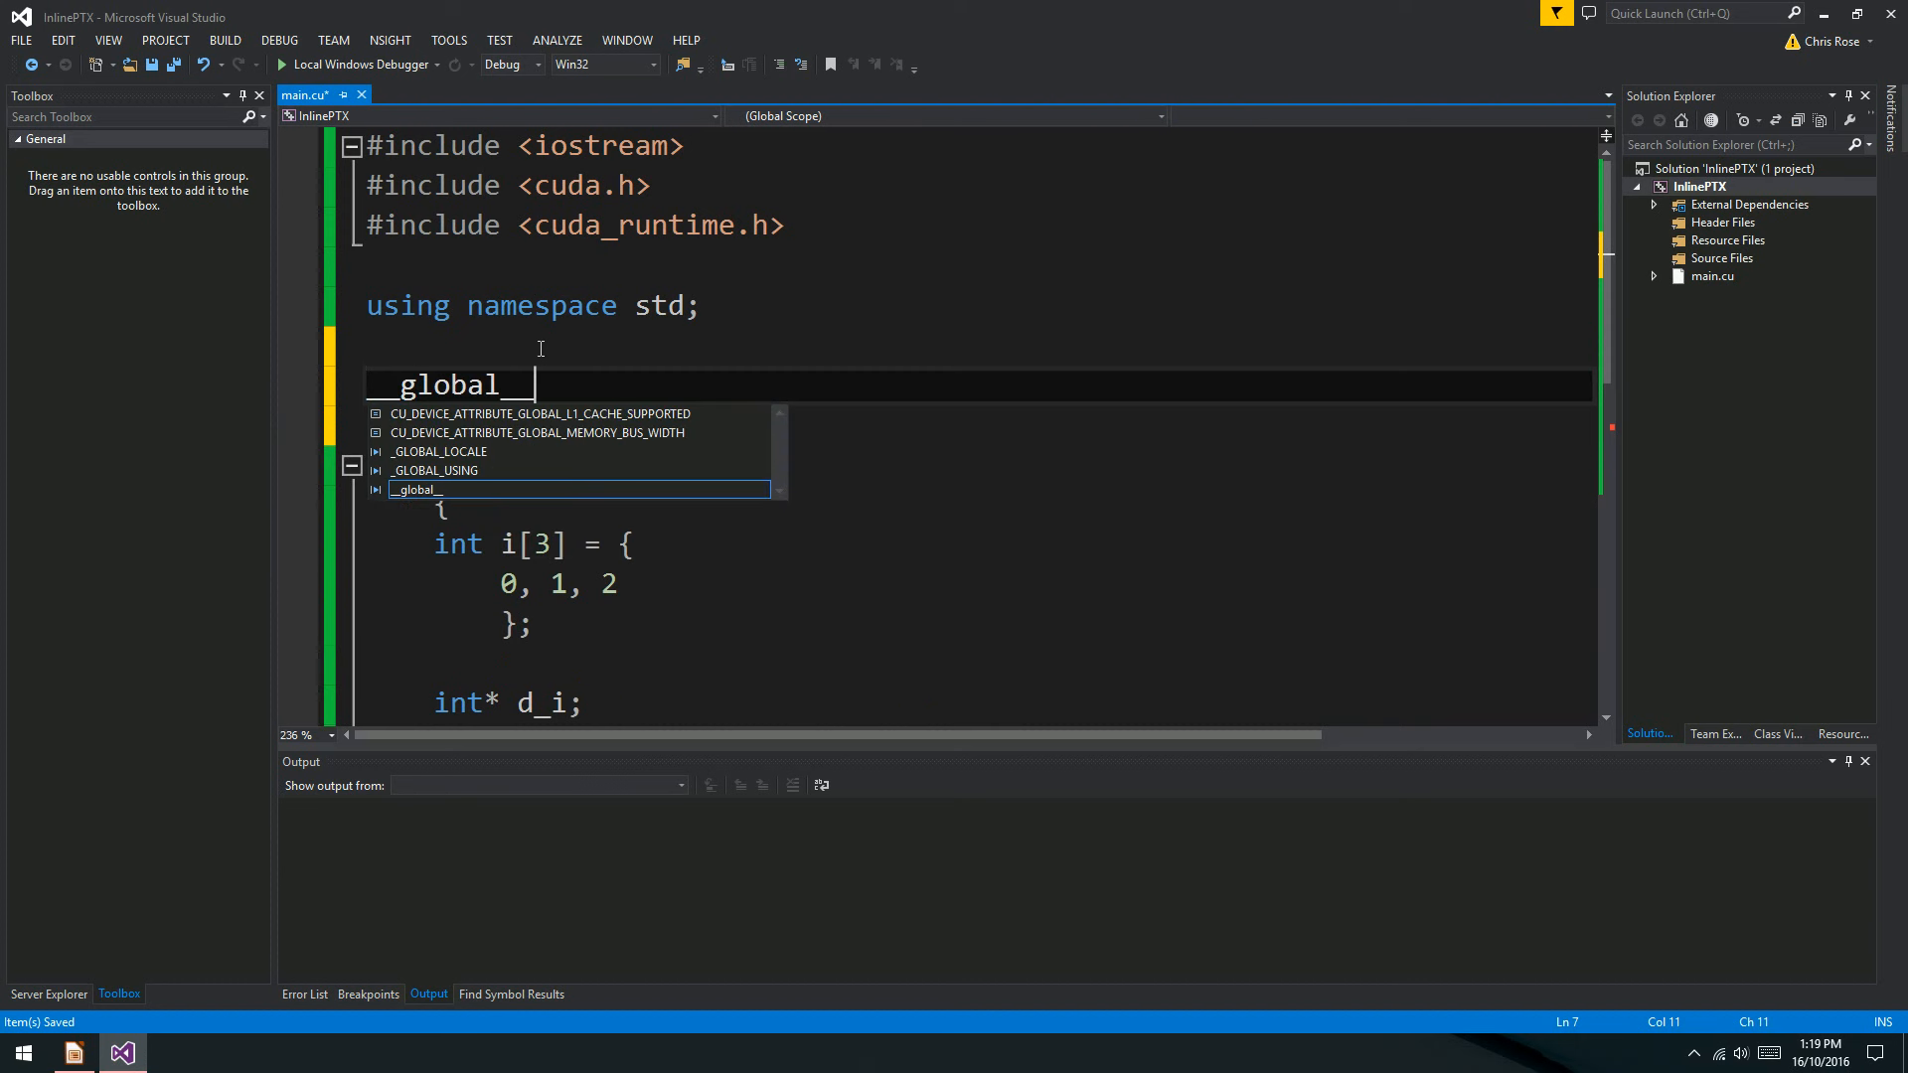
{"action": "type", "text": "void SomeK"}
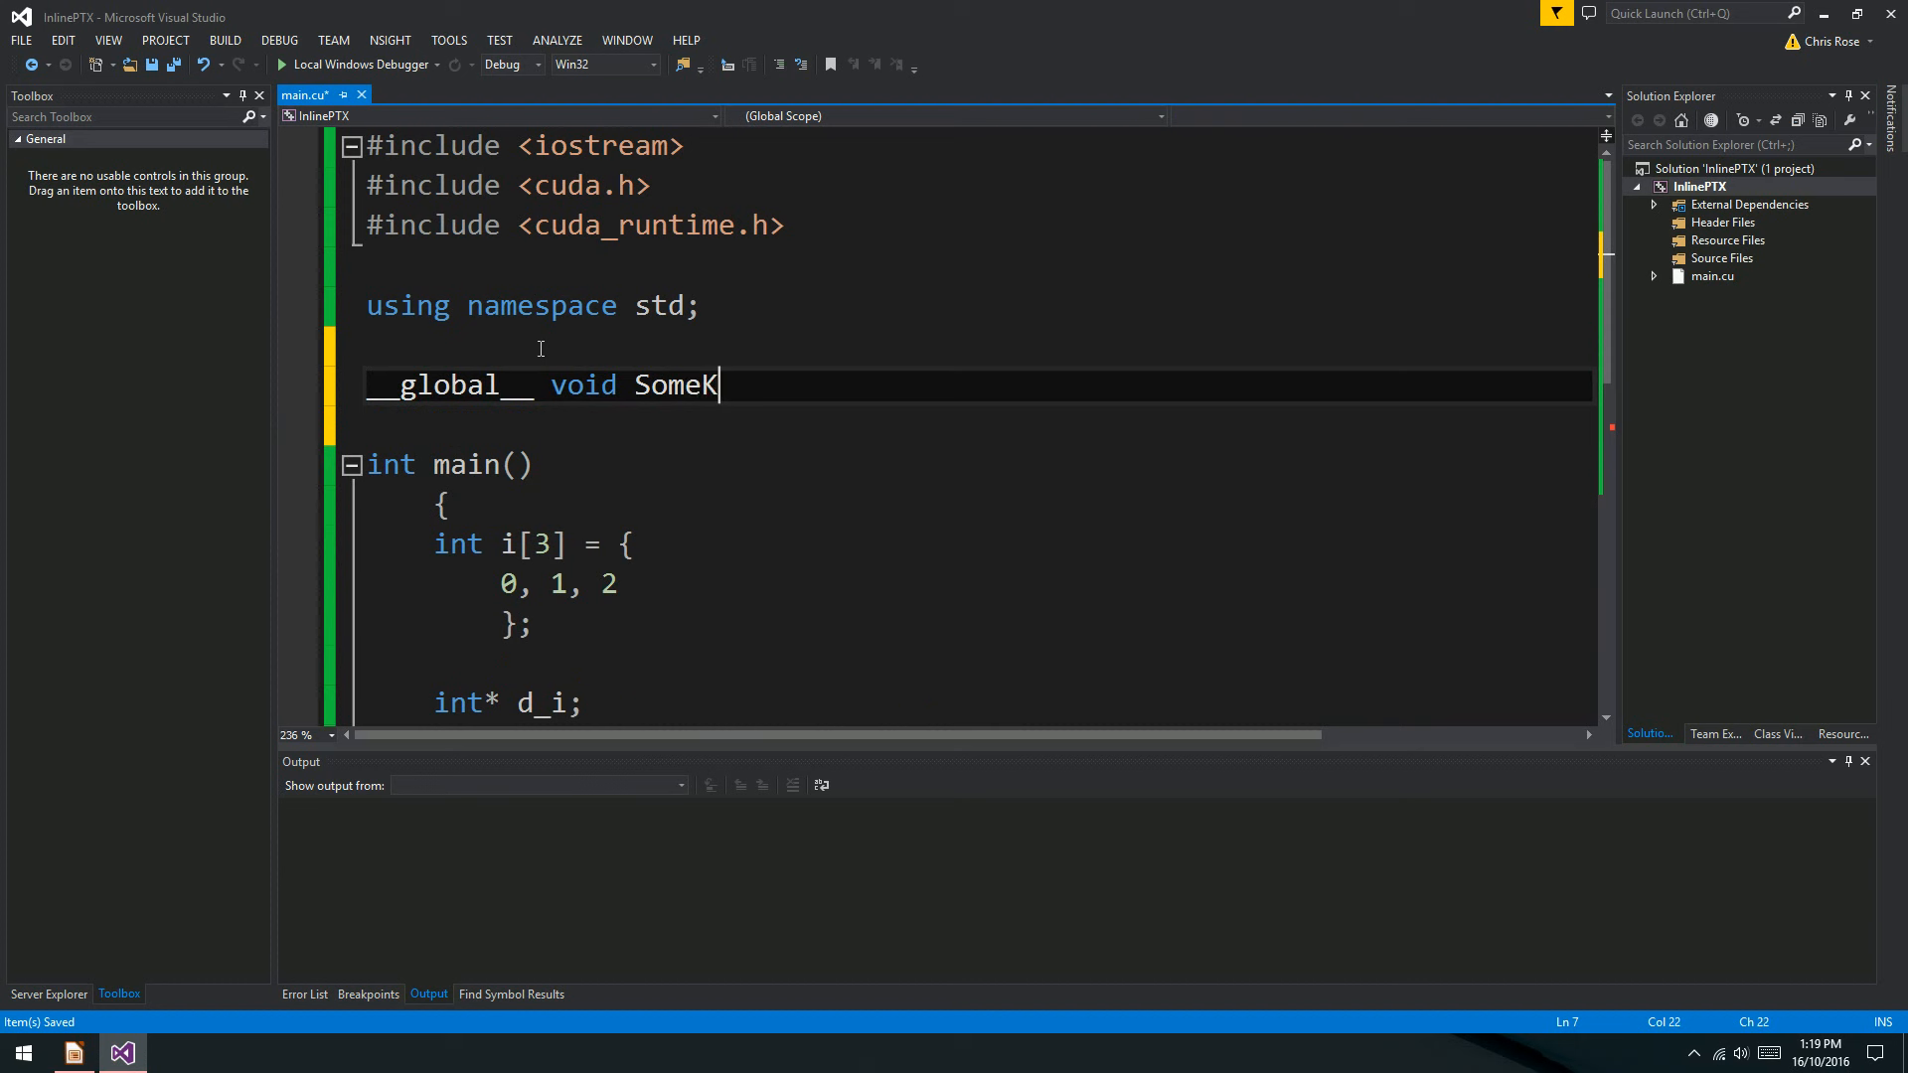
{"action": "type", "text": "ernel("}
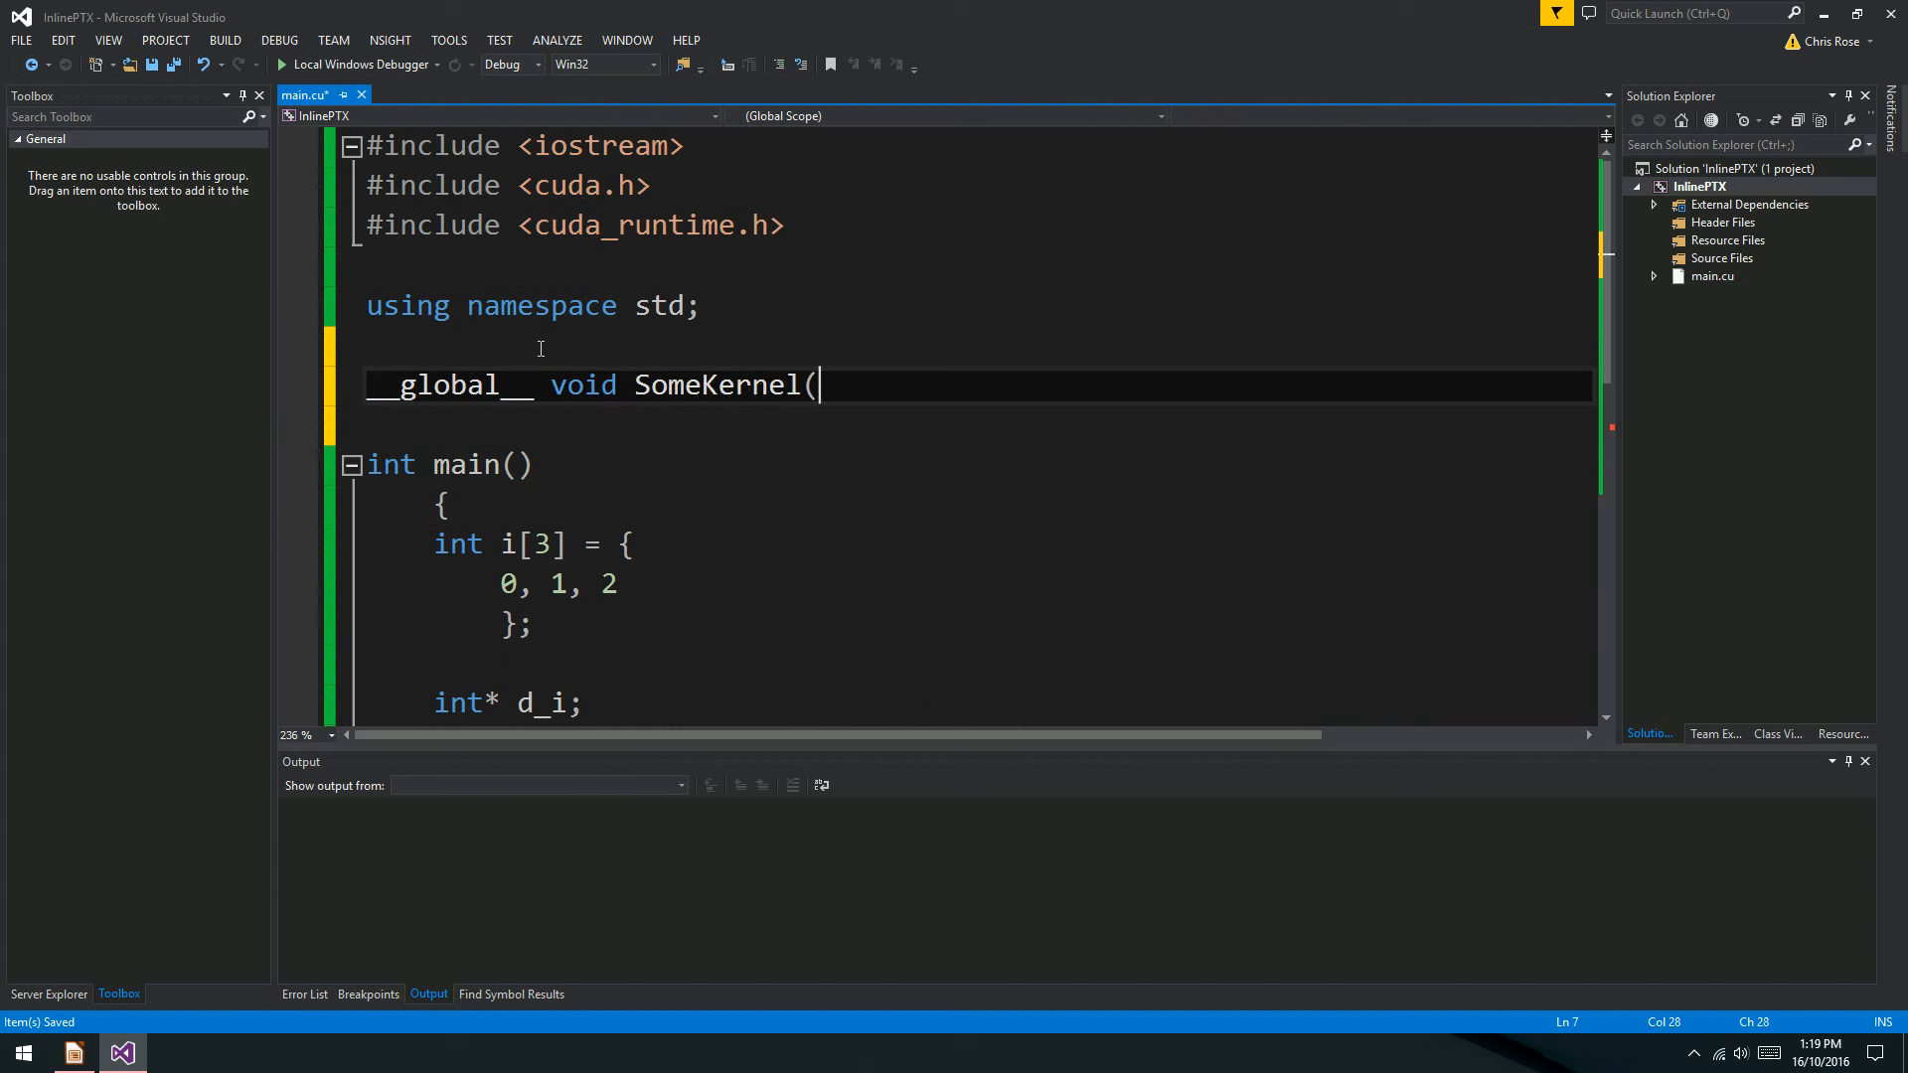
{"action": "type", "text": "int* arr"}
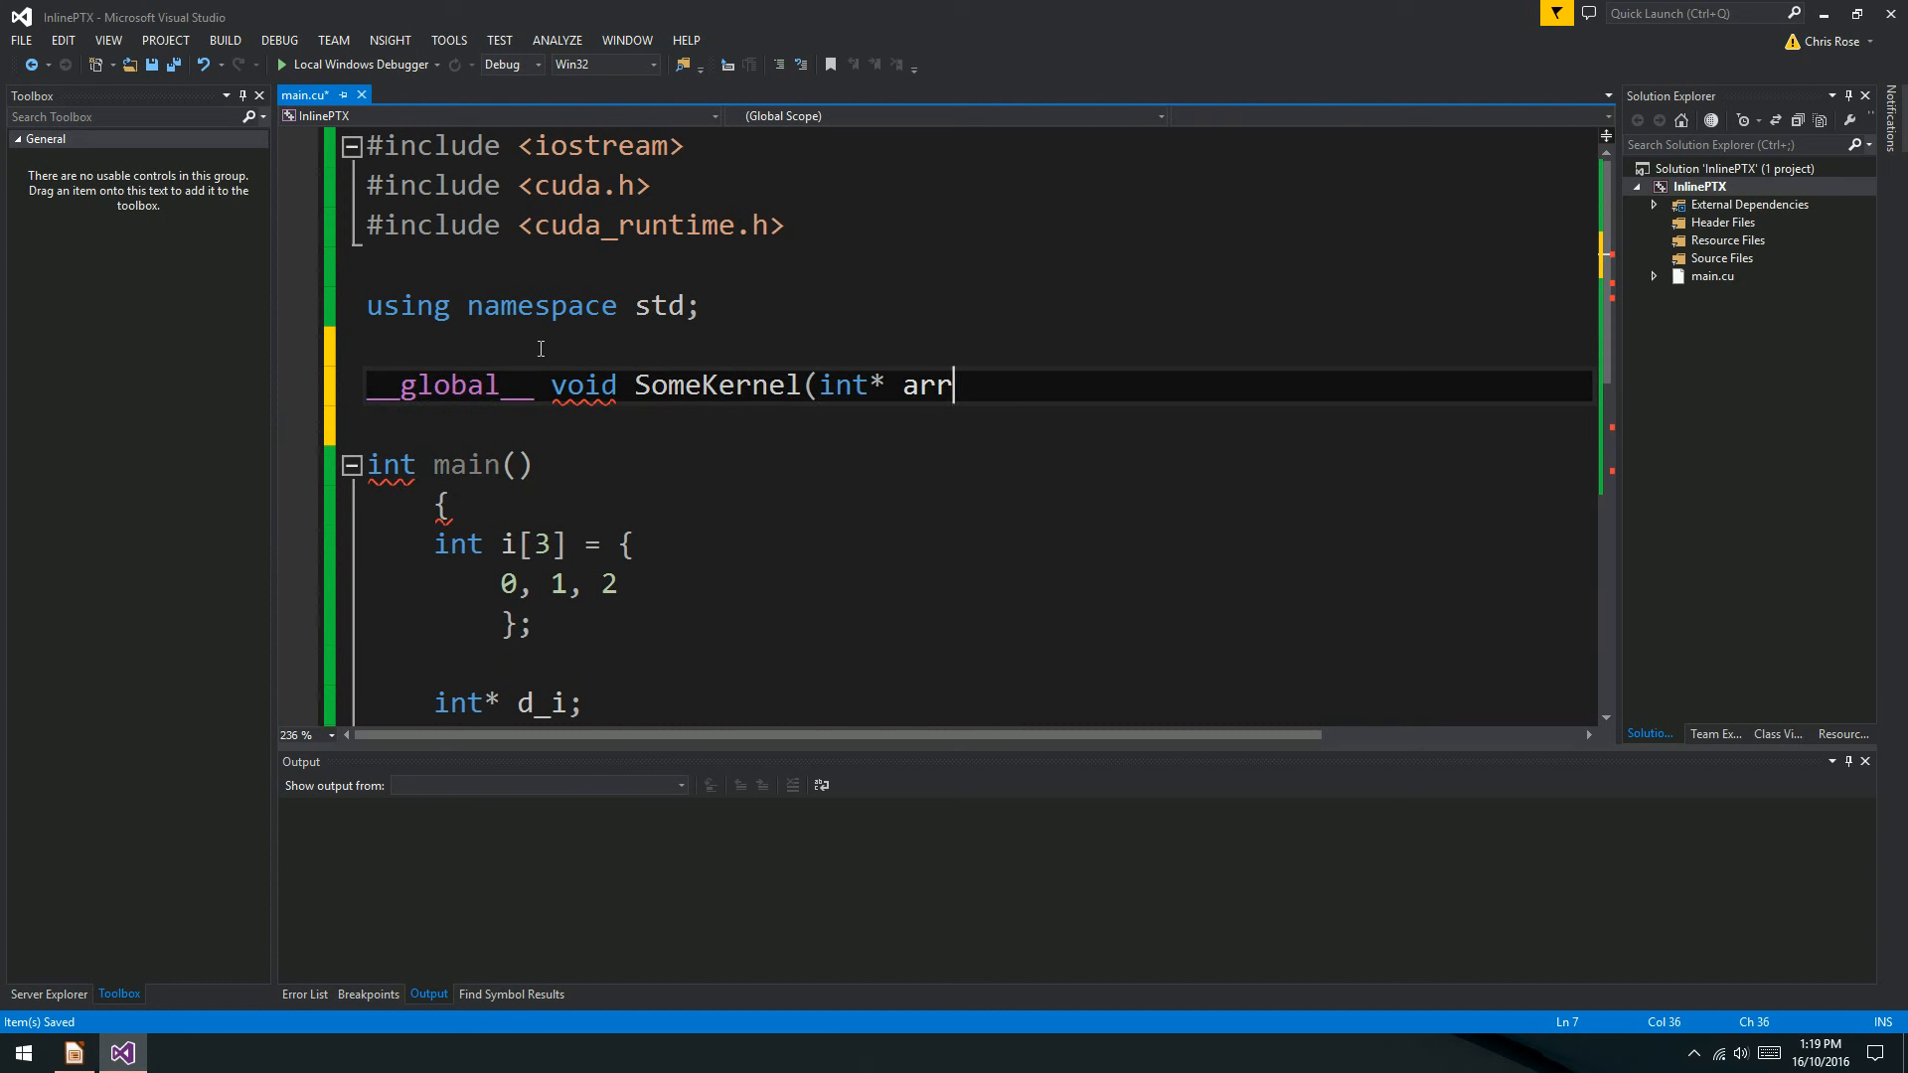
{"action": "scroll", "scroll_direction": "down", "scroll_amount": 3}
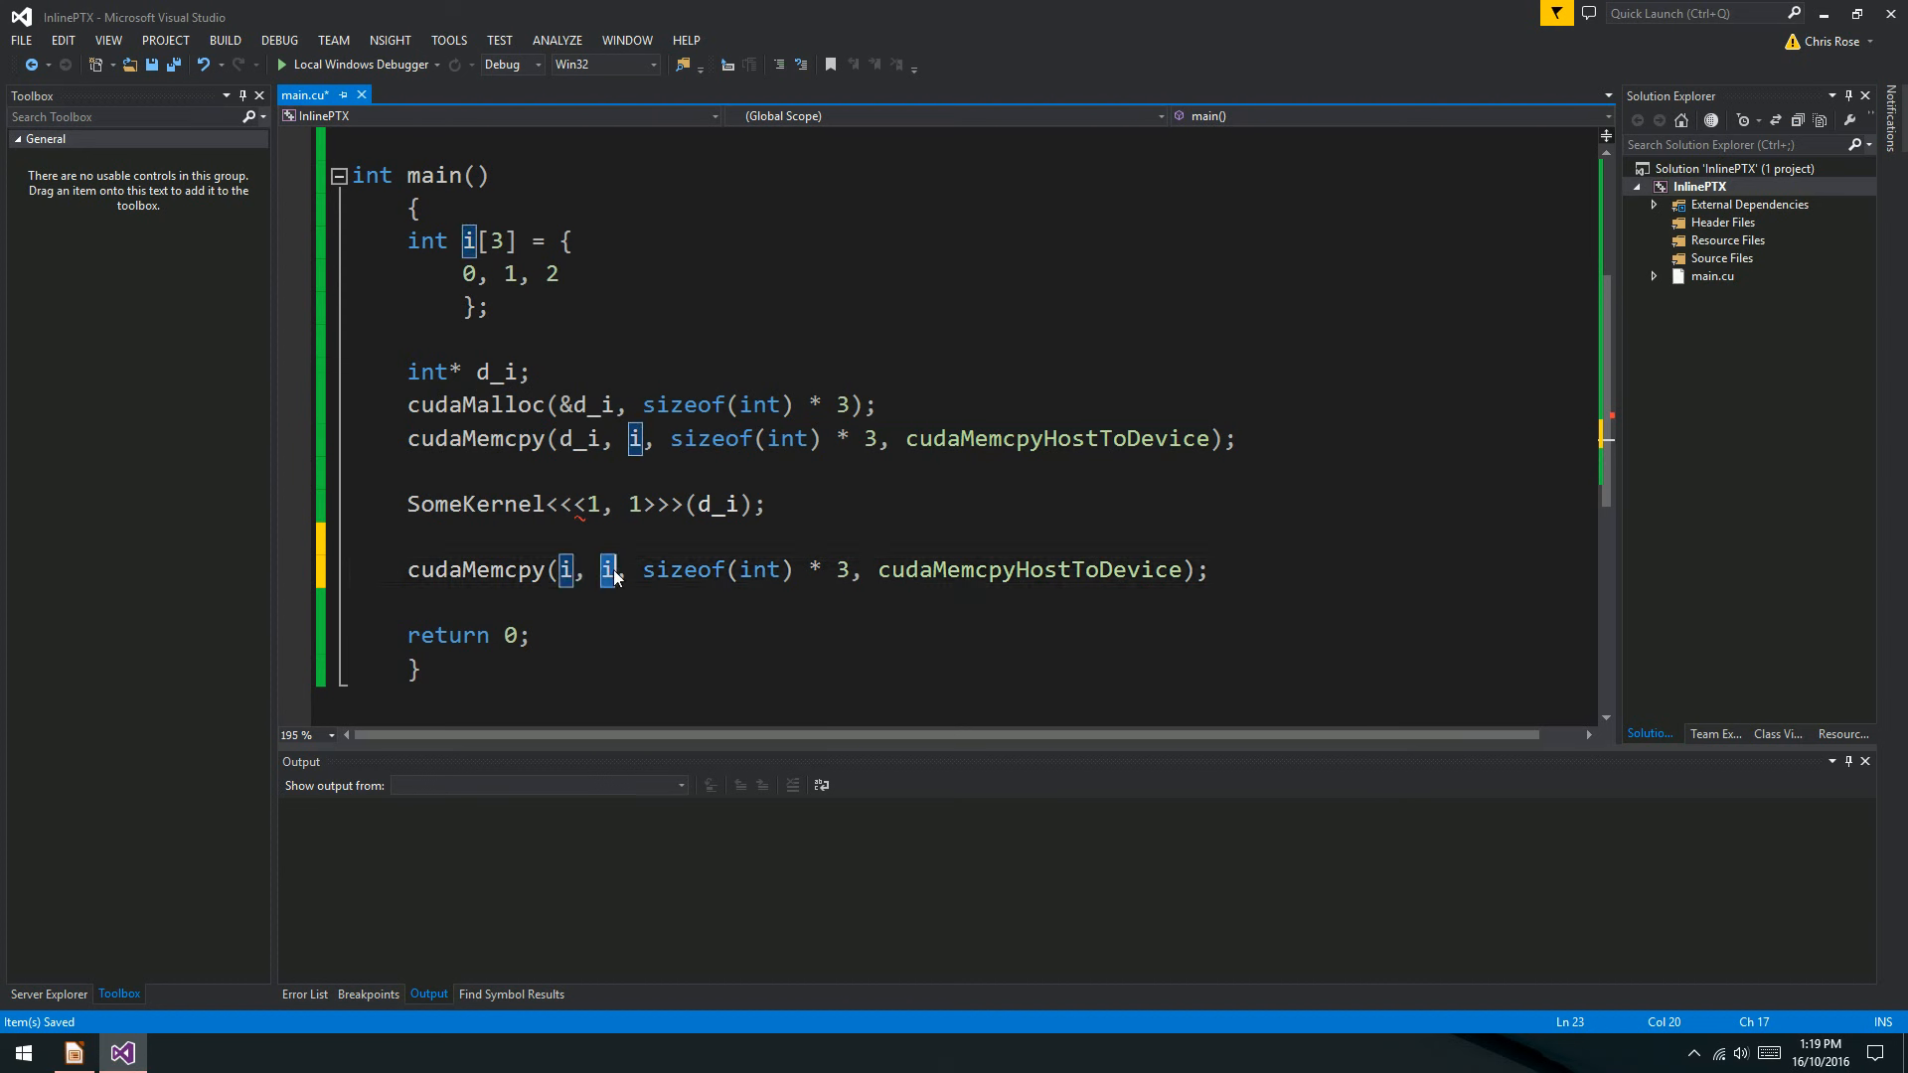
Finish the d_i device-to-host copy, add cudaFree(d_i);, and begin cout<<"Result is: "<< i.
{"action": "type", "text": "d_i"}
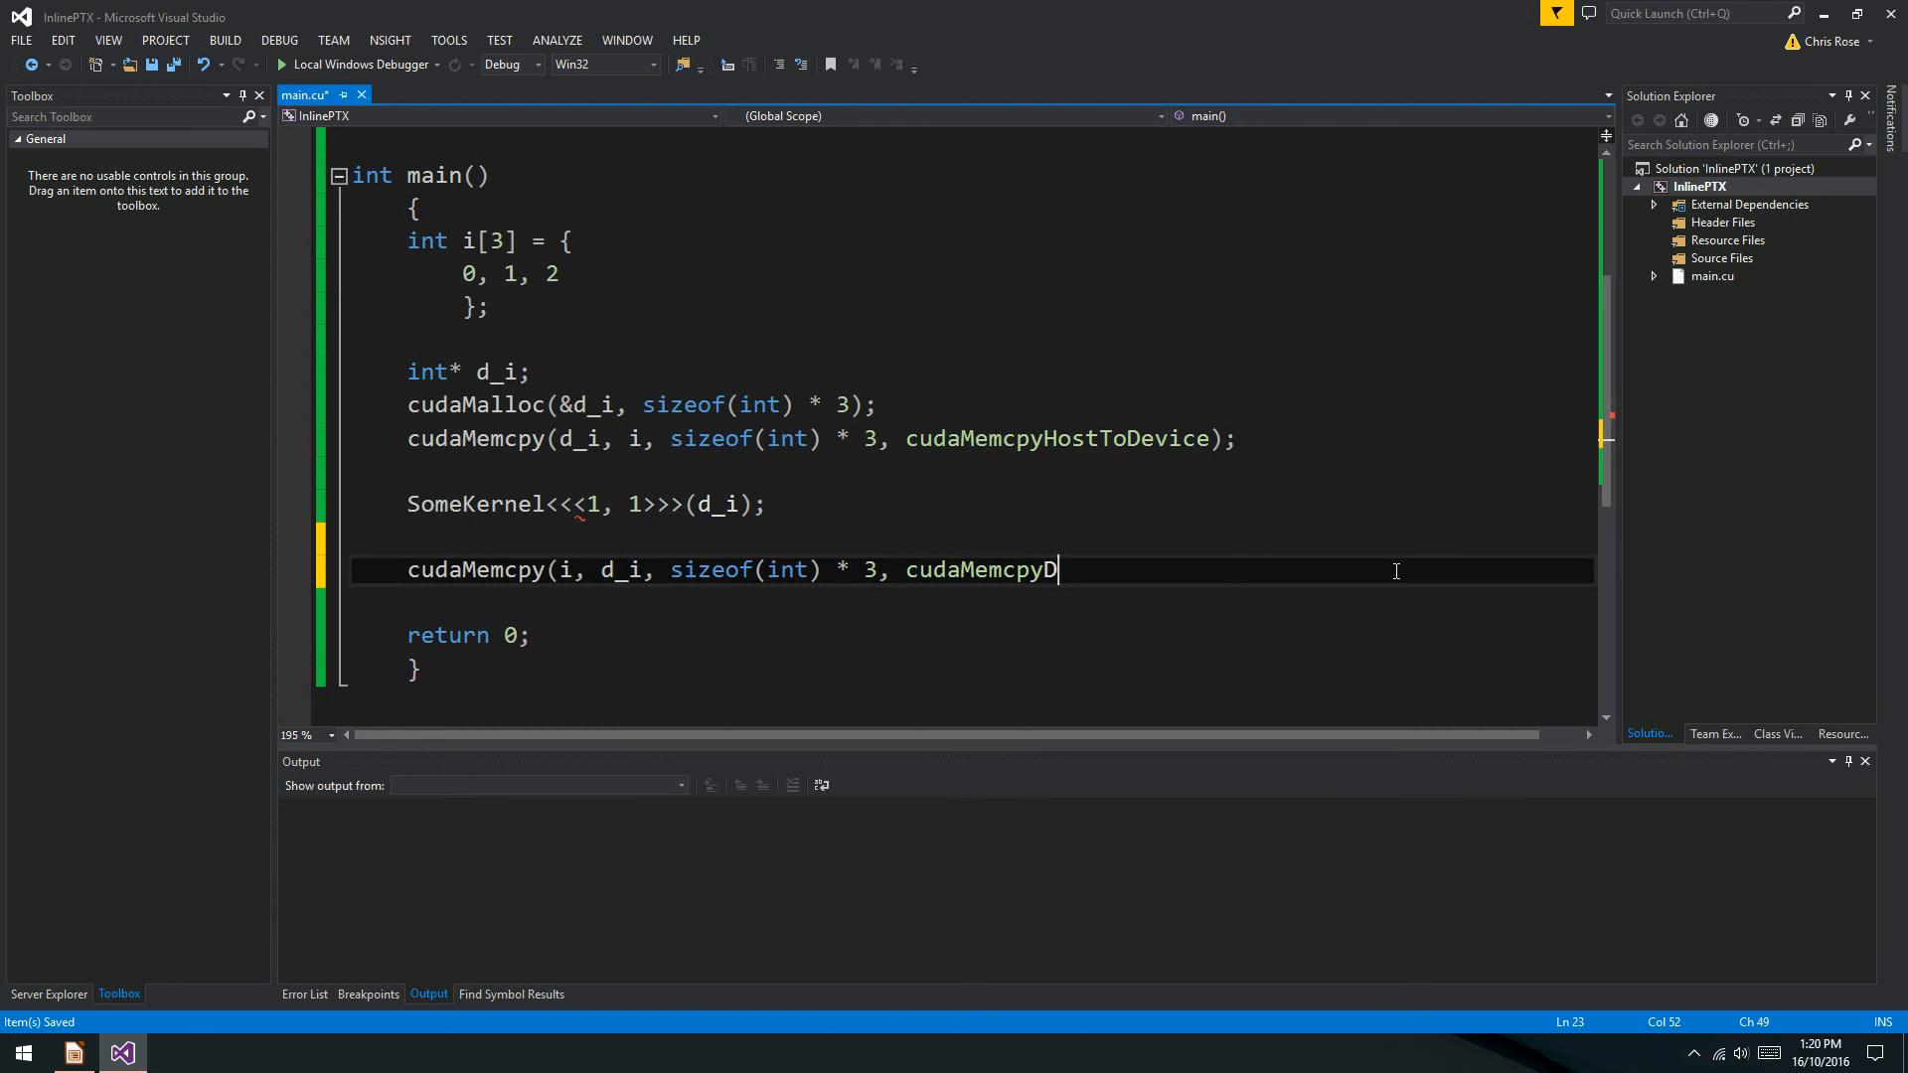
{"action": "type", "text": "eviceToHost);"}
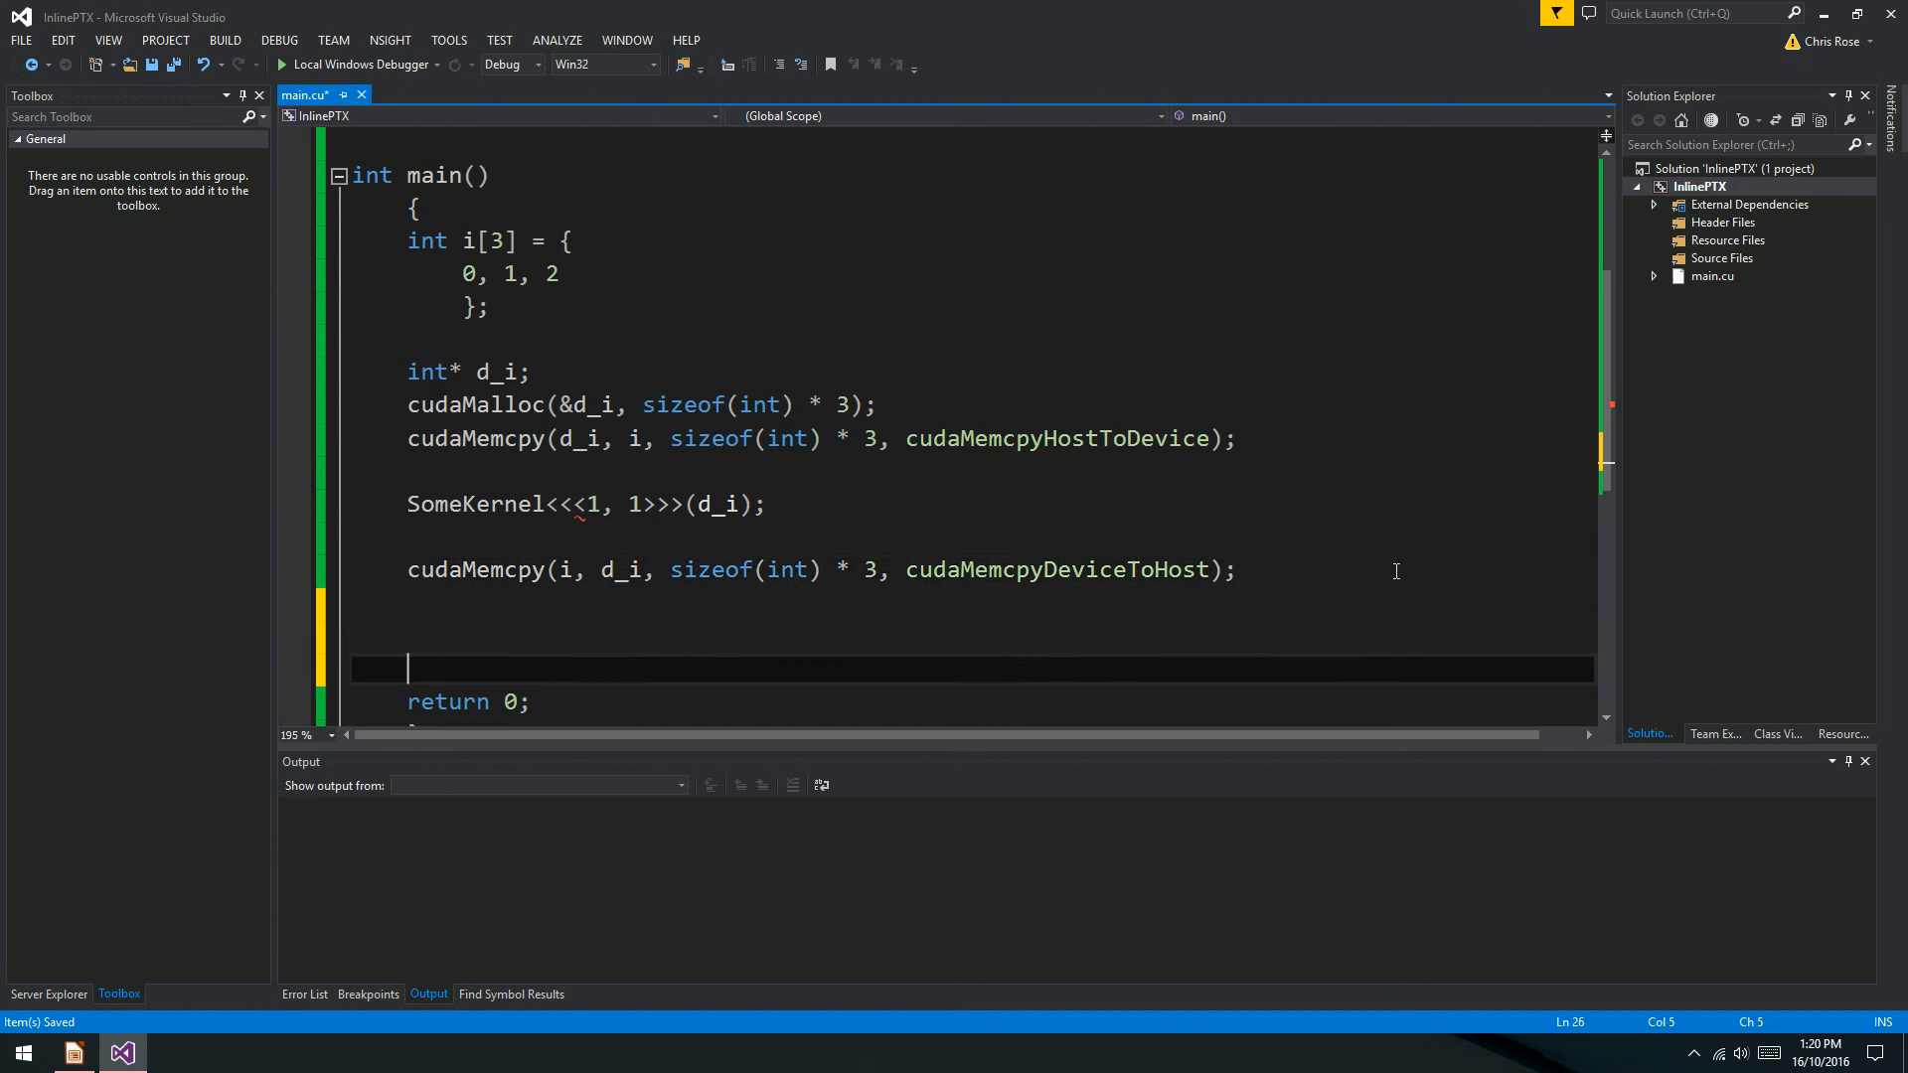
{"action": "type", "text": "cudaFree("}
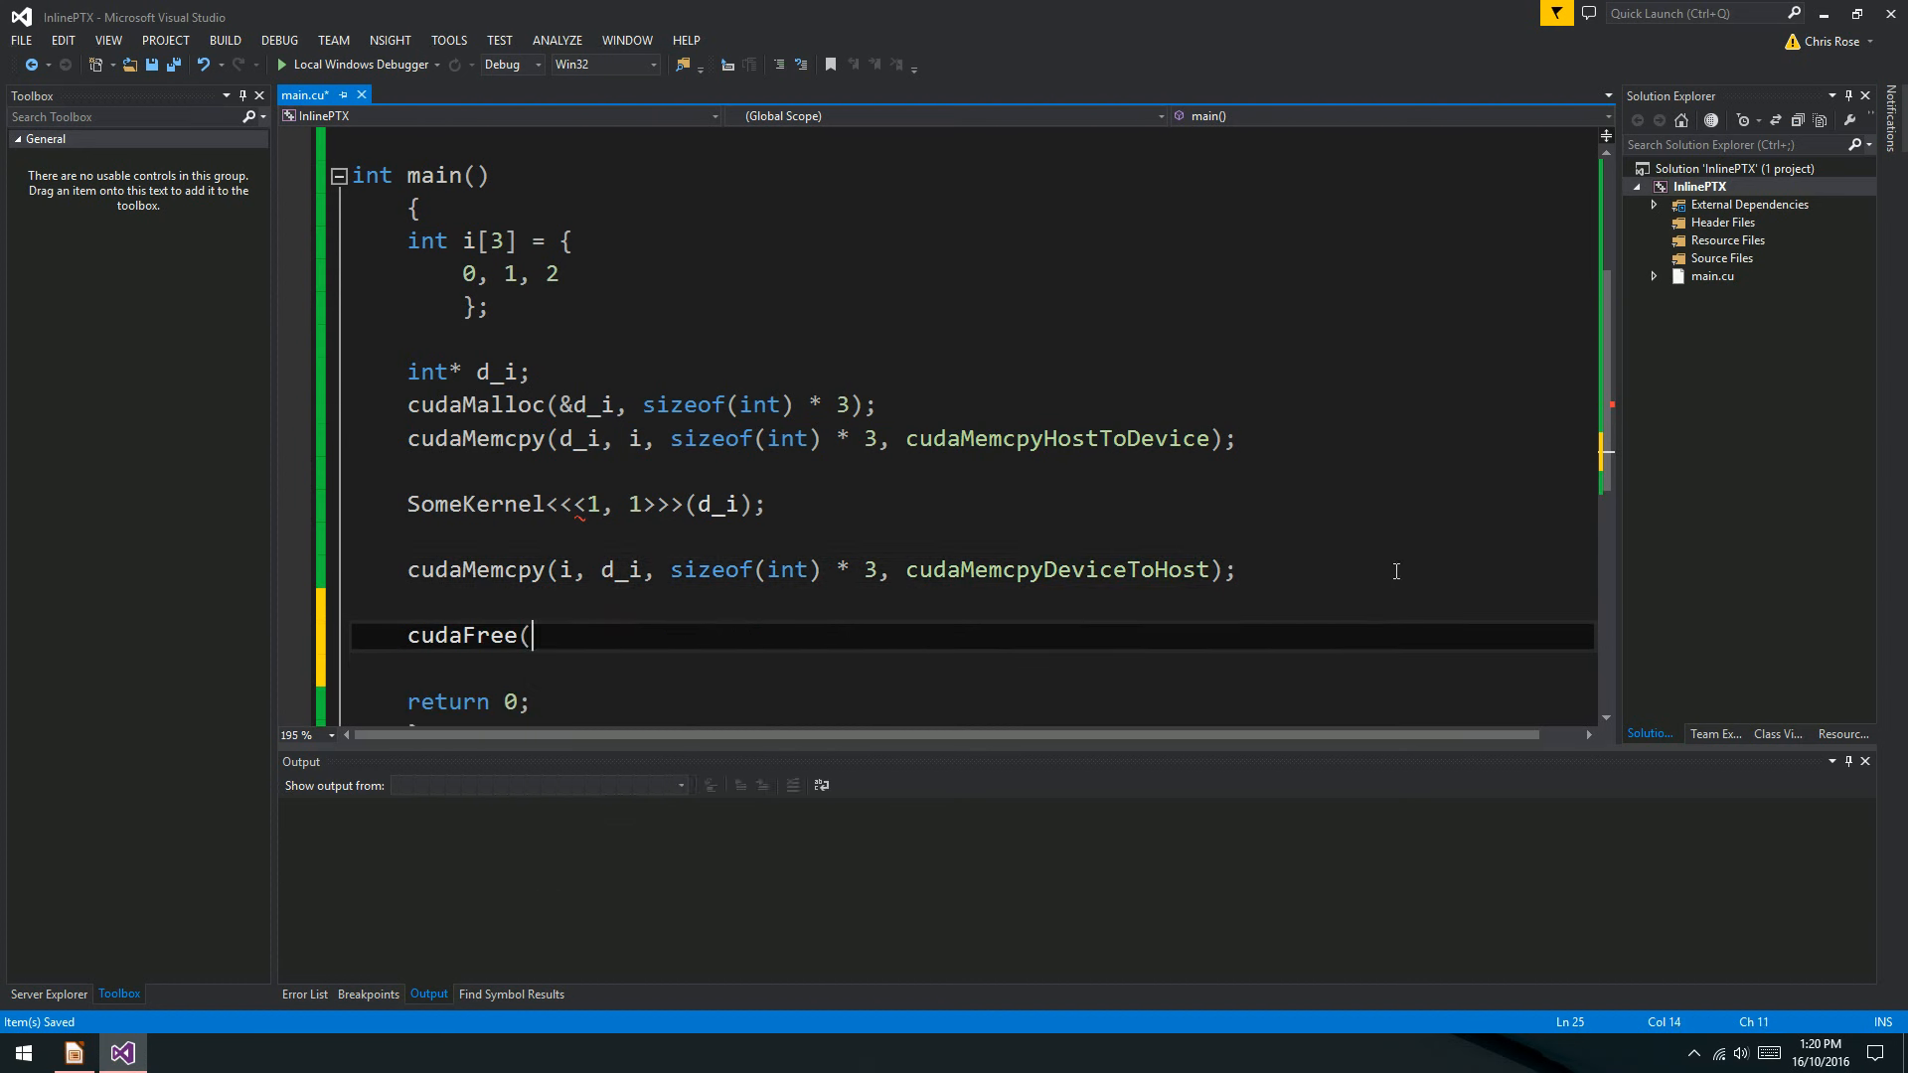
{"action": "type", "text": "d_i);"}
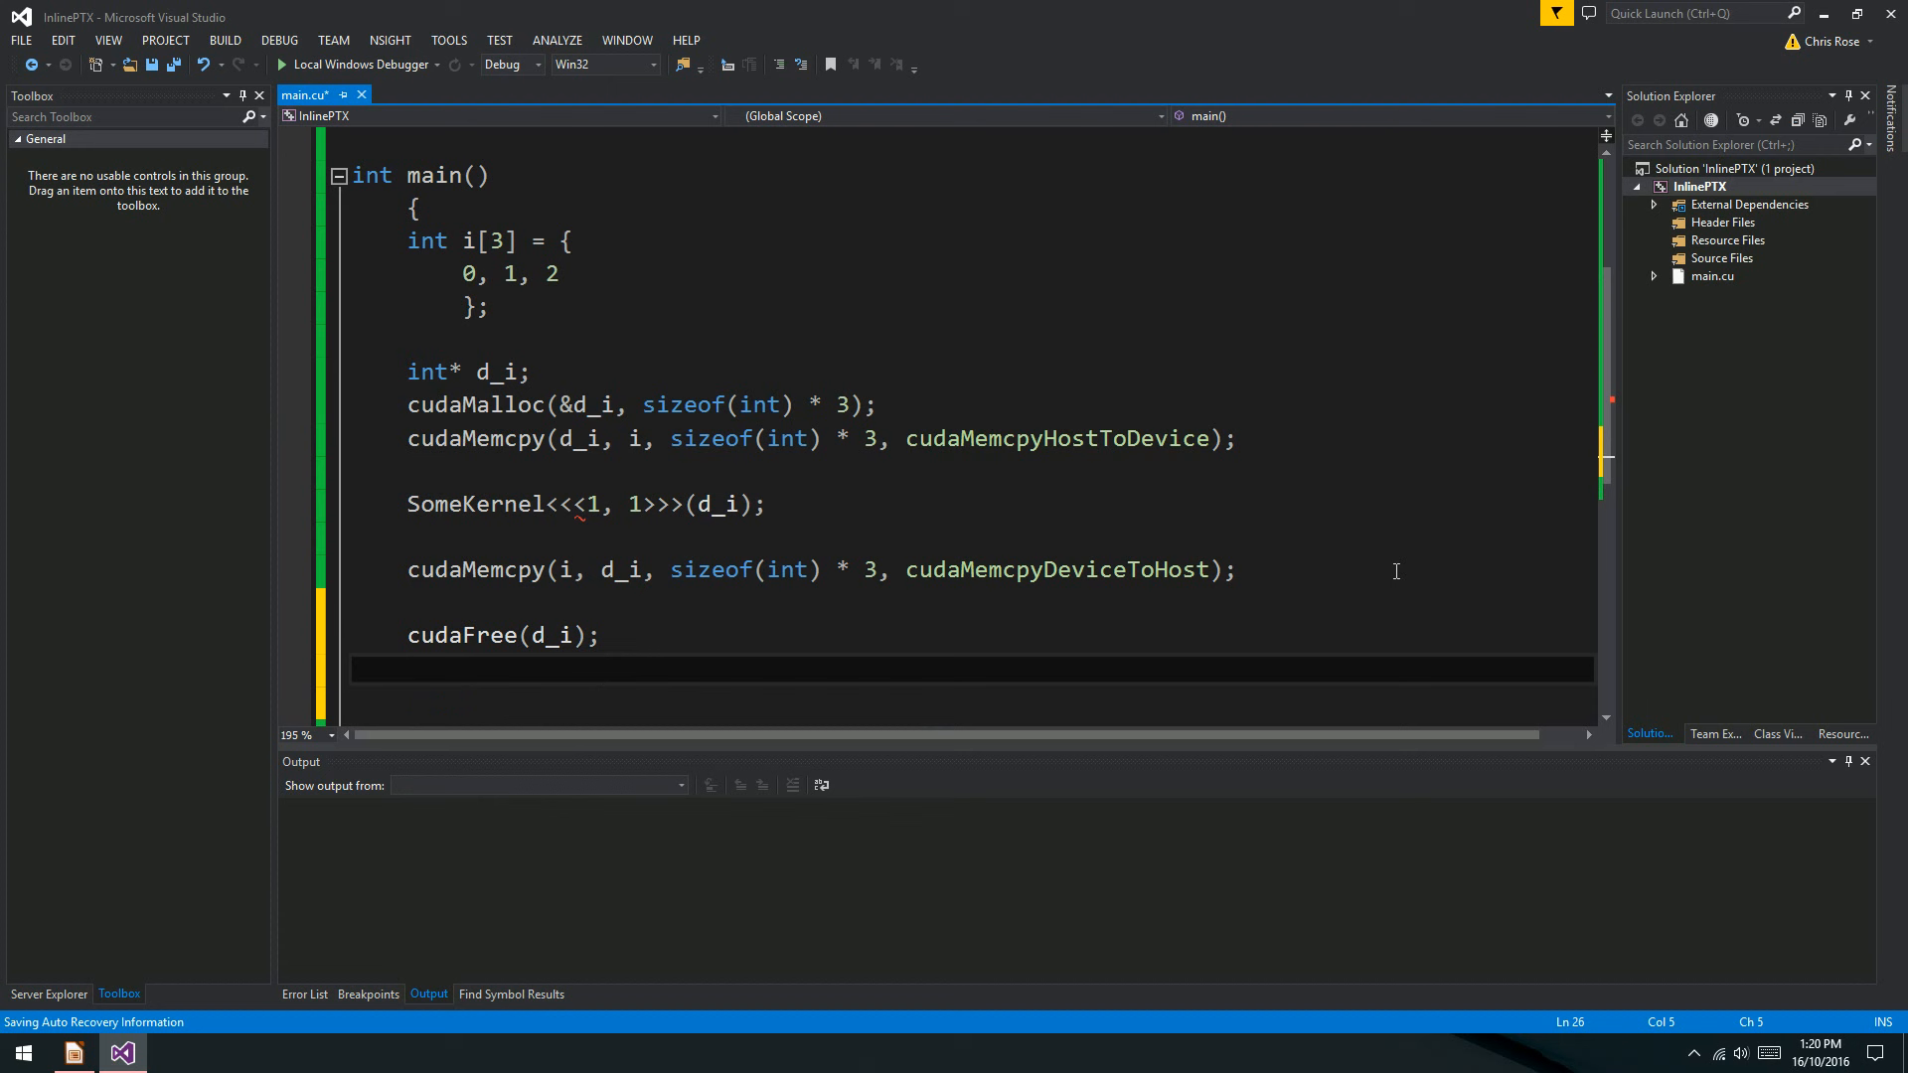
{"action": "type", "text": "cout<<\"R"}
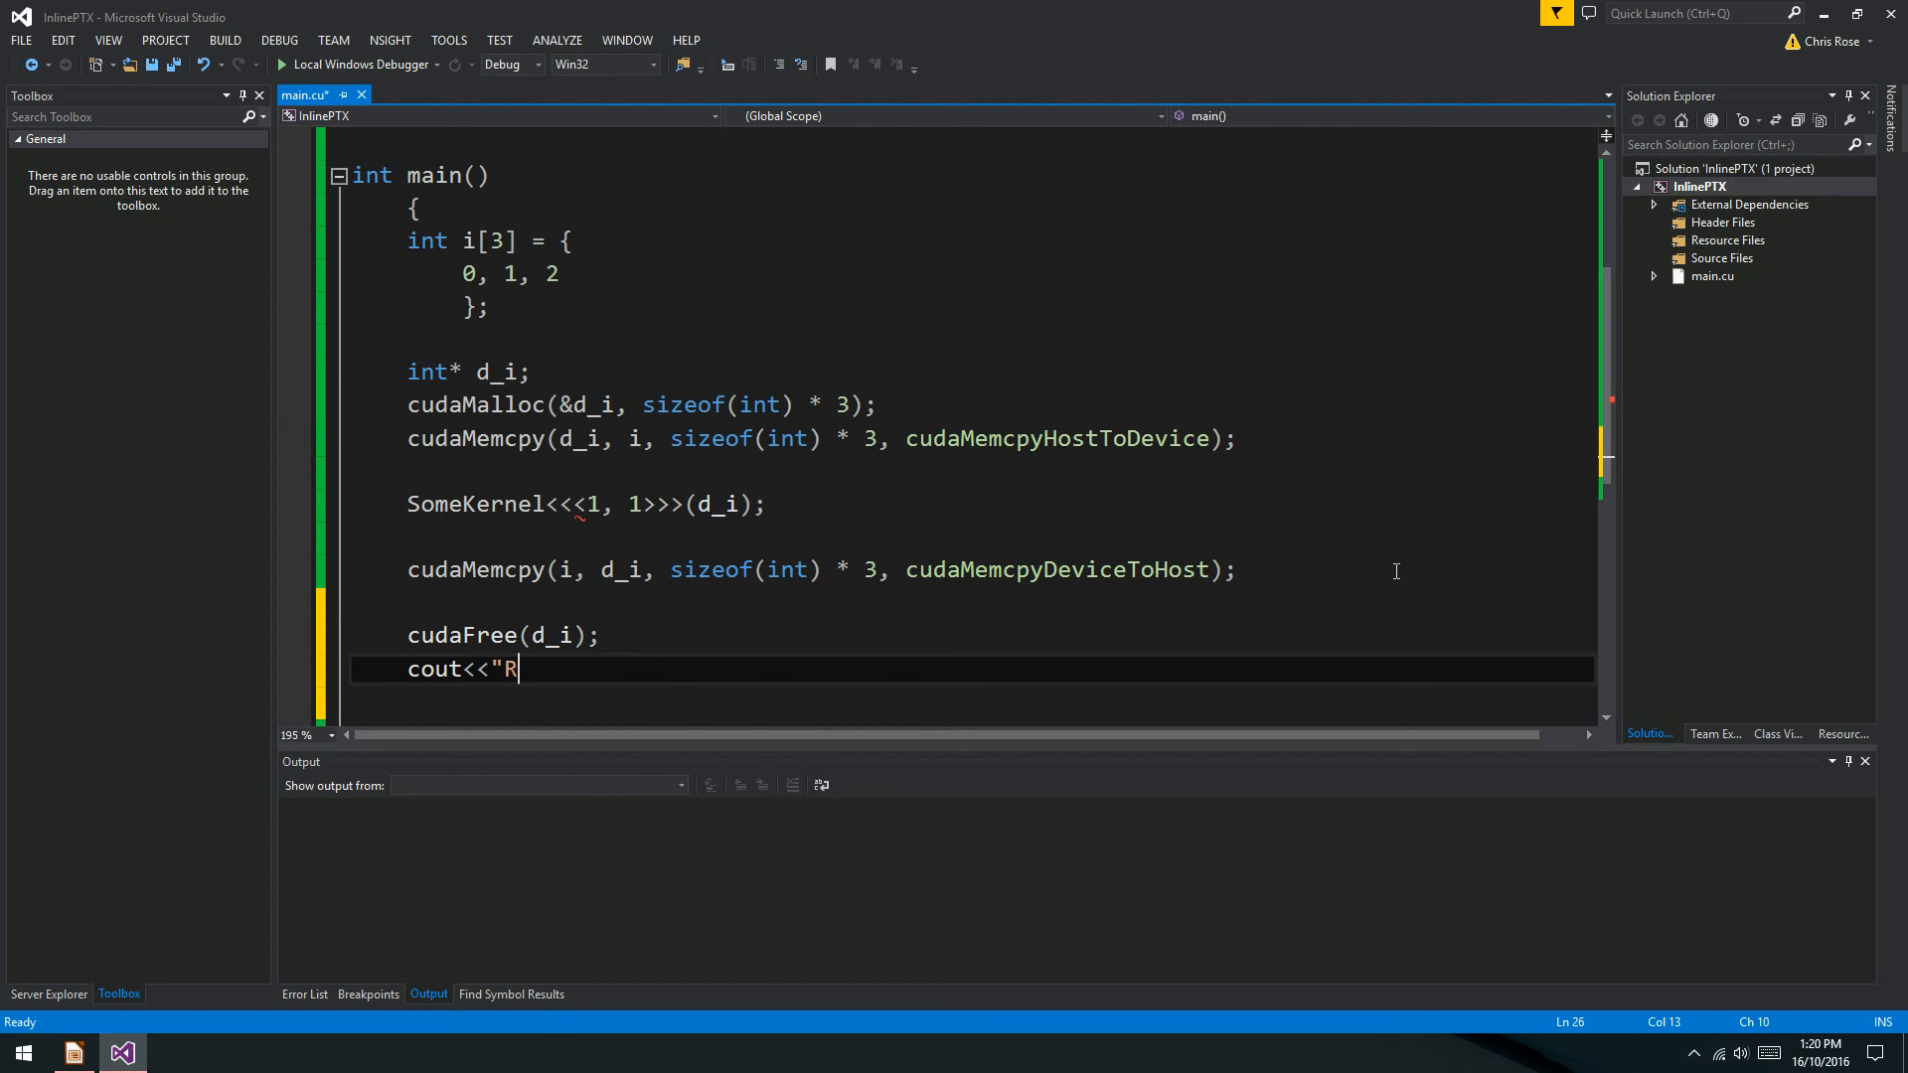
{"action": "type", "text": "esult is: \""}
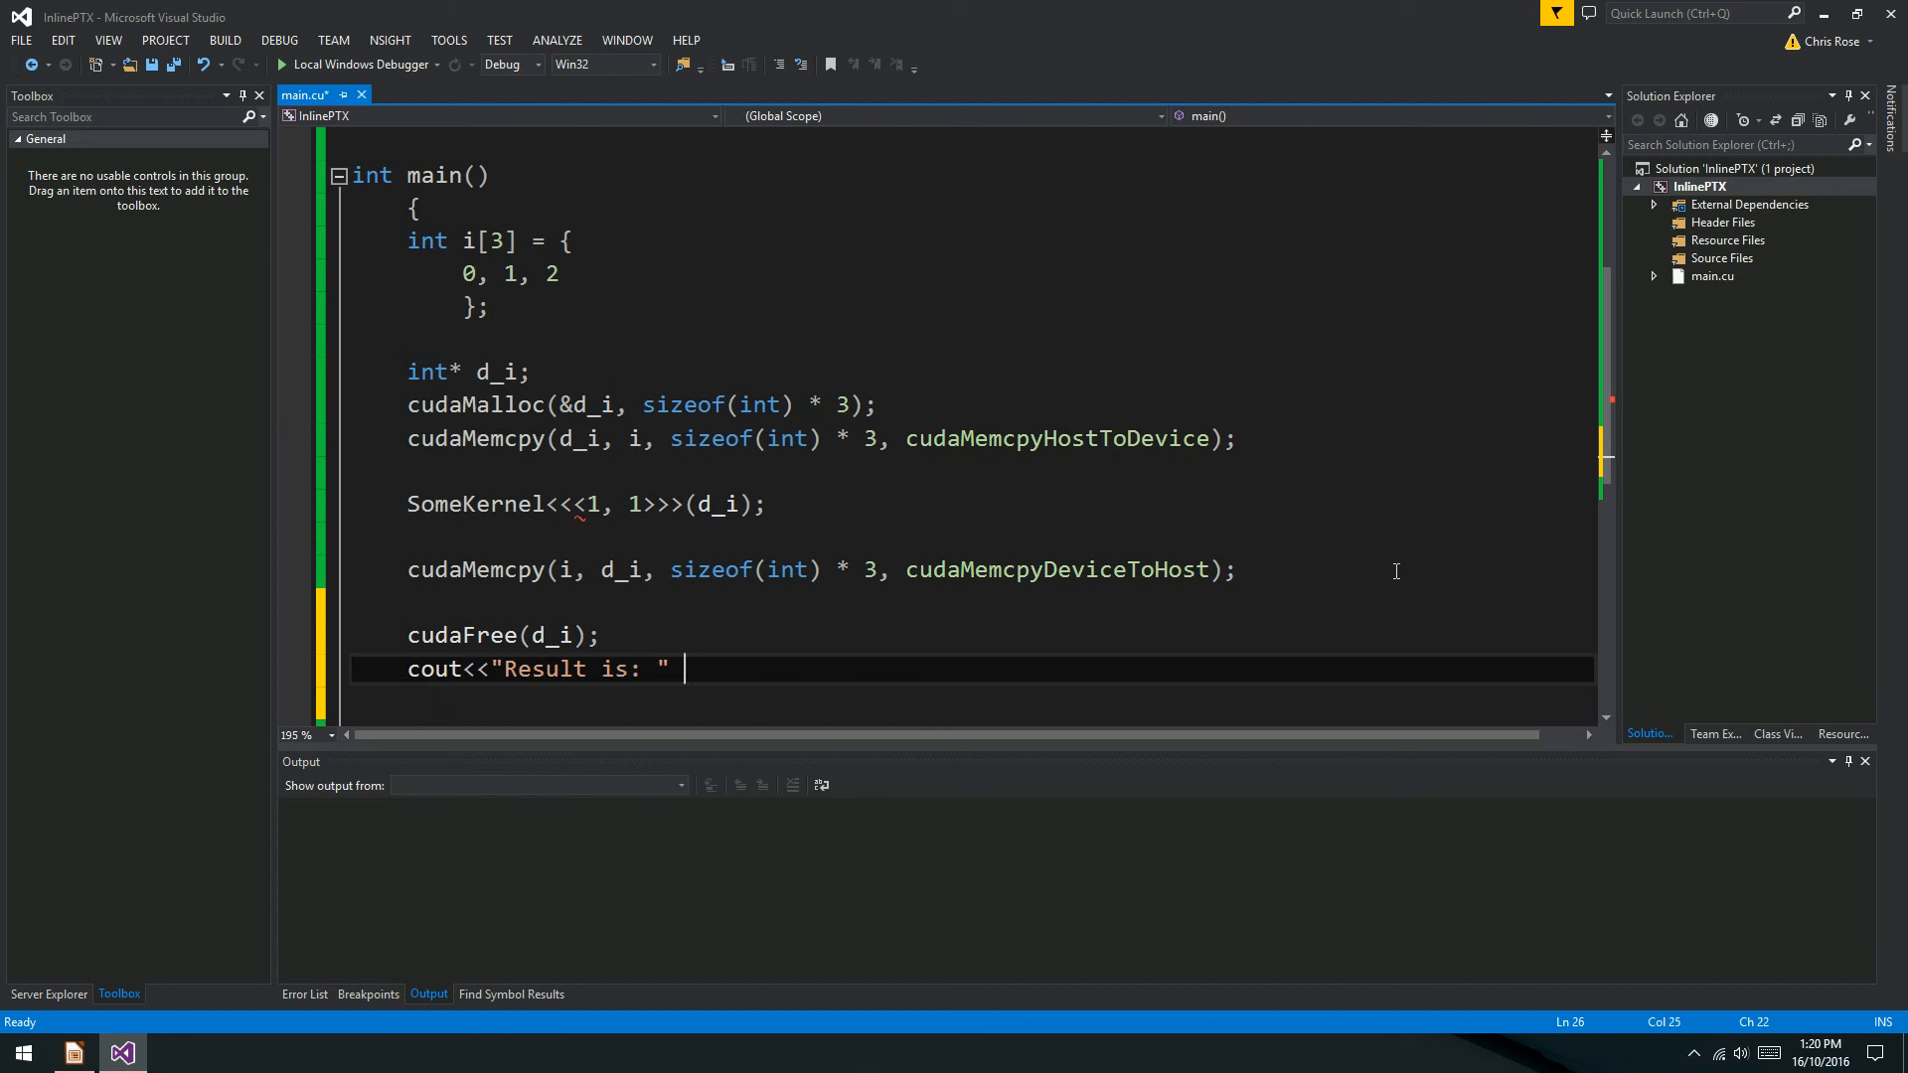
{"action": "type", "text": "<< i[0] <<endl;"}
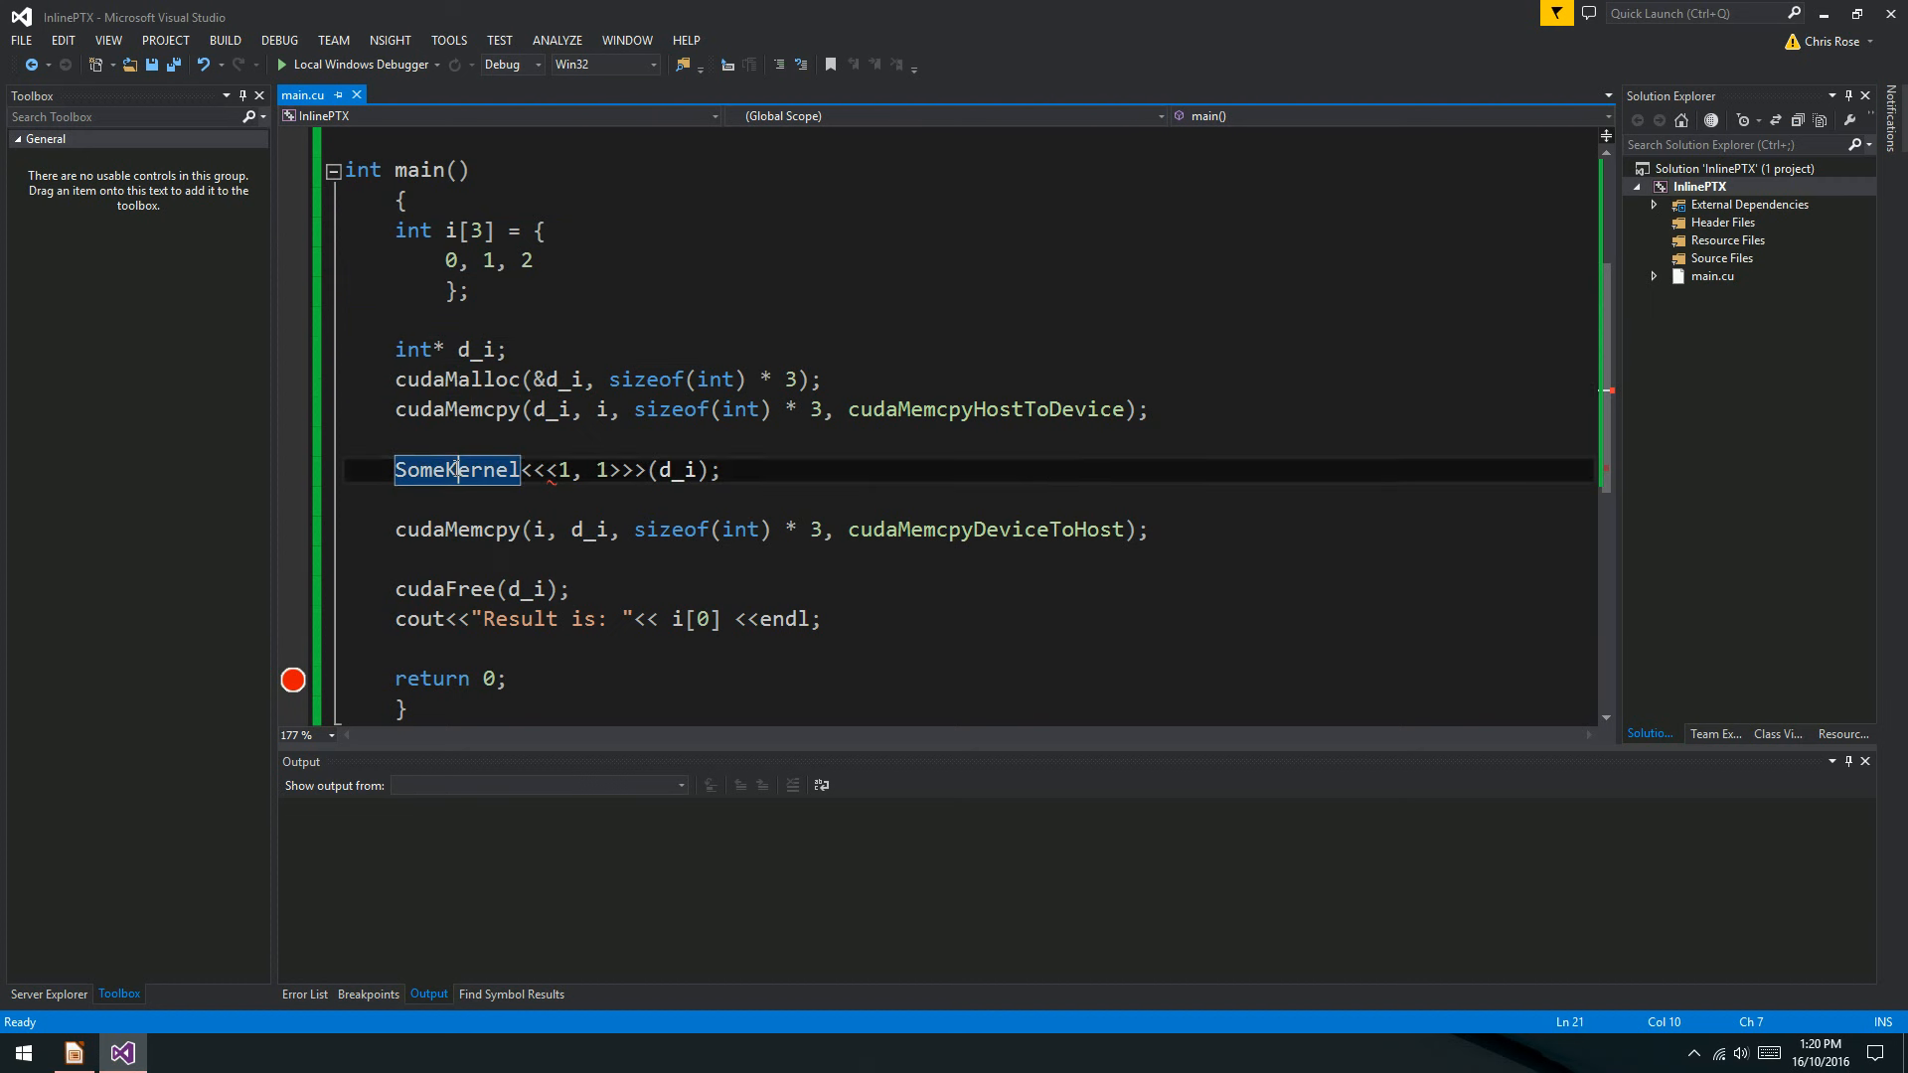
Highlight the SomeKernel name in the kernel call.
{"action": "double_click", "coordinate": [456, 470]}
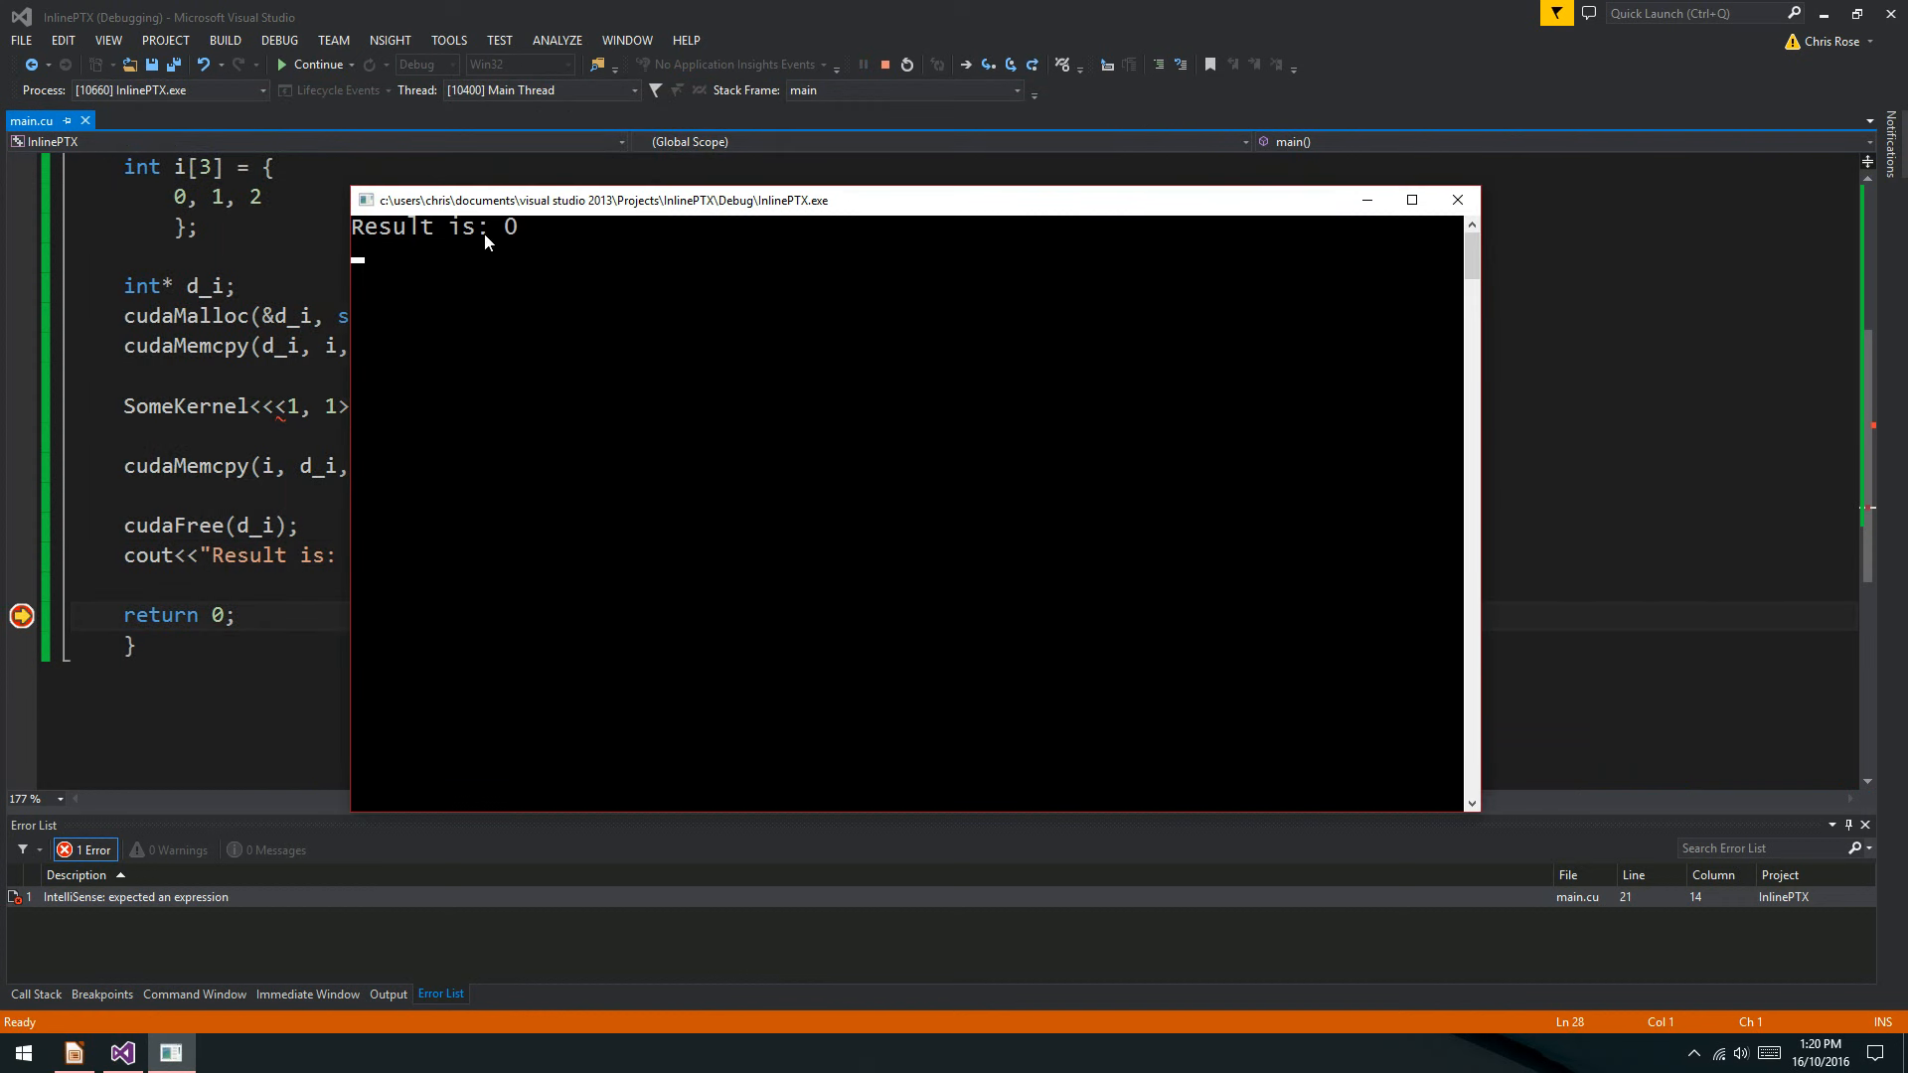
{"action": "mouse_move", "coordinate": [767, 332]}
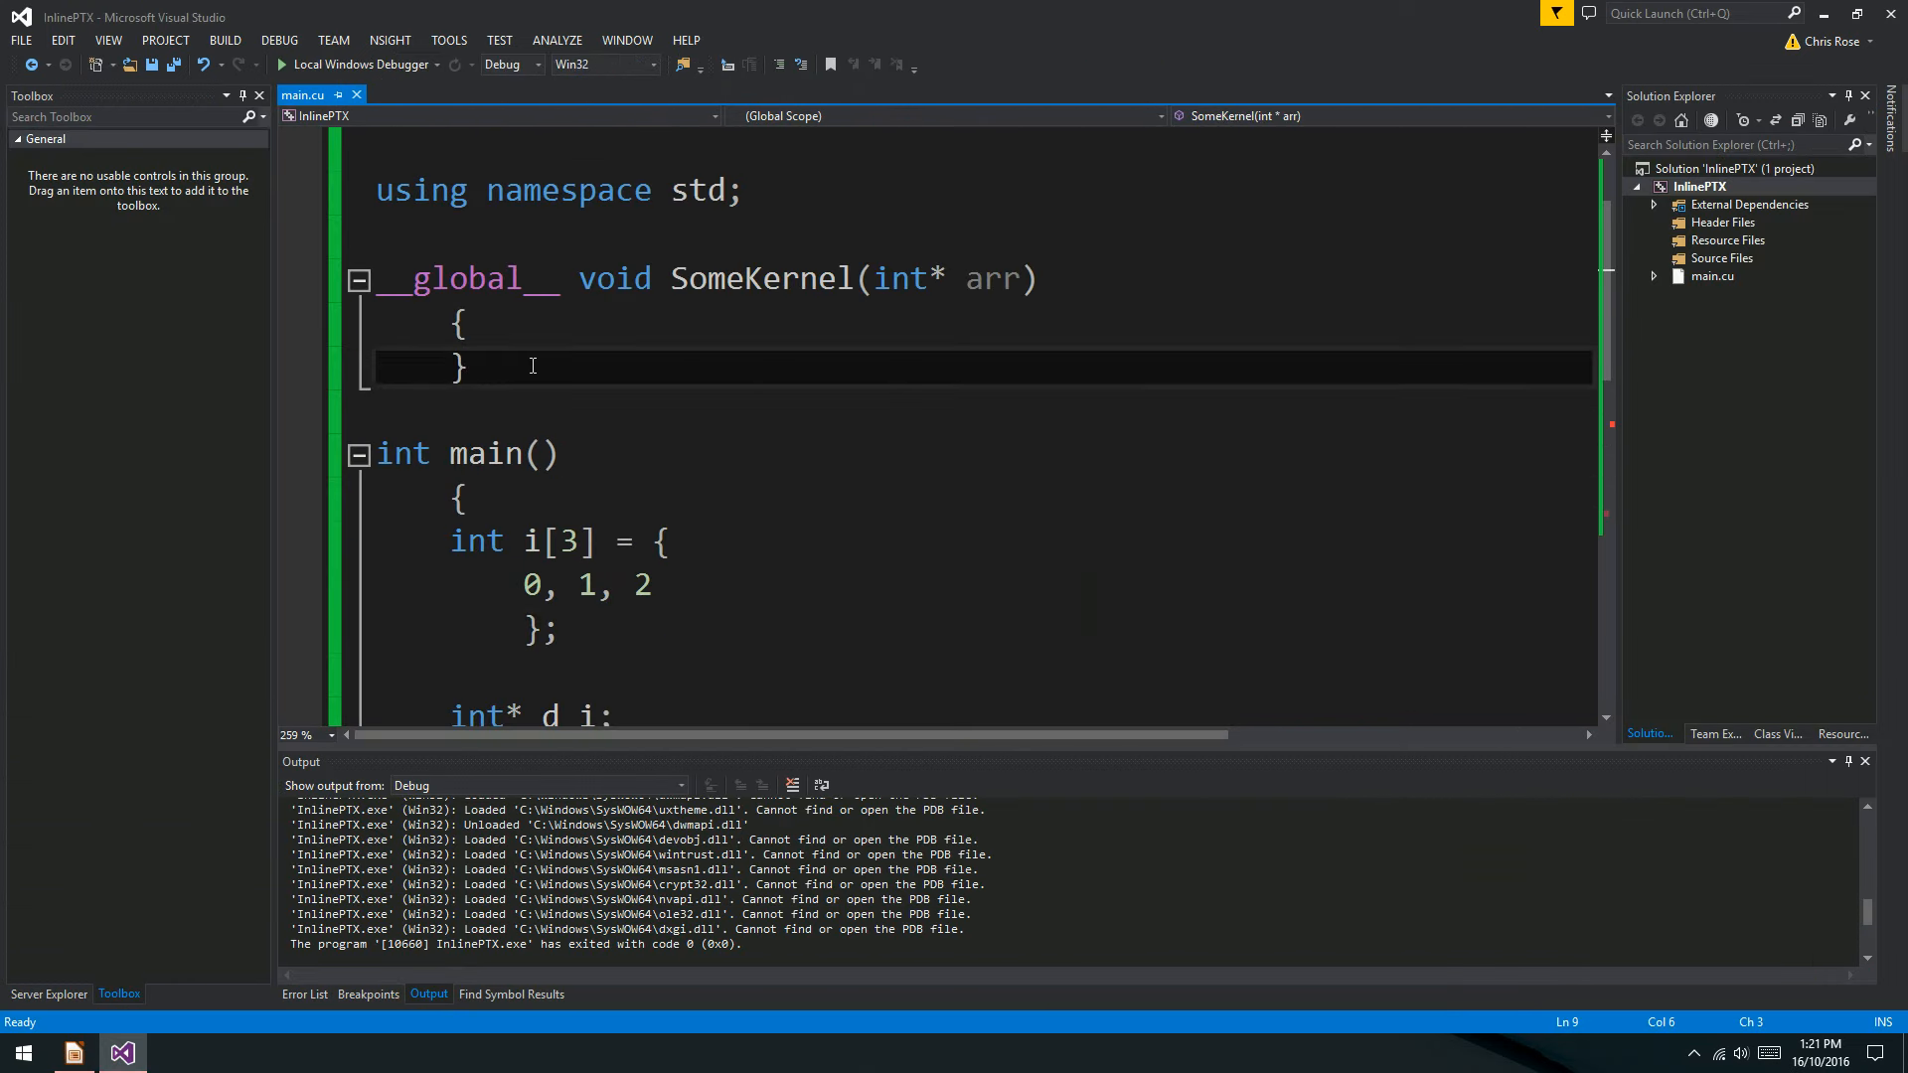
Type the inline PTX line asm("add.s32 %0, %1, %2;" inside SomeKernel's body.
{"action": "key", "text": "enter"}
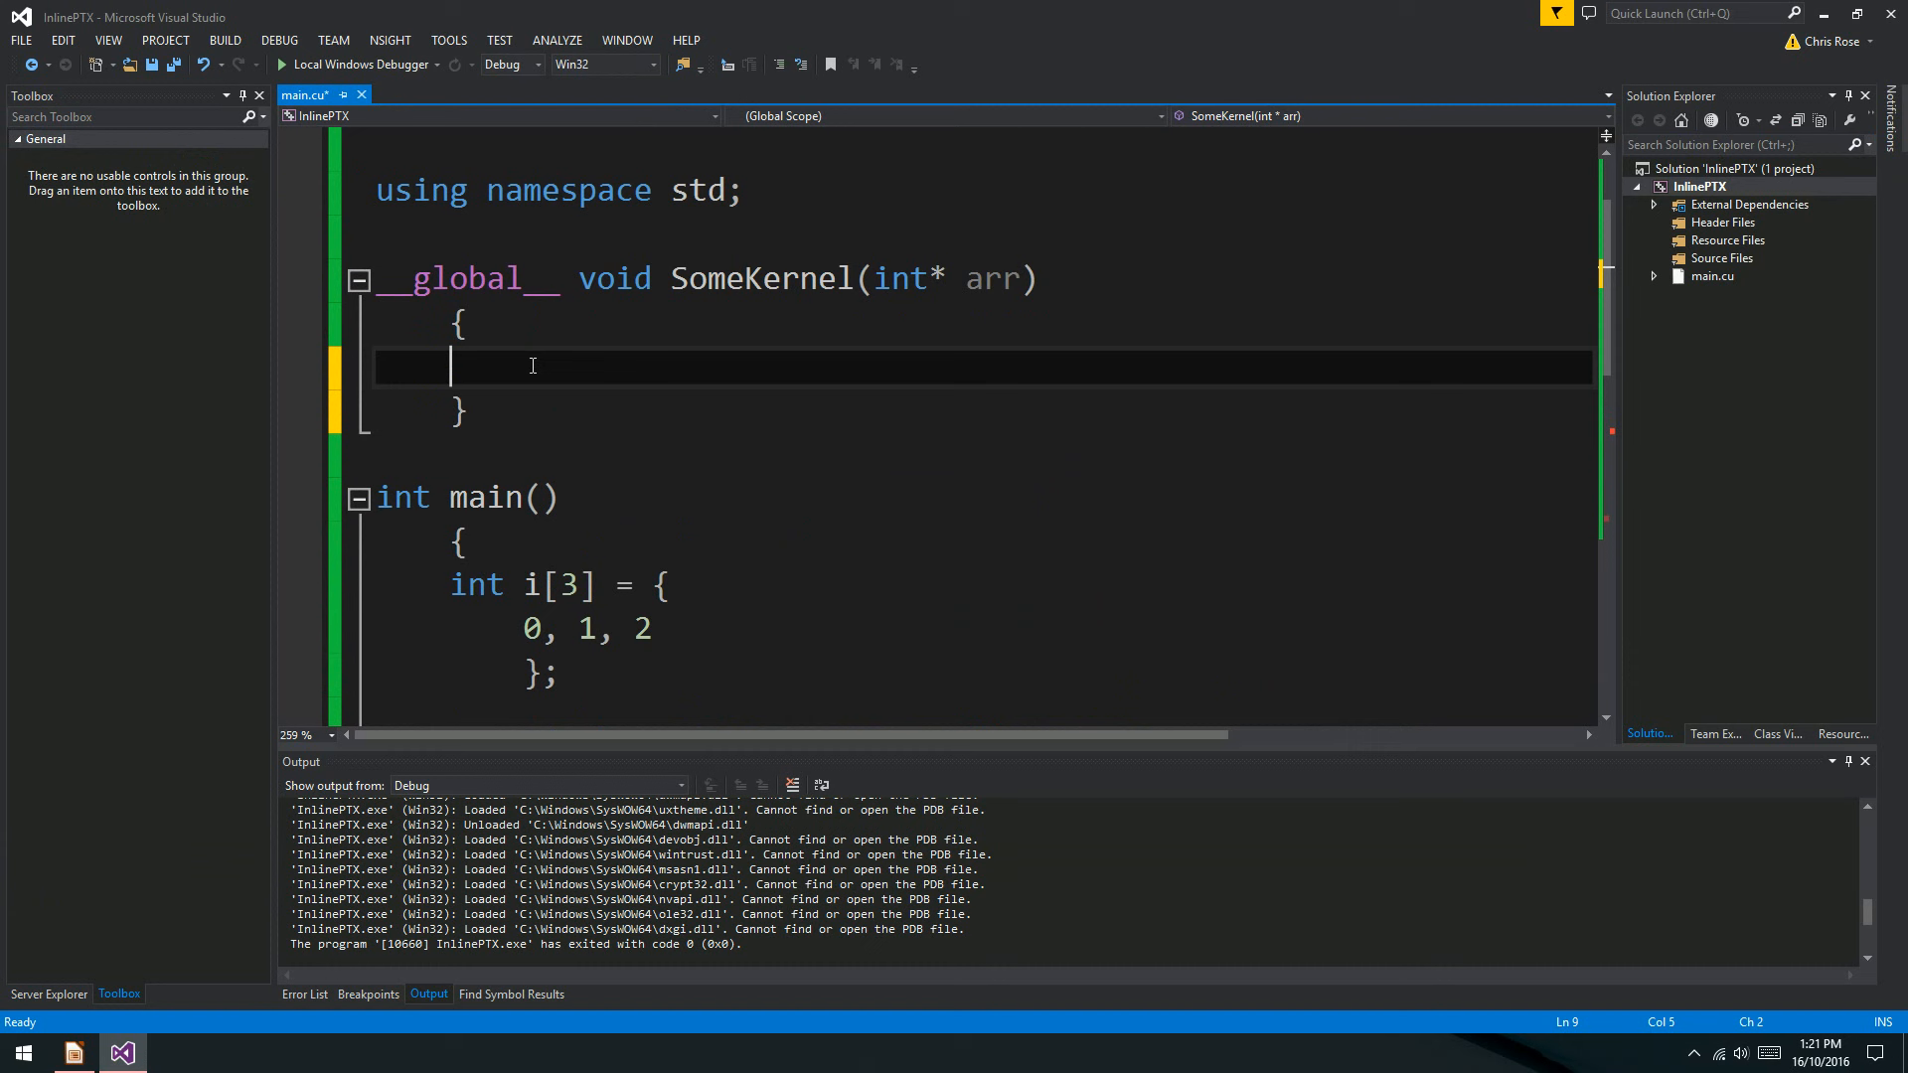
{"action": "type", "text": "asm("}
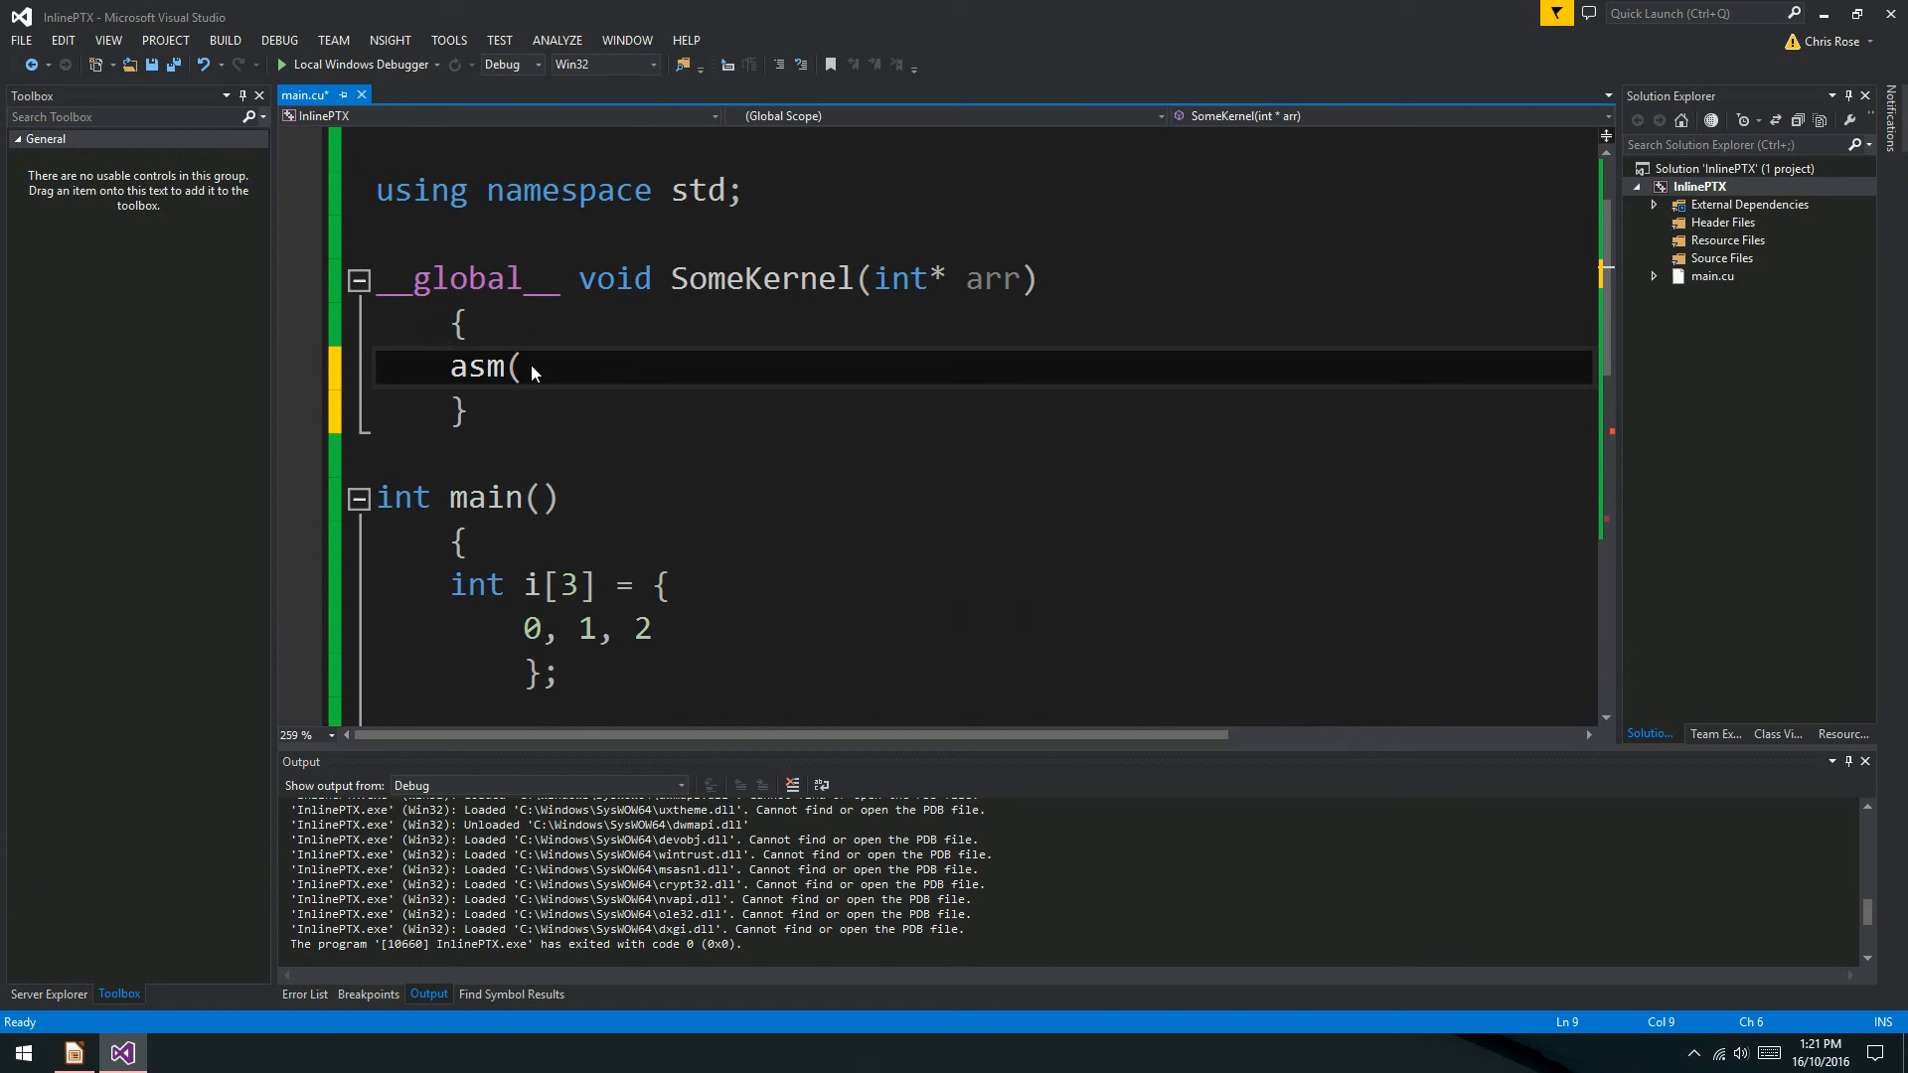
{"action": "type", "text": "\""}
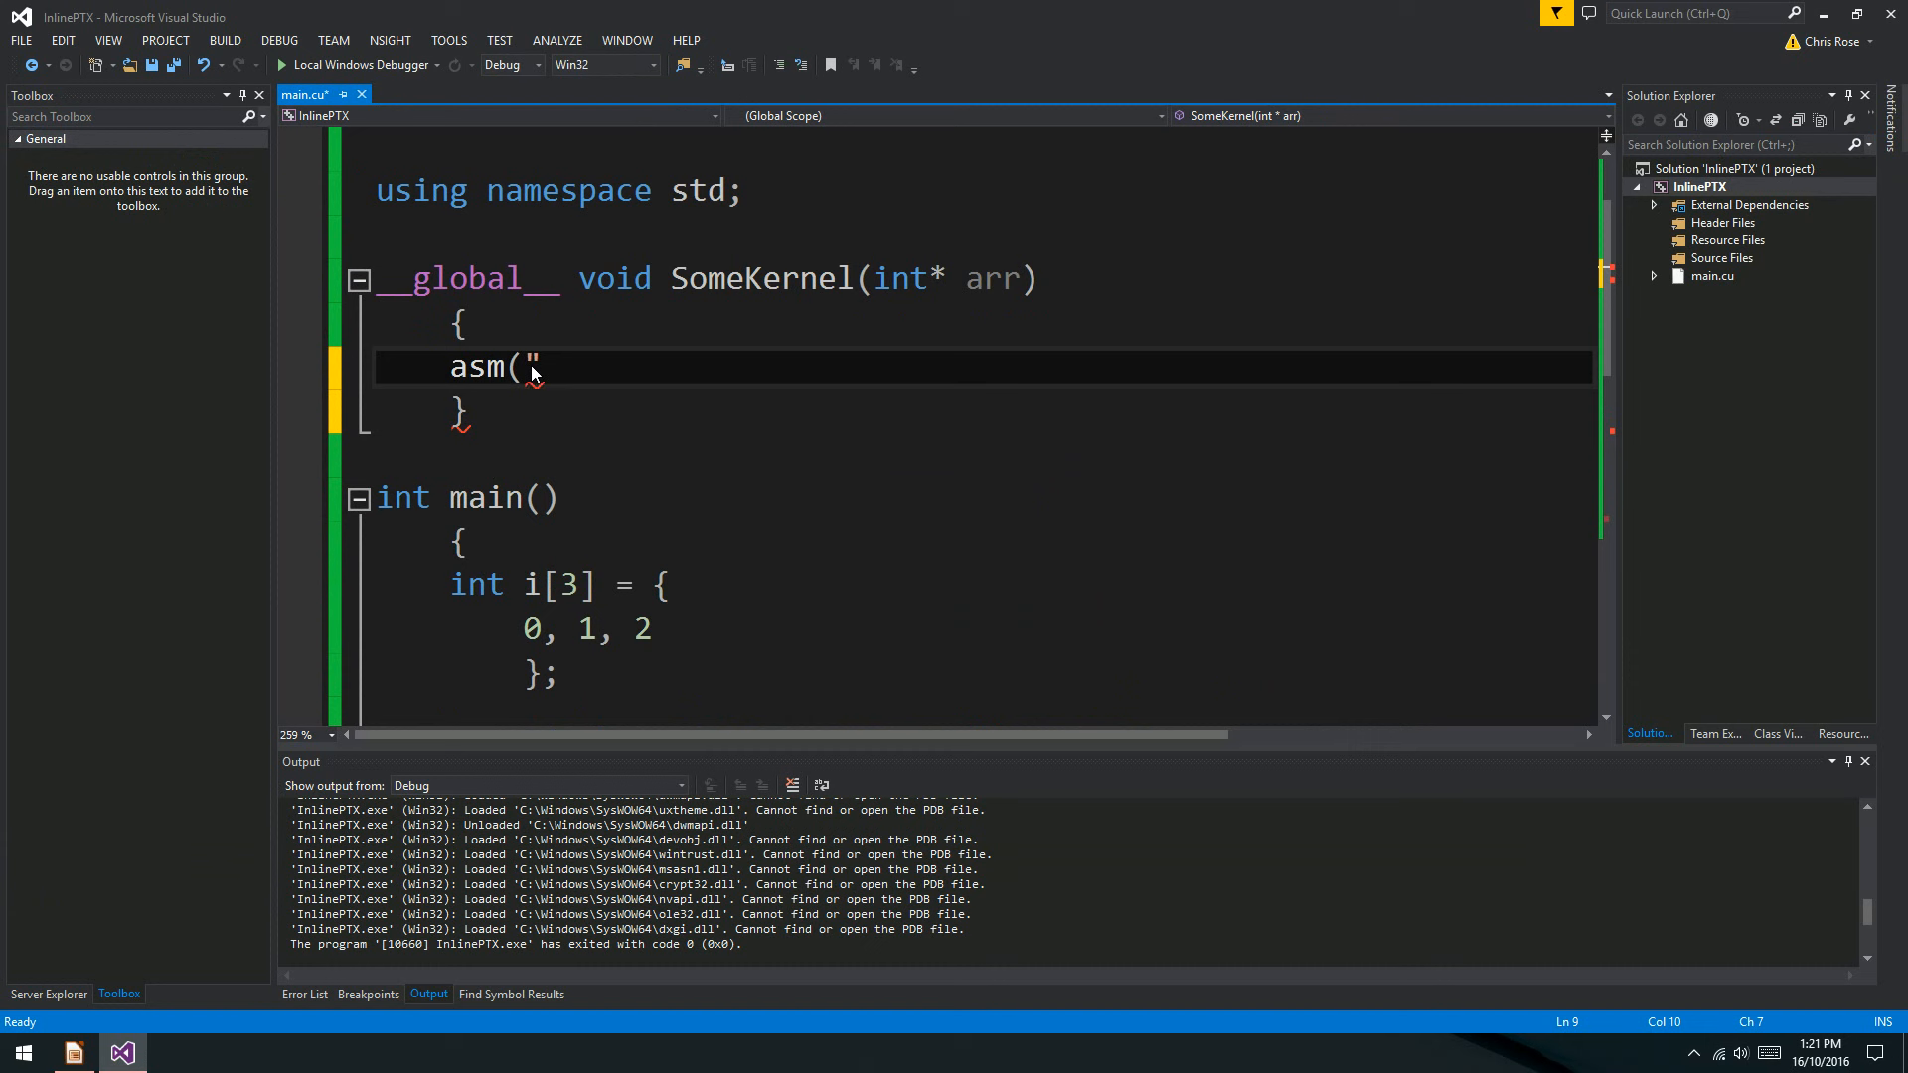
{"action": "type", "text": "add."}
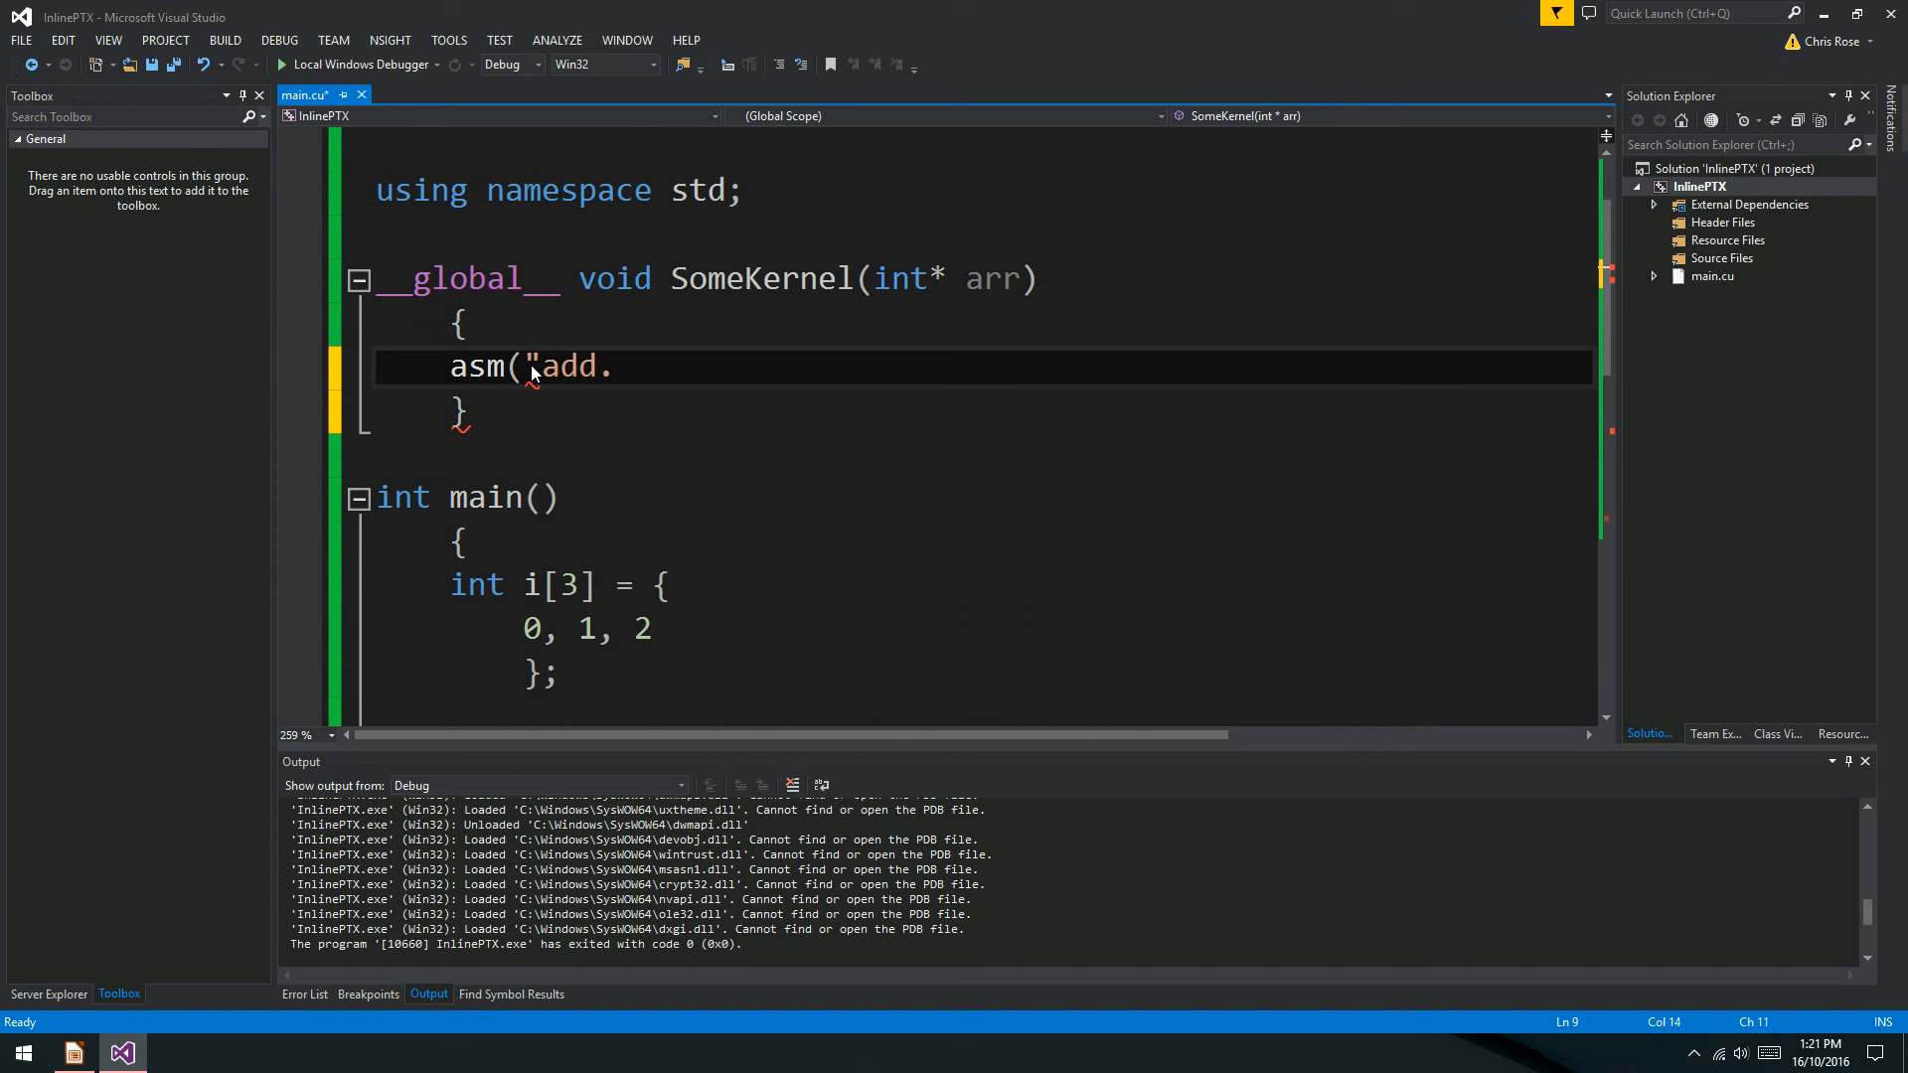
{"action": "type", "text": ".u32"}
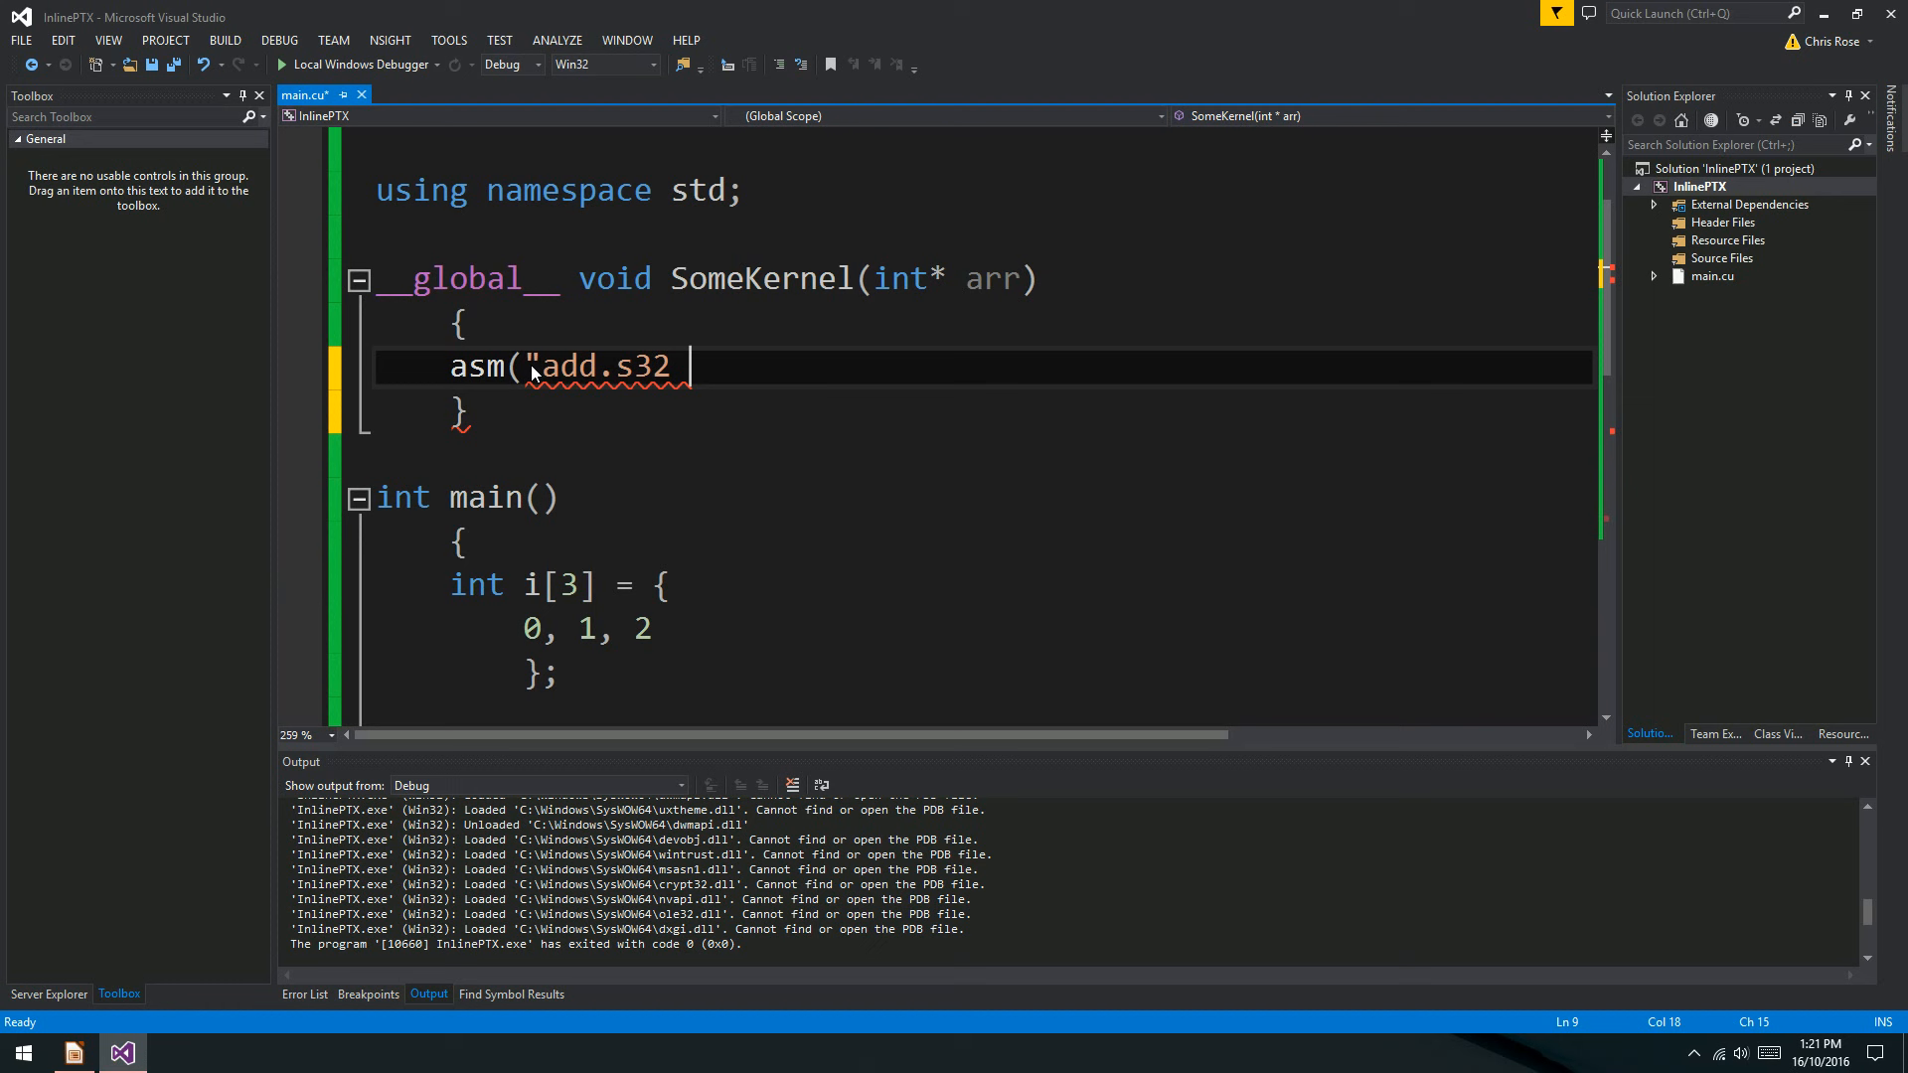
{"action": "type", "text": "%0,"}
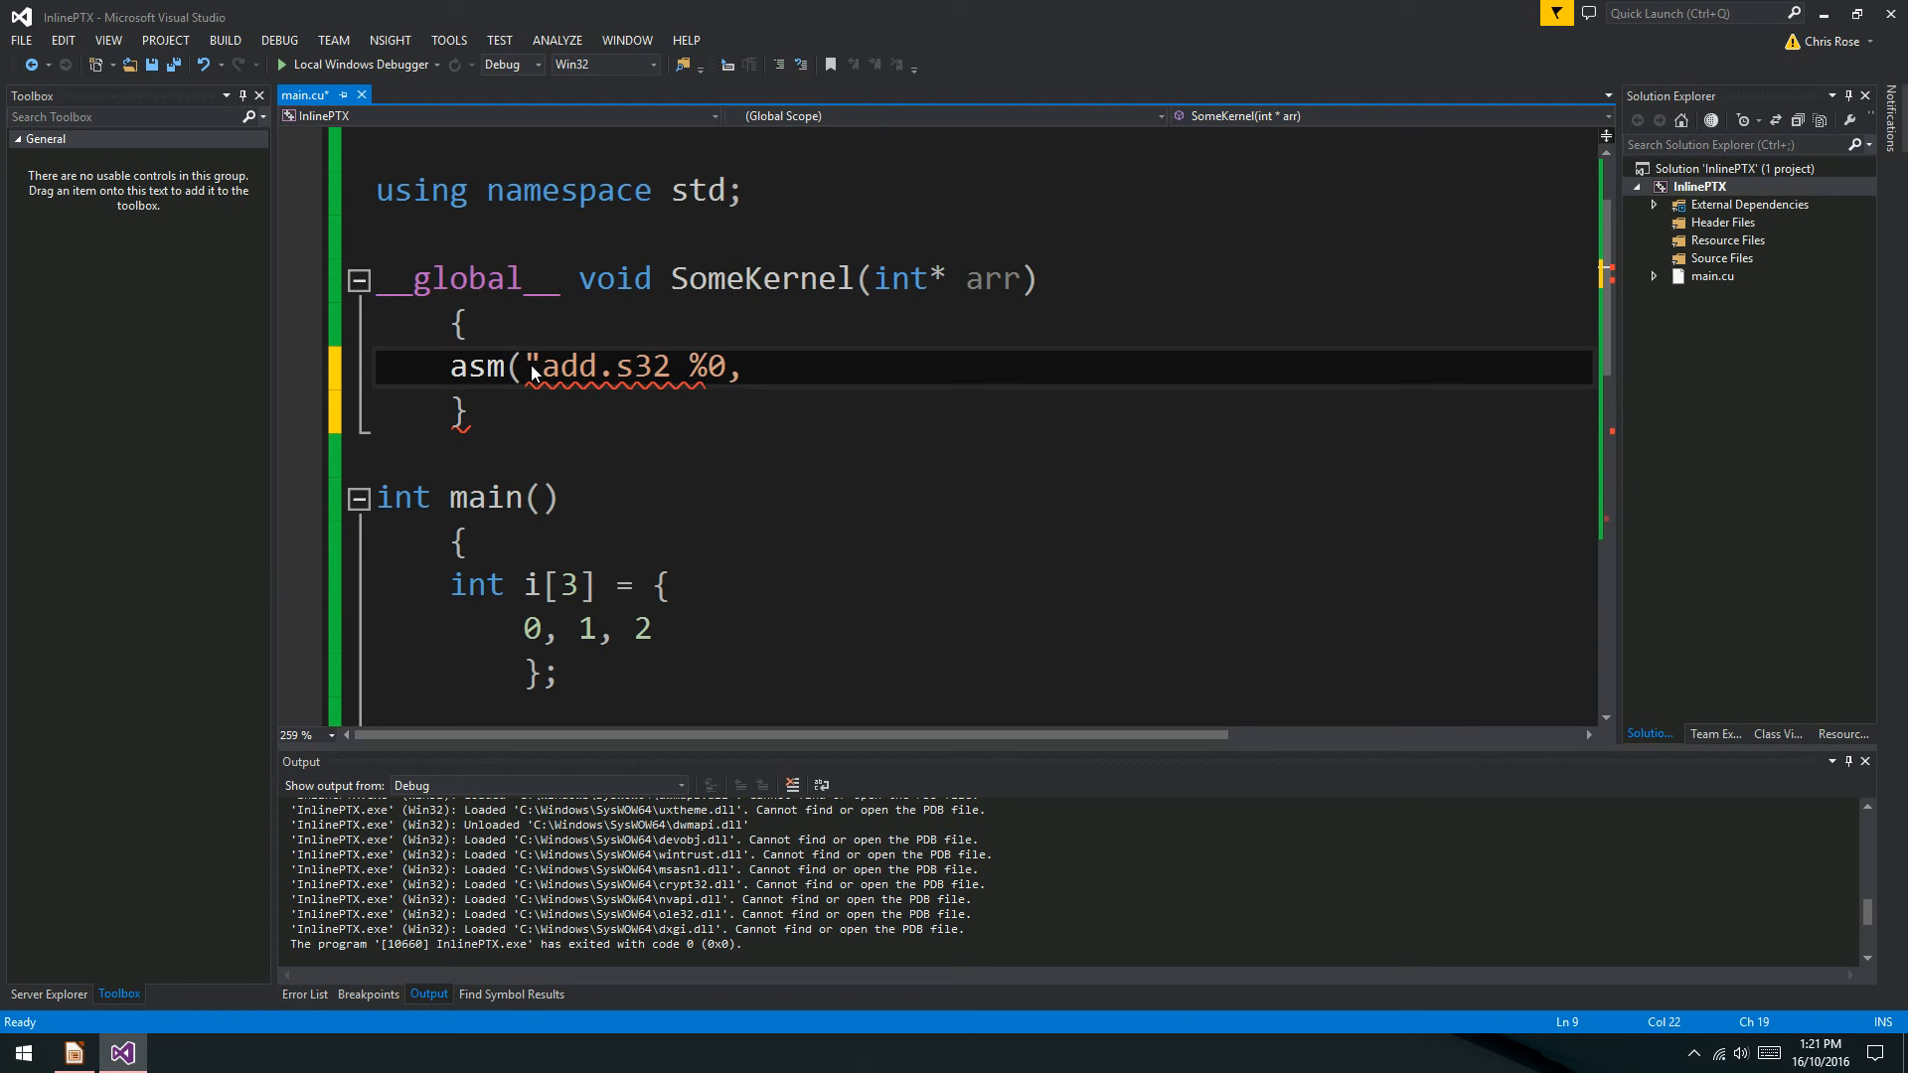
{"action": "type", "text": "%1,"}
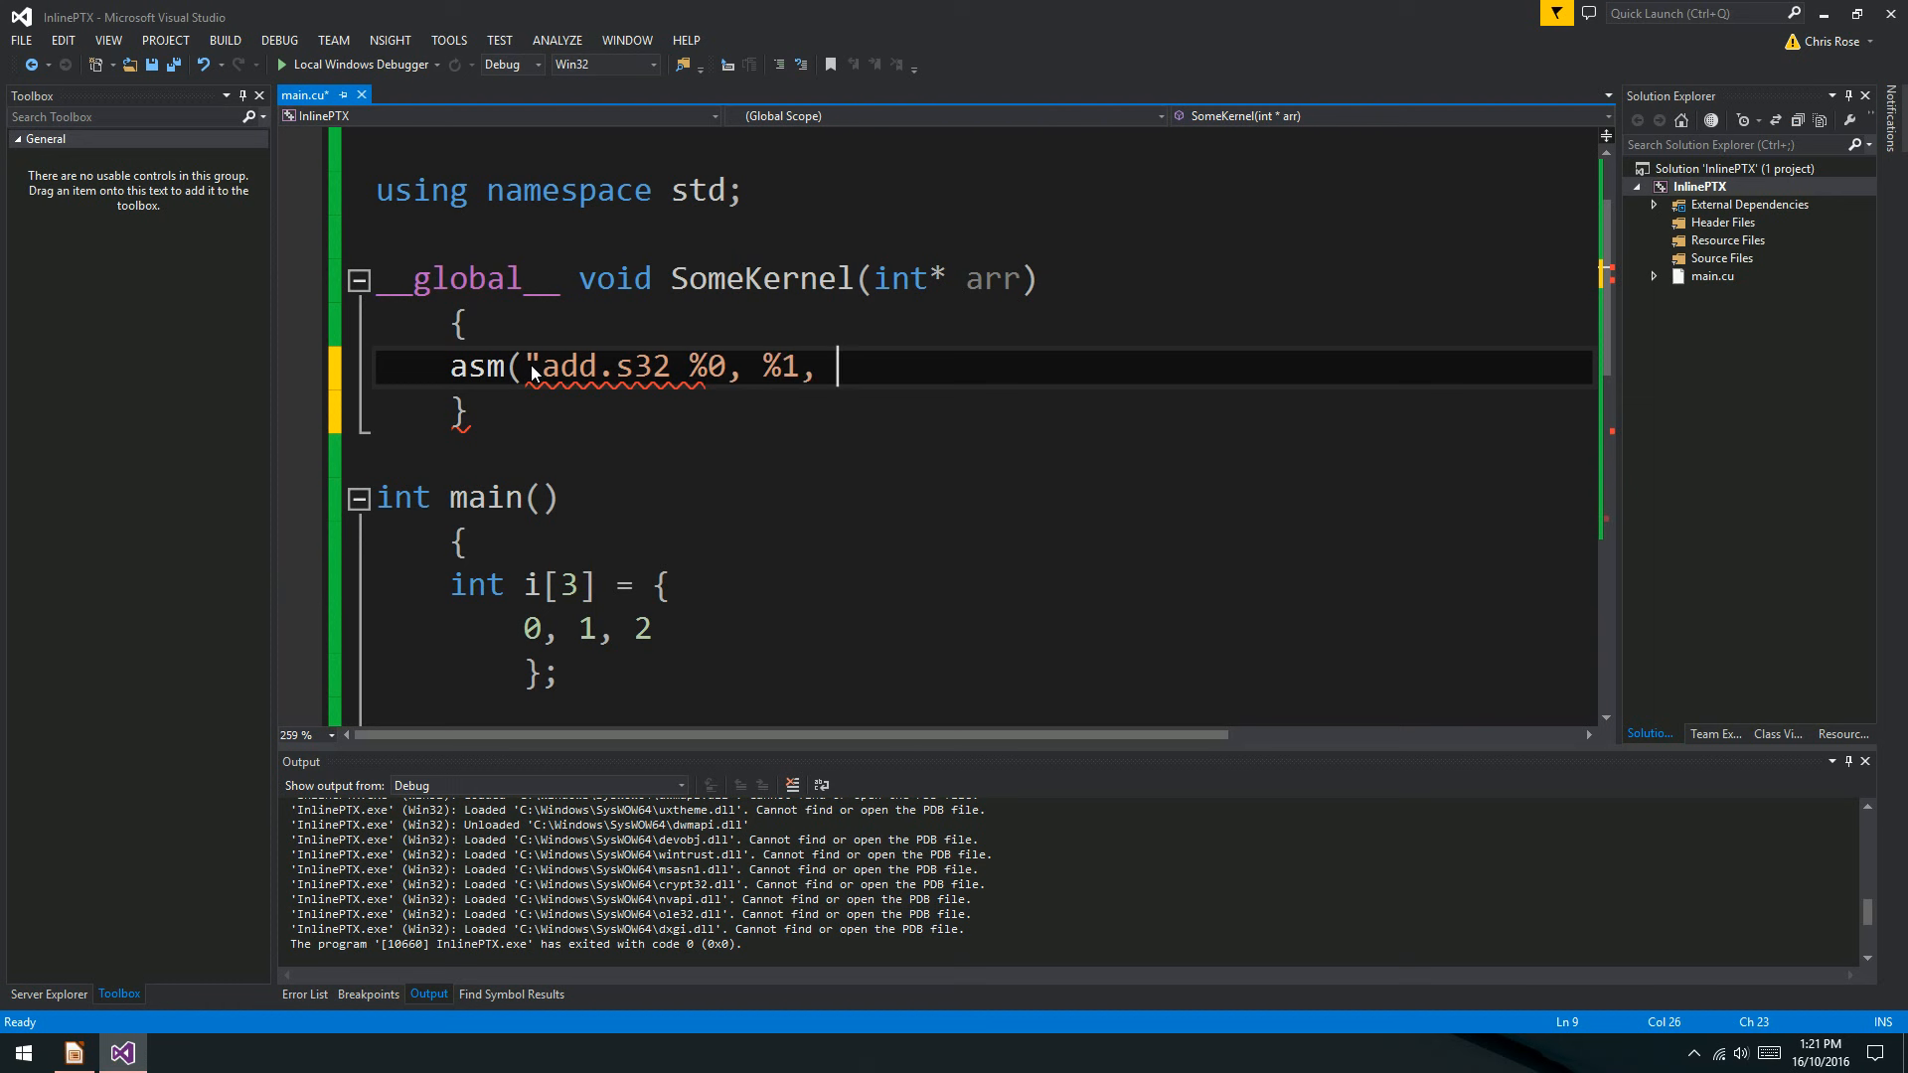
{"action": "type", "text": "%2;"}
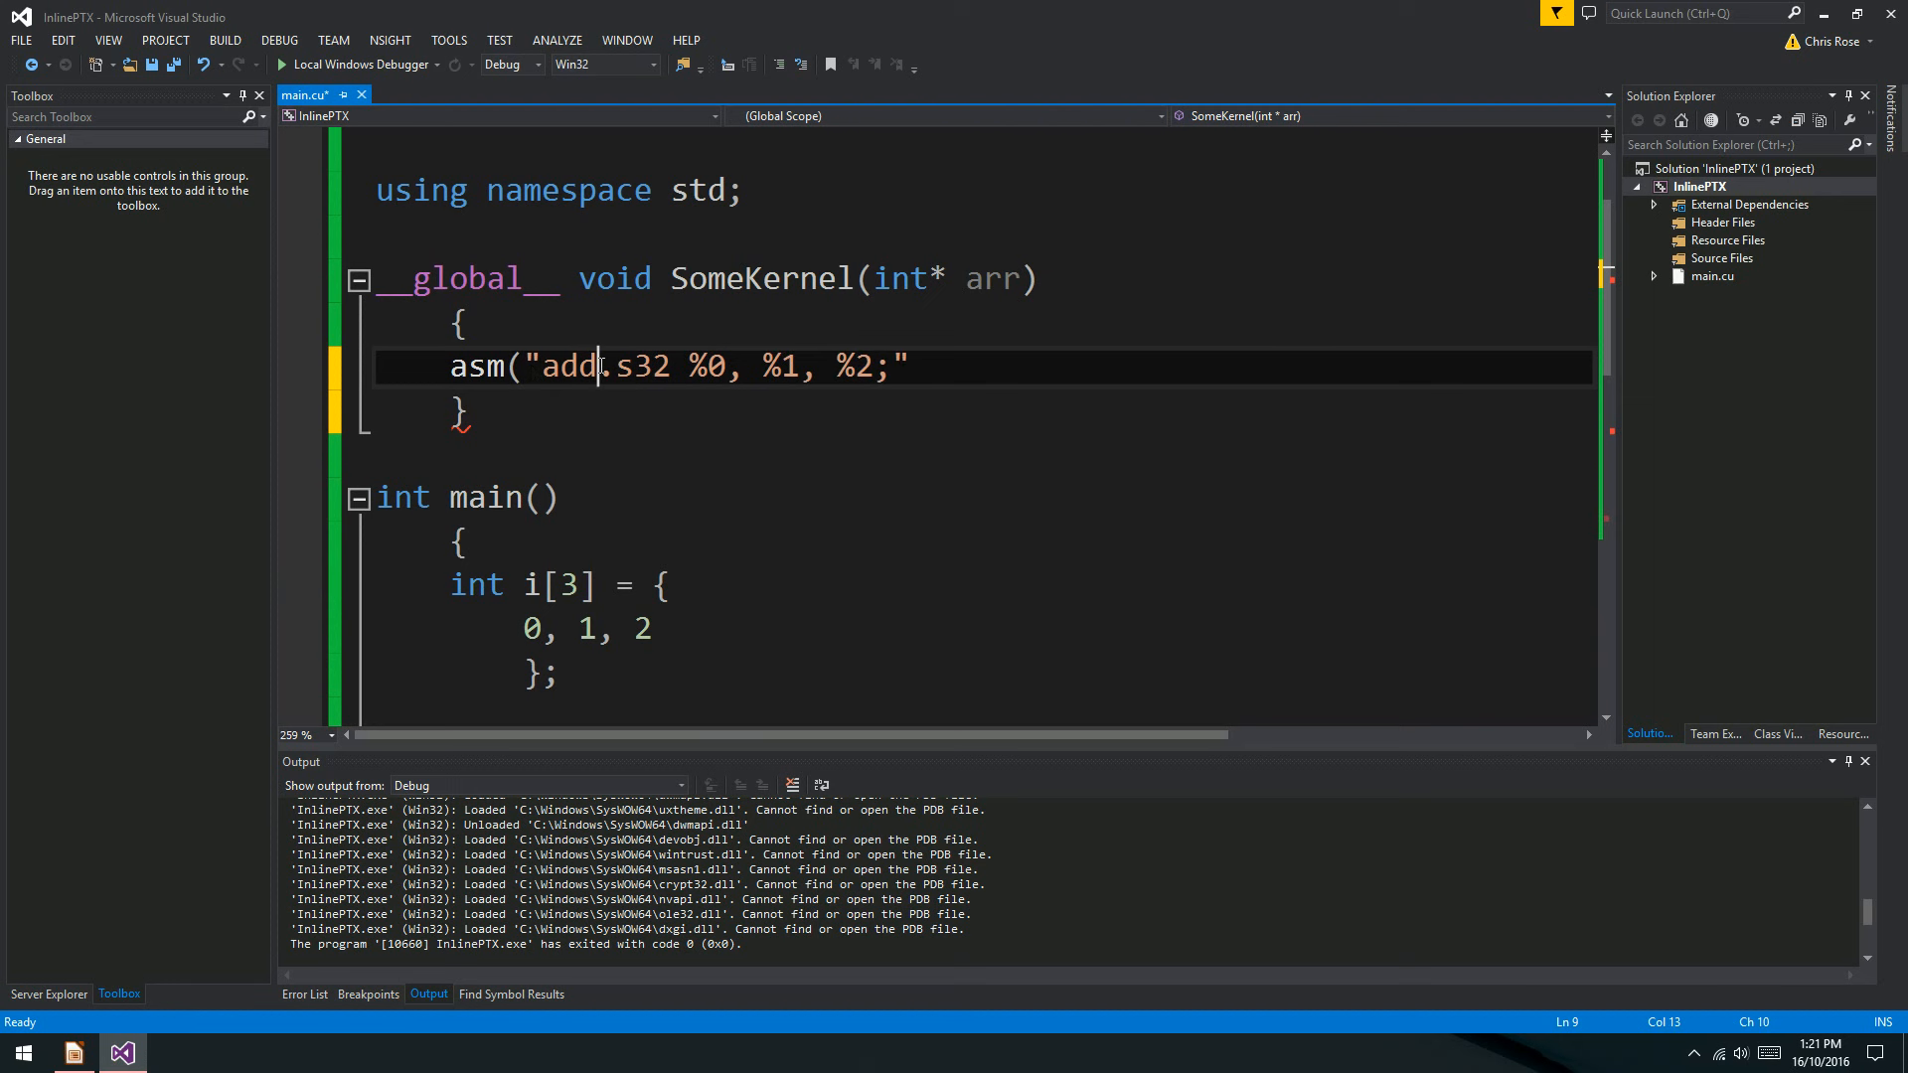
Highlight the add operation and %0 operand, then open a new line below.
{"action": "double_click", "coordinate": [569, 367]}
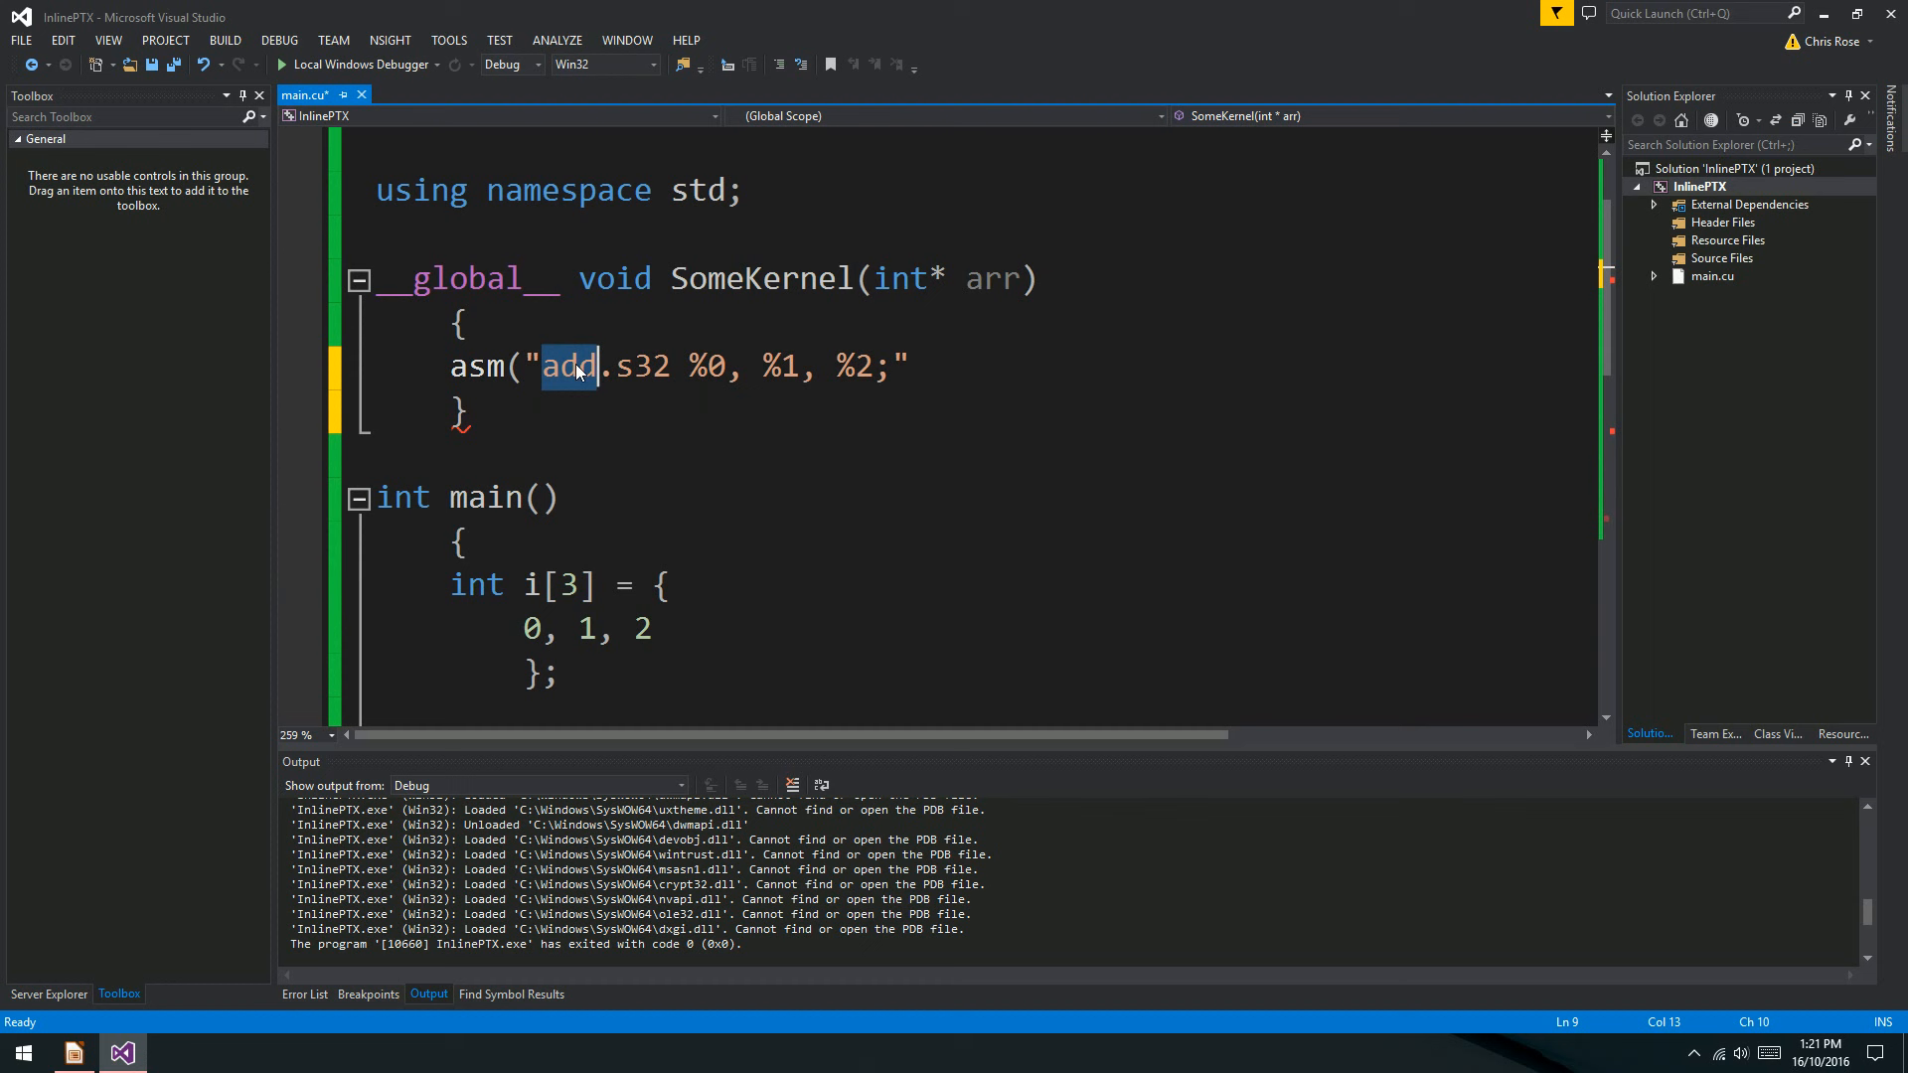
{"action": "double_click", "coordinate": [646, 367]}
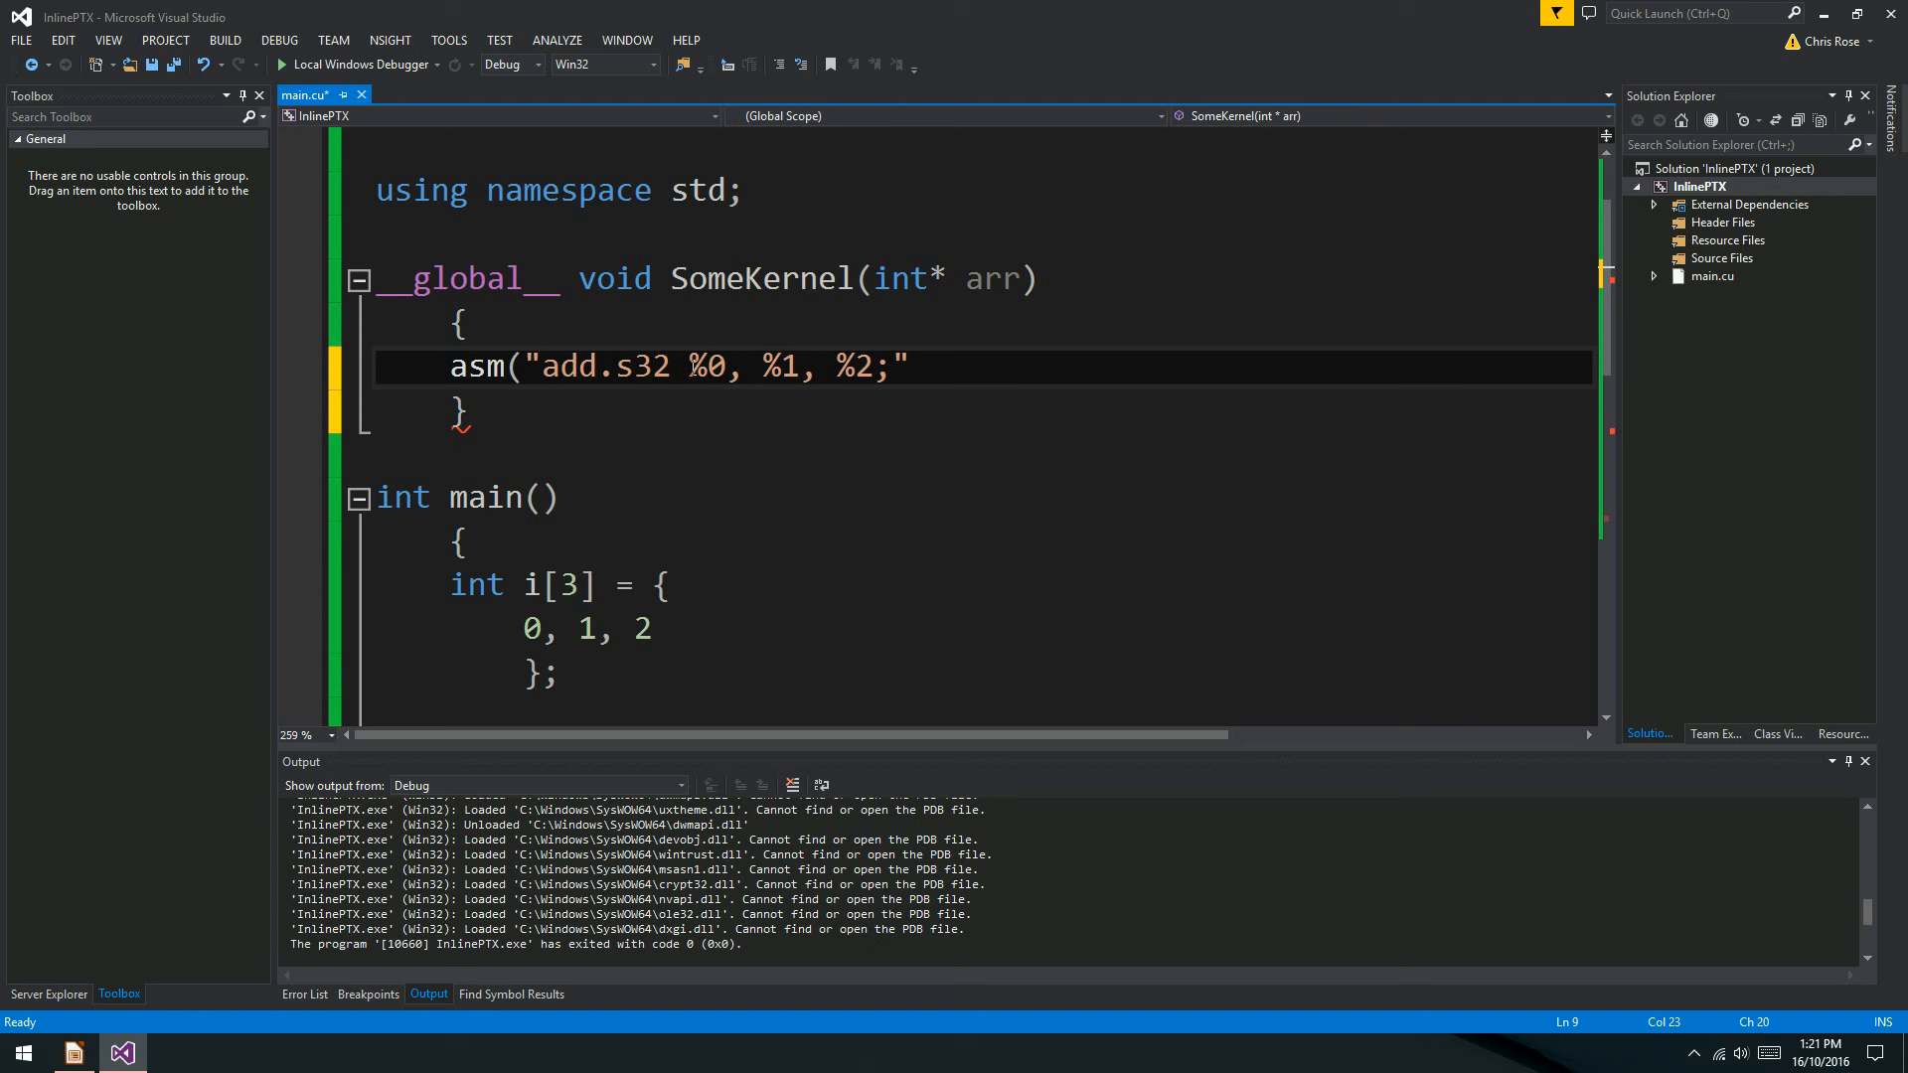
{"action": "double_click", "coordinate": [705, 366]}
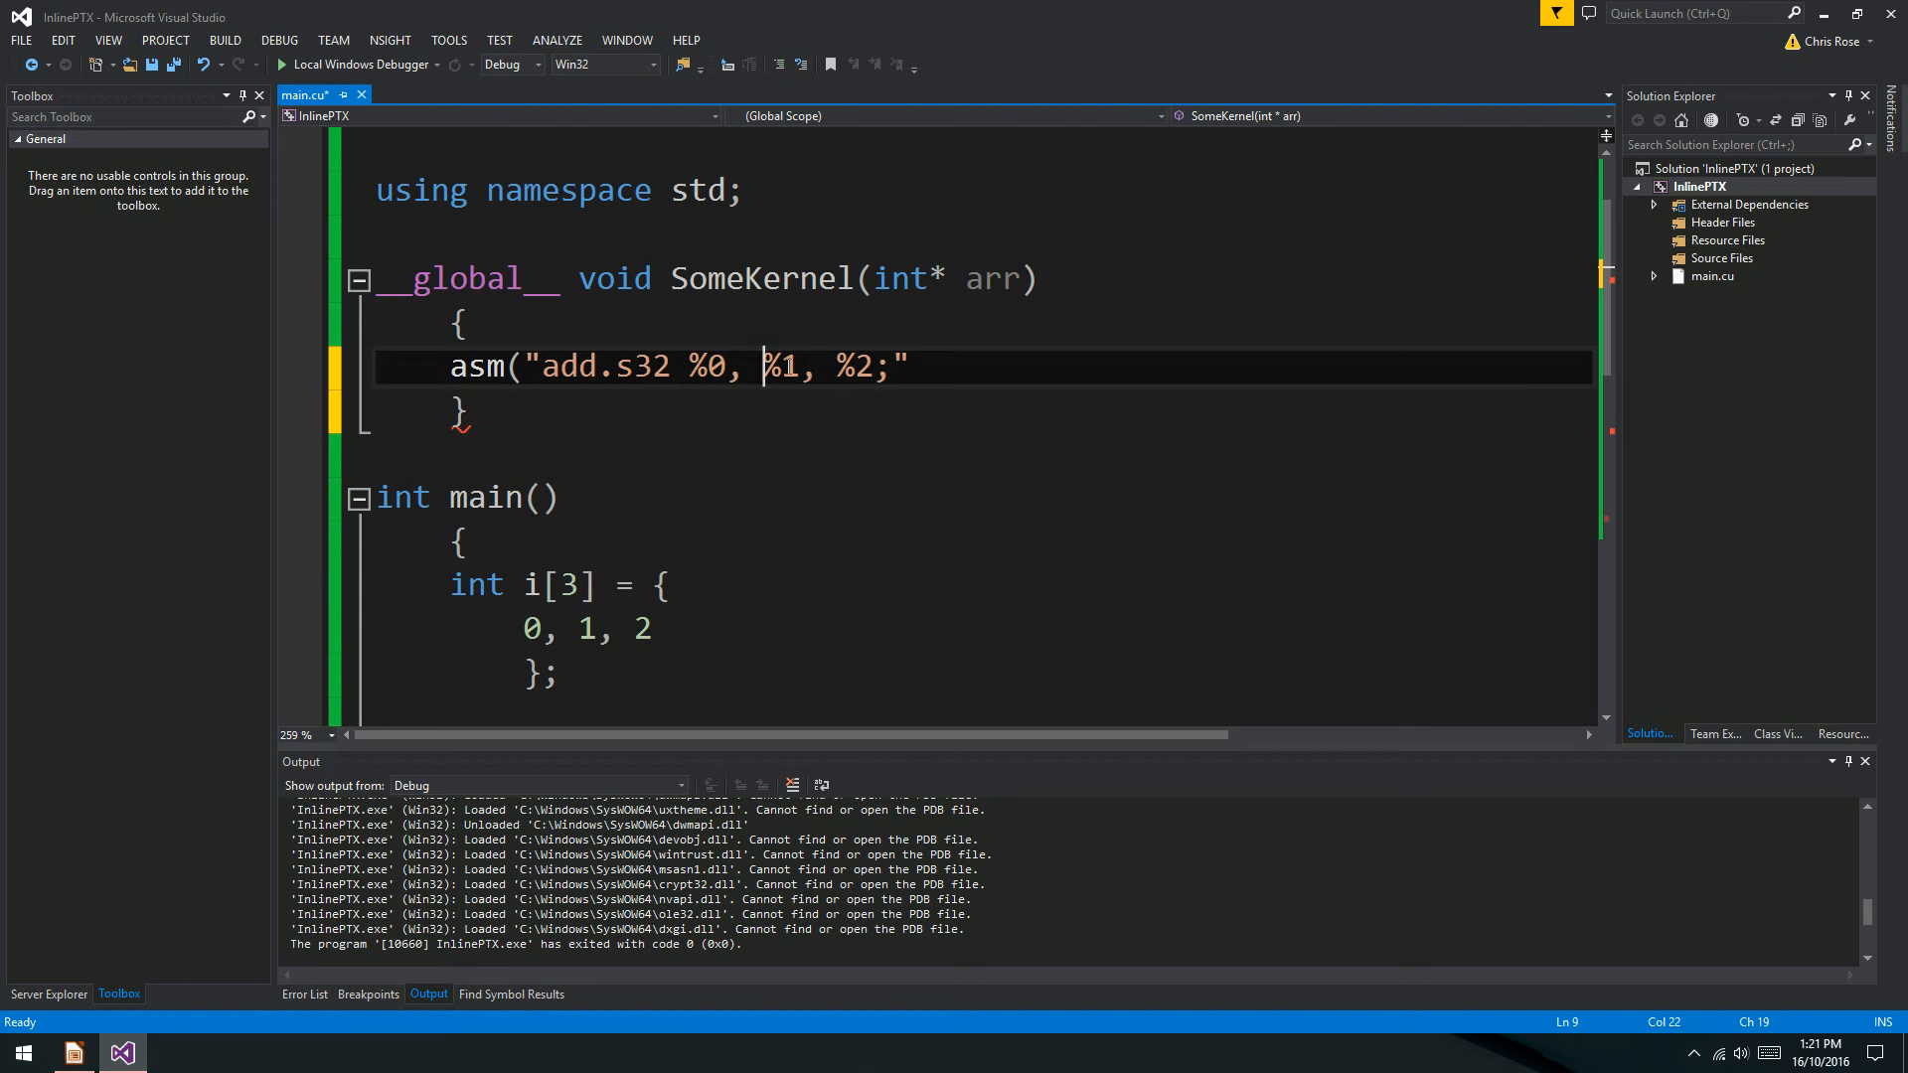
{"action": "double_click", "coordinate": [852, 367]}
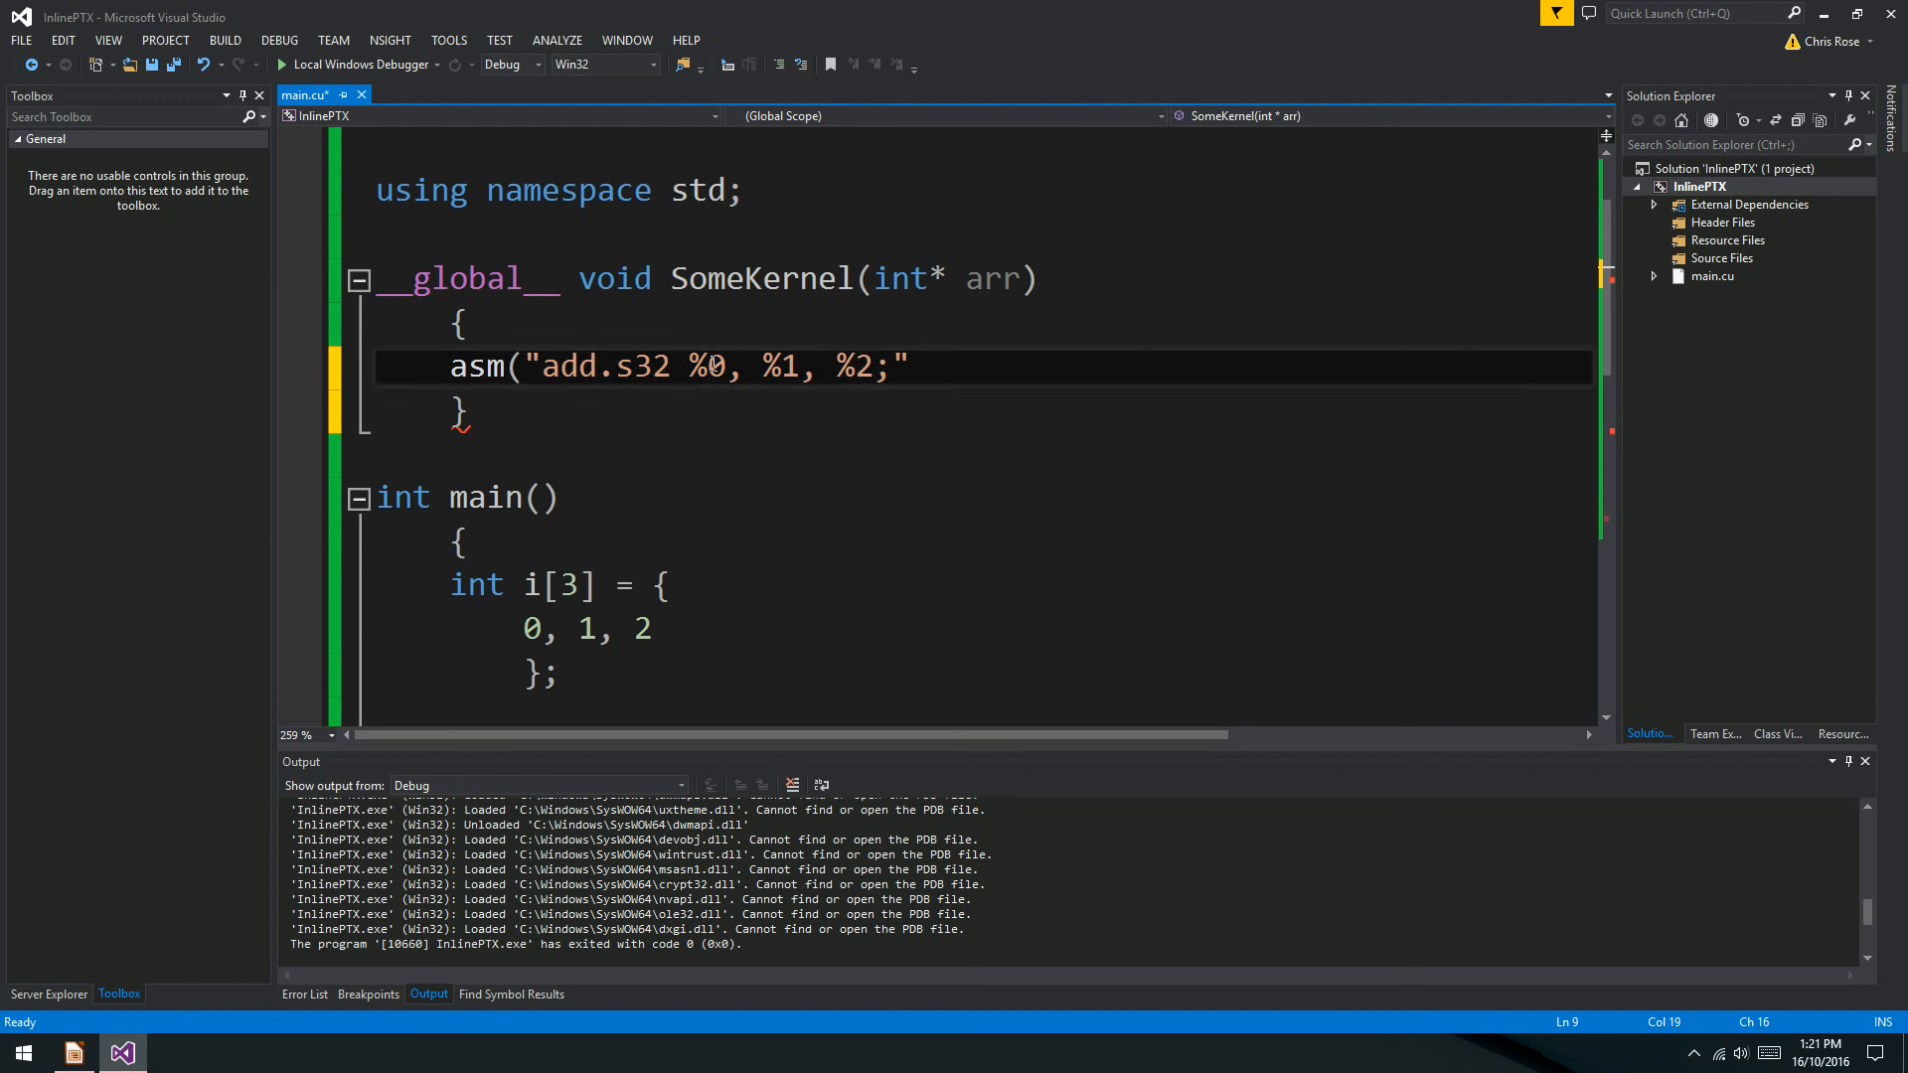
{"action": "left_click", "coordinate": [724, 367]}
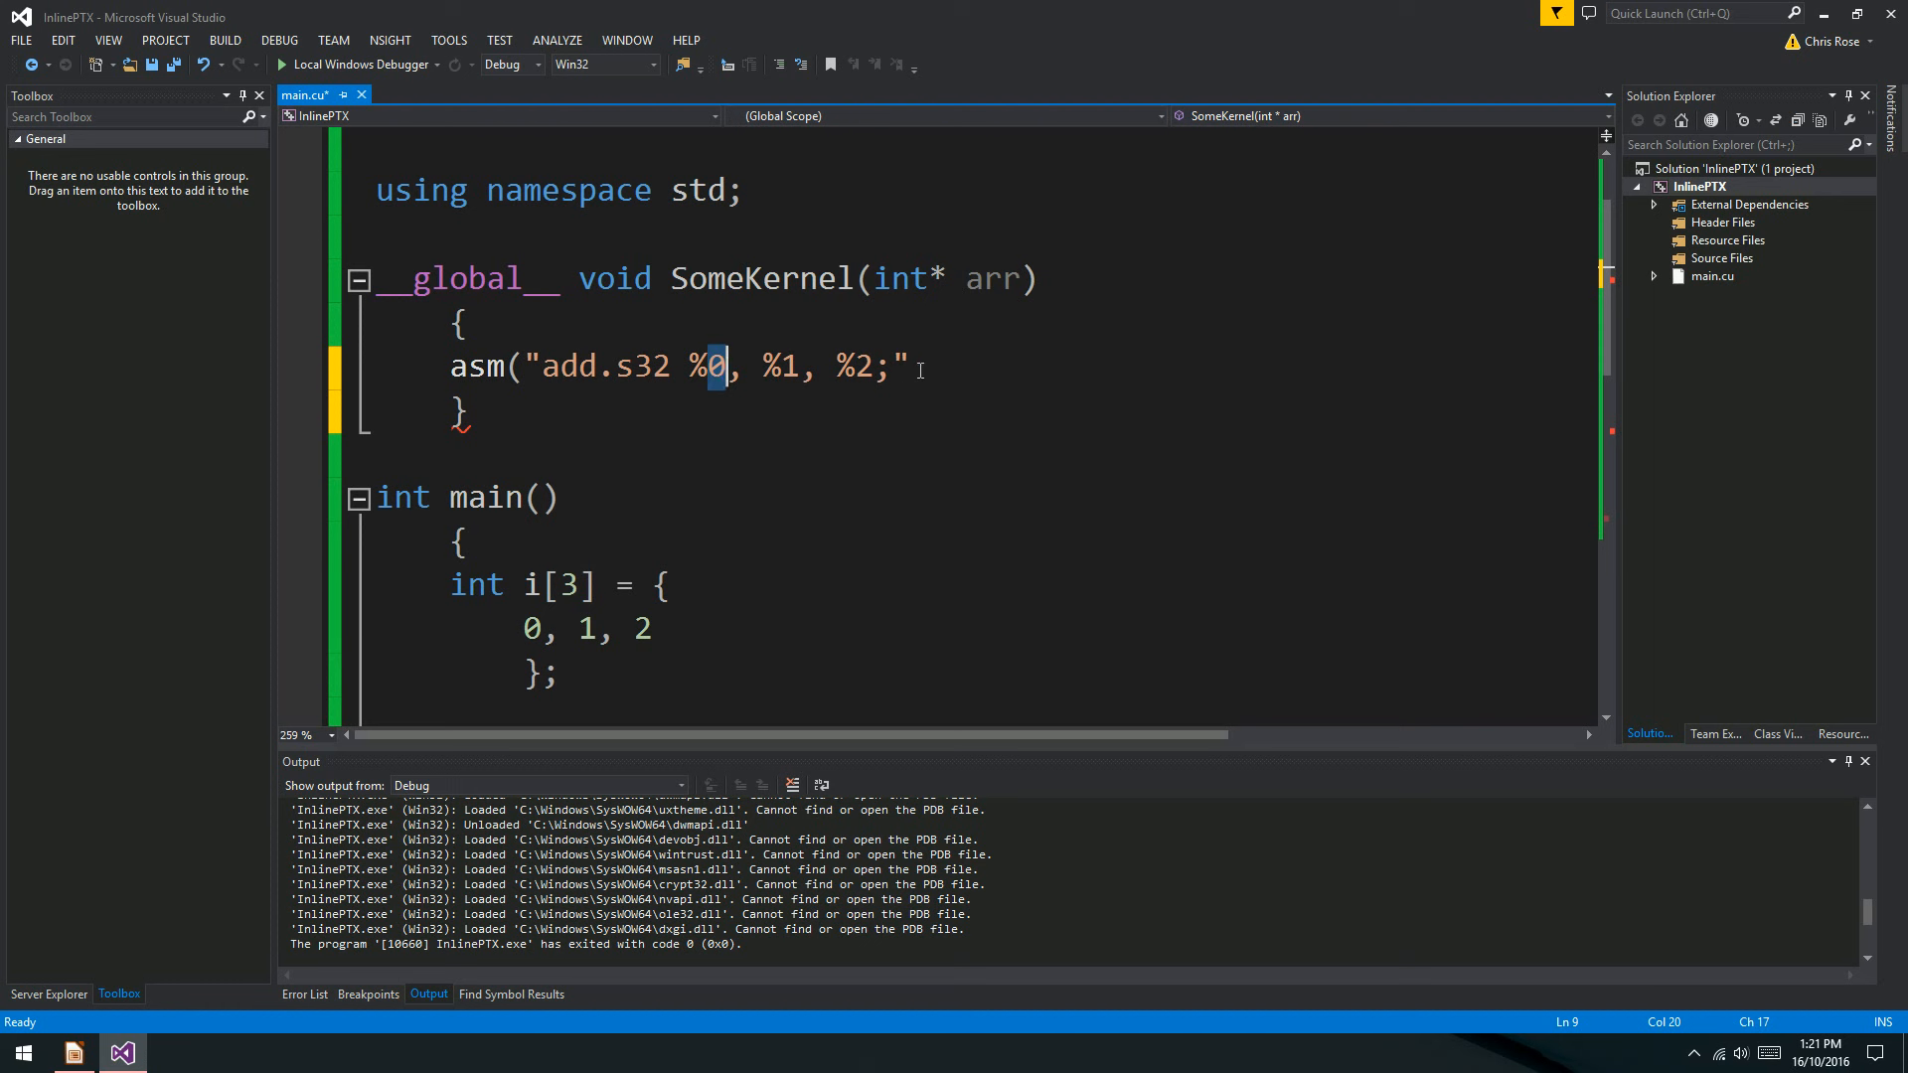
{"action": "key", "text": "enter"}
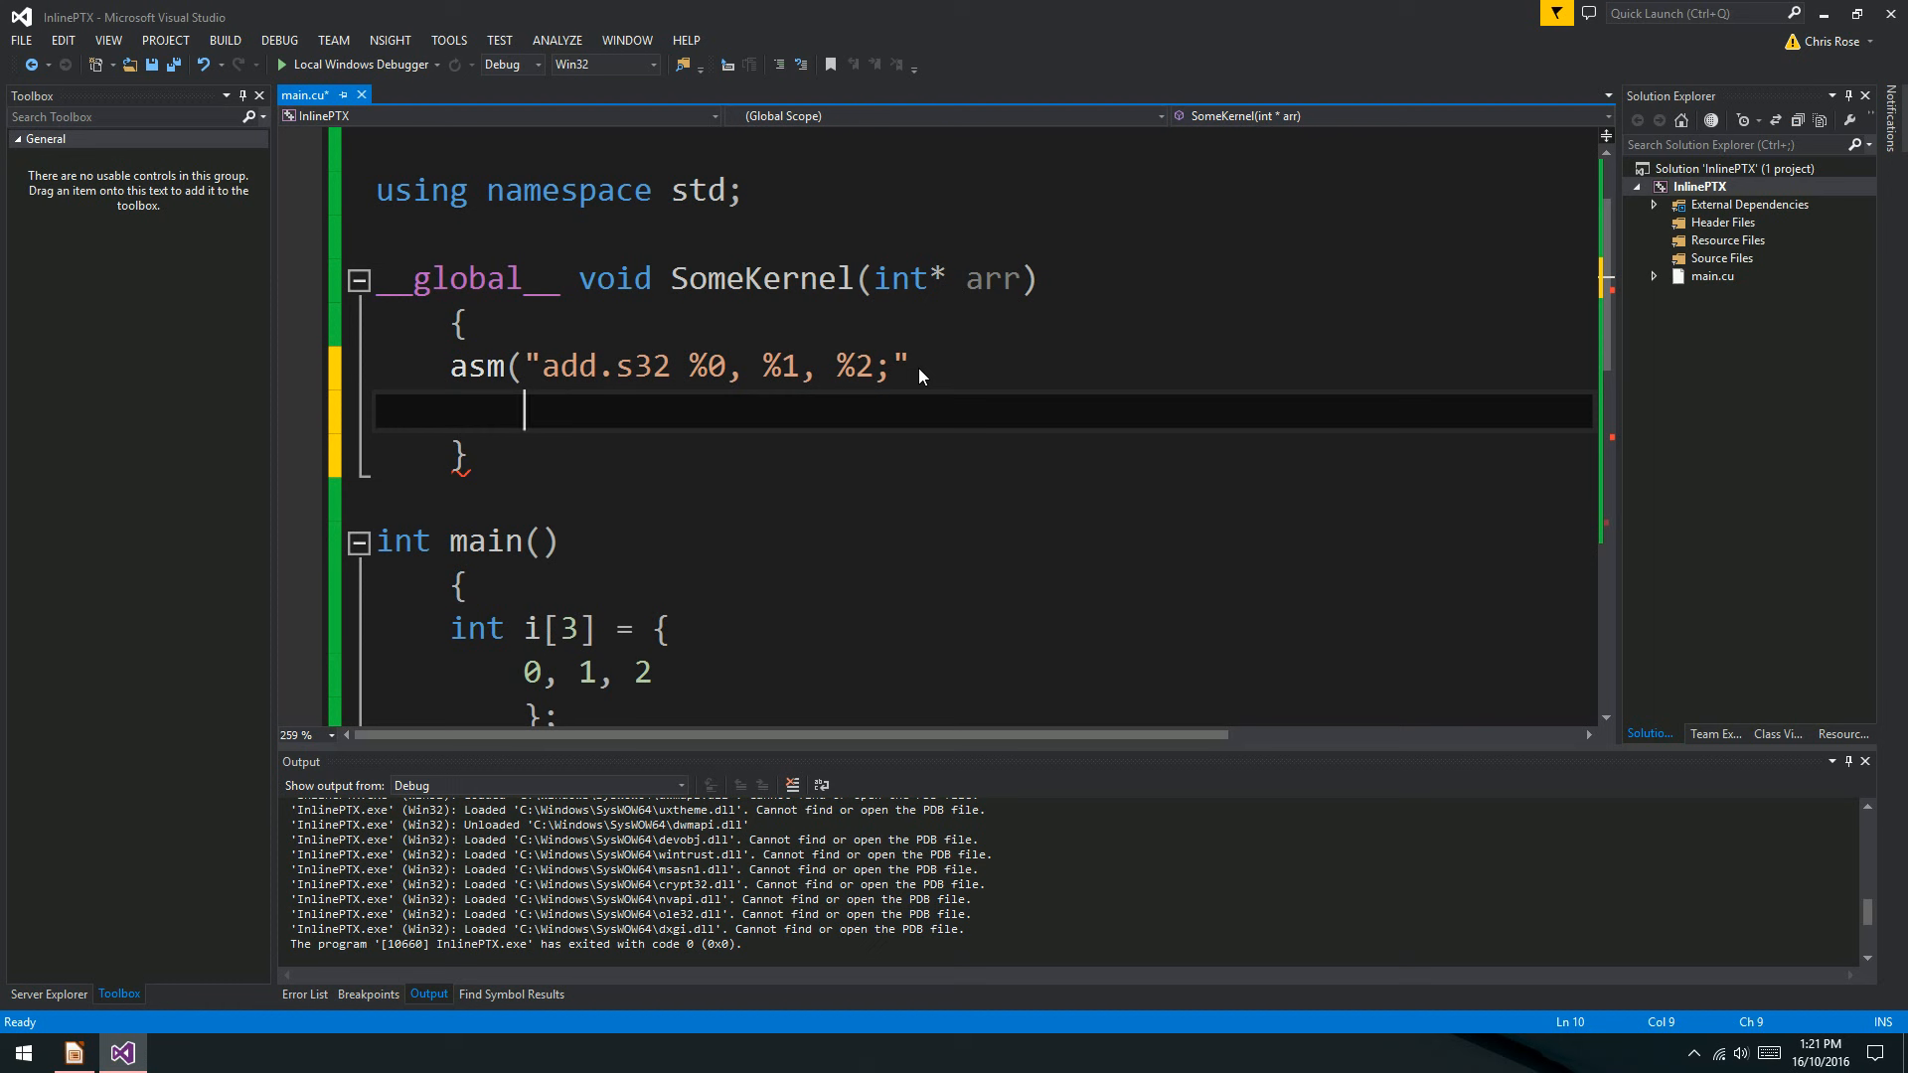
Add the output binding : "=r"(arr[0]) below the asm instruction and start a new line.
{"action": "type", "text": ":"}
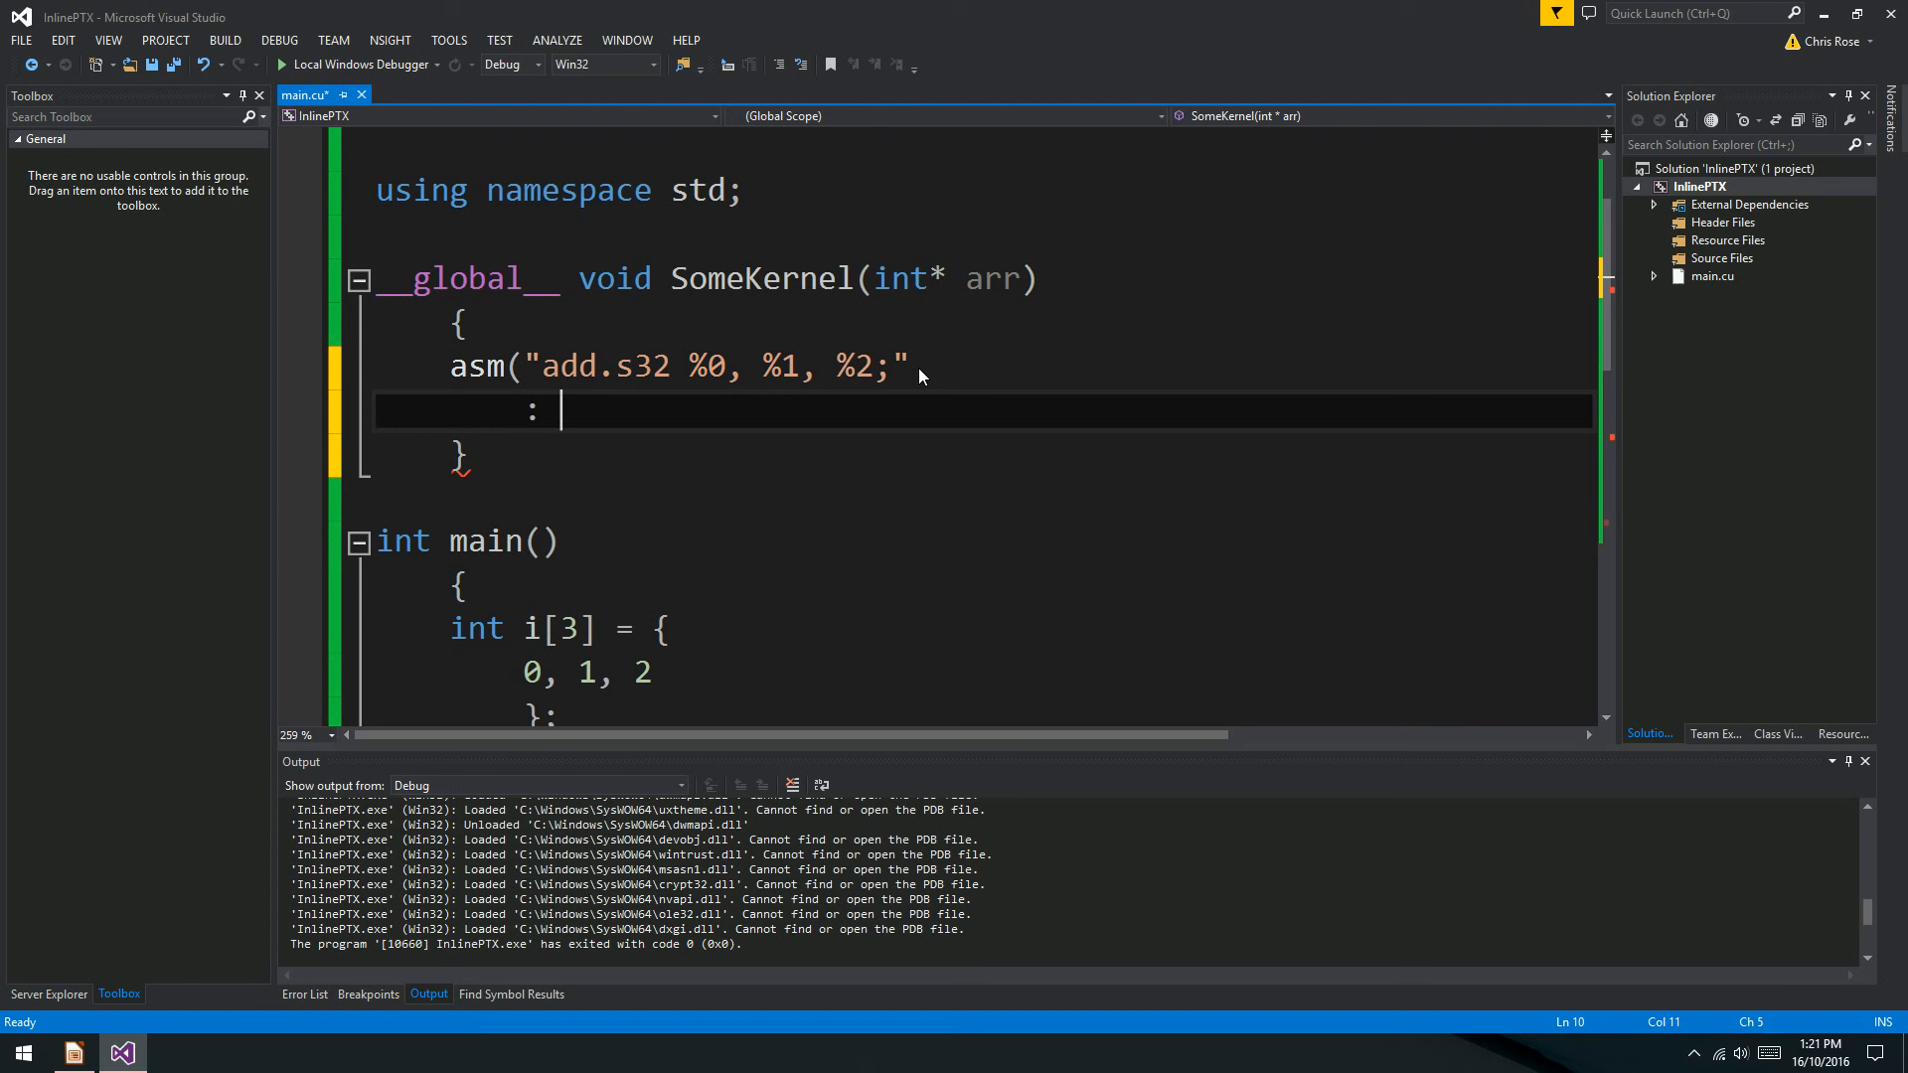
{"action": "type", "text": "//"}
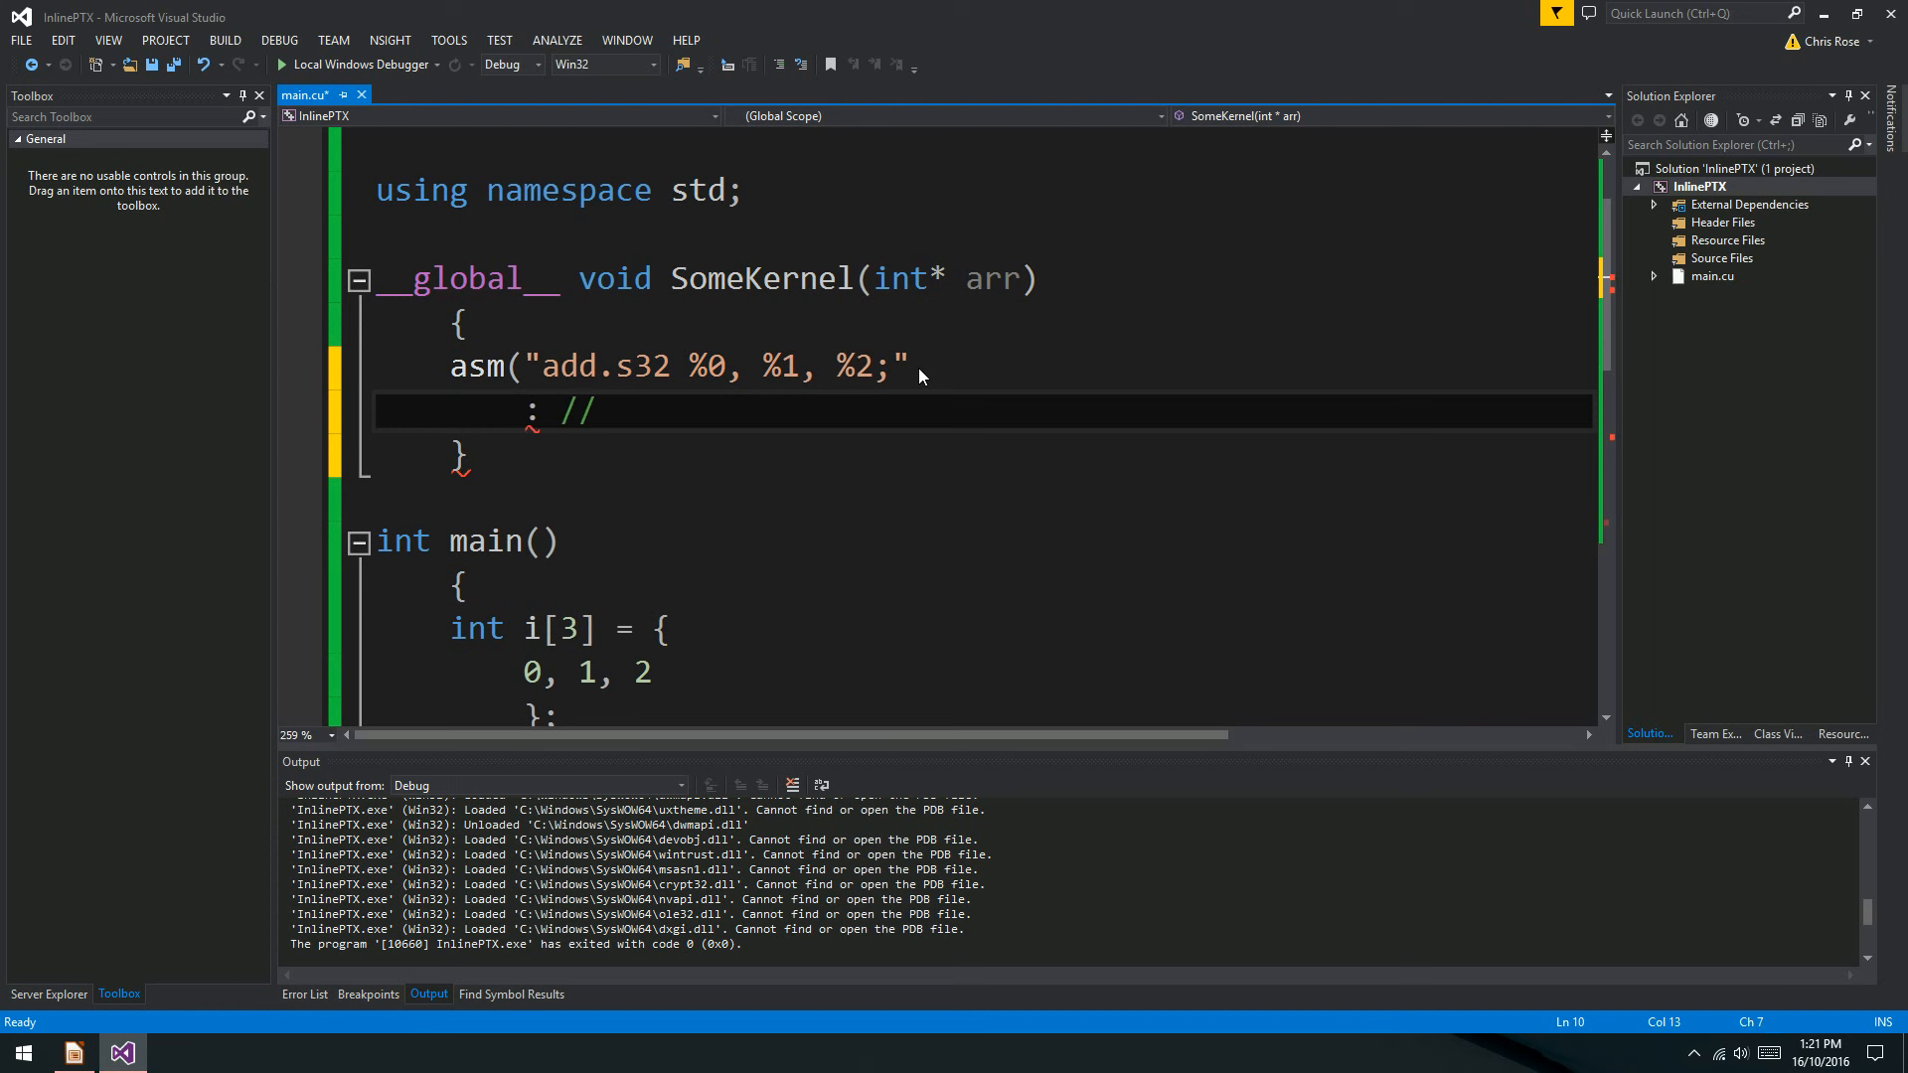
{"action": "type", "text": "Output!!!!!!"}
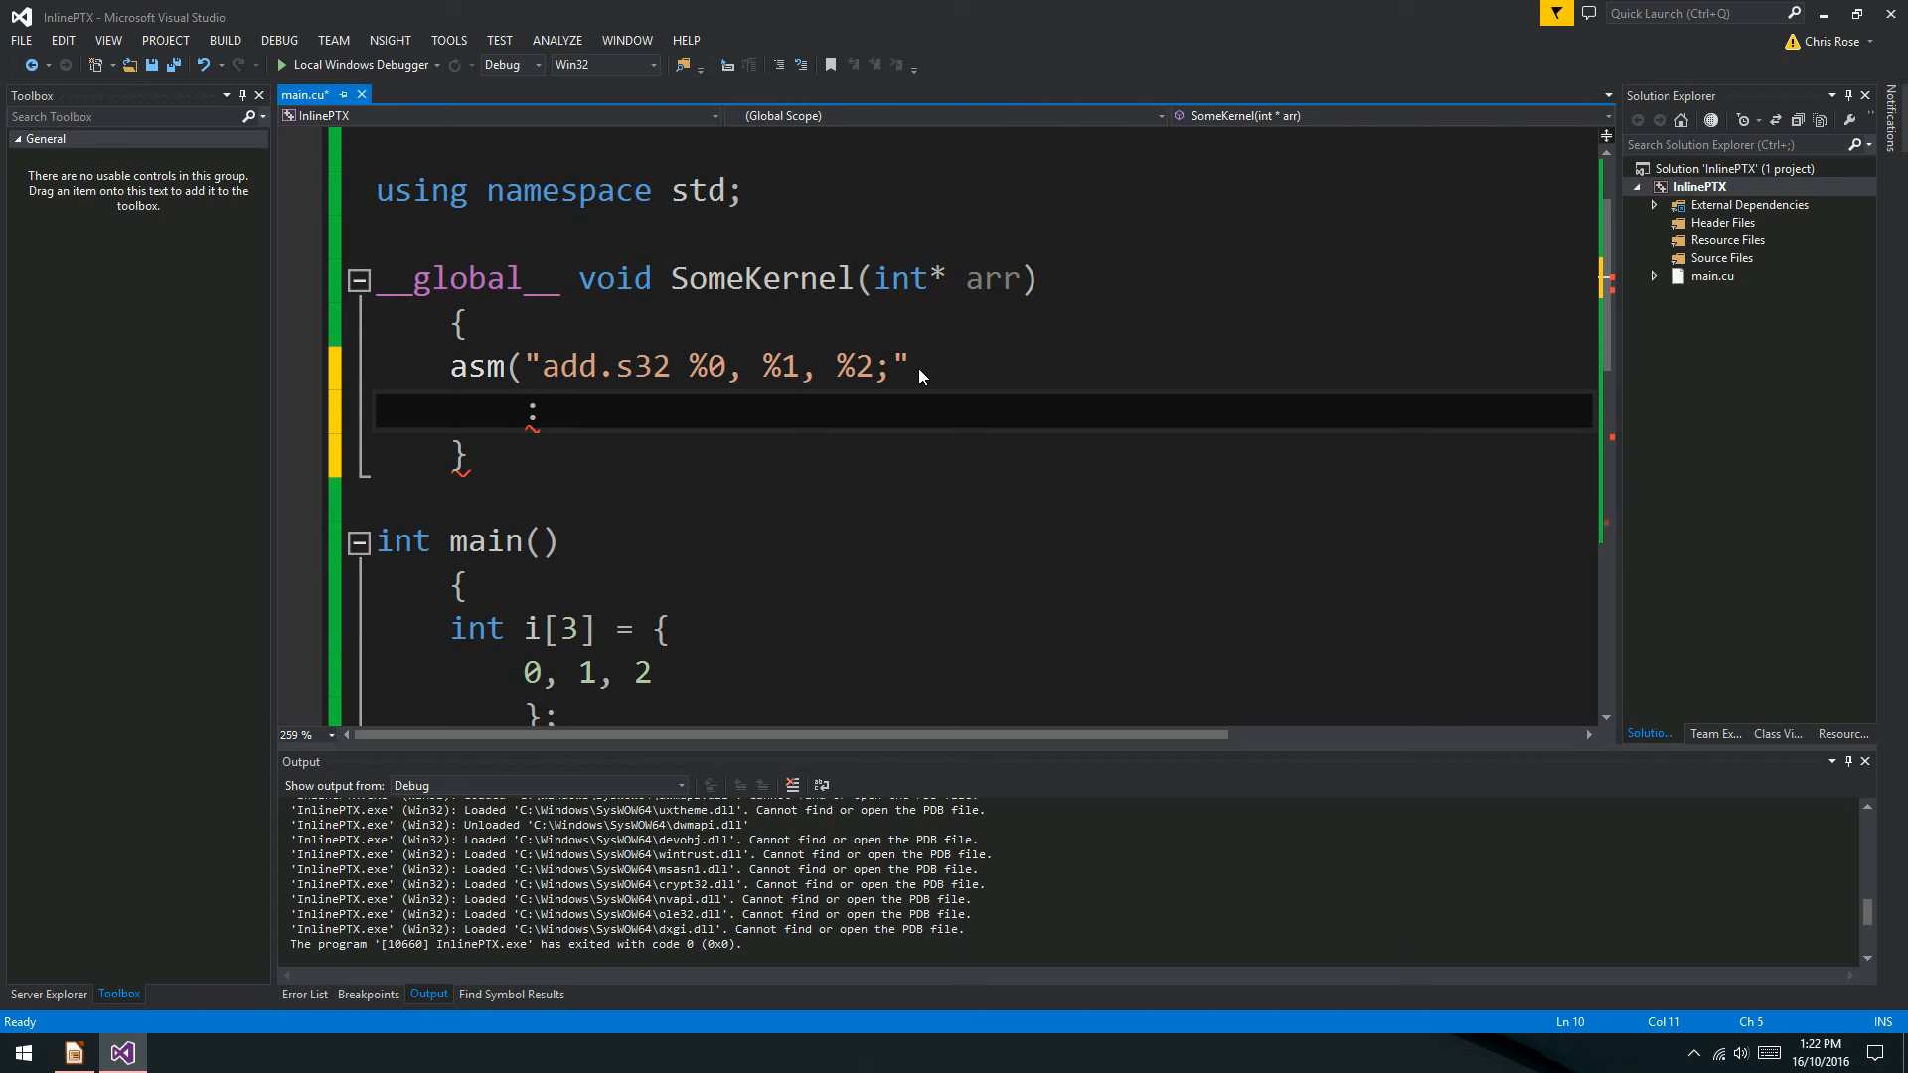
{"action": "type", "text": "\"=r"}
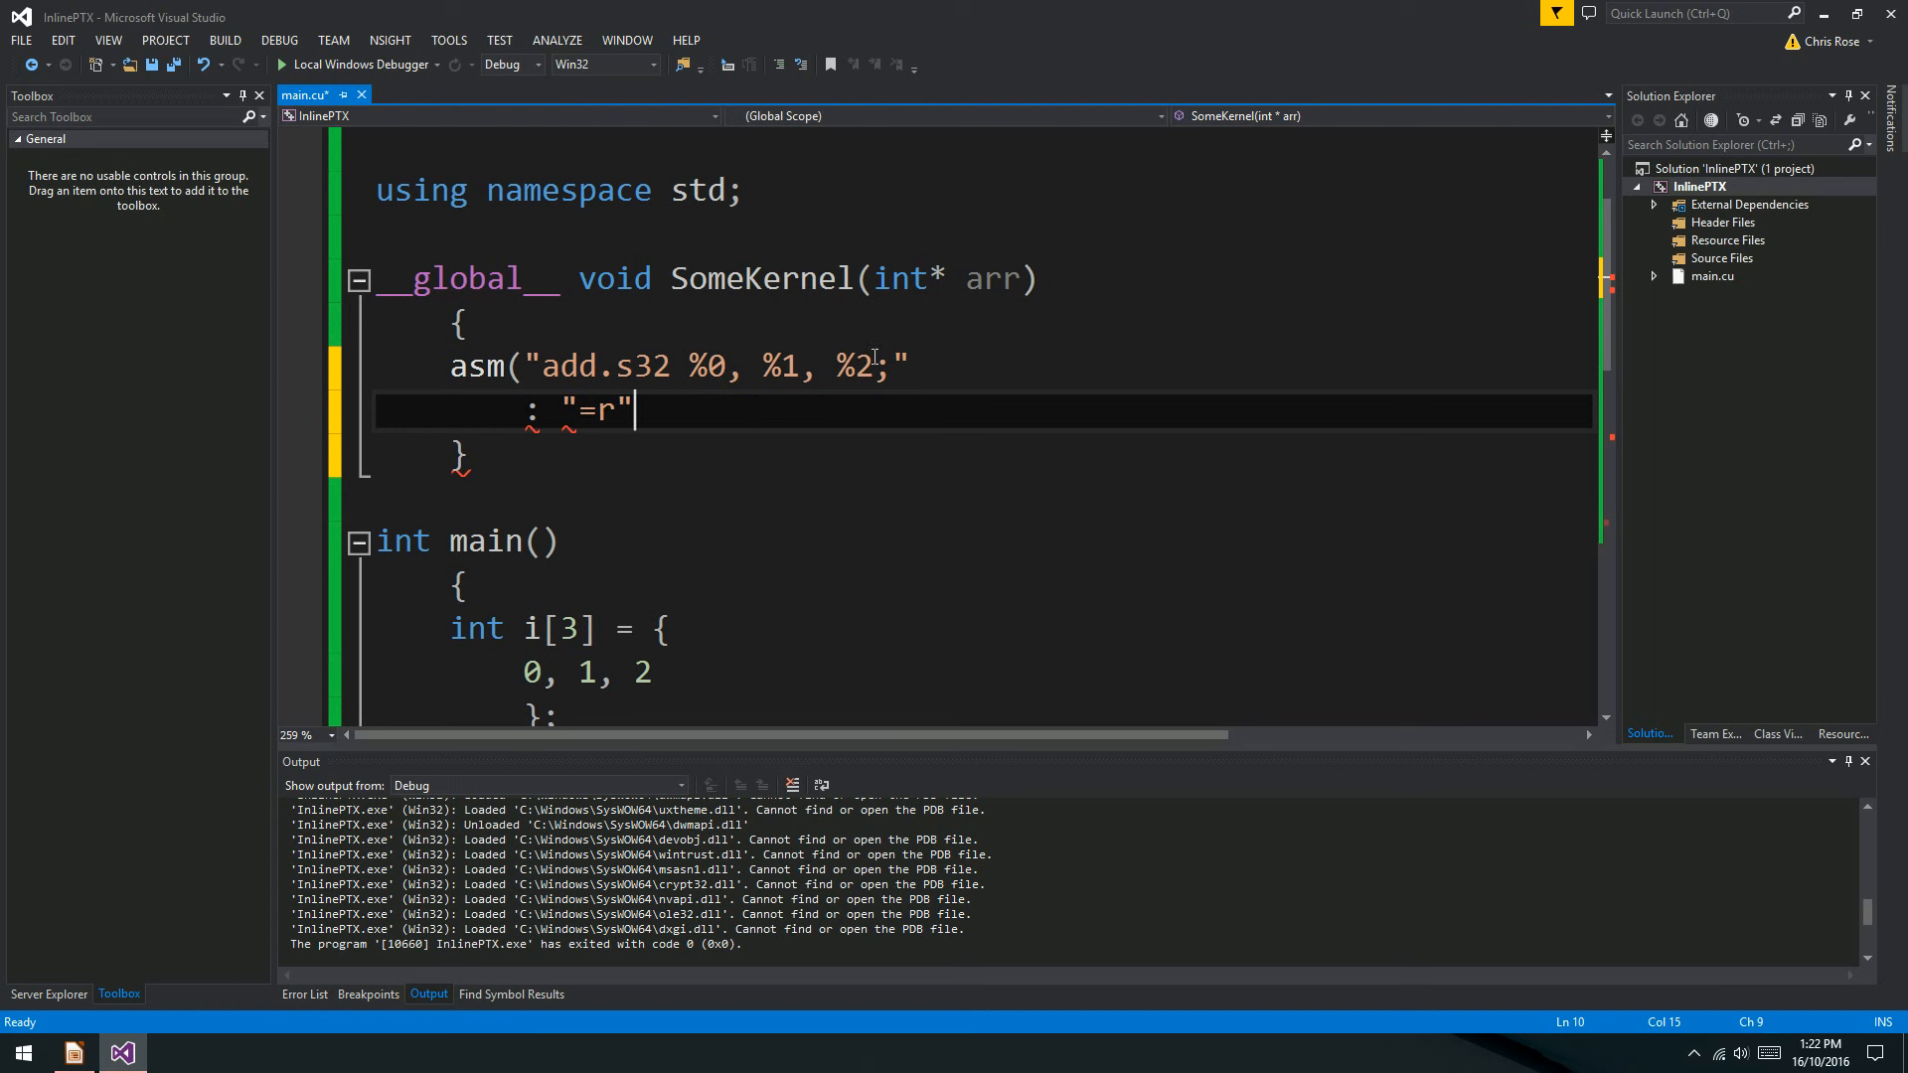
{"action": "double_click", "coordinate": [595, 411]}
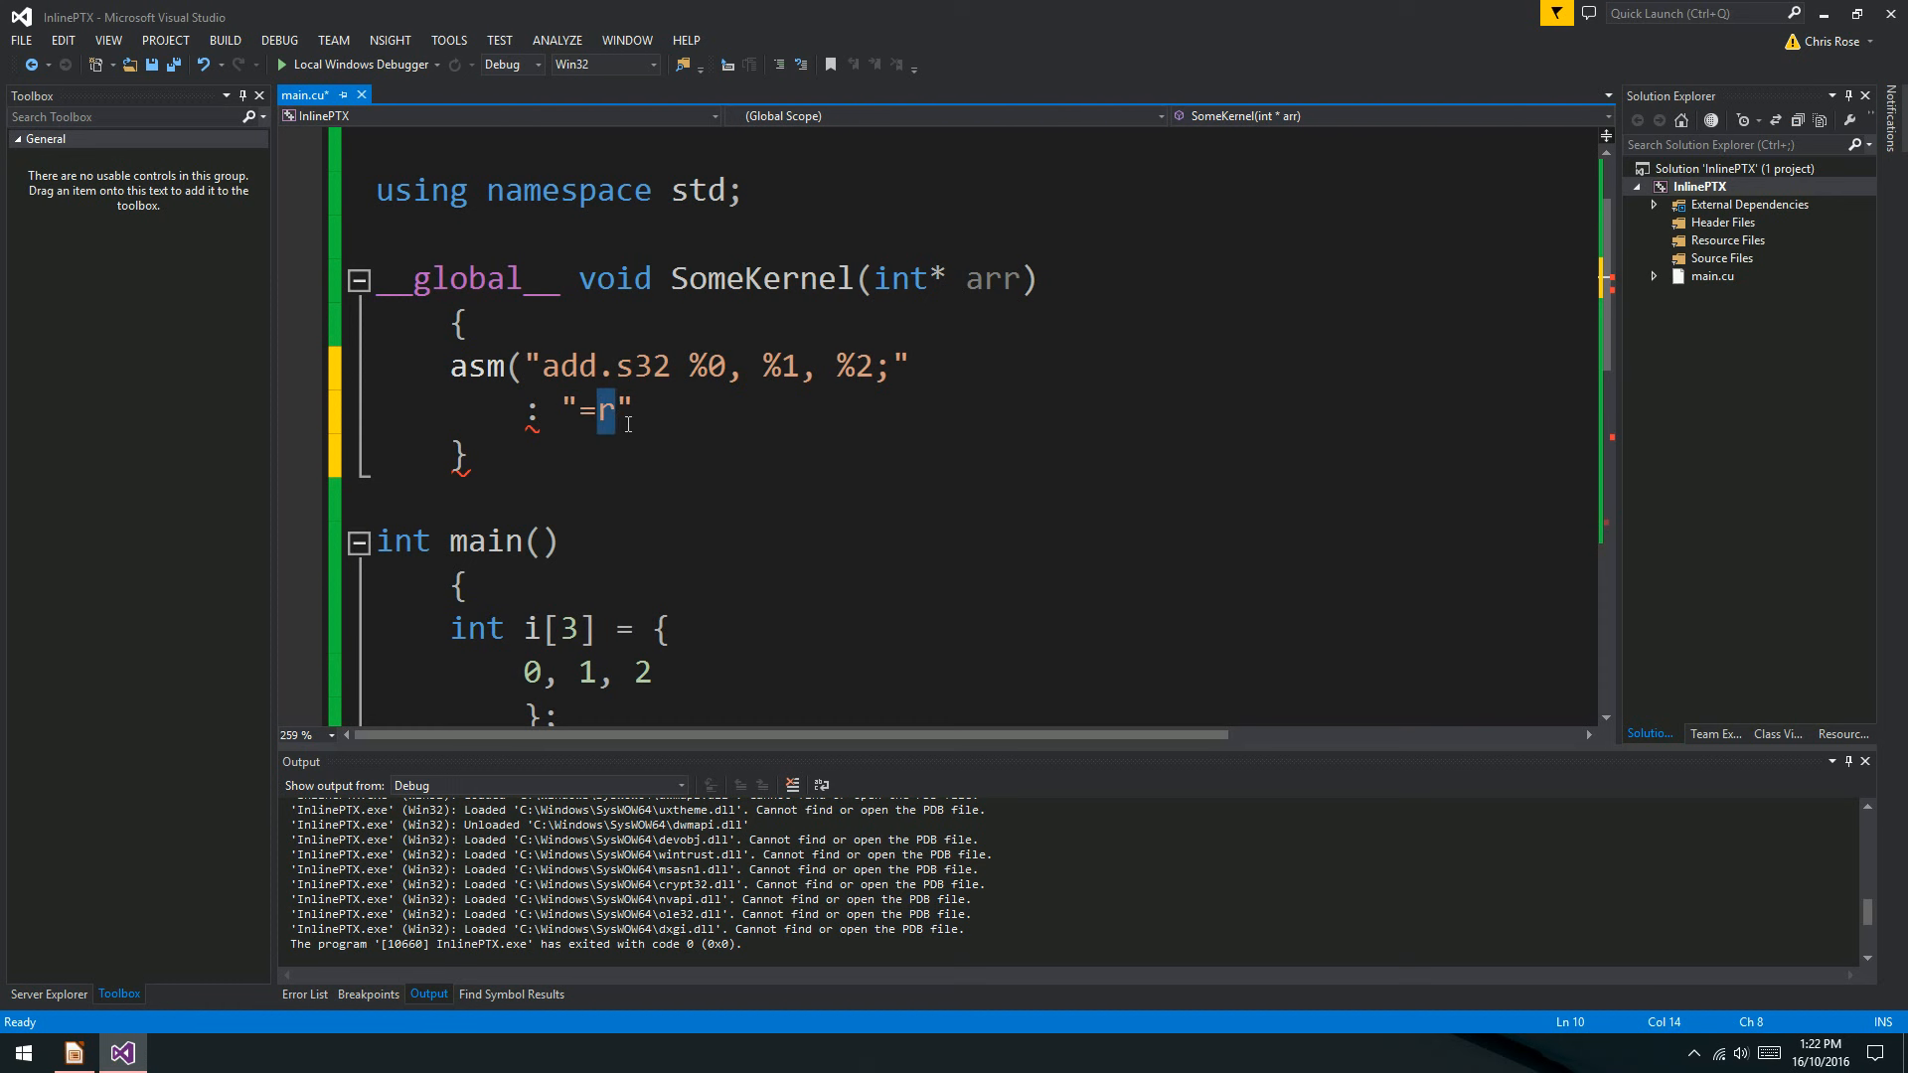
{"action": "left_click", "coordinate": [666, 411]}
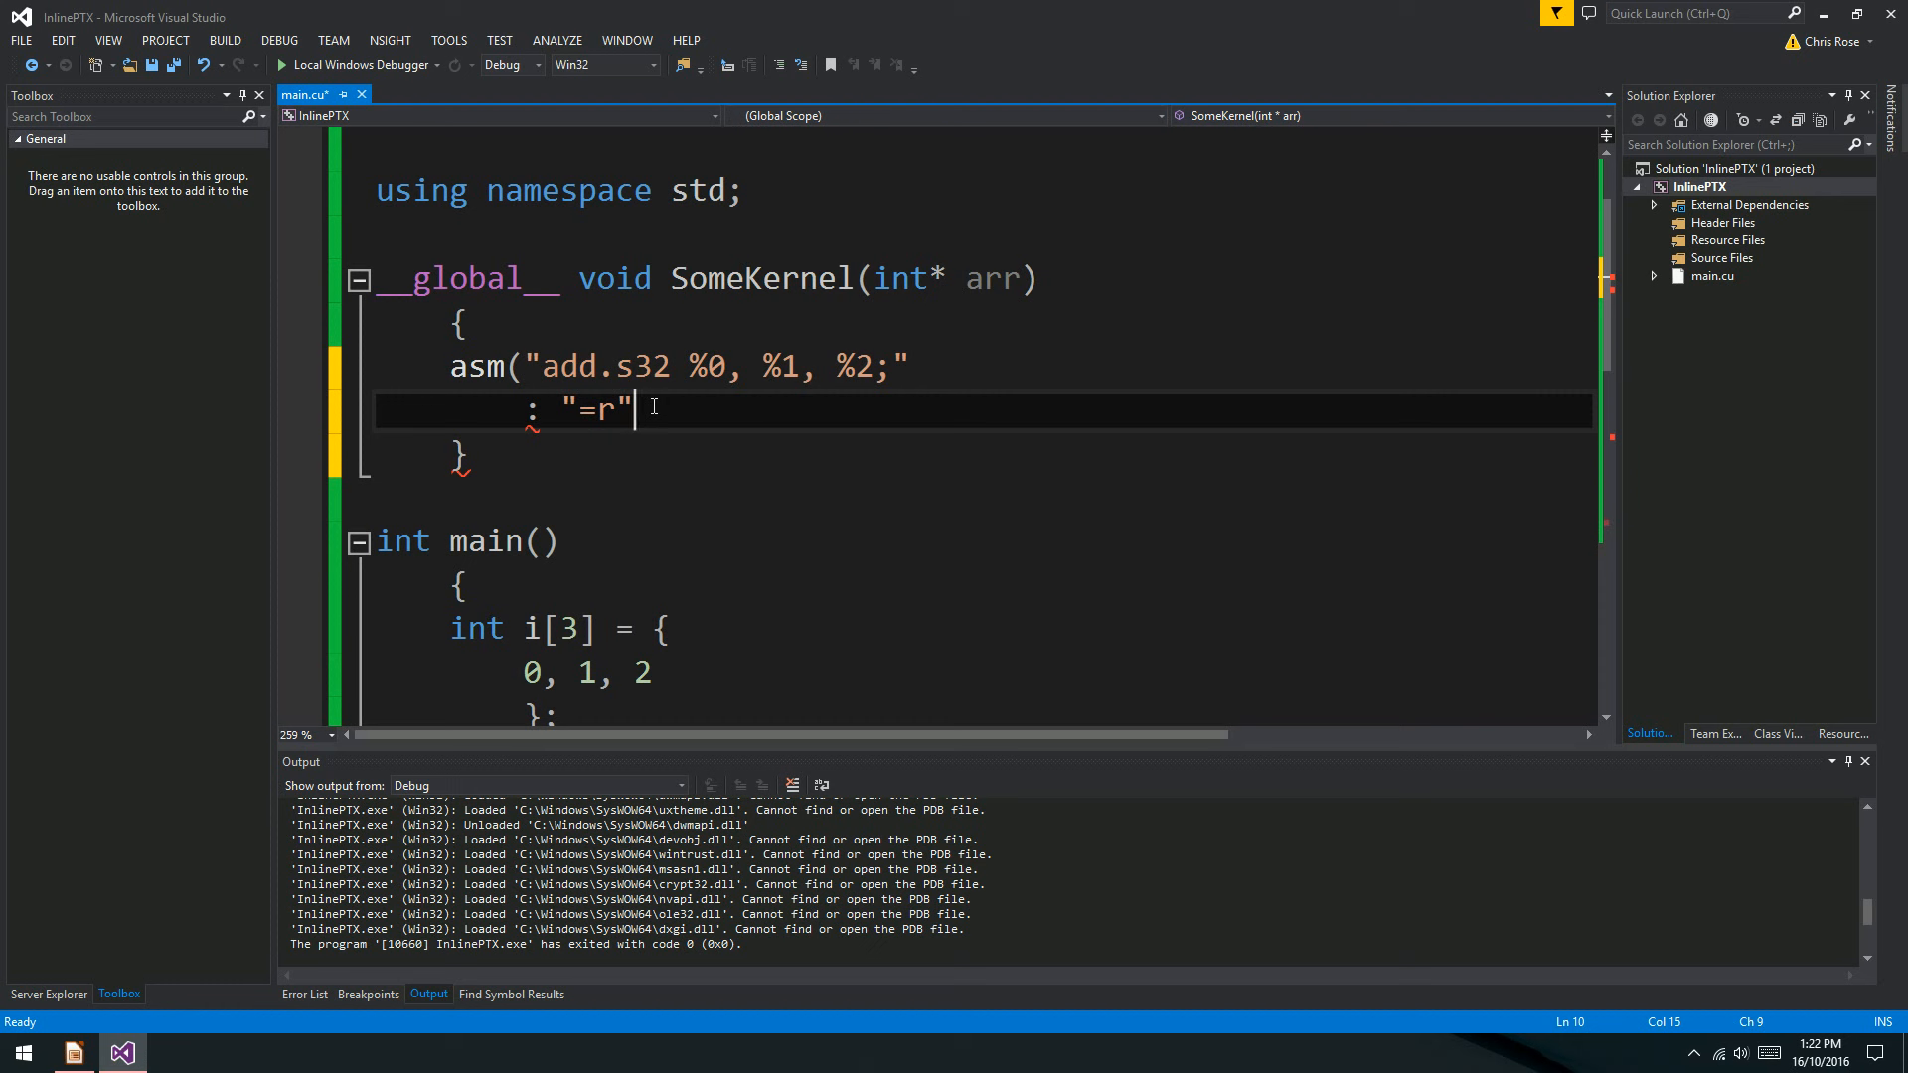
{"action": "type", "text": "(arr"}
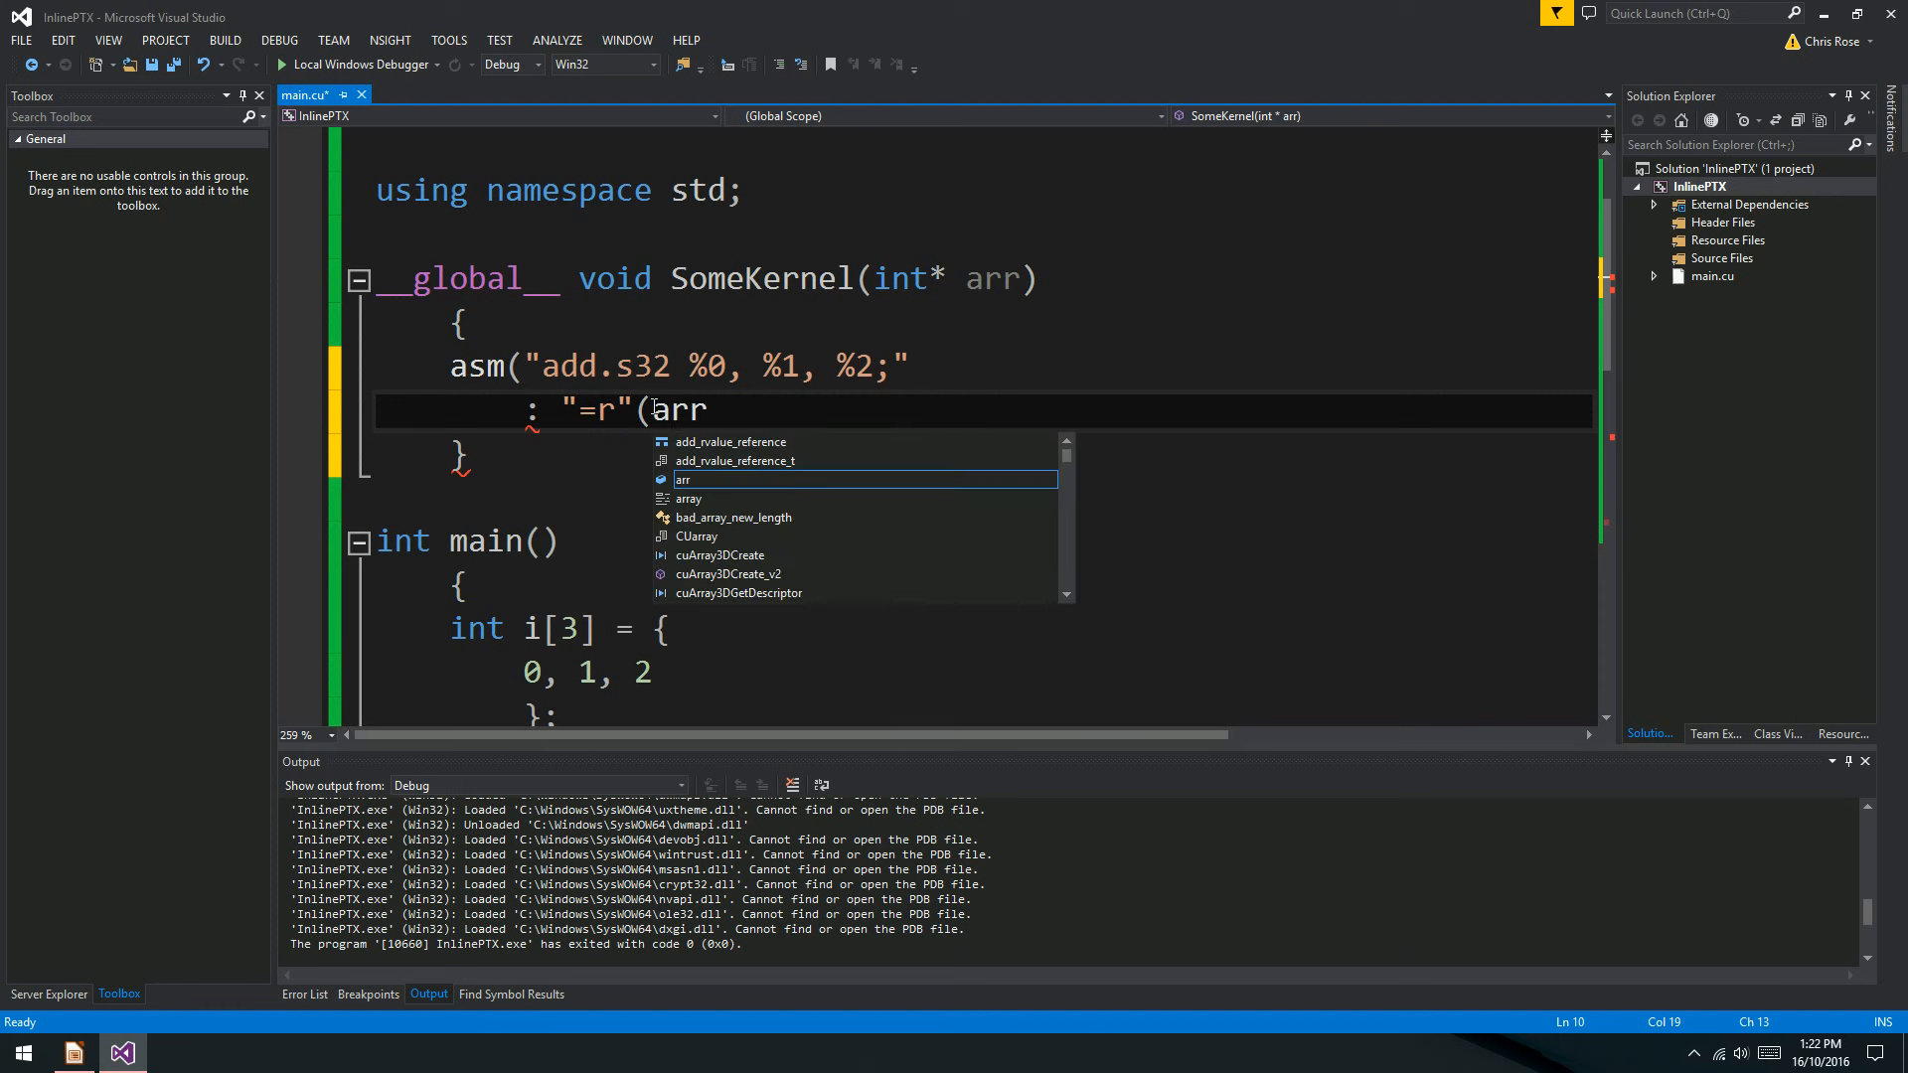
{"action": "type", "text": "[0])"}
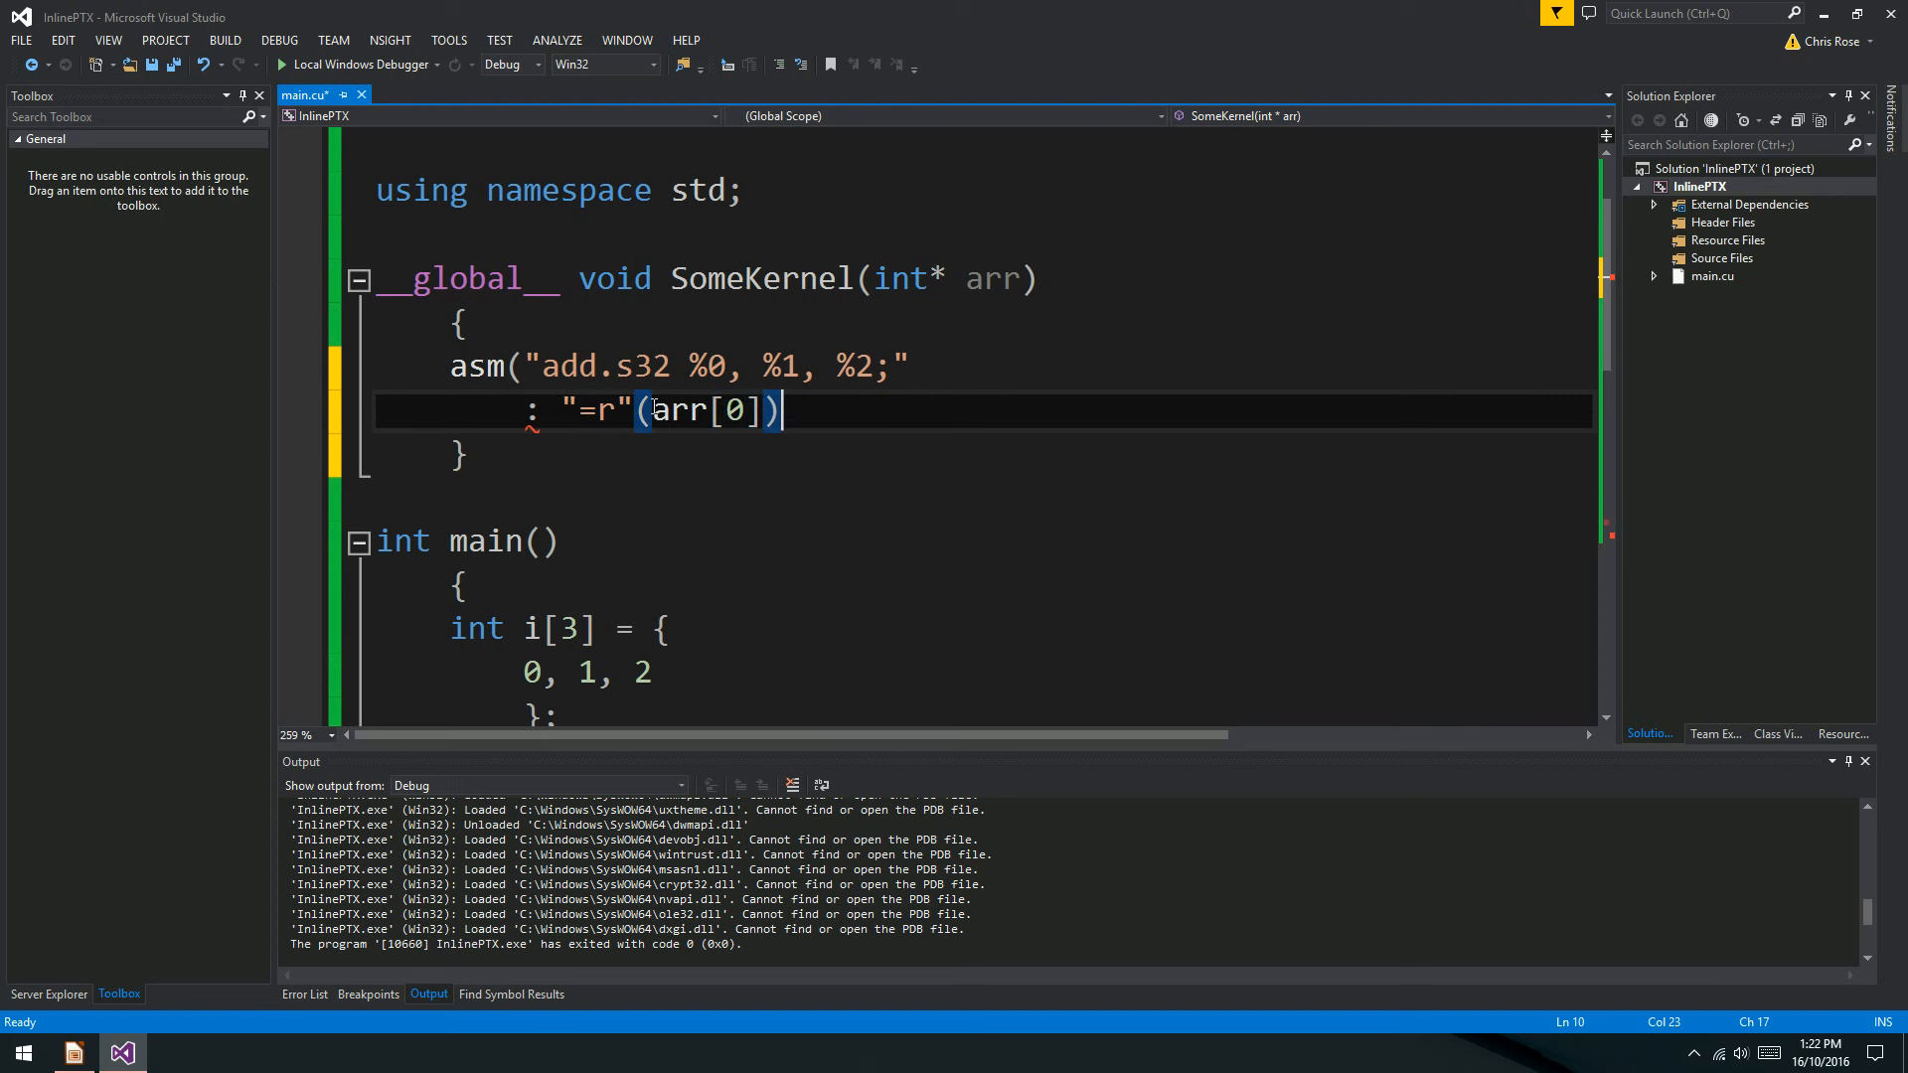
{"action": "left_click", "coordinate": [460, 454]}
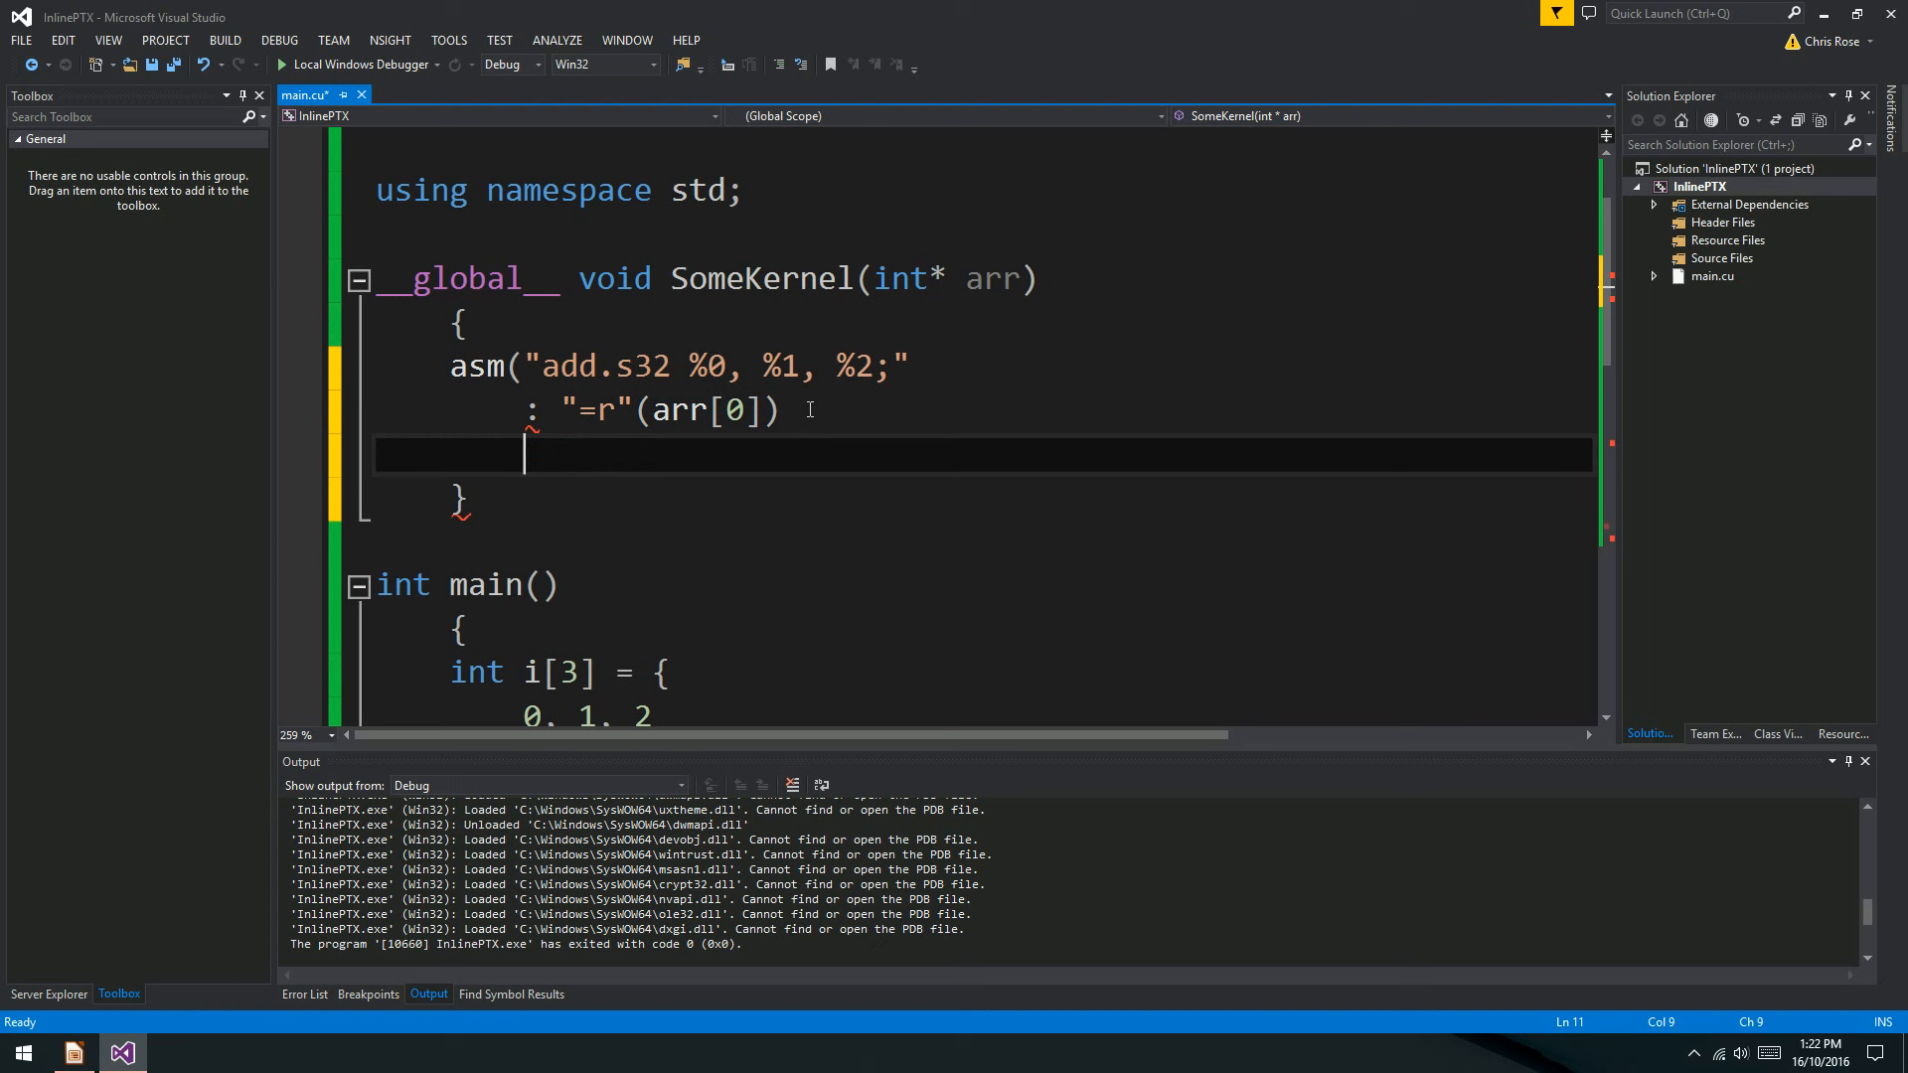
Pass "r"(arr[1]) and "r"(arr[2]) as the asm call's input operands.
{"action": "type", "text": ":"}
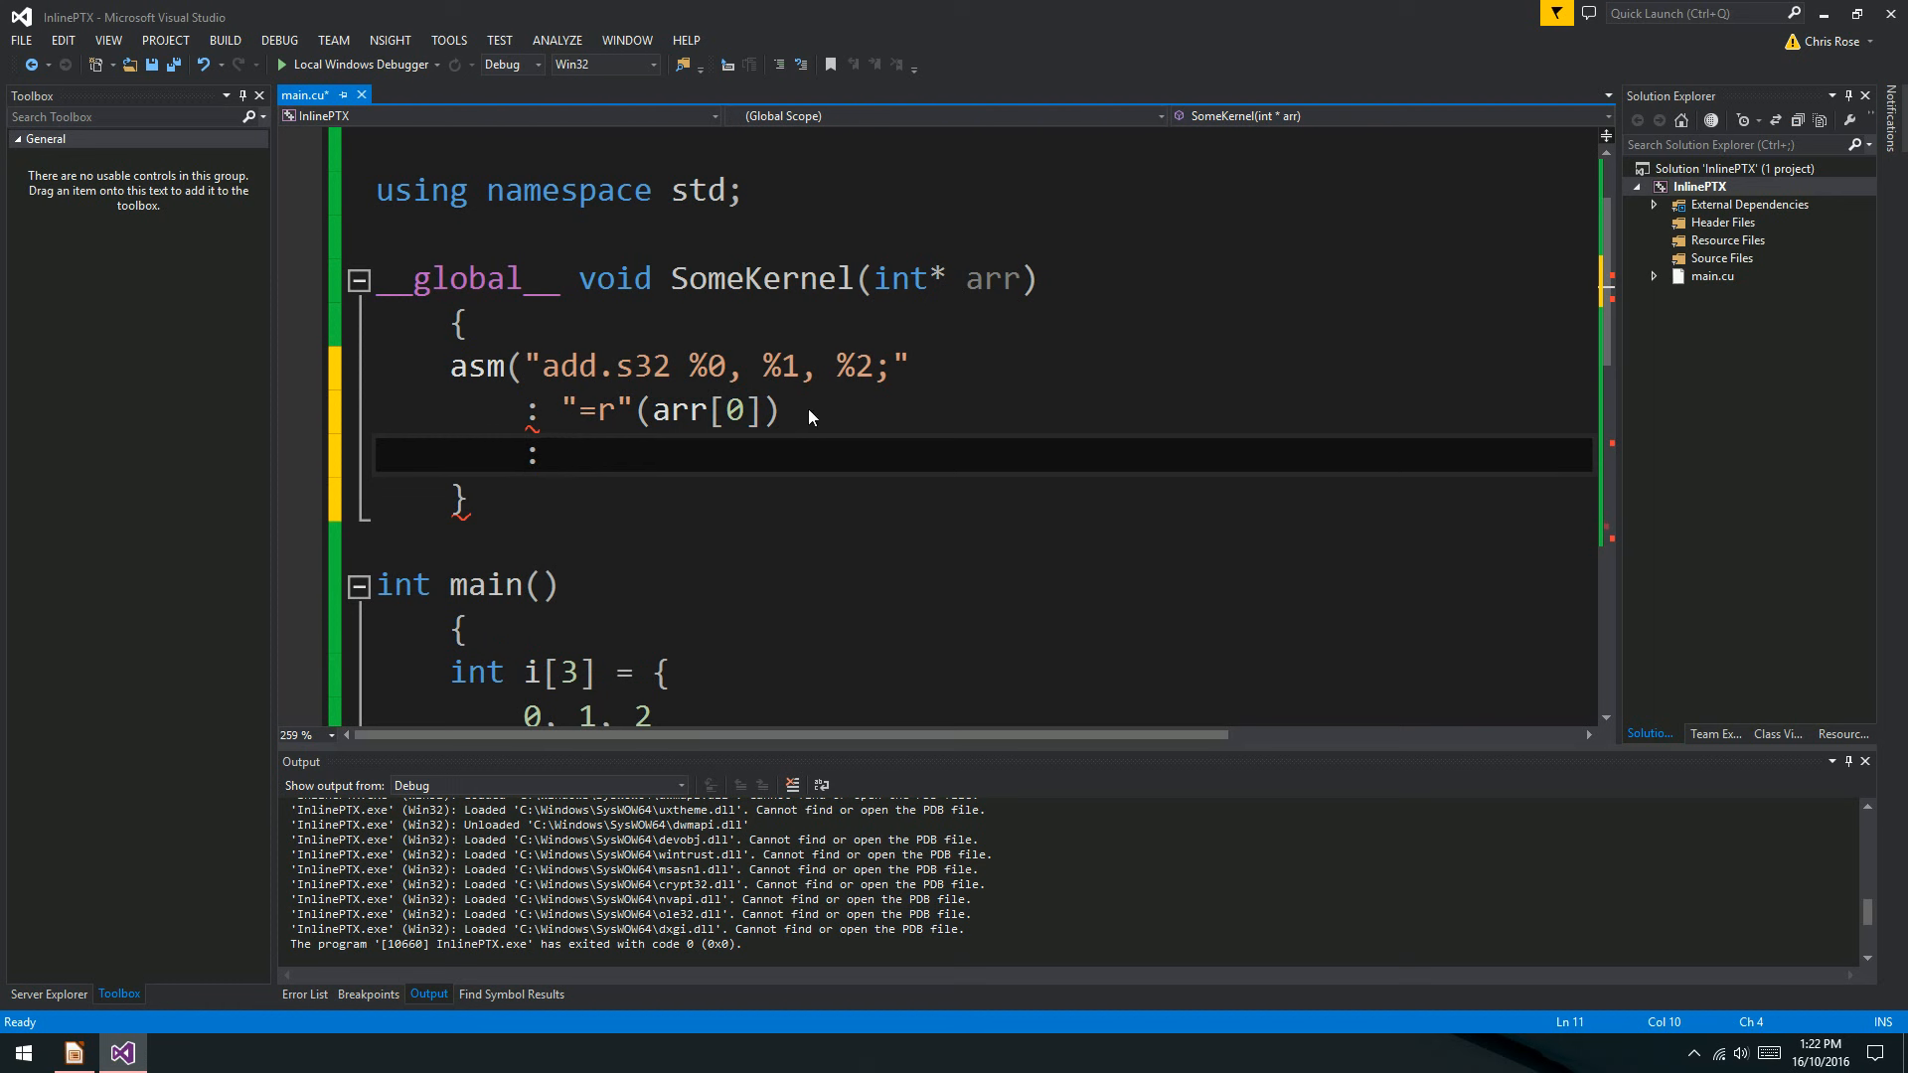
{"action": "type", "text": "\""}
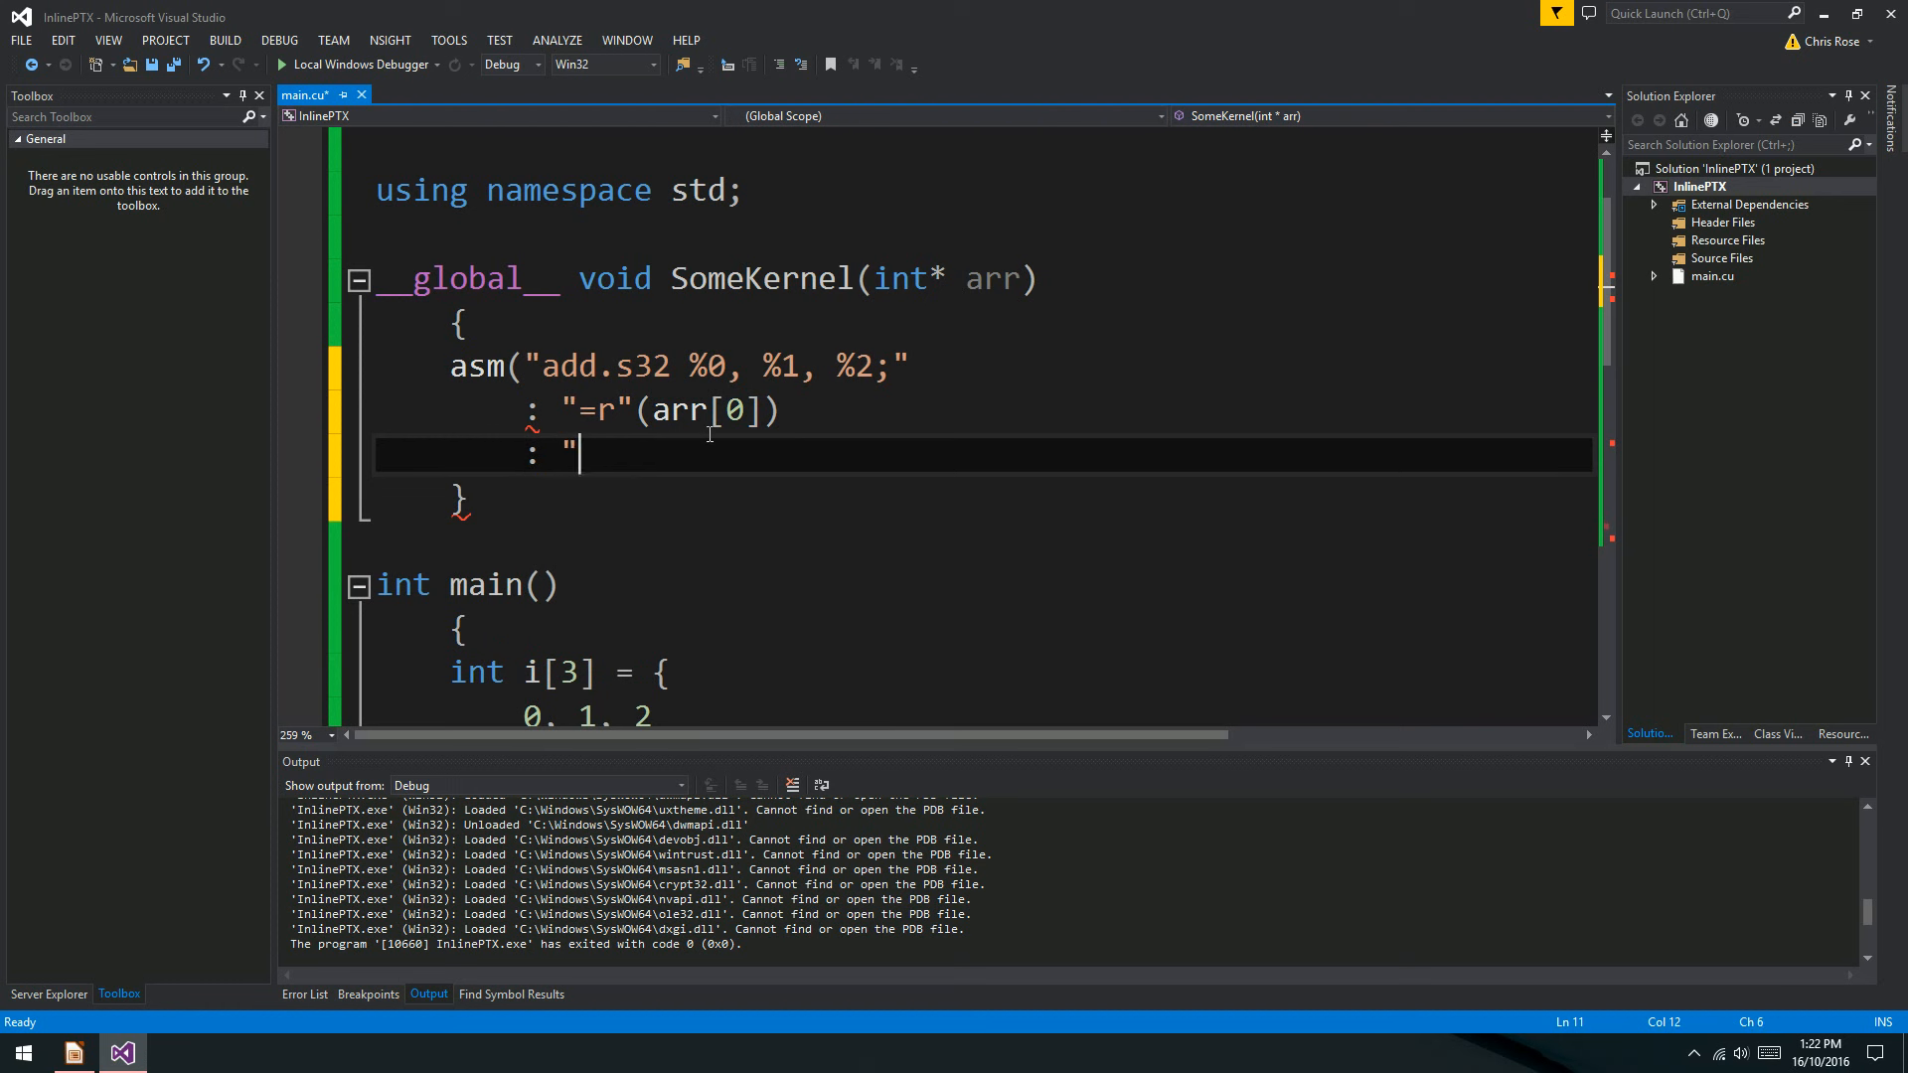
{"action": "type", "text": "r\"("}
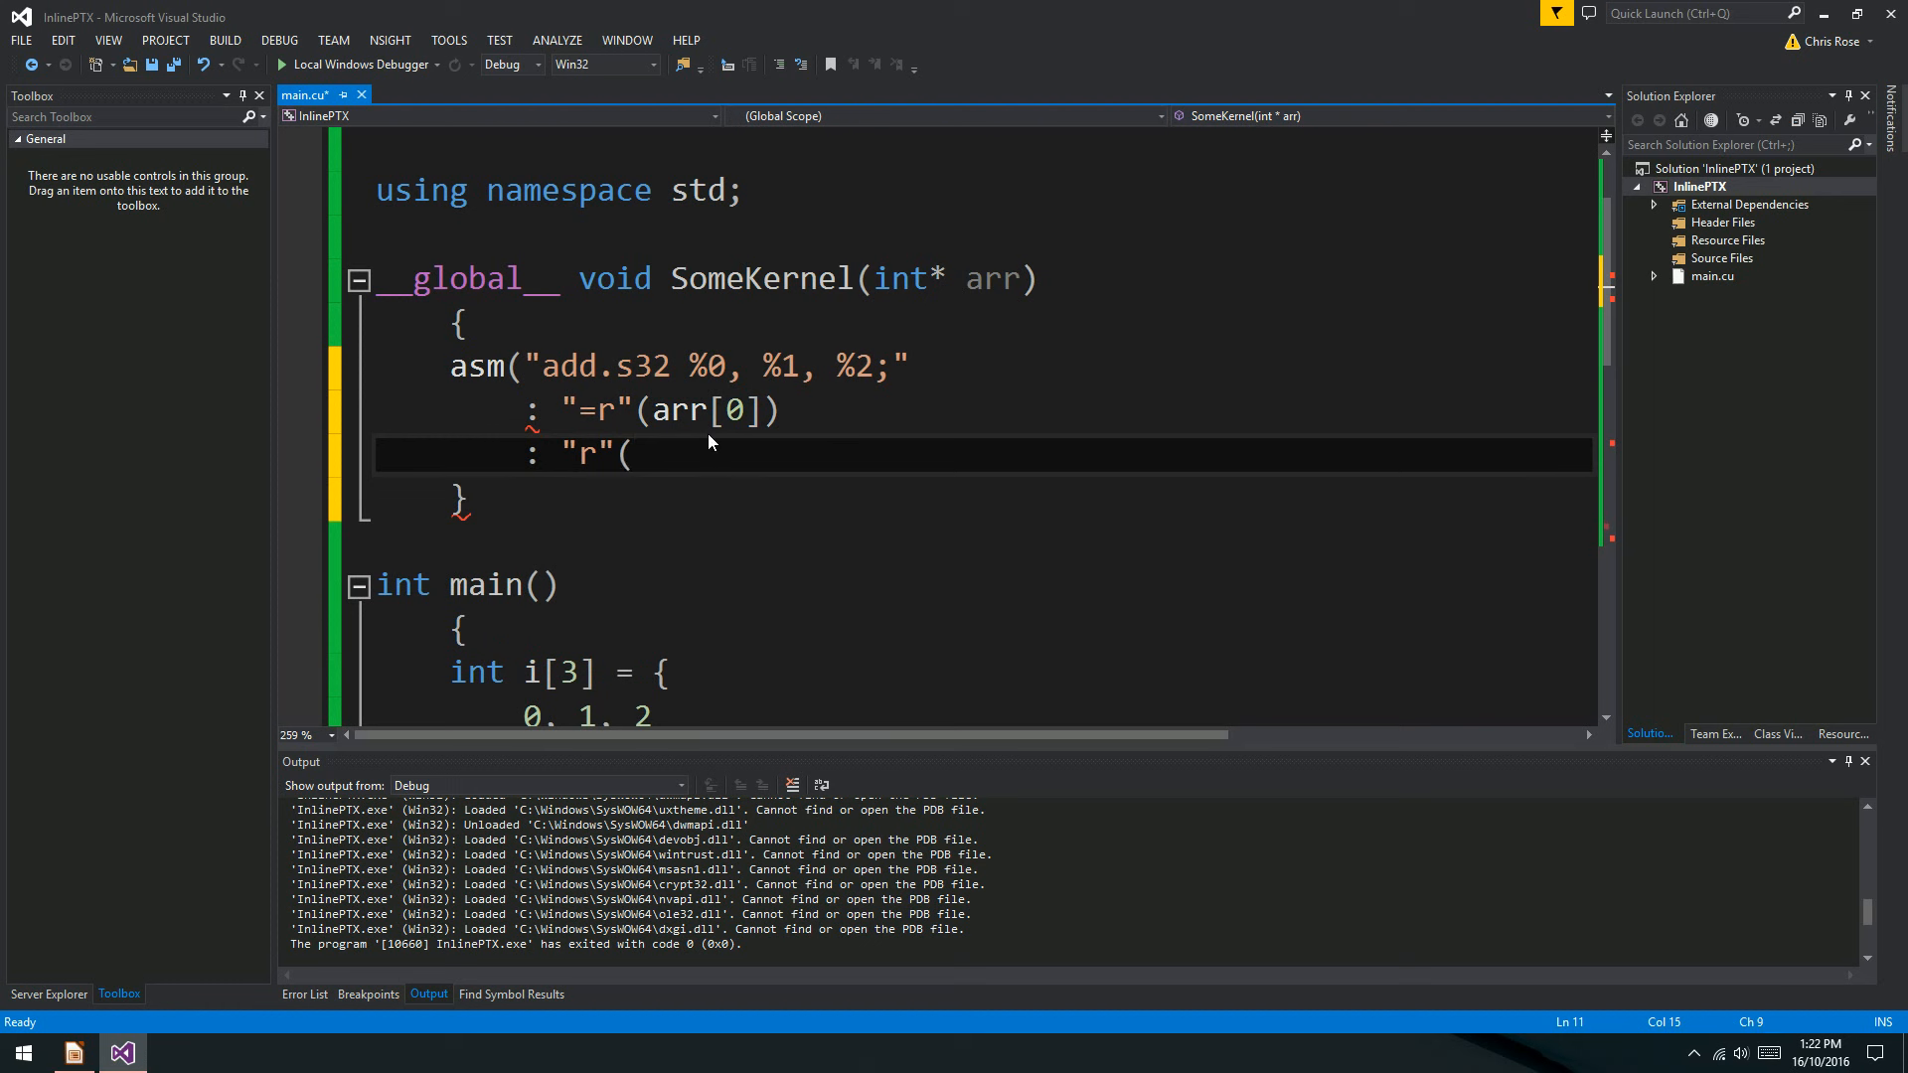
{"action": "left_click", "coordinate": [630, 455]}
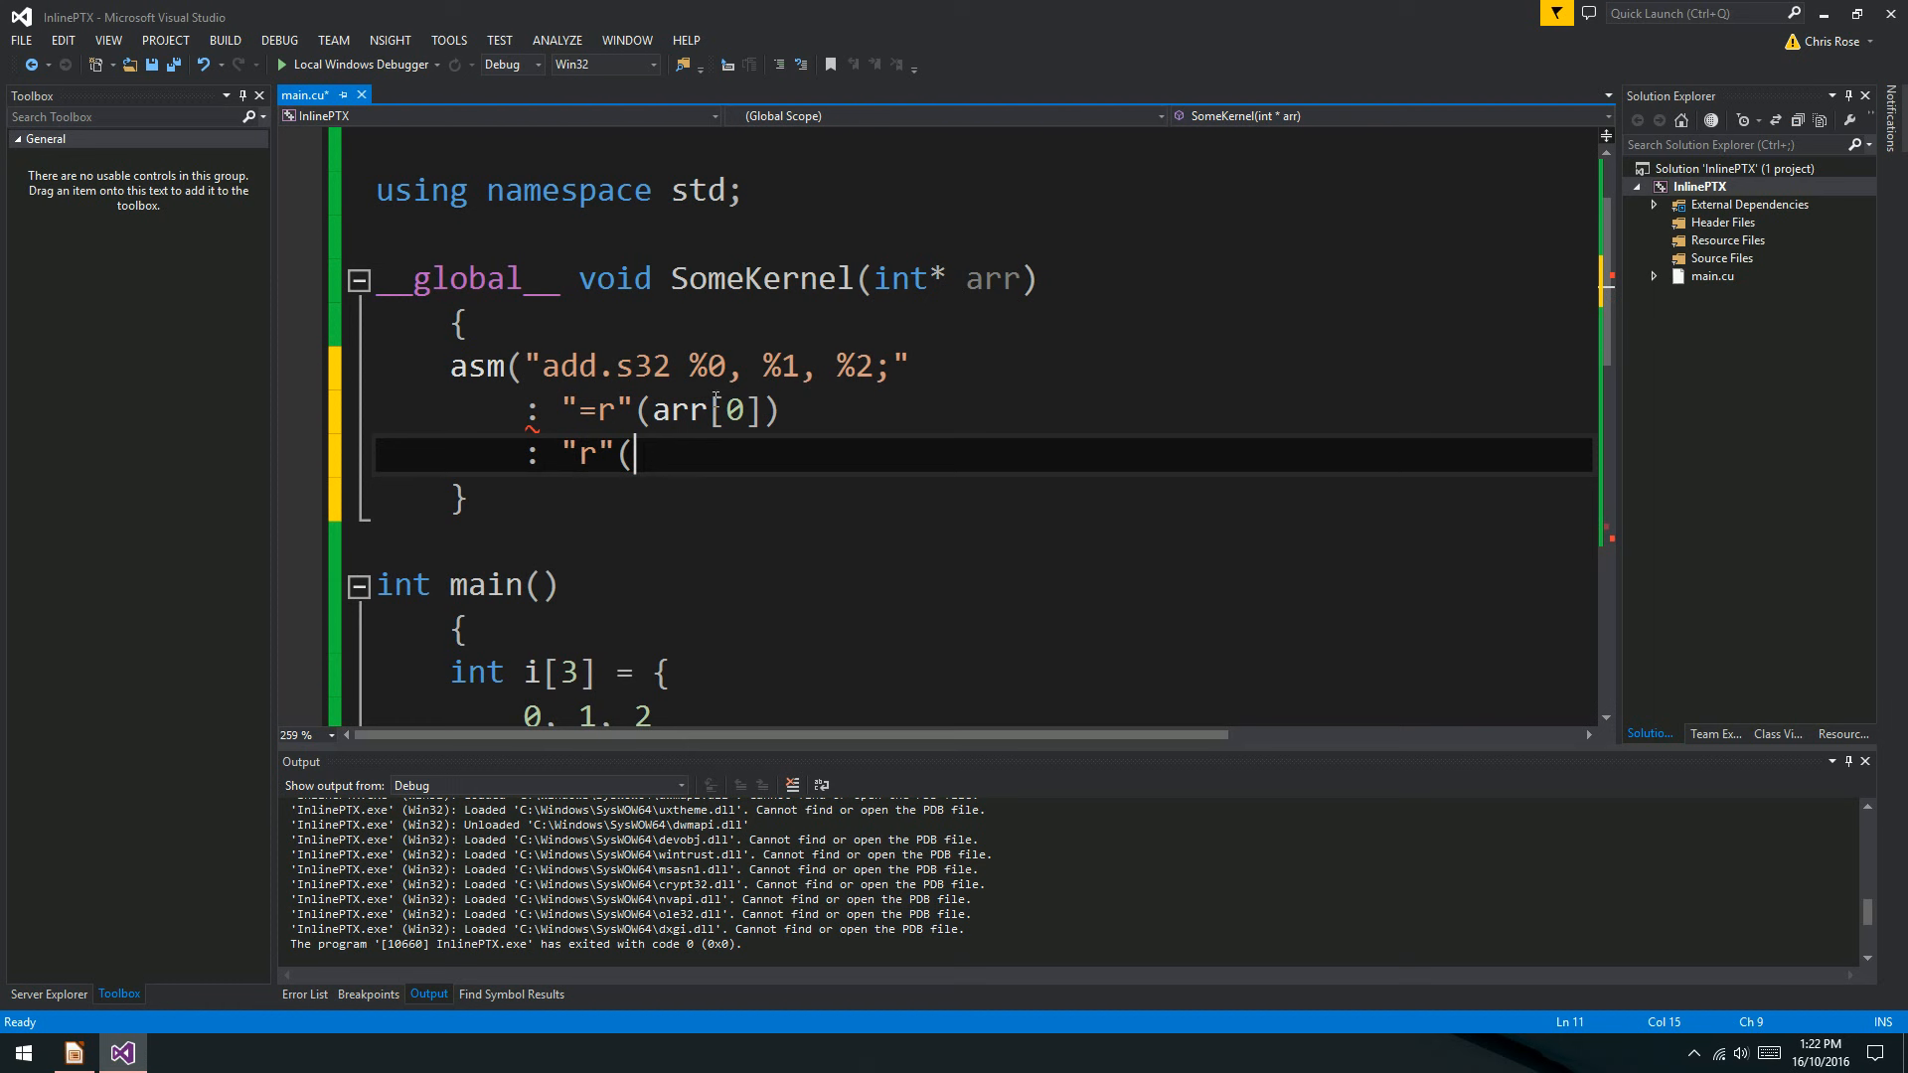
{"action": "type", "text": "ar"}
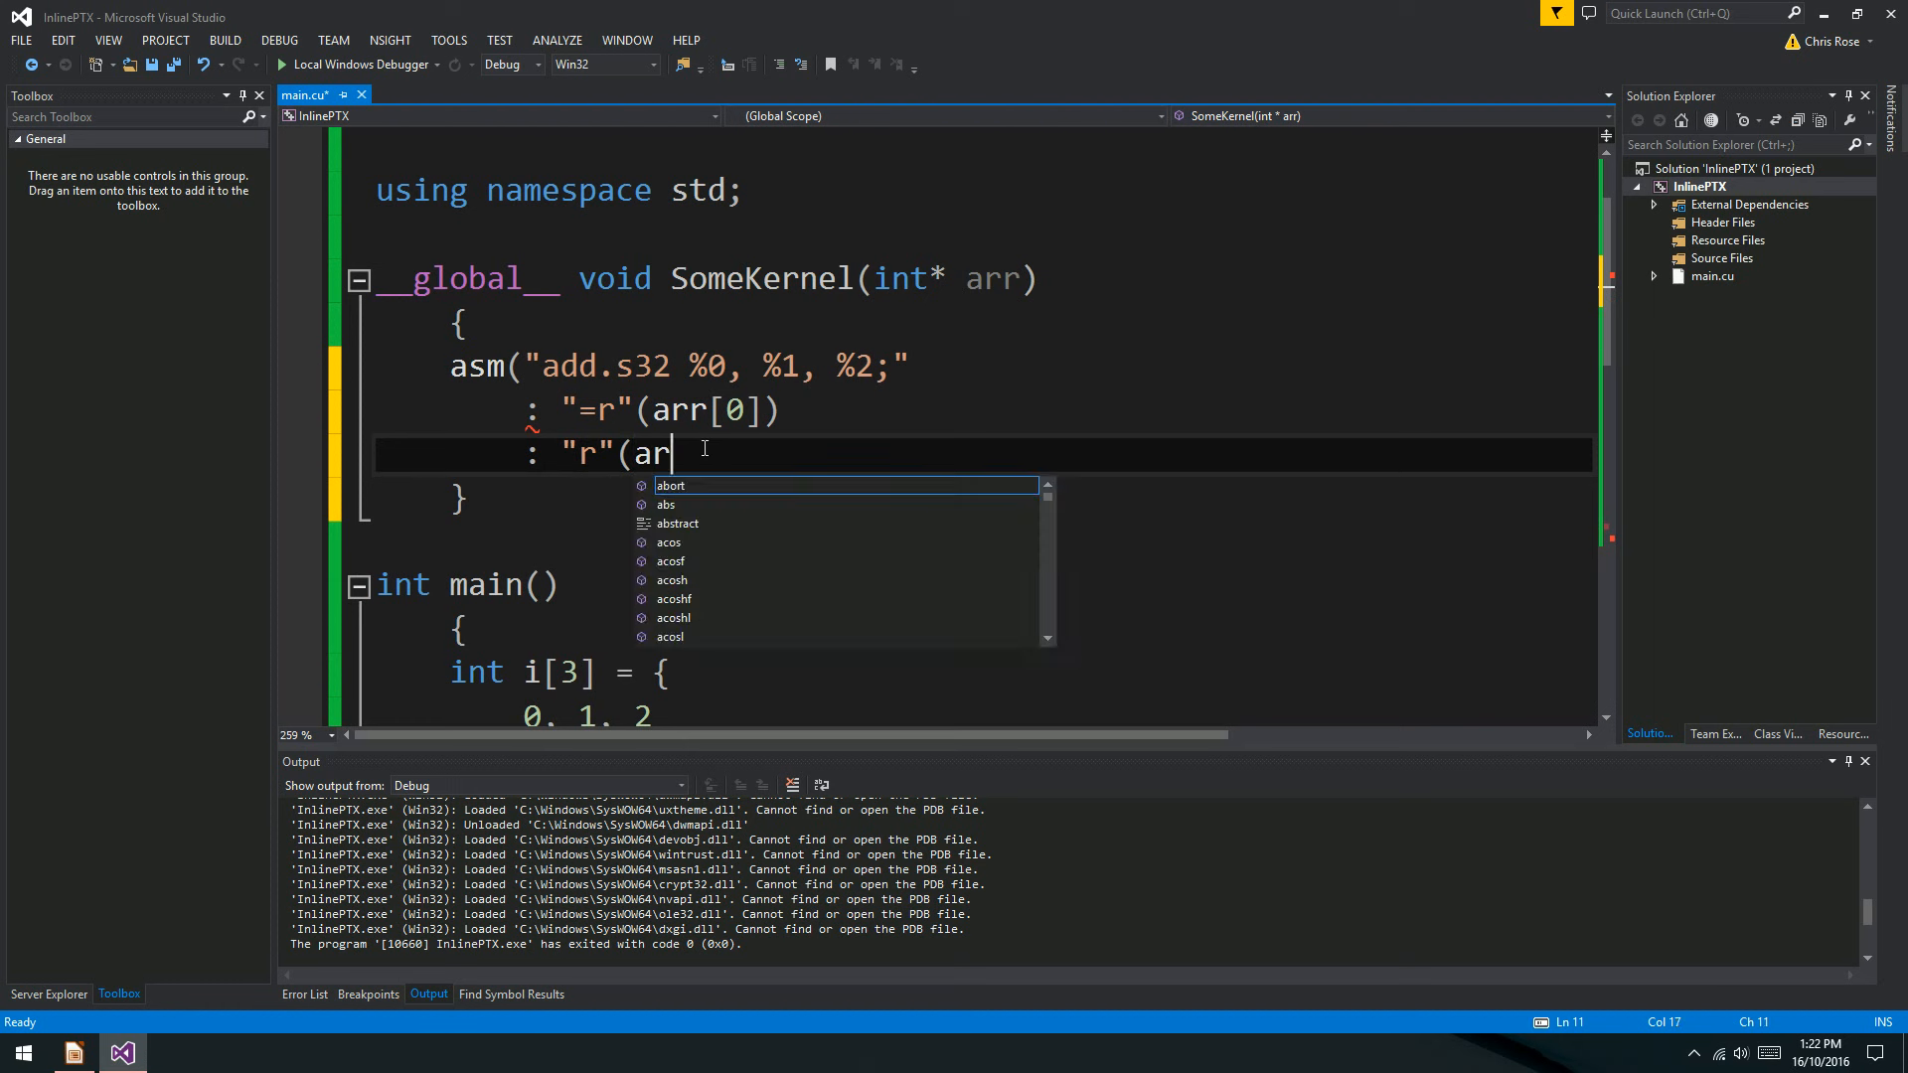
{"action": "type", "text": "r[1]),"}
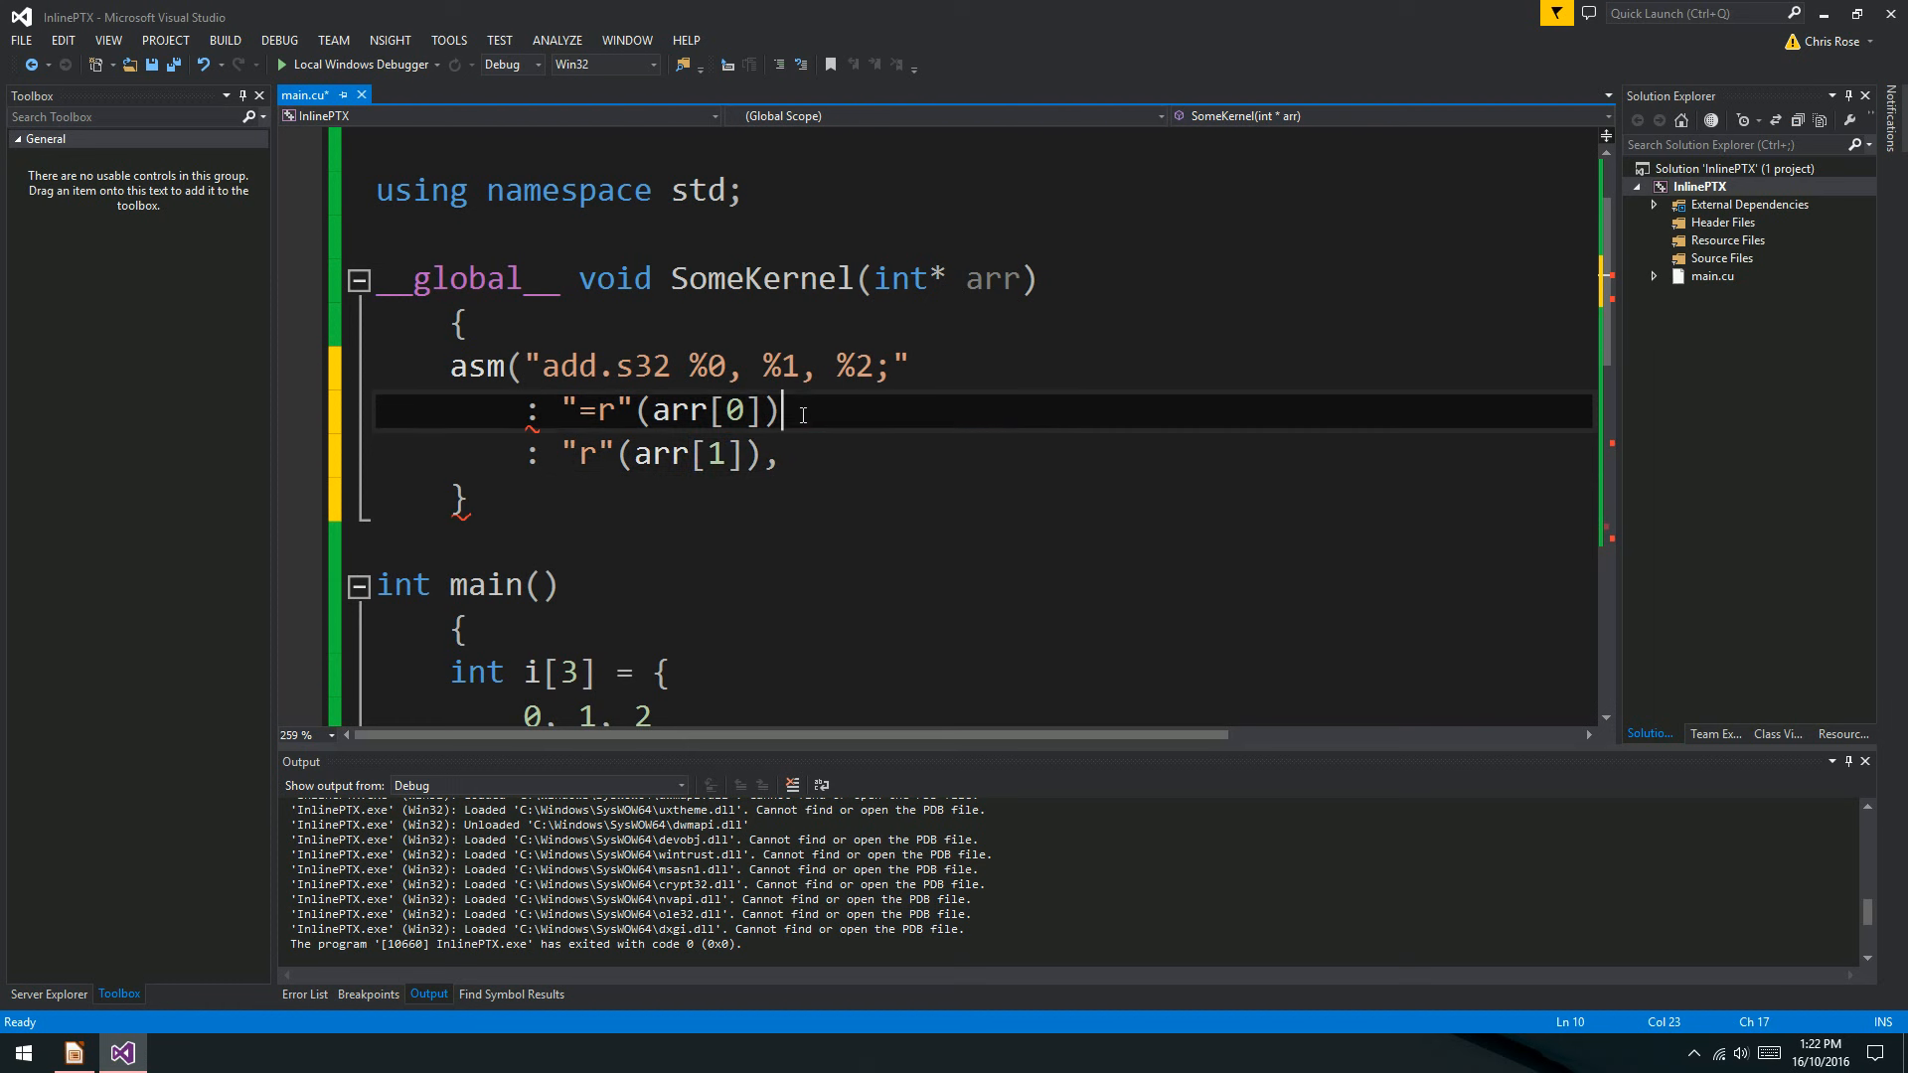
{"action": "type", "text": ","}
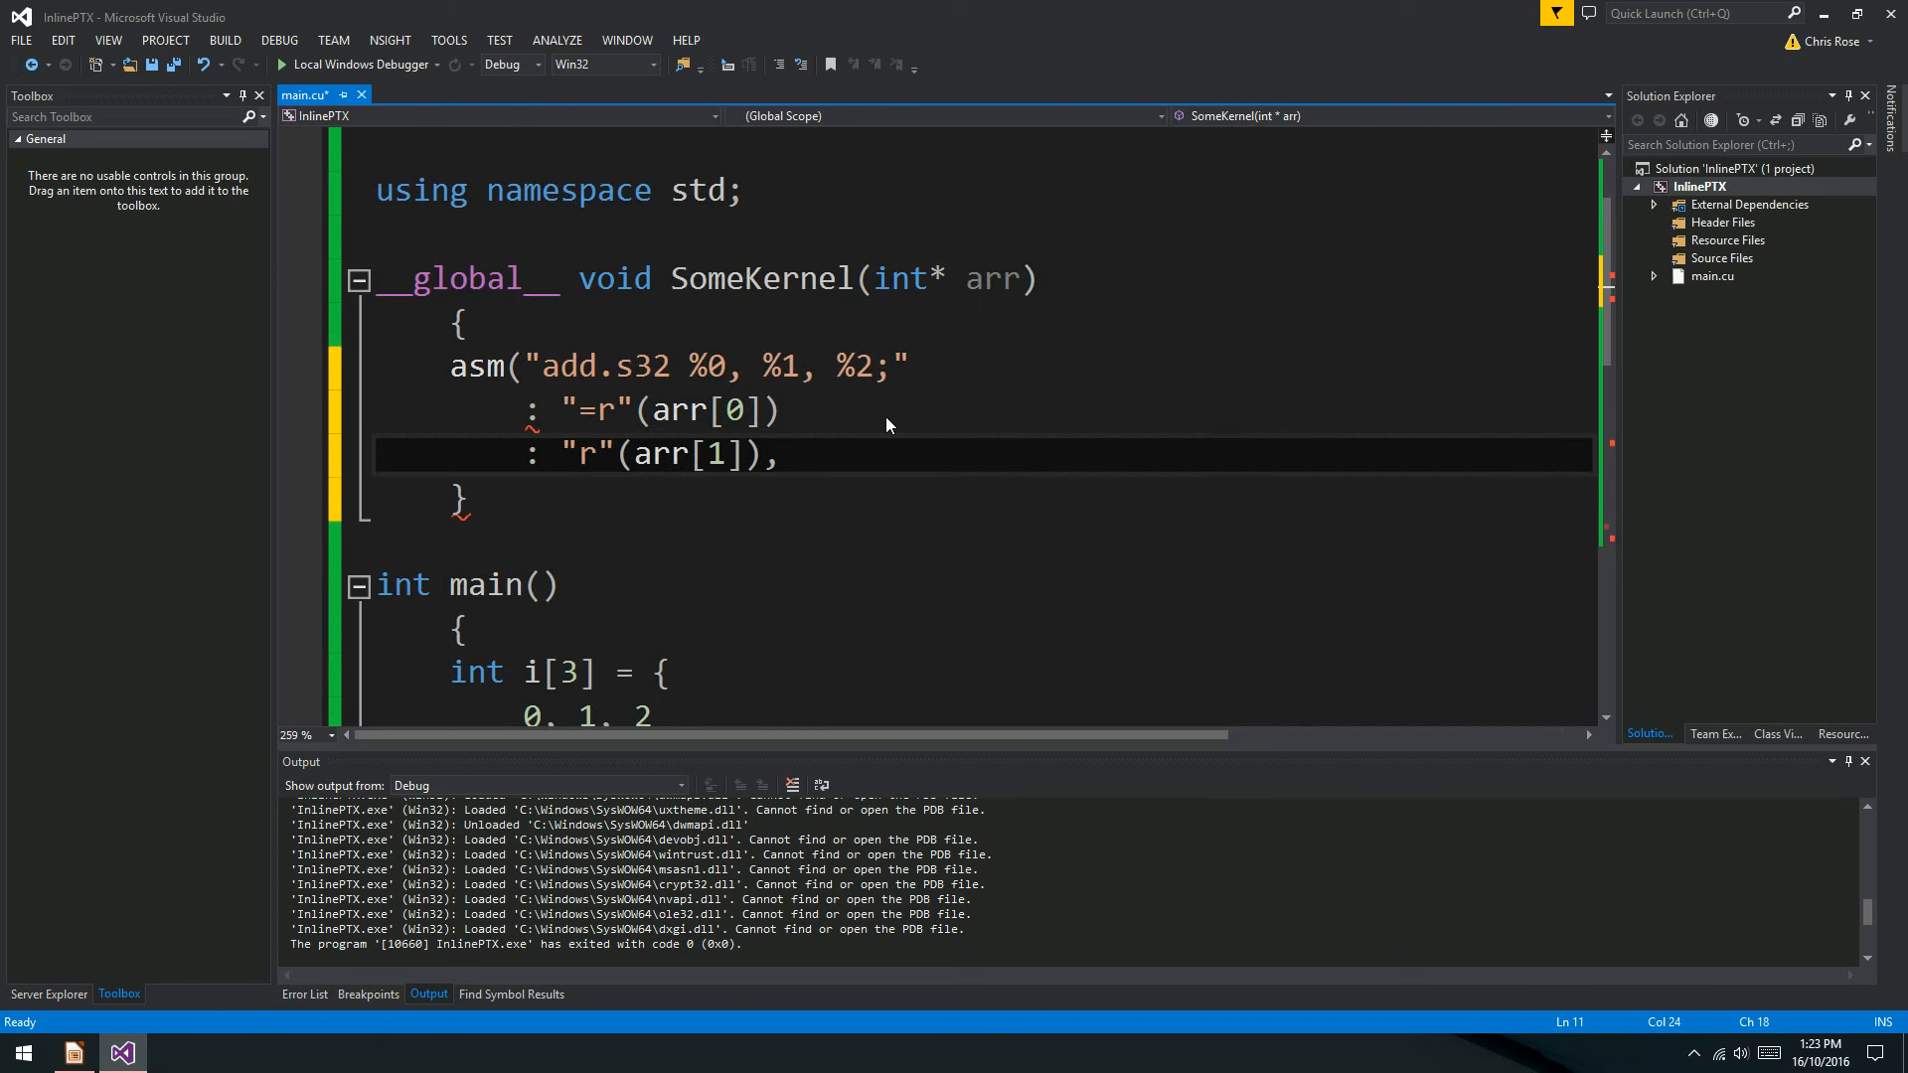
{"action": "mouse_move", "coordinate": [593, 454]}
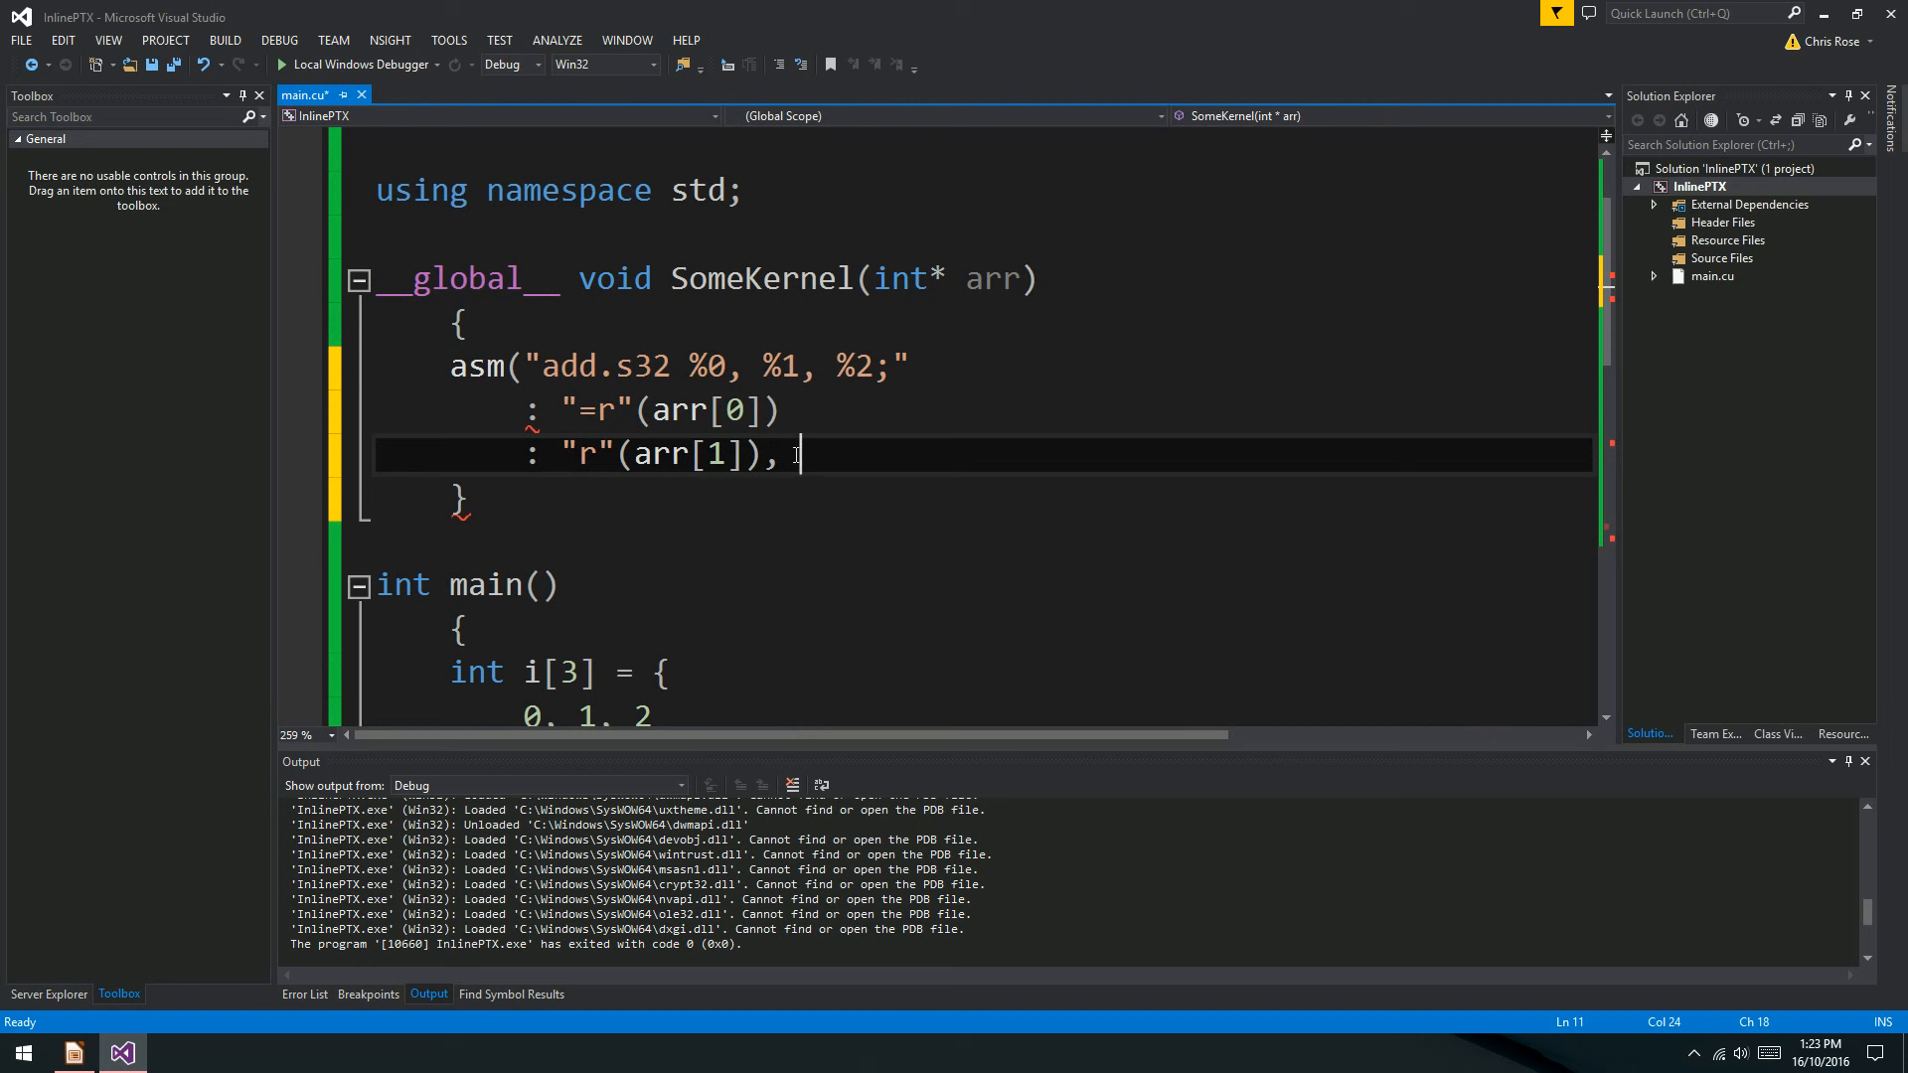
{"action": "type", "text": "\"r\"("}
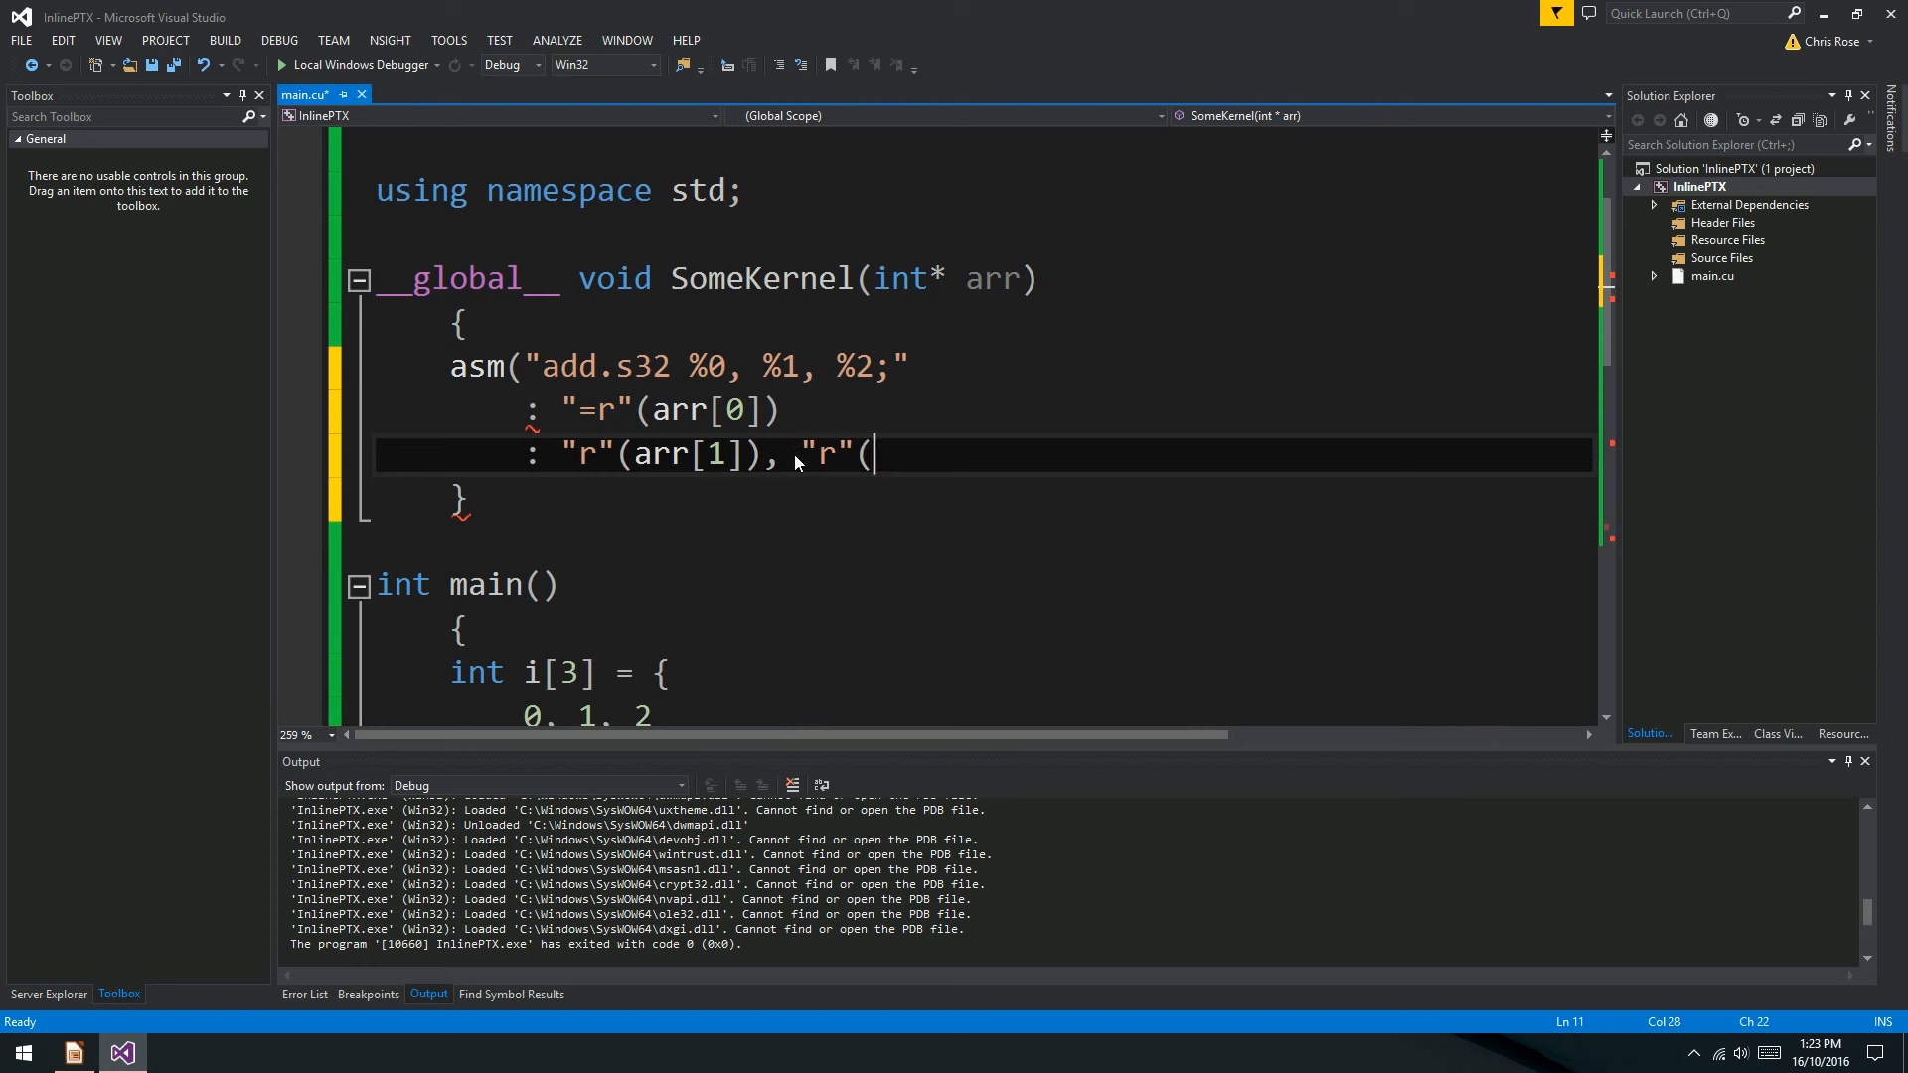
{"action": "type", "text": "arr2"}
{"action": "type", "text": ");"}
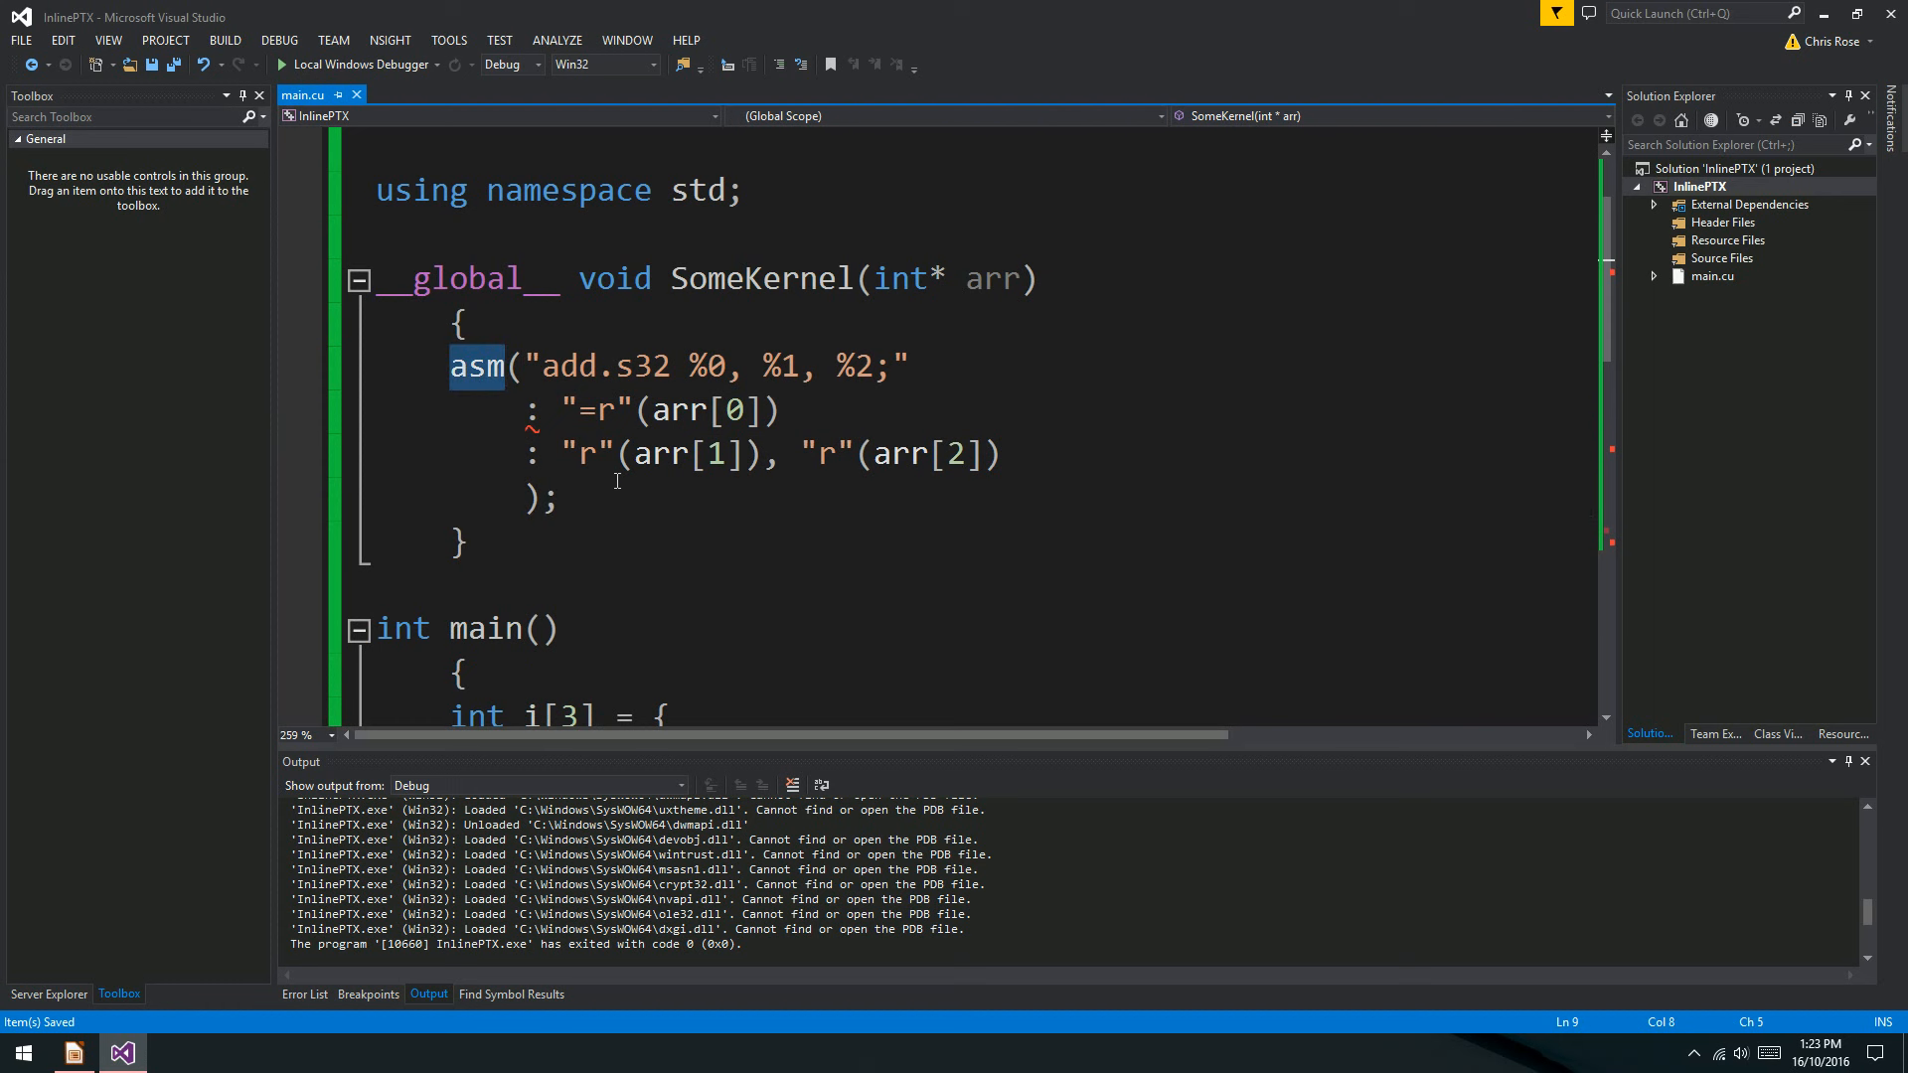
Build and debug InlinePTX, letting it run until it exits with code 0.
{"action": "left_click", "coordinate": [536, 498]}
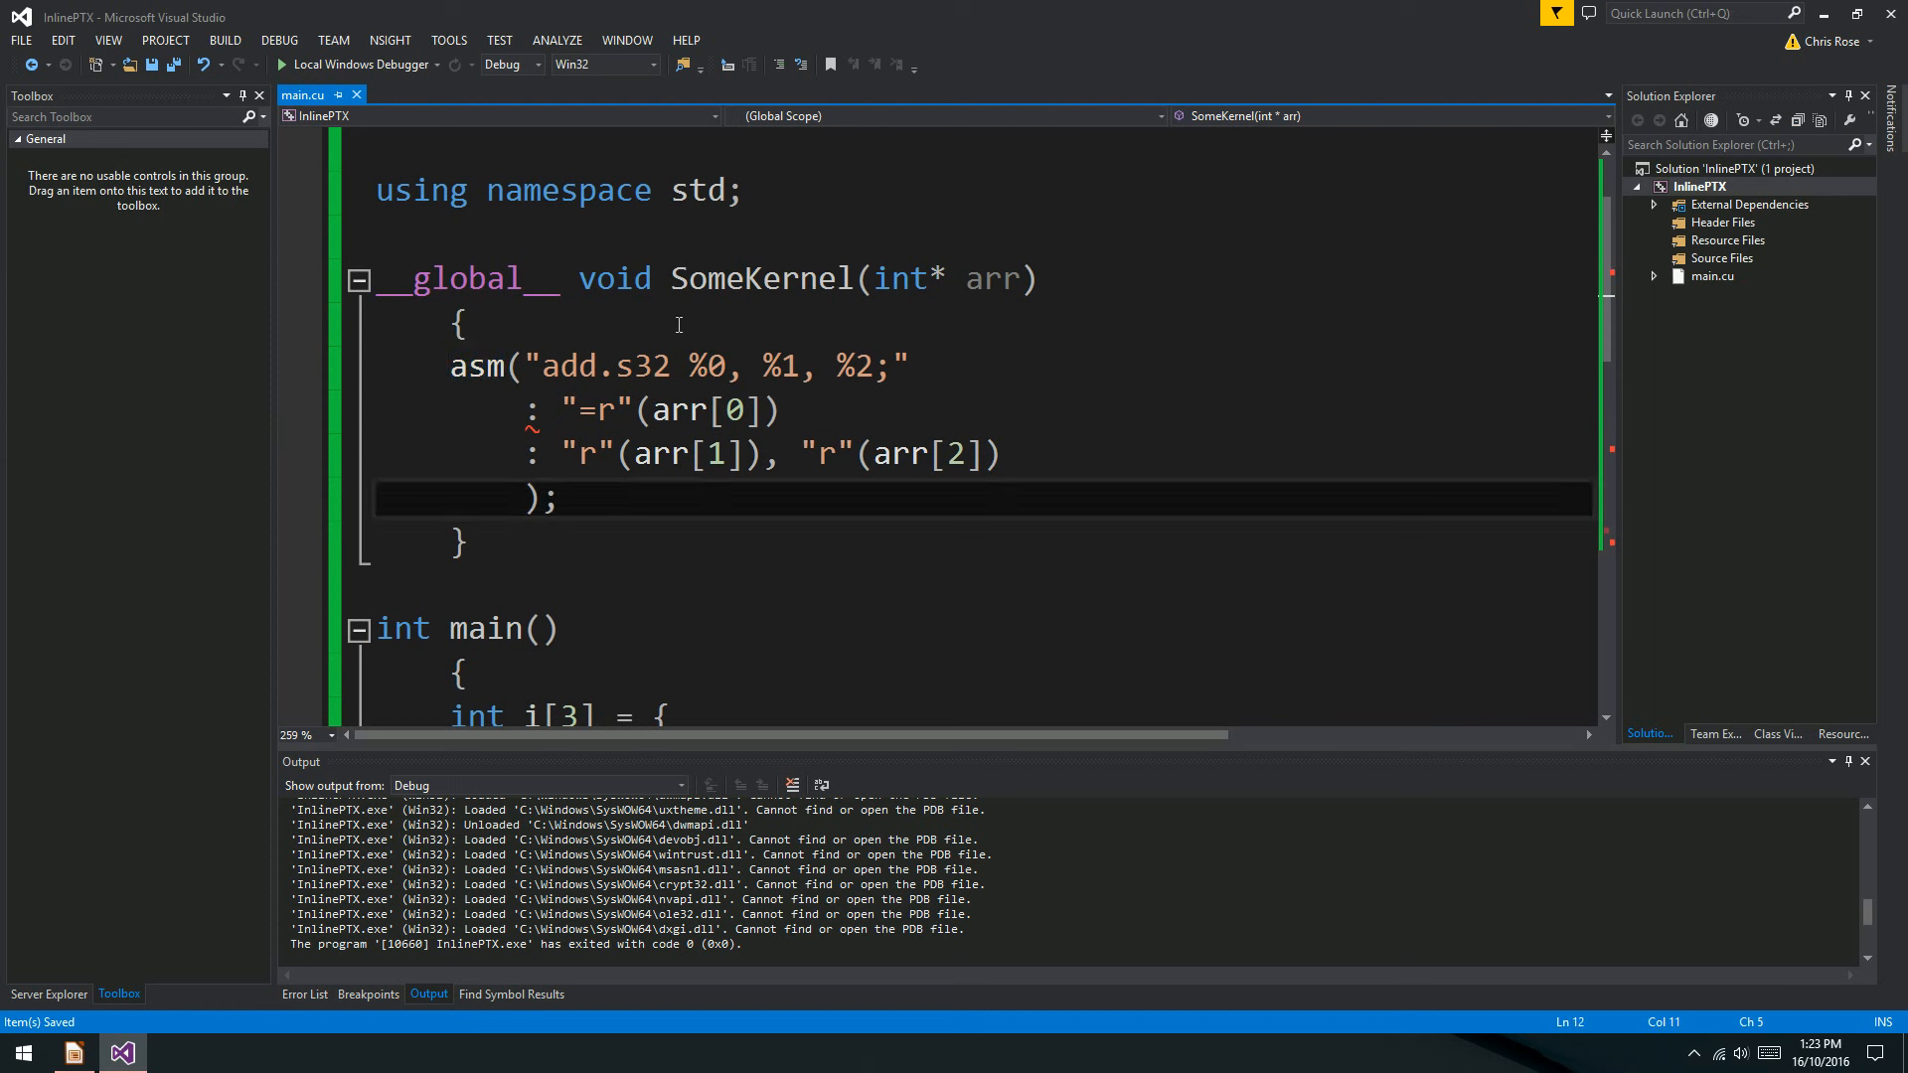
{"action": "scroll", "scroll_direction": "down", "scroll_amount": 3}
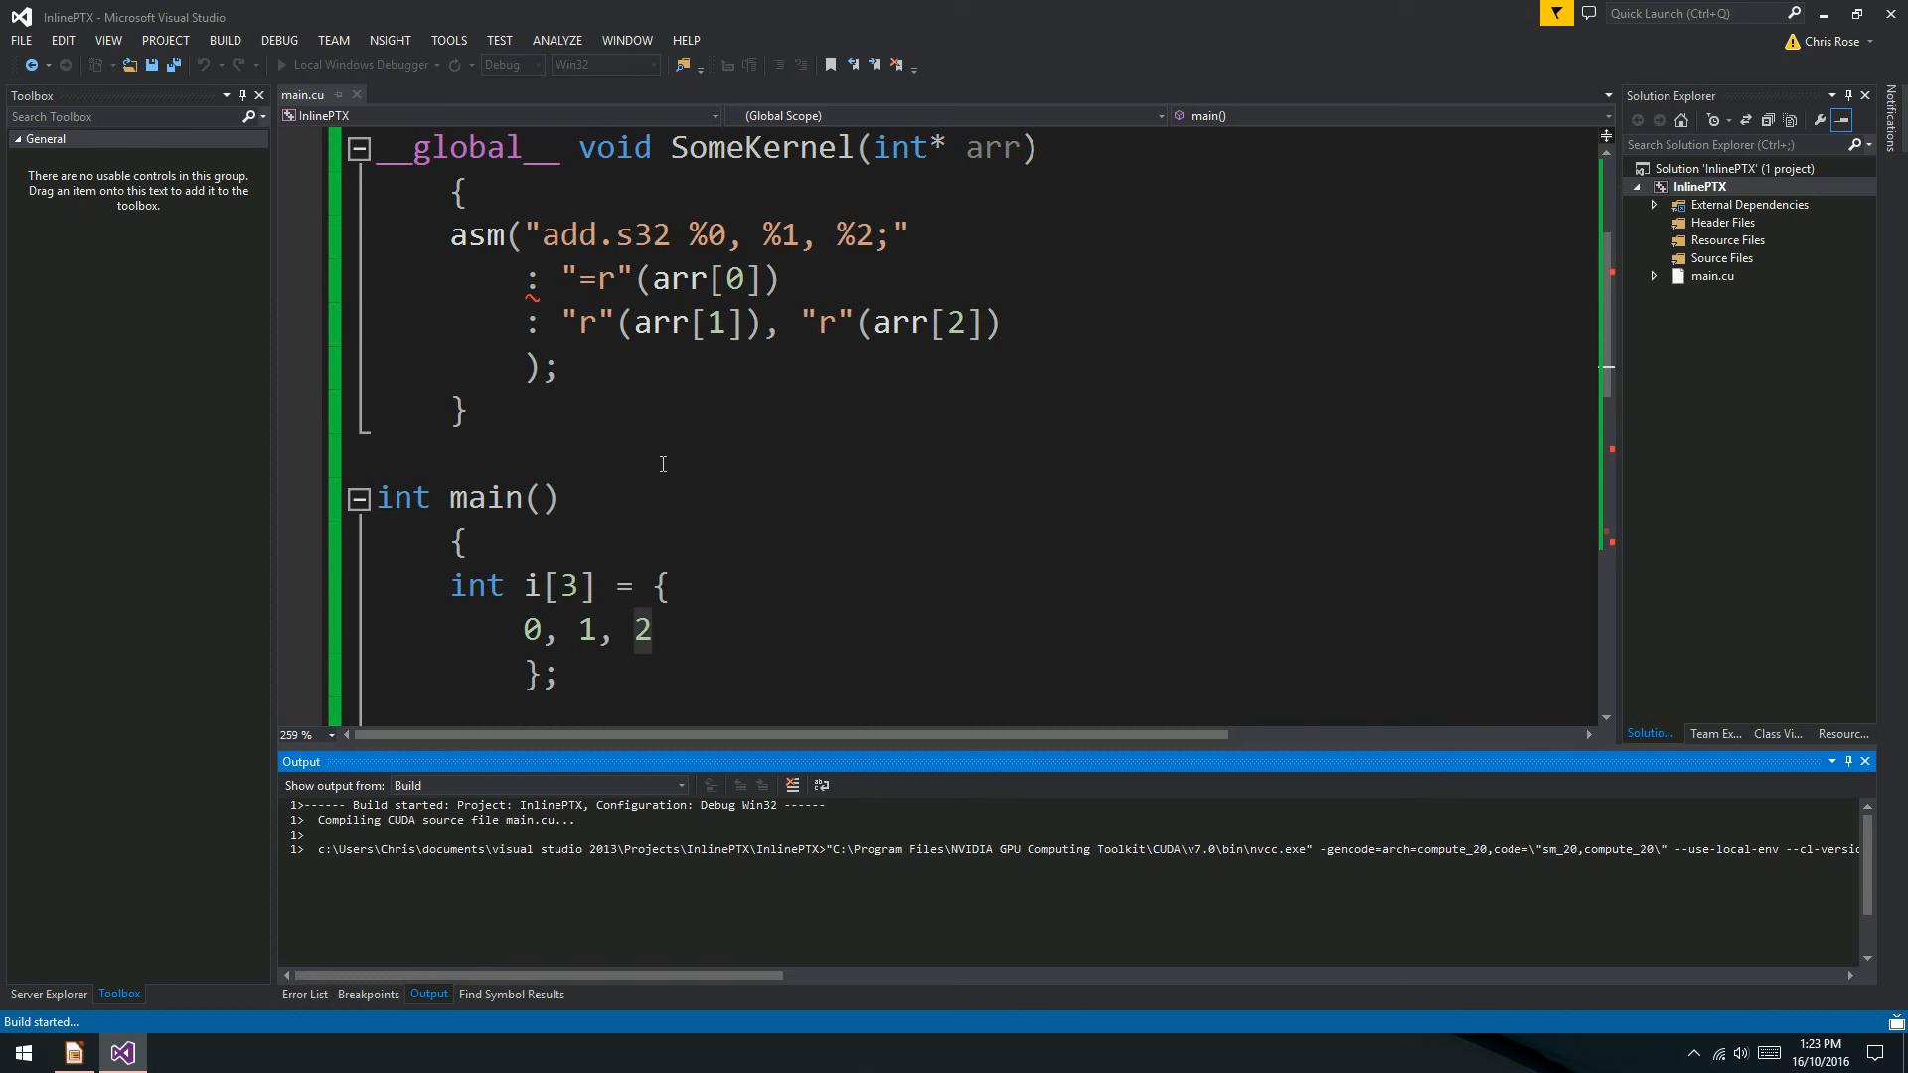
{"action": "mouse_move", "coordinate": [676, 492]}
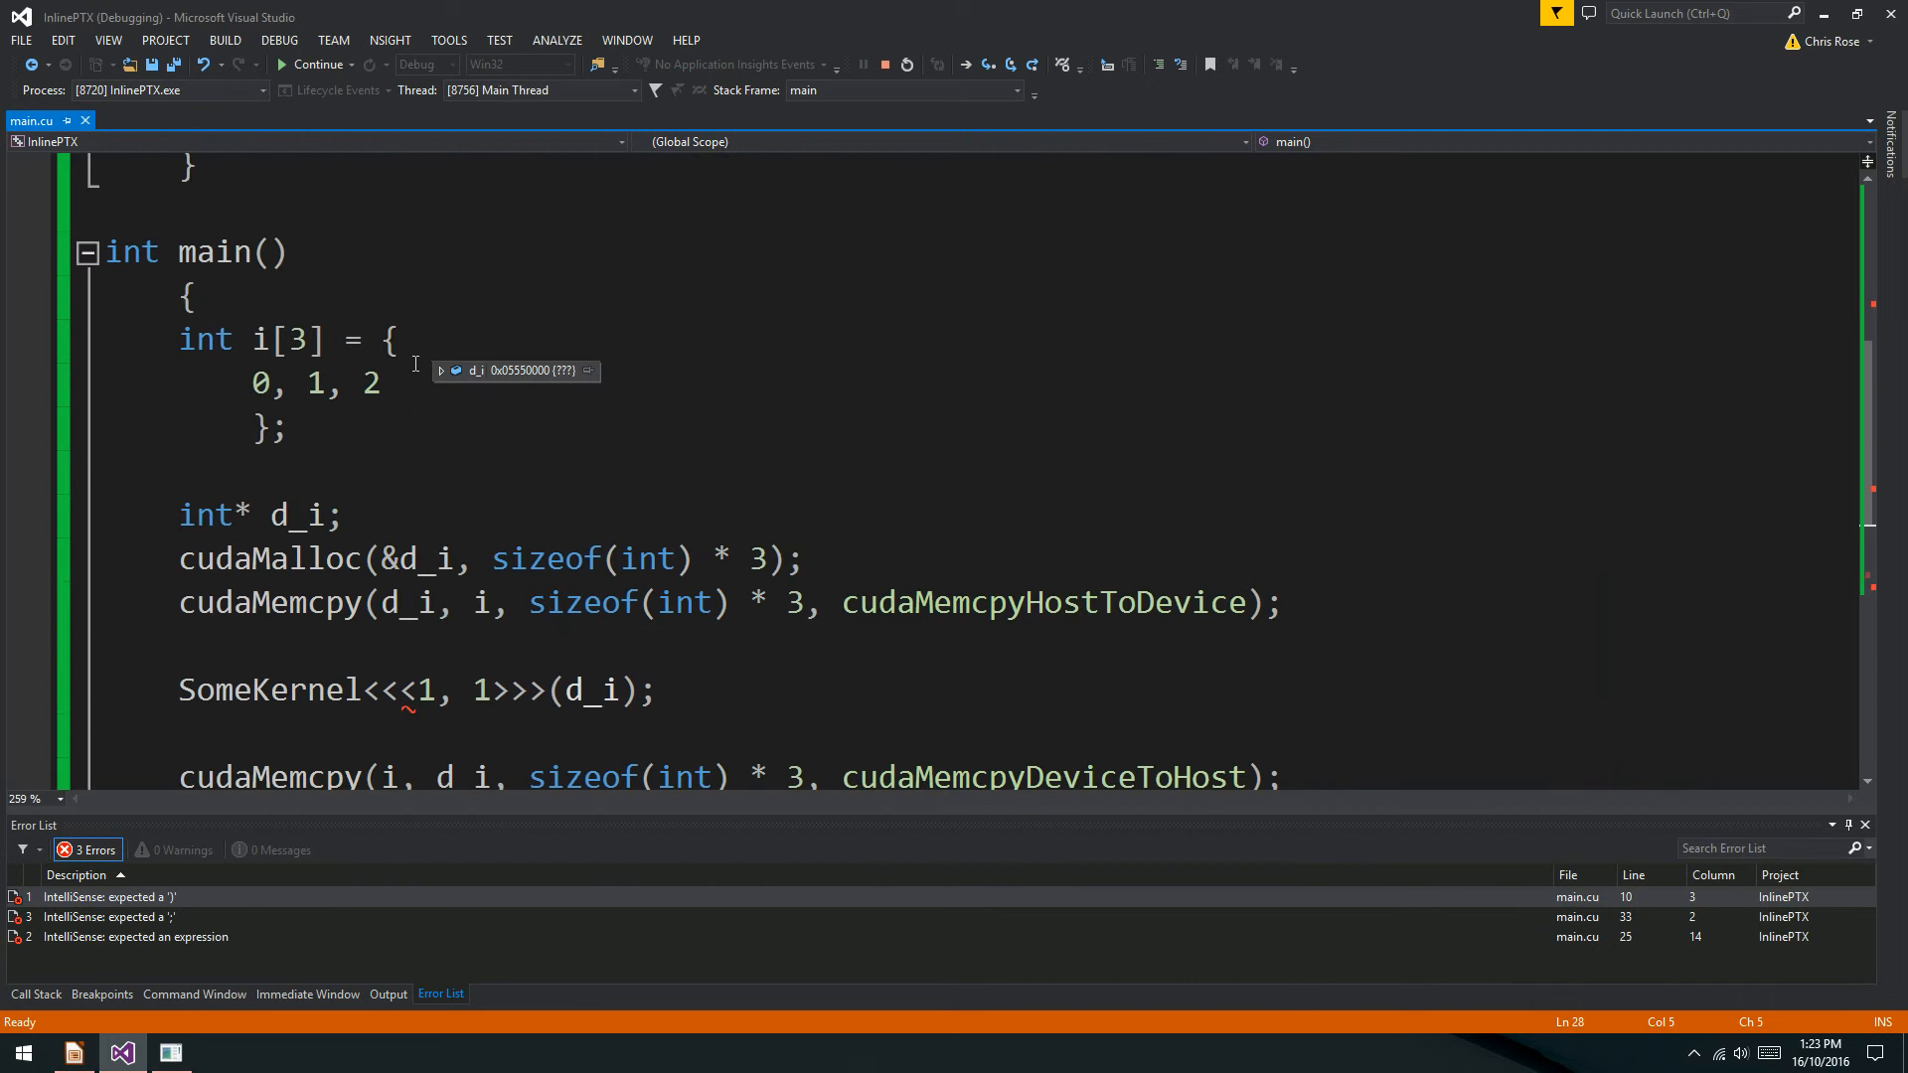
{"action": "double_click", "coordinate": [315, 382]}
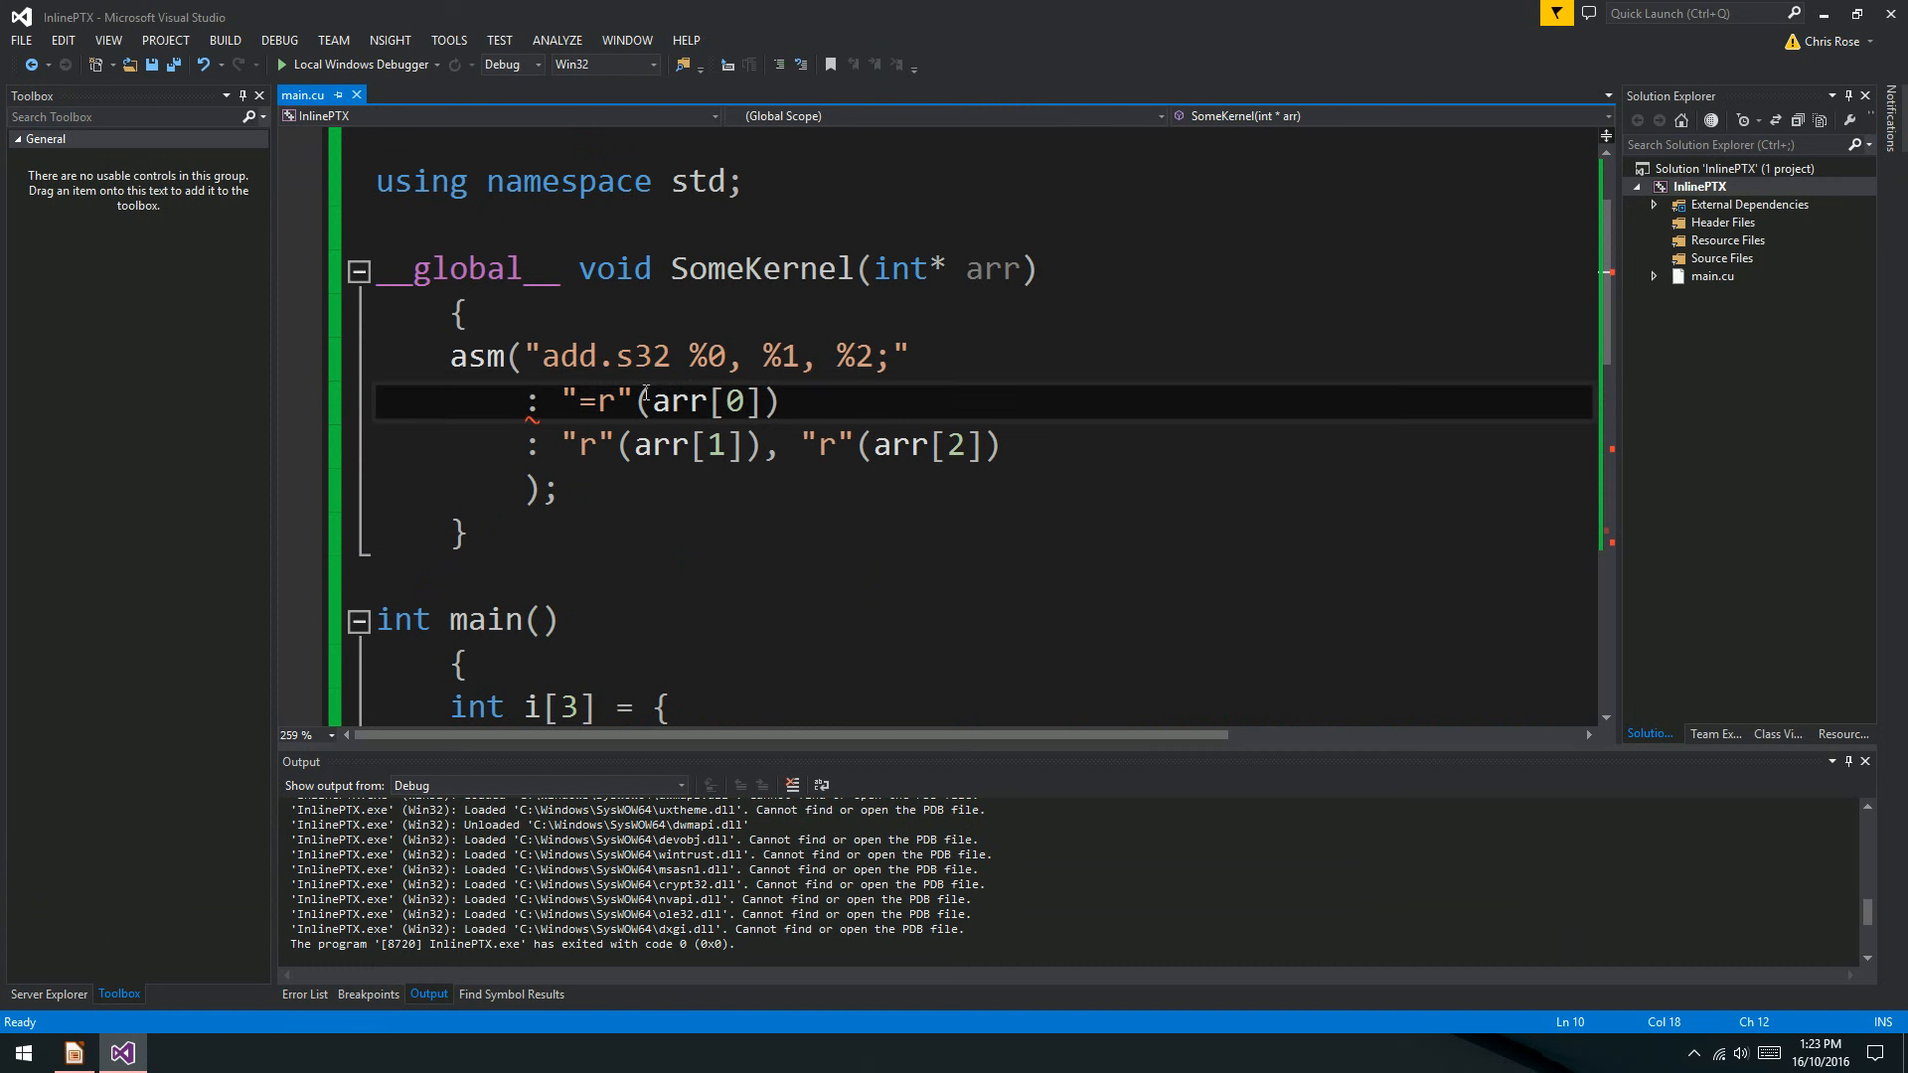
Review how arr[0] and arr[1] map to the %0 and %1 placeholders.
{"action": "left_click", "coordinate": [690, 402]}
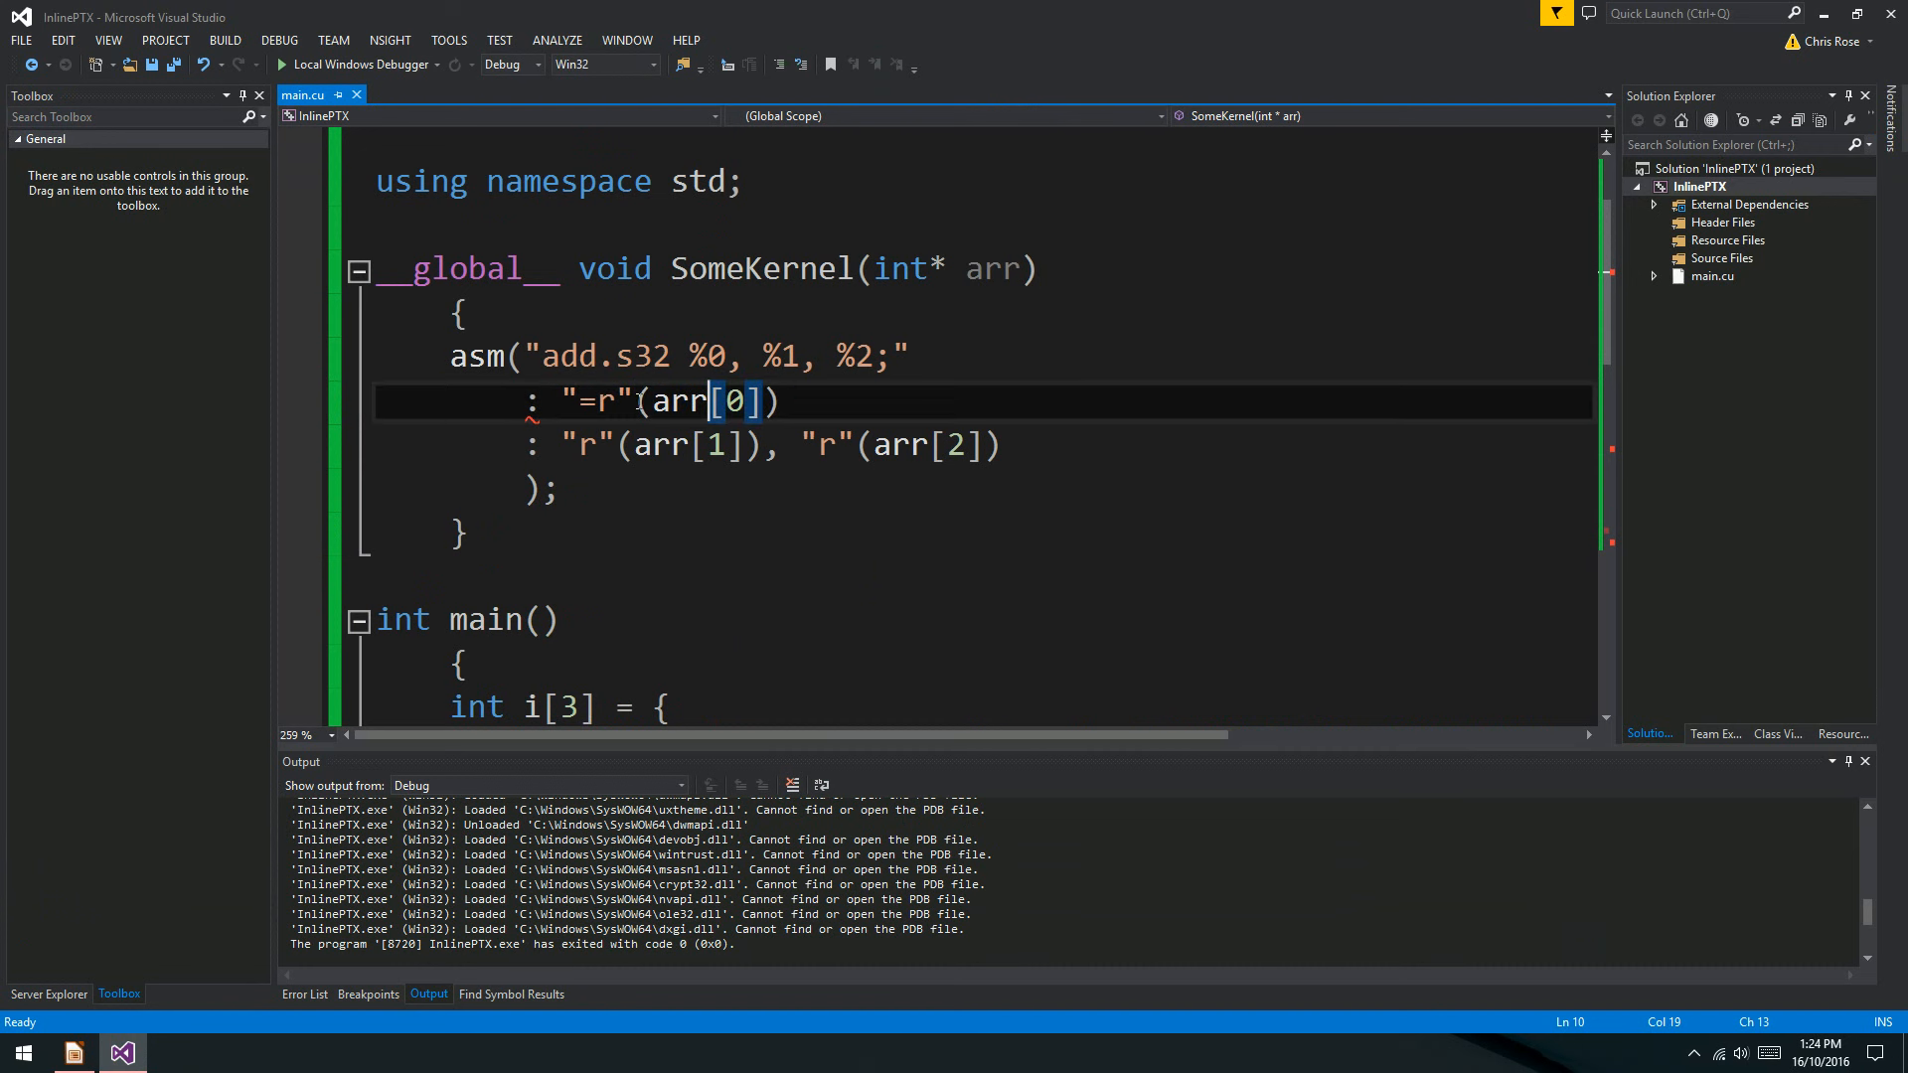
{"action": "double_click", "coordinate": [705, 402]}
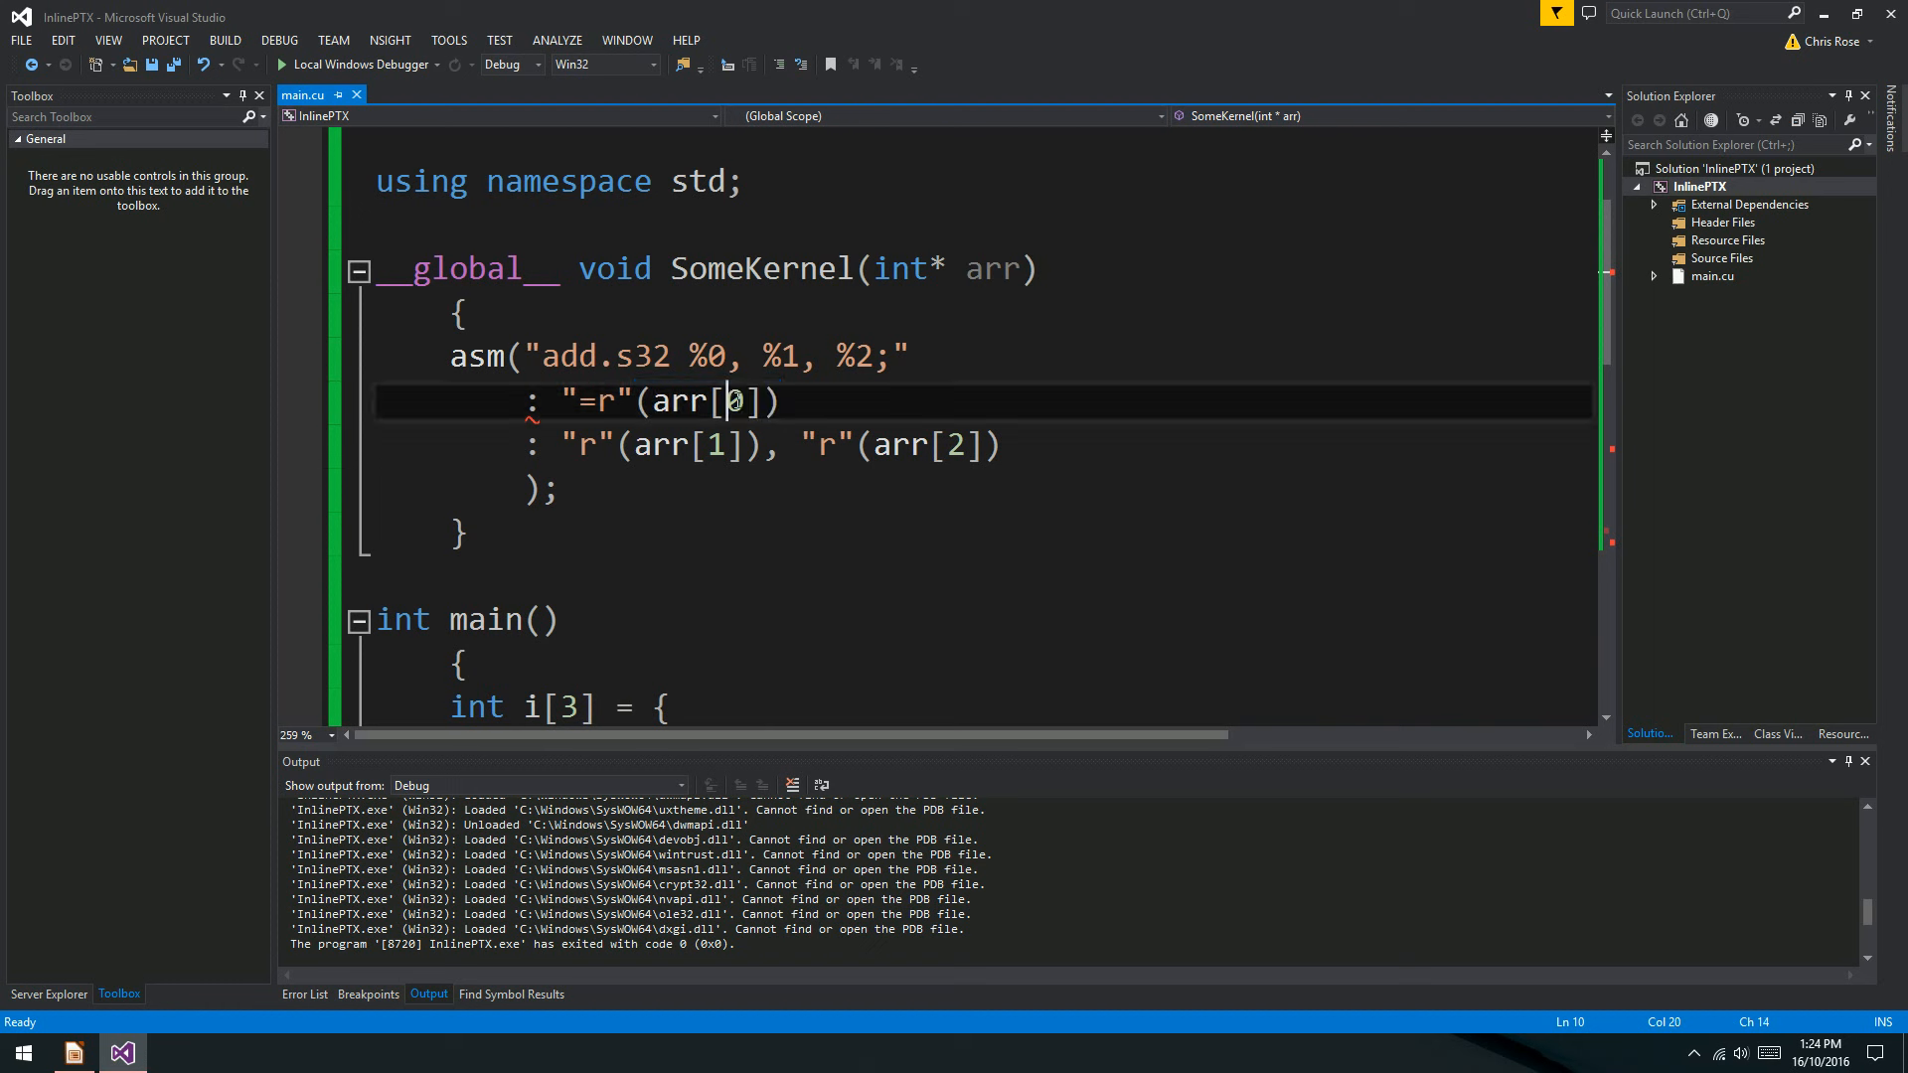
{"action": "double_click", "coordinate": [706, 353]}
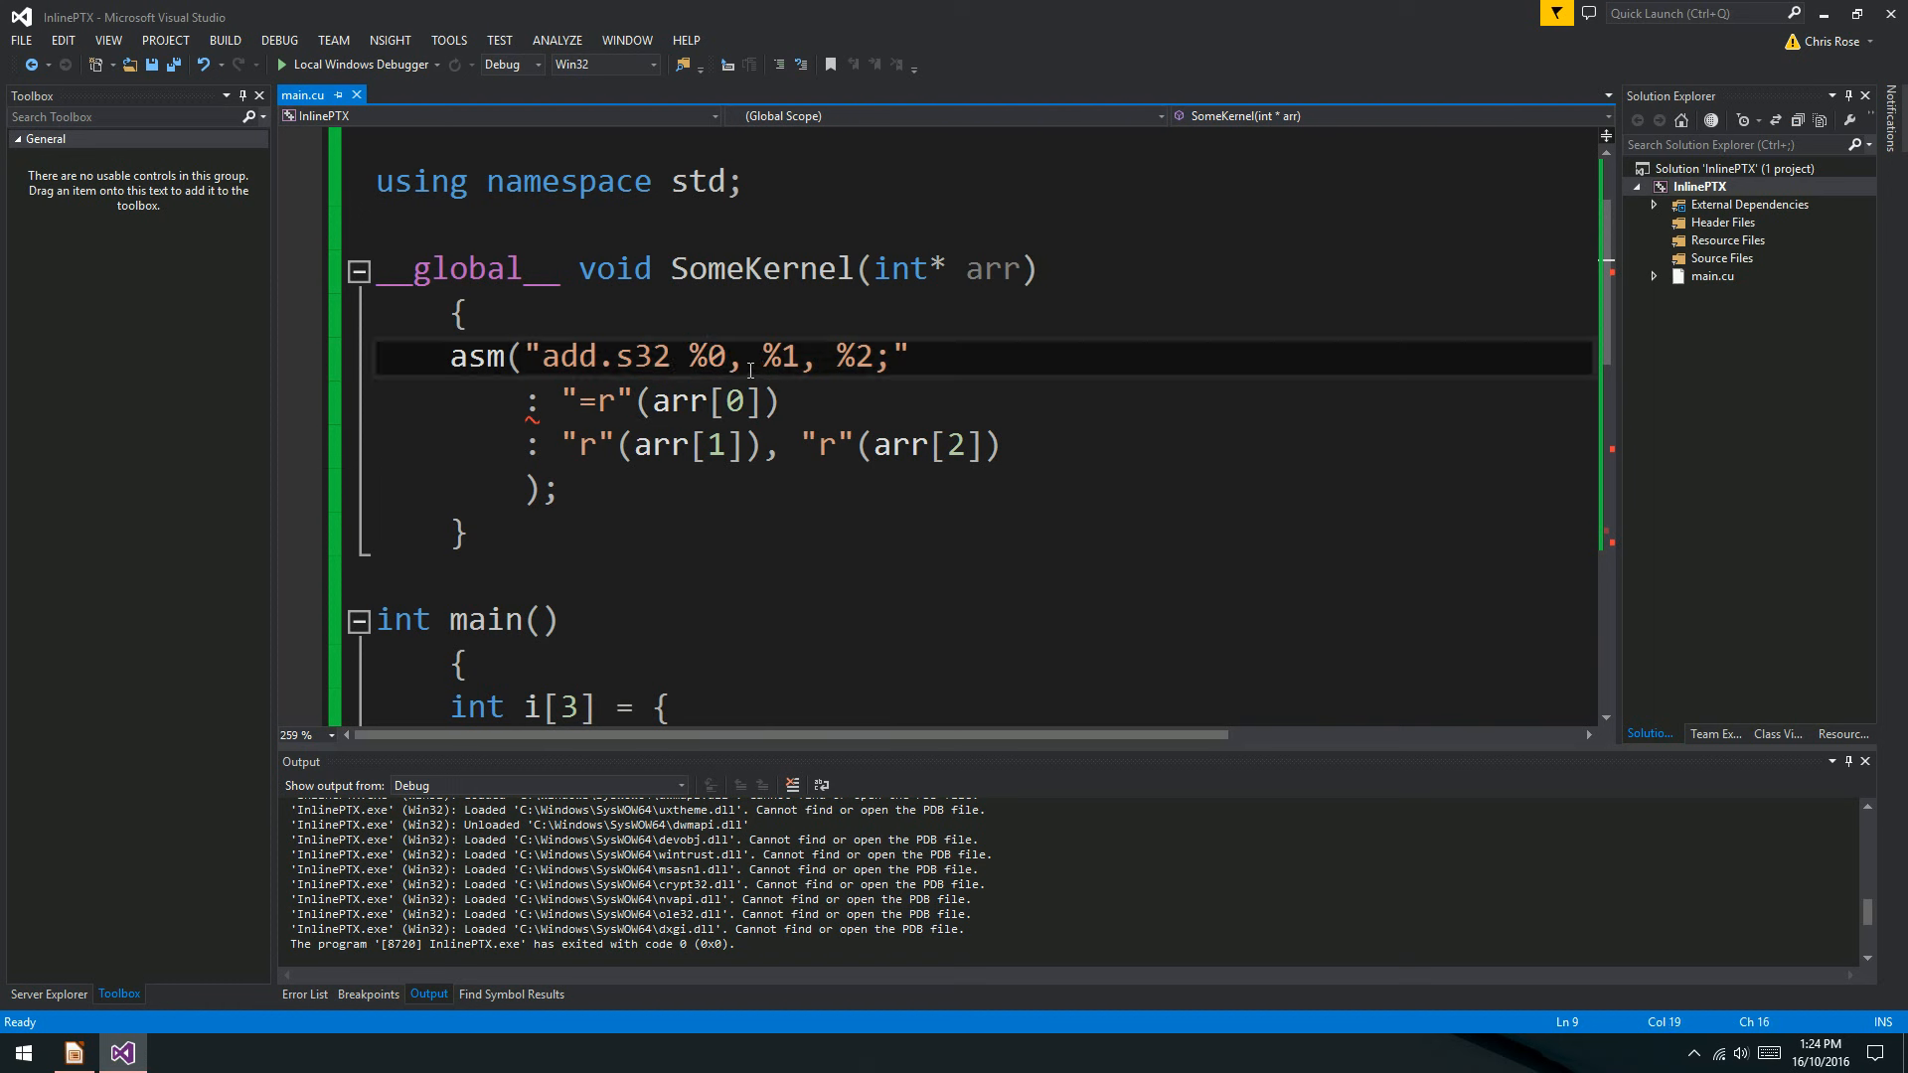
{"action": "double_click", "coordinate": [689, 445]}
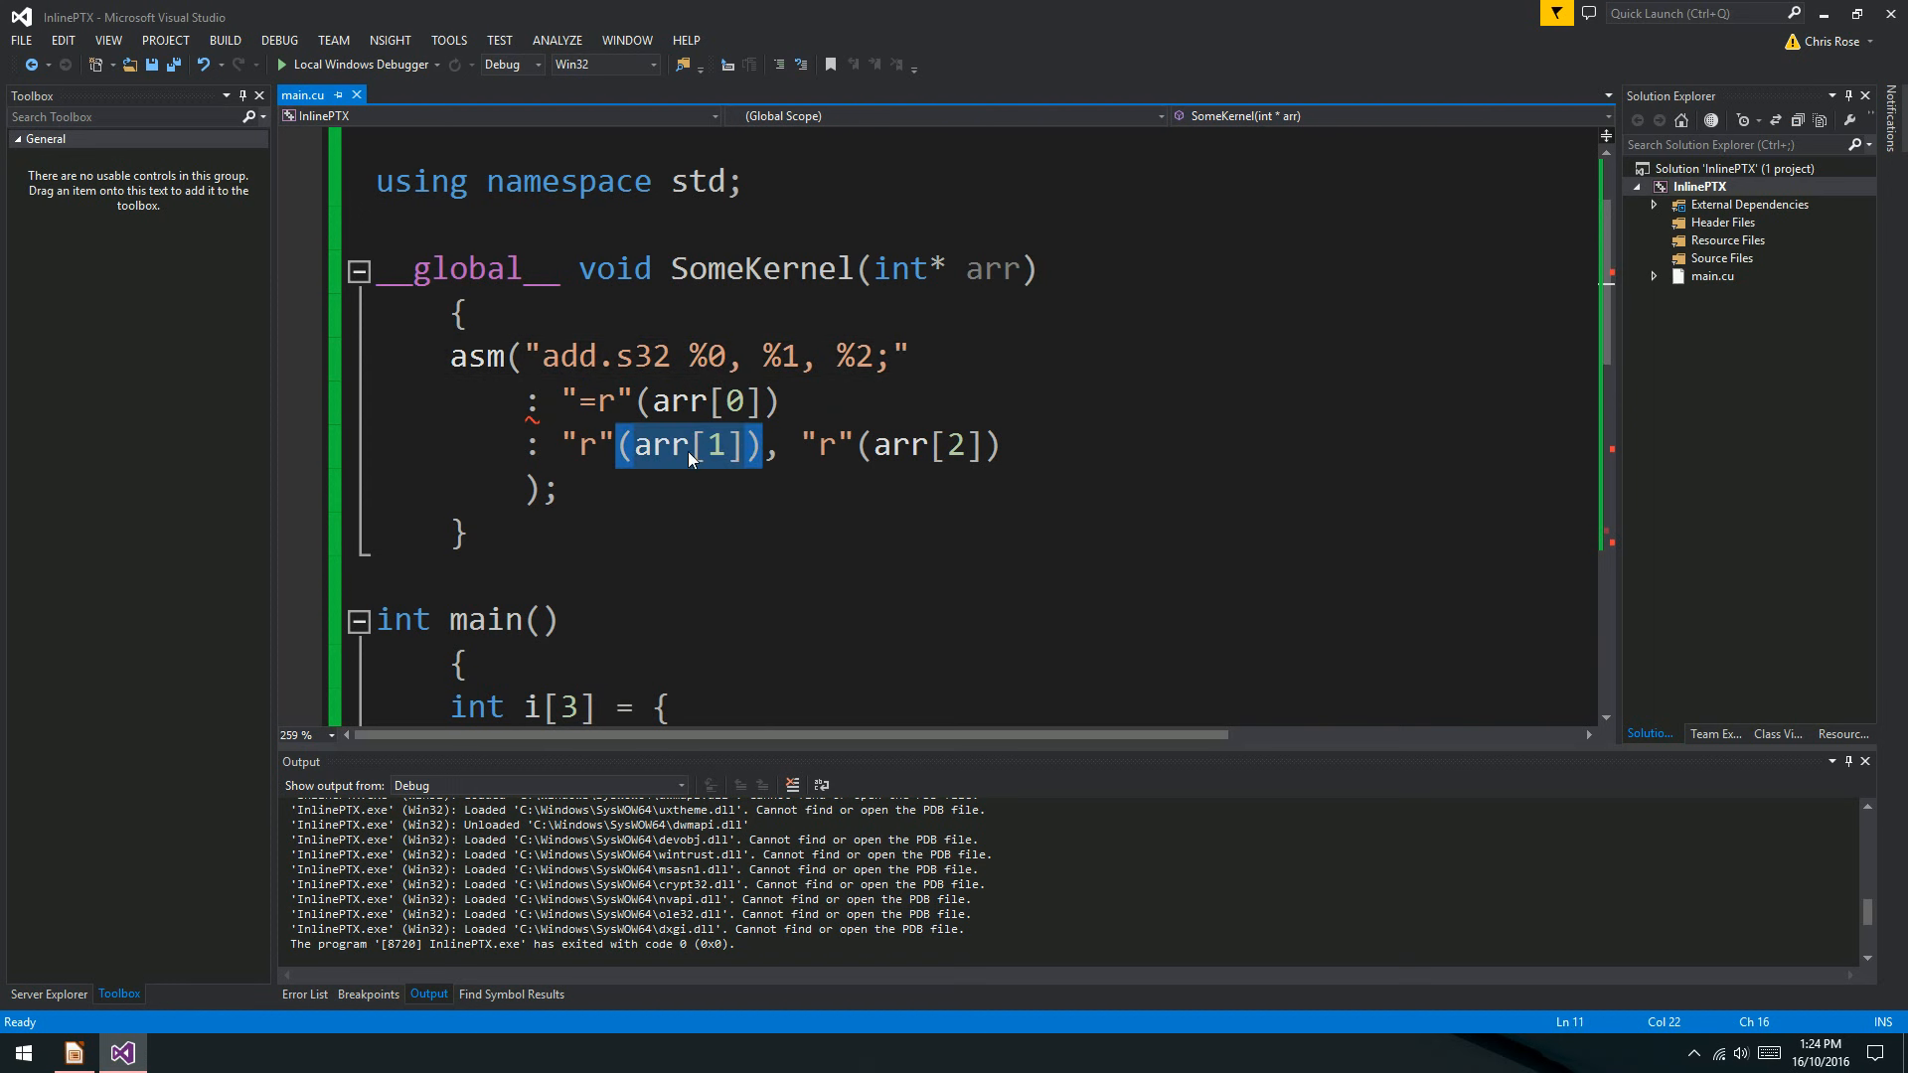
{"action": "left_click", "coordinate": [687, 402]}
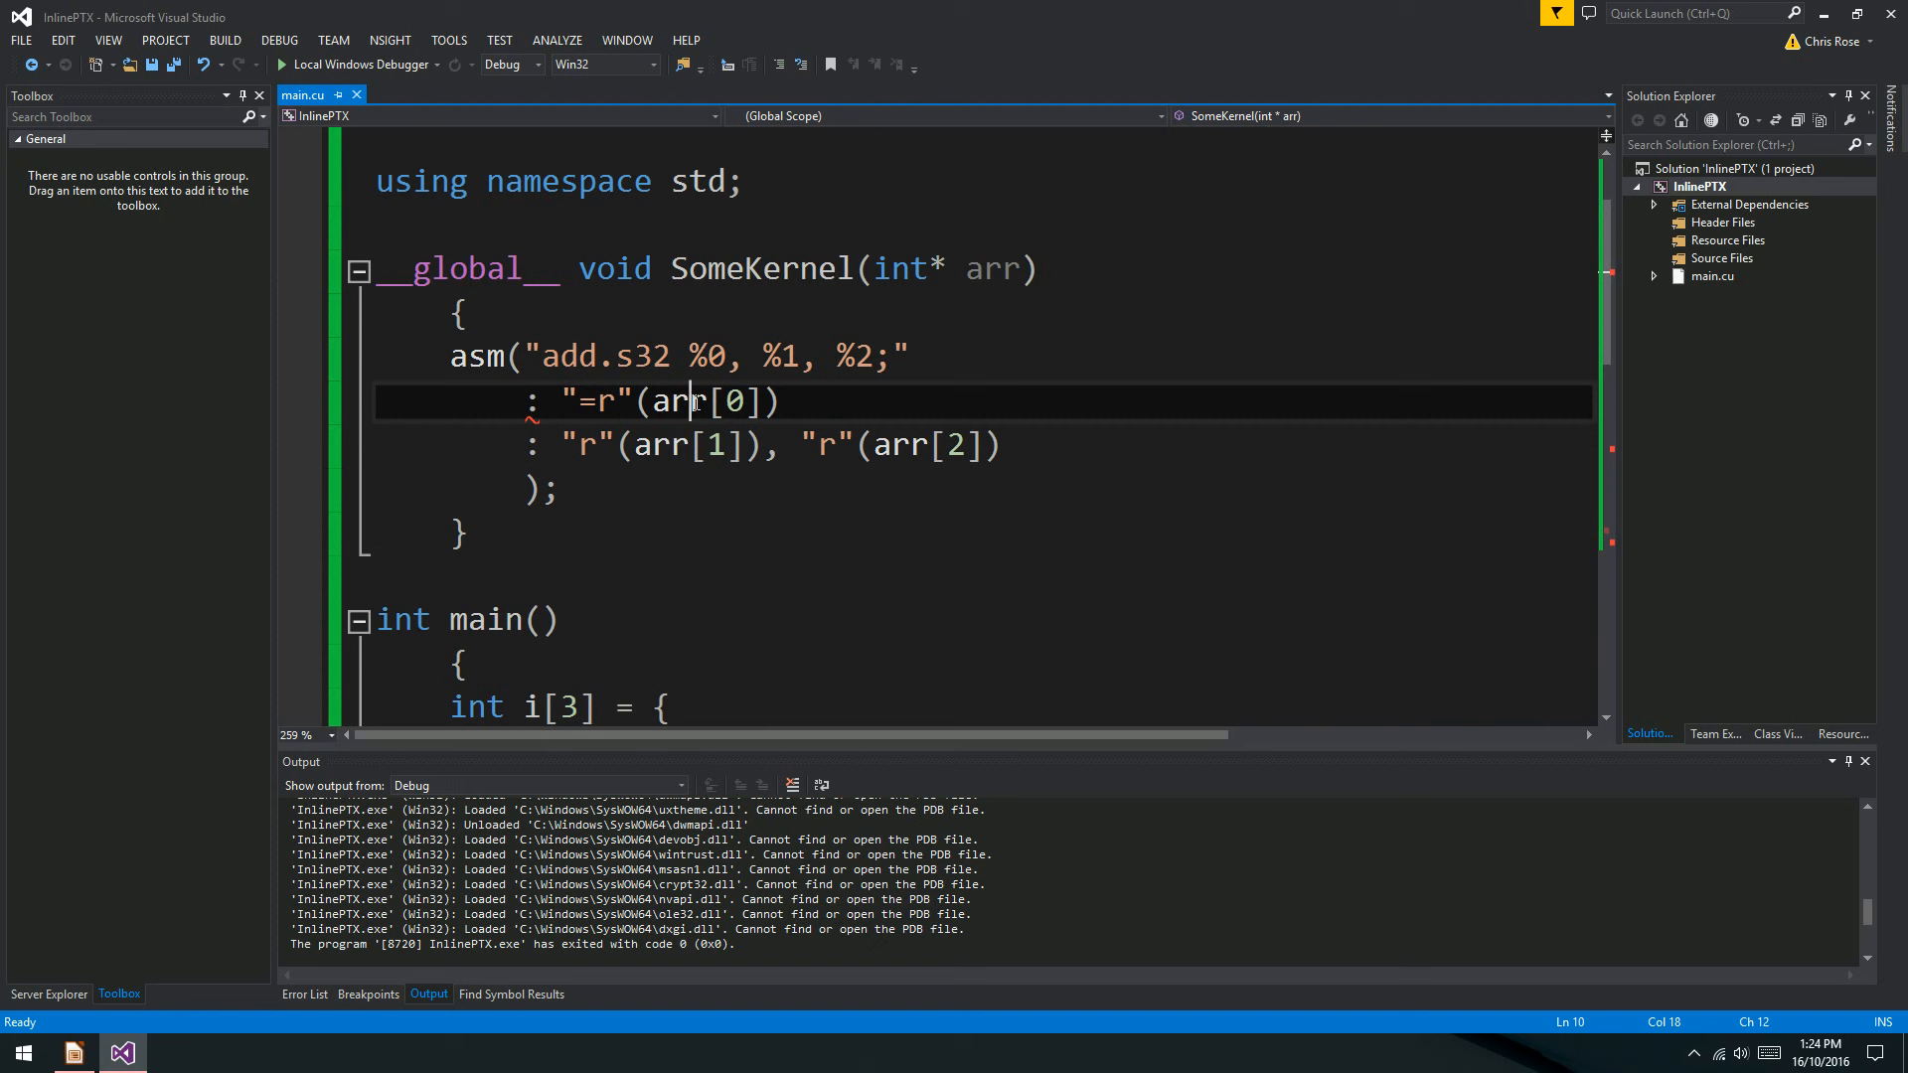
{"action": "double_click", "coordinate": [661, 445]}
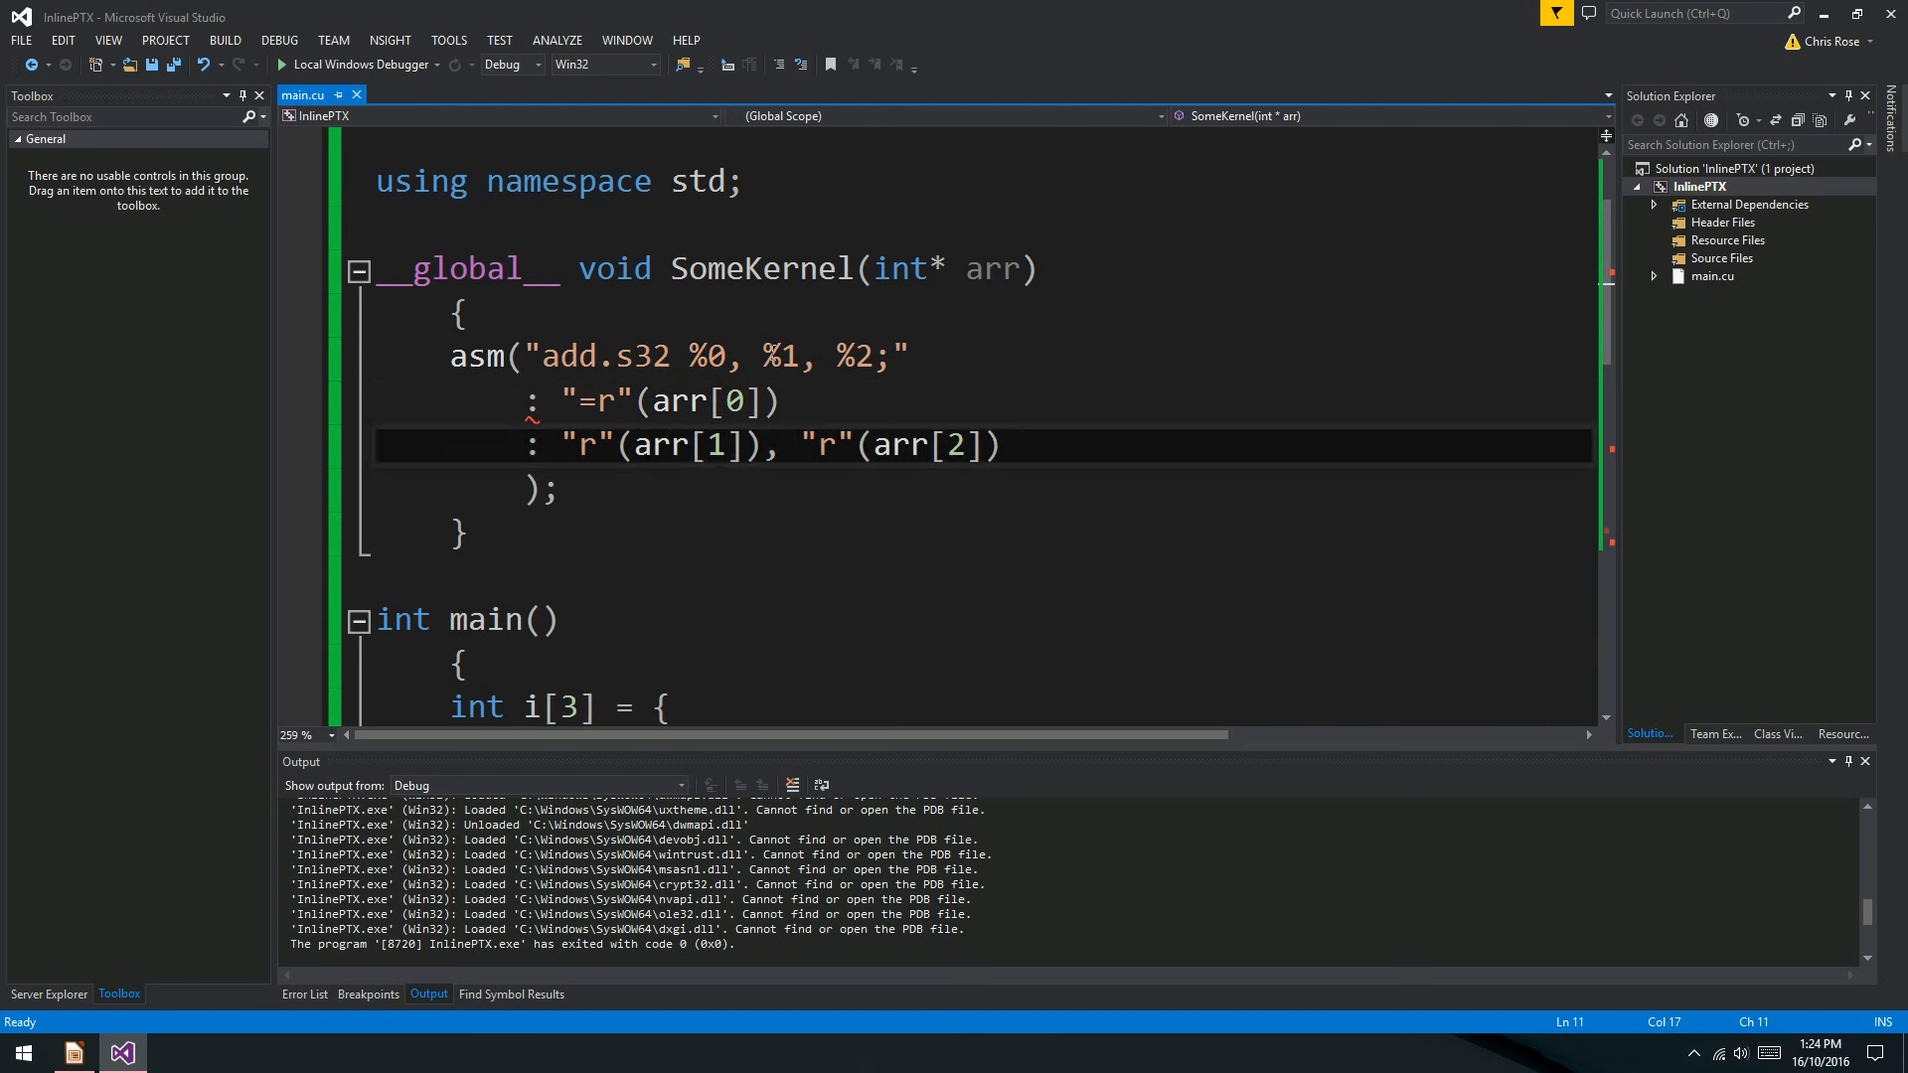
{"action": "double_click", "coordinate": [781, 356]}
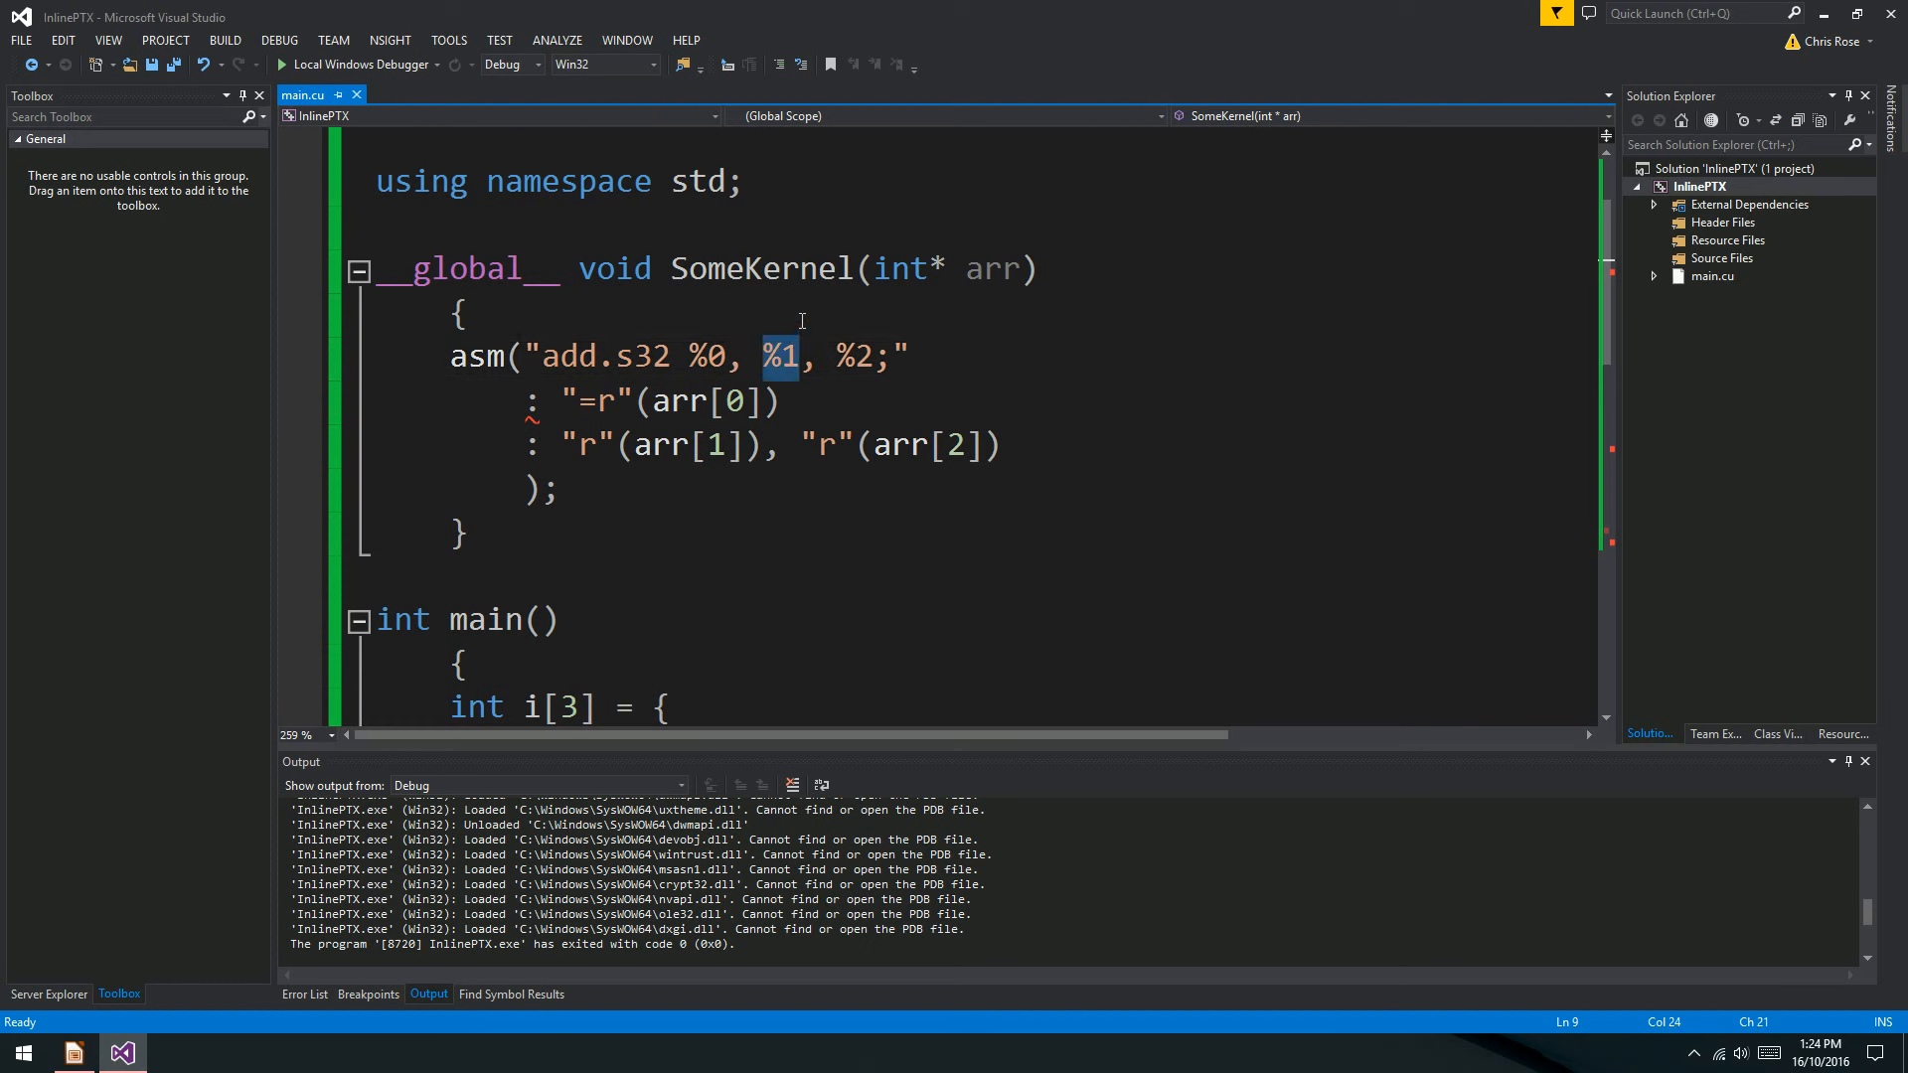
Declare int i = 90, pass i as the second input, and select %2.
{"action": "type", "text": "int"}
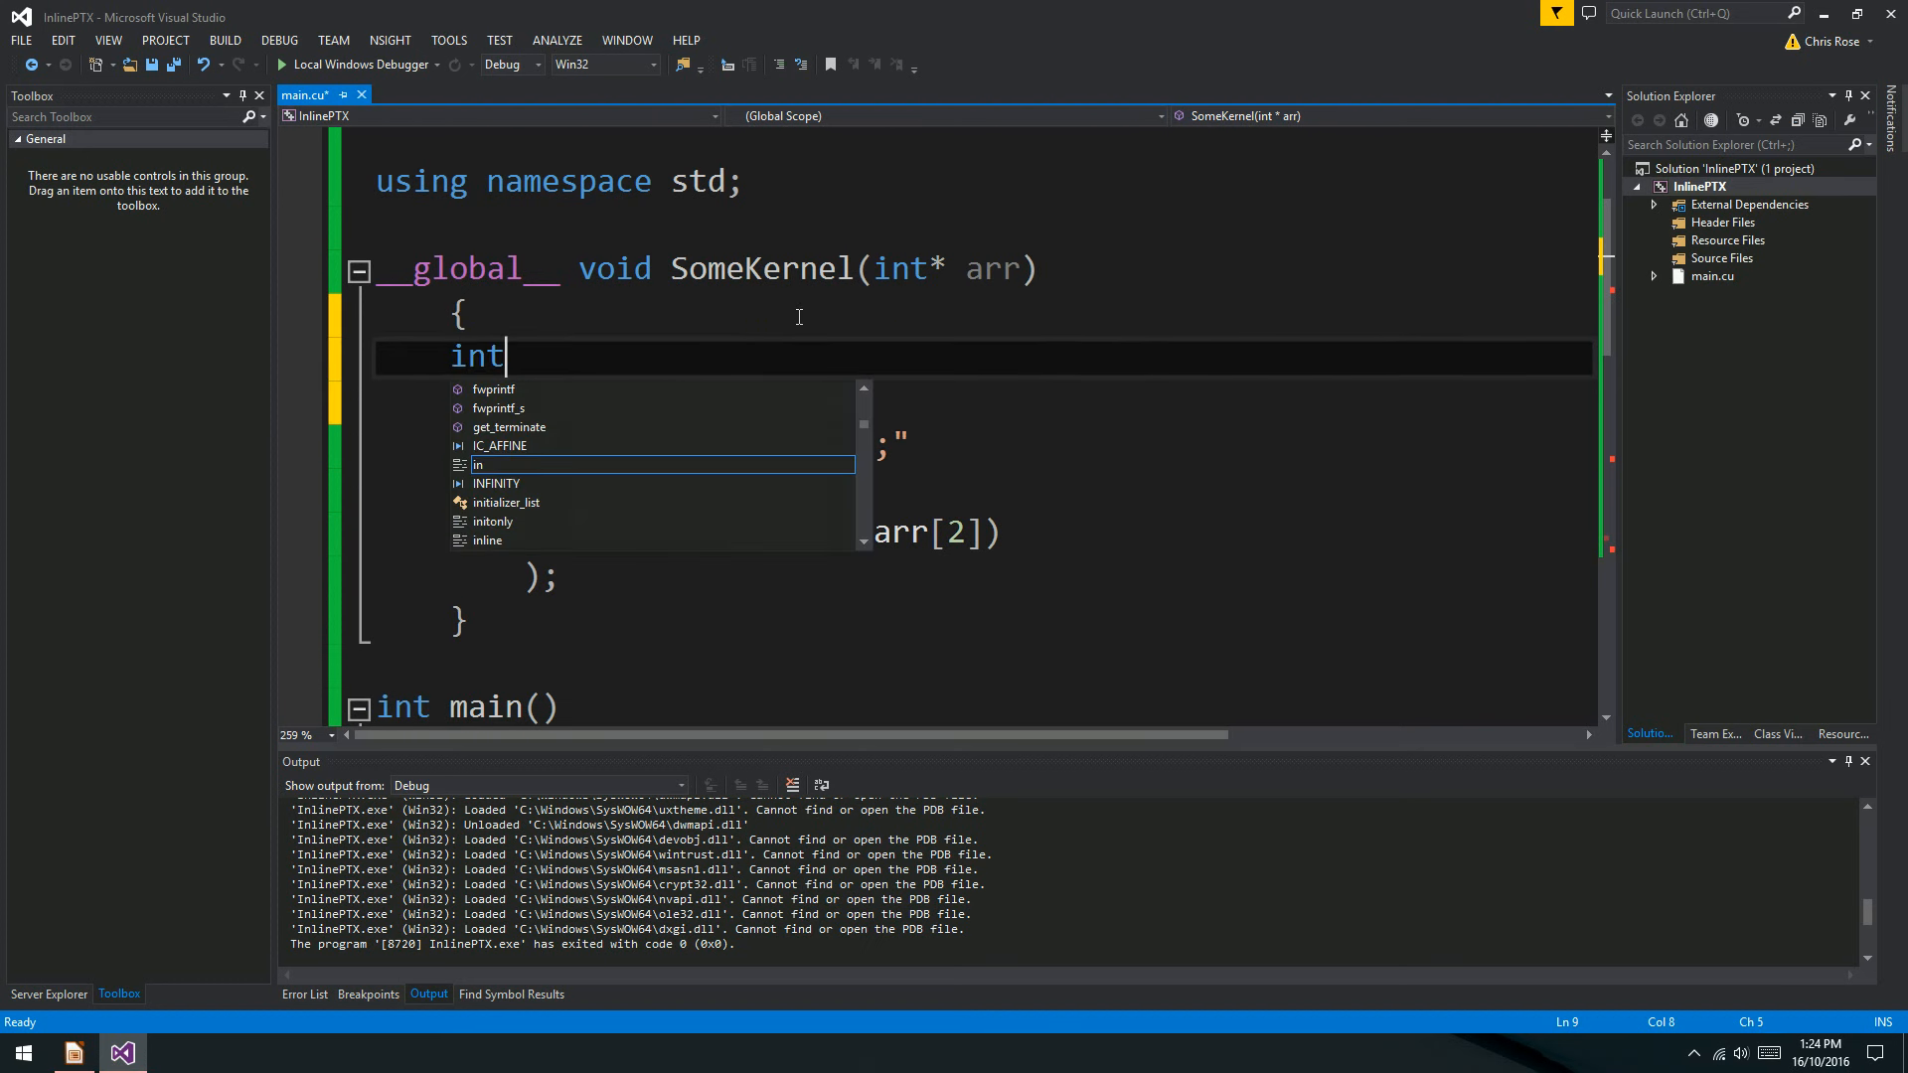
{"action": "type", "text": "i = 90;"}
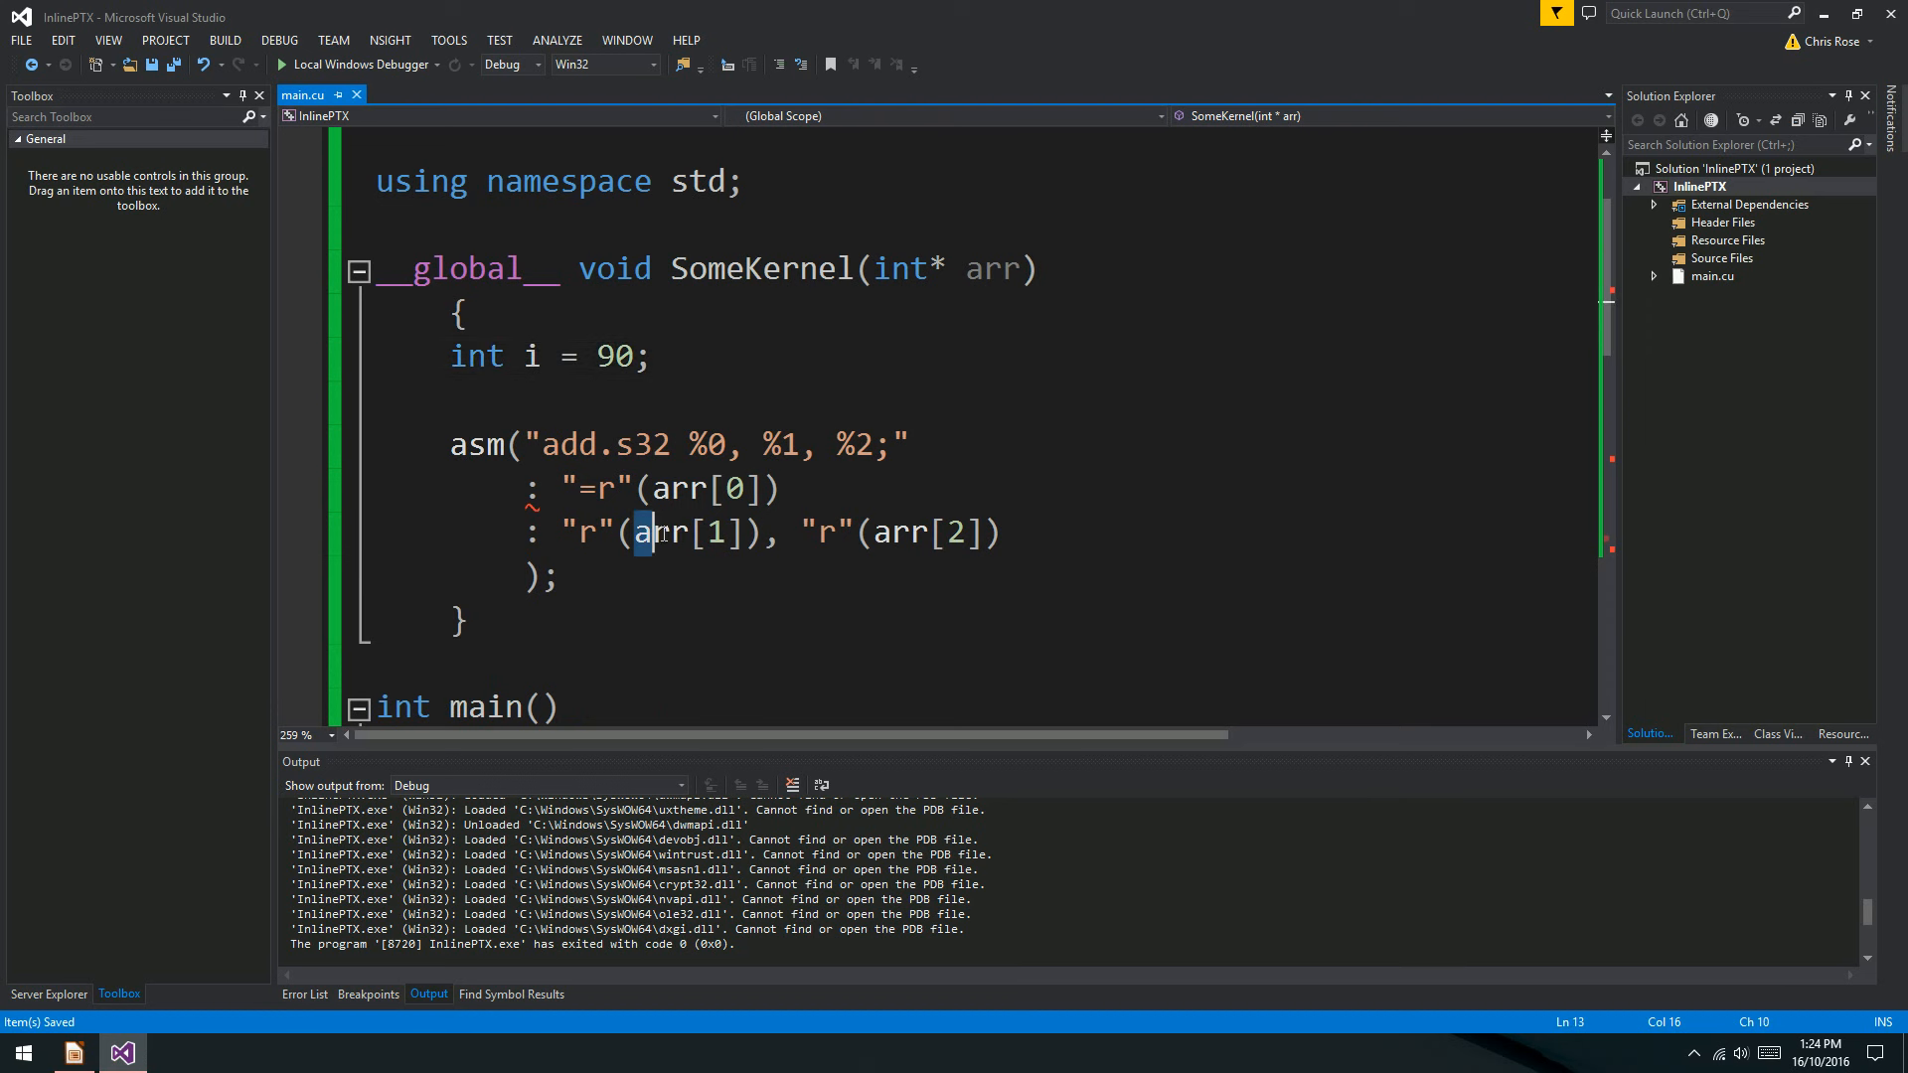
{"action": "type", "text": "i"}
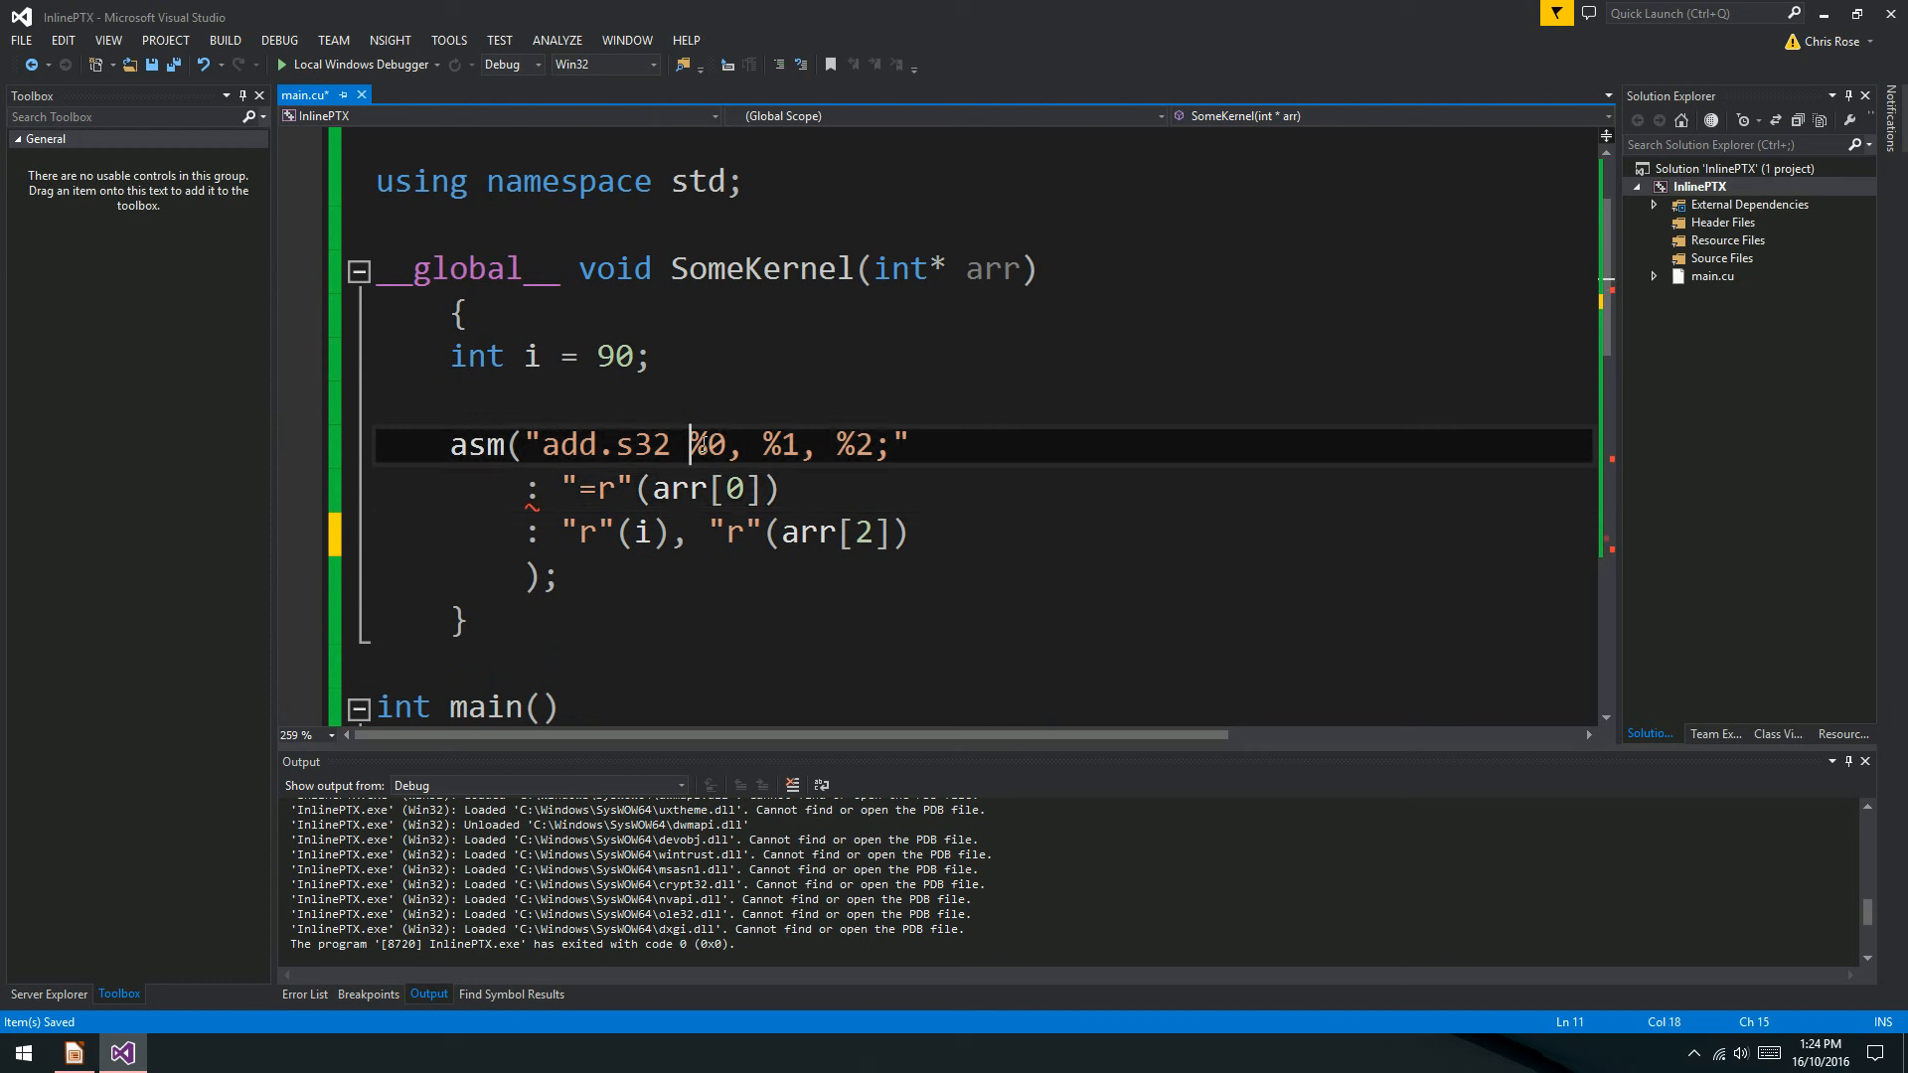
{"action": "double_click", "coordinate": [640, 532]}
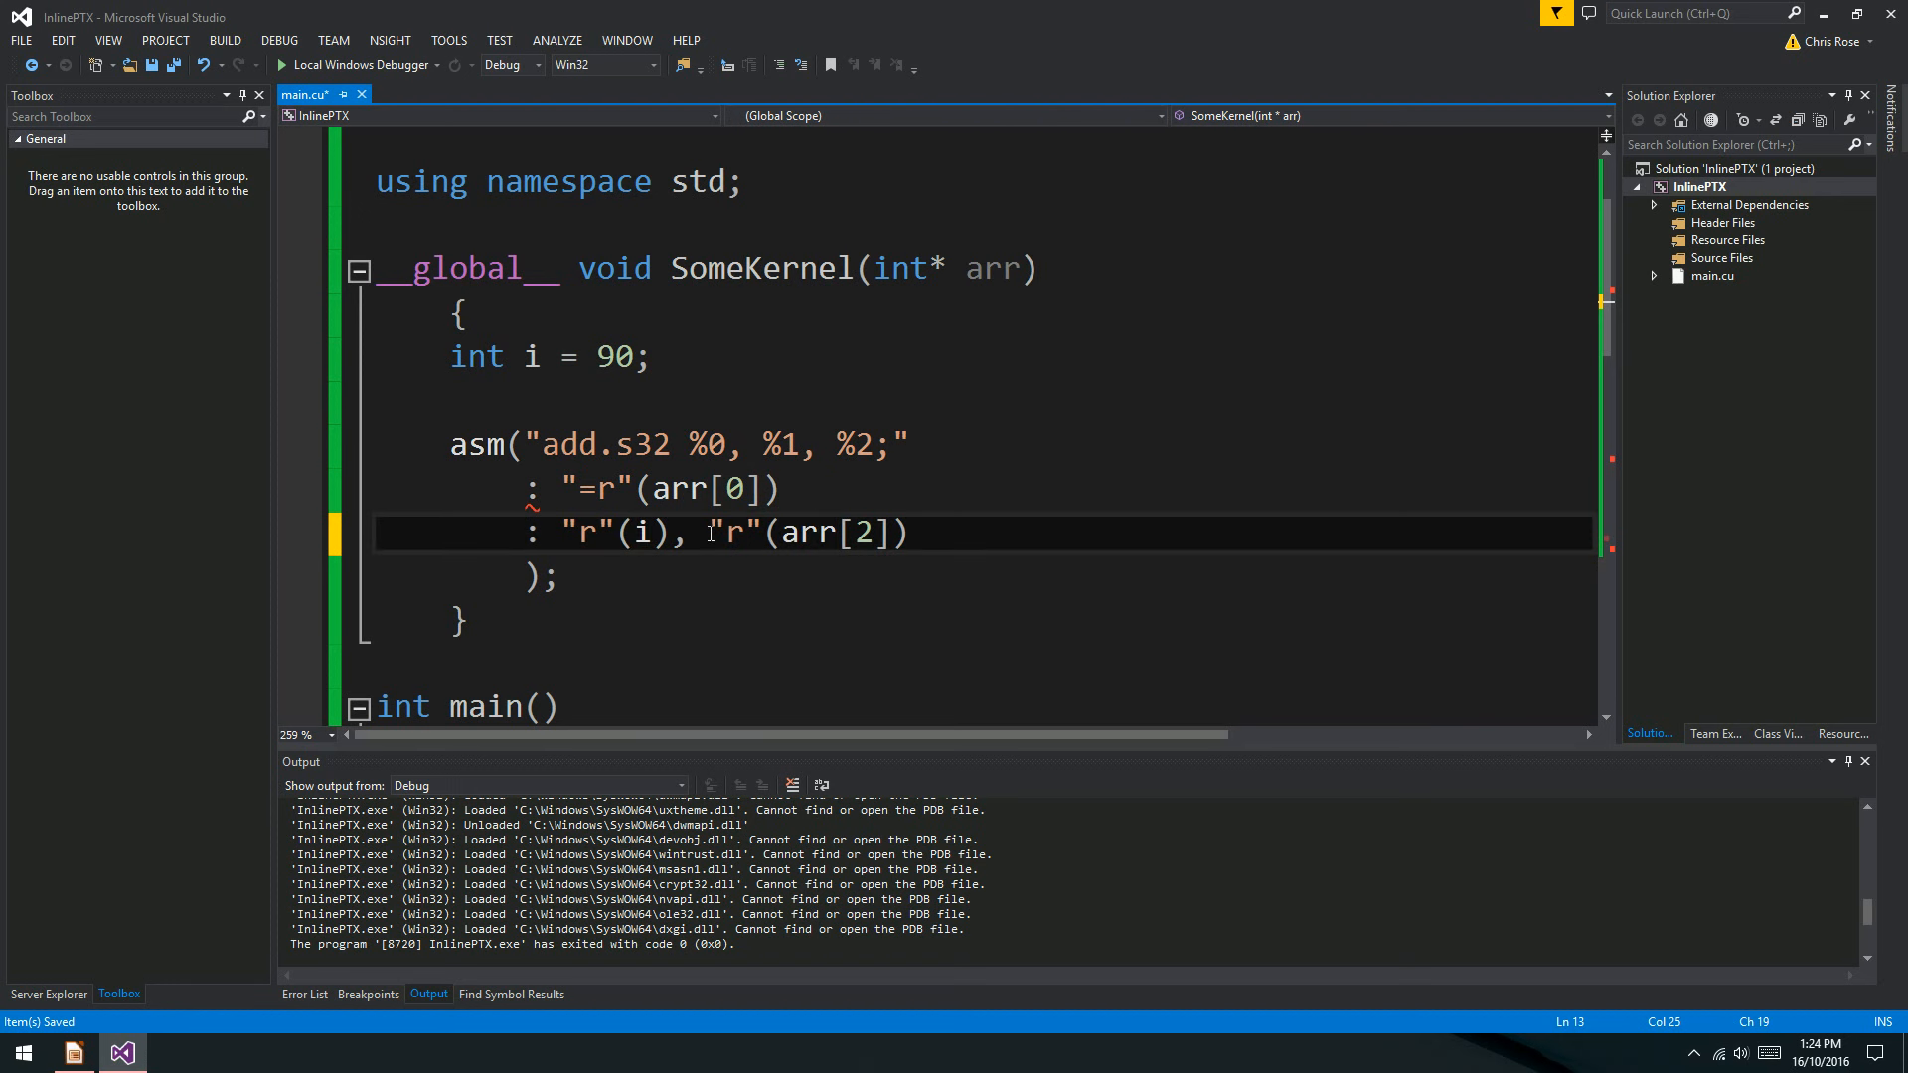
{"action": "left_click_drag", "start_coordinate": [712, 531], "coordinate": [912, 532]}
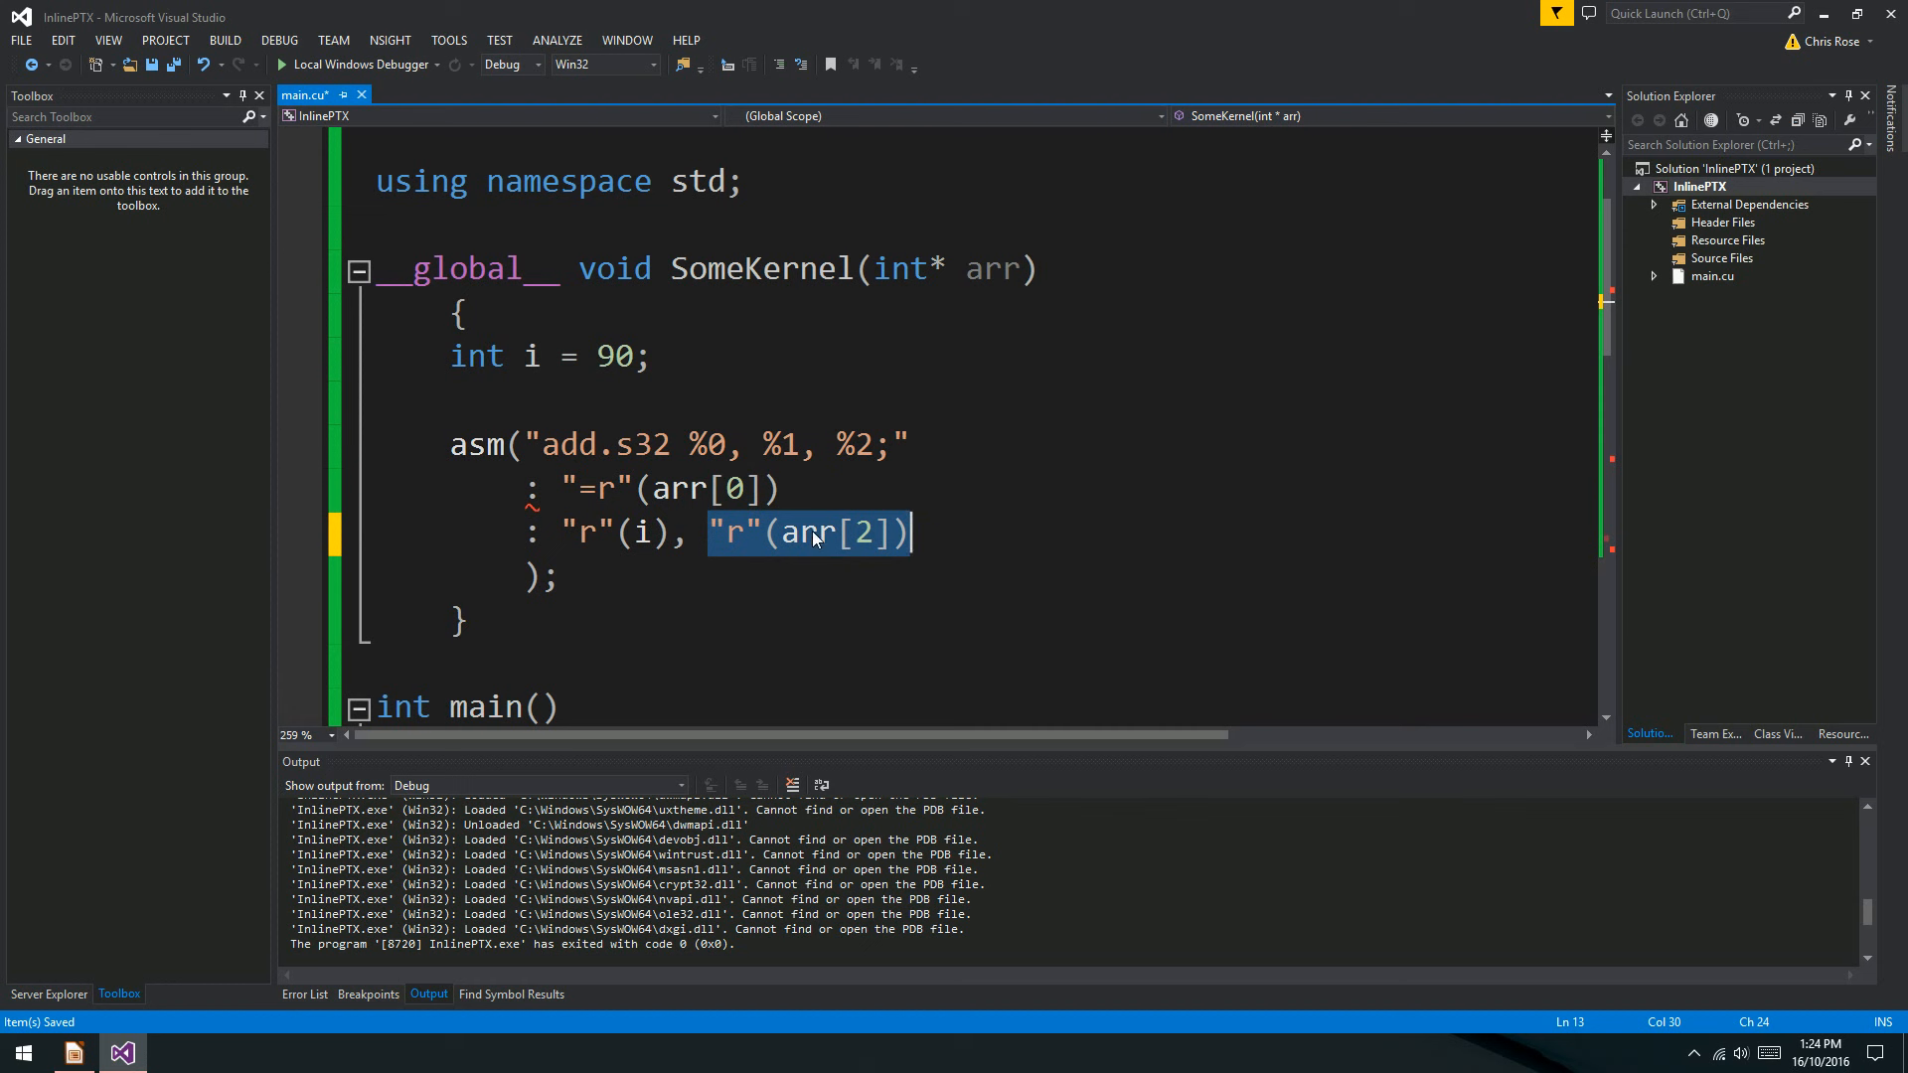
{"action": "double_click", "coordinate": [852, 444]}
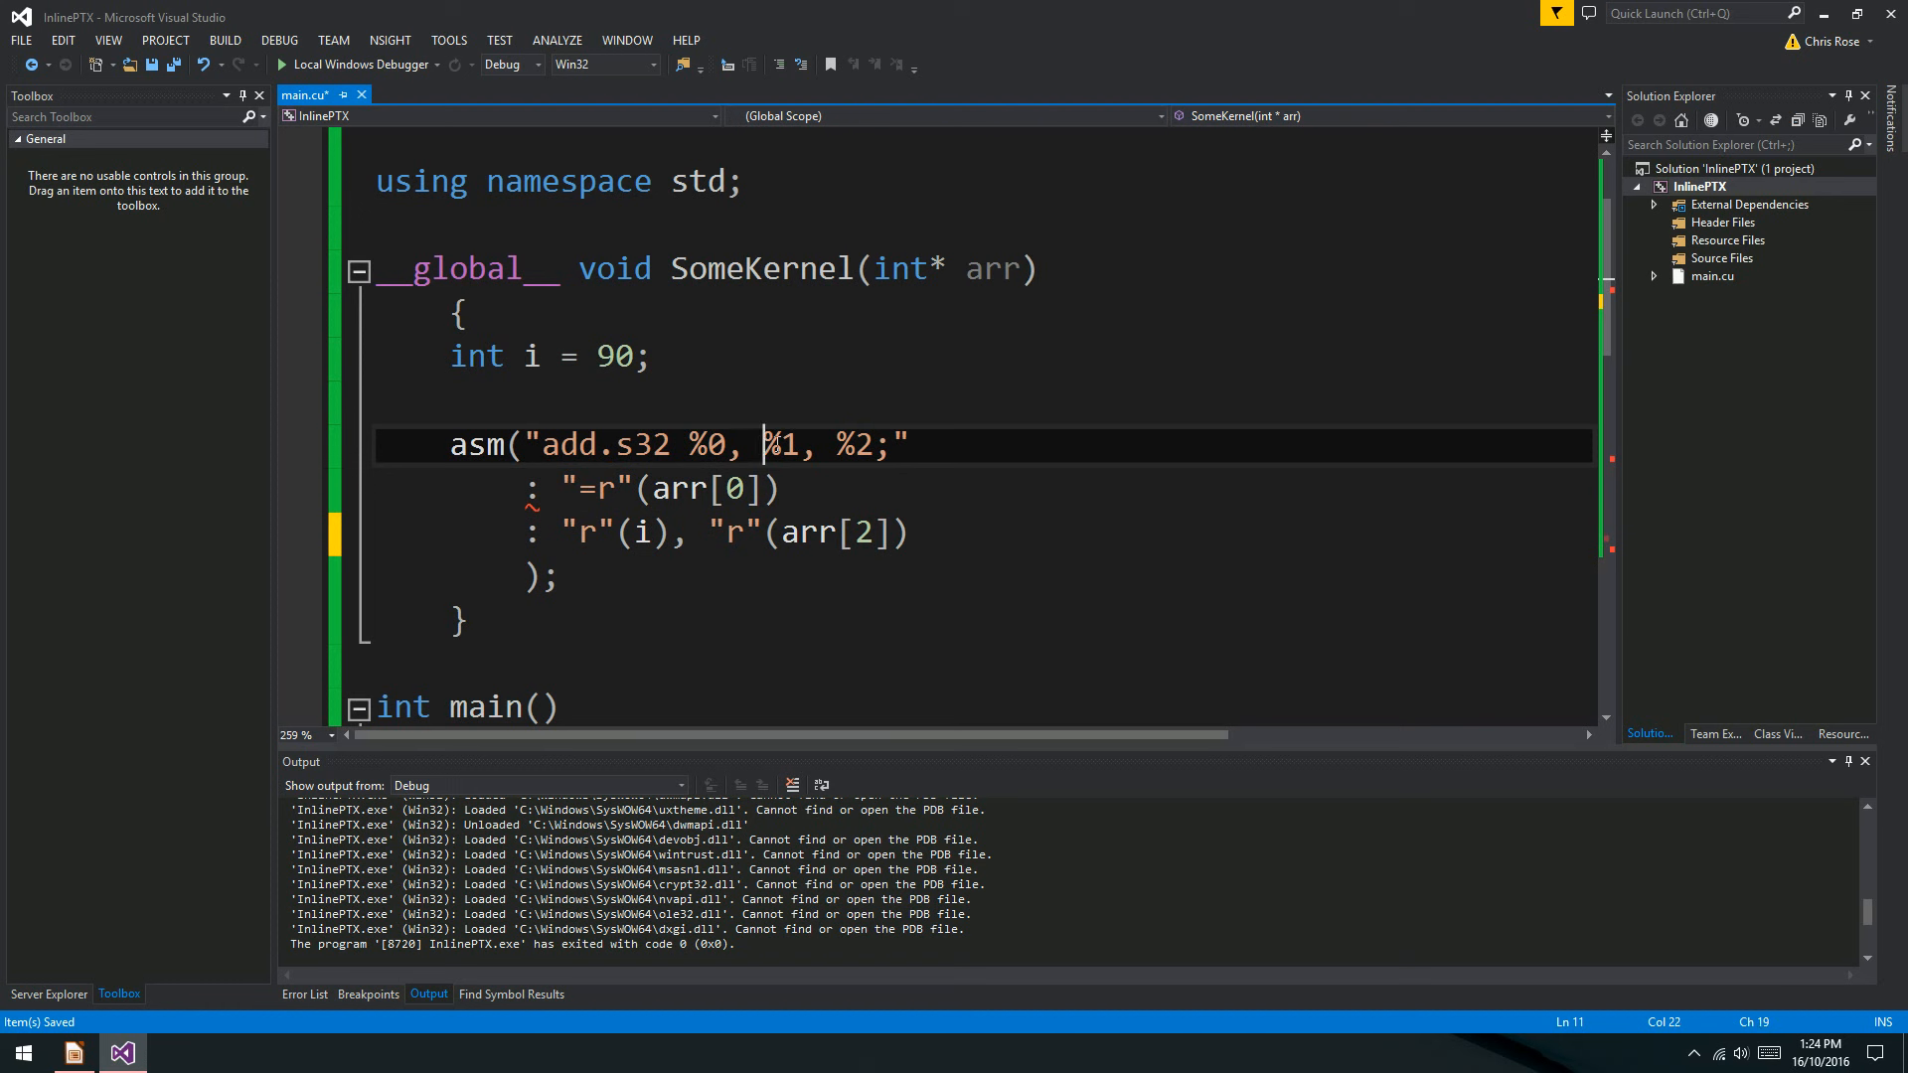
{"action": "double_click", "coordinate": [780, 444]}
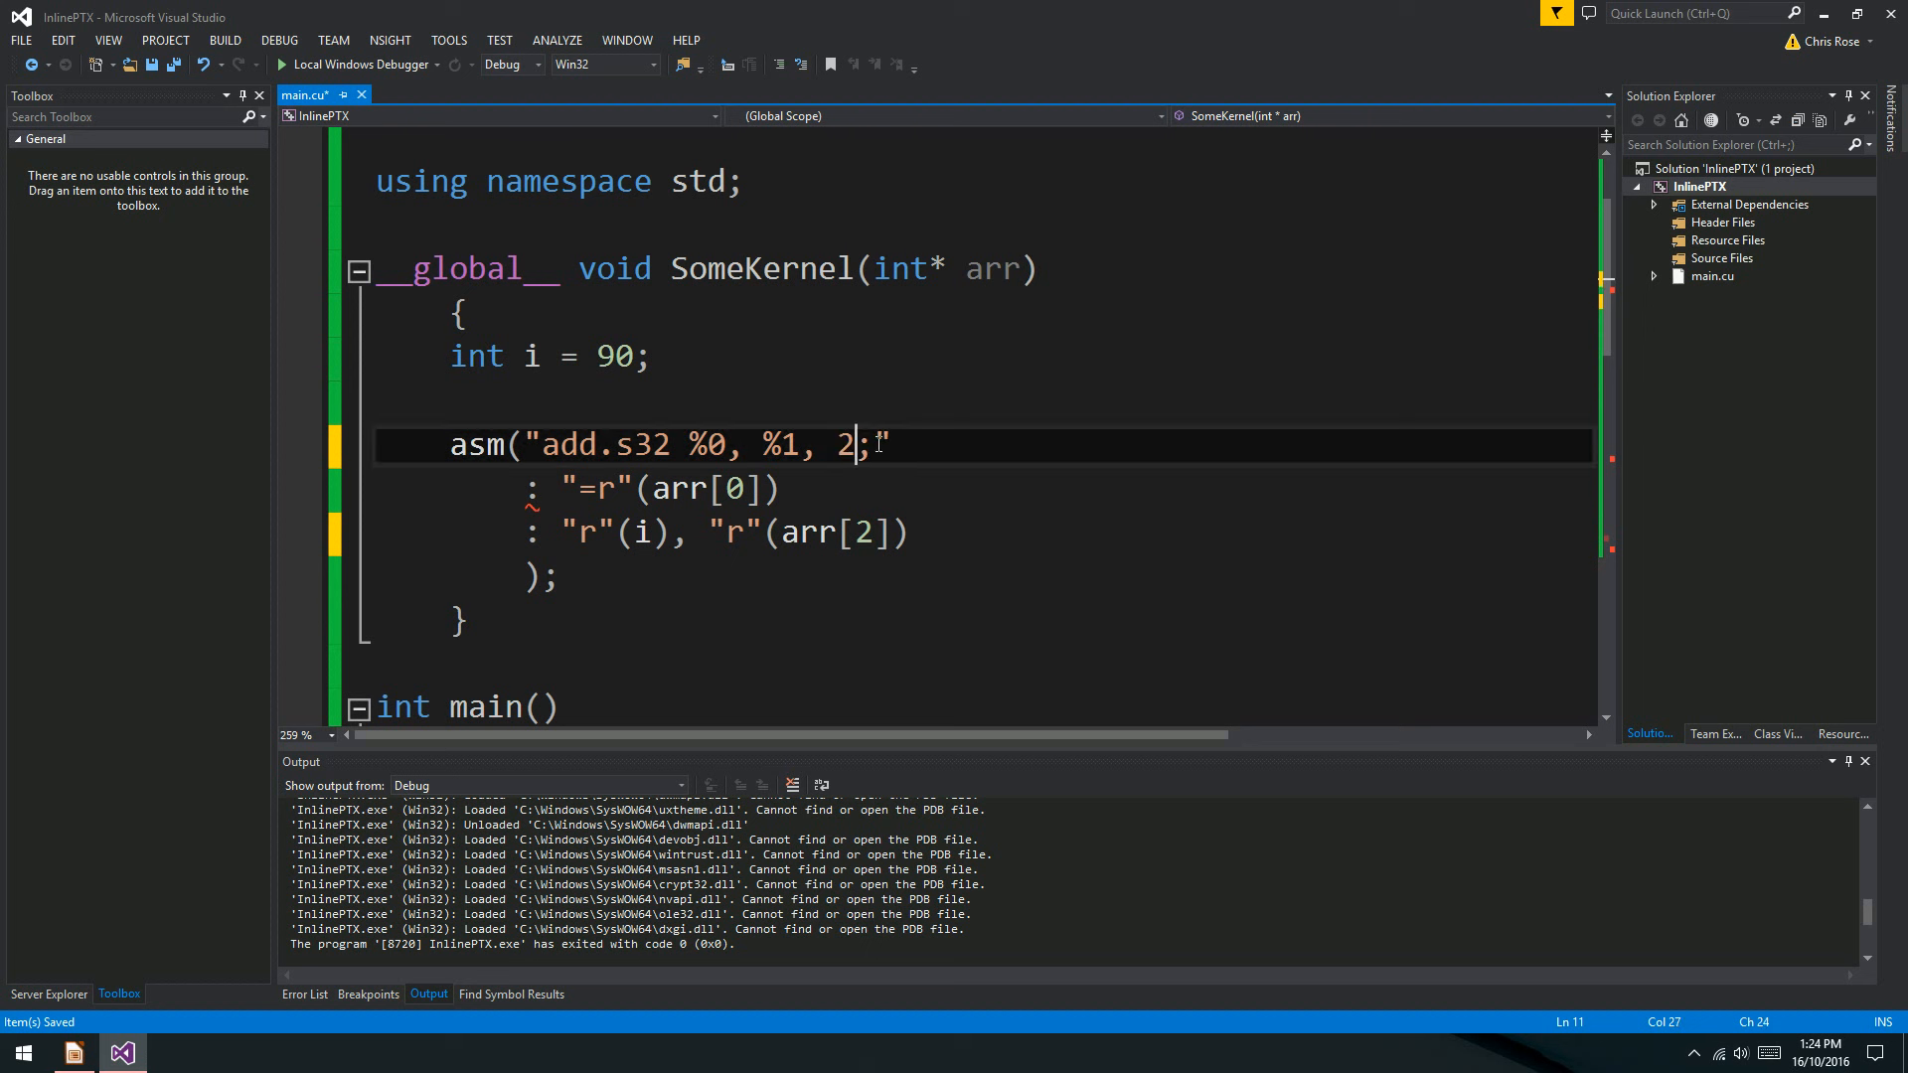
Use literal 200 as the third operand and delete the "r"(arr[2]) input argument.
{"action": "type", "text": "00"}
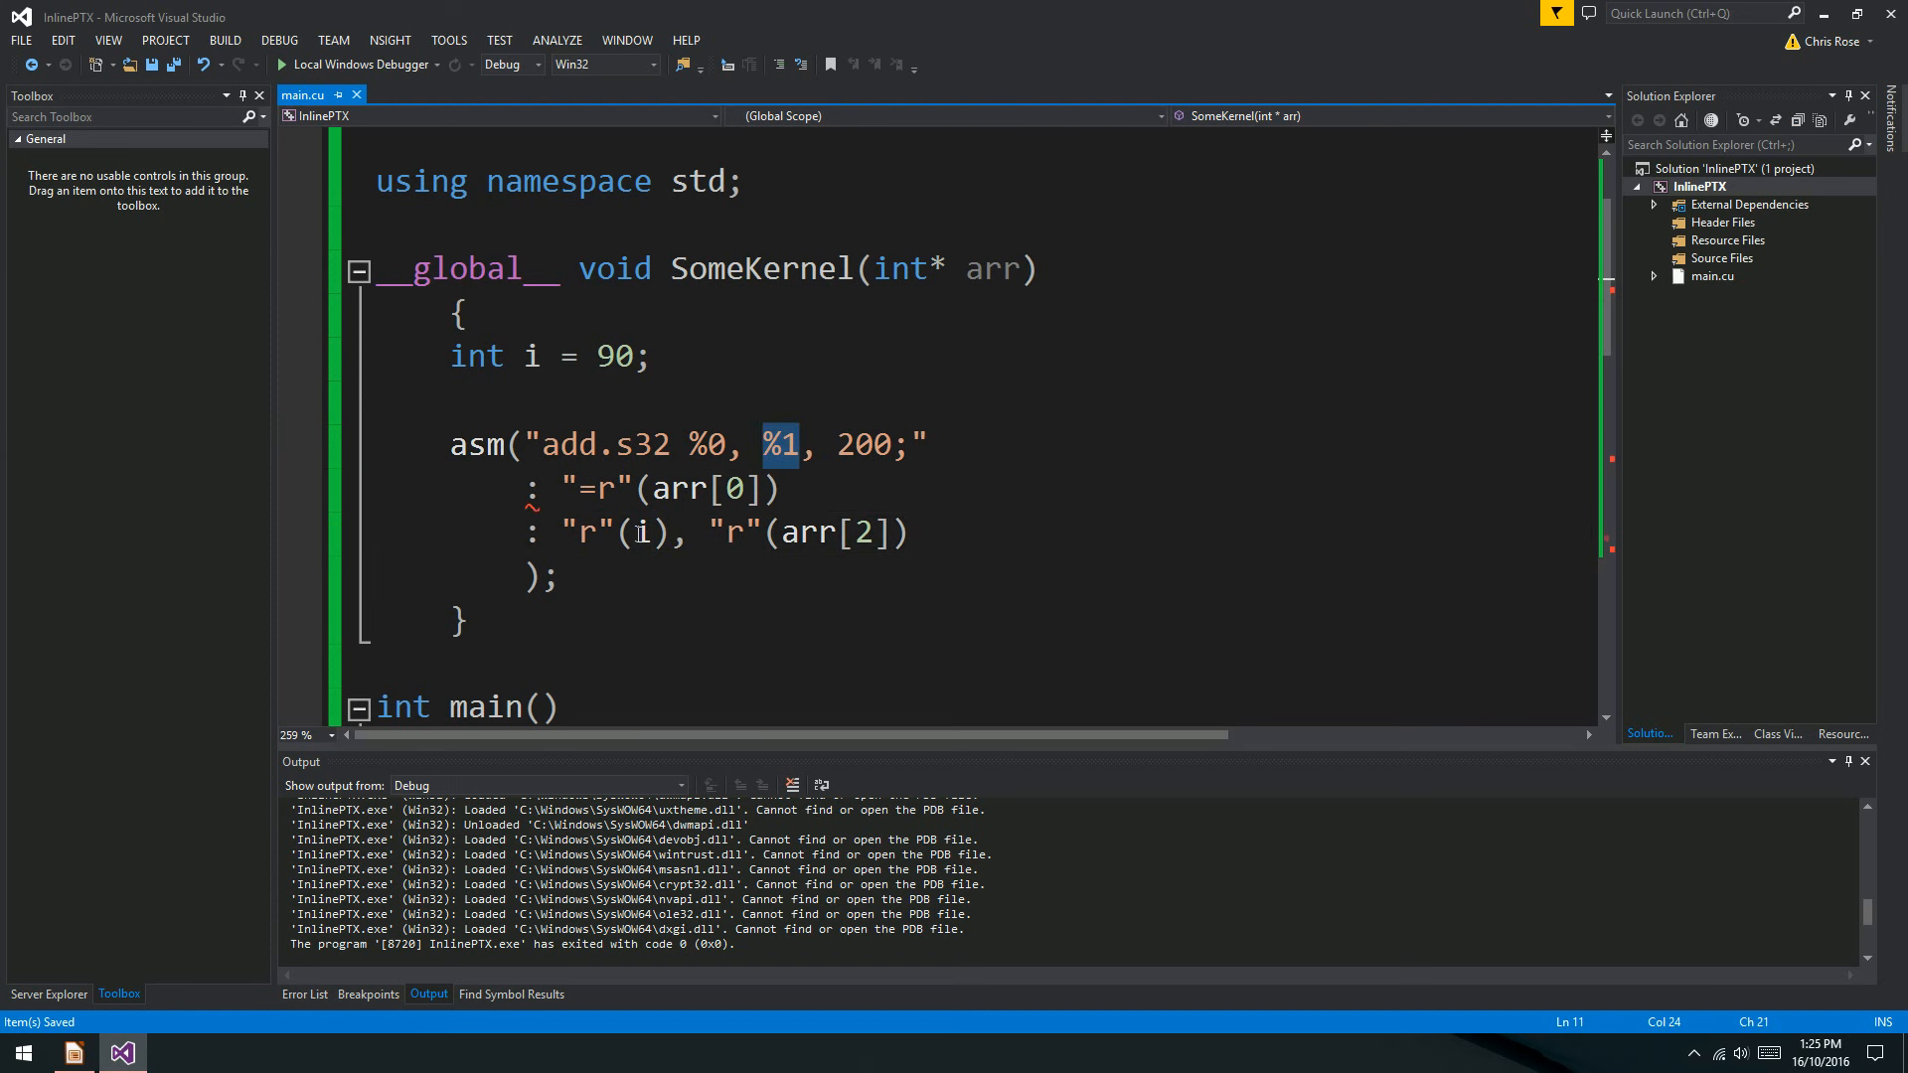
{"action": "double_click", "coordinate": [613, 356]}
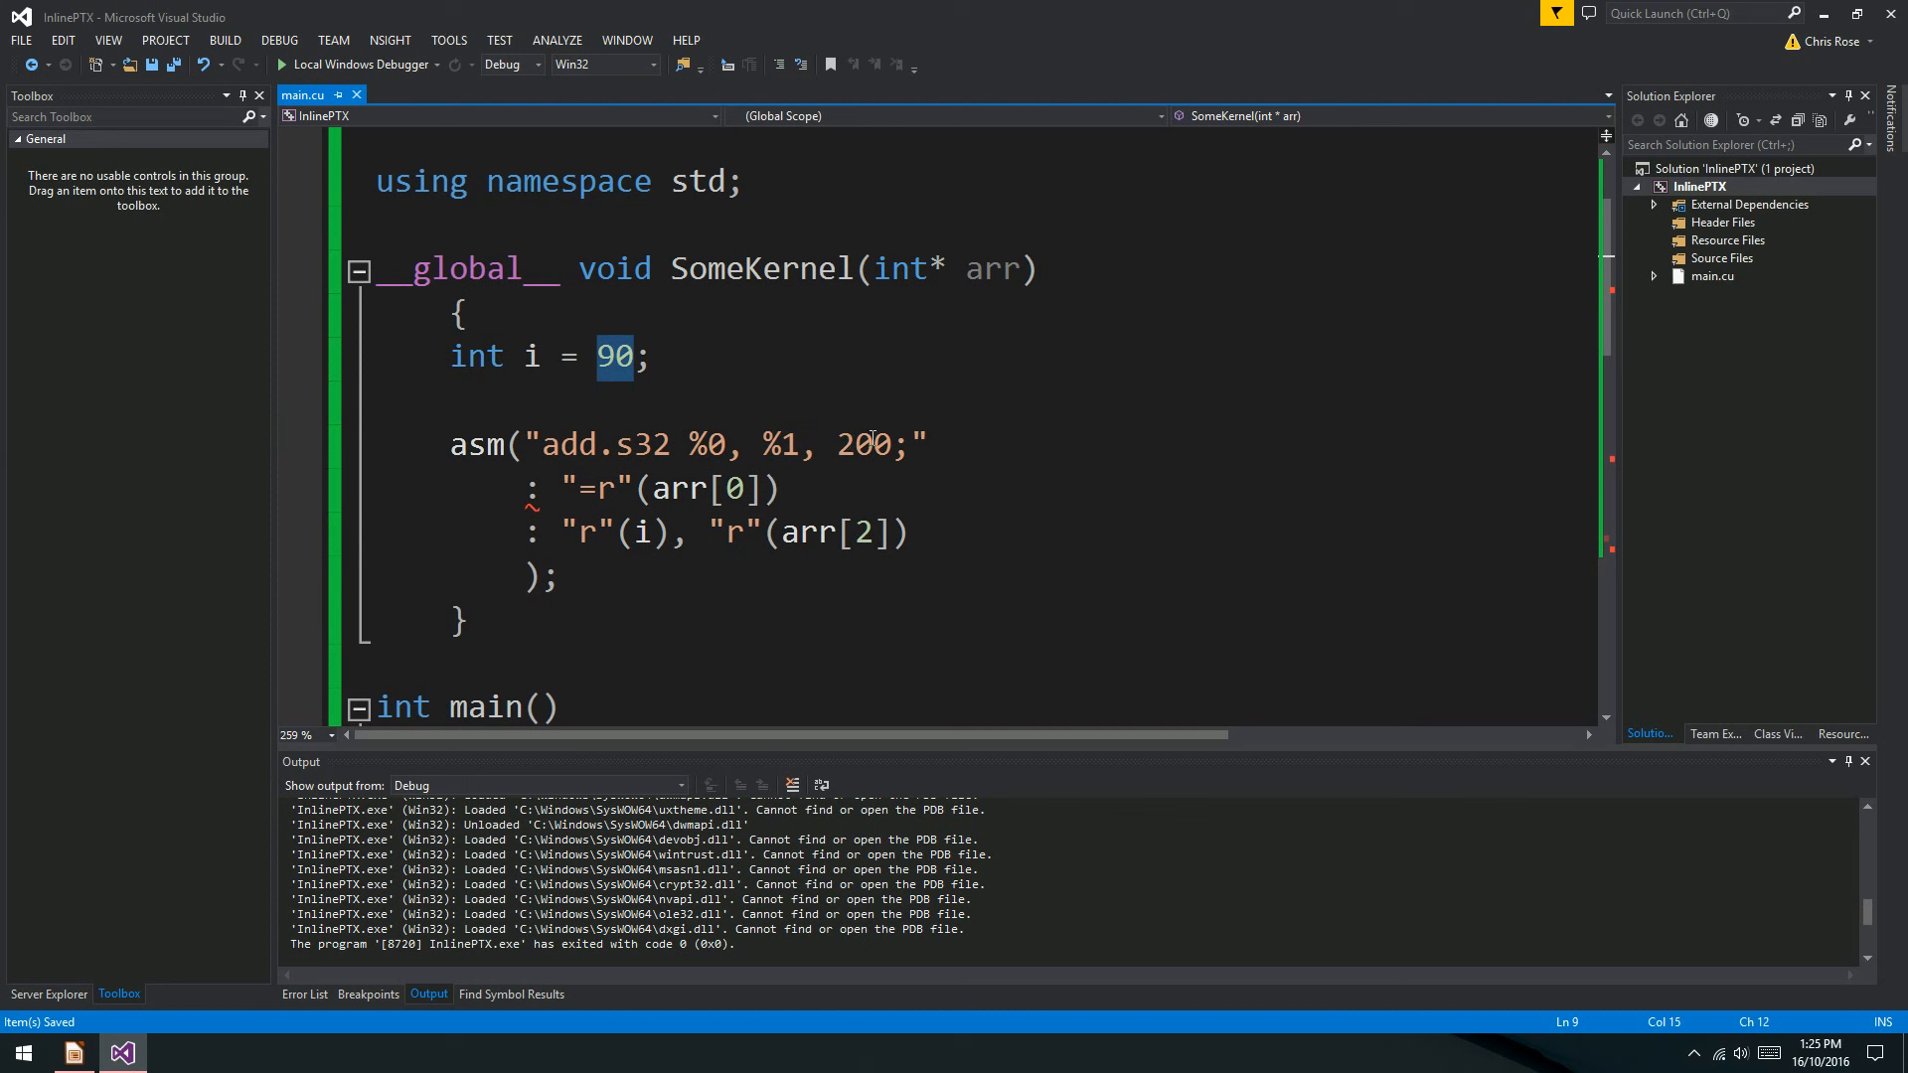
{"action": "double_click", "coordinate": [806, 532]}
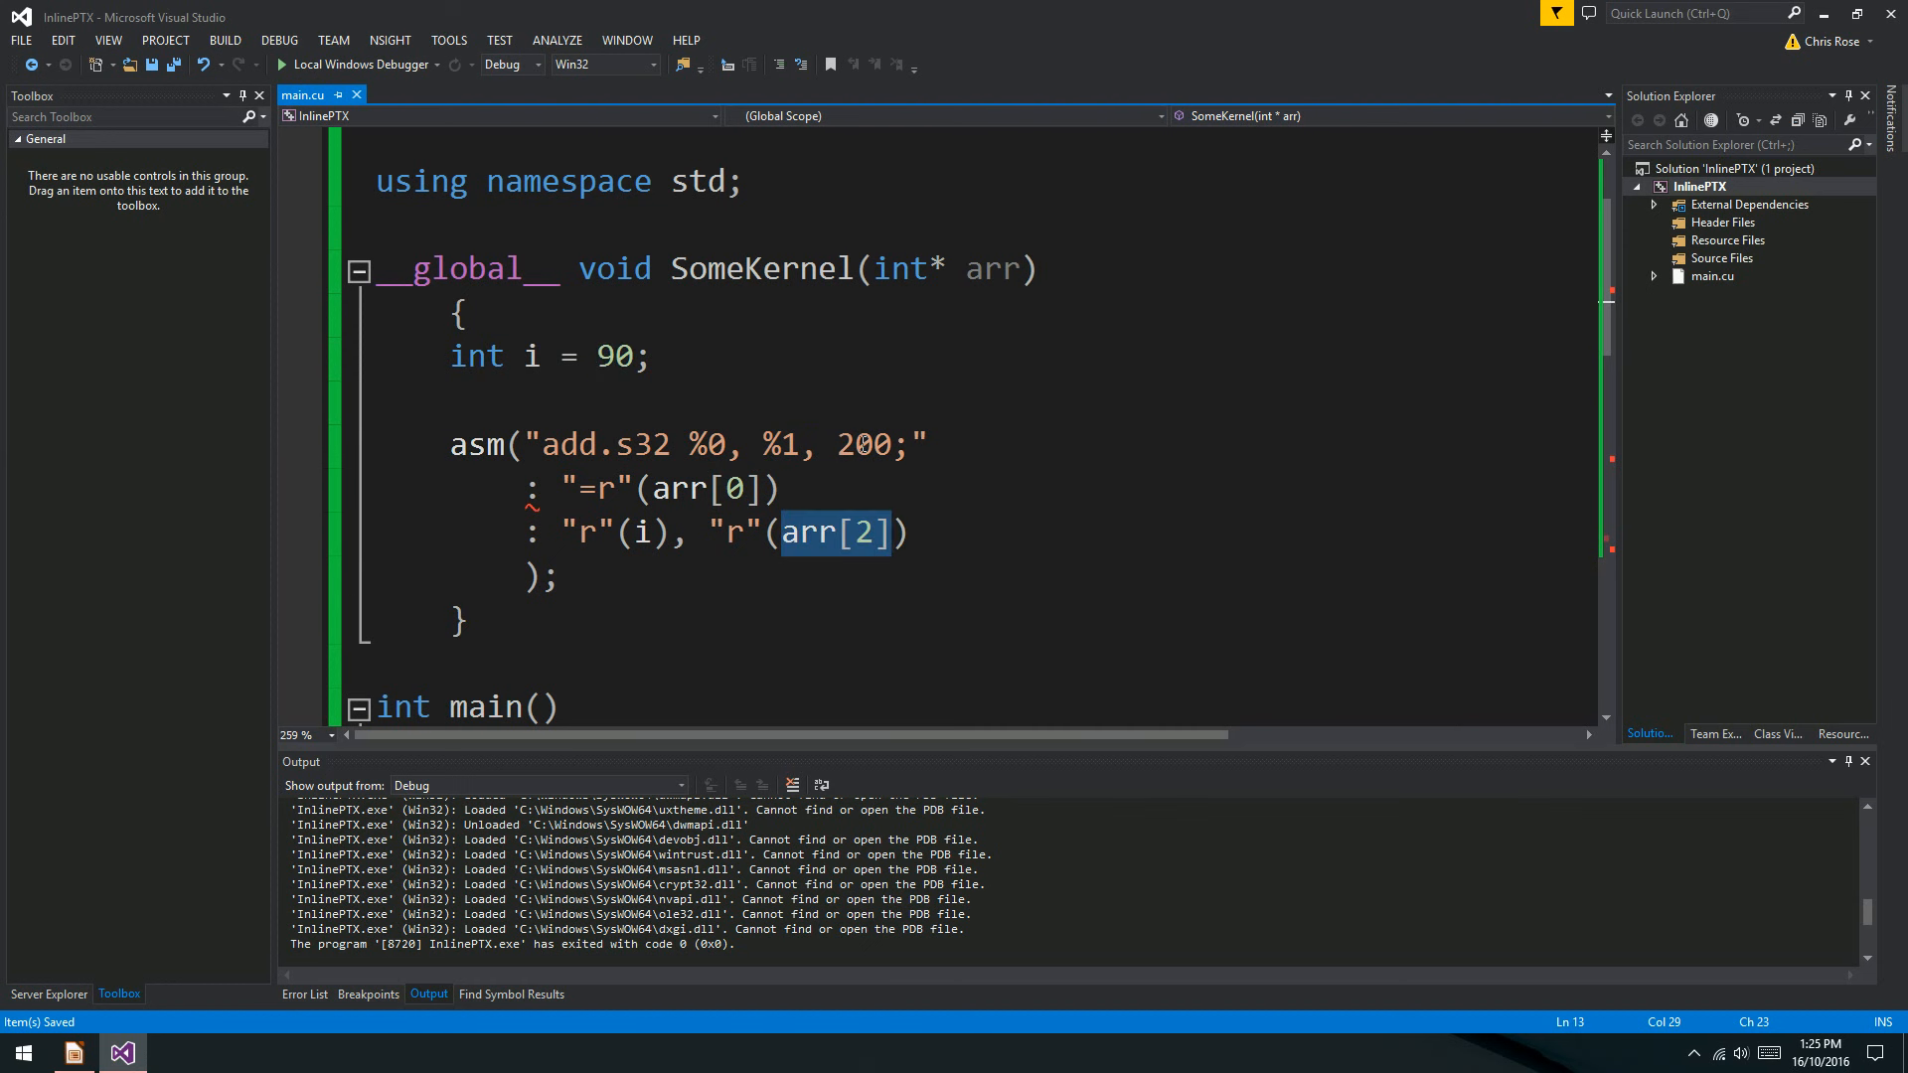
{"action": "left_click", "coordinate": [836, 533]}
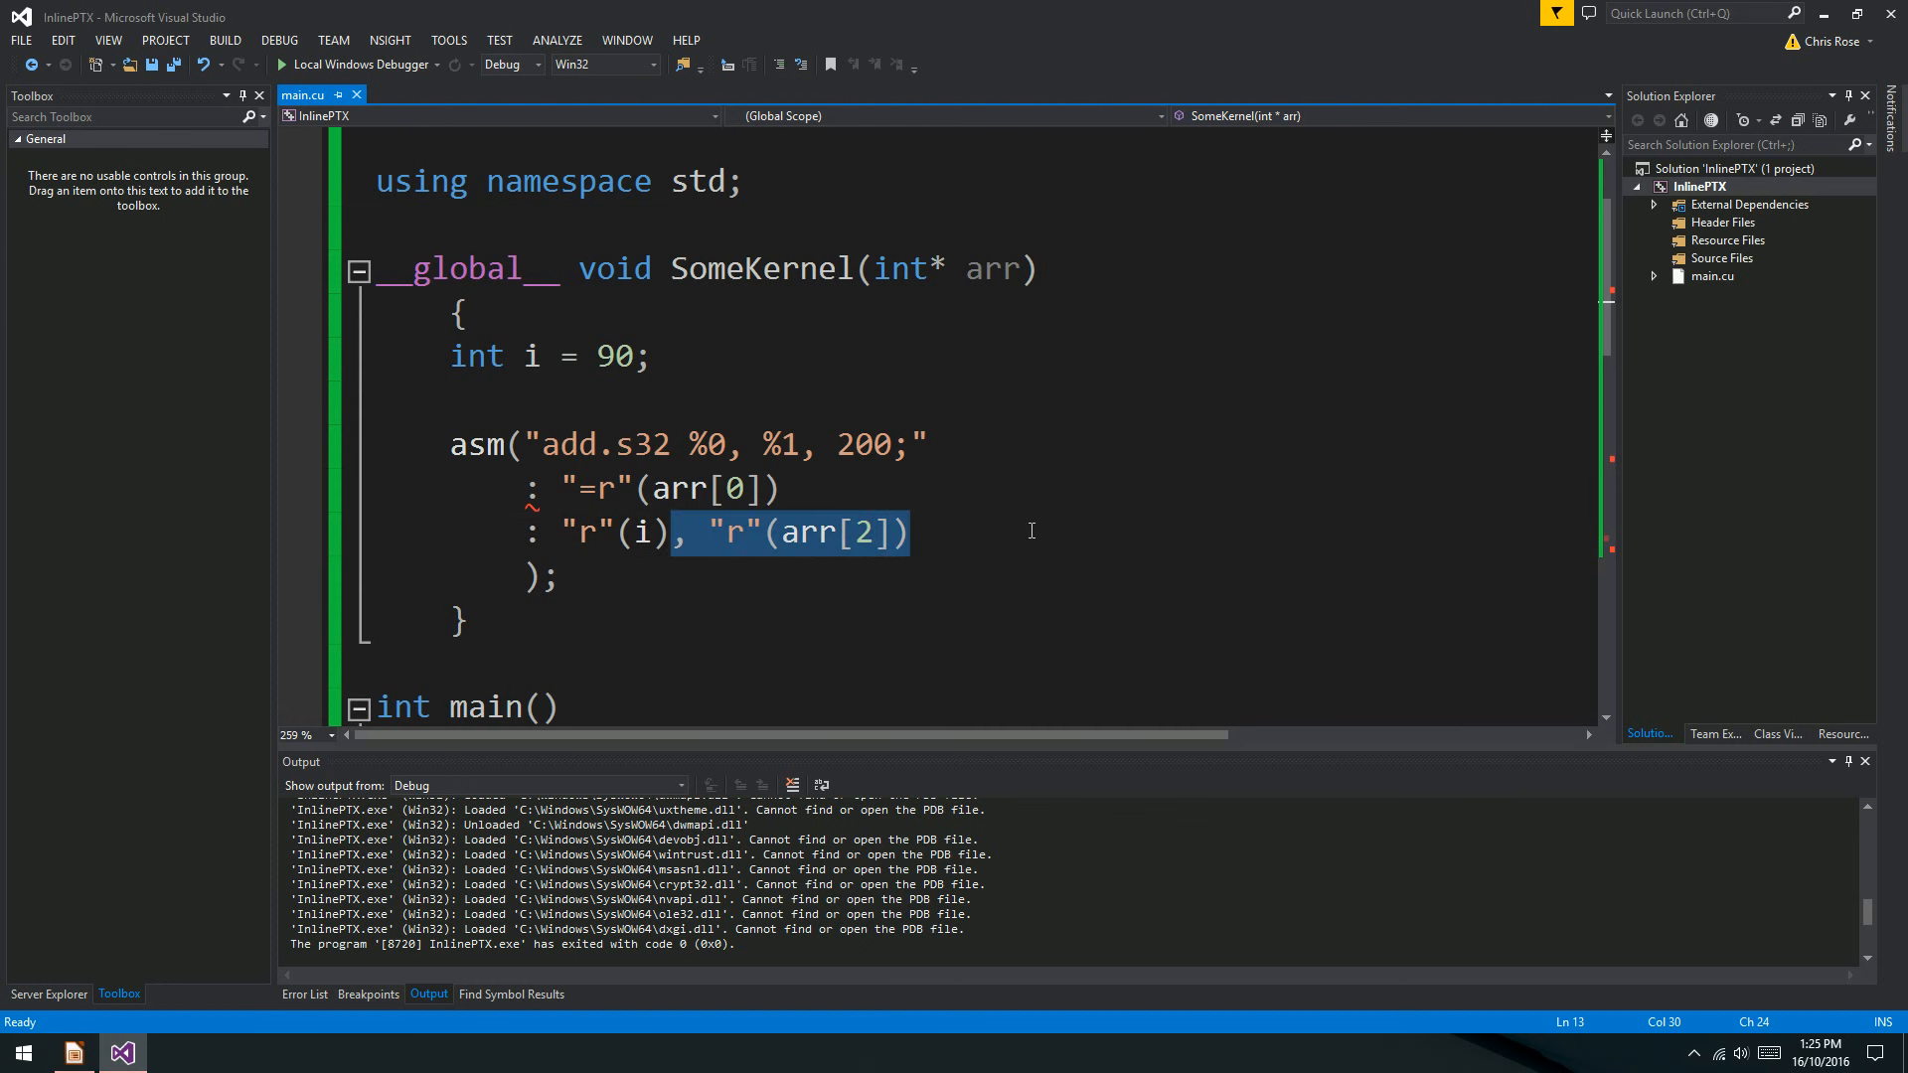
{"action": "key", "text": "Delete"}
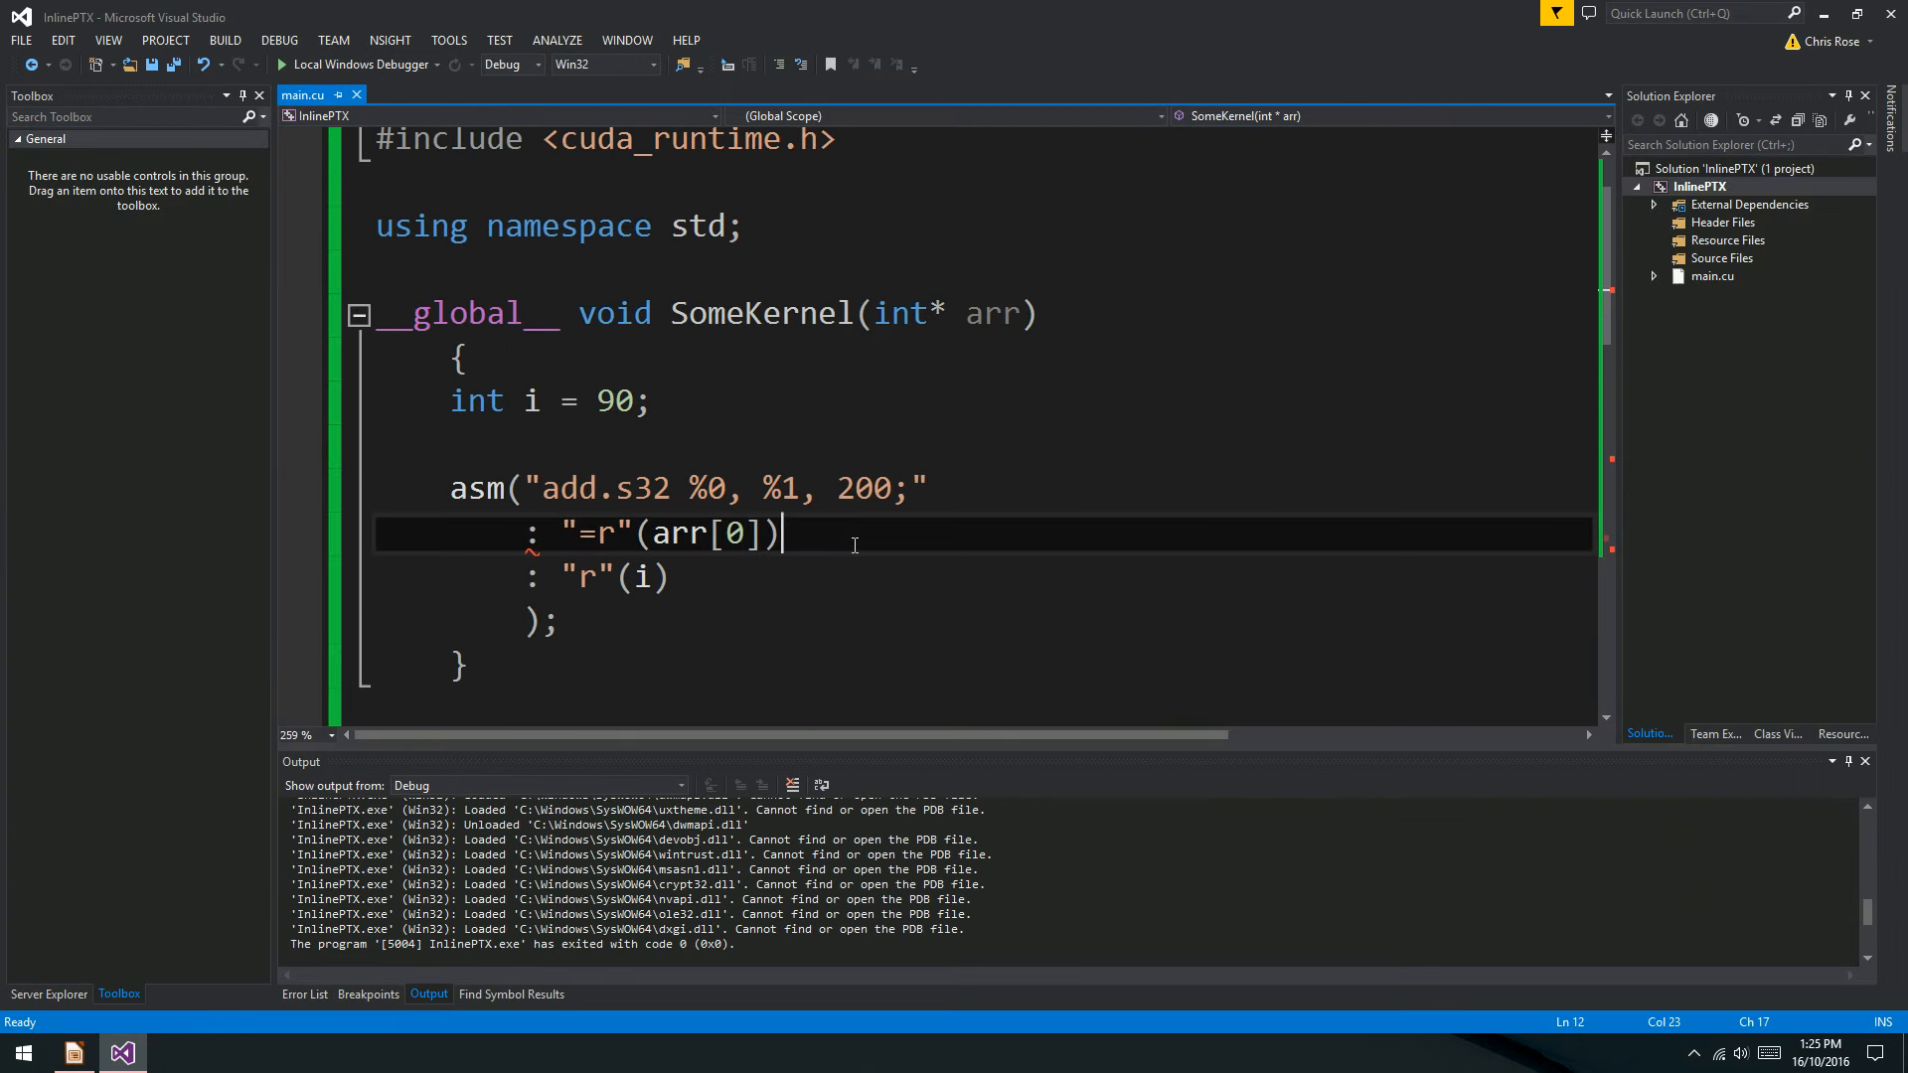
{"action": "type", "text": "\""}
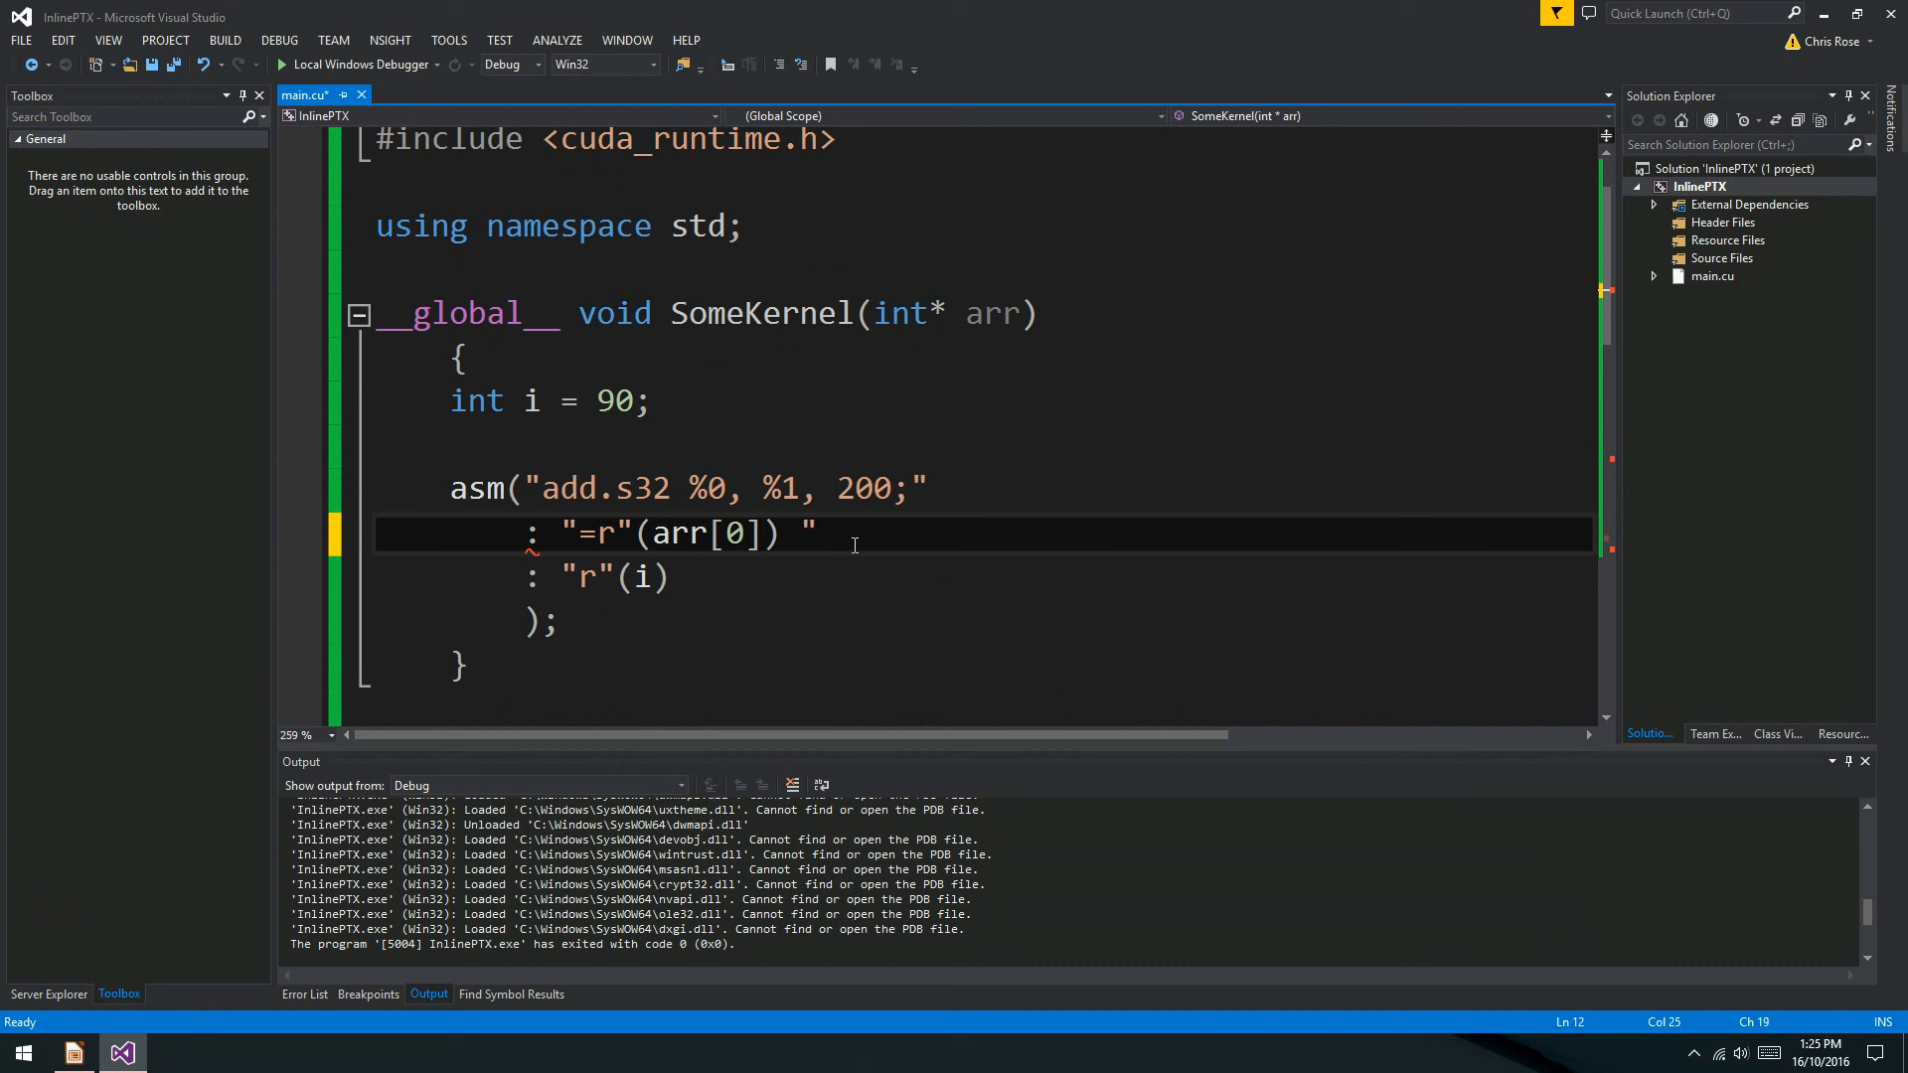
{"action": "type", "text": ", \"="}
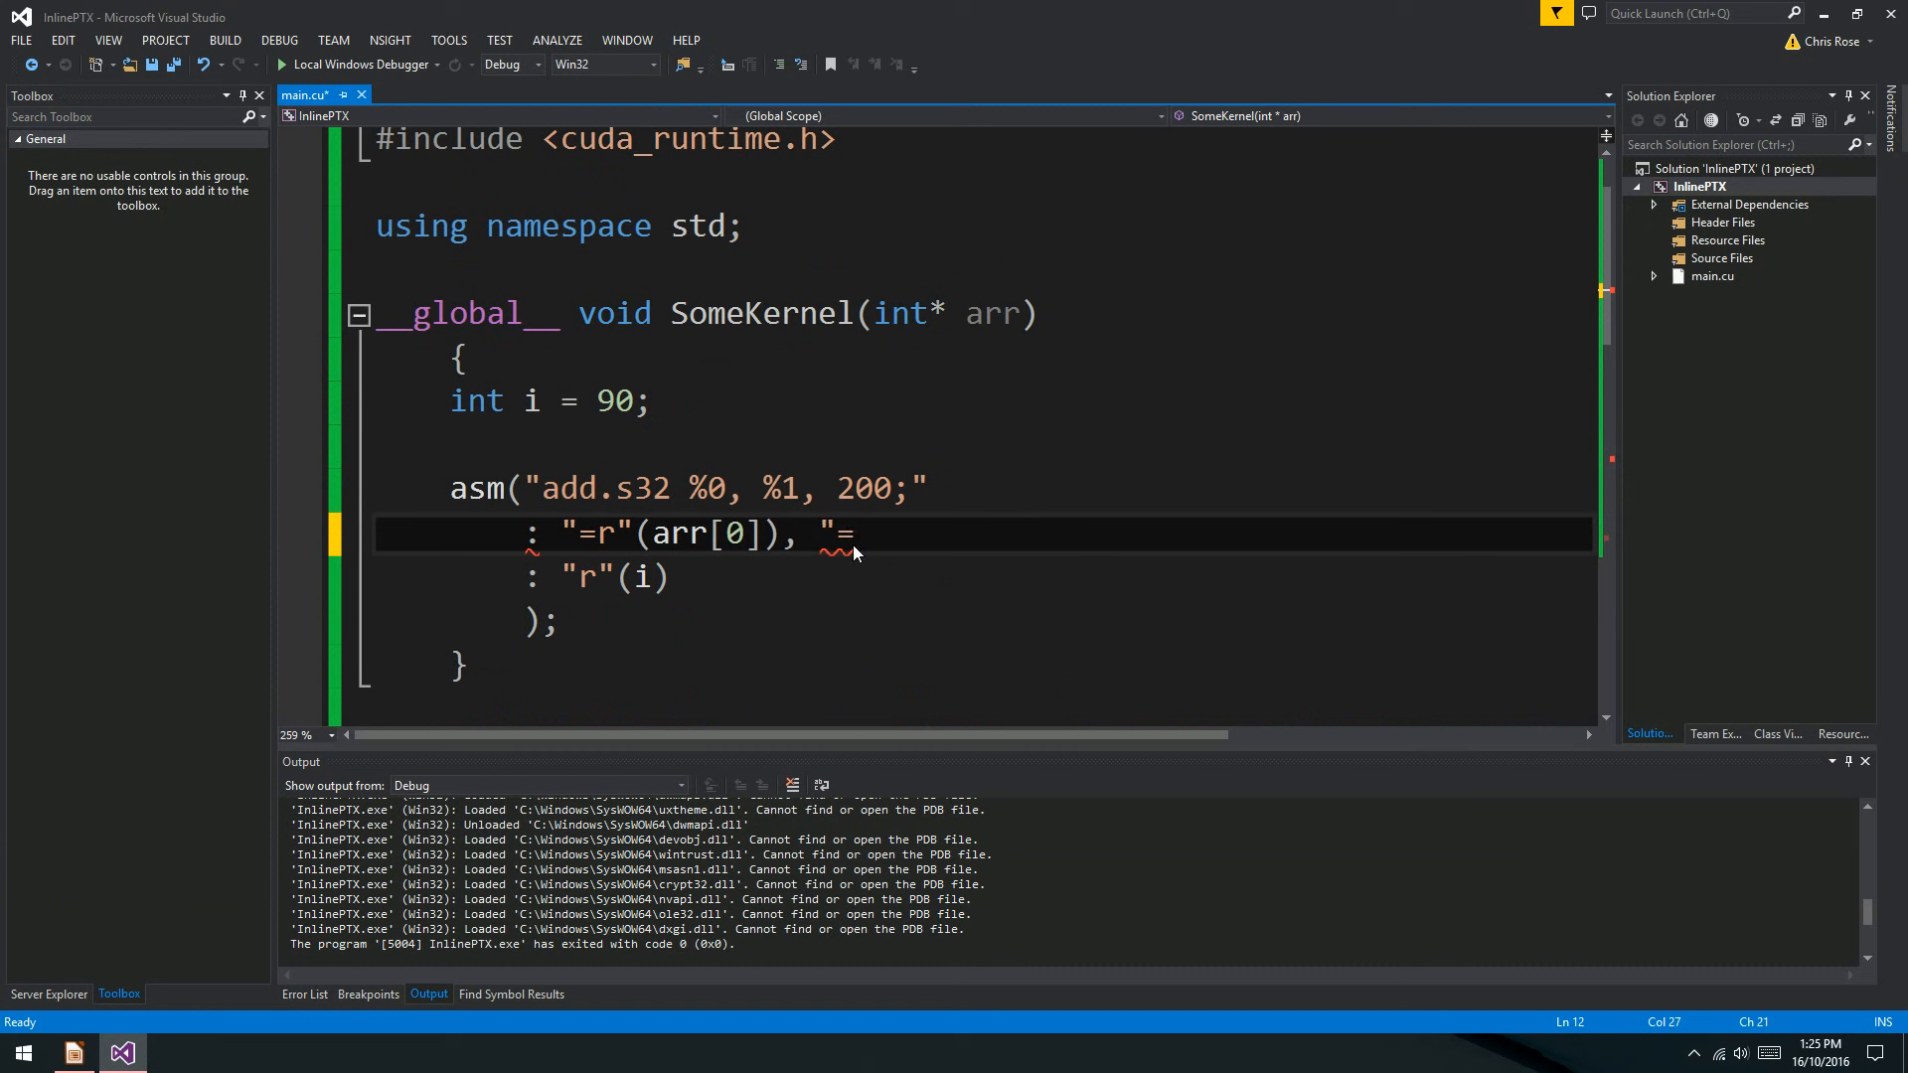
{"action": "type", "text": "r\""}
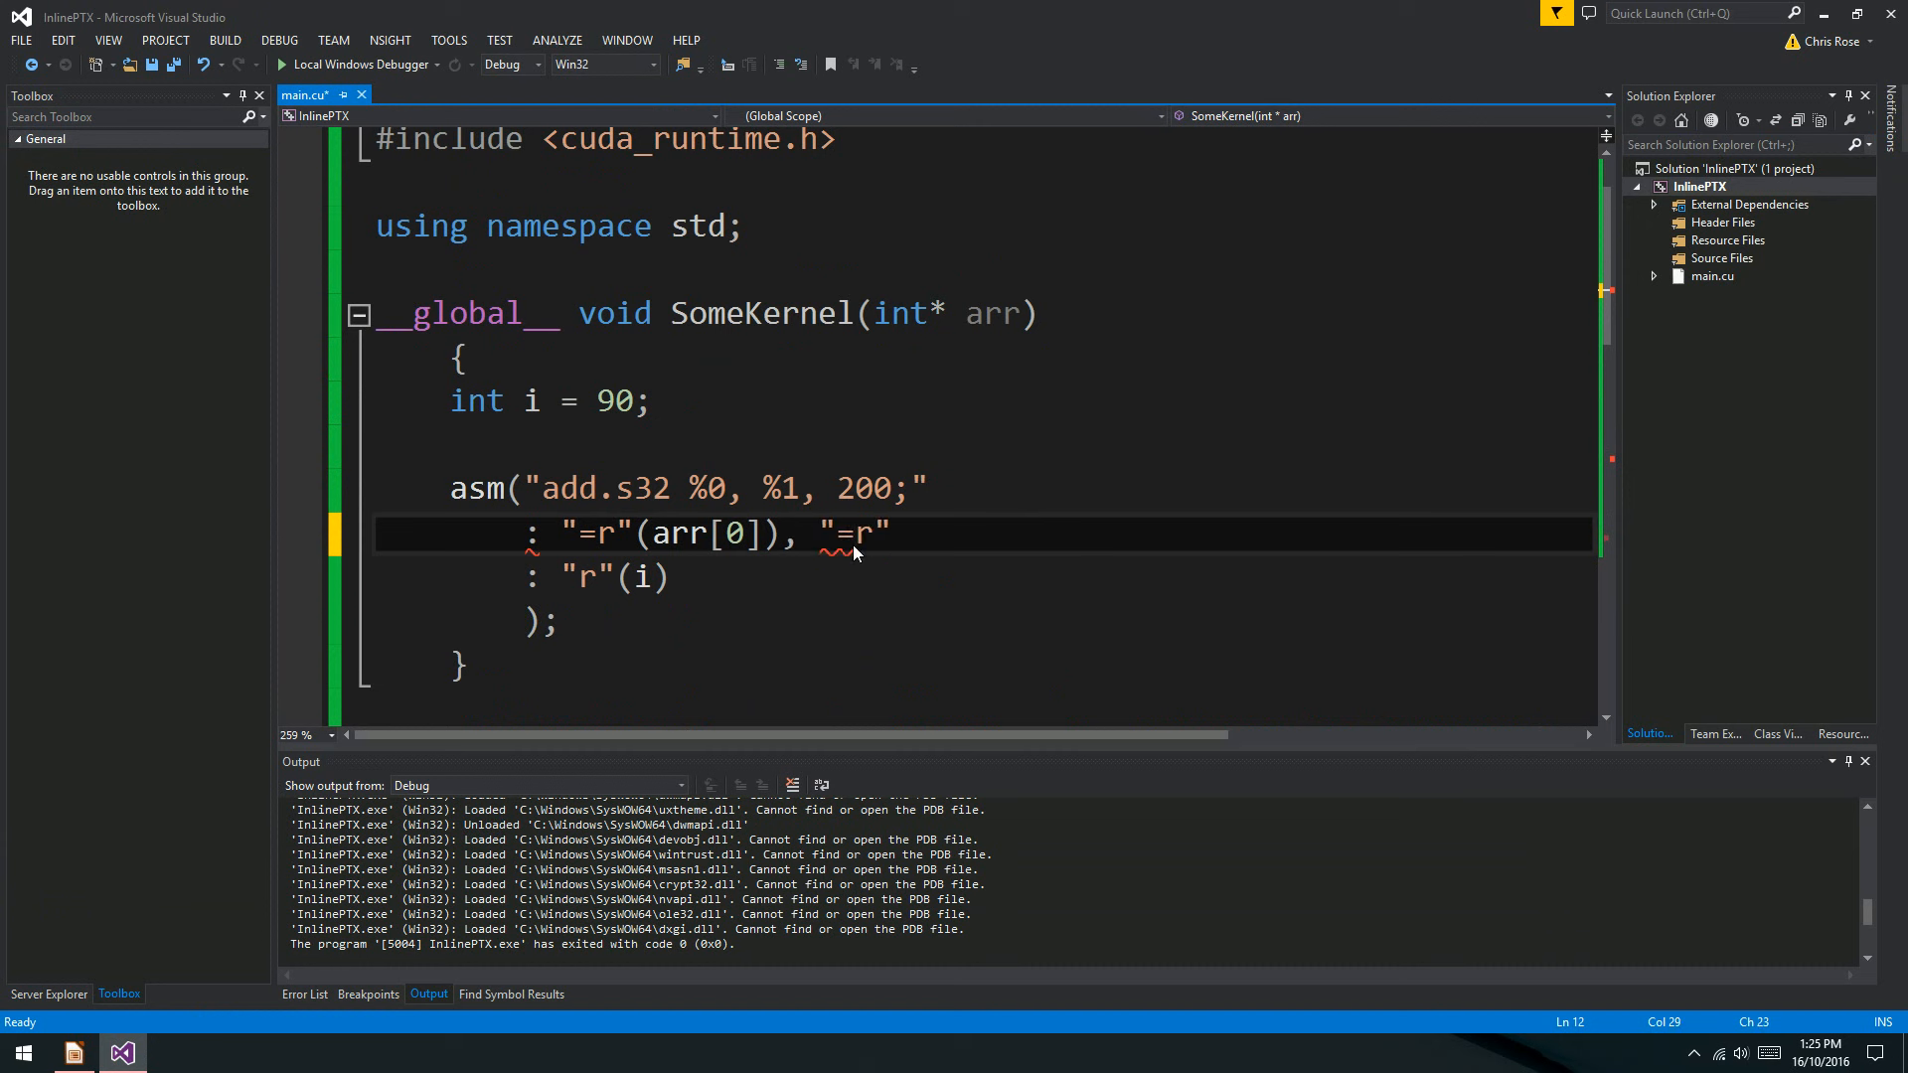
{"action": "type", "text": "(arr"}
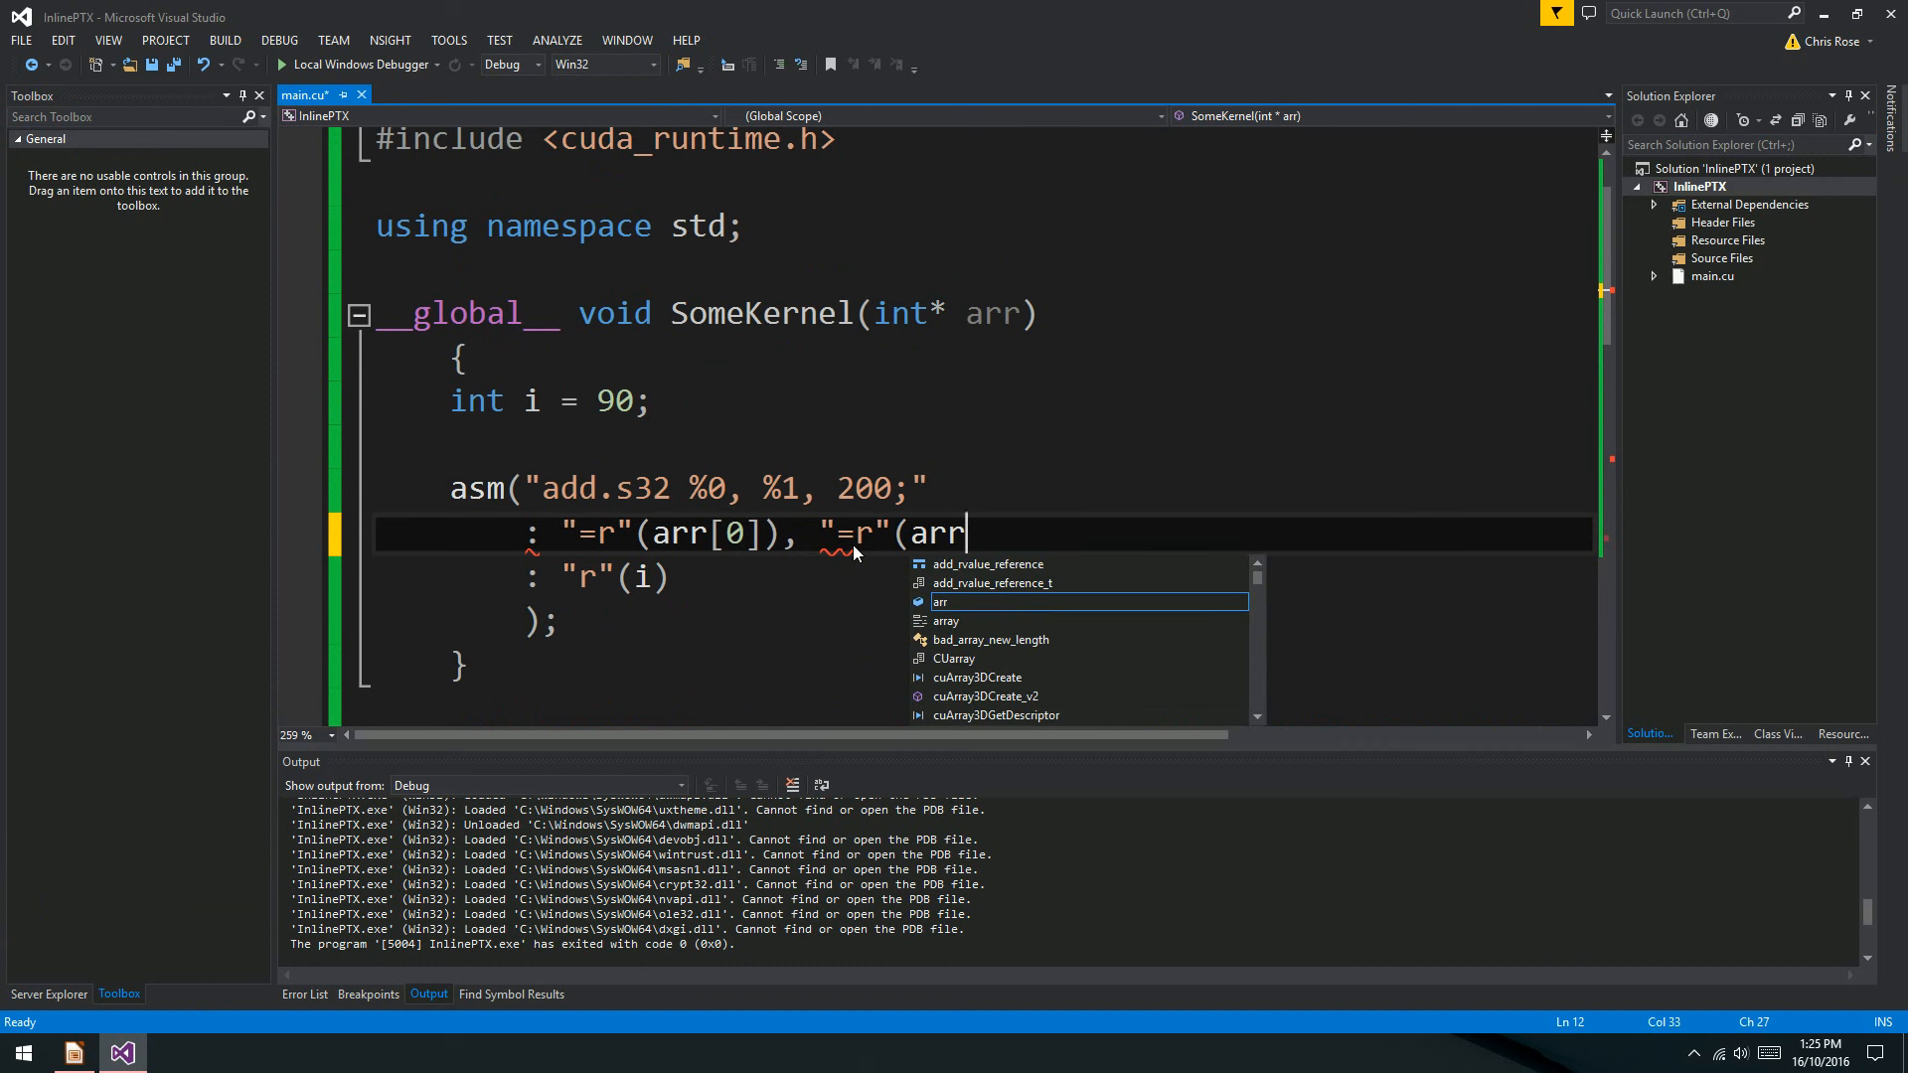
{"action": "type", "text": "[0]"}
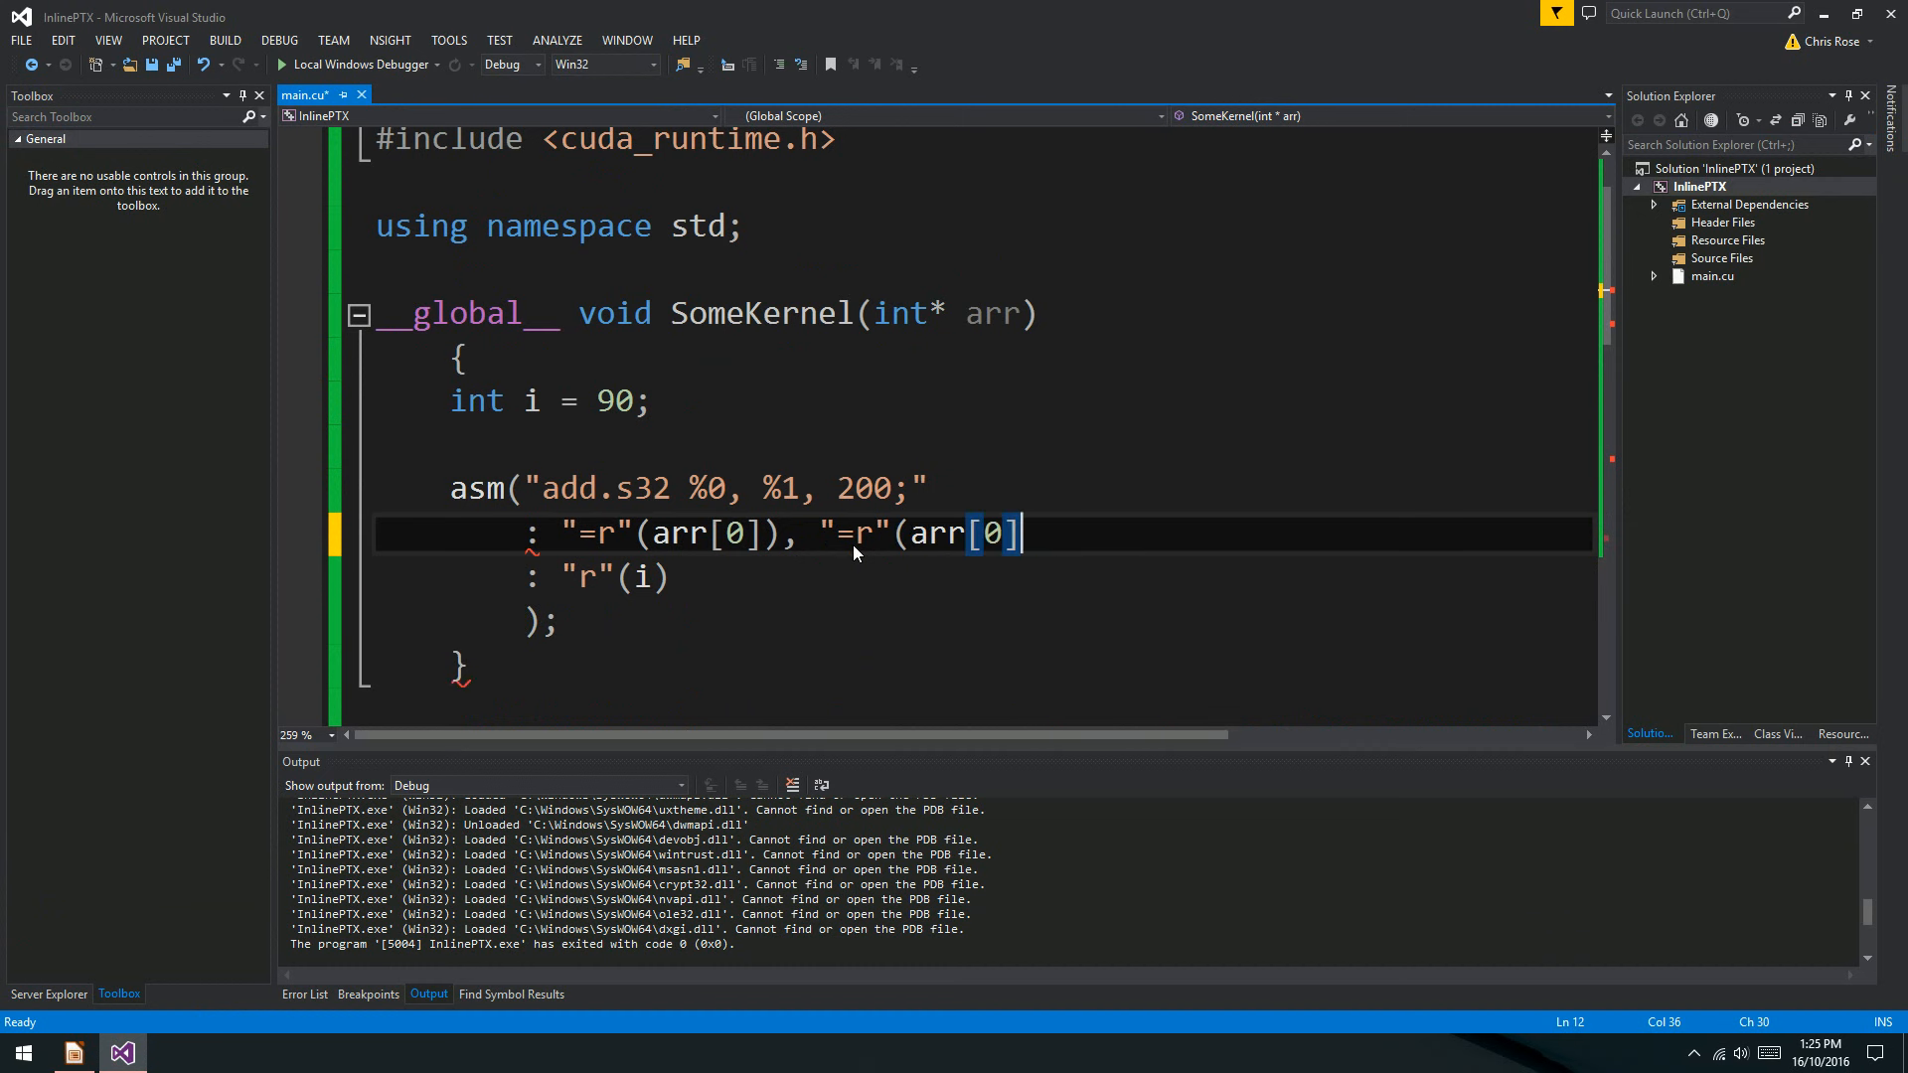
{"action": "left_click", "coordinate": [926, 533]}
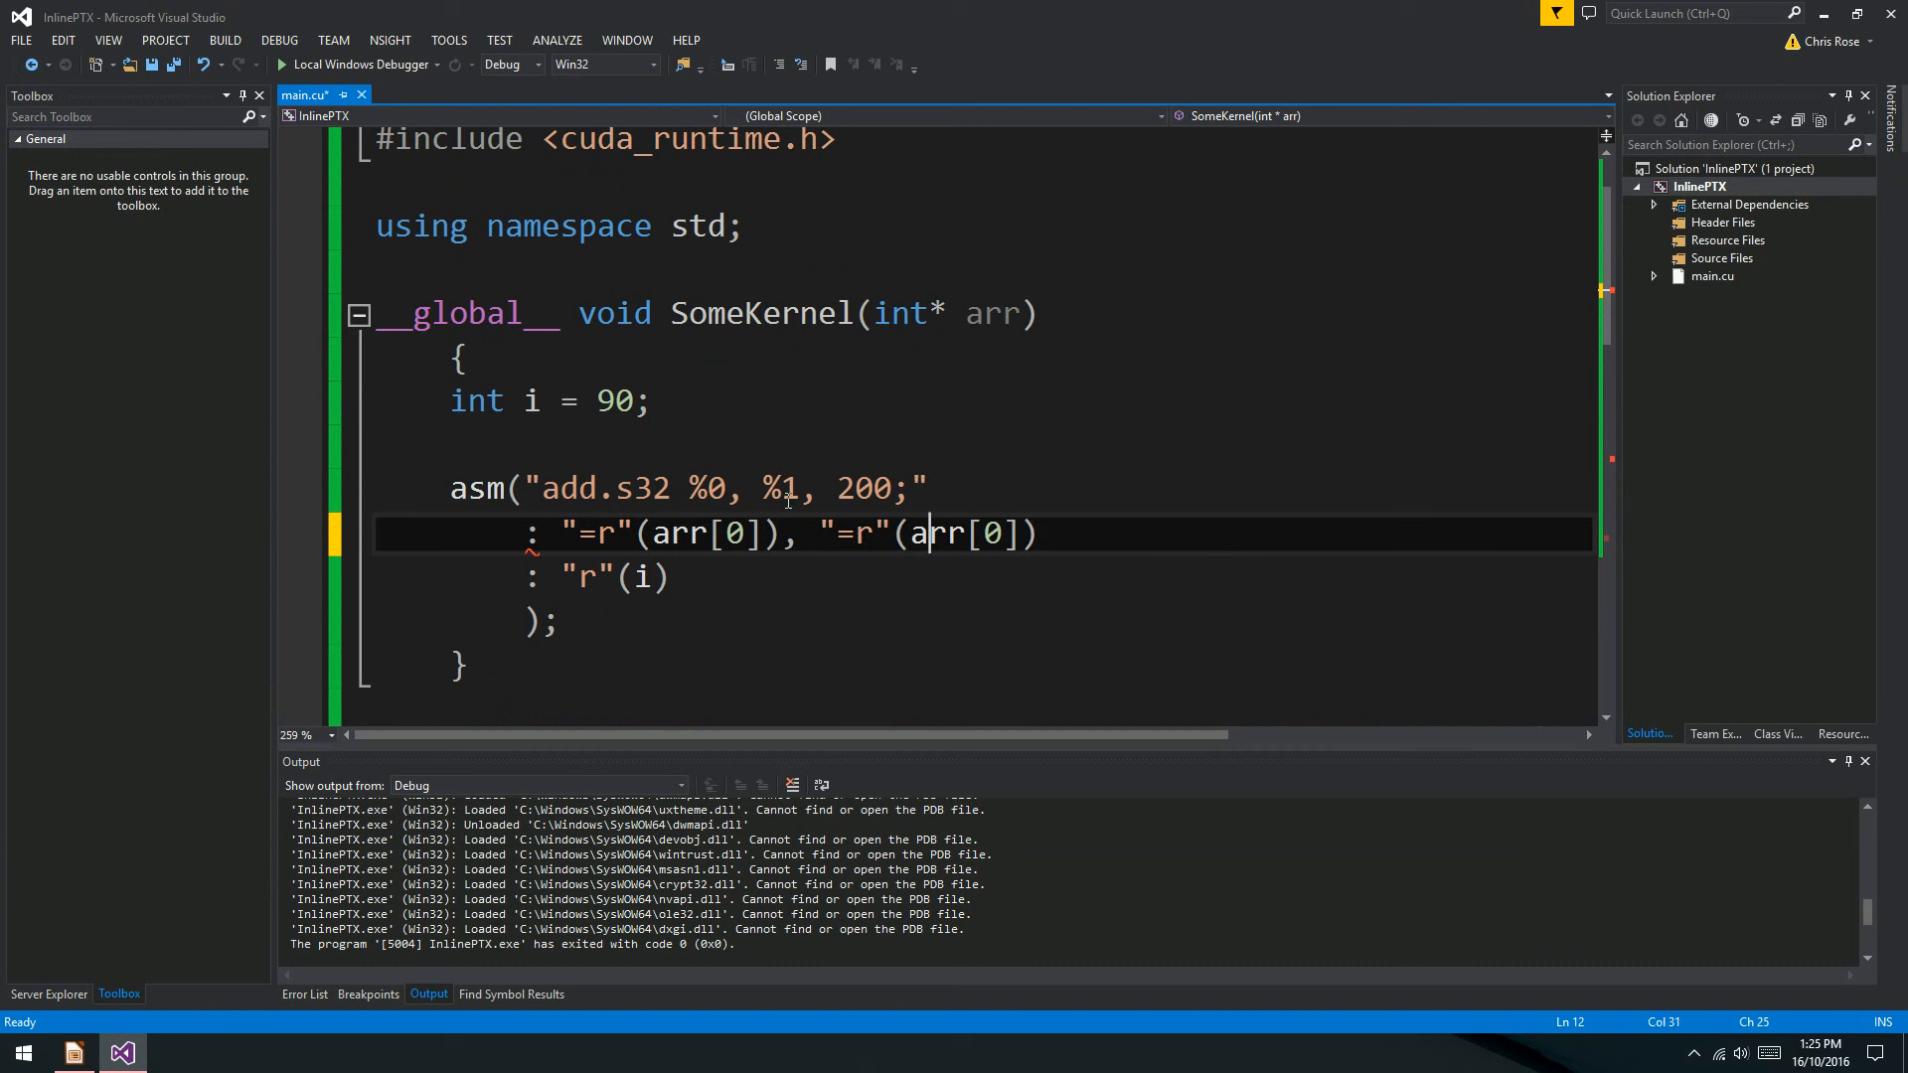
{"action": "left_click", "coordinate": [705, 488]}
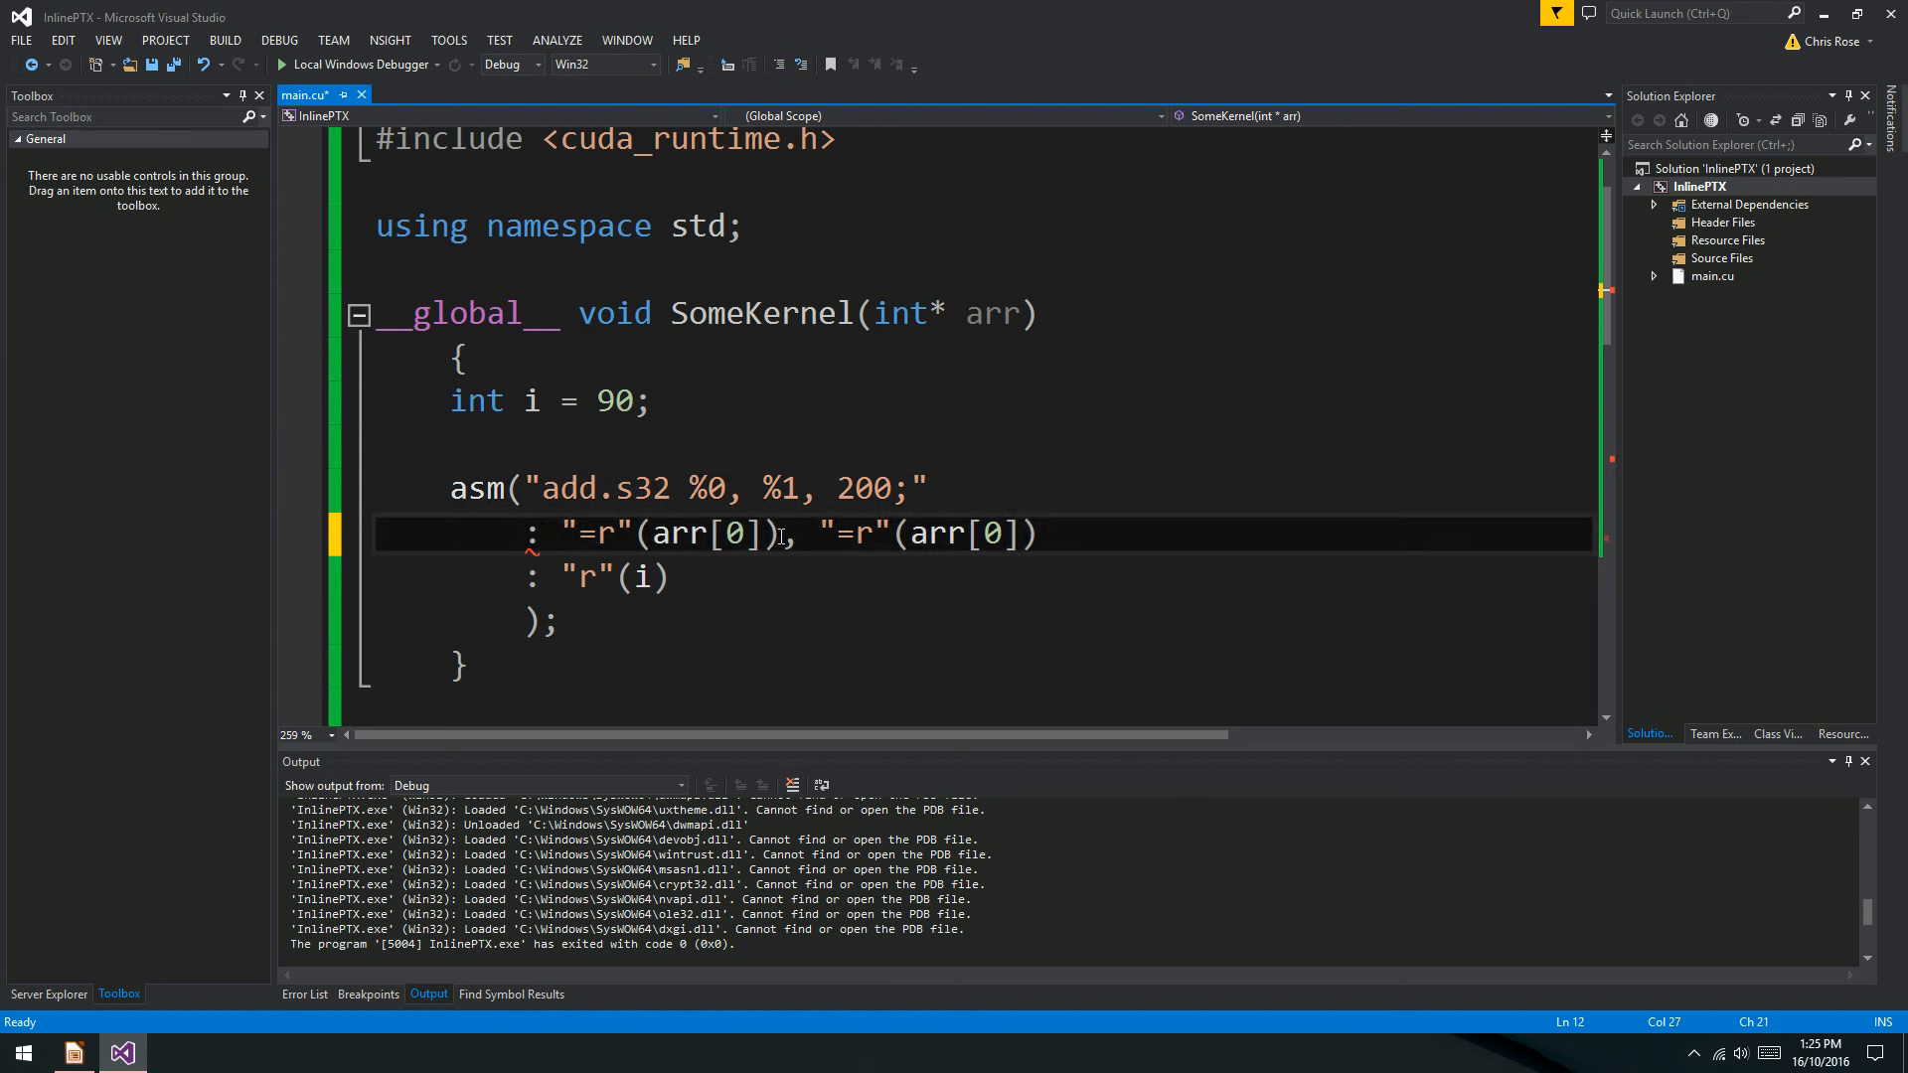
{"action": "left_click_drag", "start_coordinate": [791, 533], "coordinate": [1038, 532]}
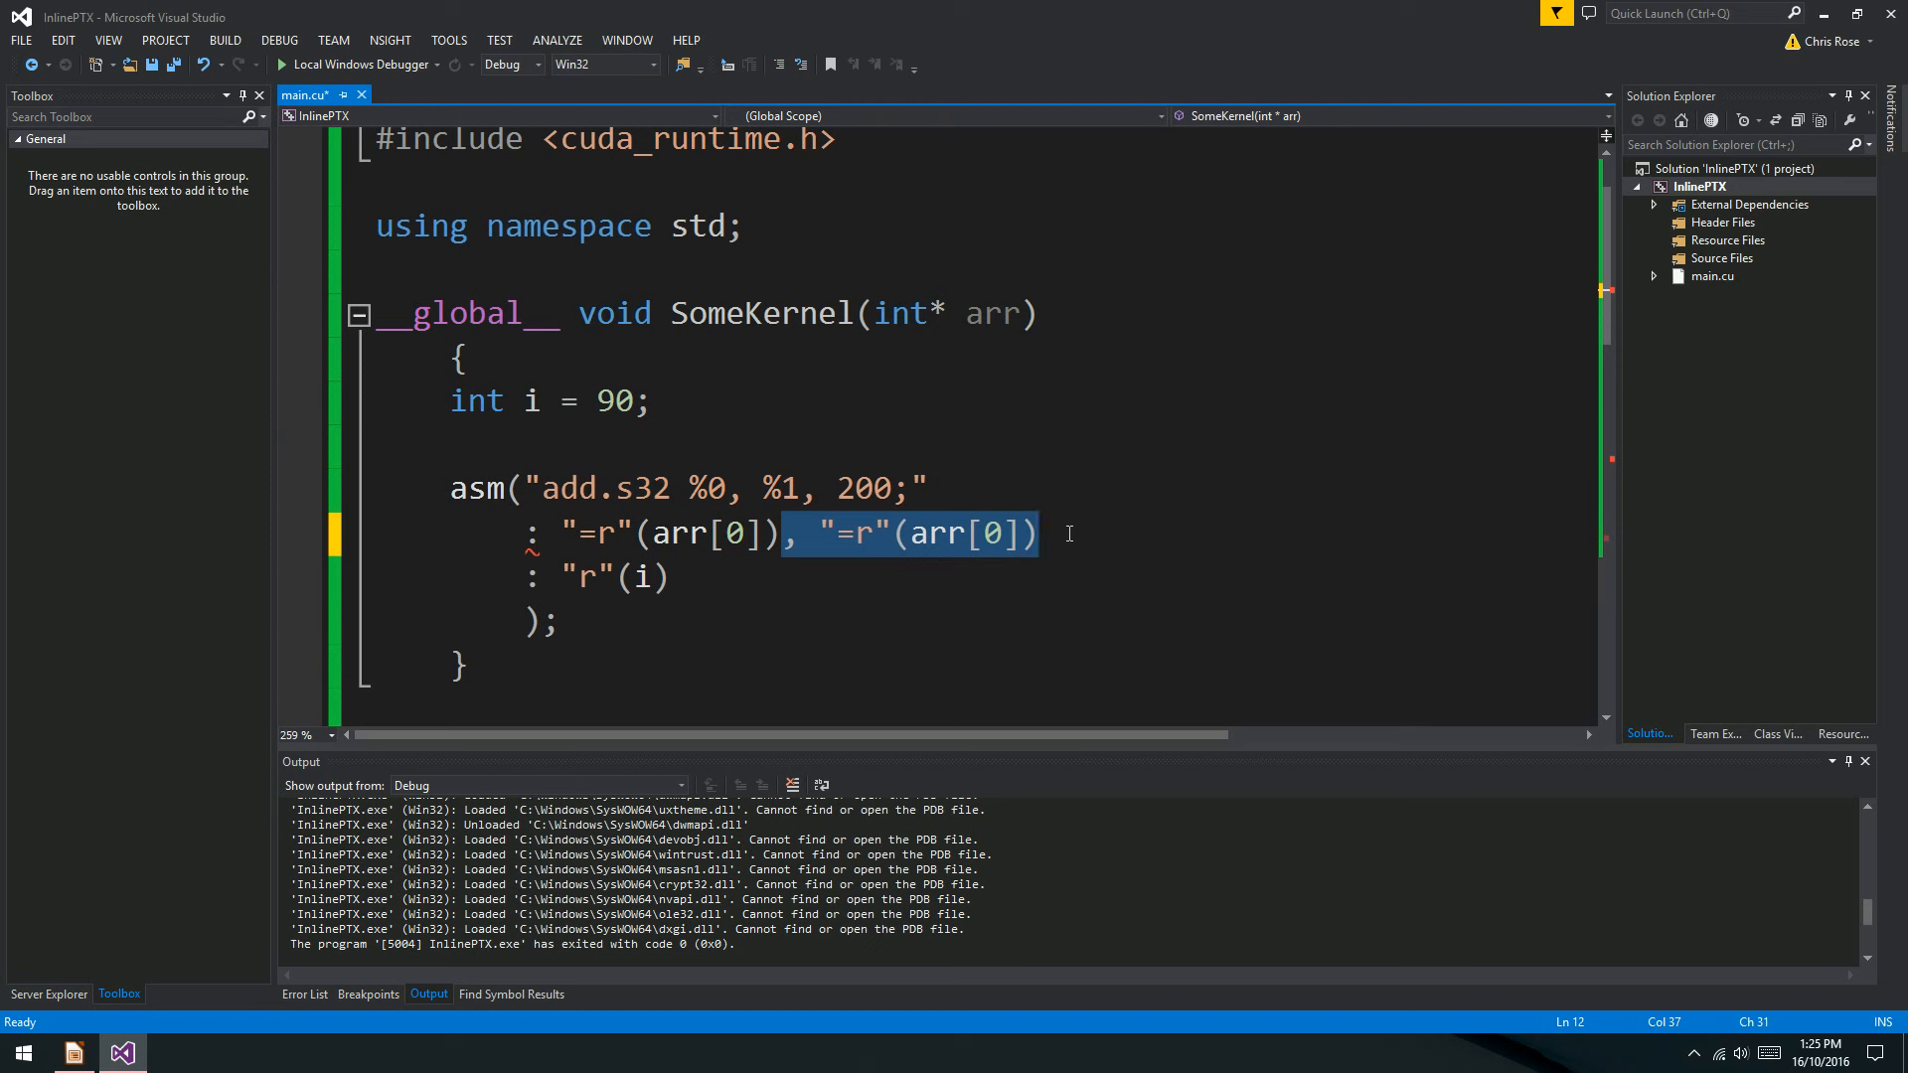
{"action": "key", "text": "Delete"}
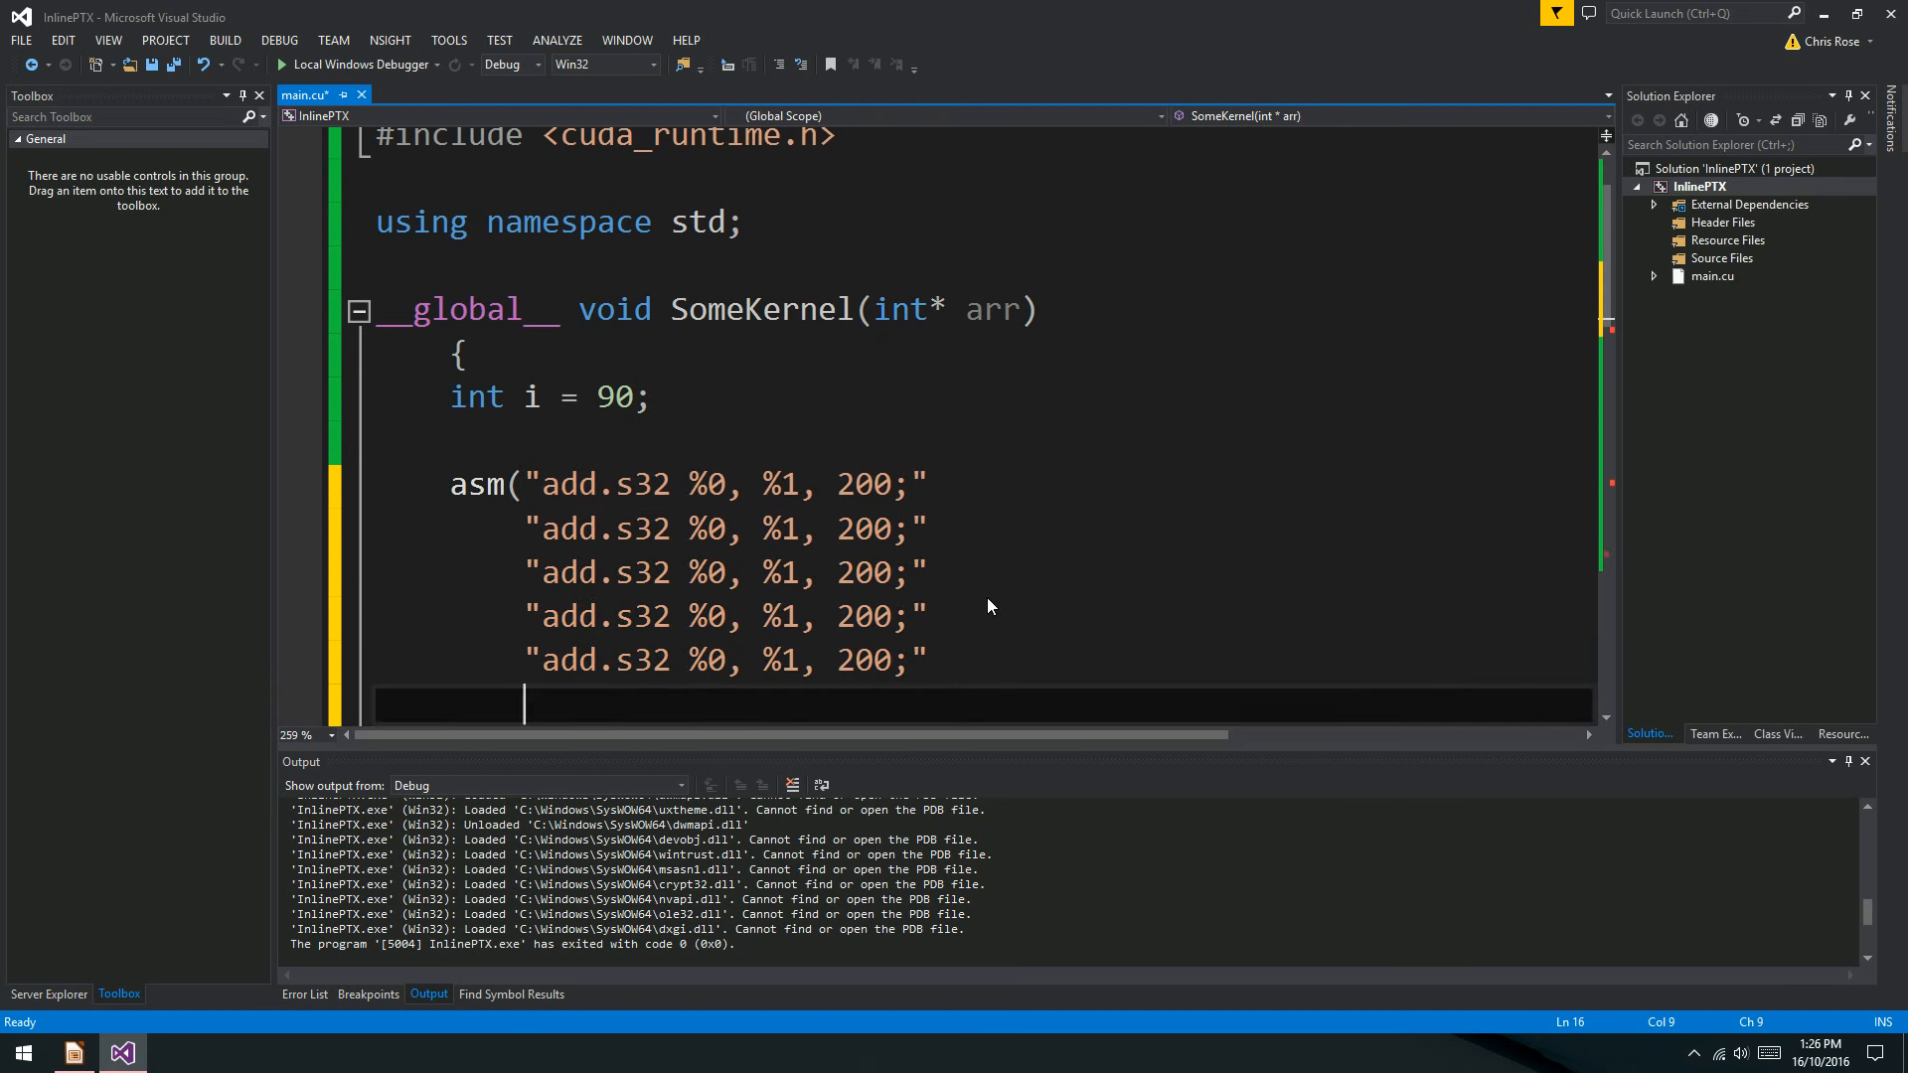
Scroll through the six add.s32 lines, then bring the PTX slides to the front.
{"action": "scroll", "scroll_direction": "down", "scroll_amount": 3}
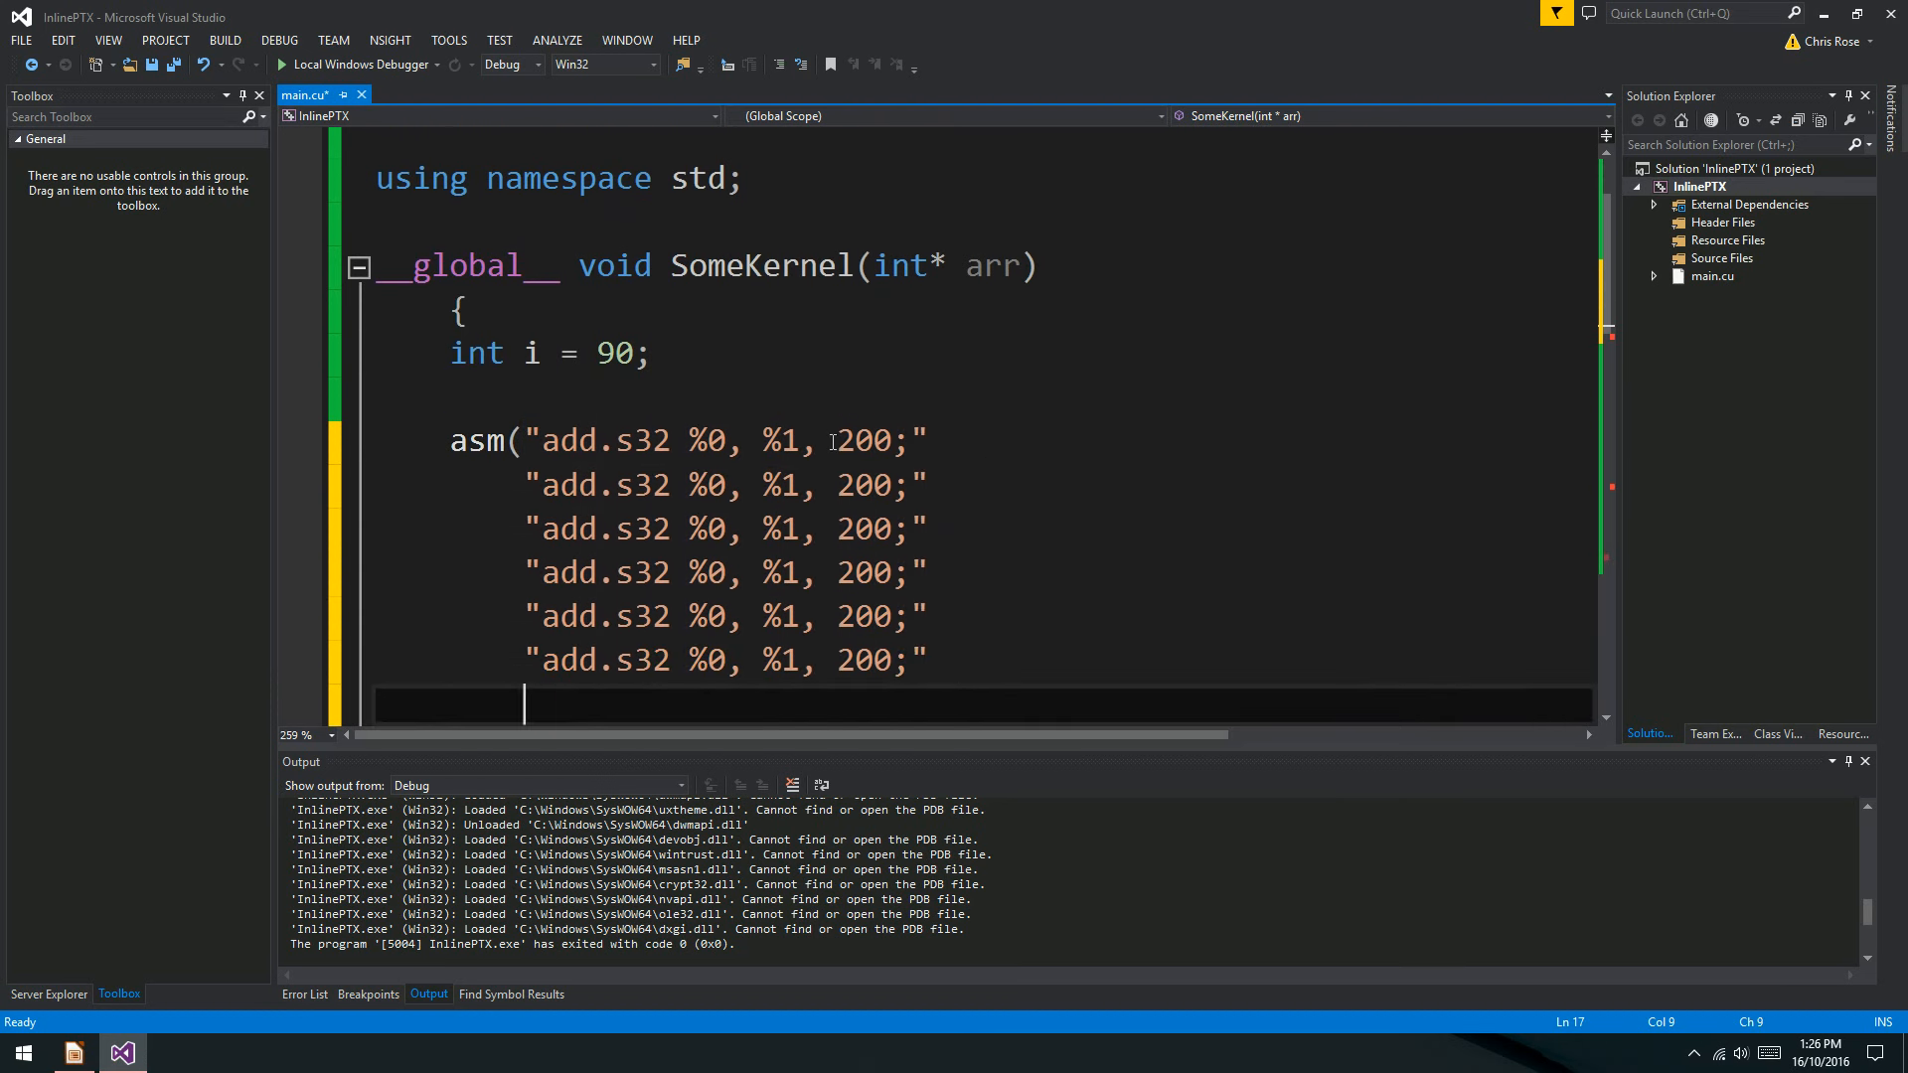
{"action": "scroll", "scroll_direction": "down", "scroll_amount": 3}
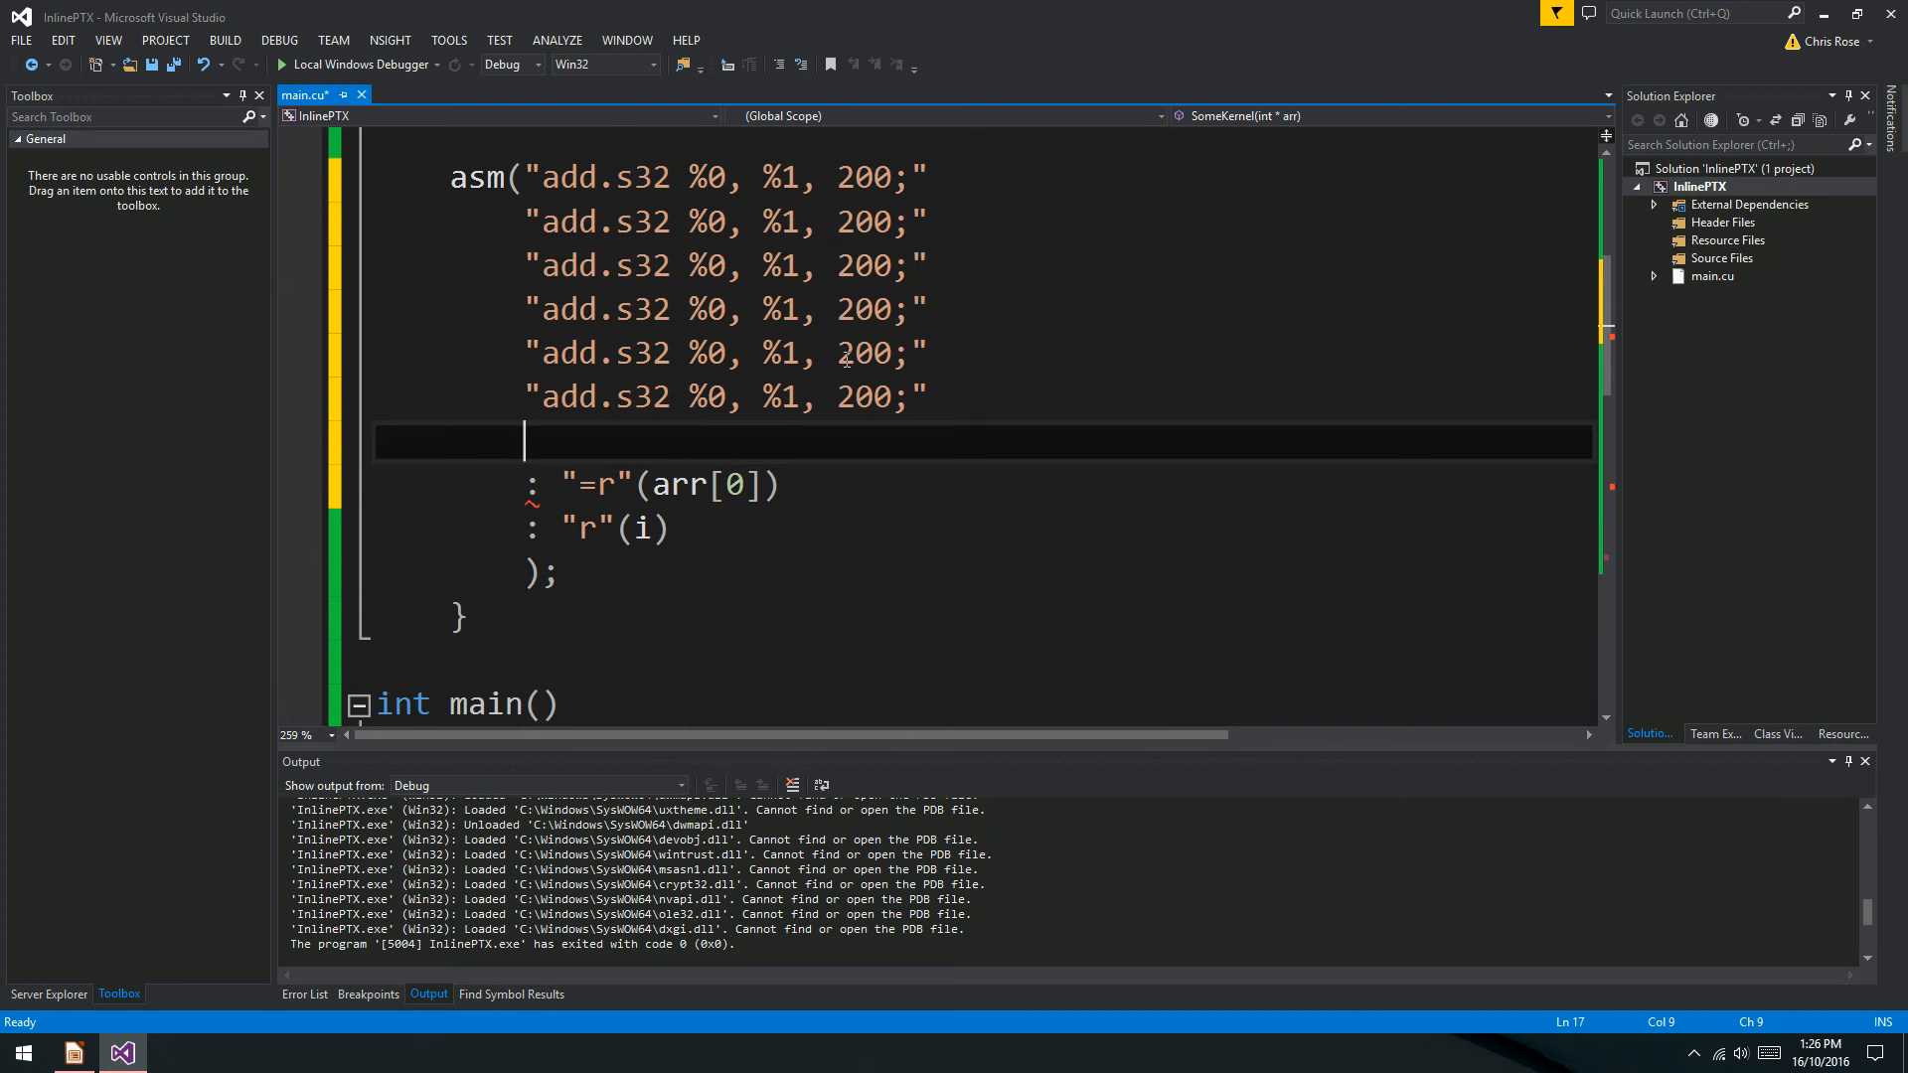
{"action": "scroll", "scroll_direction": "up", "scroll_amount": 3}
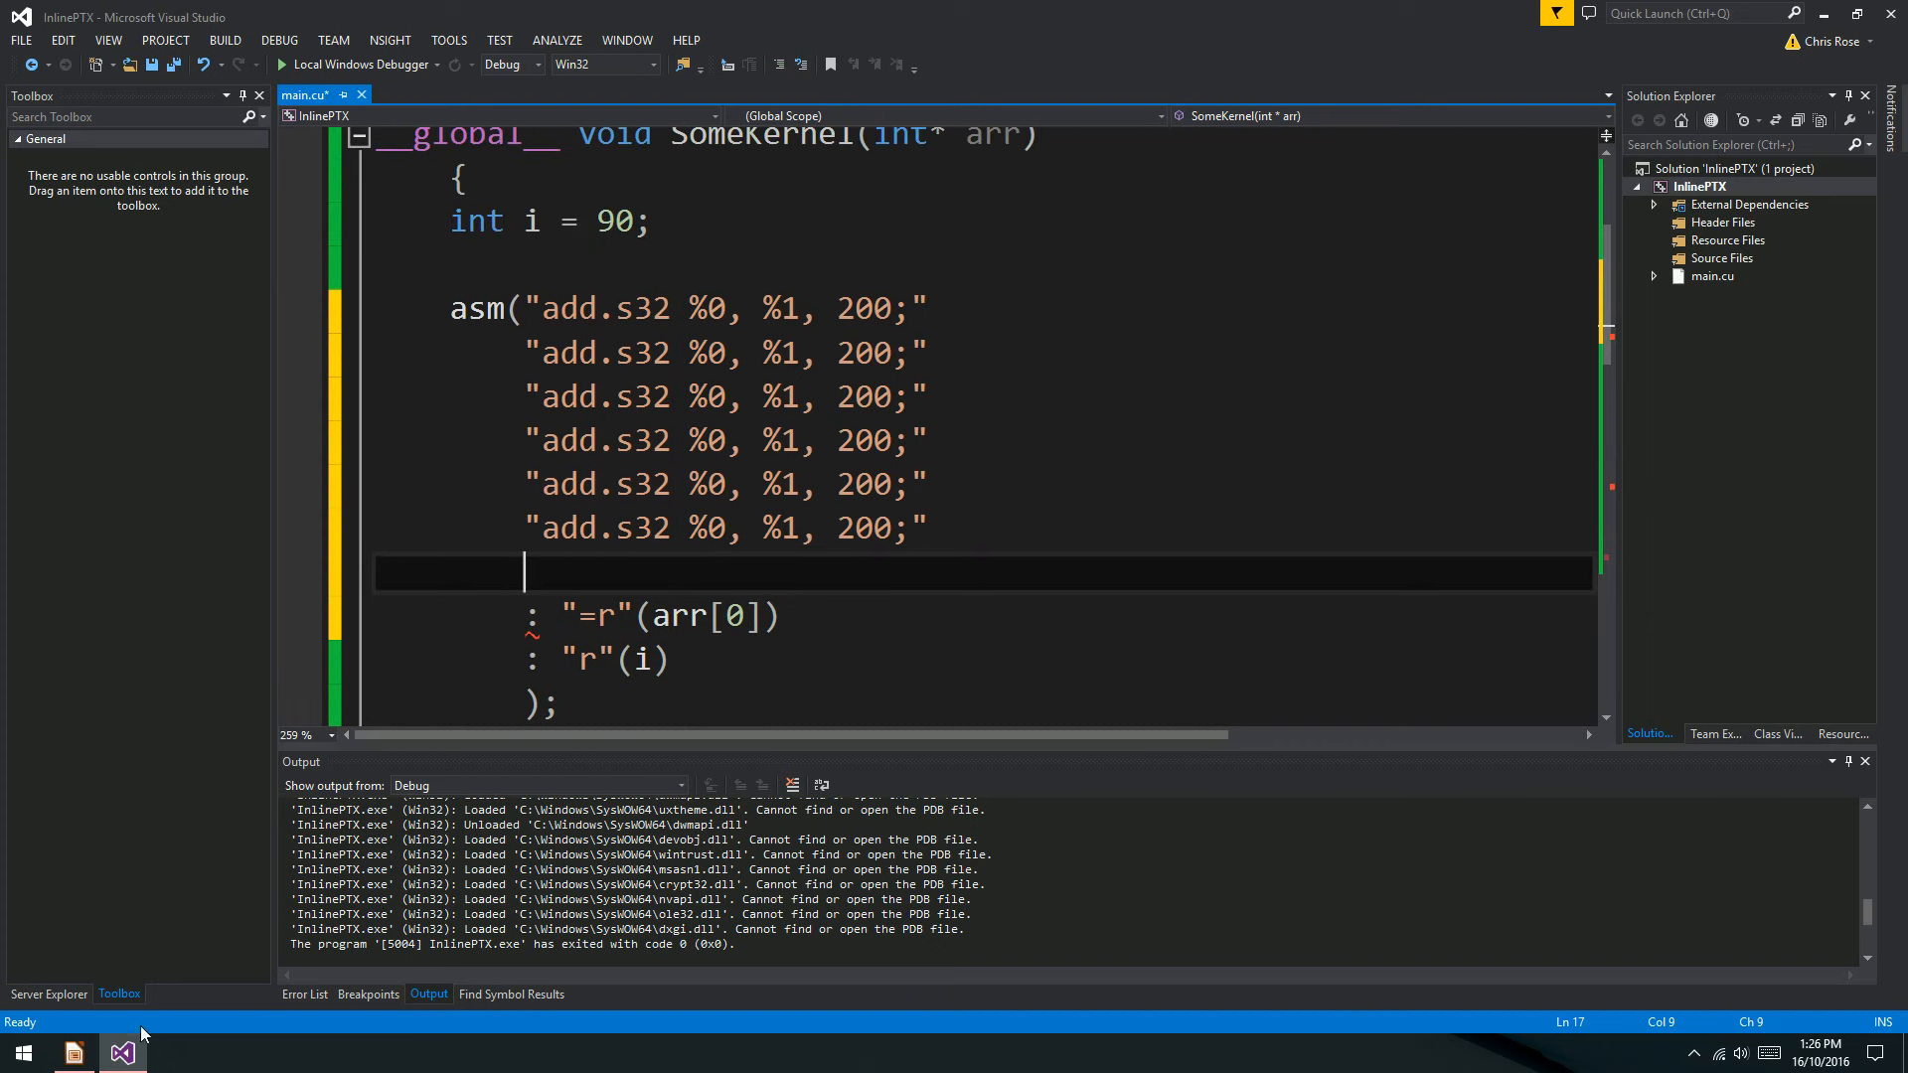
{"action": "left_click", "coordinate": [71, 1052]}
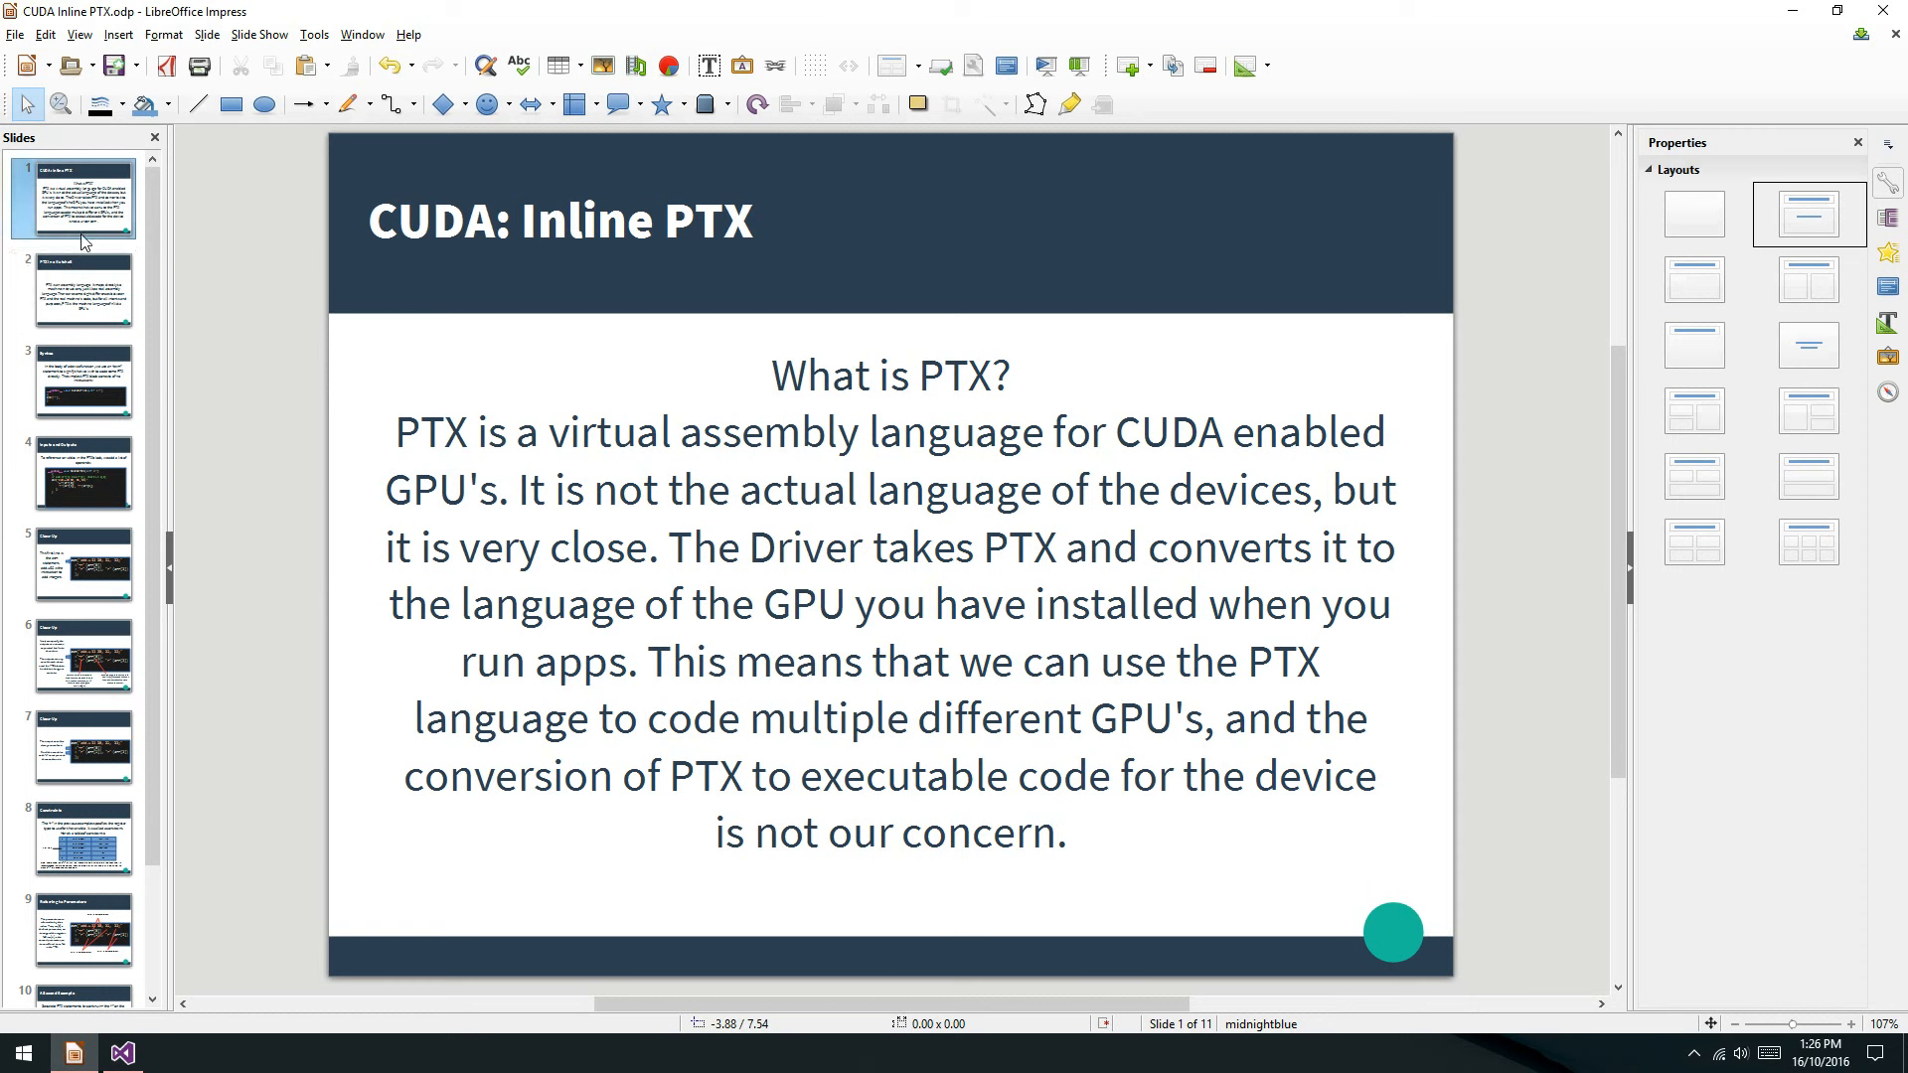
Browse the Syntax and both Close-Up slides, ending on the Constraints slide.
{"action": "left_click", "coordinate": [81, 289]}
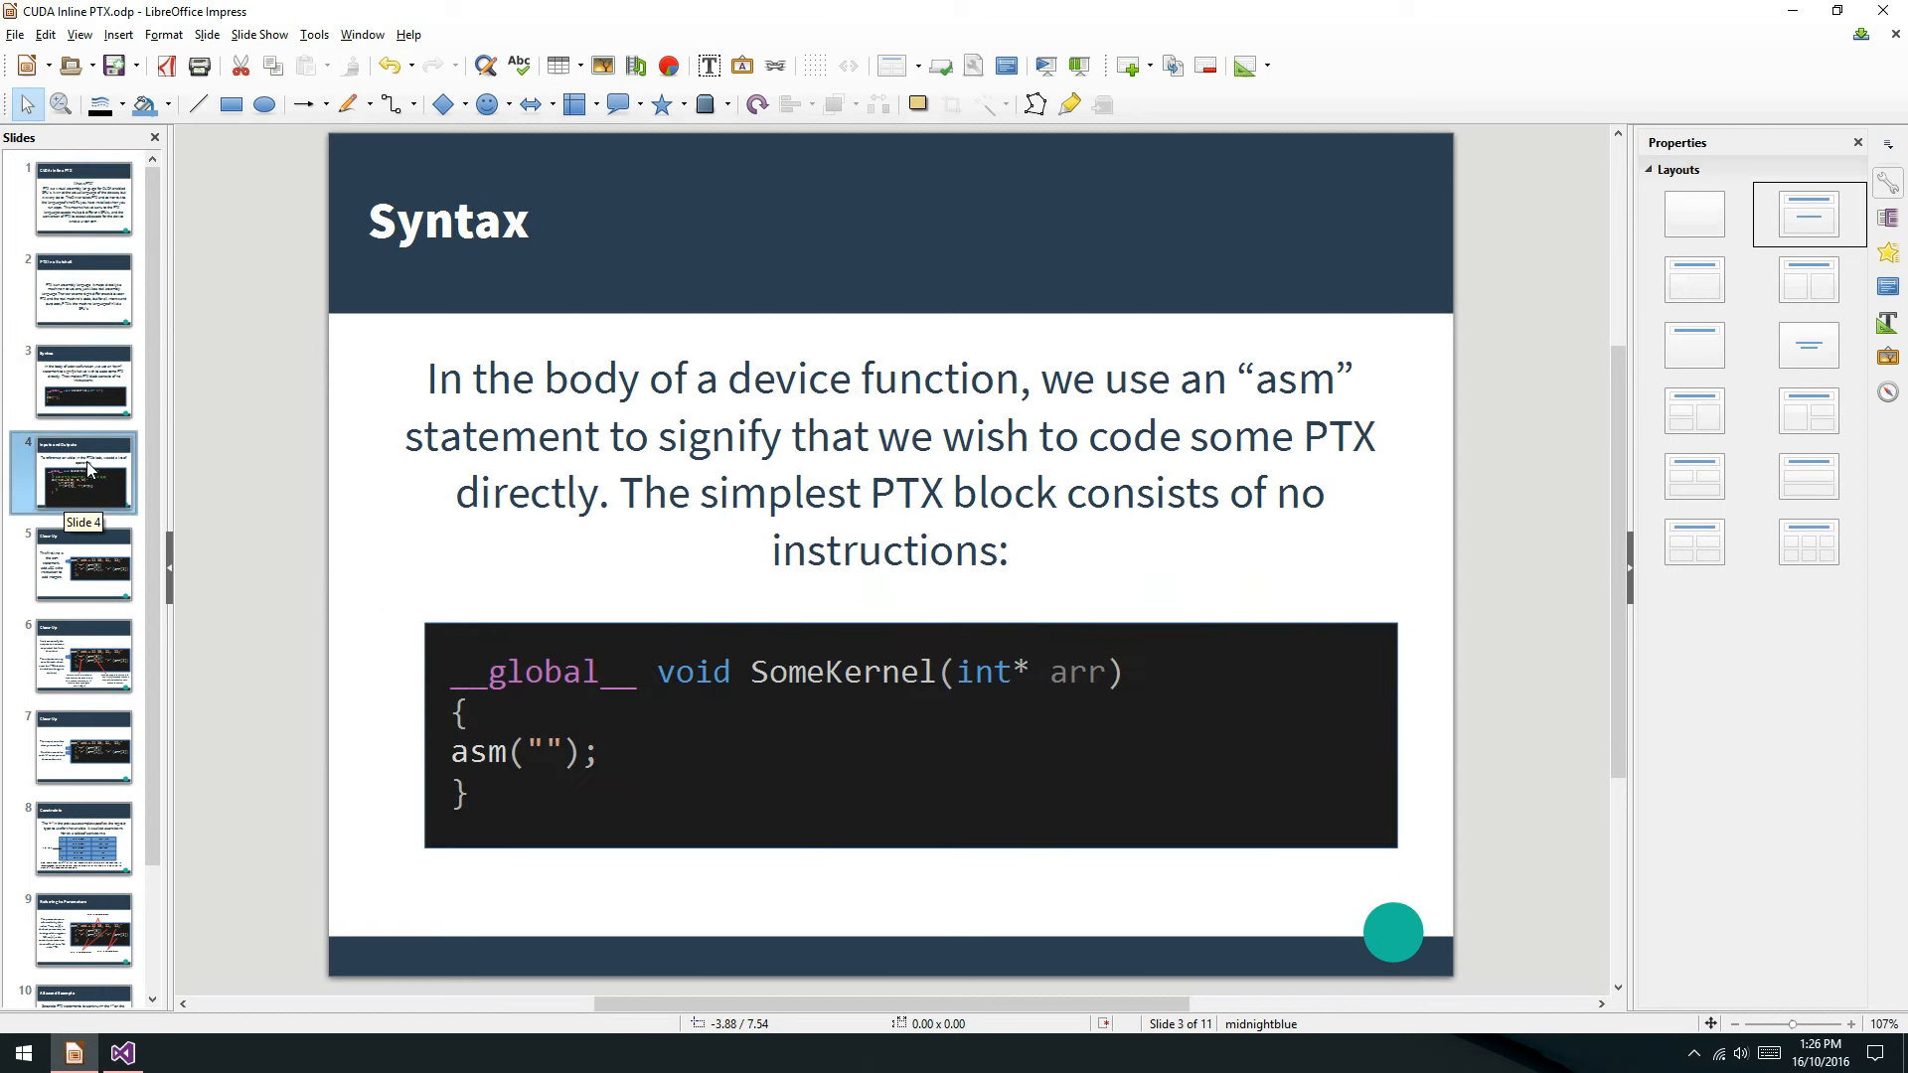
{"action": "left_click", "coordinate": [81, 563]}
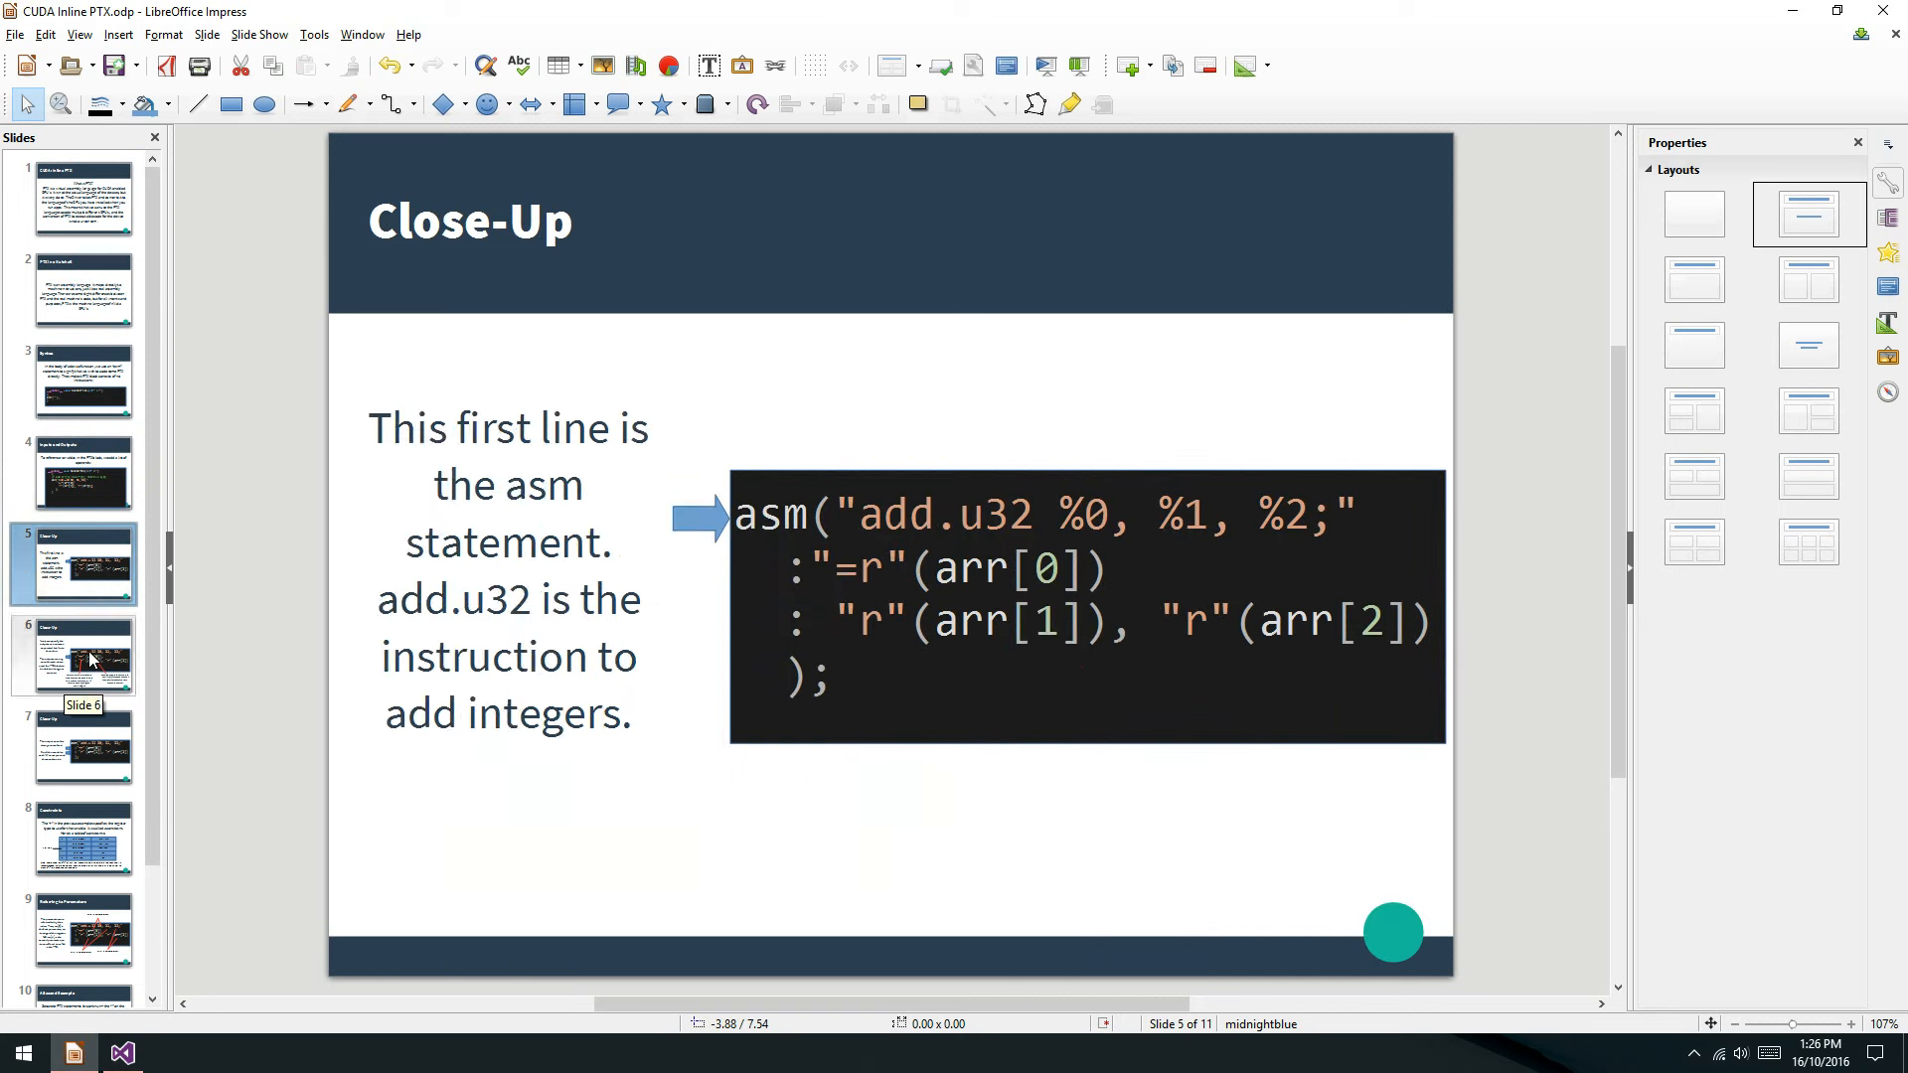
{"action": "left_click", "coordinate": [73, 746]}
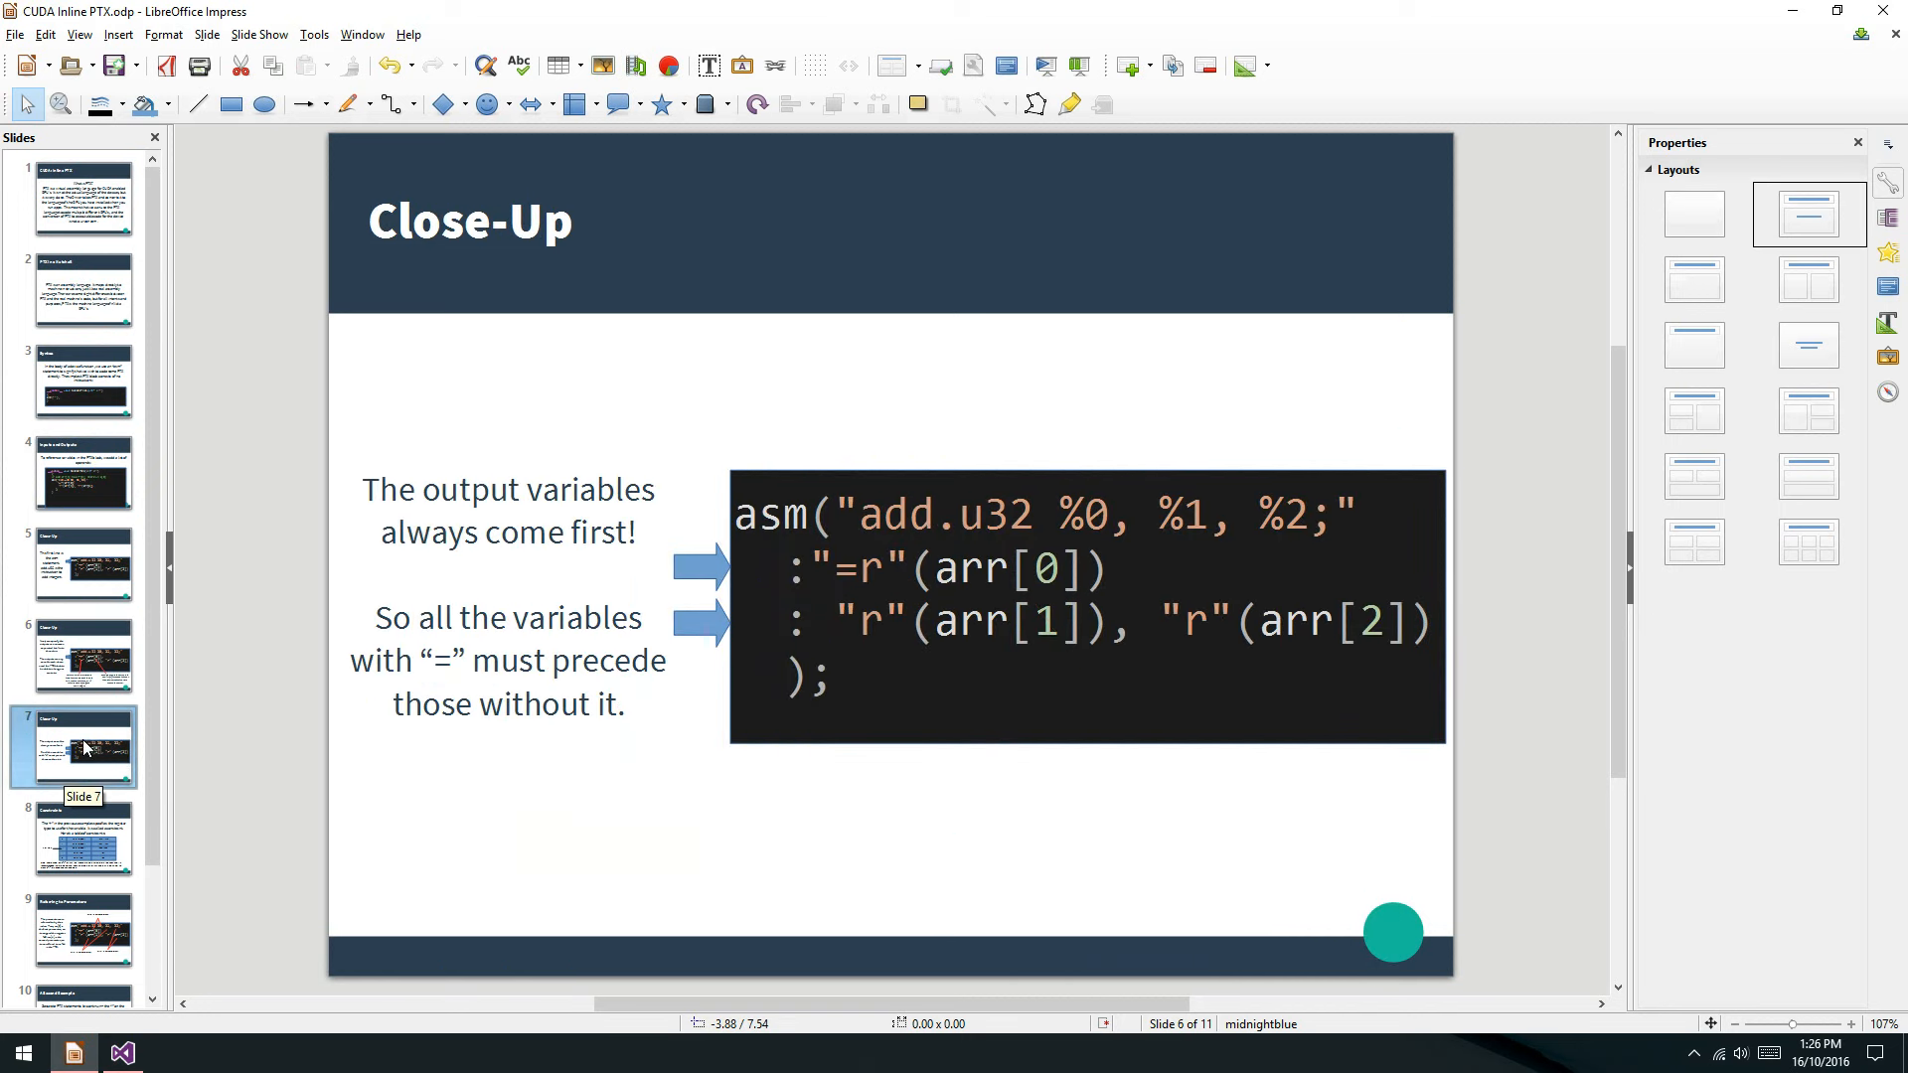
{"action": "left_click", "coordinate": [82, 836]}
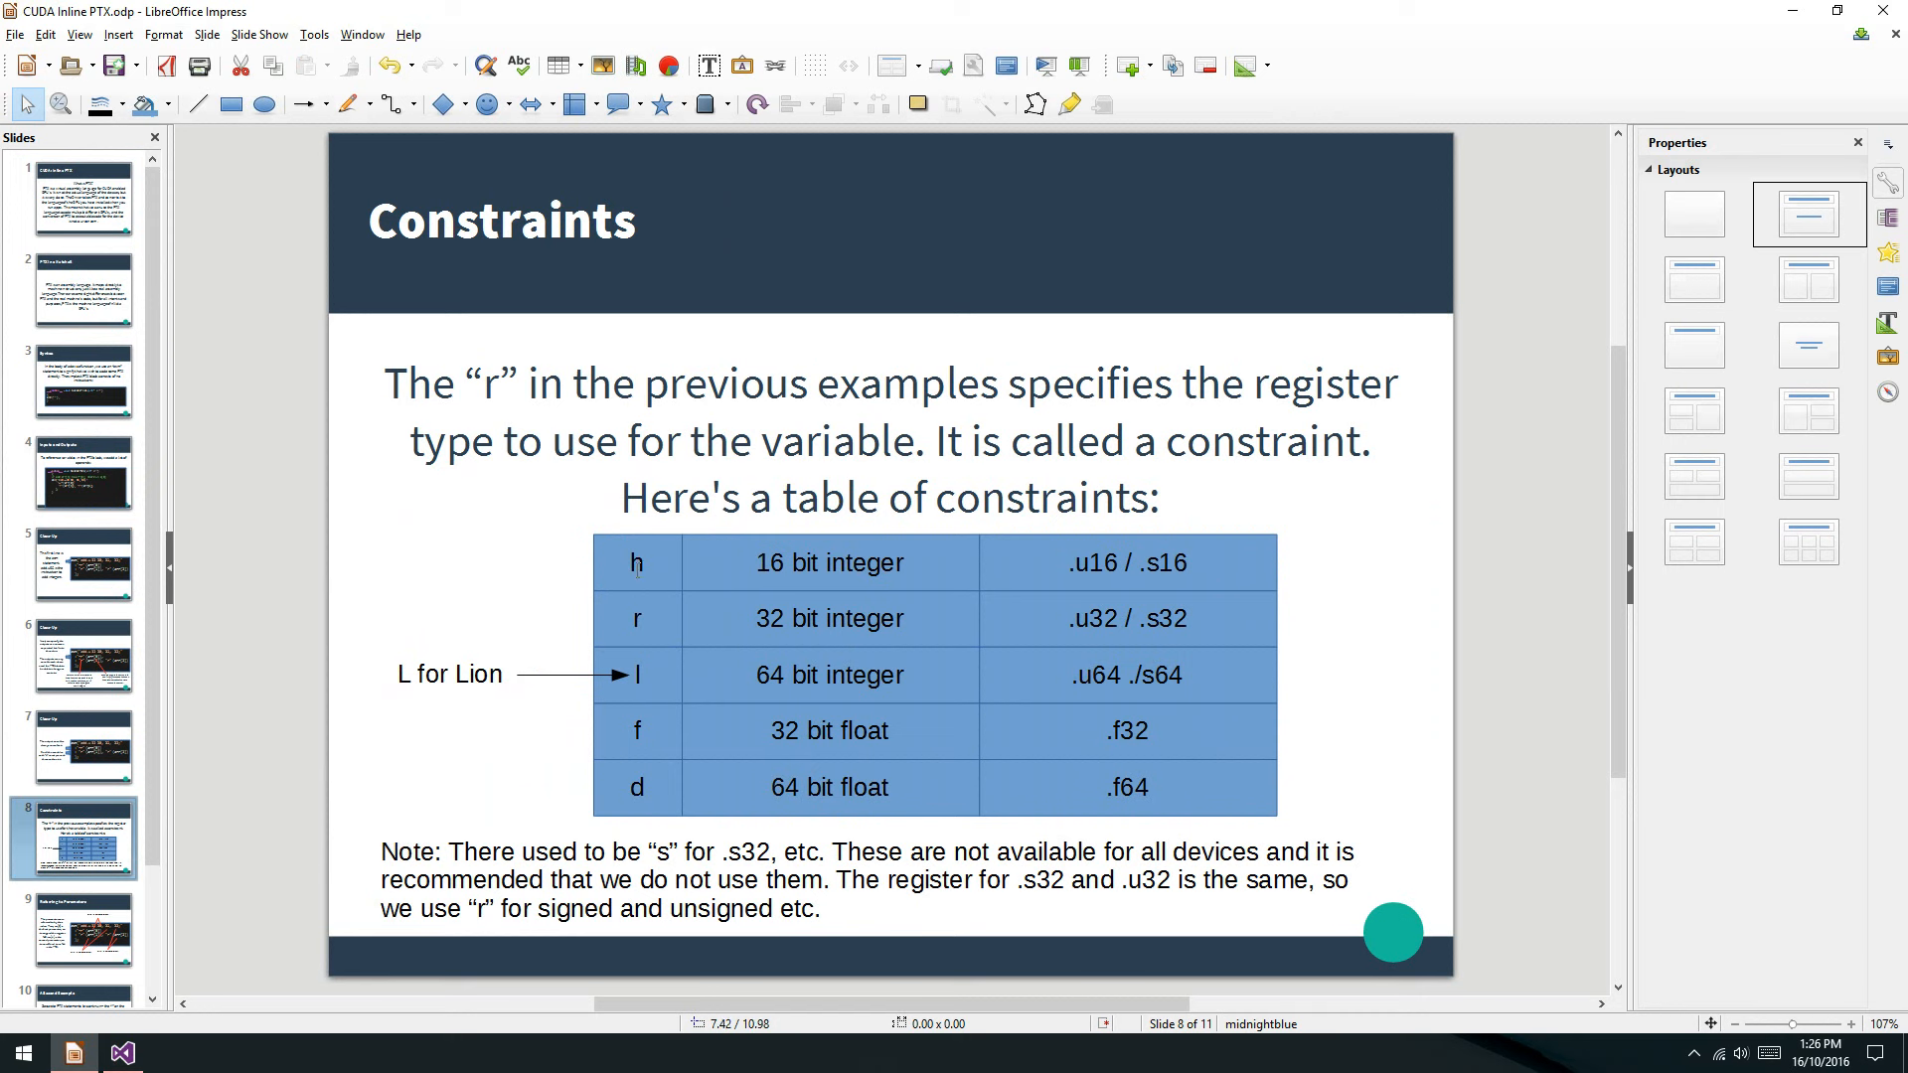
{"action": "mouse_move", "coordinate": [639, 574]}
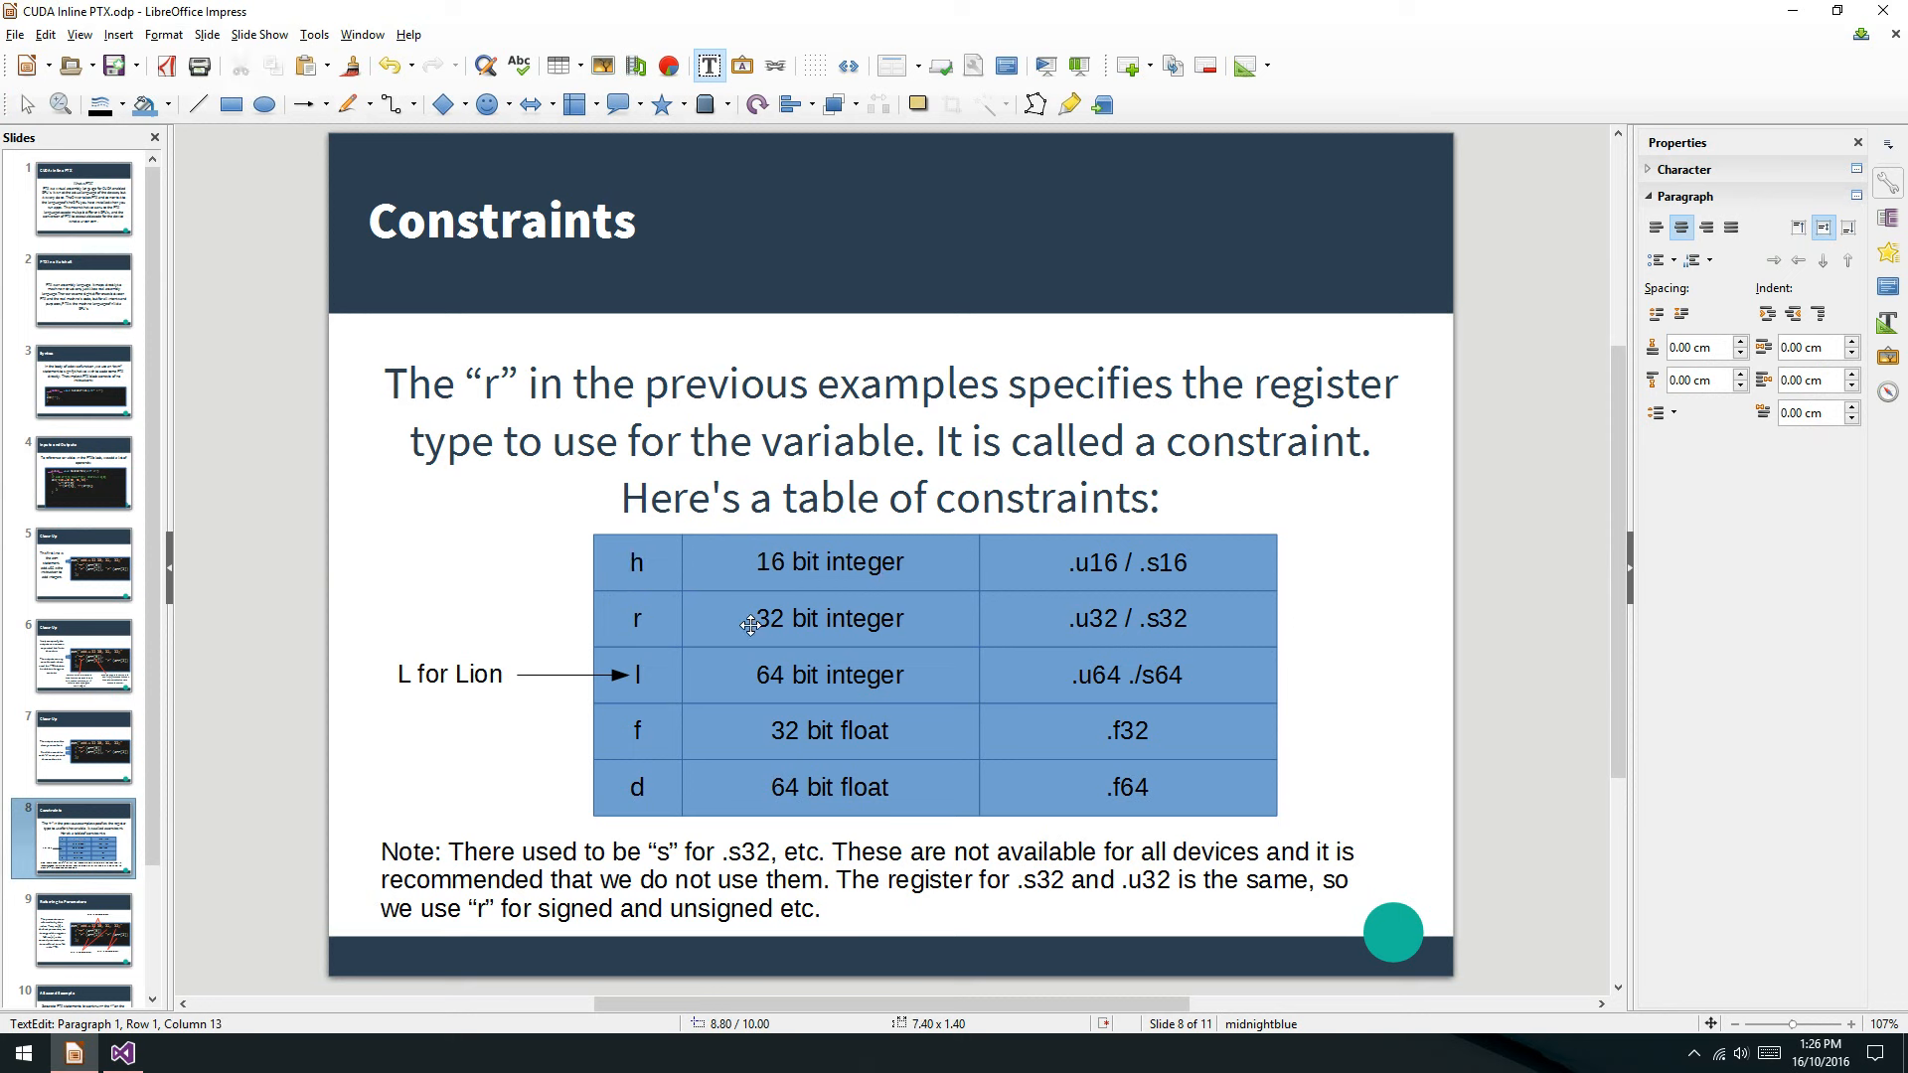
{"action": "mouse_move", "coordinate": [802, 678]}
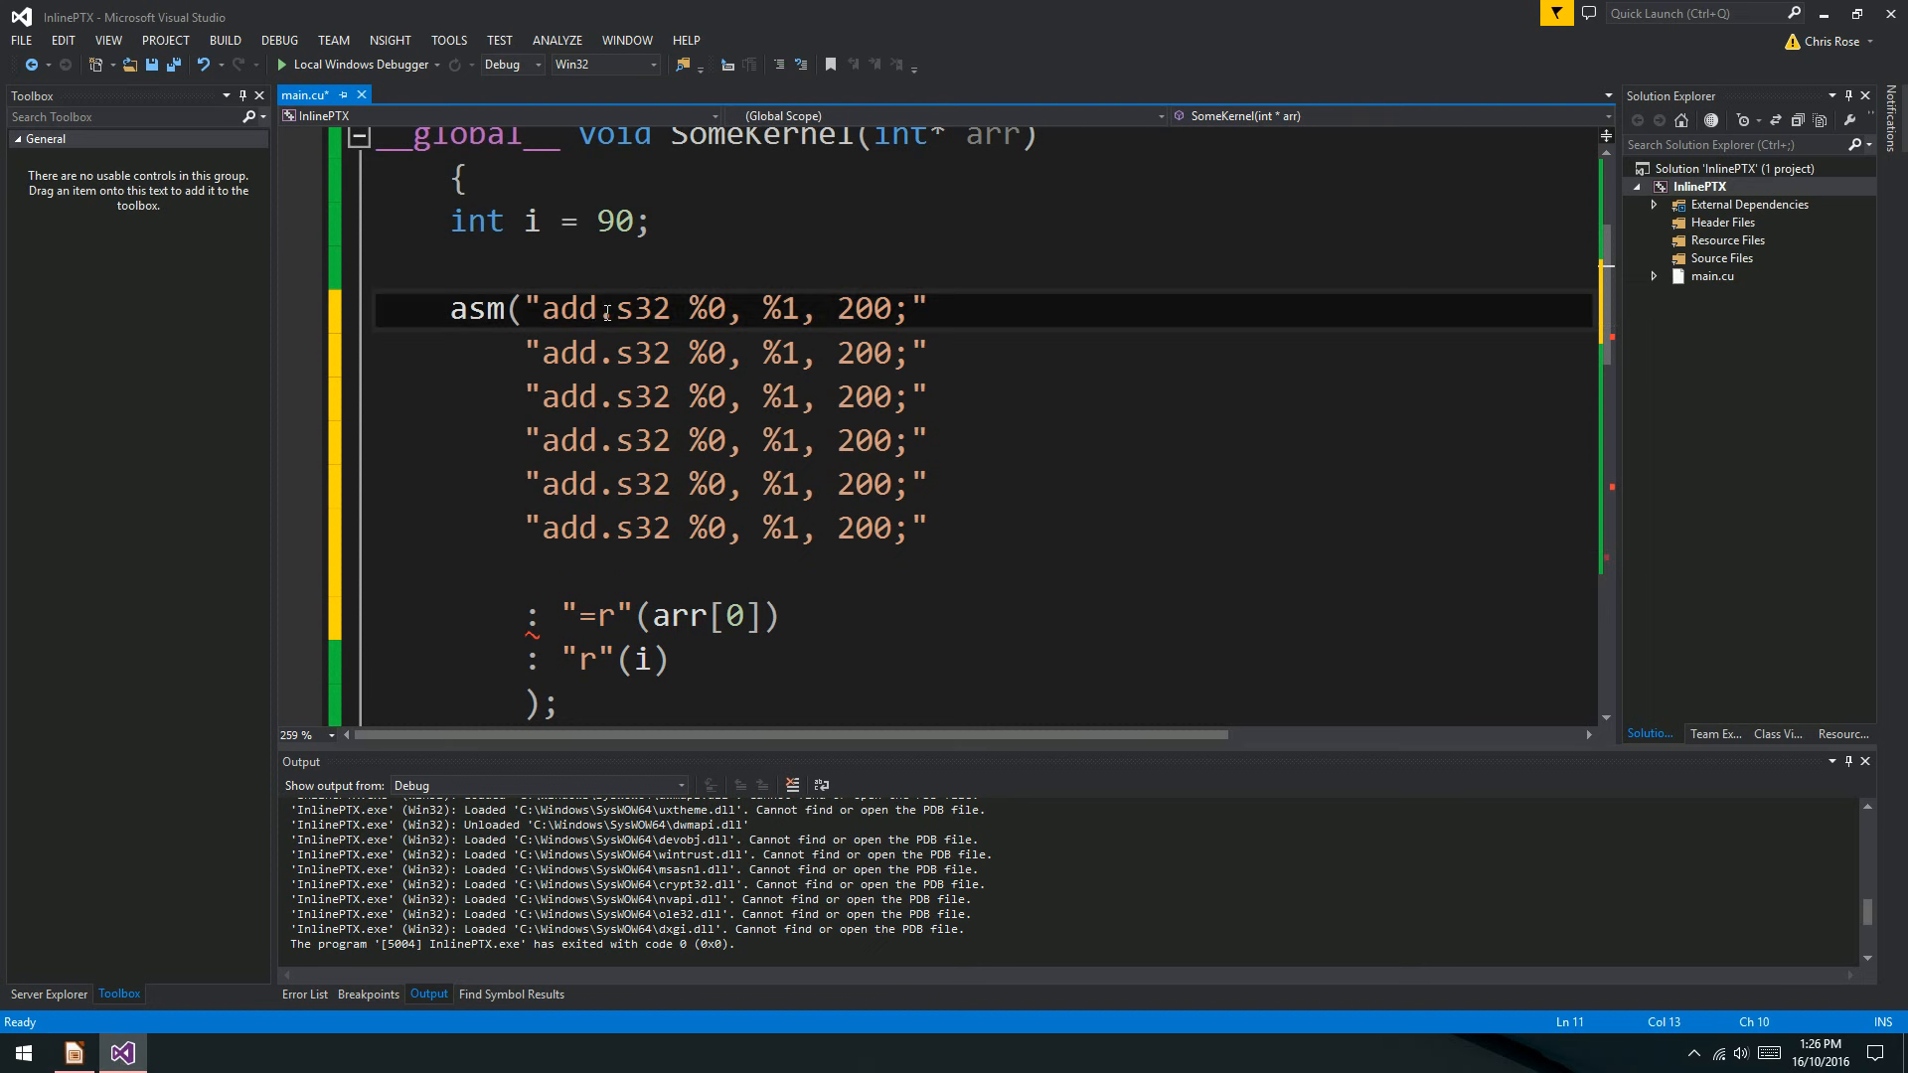
{"action": "left_click", "coordinate": [73, 1052]}
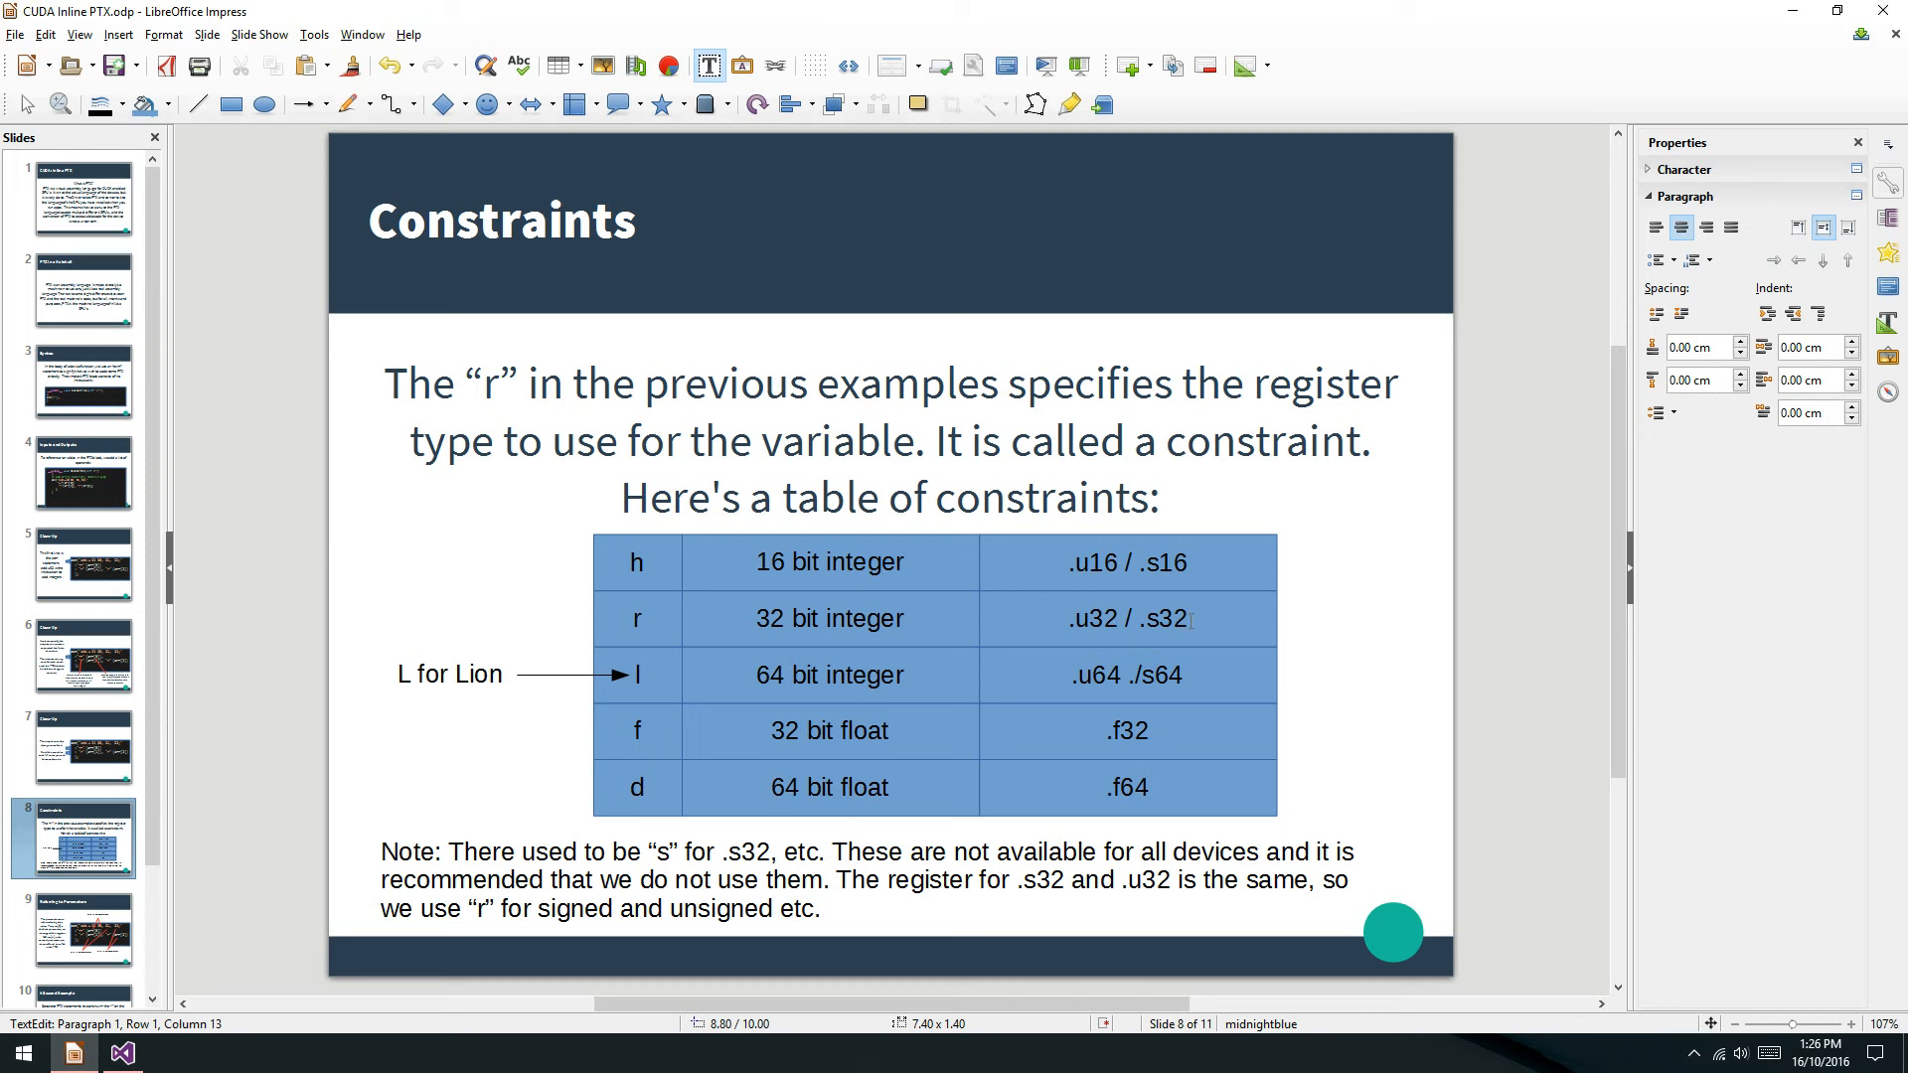
Step through Referring to Parameters and A Second Example to the closing slide.
{"action": "double_click", "coordinate": [1161, 618]}
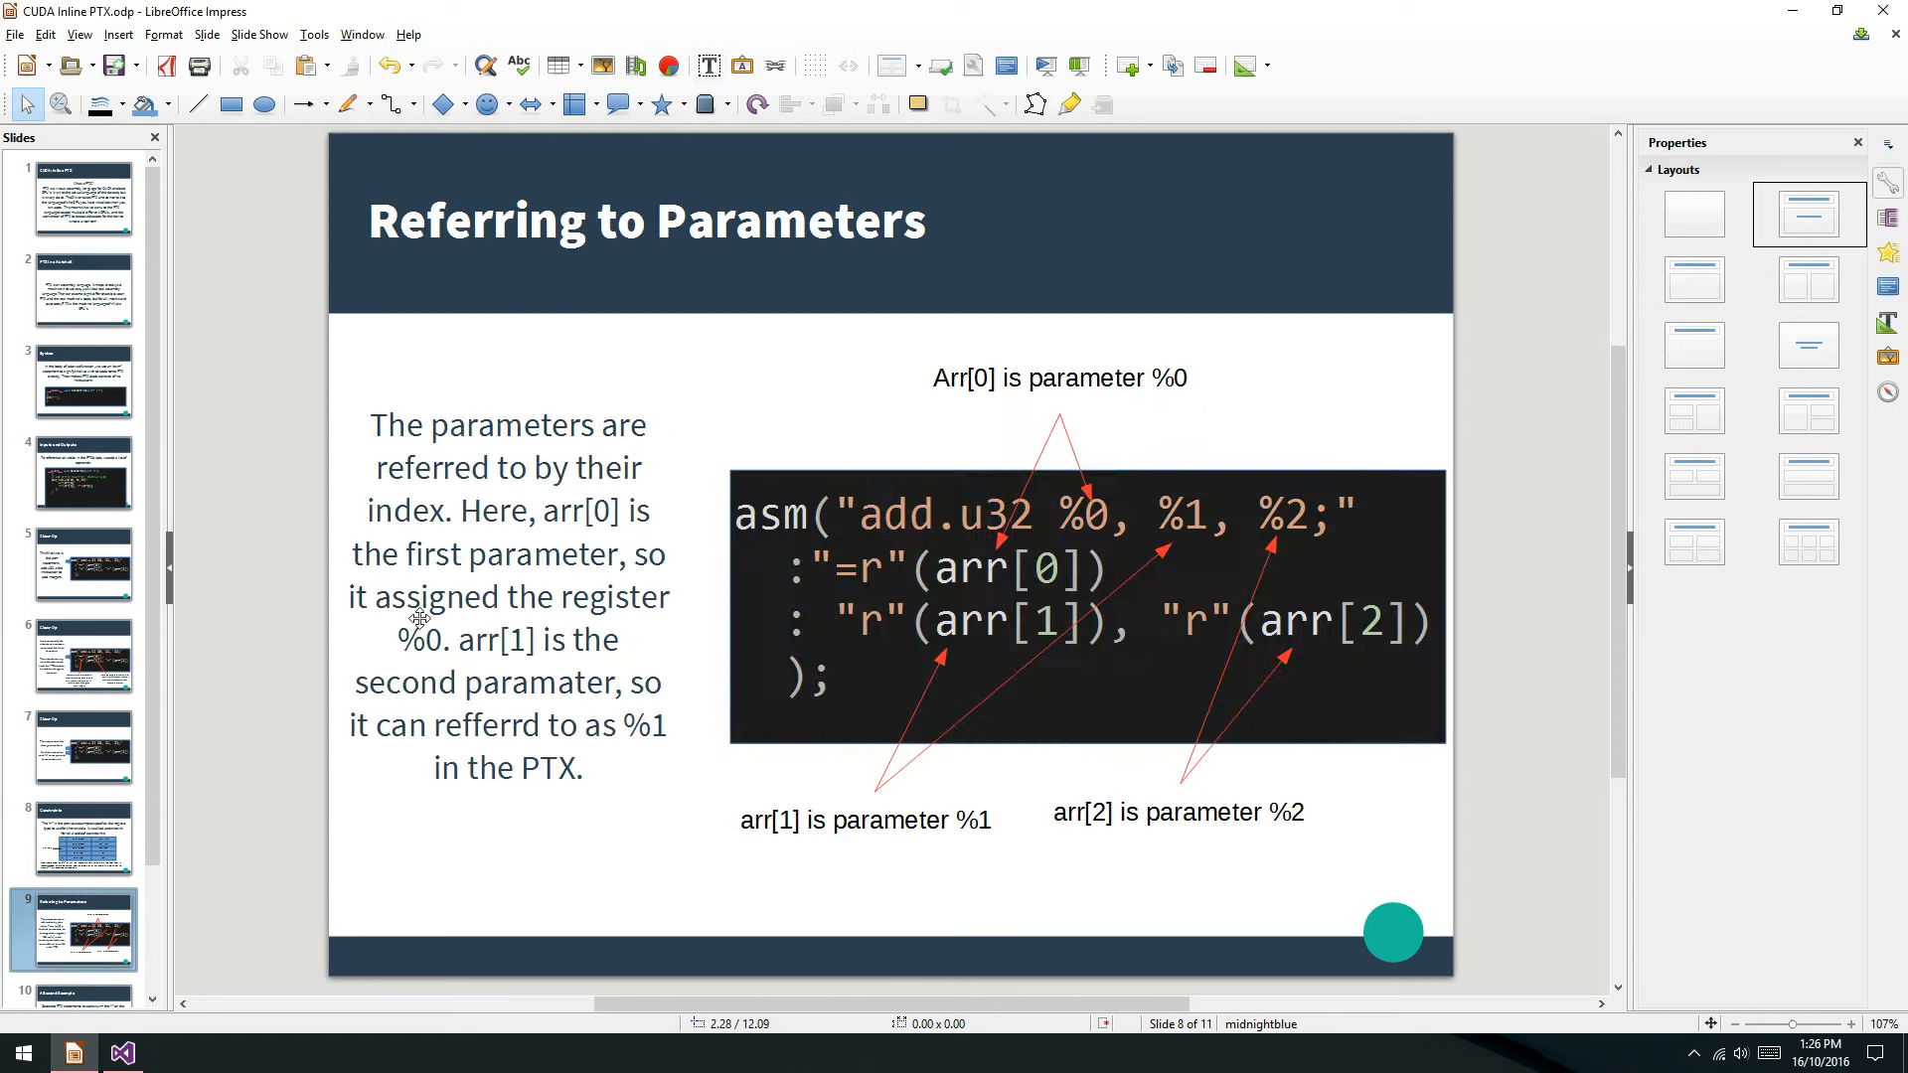
{"action": "mouse_move", "coordinate": [509, 495]}
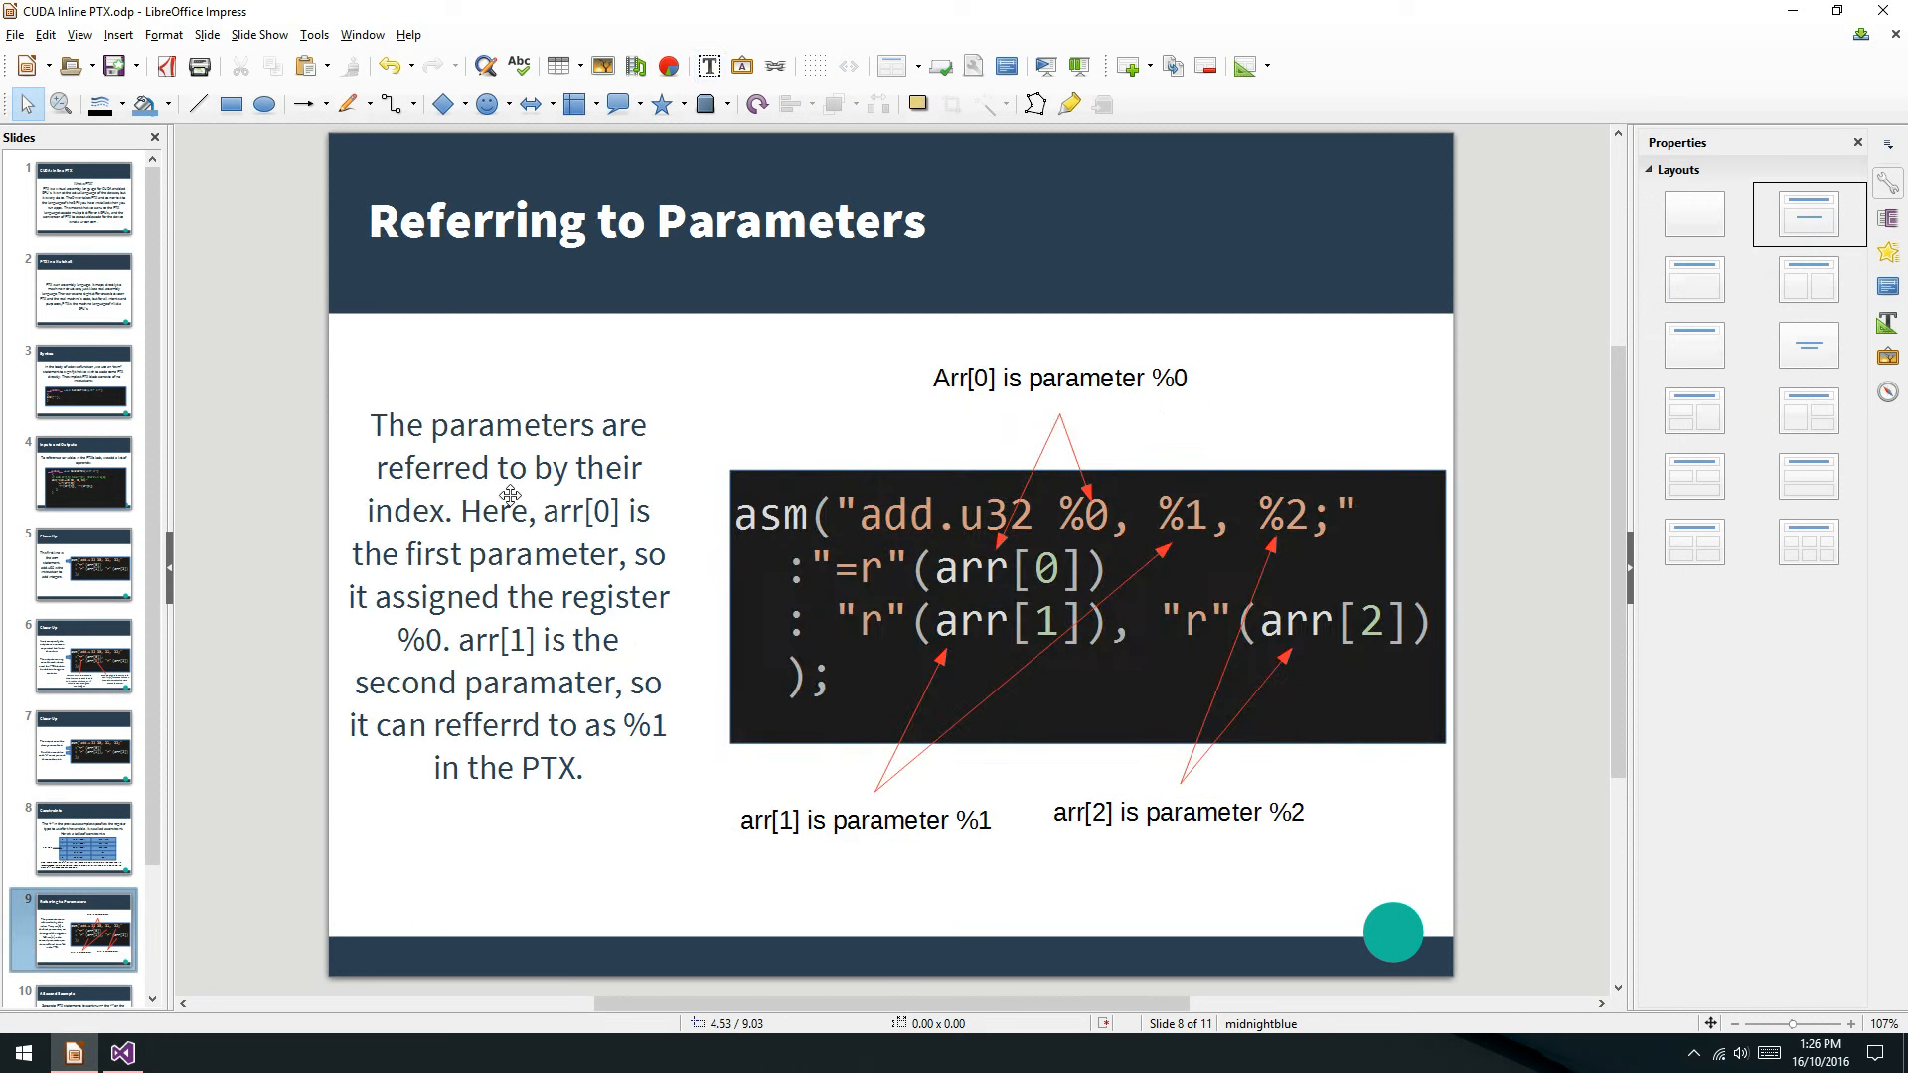
{"action": "double_click", "coordinate": [509, 509]}
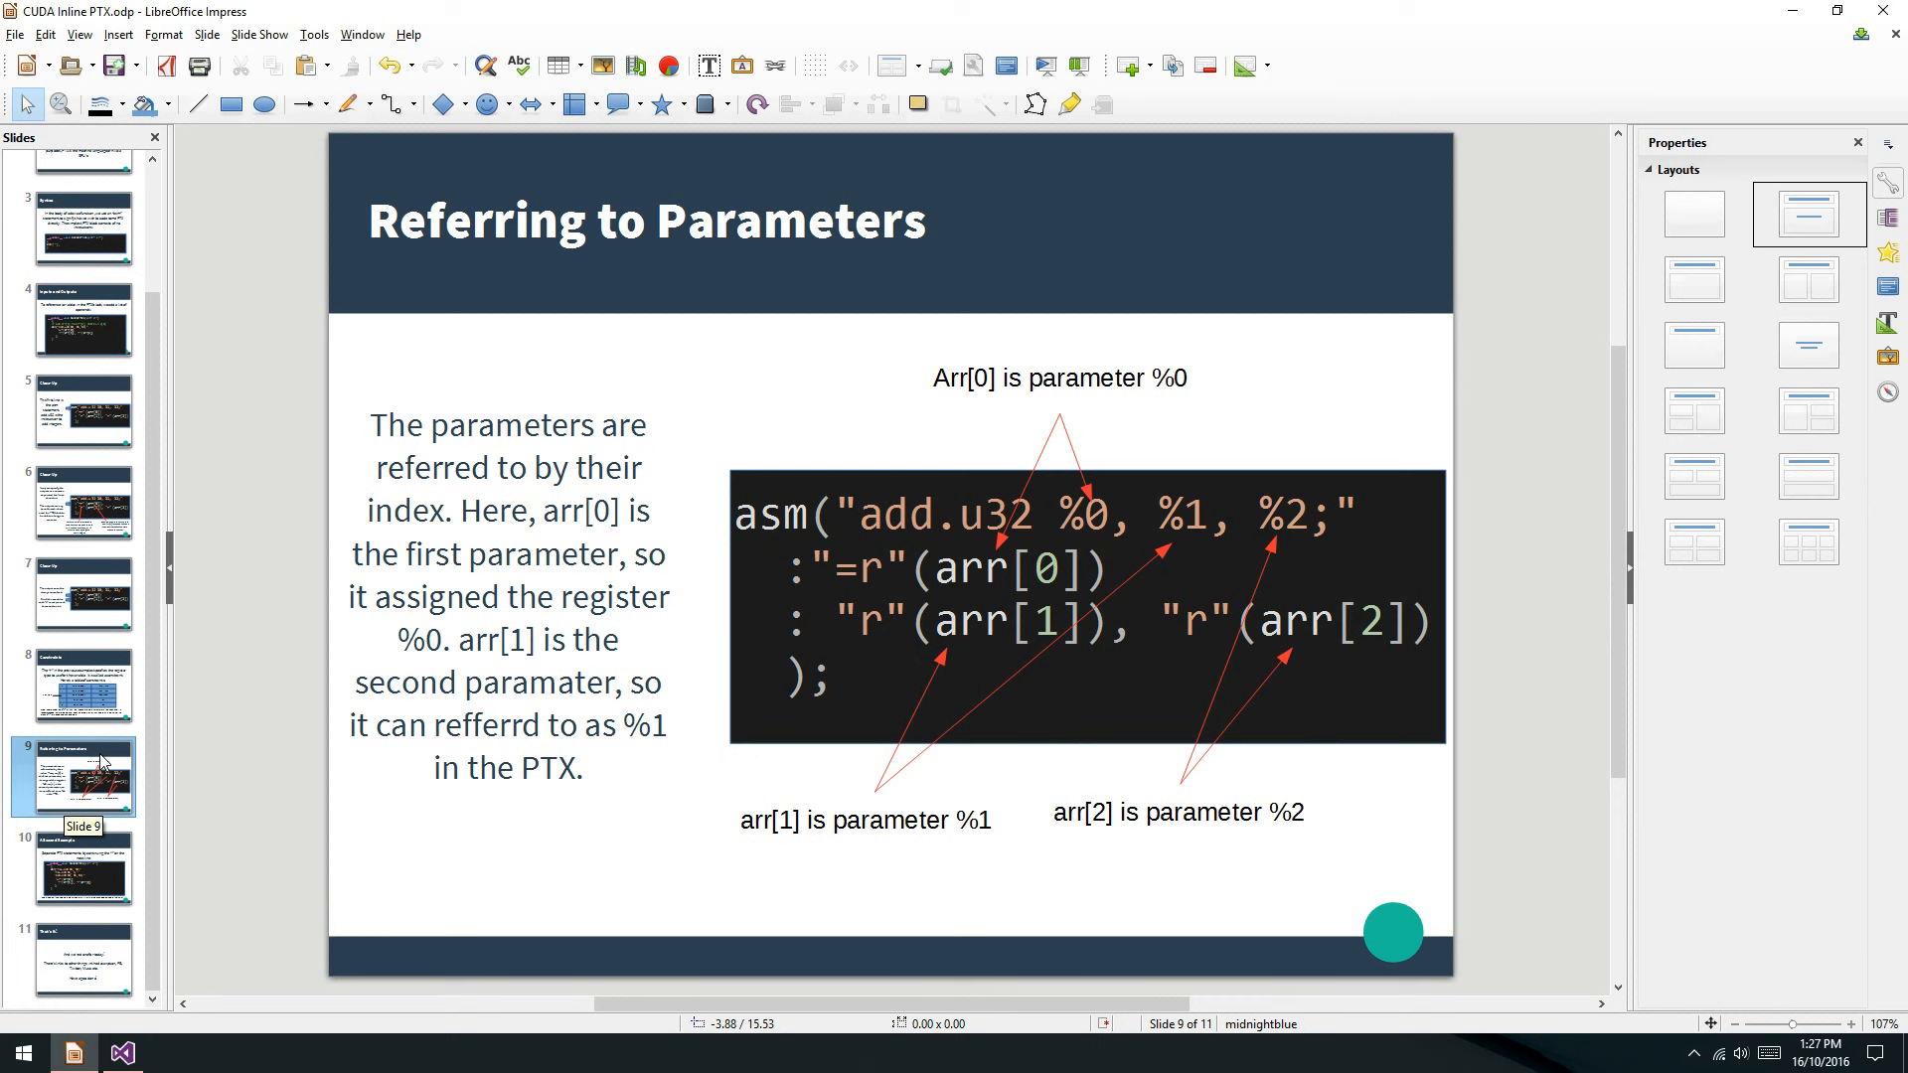
{"action": "mouse_move", "coordinate": [238, 693]}
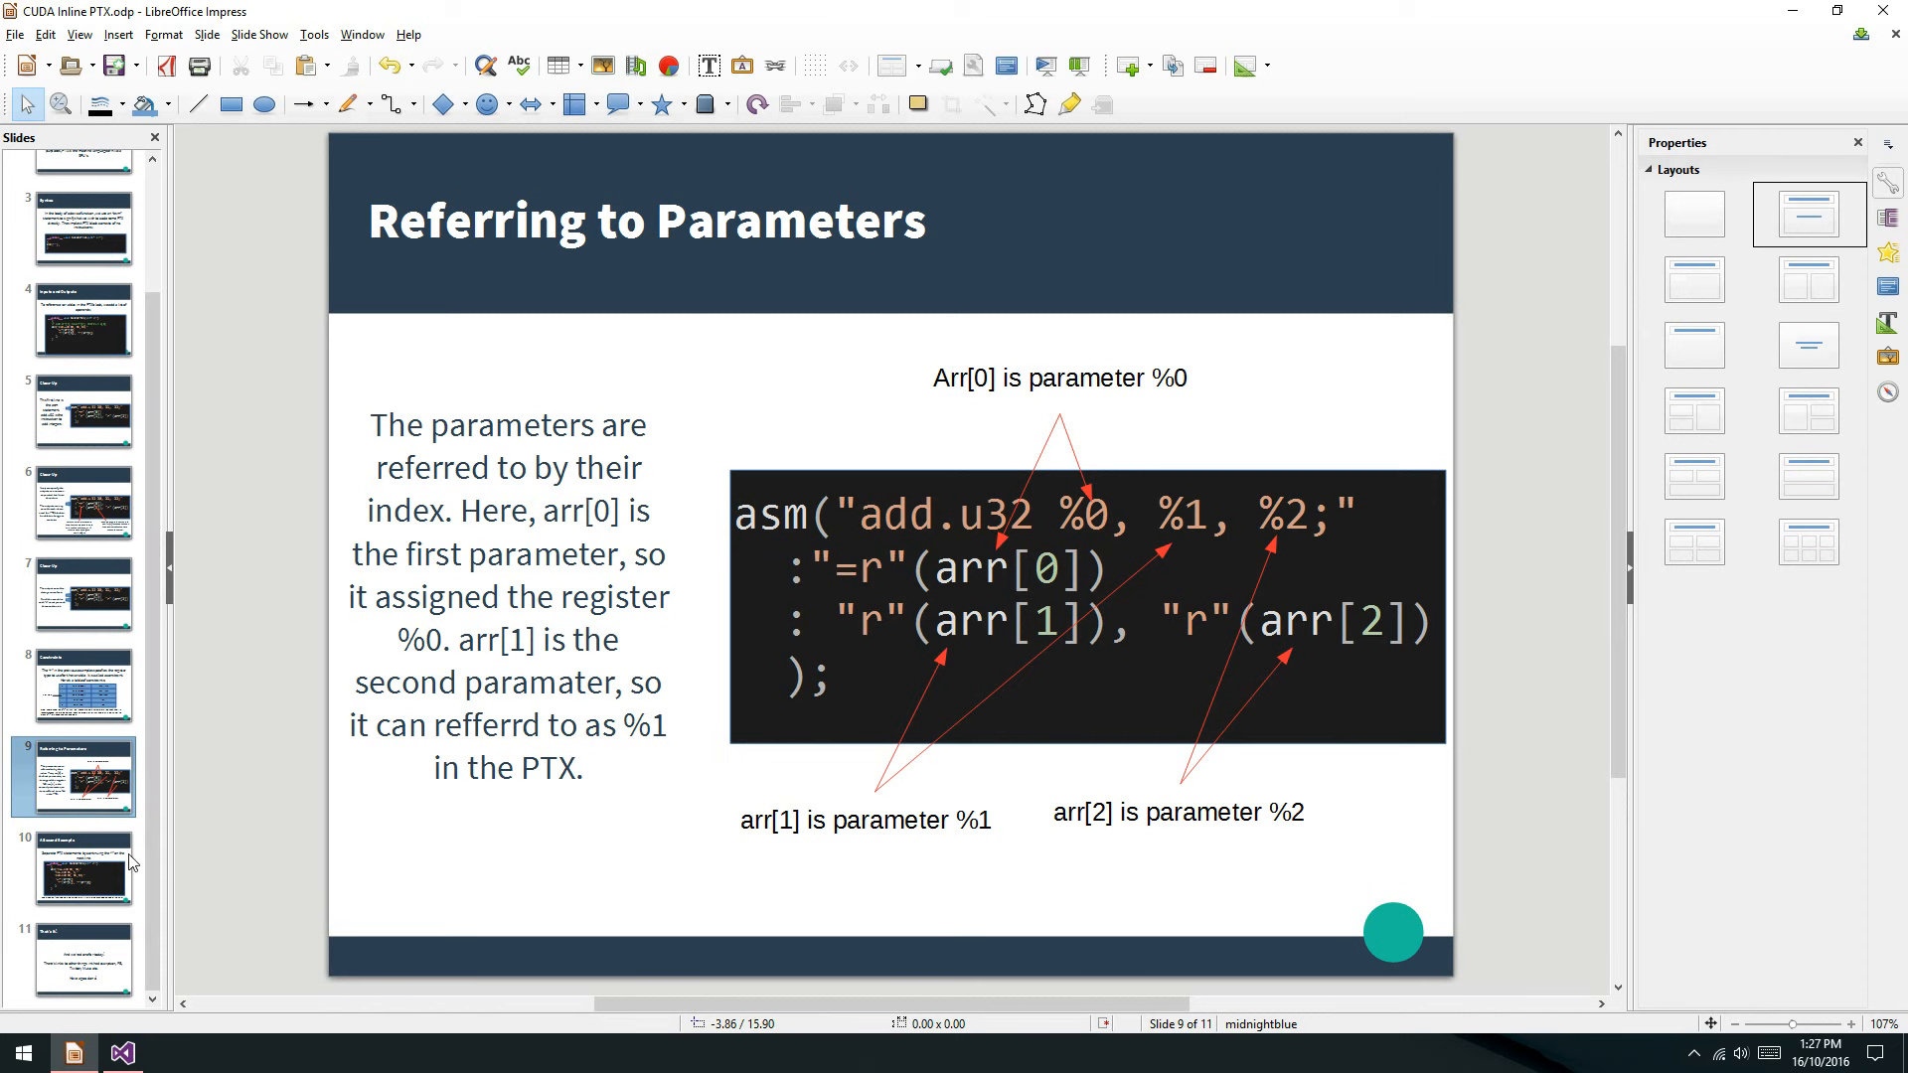
{"action": "left_click", "coordinate": [72, 868]}
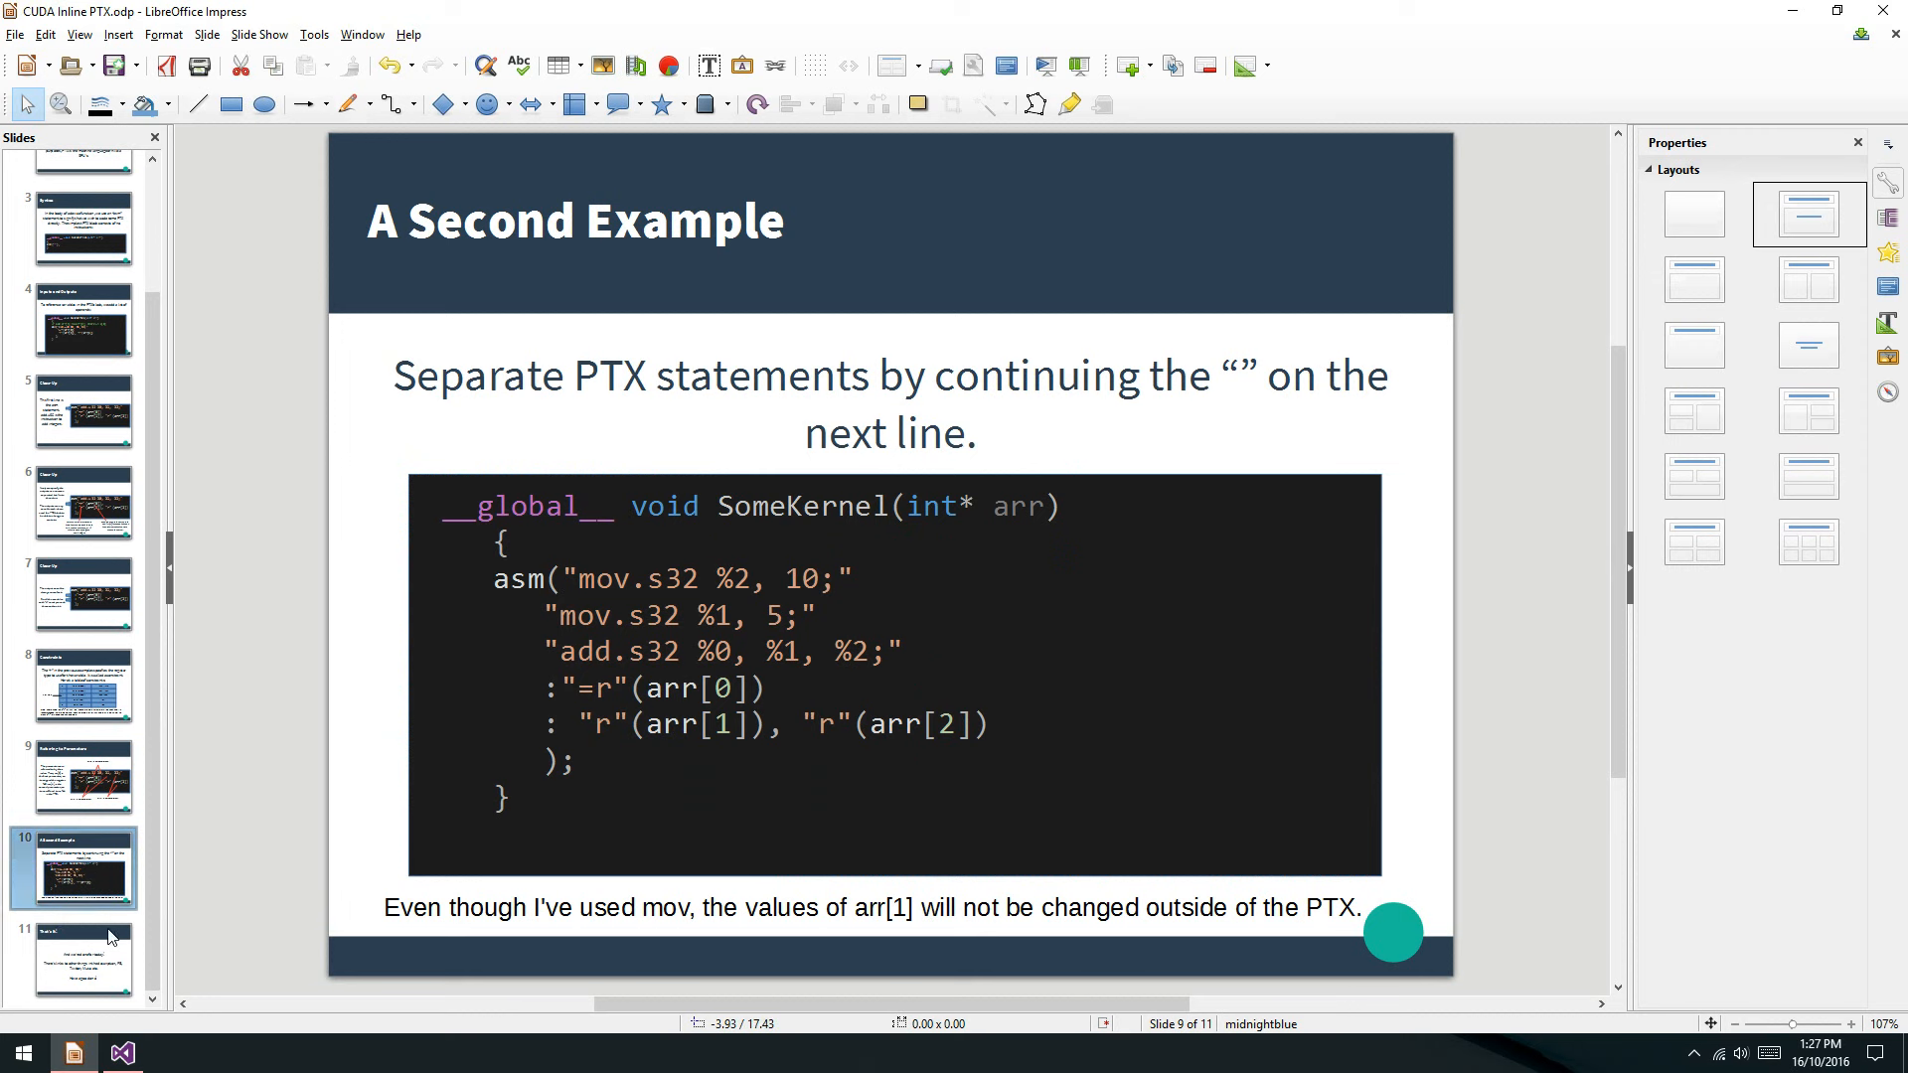
{"action": "left_click", "coordinate": [73, 958]}
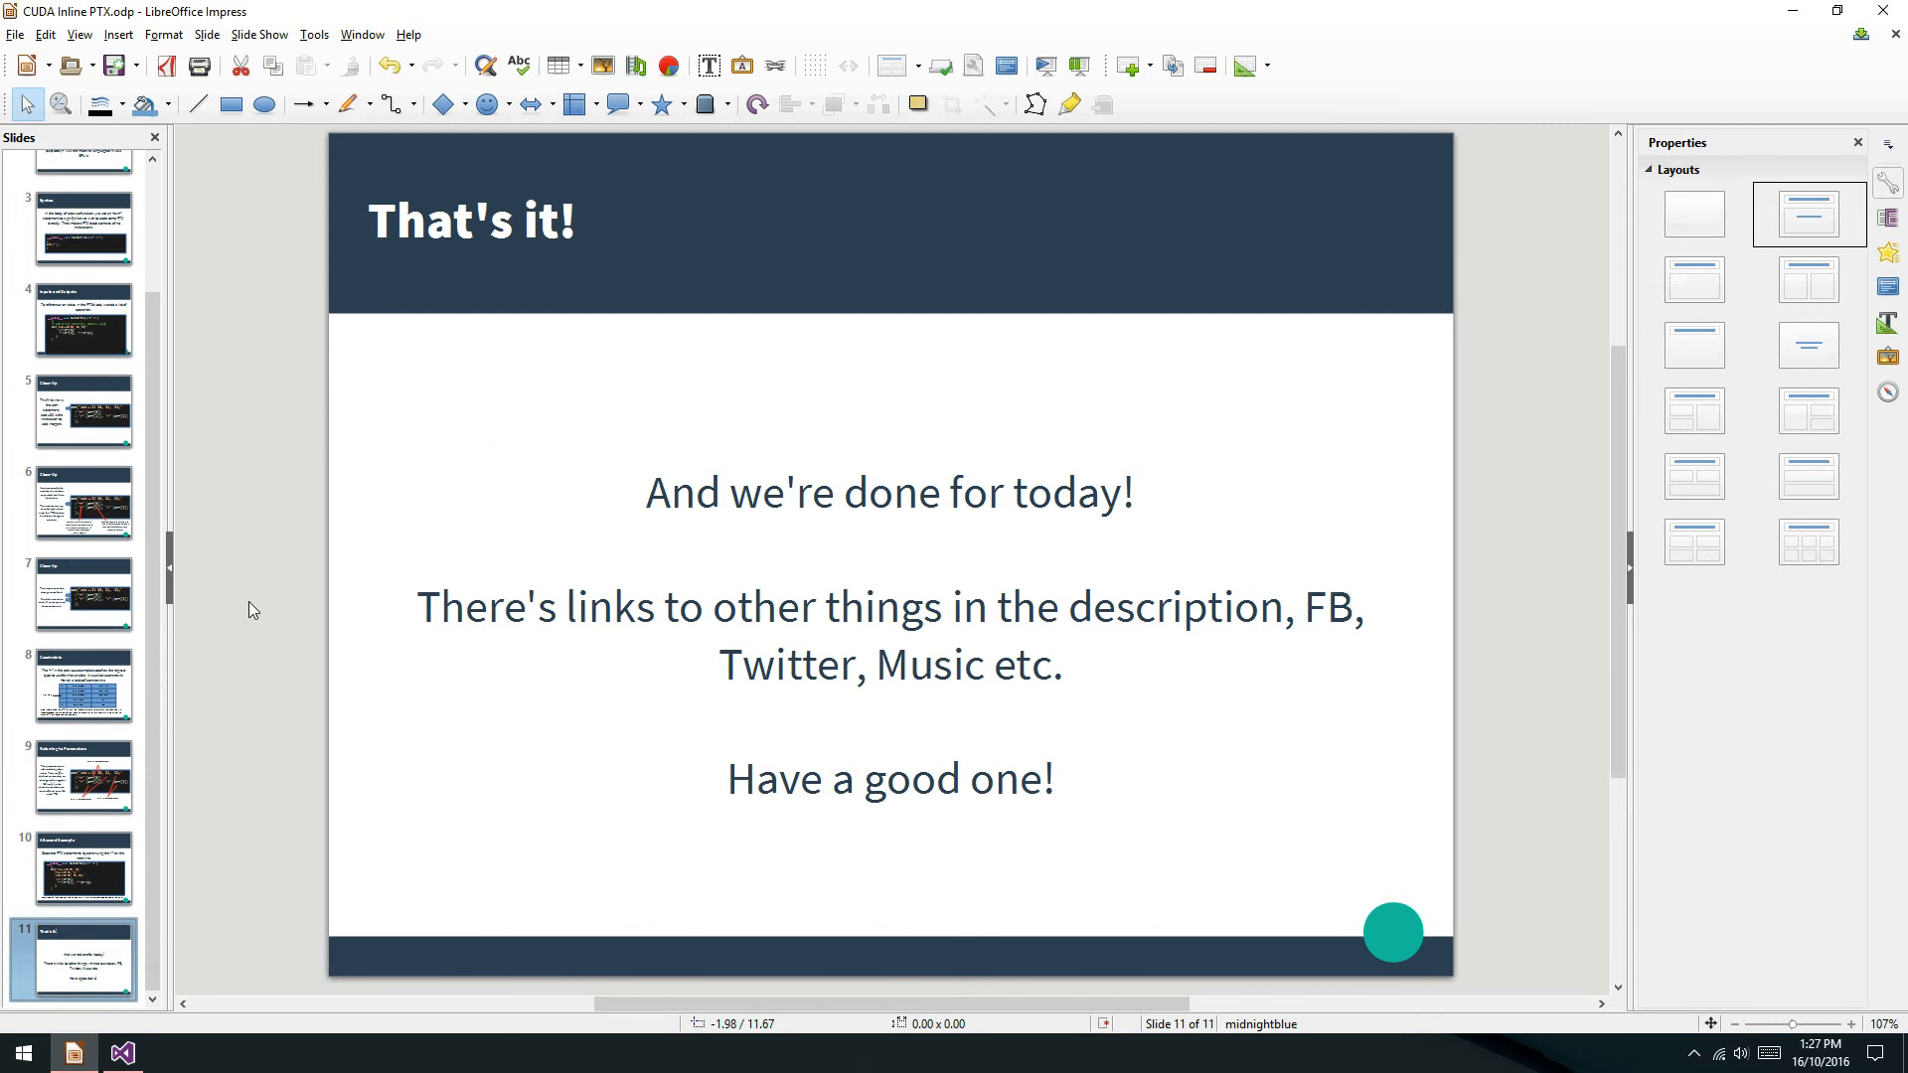